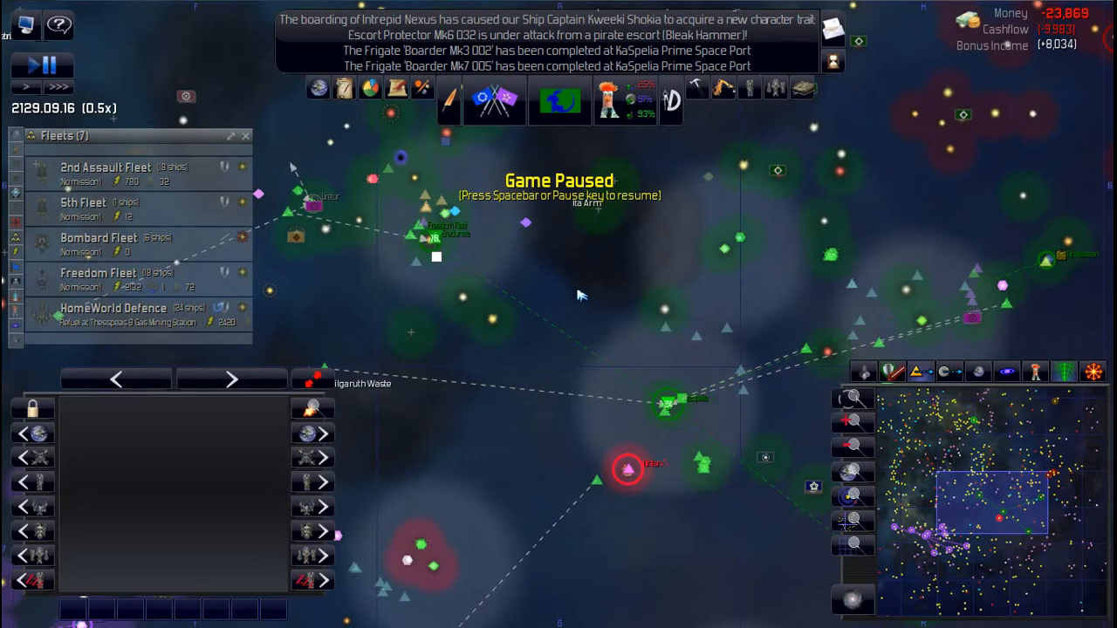
mouse_move(645, 259)
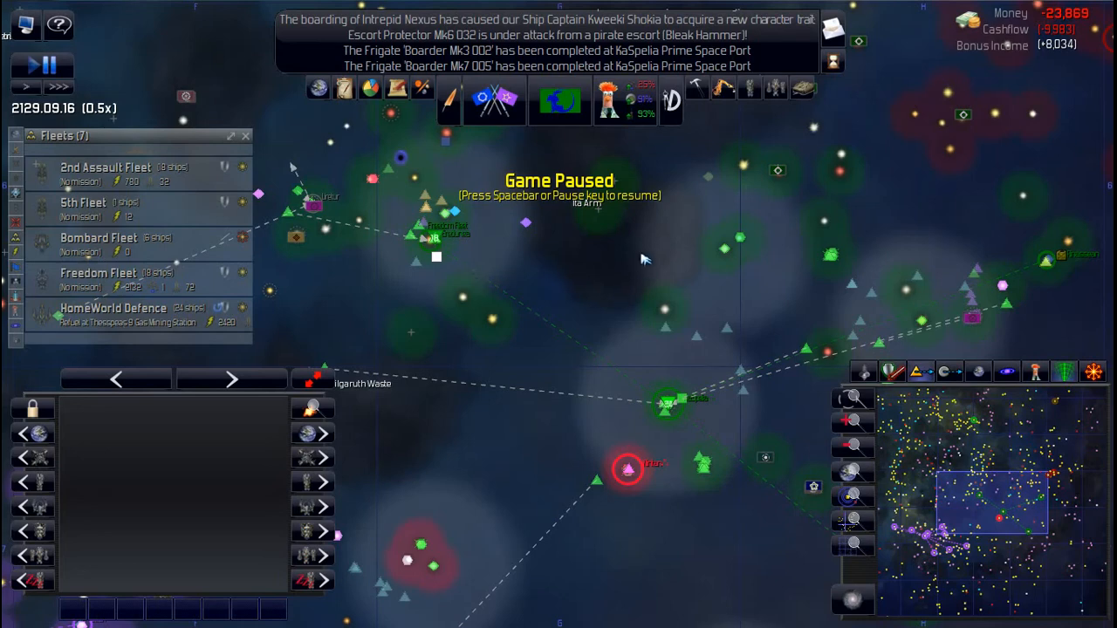
mouse_move(886, 28)
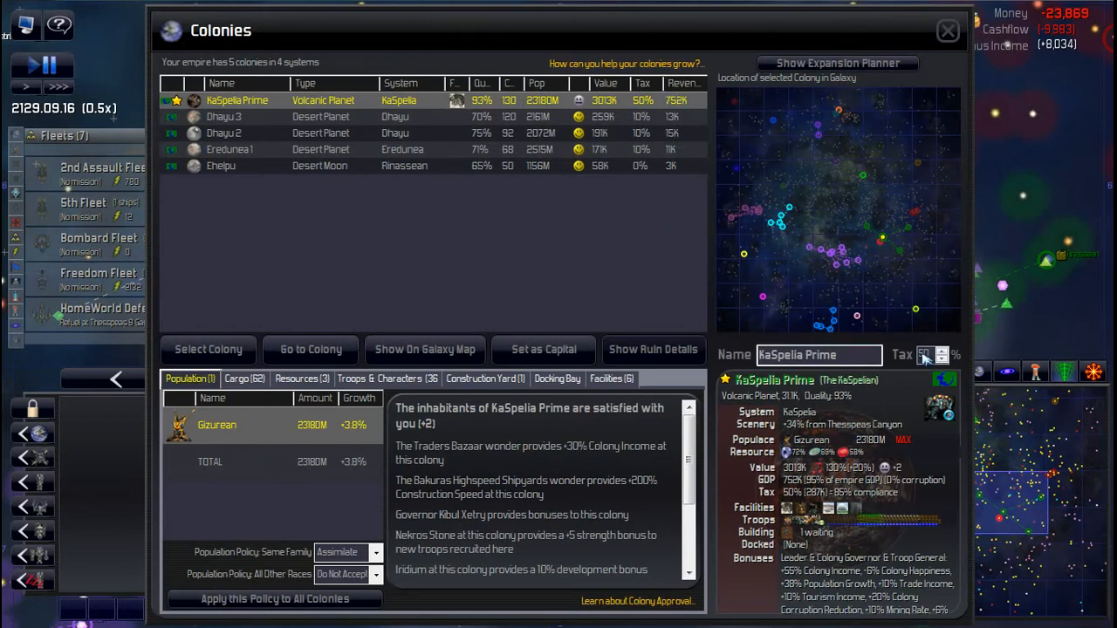
mouse_move(644, 138)
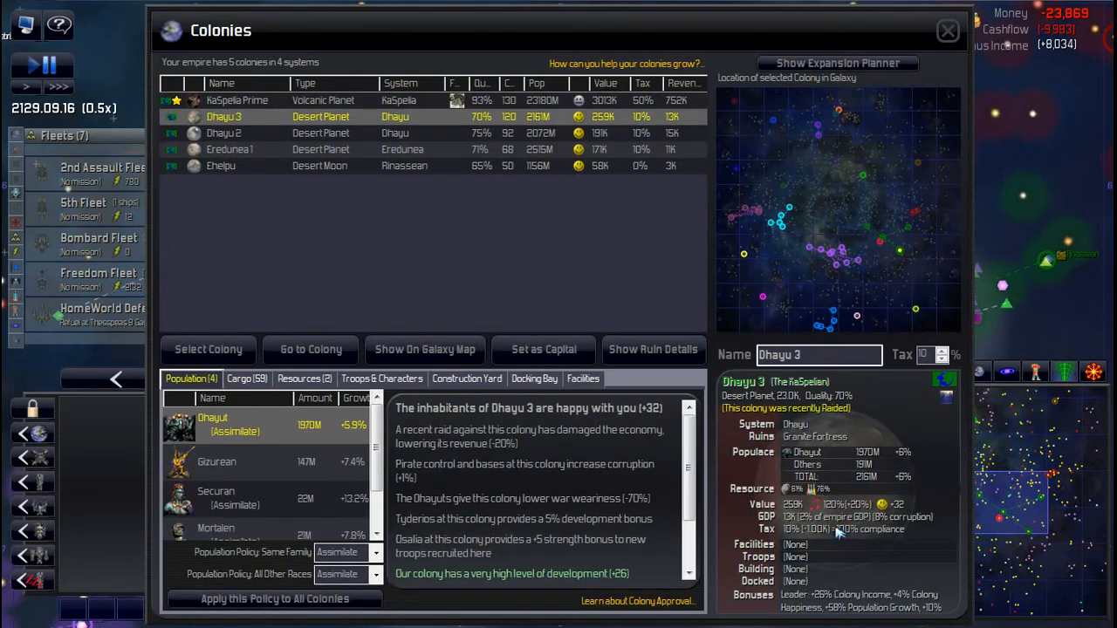
mouse_move(903, 449)
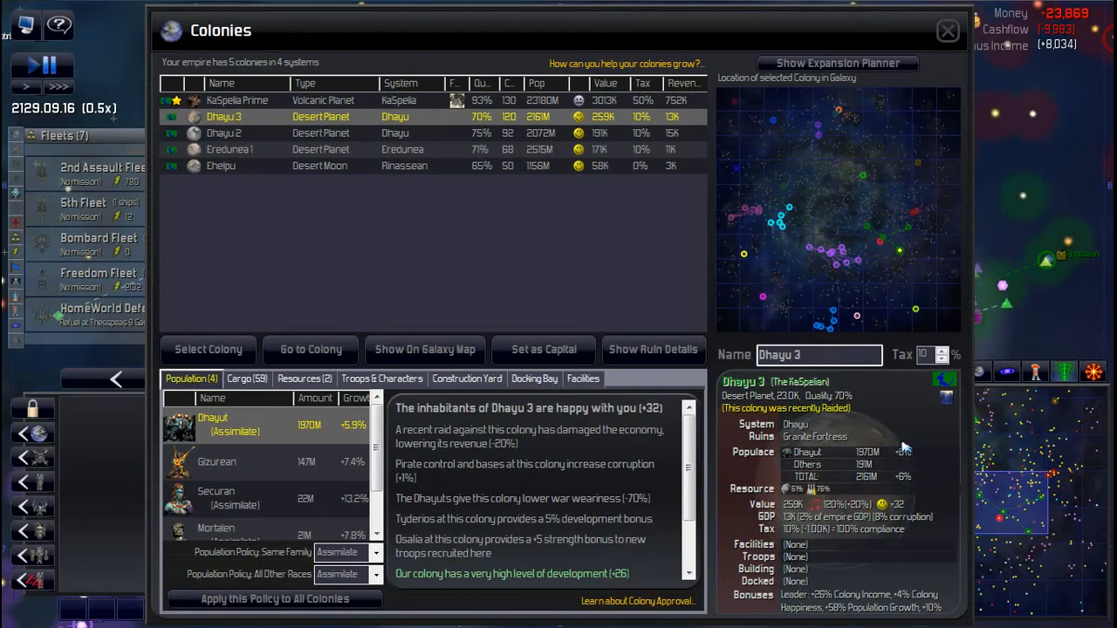
mouse_move(613, 130)
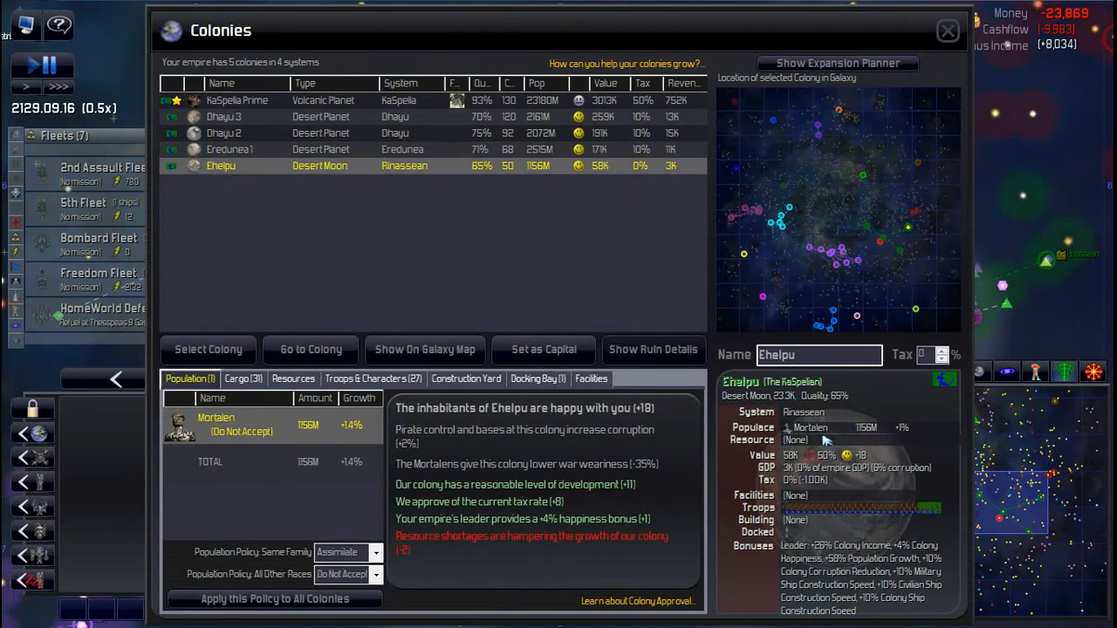
mouse_move(907, 423)
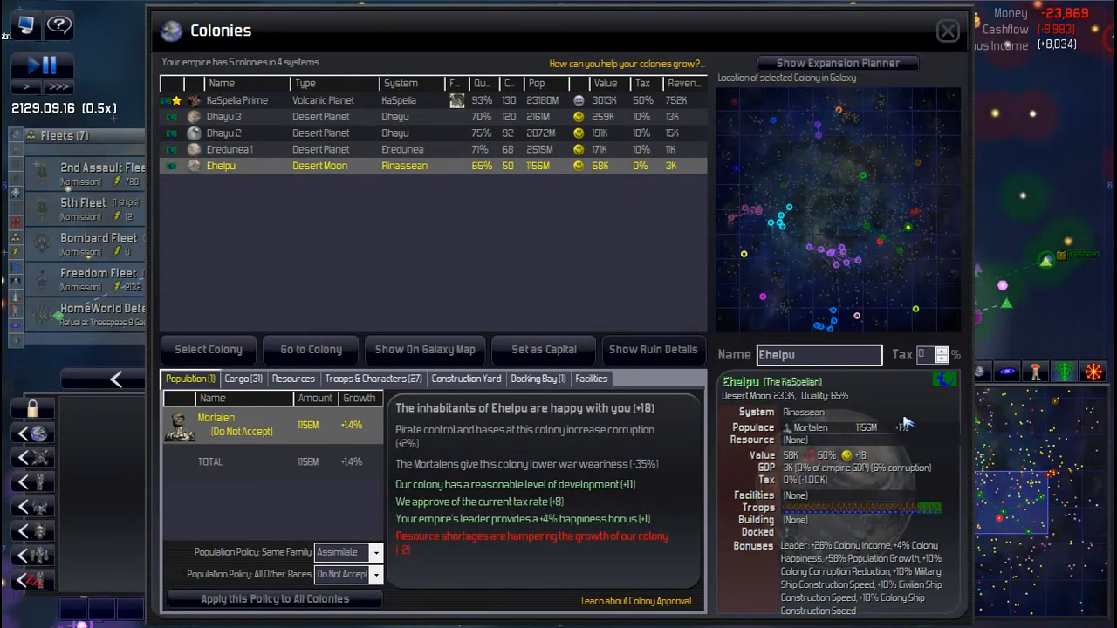
mouse_move(807, 493)
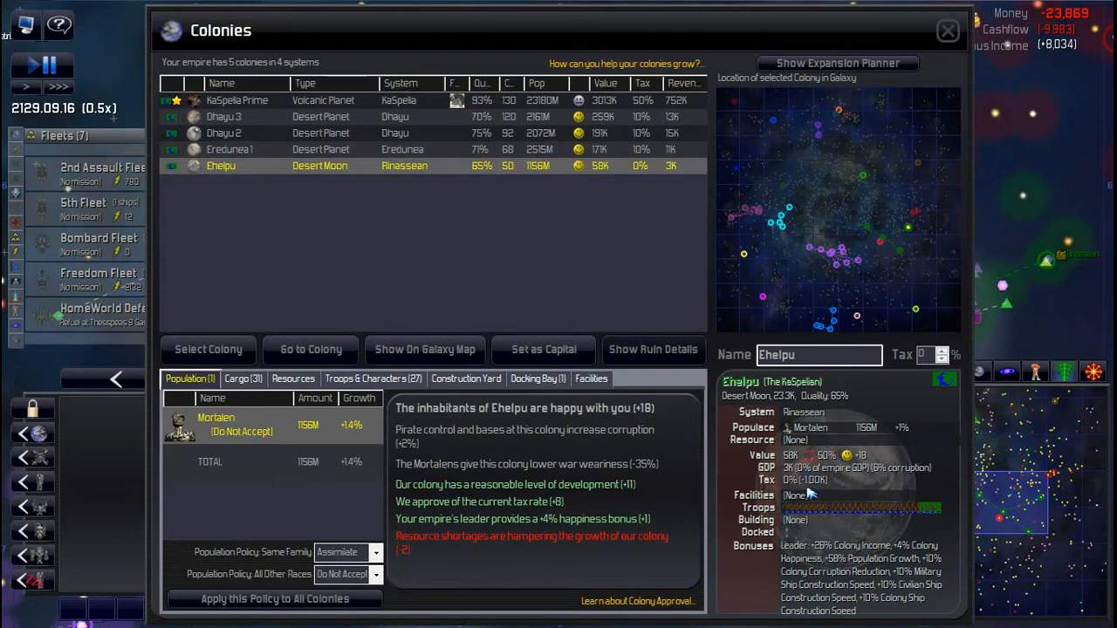
mouse_move(860, 444)
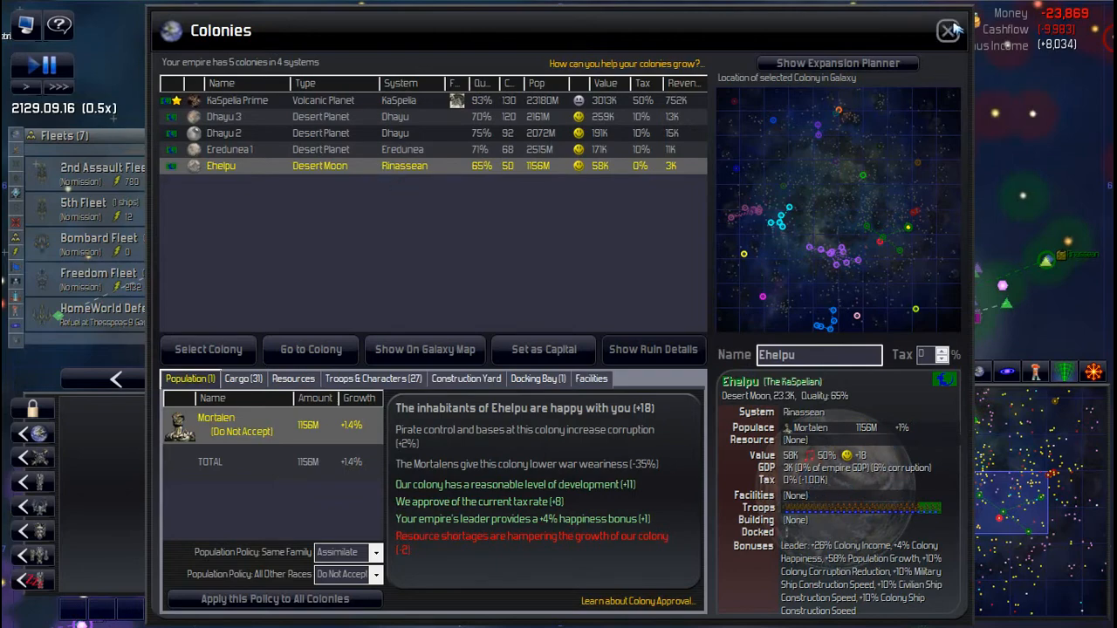
Step: Close the colonies overview and select the captured frigate Evasive Rampage in the Dhayu system
left_click(949, 29)
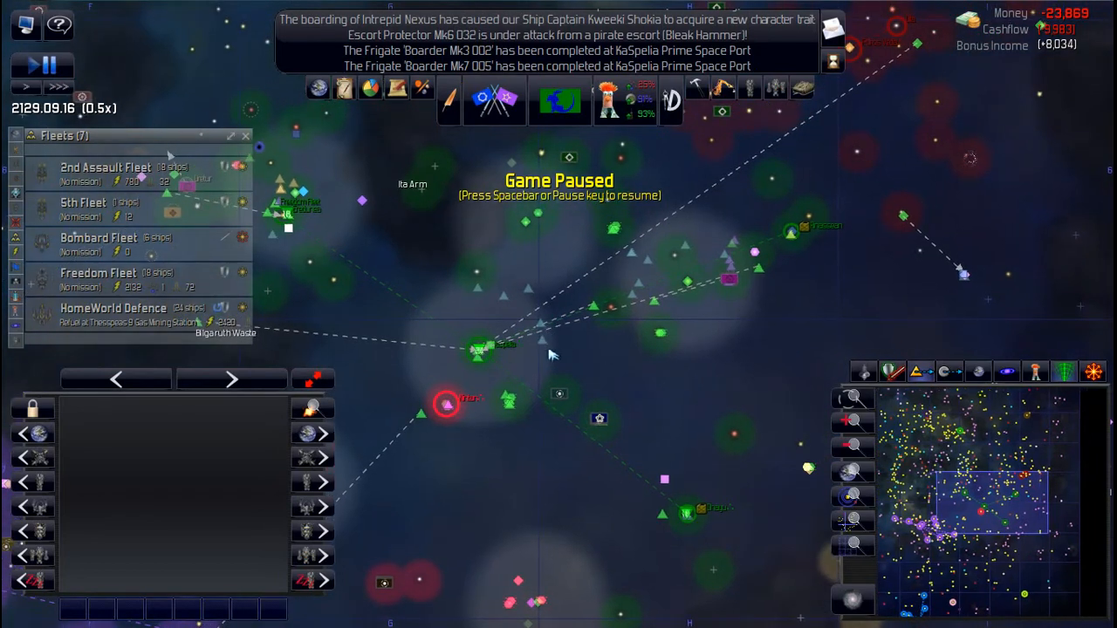
mouse_move(536, 340)
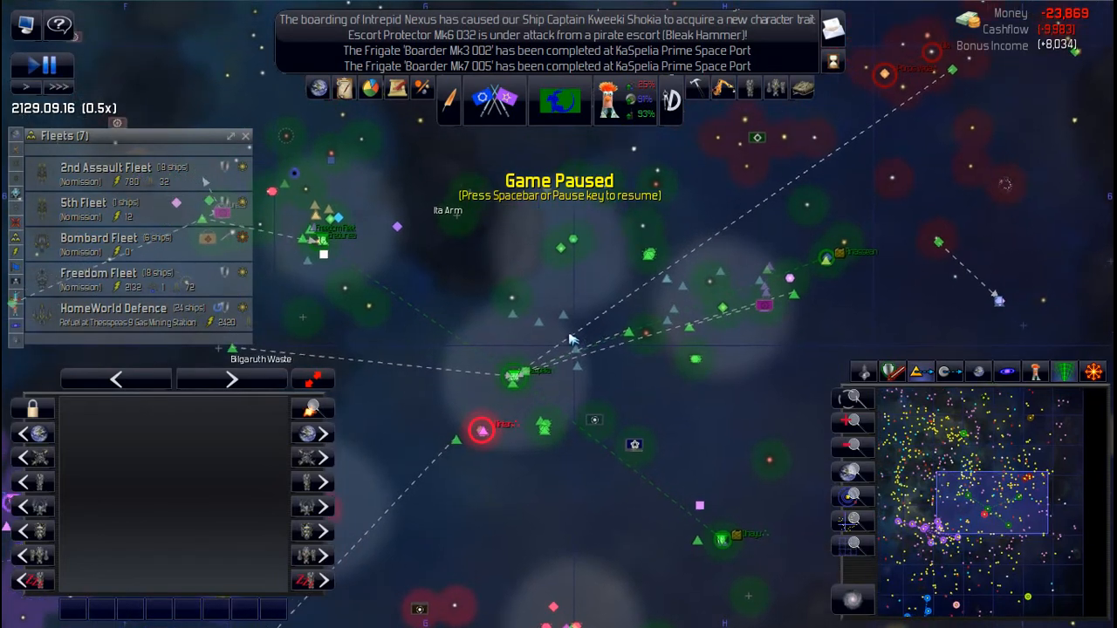
mouse_move(578, 348)
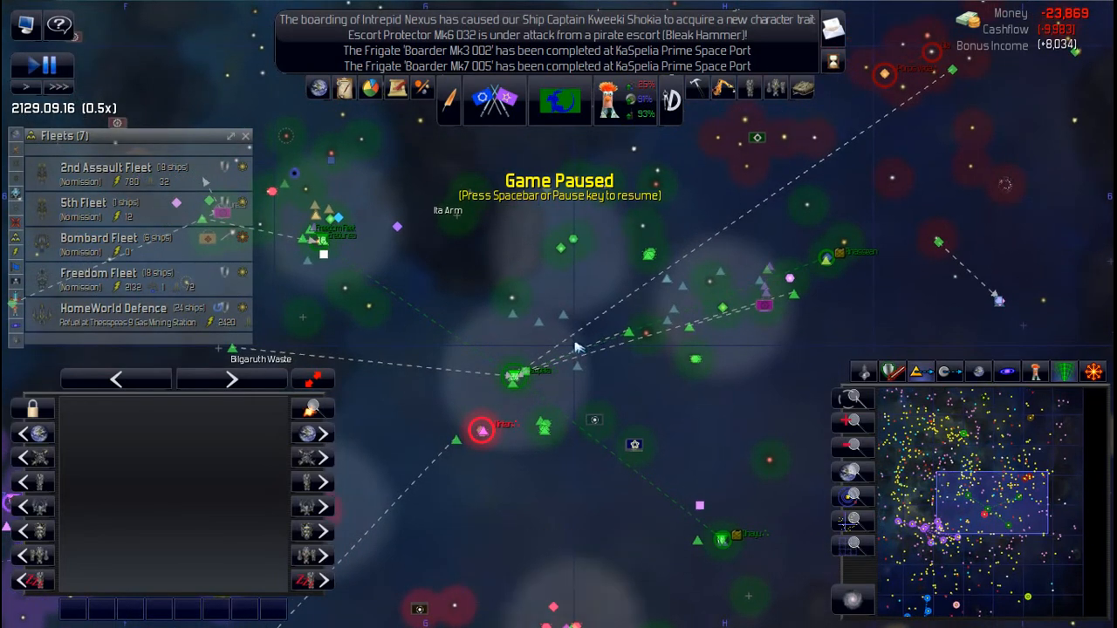
mouse_move(598, 324)
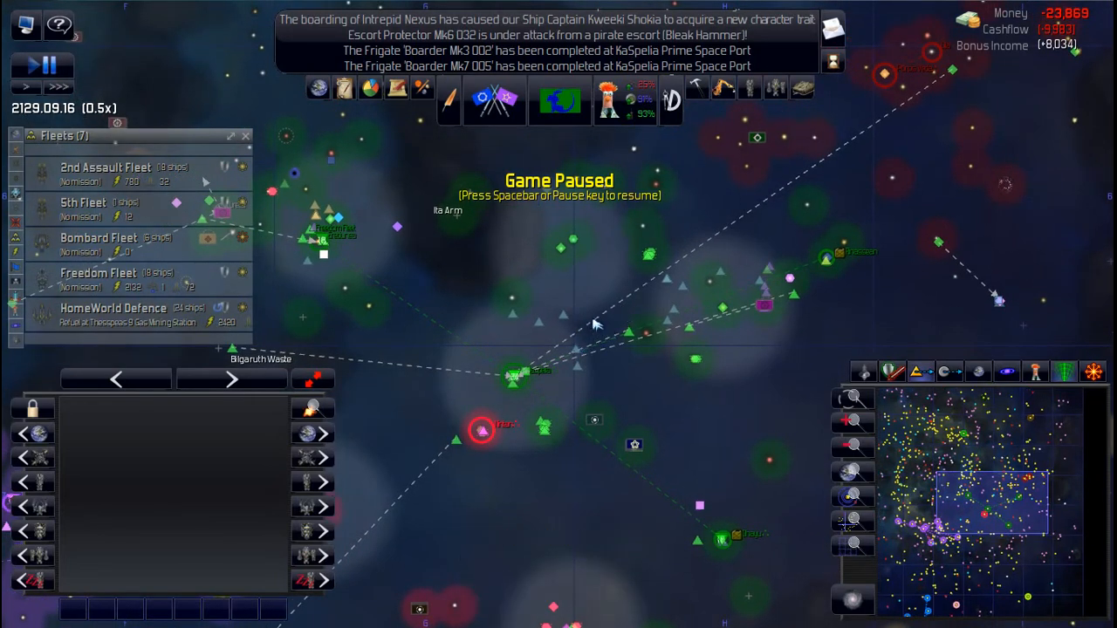
mouse_move(661, 187)
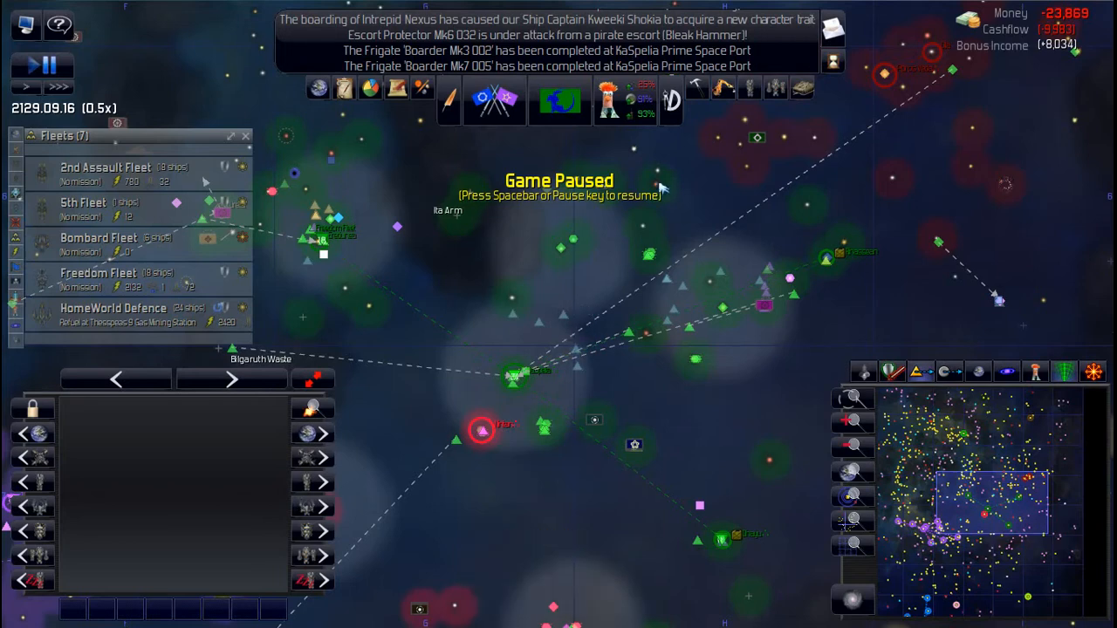
mouse_move(615, 140)
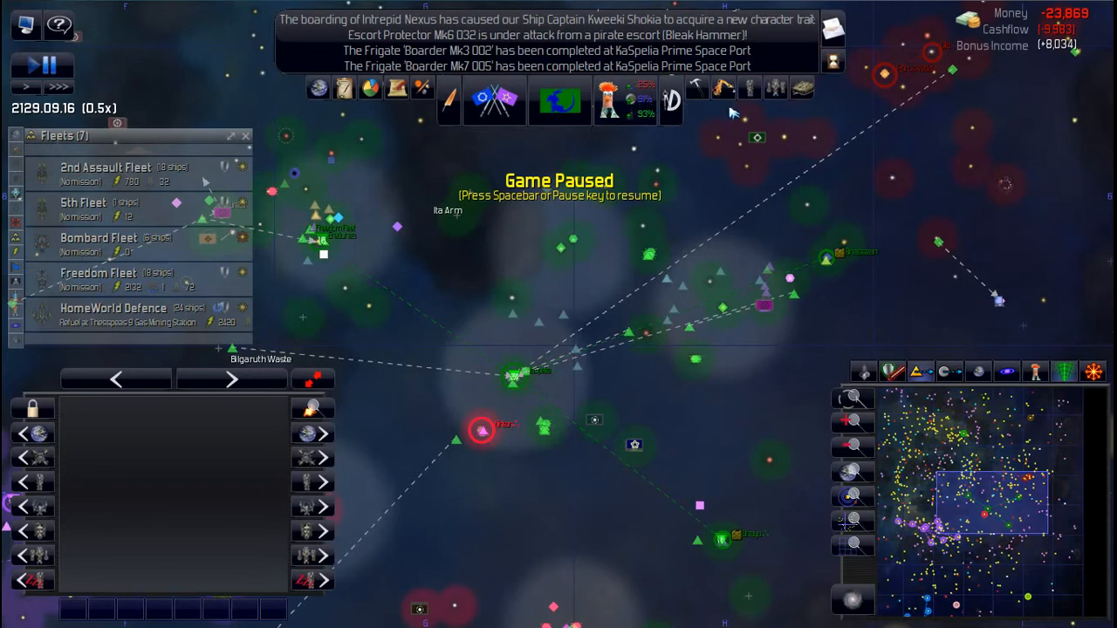
mouse_move(853, 142)
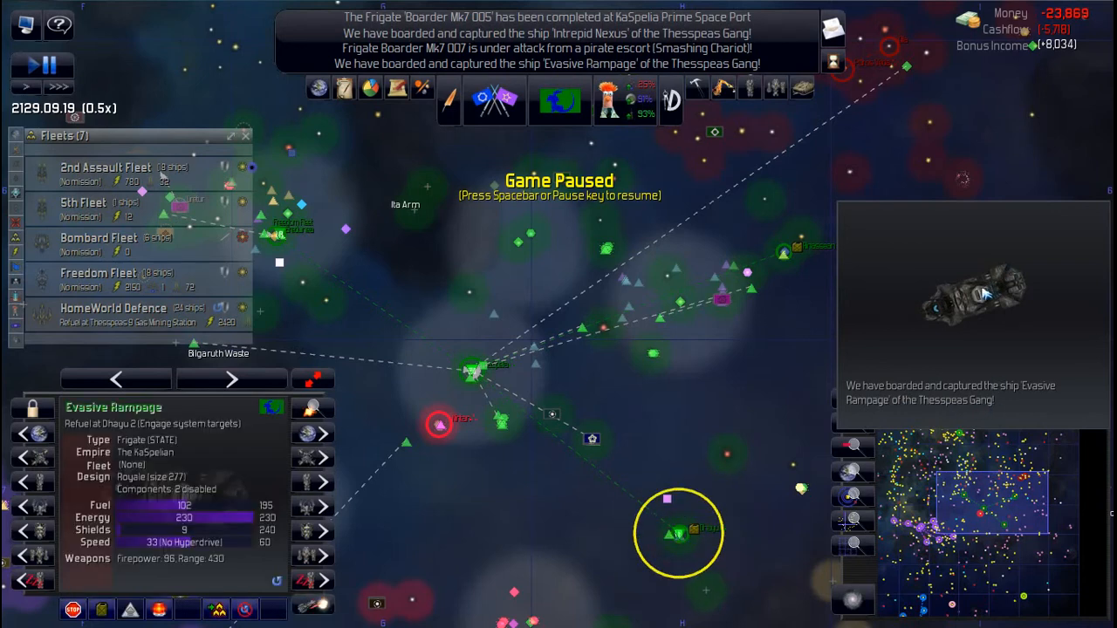
right_click(565, 314)
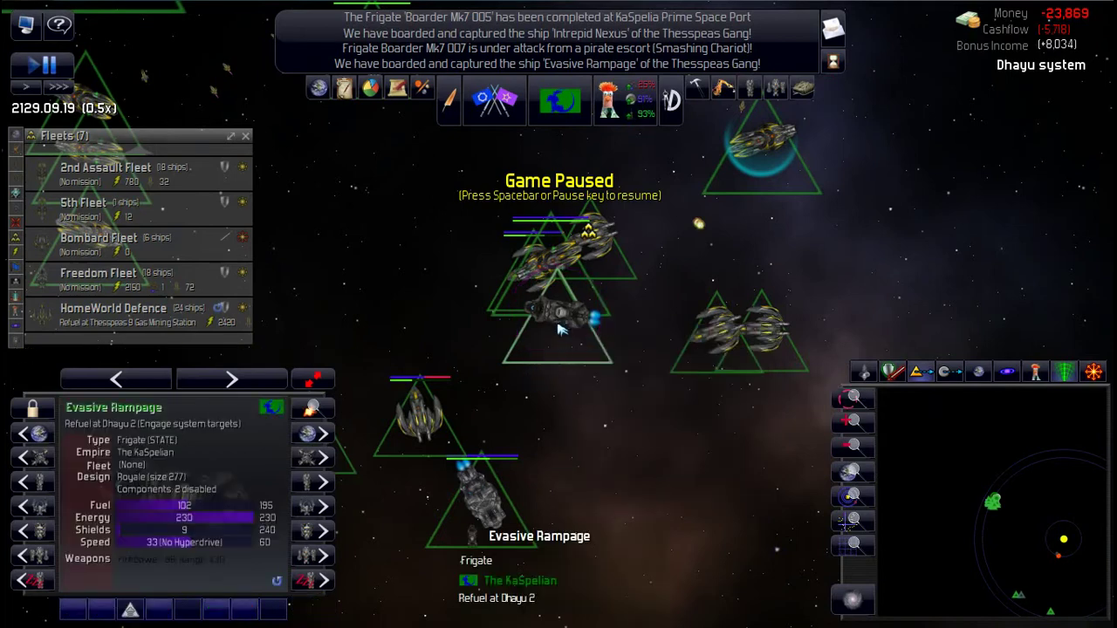
left_click(558, 314)
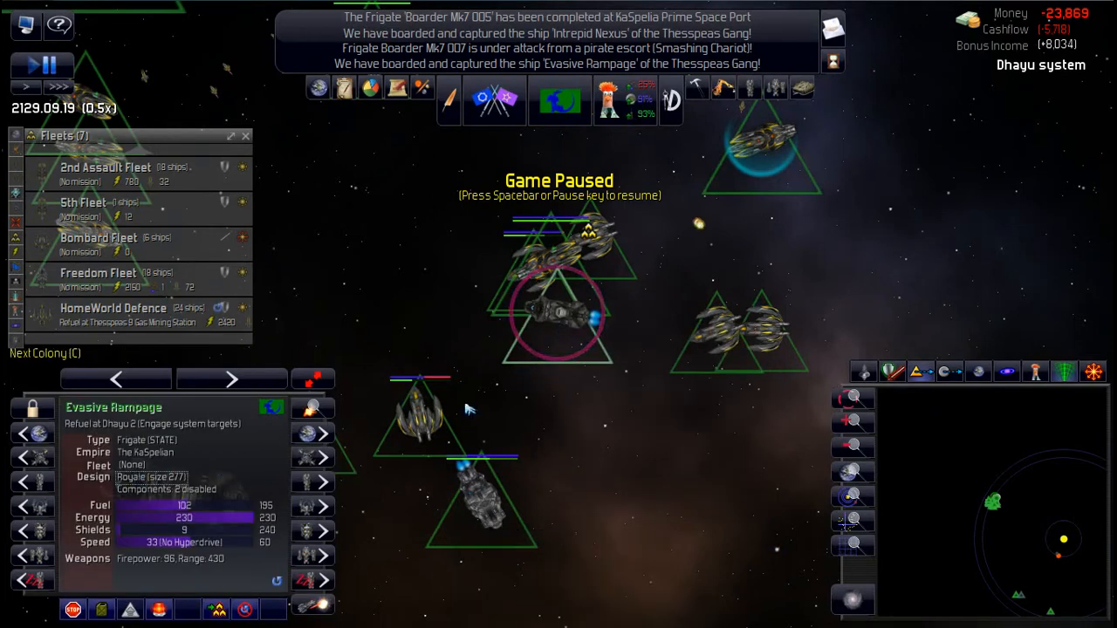
mouse_move(151, 477)
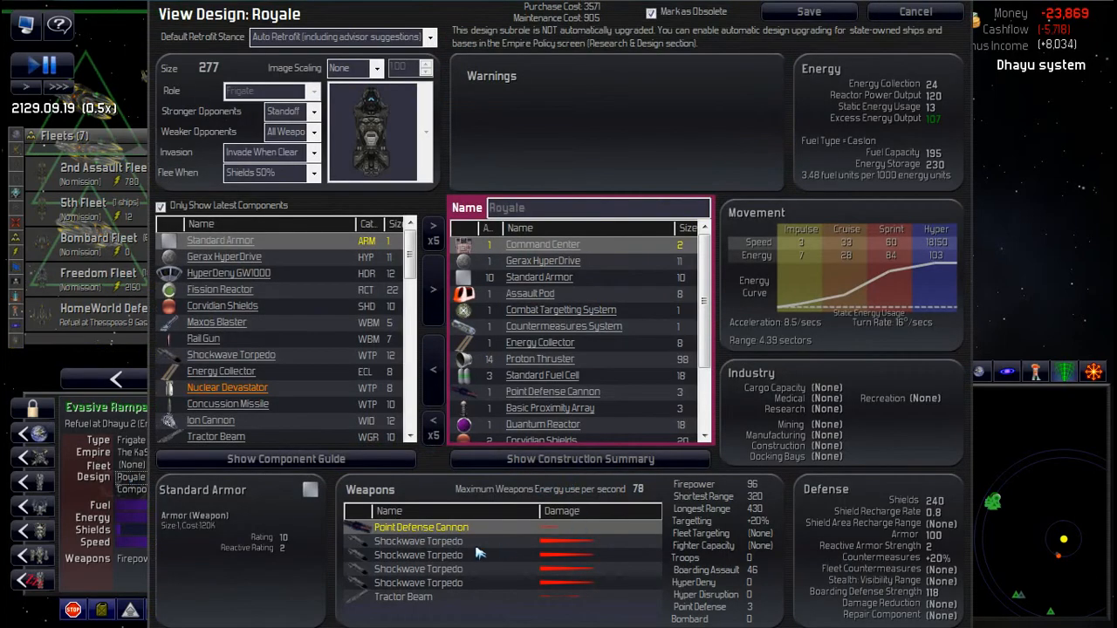
mouse_move(419, 555)
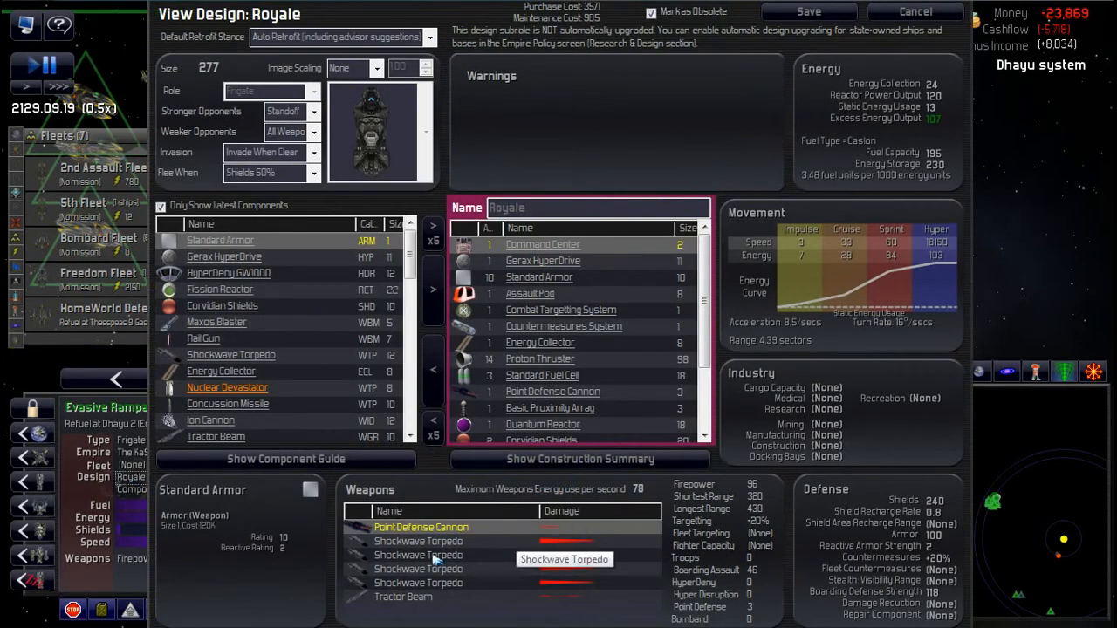
mouse_move(436, 554)
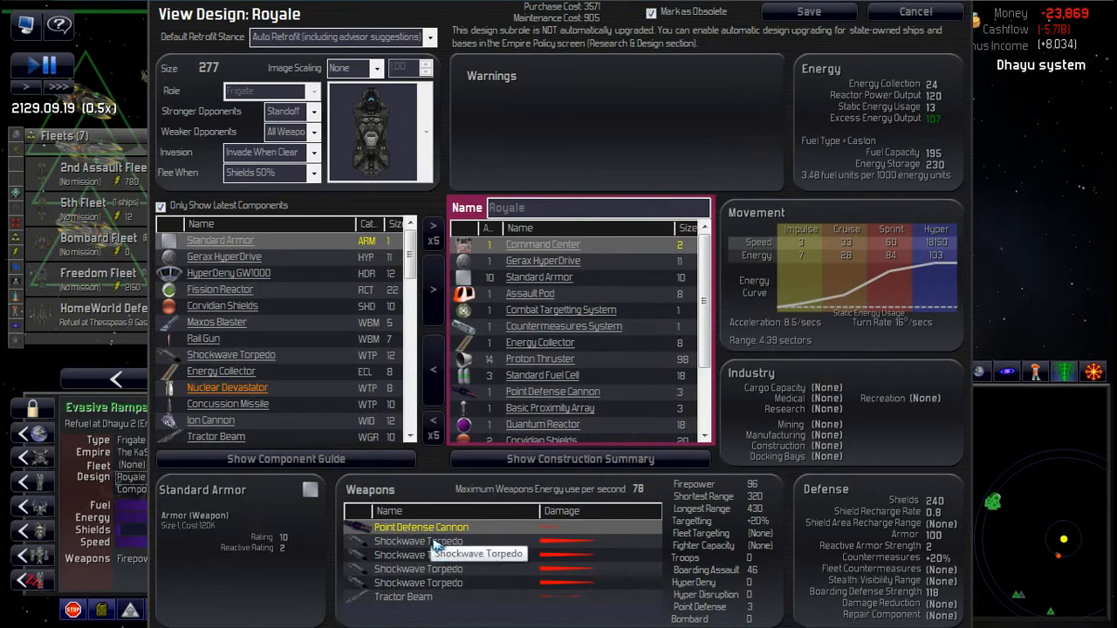
mouse_move(567, 260)
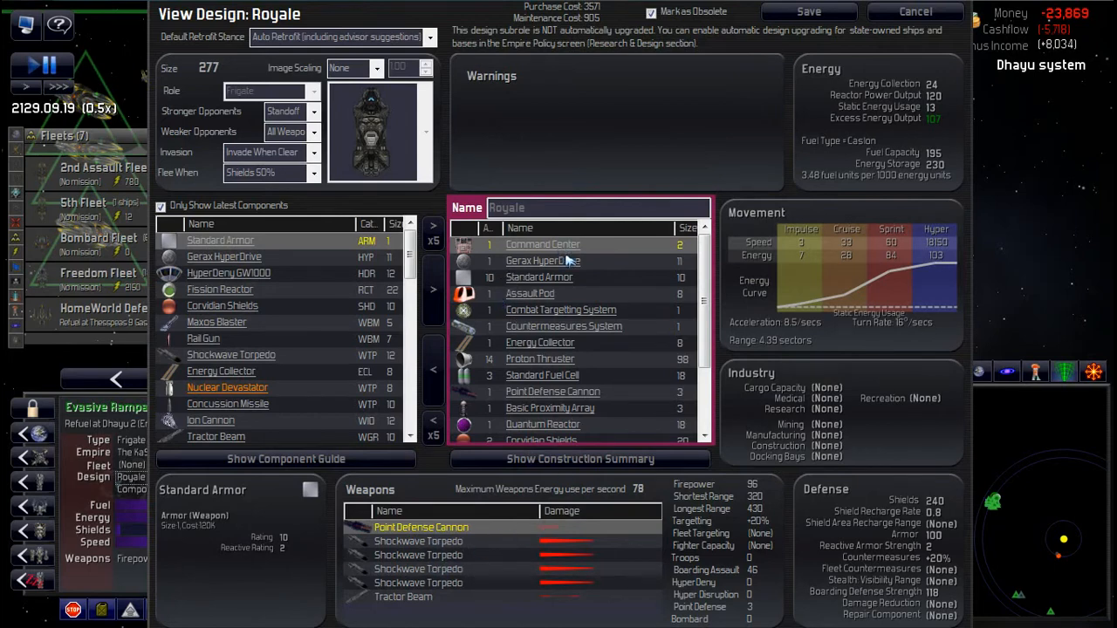
Step: Scroll through the component list of Evasive Rampage's Royale design
scroll("down", 3)
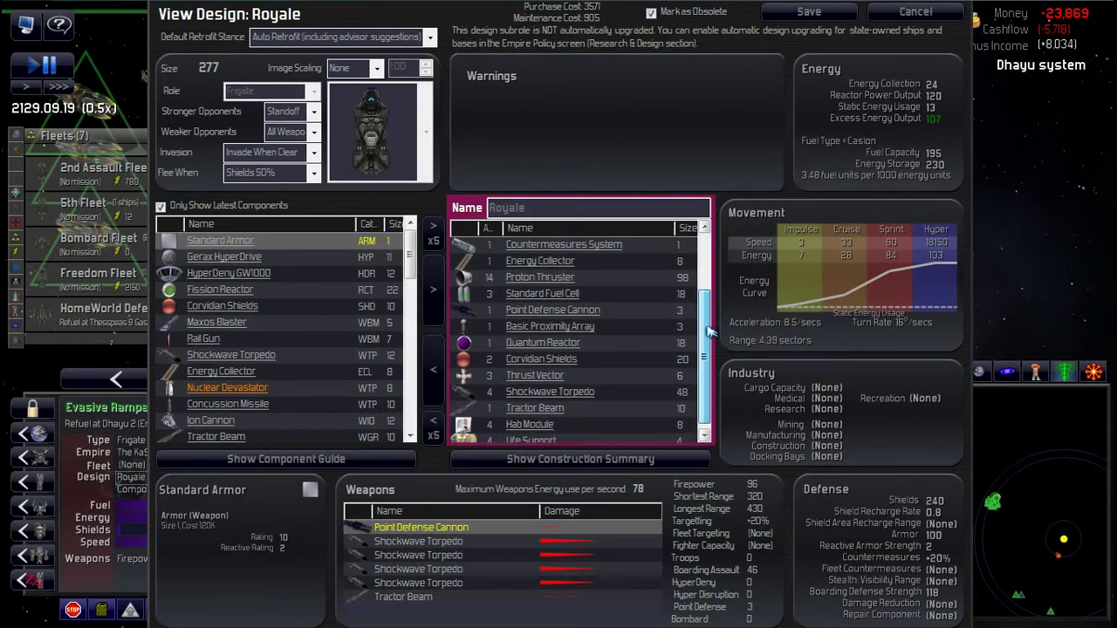
scroll("up", 3)
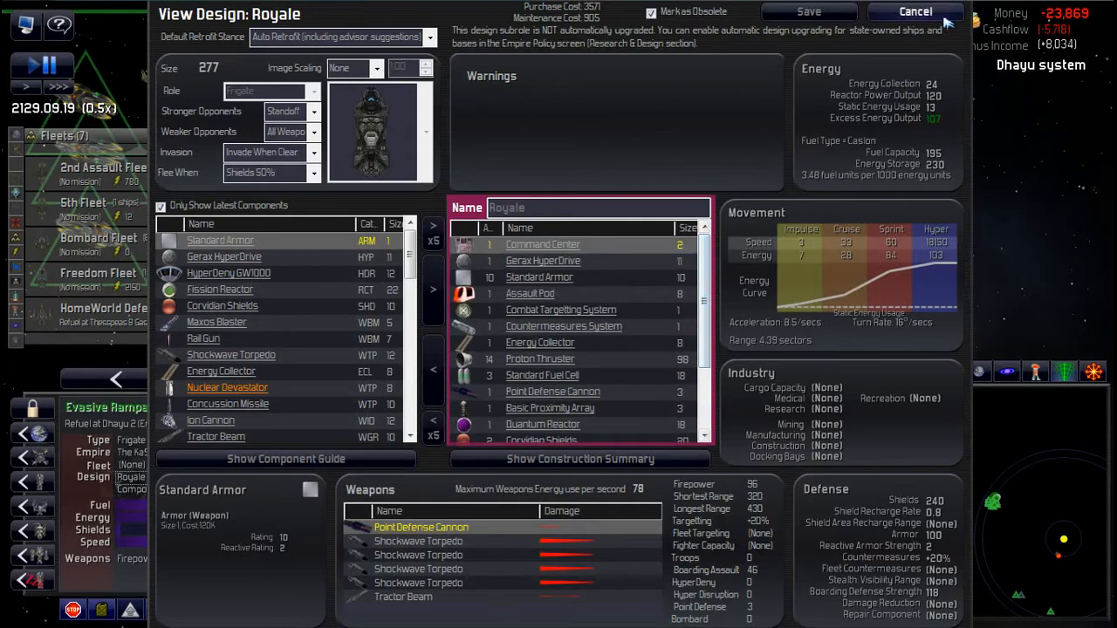
Step: Close the design, order Evasive Rampage to retire at KaSpelia Prime Space Port, and pause
left_click(915, 11)
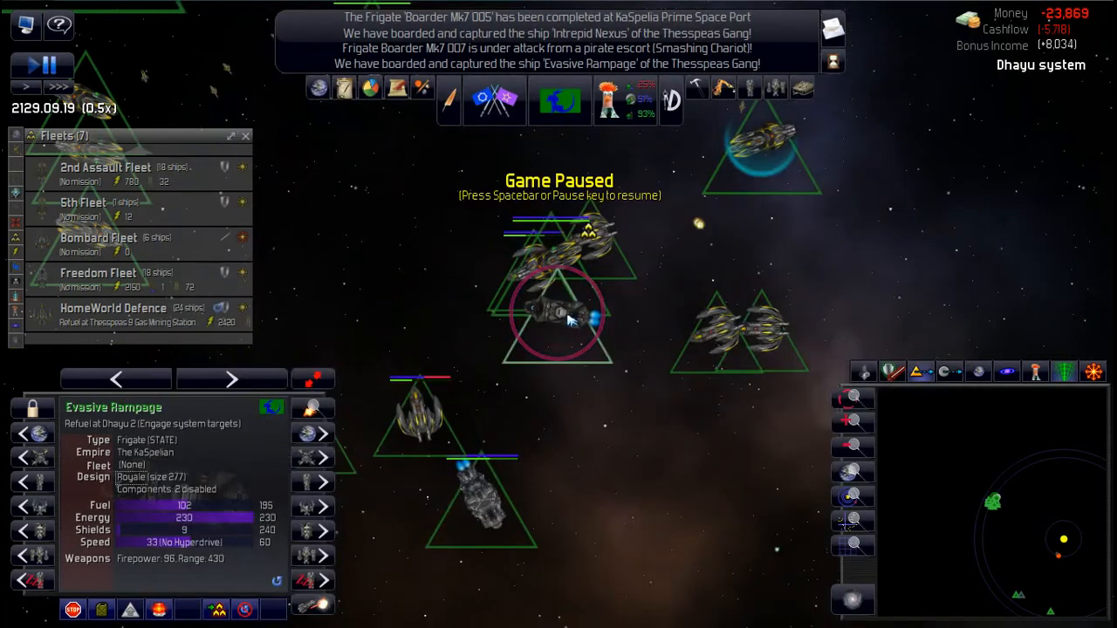
right_click(567, 319)
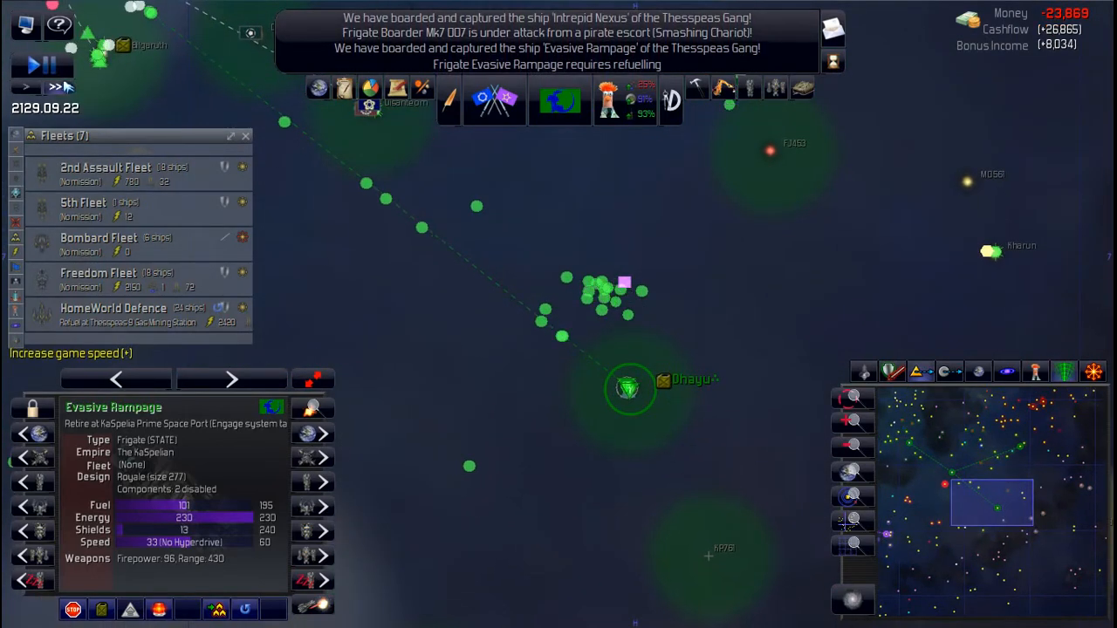
key("space")
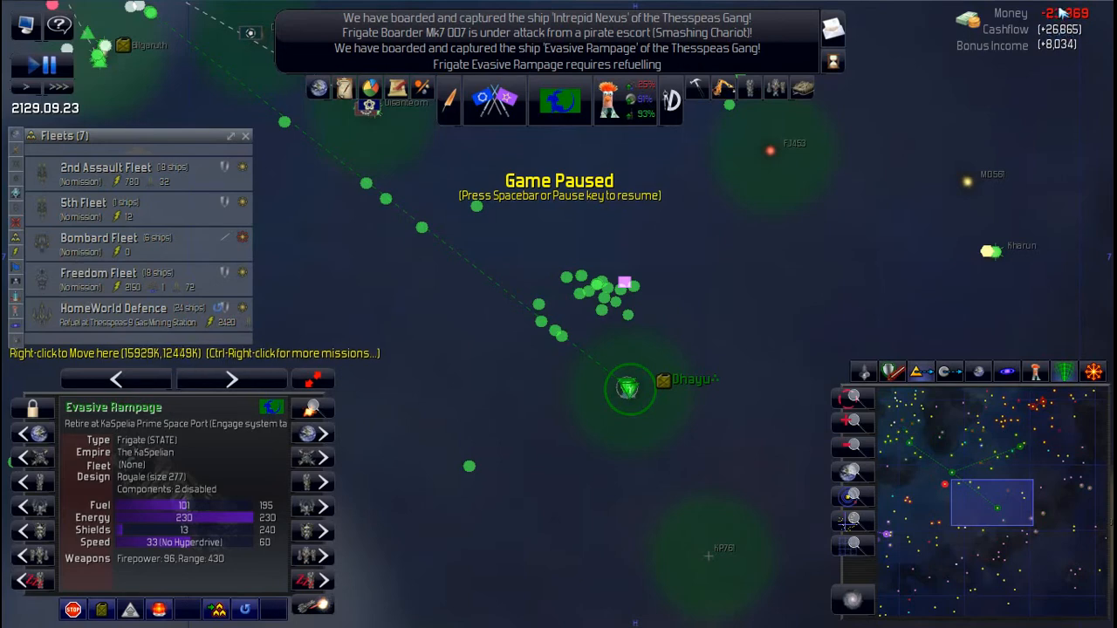
mouse_move(847, 180)
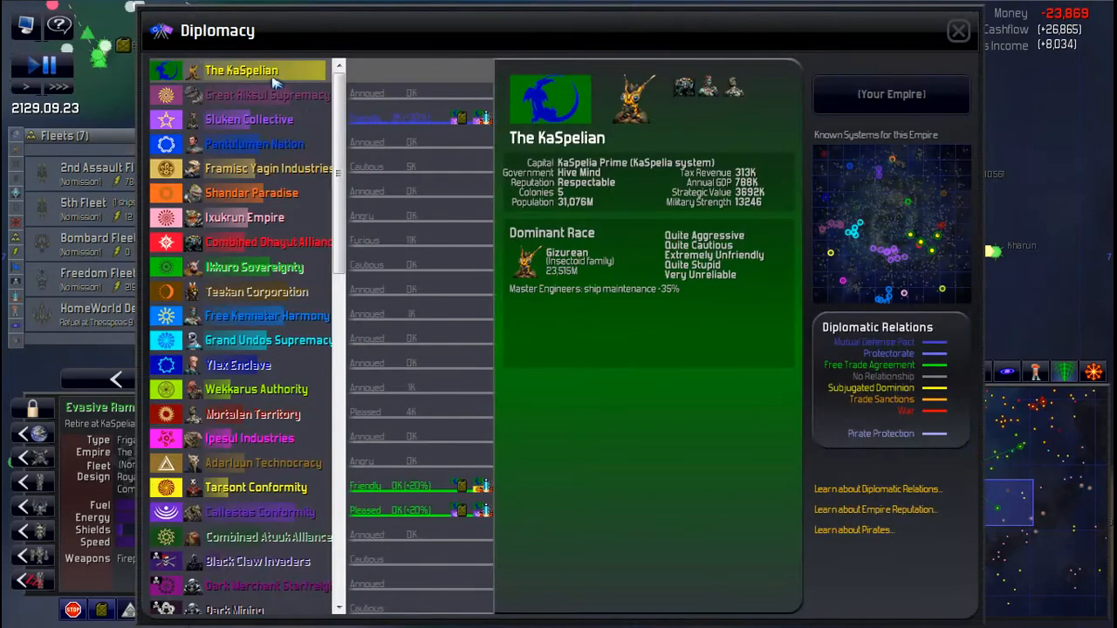
mouse_move(266, 94)
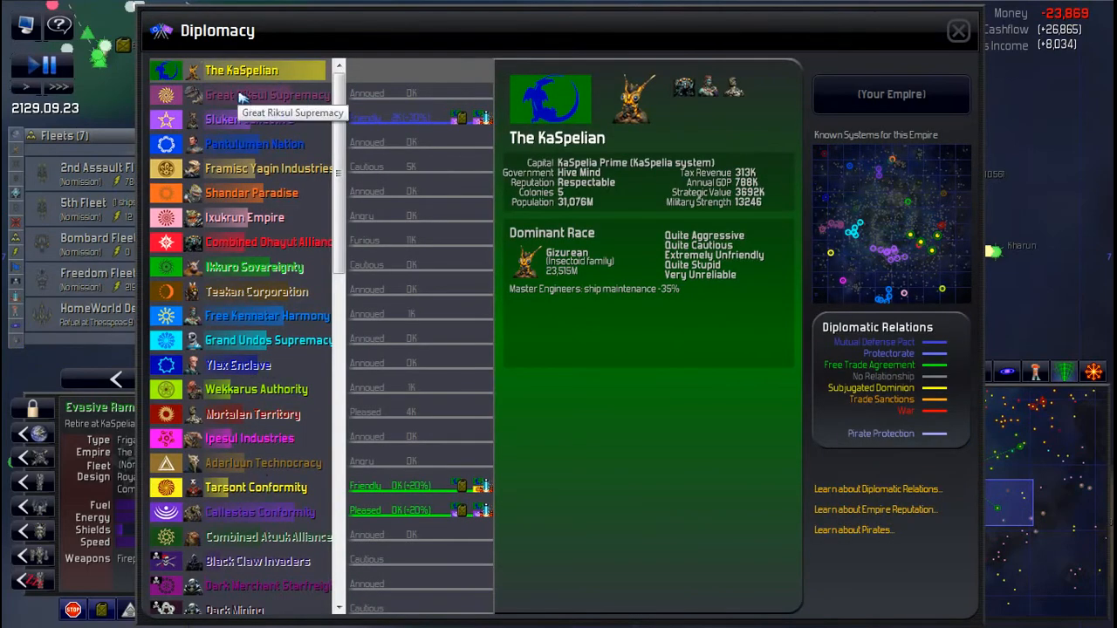
left_click(957, 30)
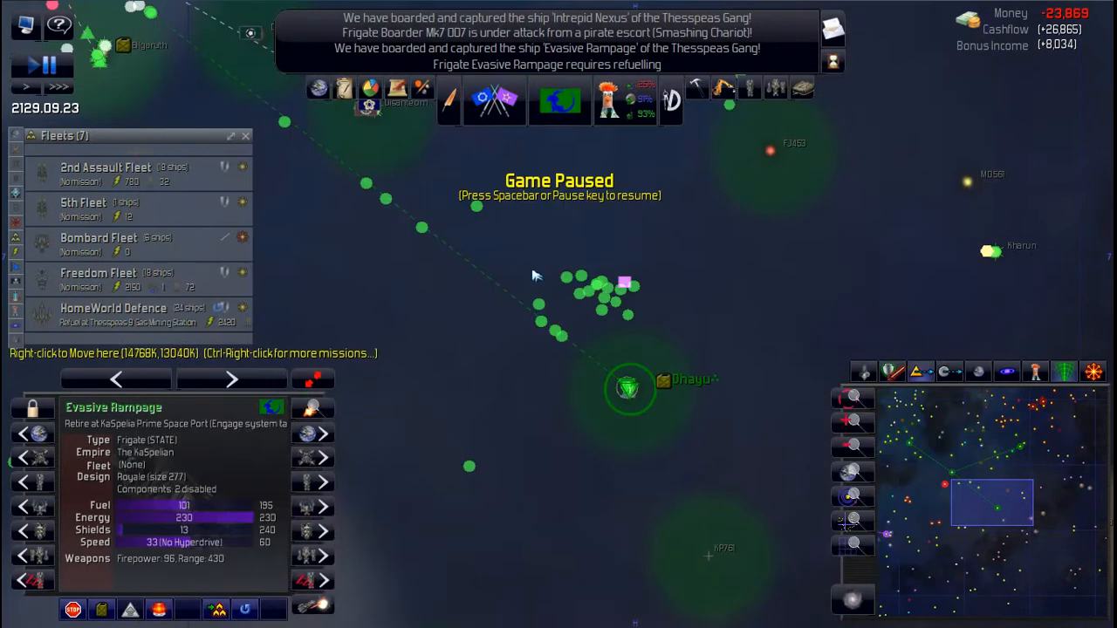
mouse_move(518, 223)
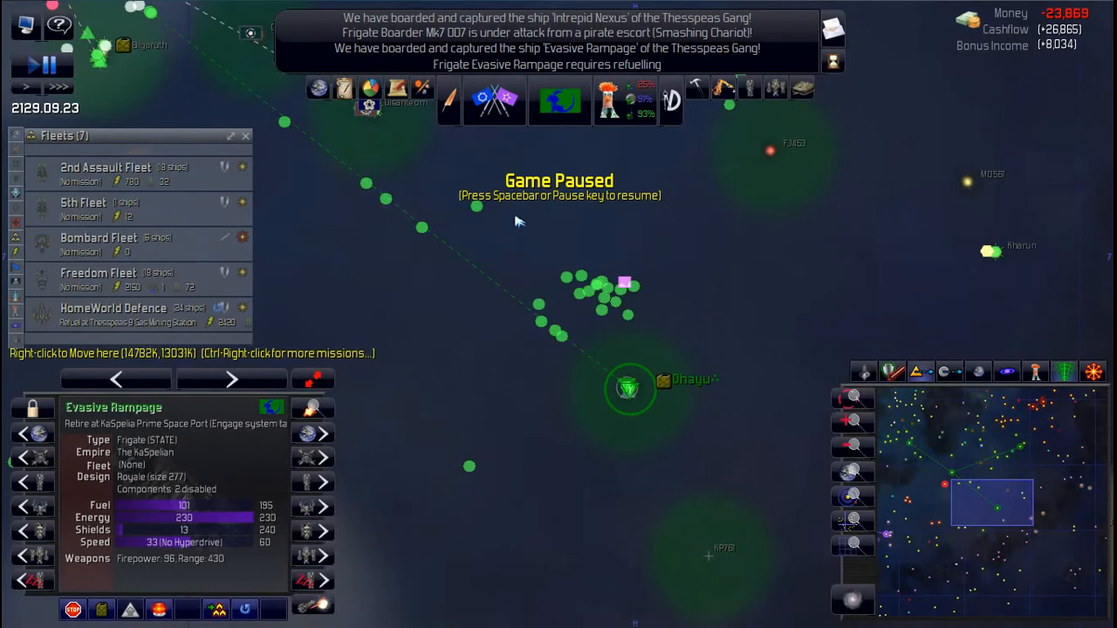
mouse_move(504, 254)
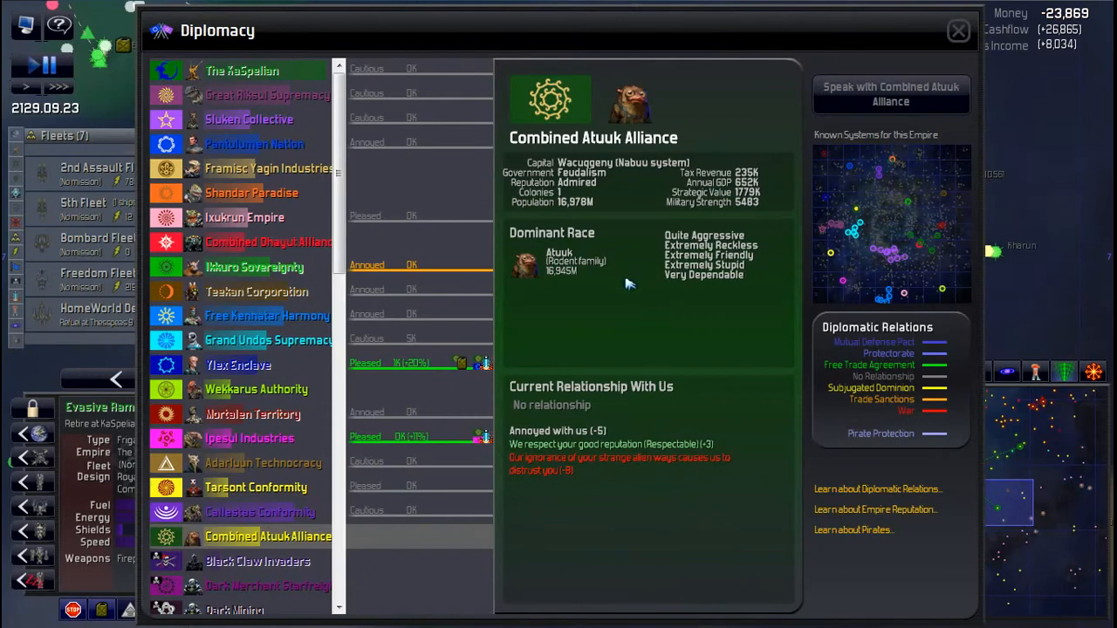
mouse_move(275, 436)
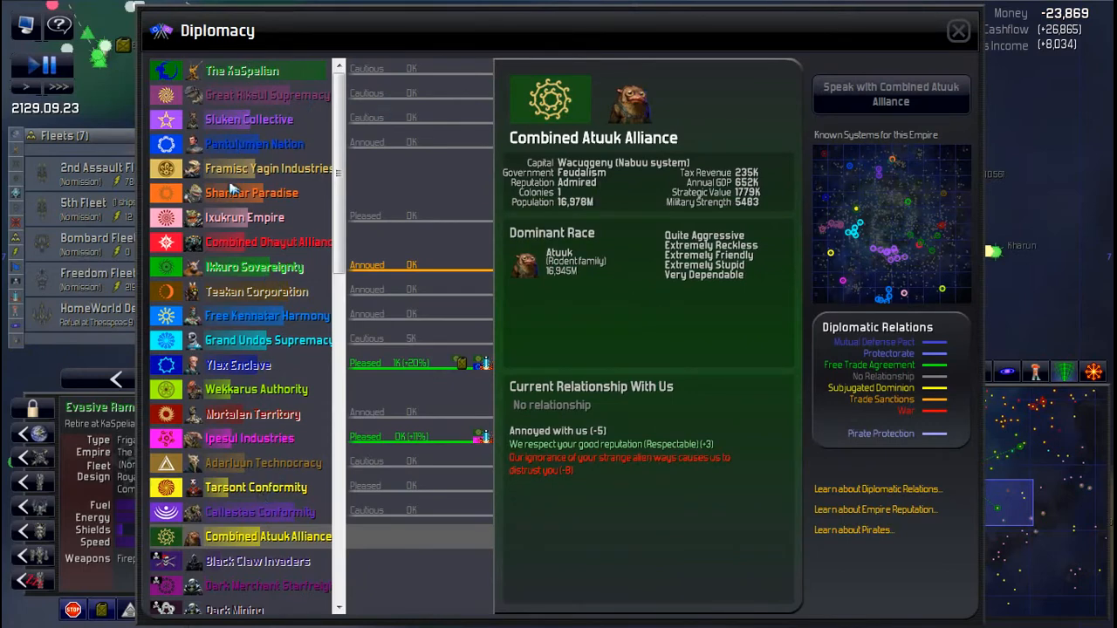
Step: Review Teekan Corporation and Callestas Conformity relations, including the Free Trade Agreement, then close Diplomacy
left_click(255, 291)
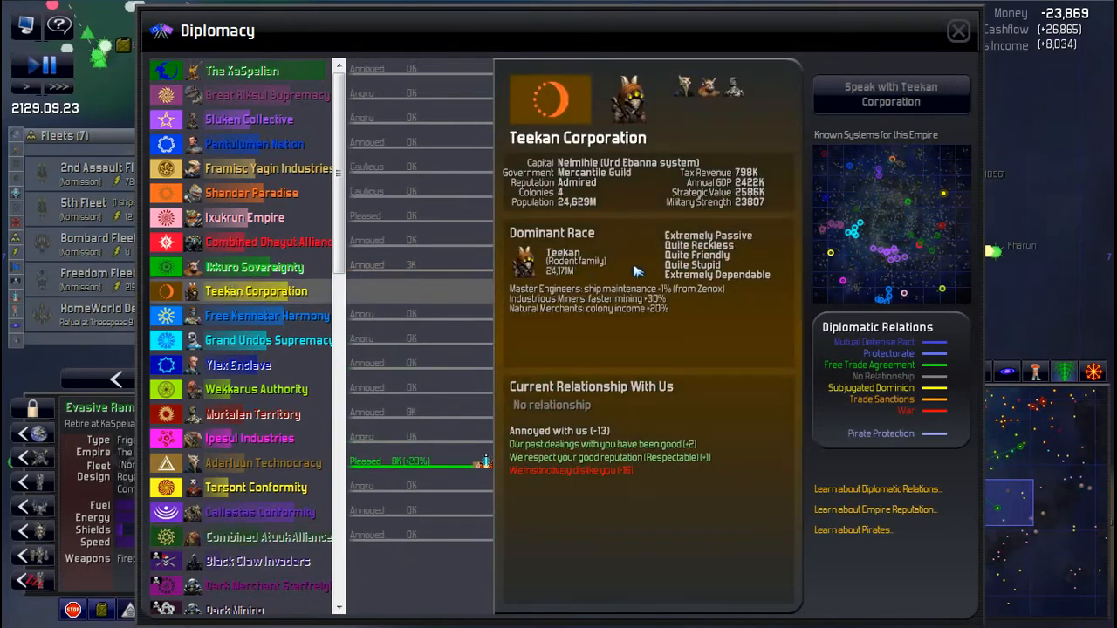
mouse_move(637, 316)
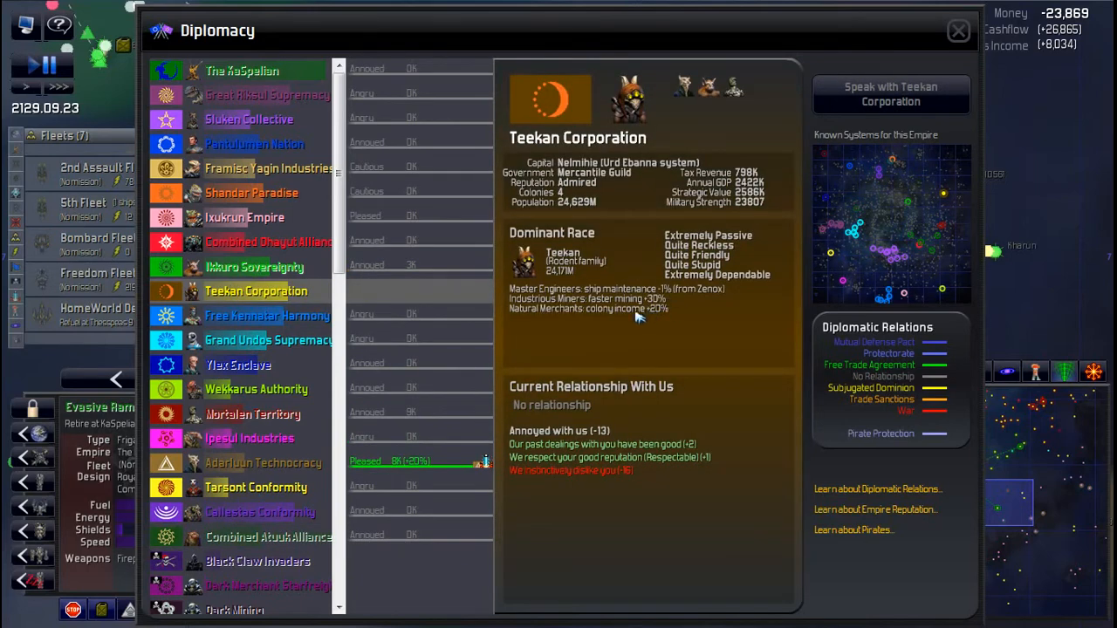
mouse_move(899, 274)
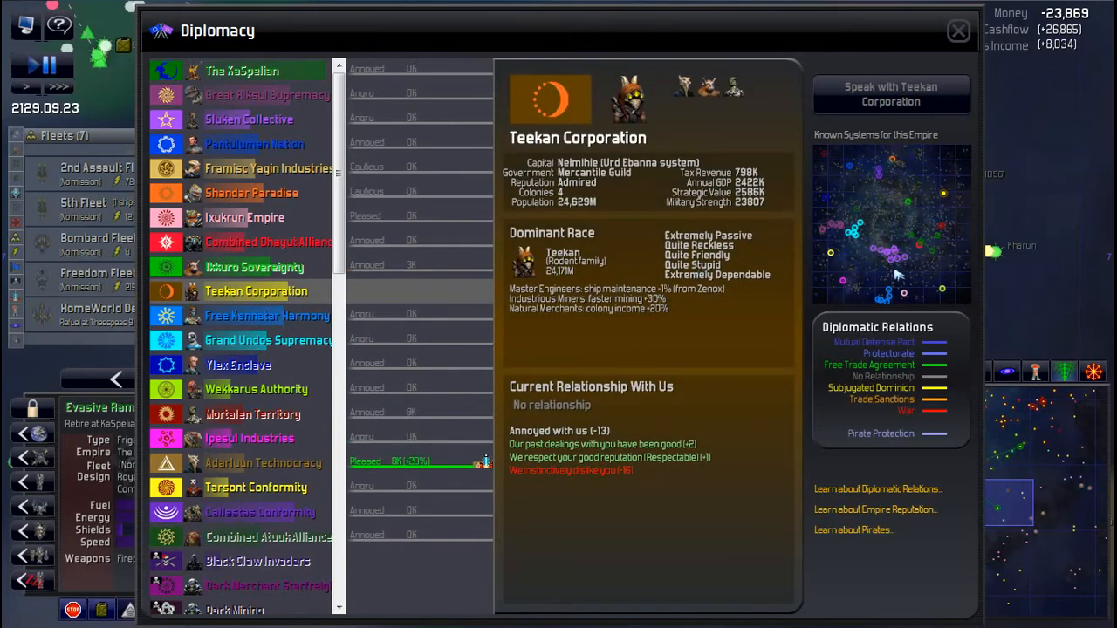
mouse_move(925, 157)
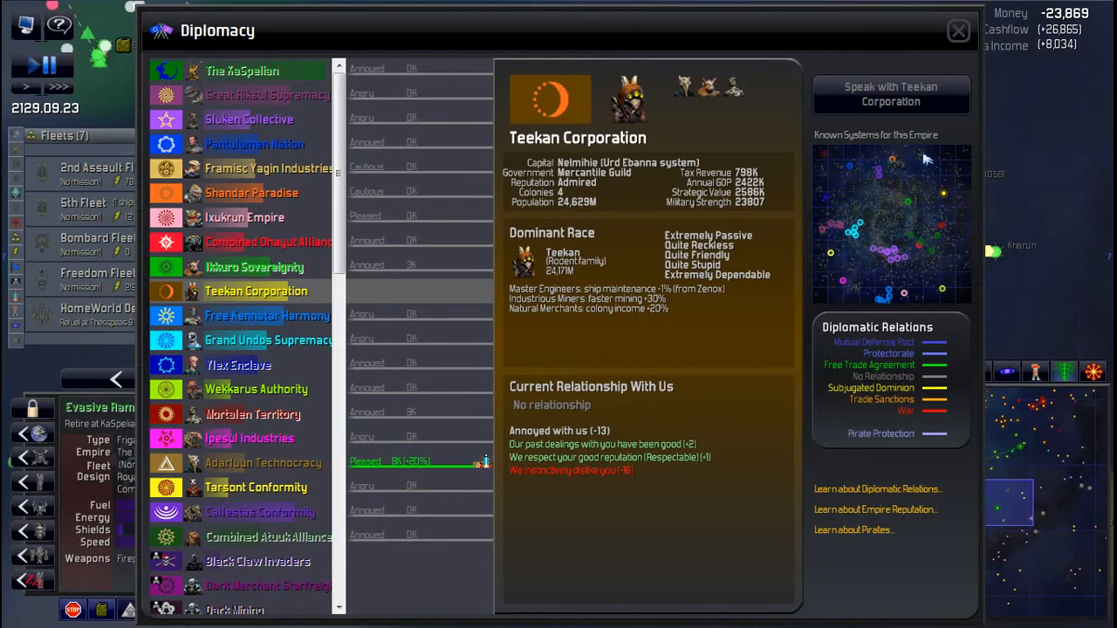
mouse_move(899, 267)
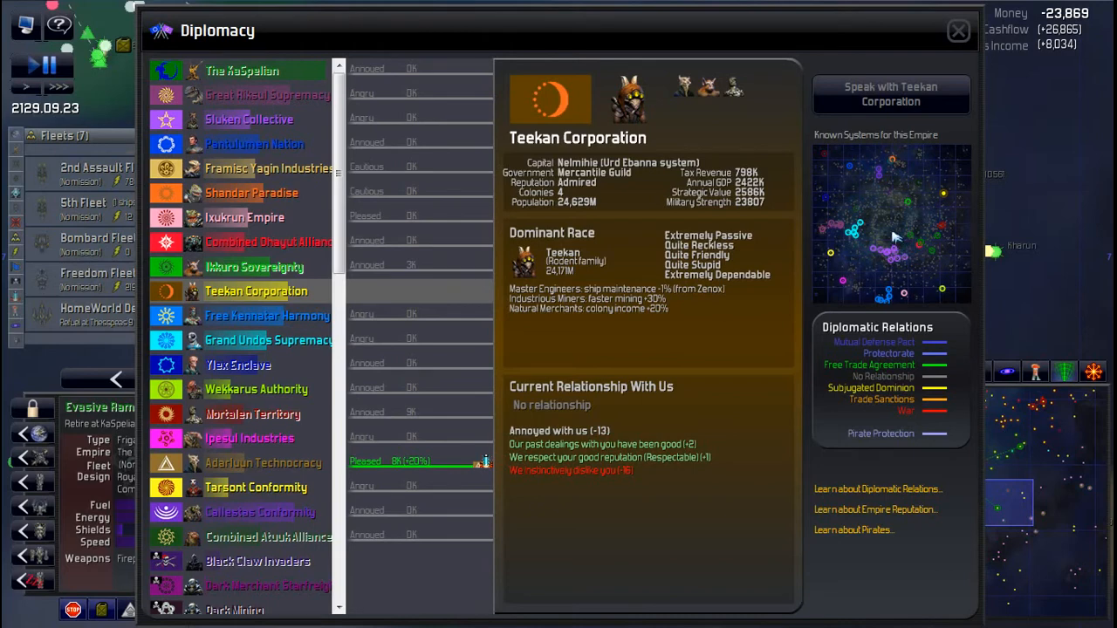
mouse_move(218, 290)
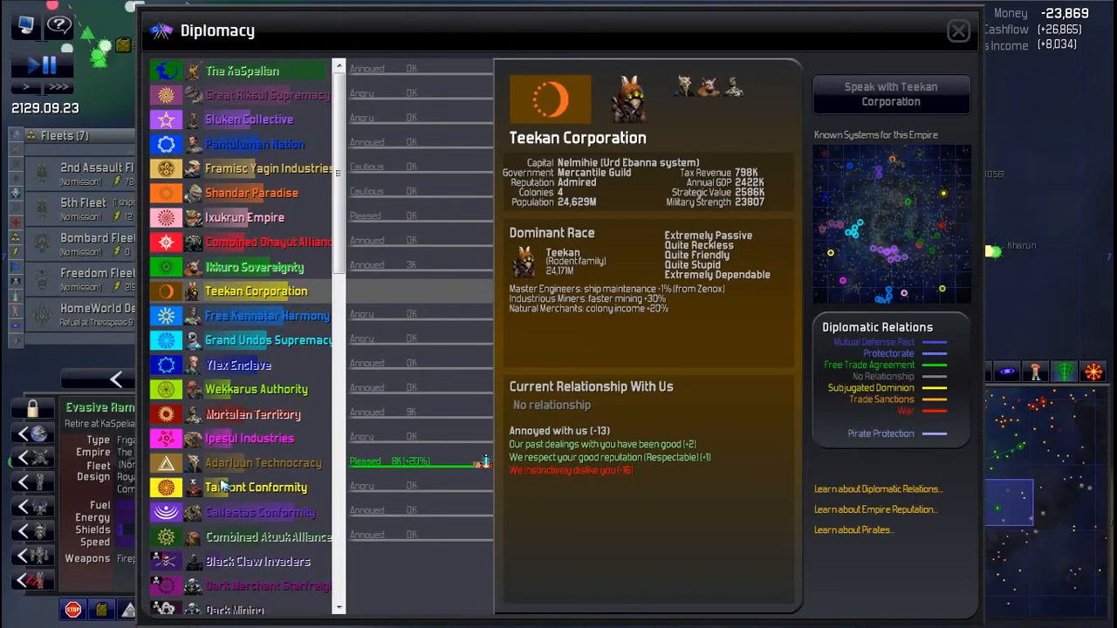
left_click(259, 512)
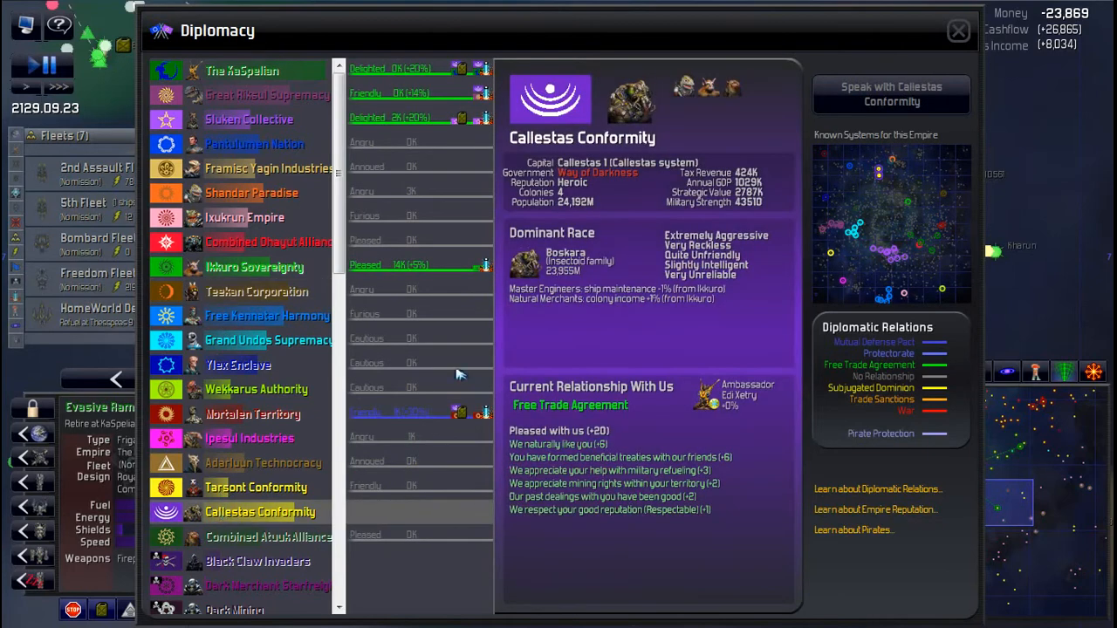
mouse_move(898, 236)
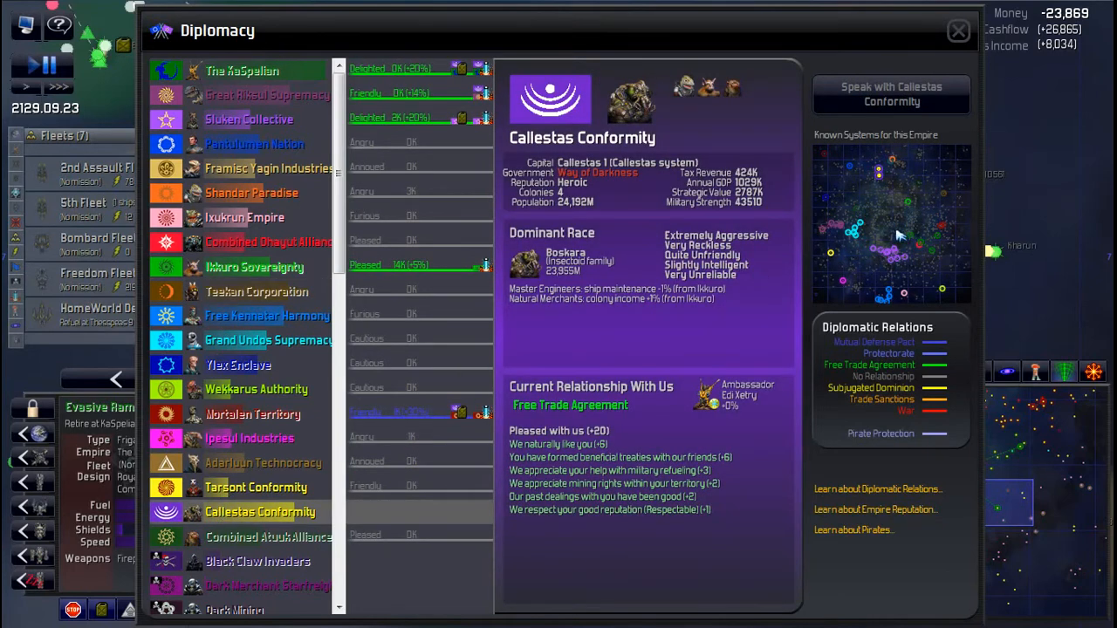
mouse_move(249, 120)
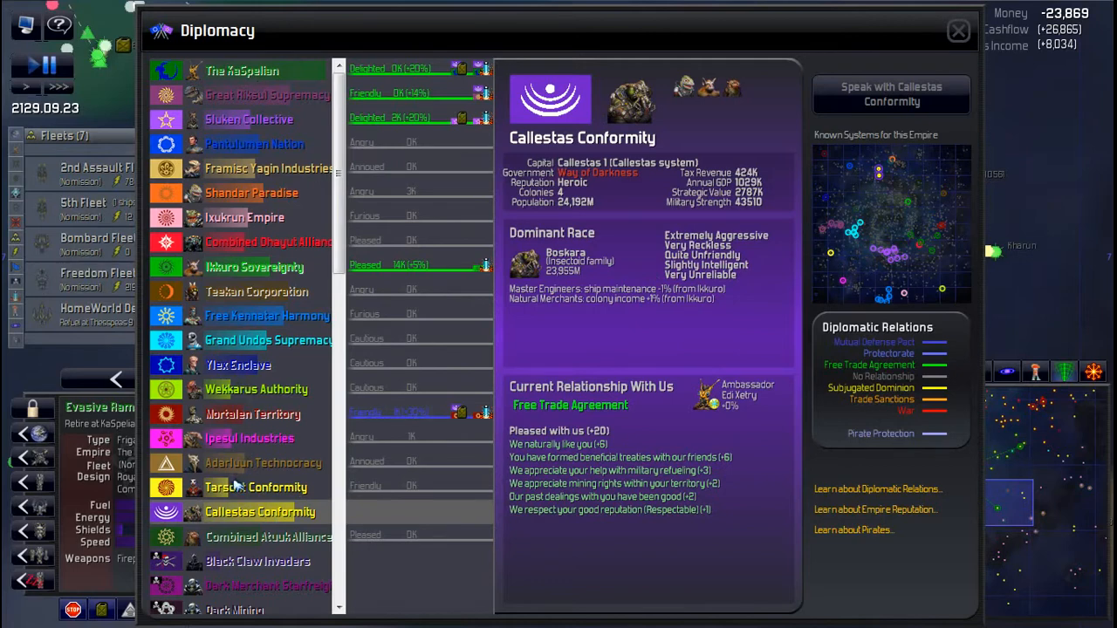
mouse_move(263, 105)
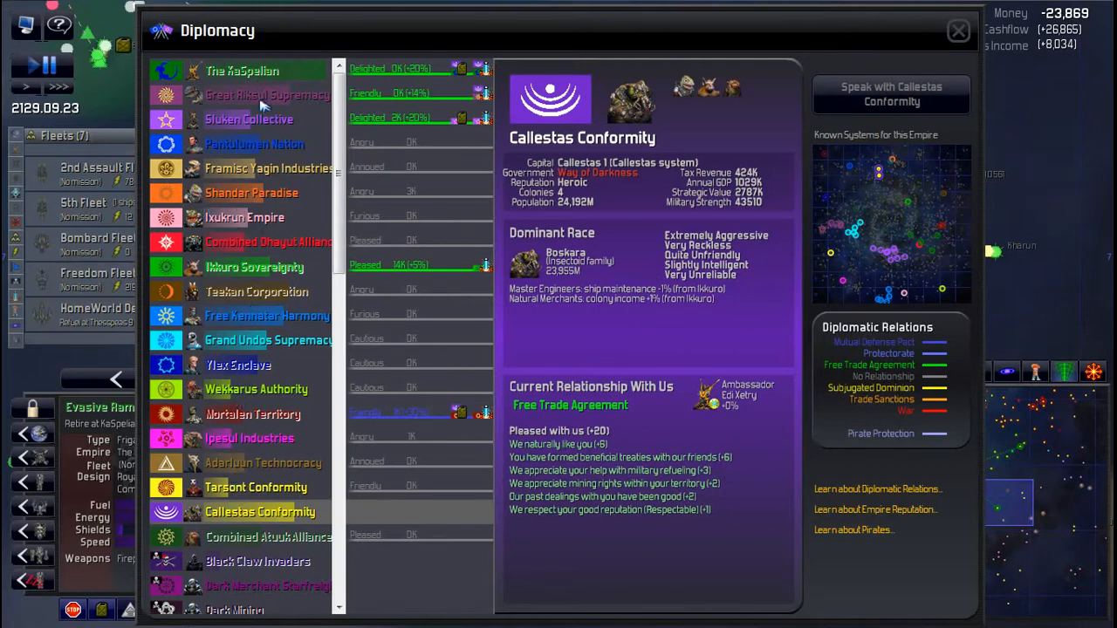
mouse_move(225, 171)
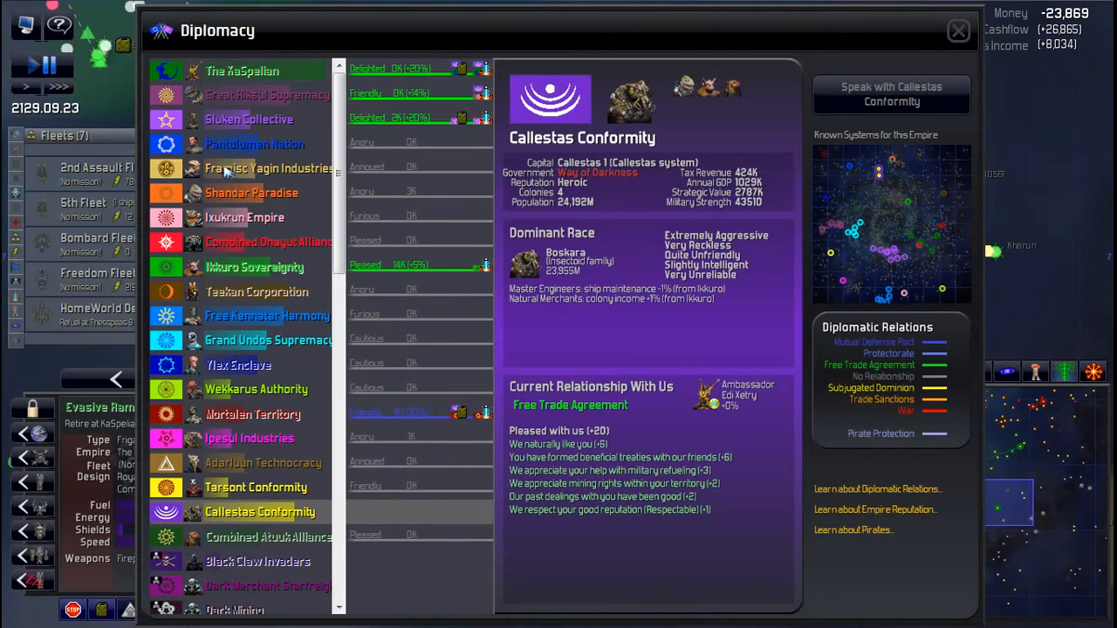
mouse_move(320, 224)
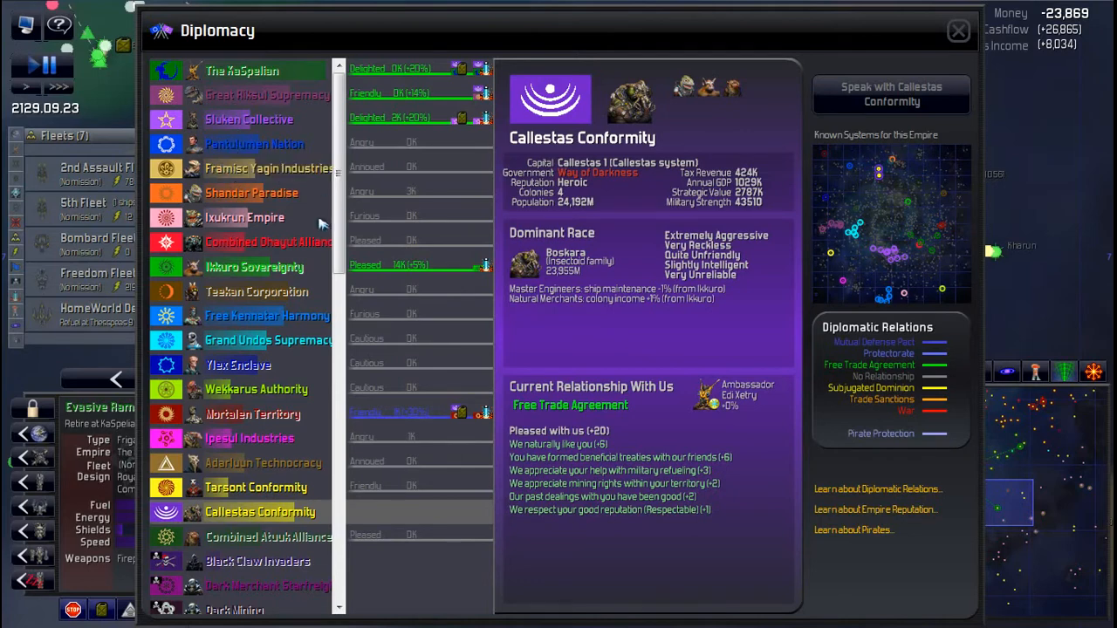
mouse_move(708, 90)
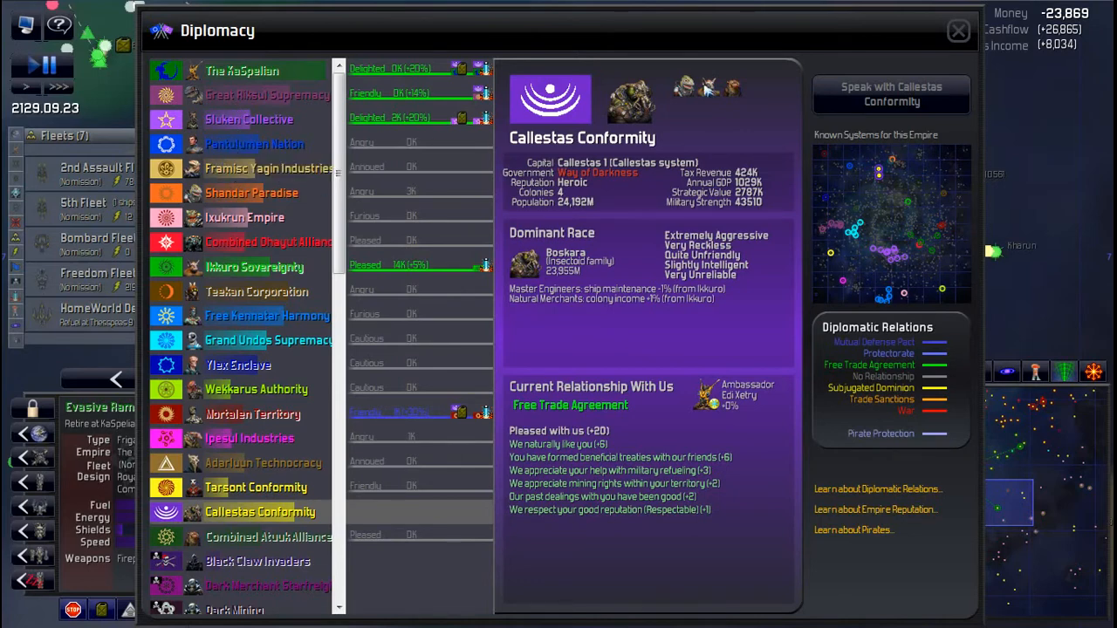
left_click(958, 30)
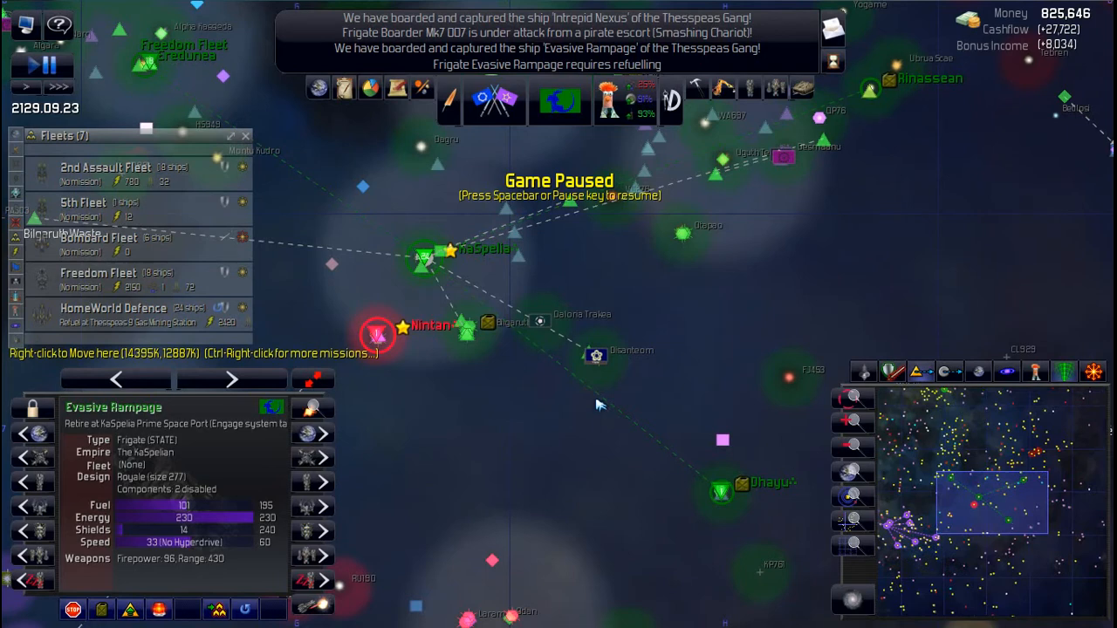
mouse_move(604, 409)
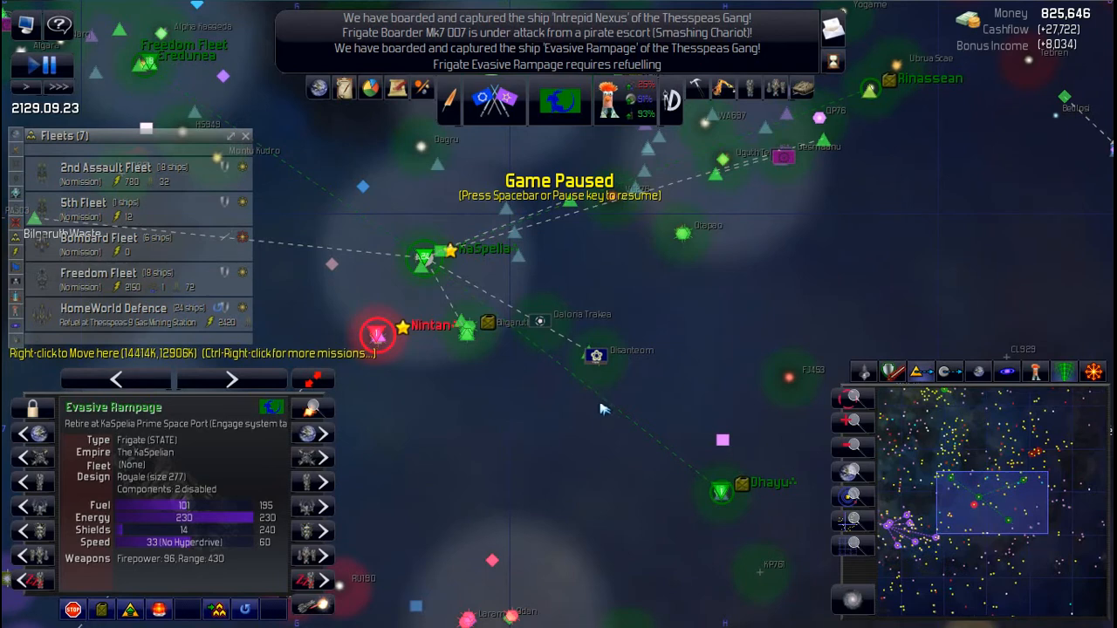
mouse_move(622, 295)
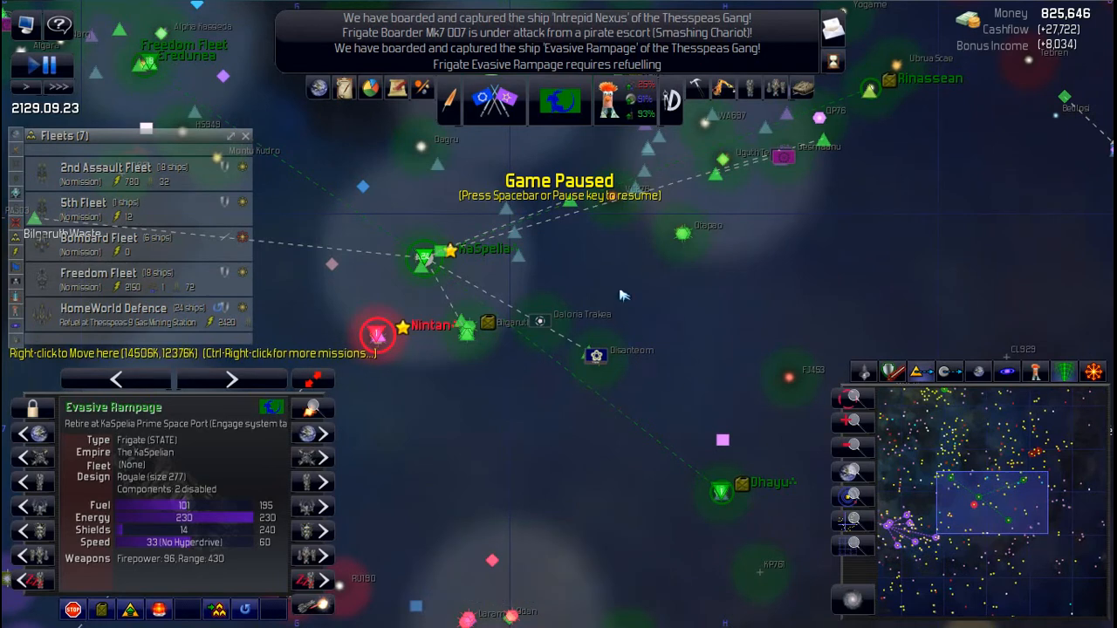
mouse_move(661, 137)
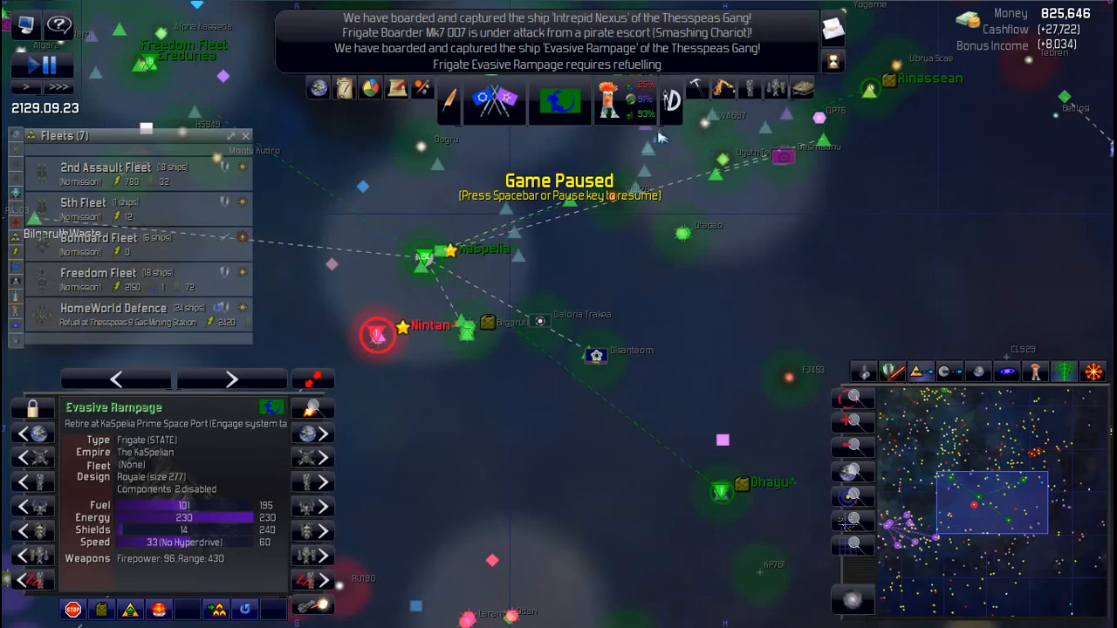
mouse_move(646, 105)
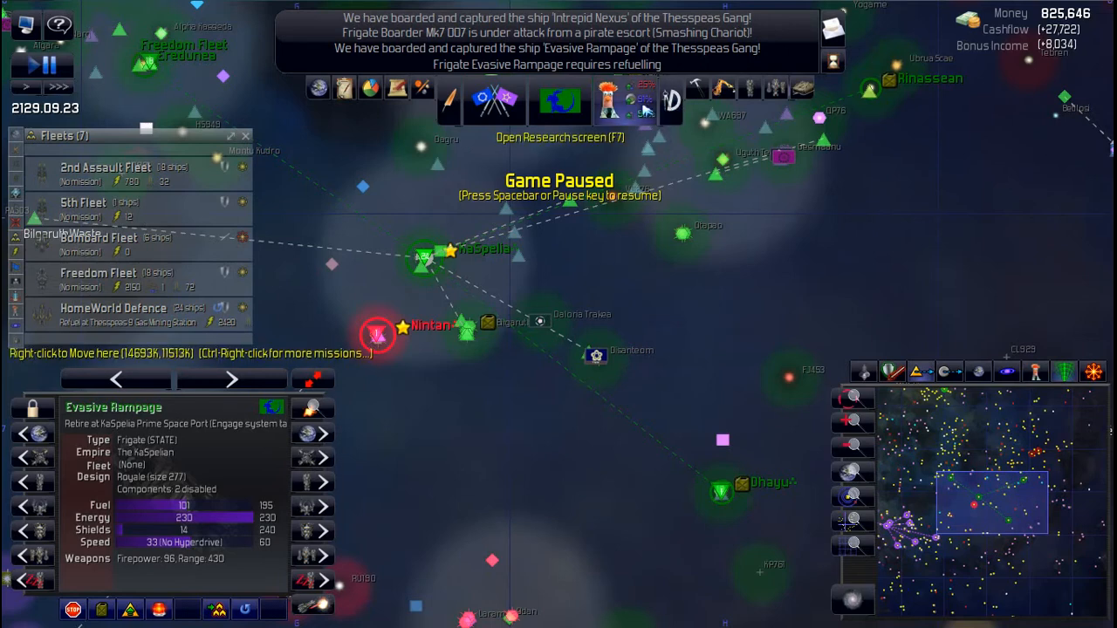
mouse_move(670, 100)
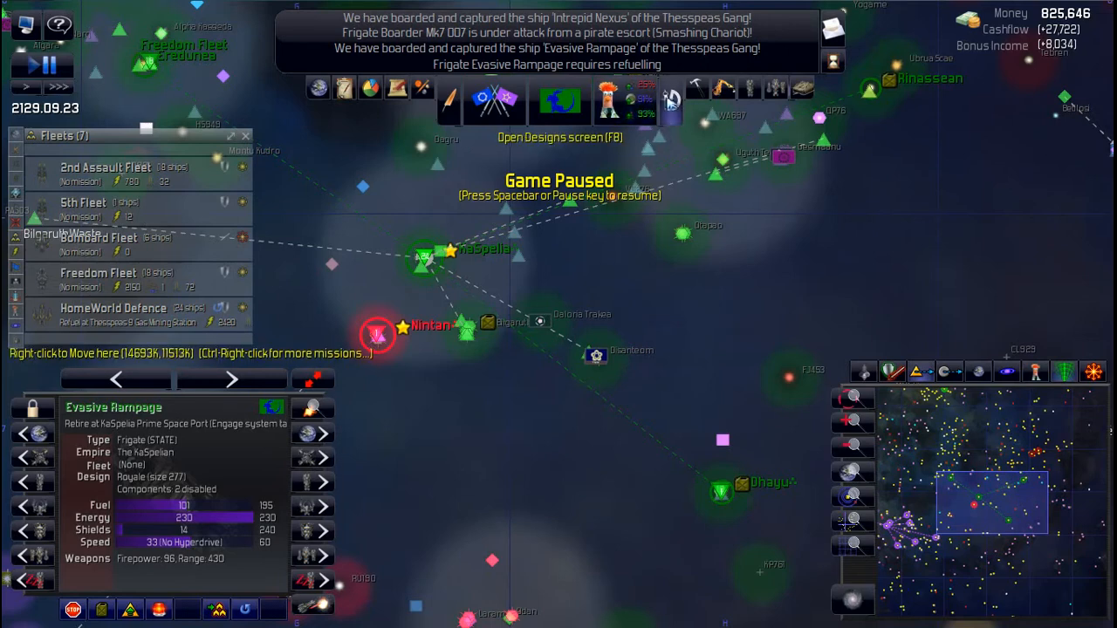
mouse_move(671, 100)
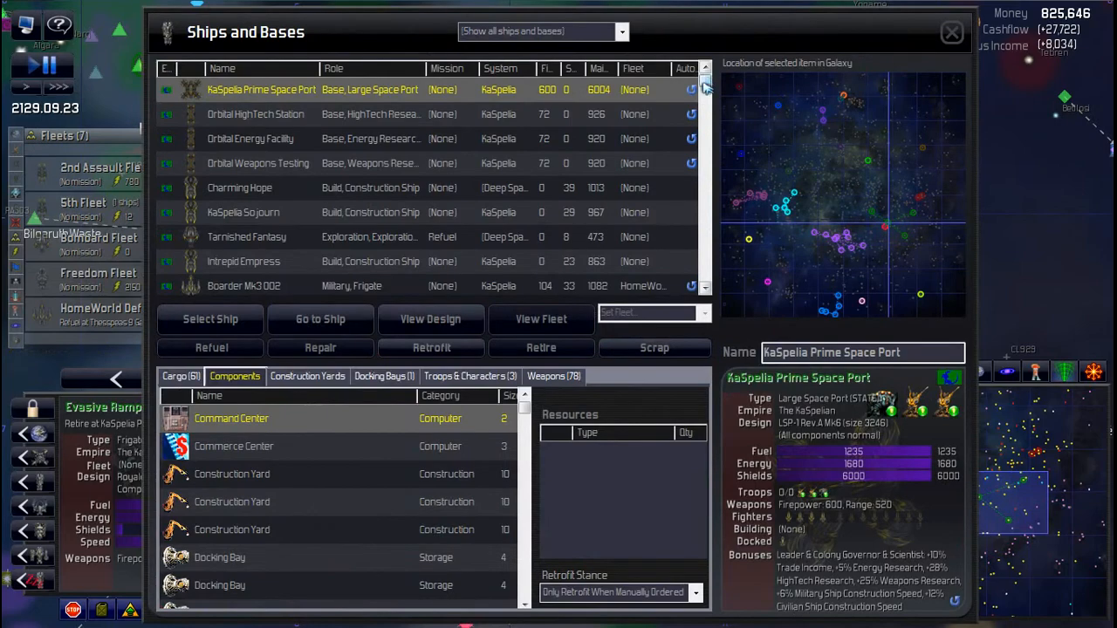
Step: Filter to Military Ships, select the six DropShip Mk8 transports, then show Construction Yards
scroll("down", 3)
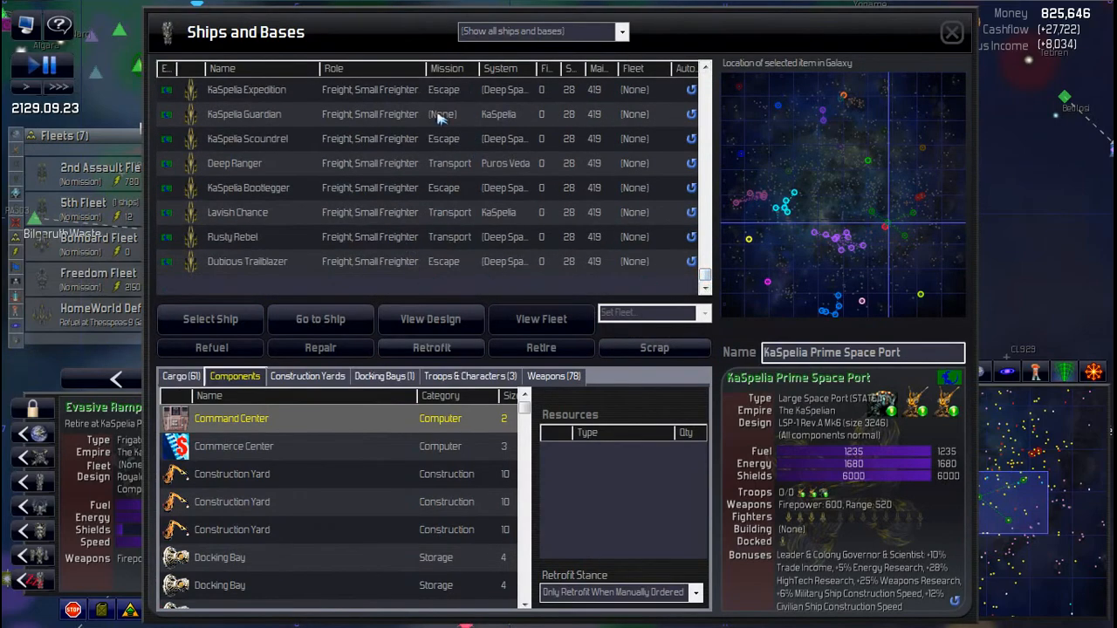
left_click(621, 32)
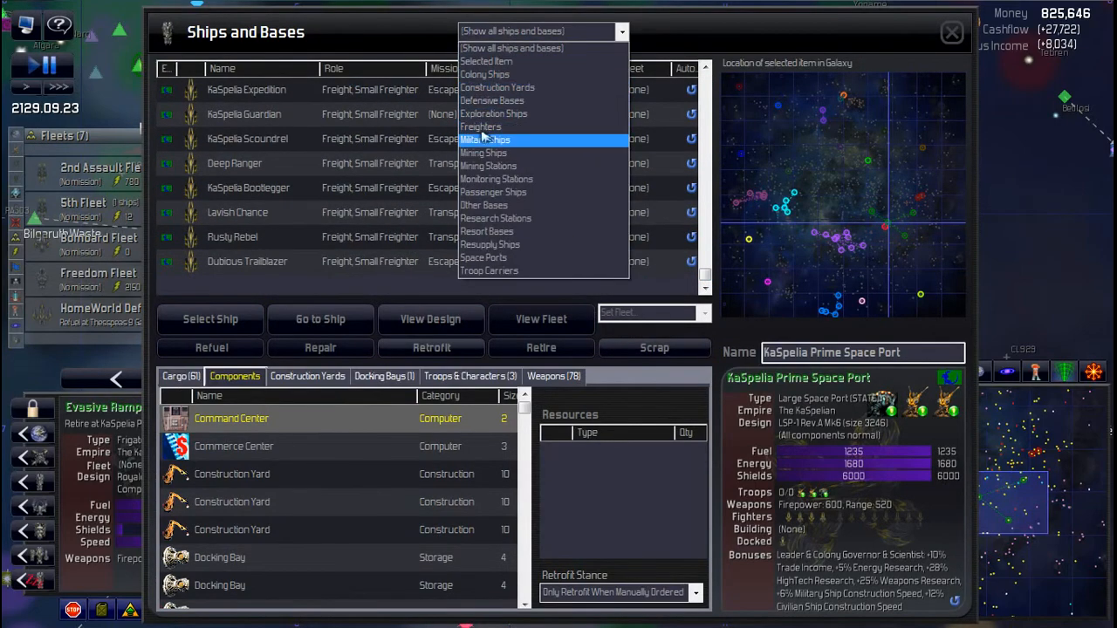
left_click(486, 140)
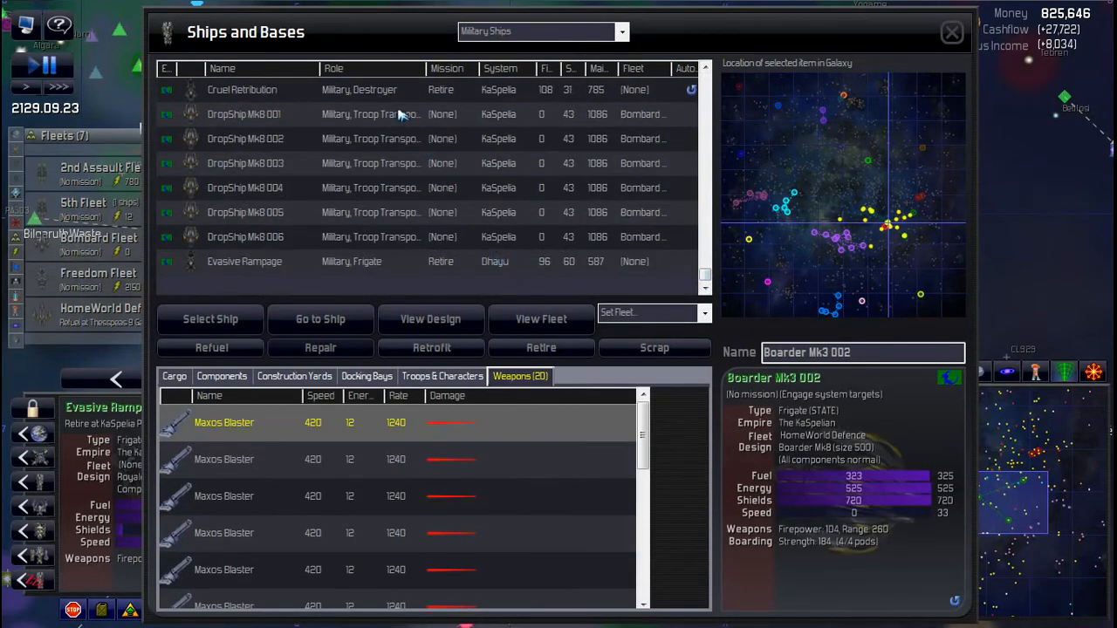
left_click(244, 114)
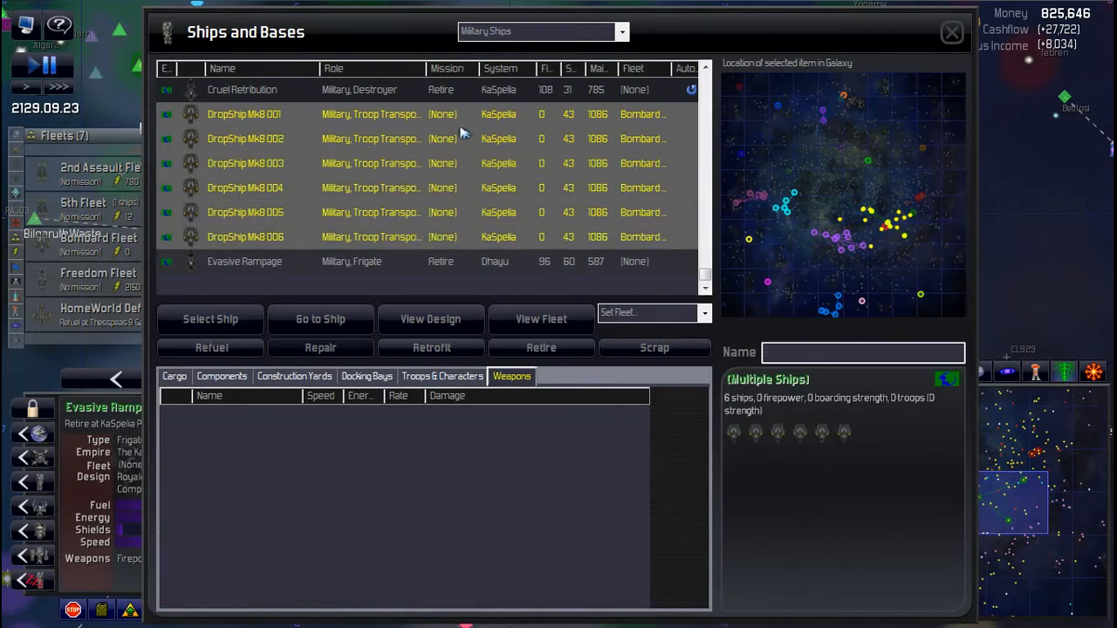
mouse_move(389, 159)
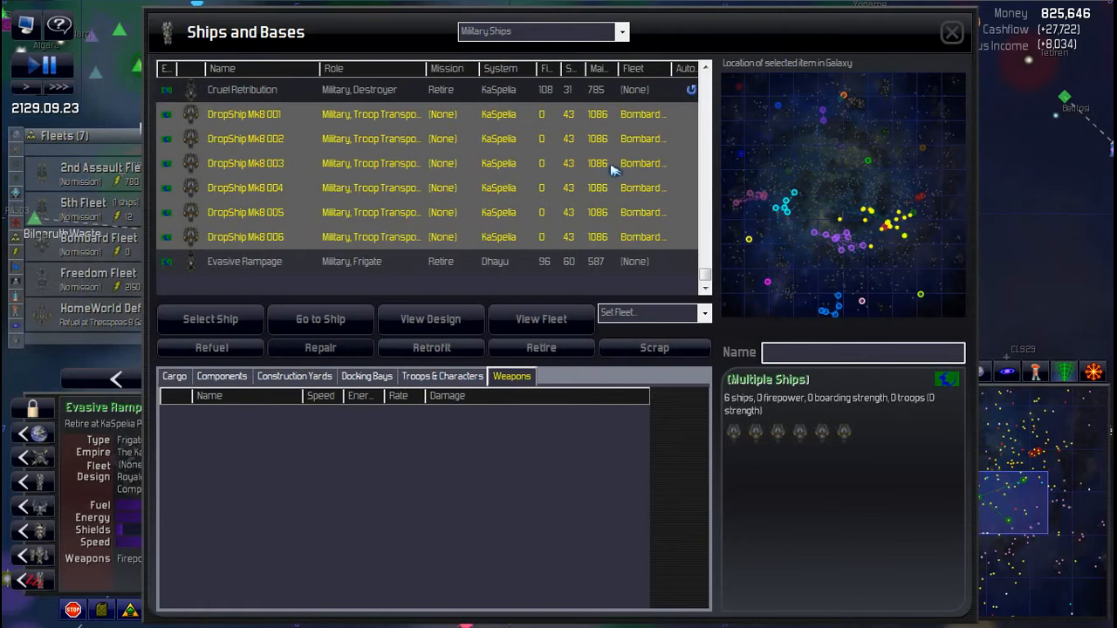
mouse_move(492, 167)
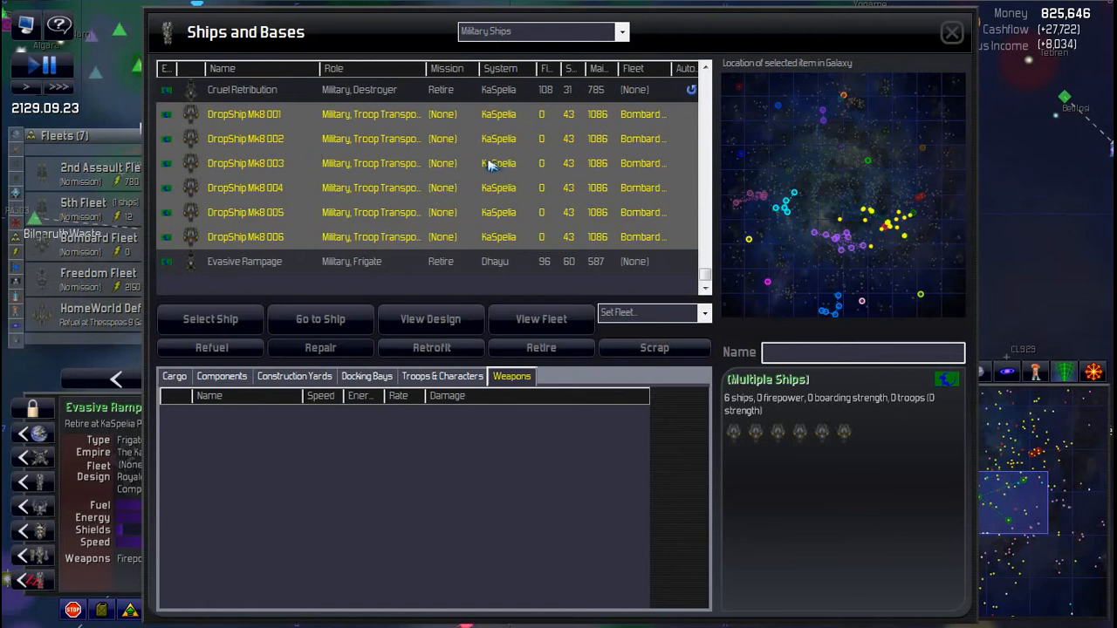
left_click(620, 31)
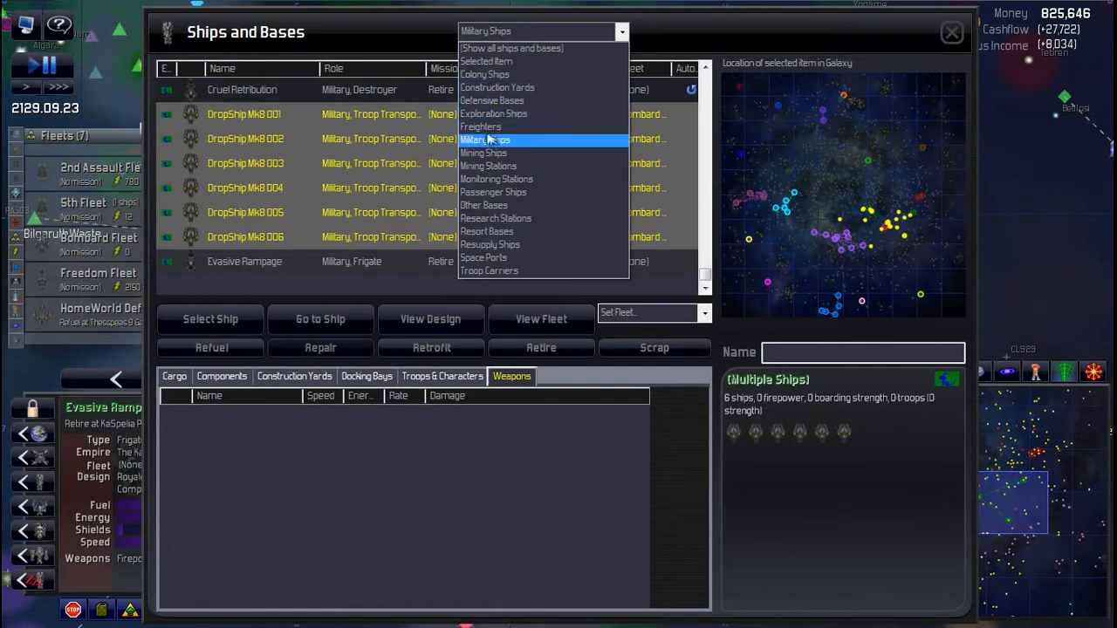
left_click(496, 87)
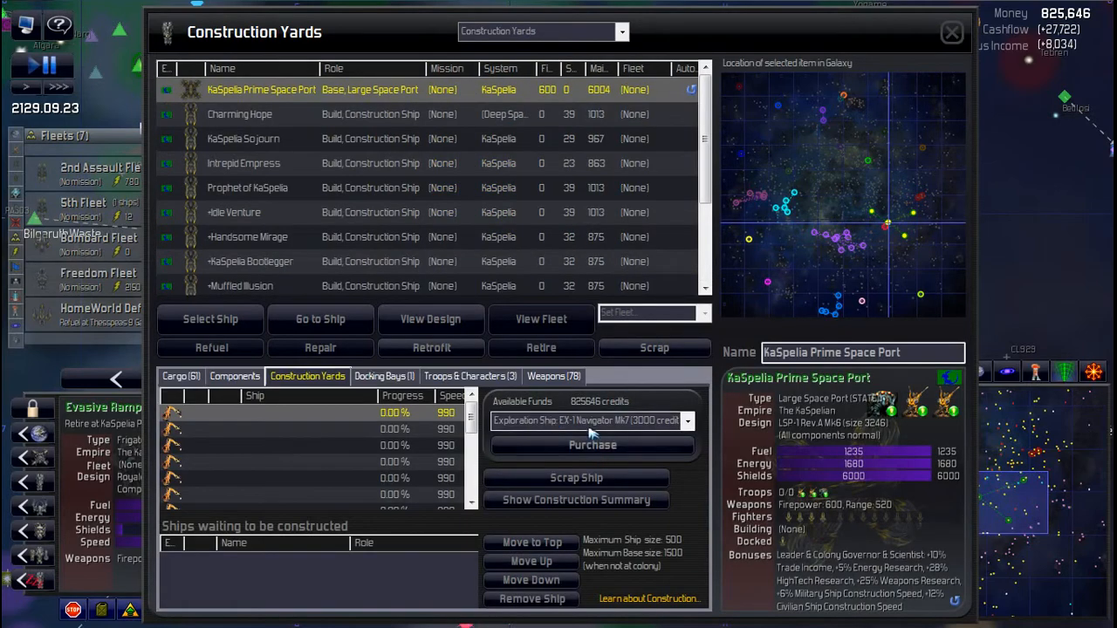
Step: Purchase U-Boat Mk8 destroyers at KaSpelia Prime Space Port and list military ships
left_click(687, 420)
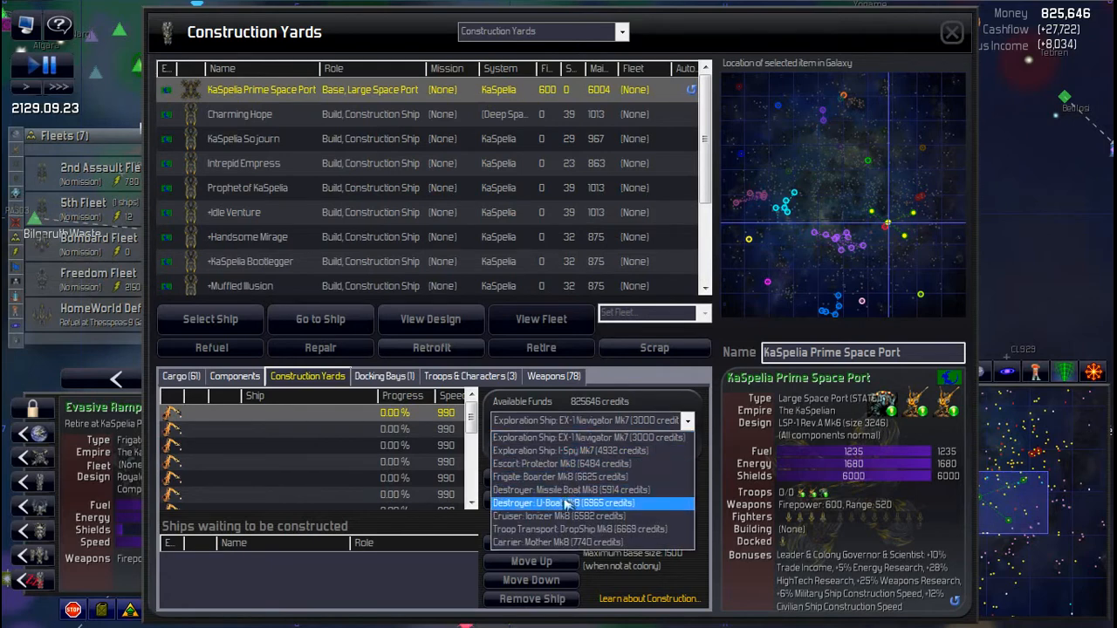
left_click(563, 503)
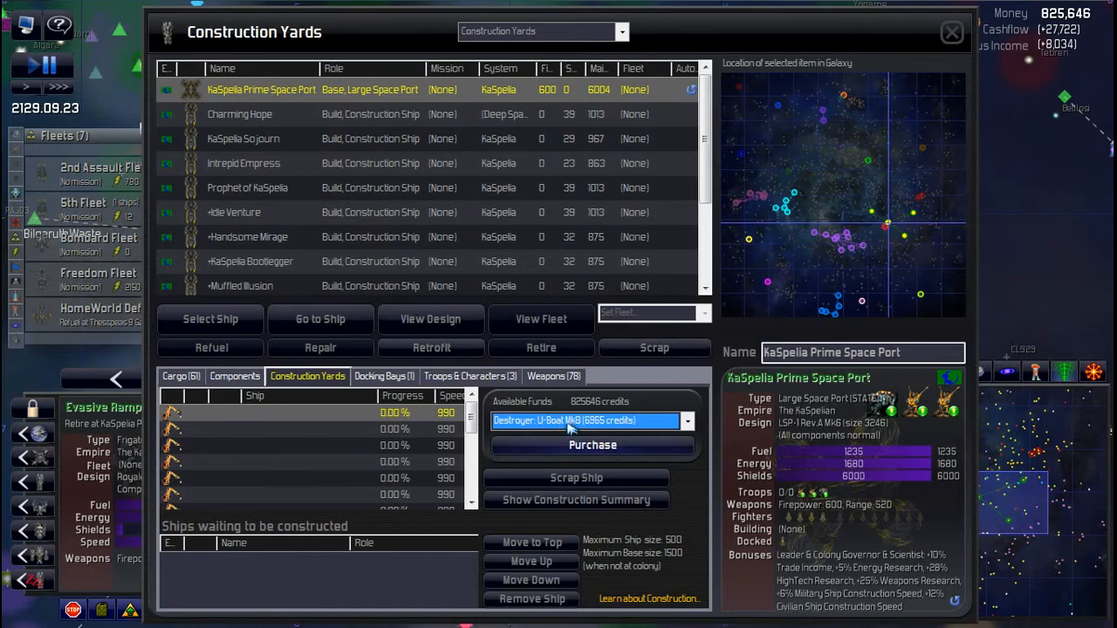
mouse_move(581, 444)
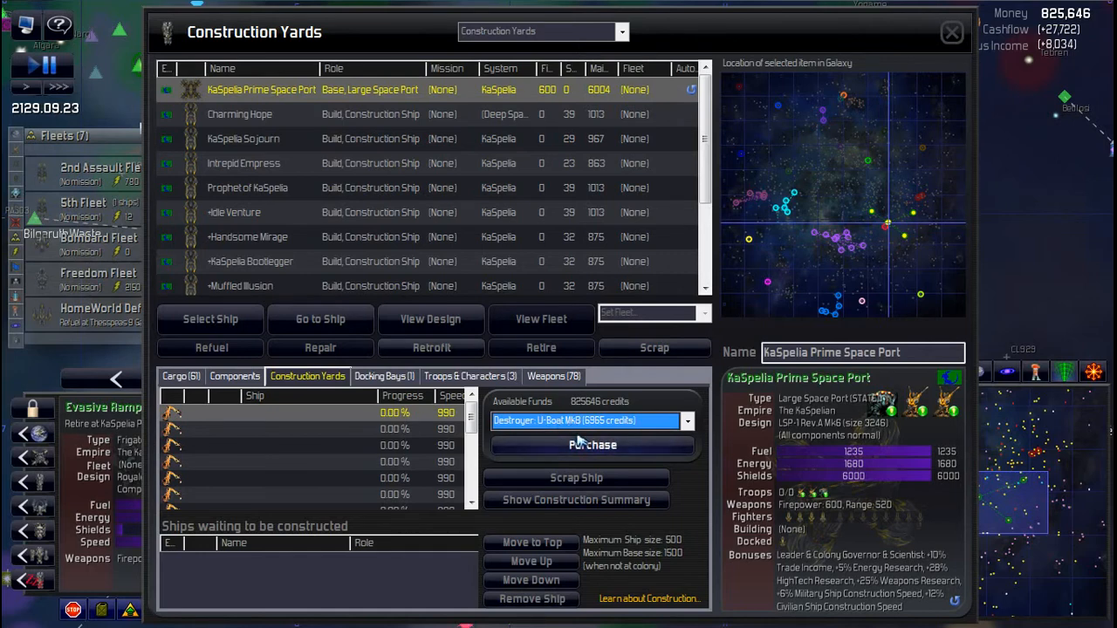
left_click(592, 445)
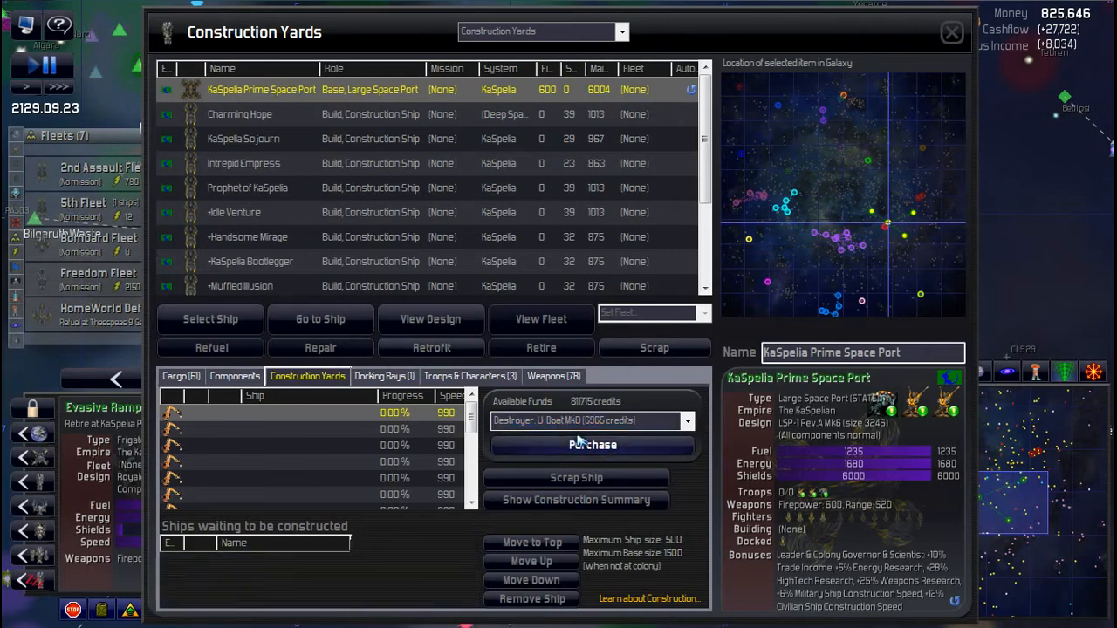
left_click(592, 445)
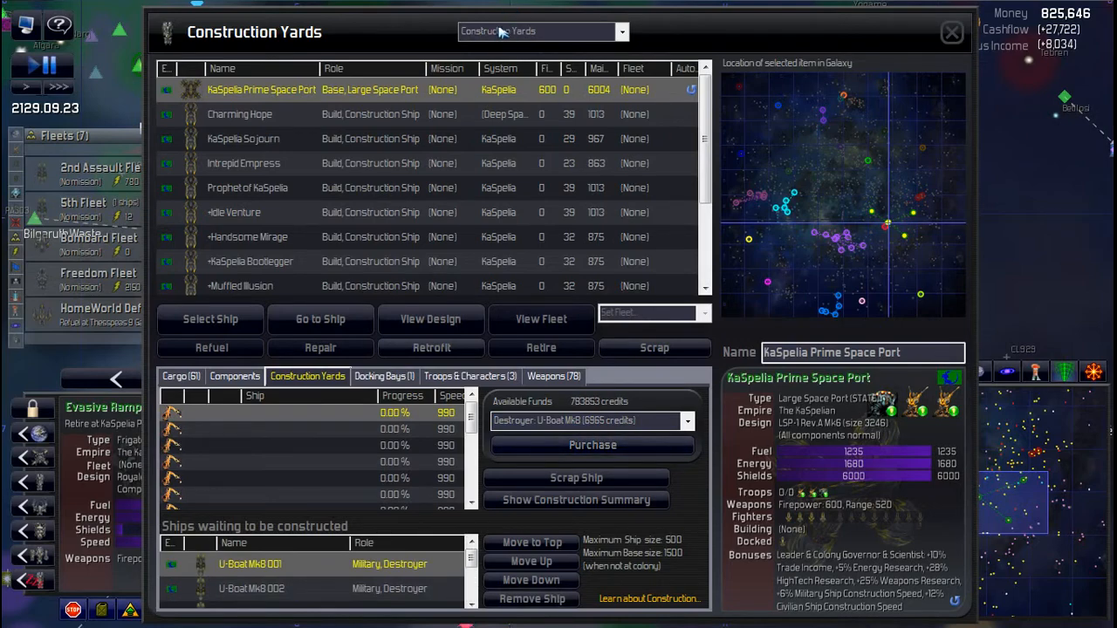
left_click(540, 30)
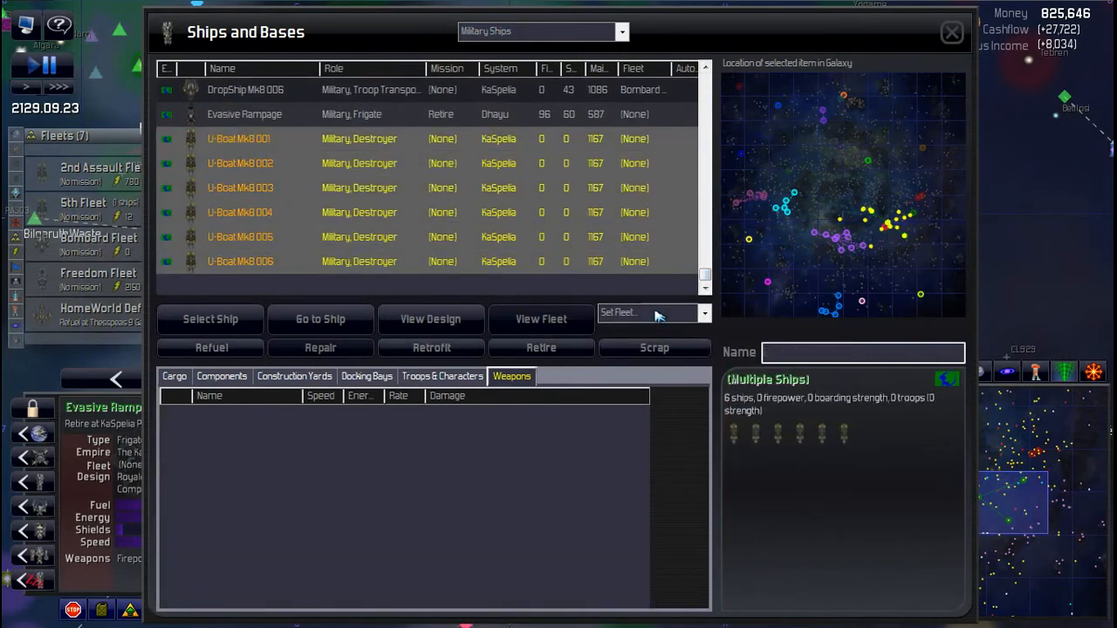
Step: Assign the U-Boat Mk8s to Bombard Fleet and the DropShip Mk8s to 1st Invasion Fleet
left_click(646, 312)
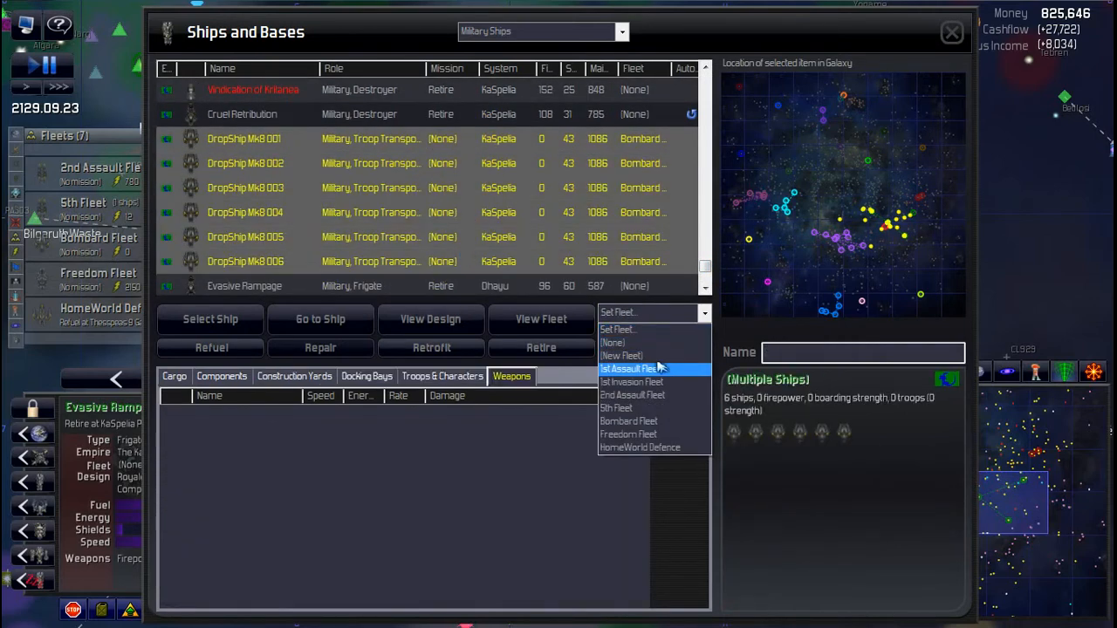
left_click(631, 381)
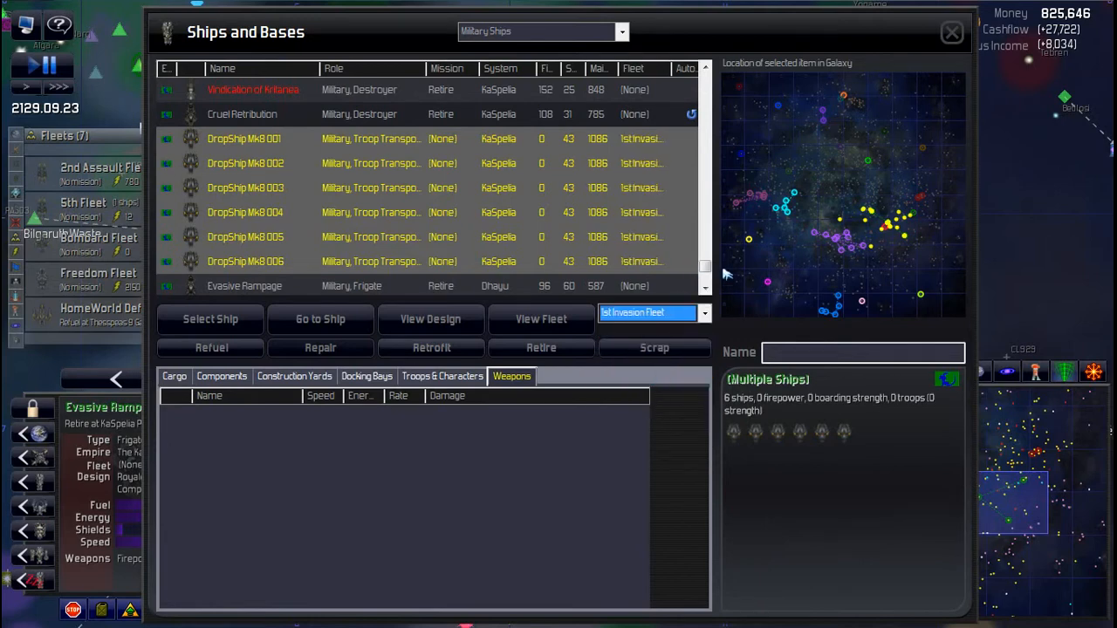
scroll("down", 3)
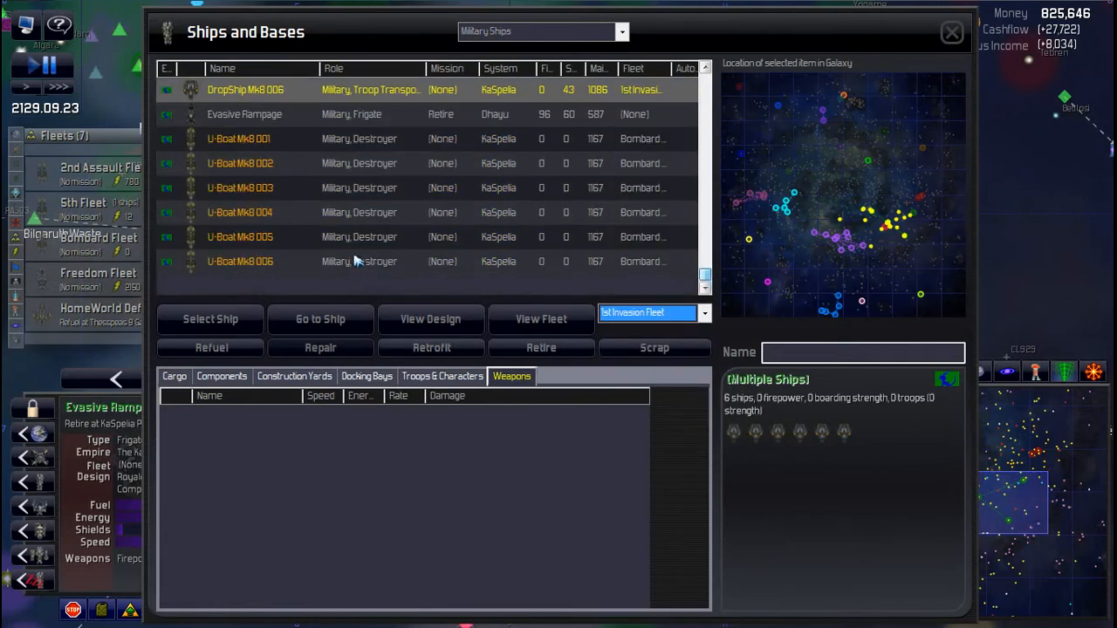
mouse_move(698, 177)
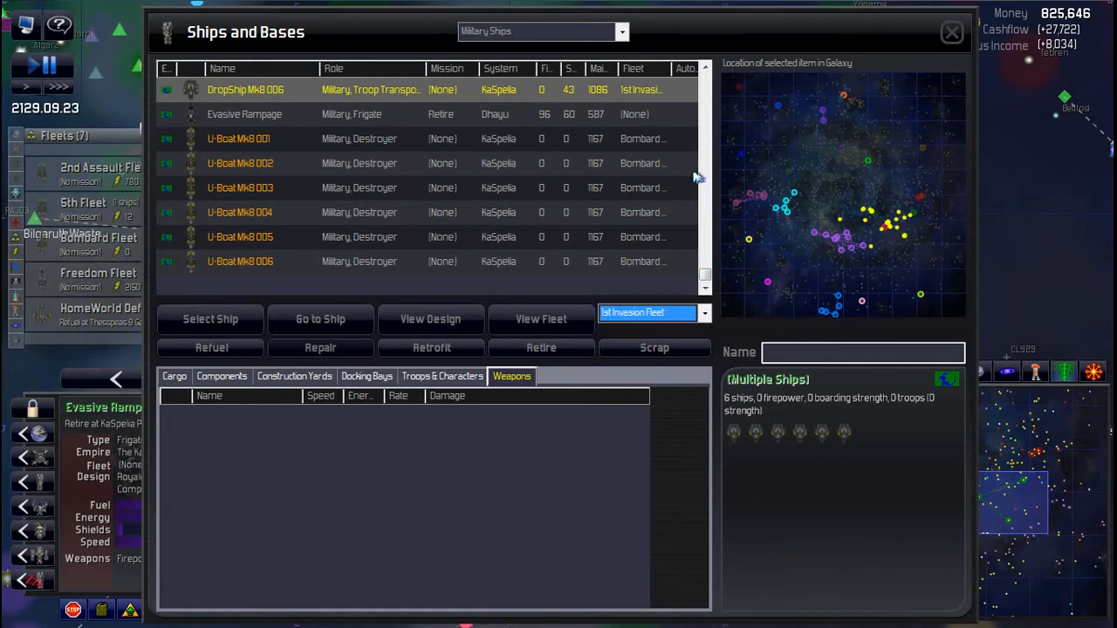
left_click(951, 33)
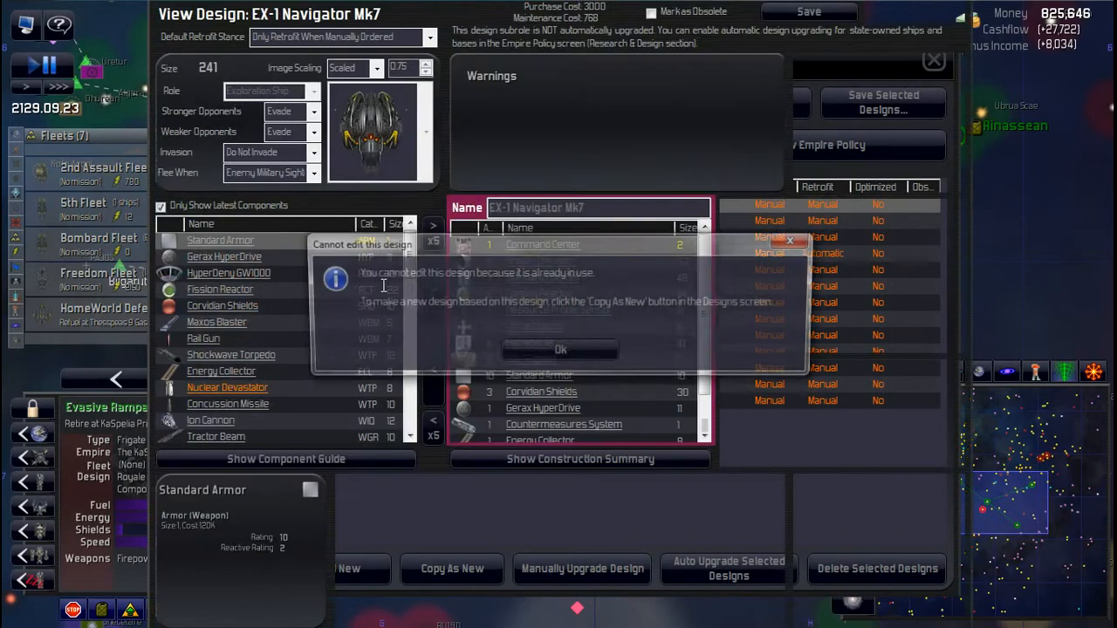
Step: Set EX-1 Navigator Mk7 to Invade Immediately, then filter to latest buildable designs
left_click(559, 349)
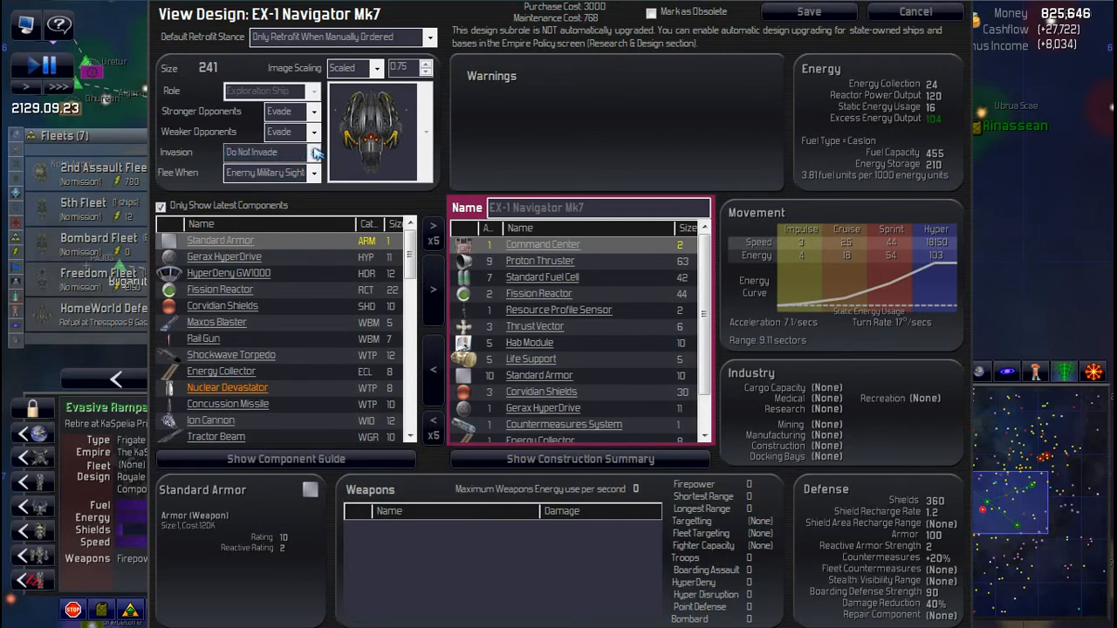
left_click(314, 152)
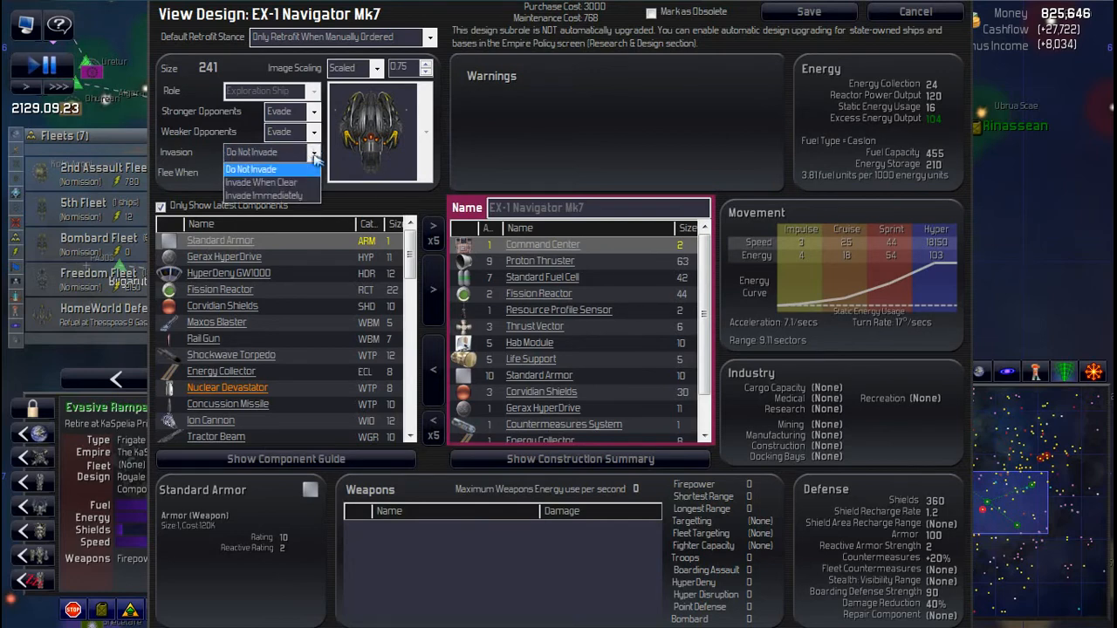
left_click(264, 195)
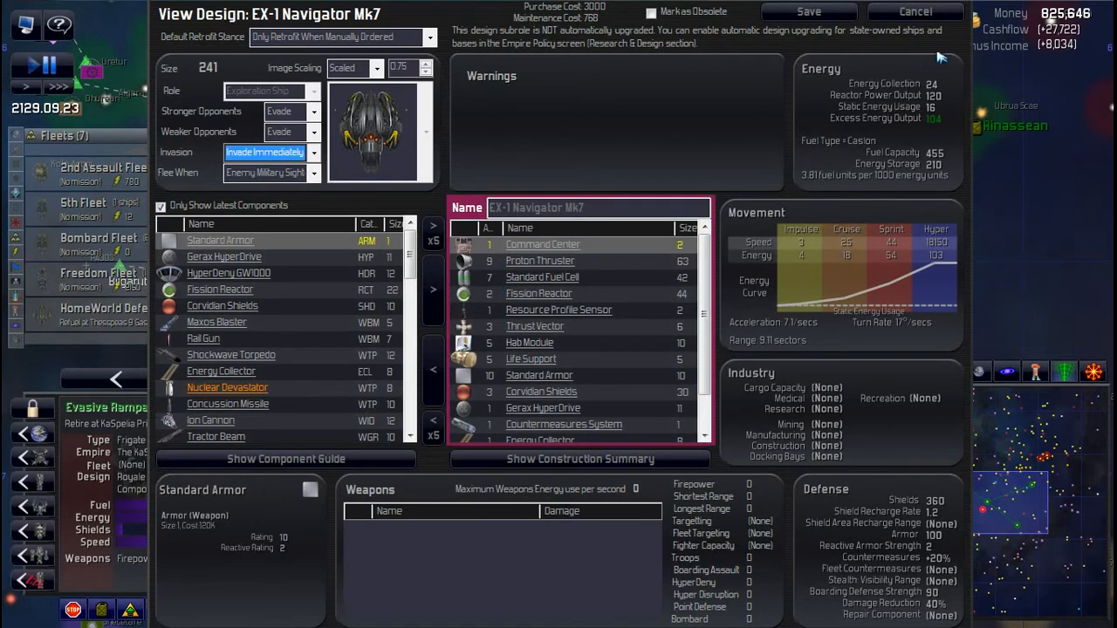
left_click(915, 11)
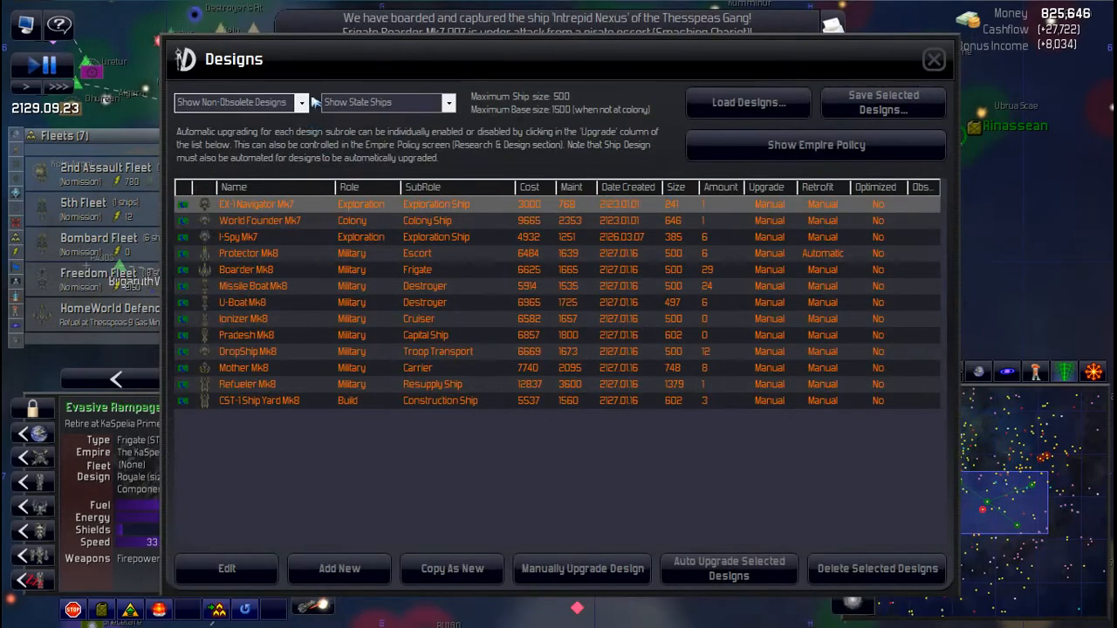
left_click(240, 102)
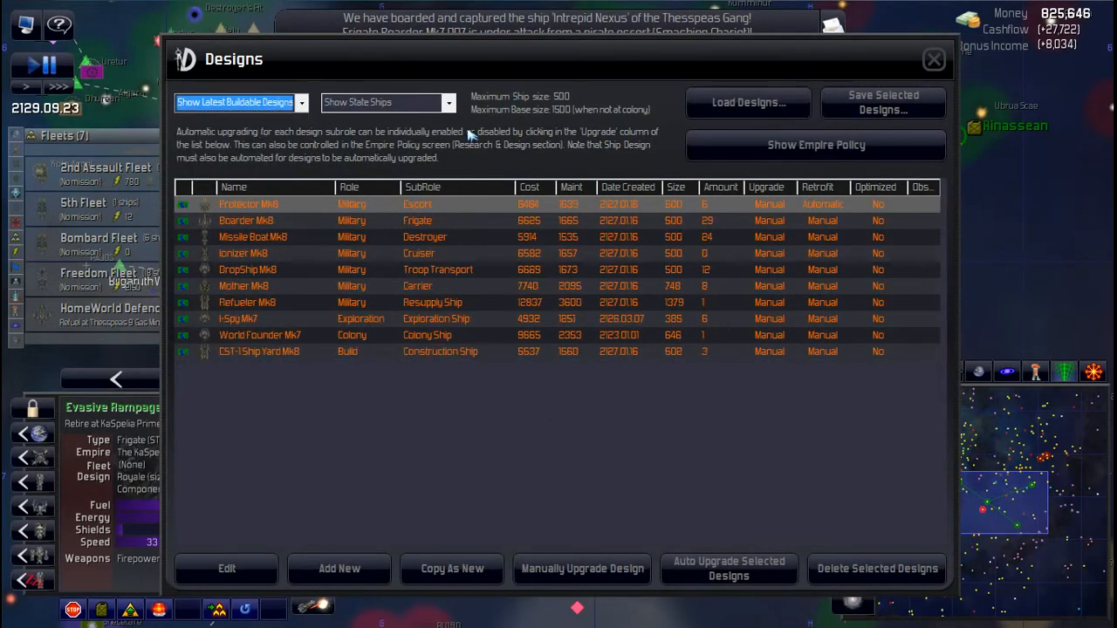
Step: Switch the Protector Mk8 design's invasion setting to Invade Immediately and close it
left_click(226, 568)
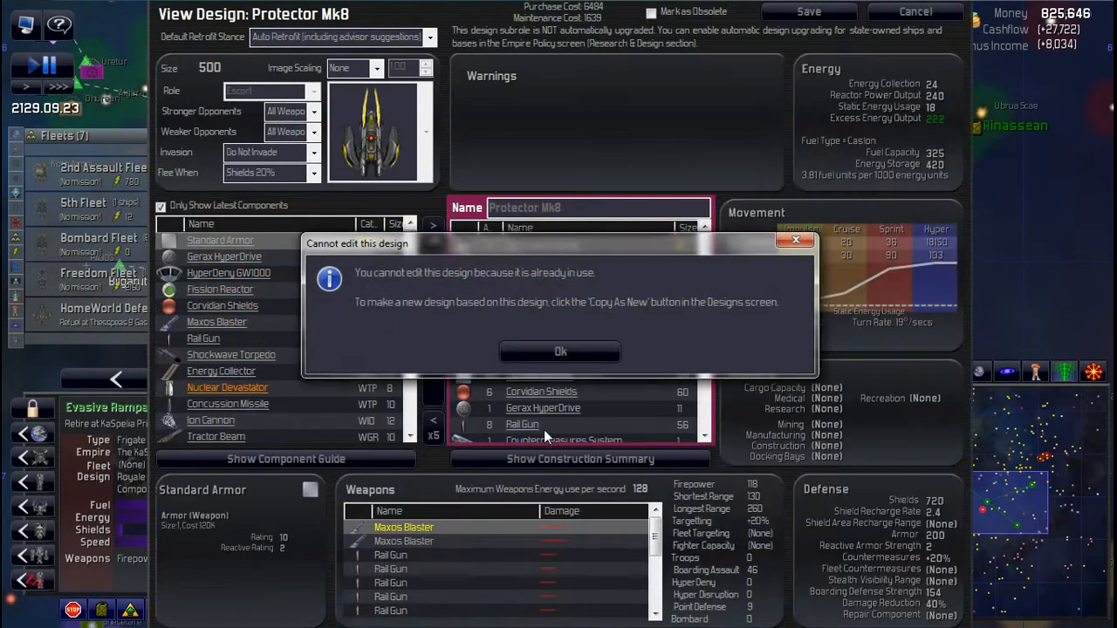
left_click(560, 351)
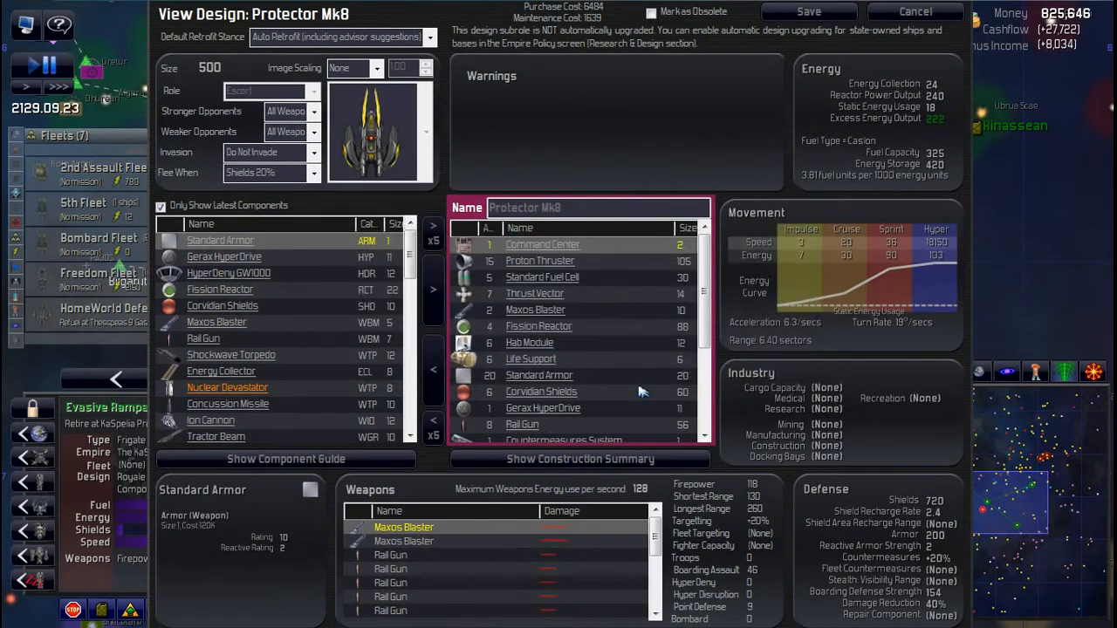
scroll("down", 3)
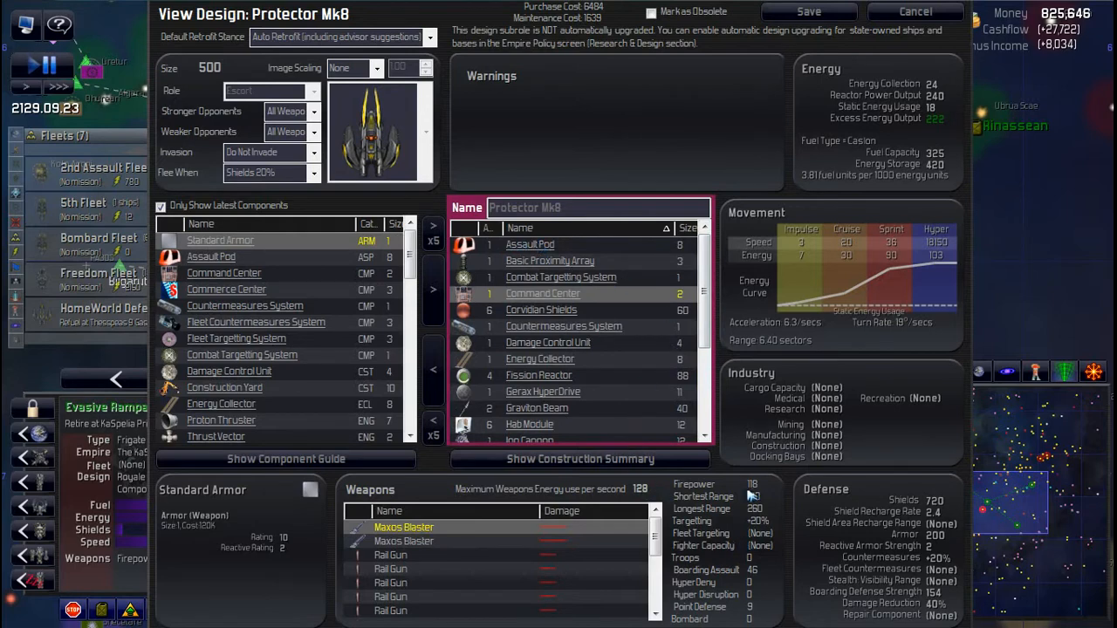
mouse_move(754, 548)
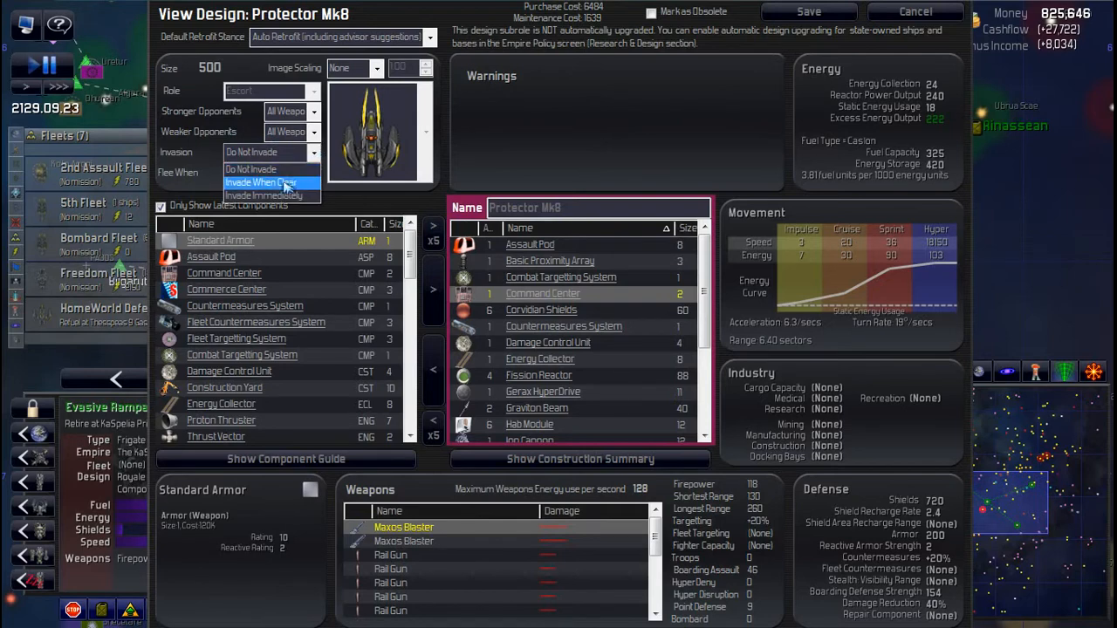
left_click(260, 183)
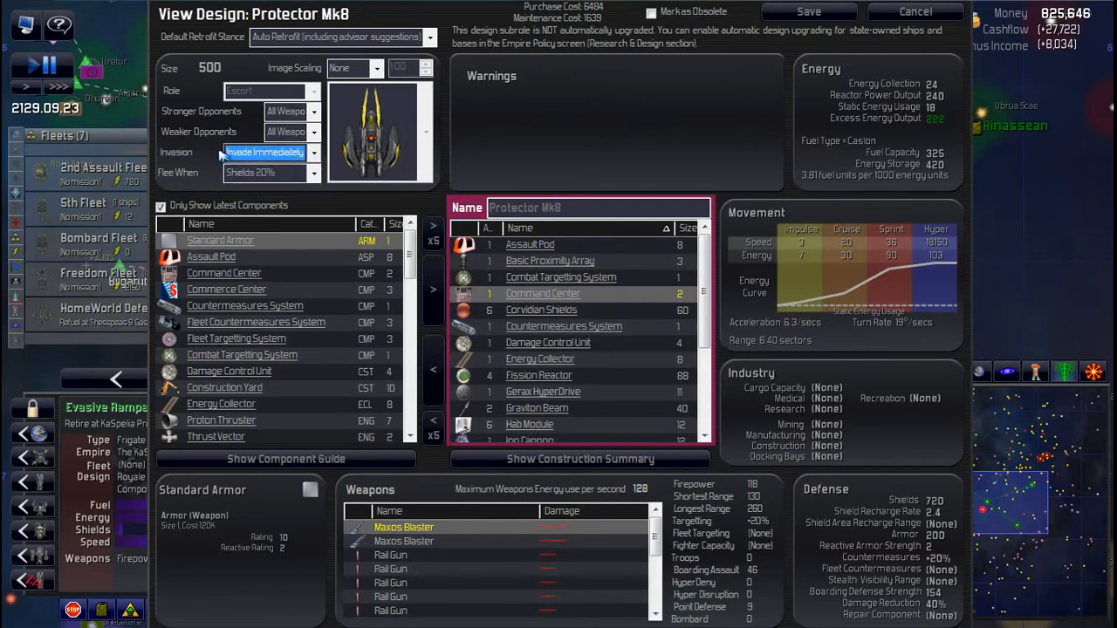
mouse_move(538, 260)
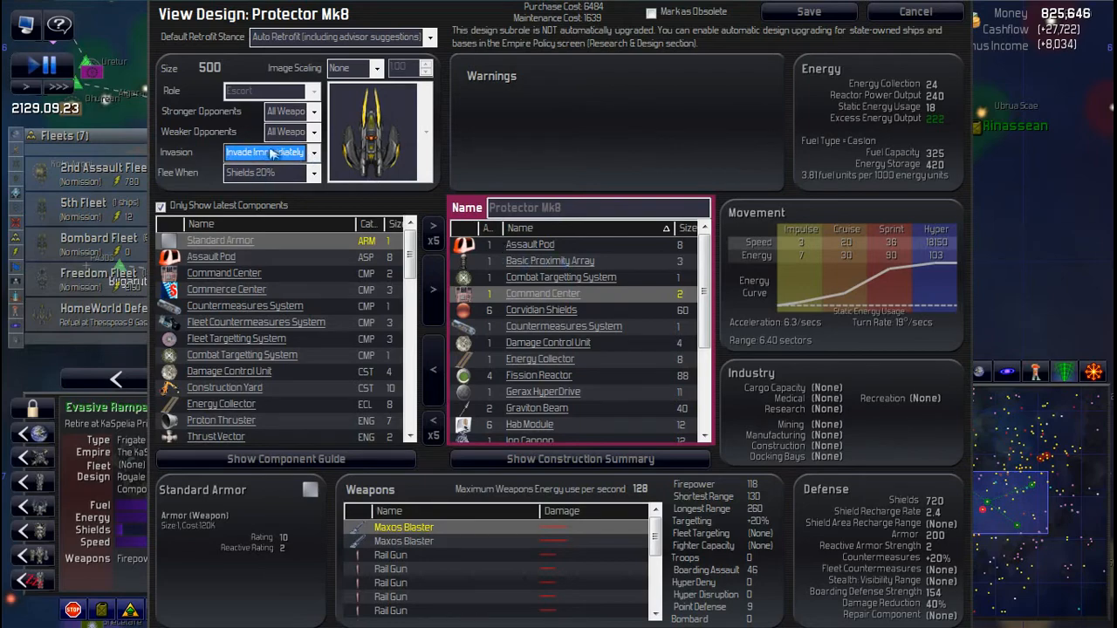
left_click(915, 11)
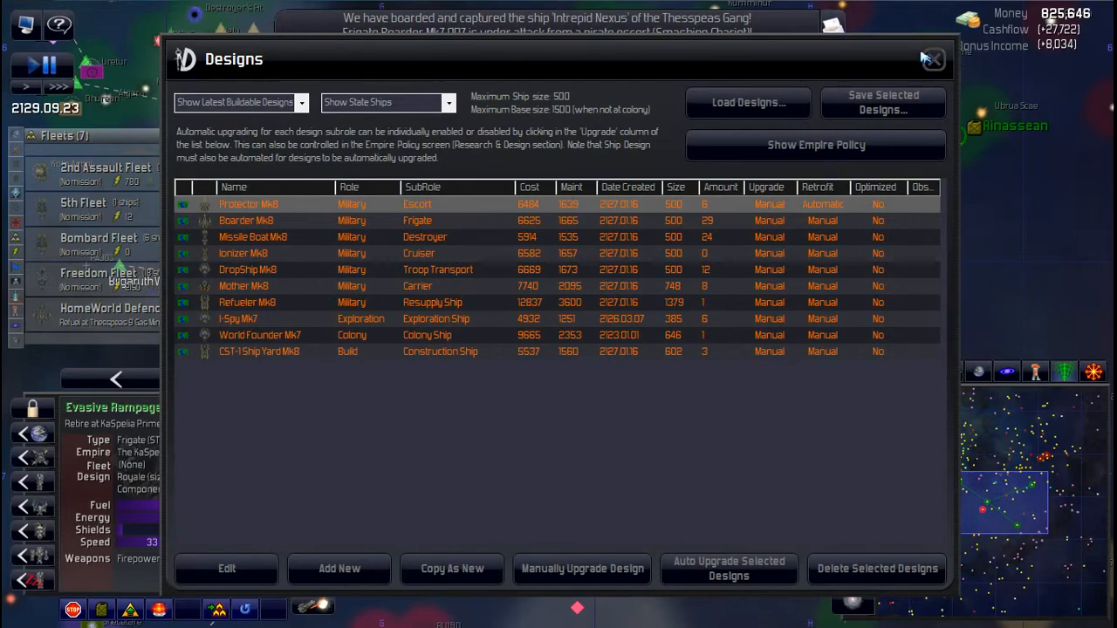
Step: Close Designs, select 13th Strike Force, and send Charming Hope toward star Trassetan
left_click(931, 59)
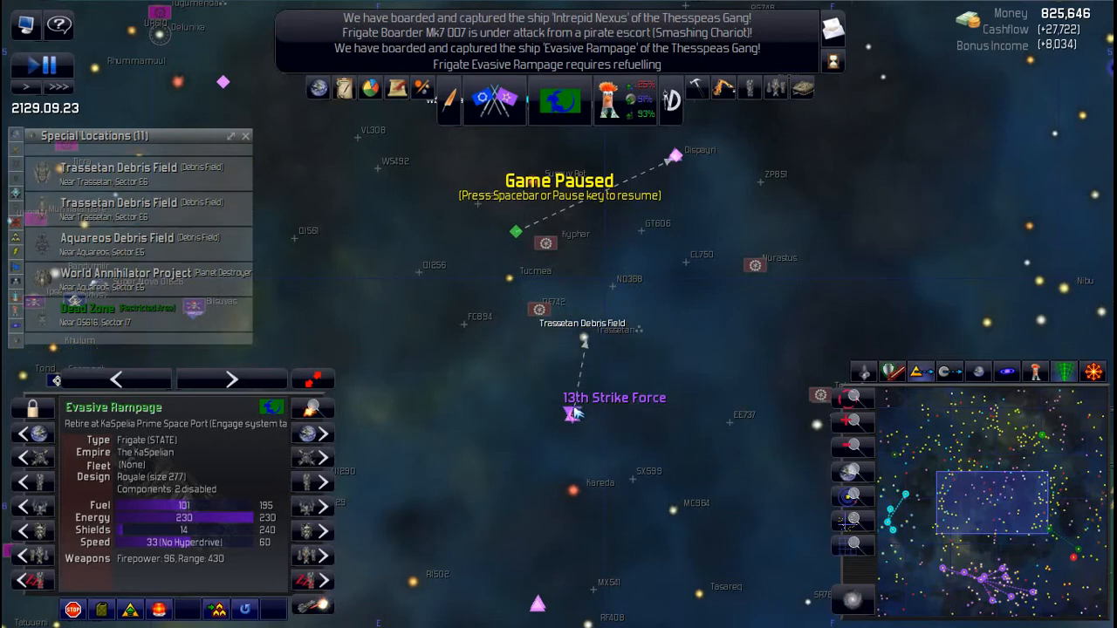
left_click(573, 416)
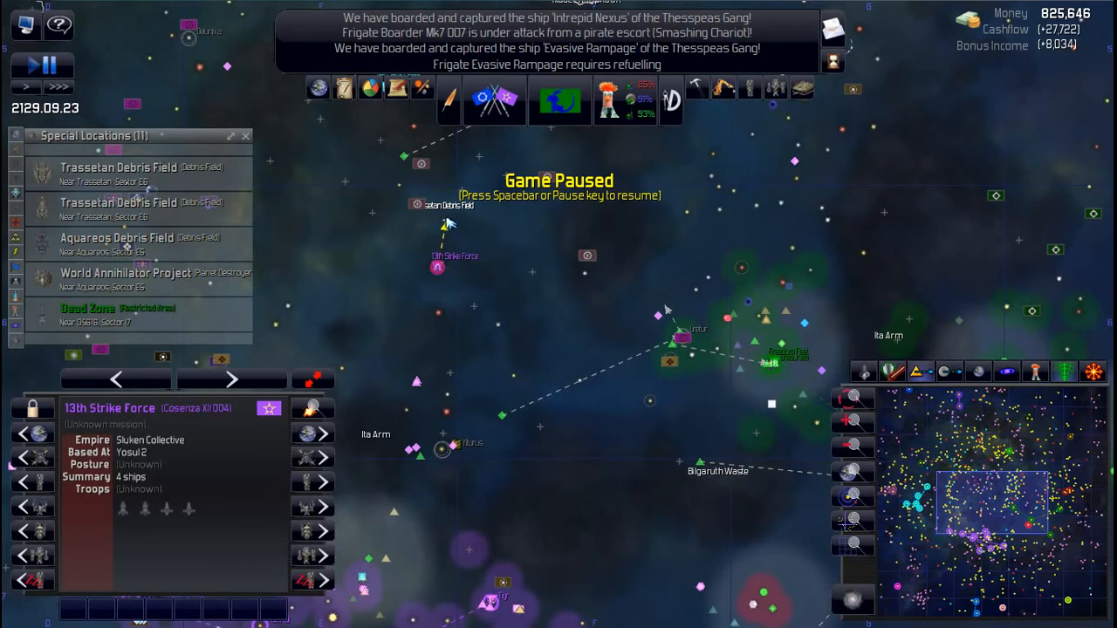
mouse_move(449, 238)
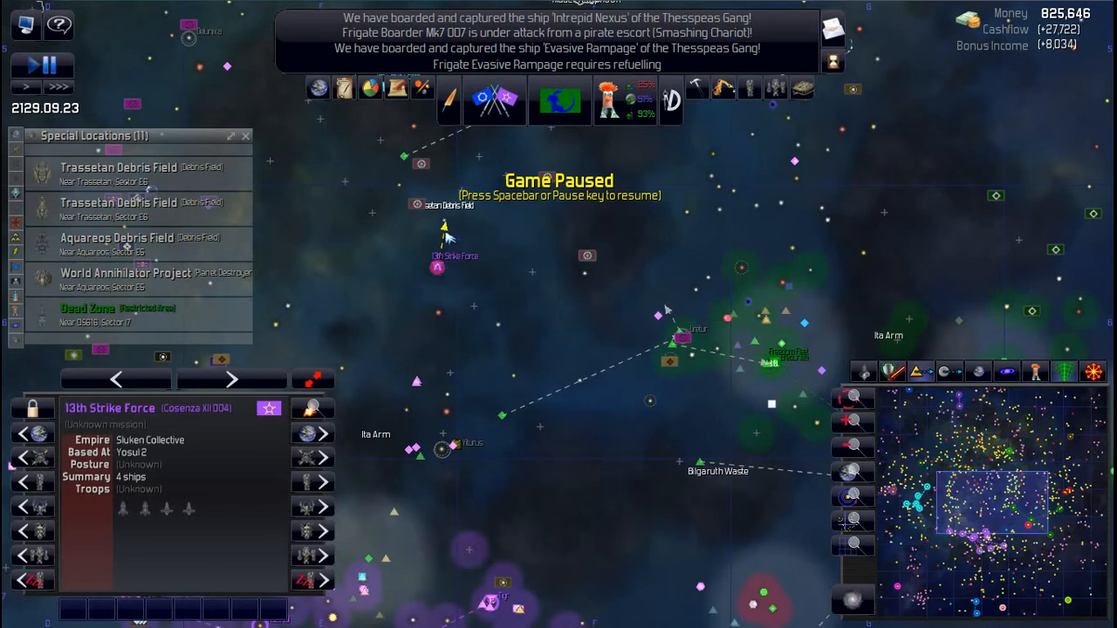
mouse_move(430, 332)
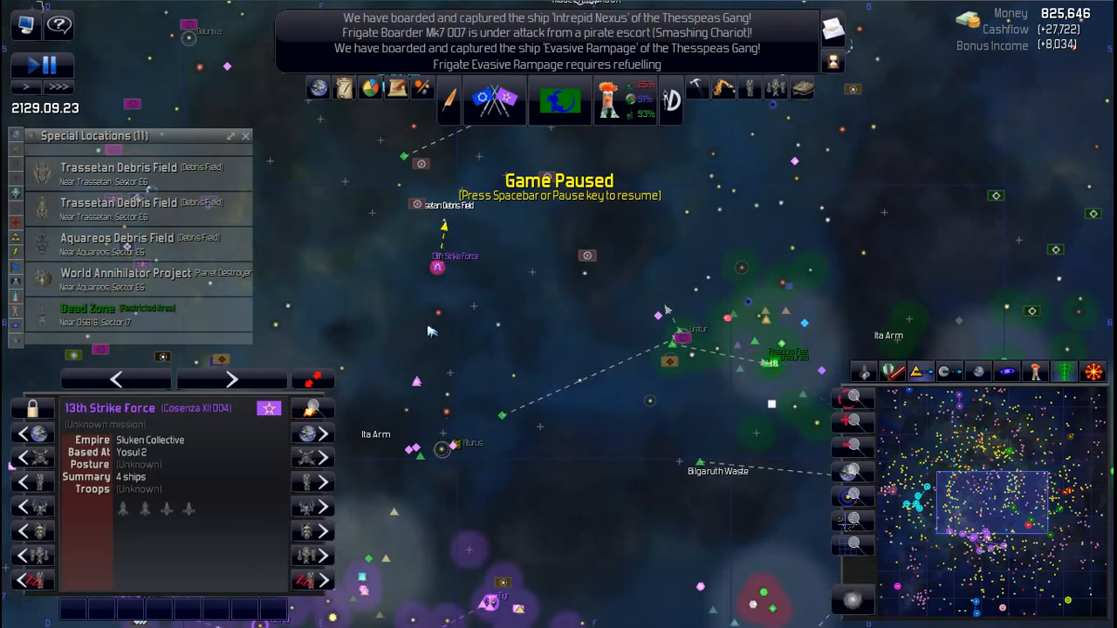
mouse_move(441, 288)
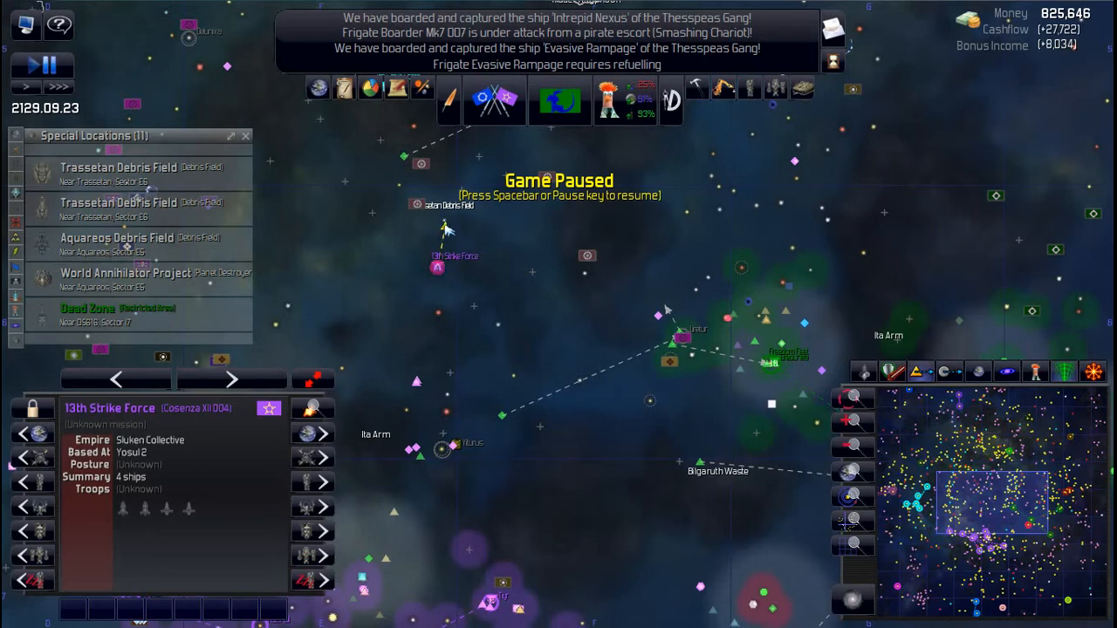
mouse_move(454, 225)
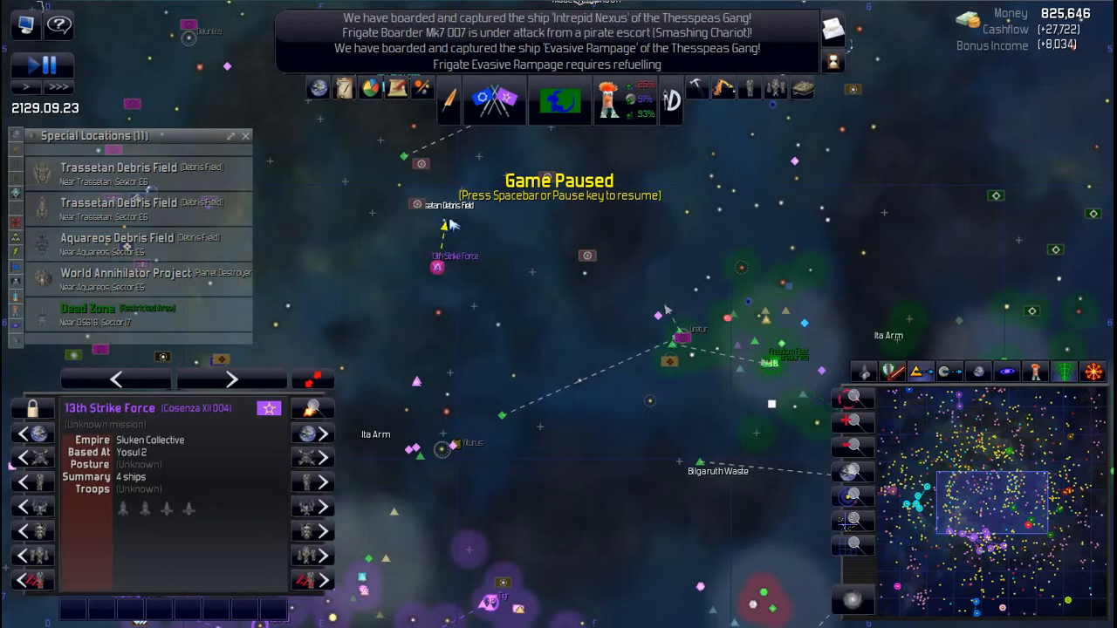
left_click(135, 209)
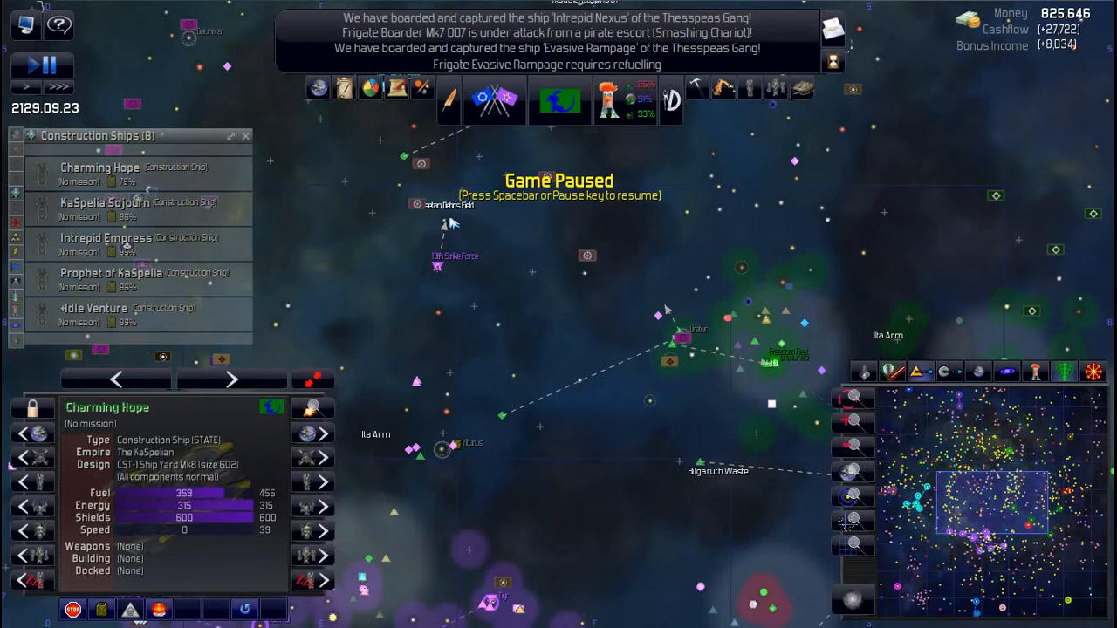
right_click(447, 226)
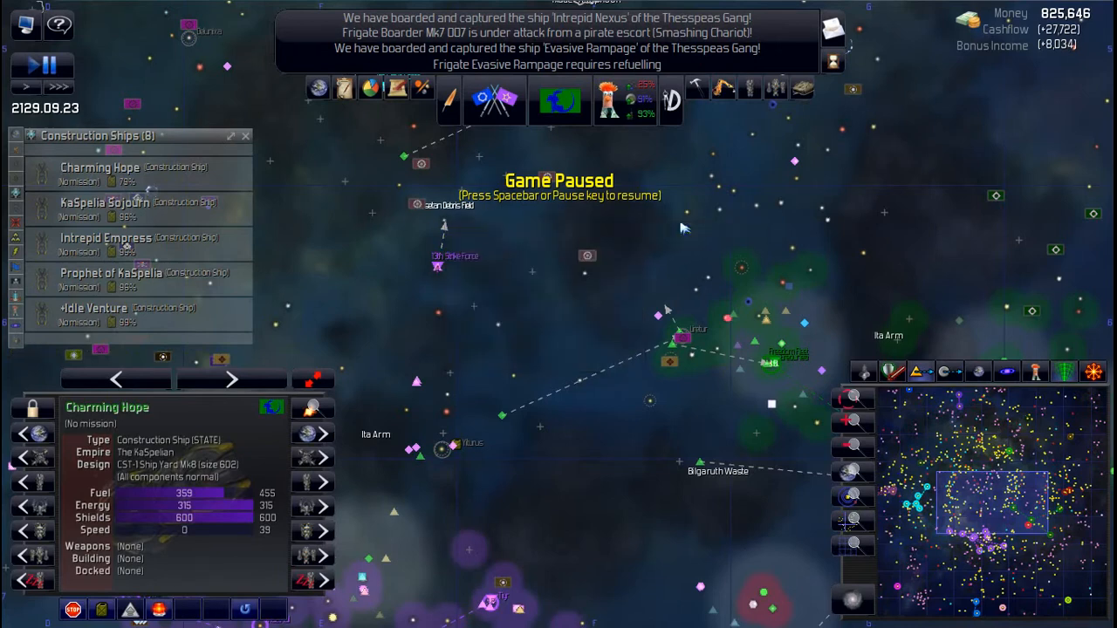
left_click(104, 205)
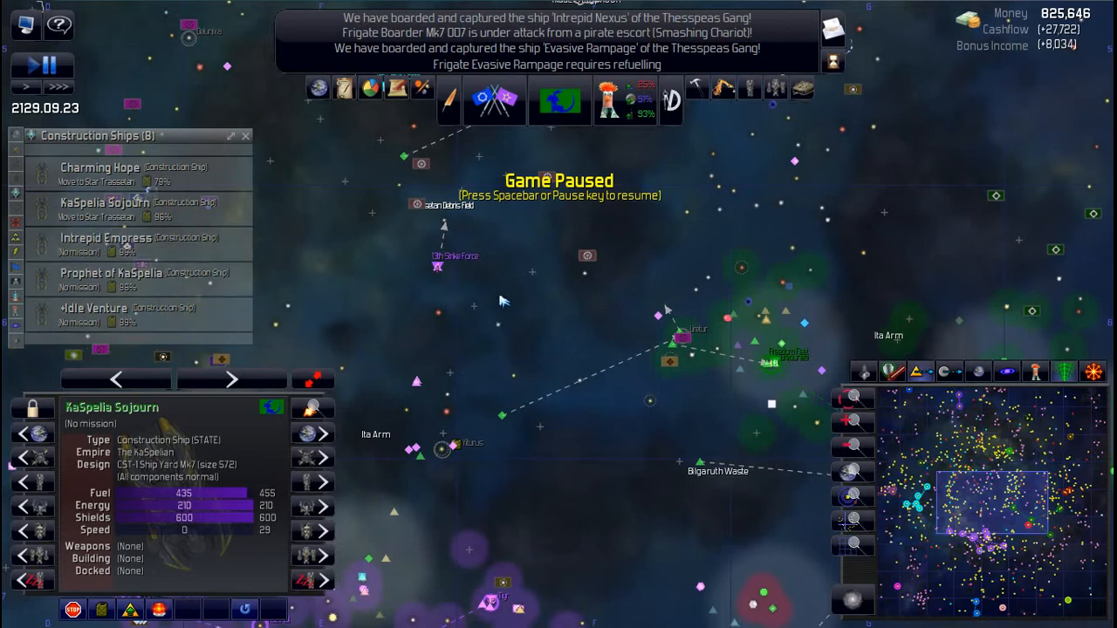
mouse_move(447, 224)
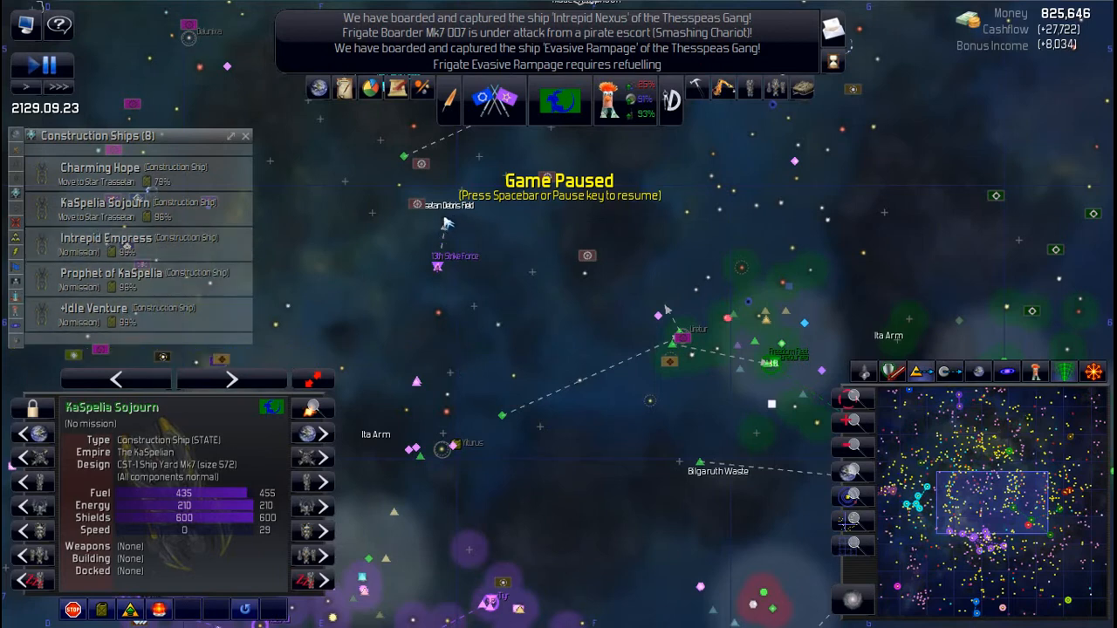
mouse_move(443, 225)
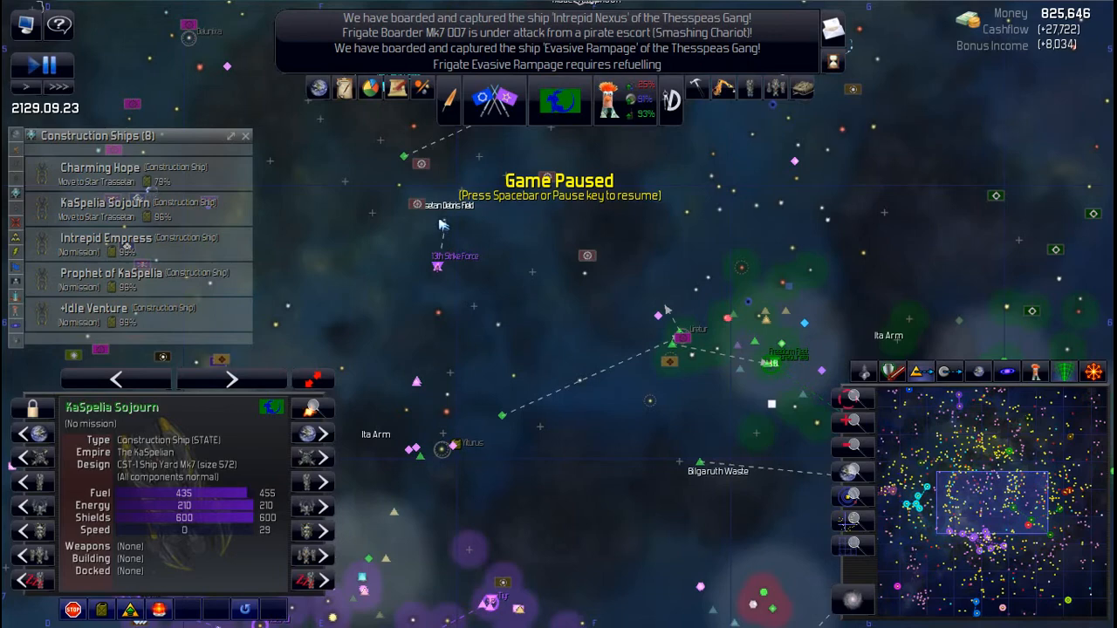
mouse_move(672, 441)
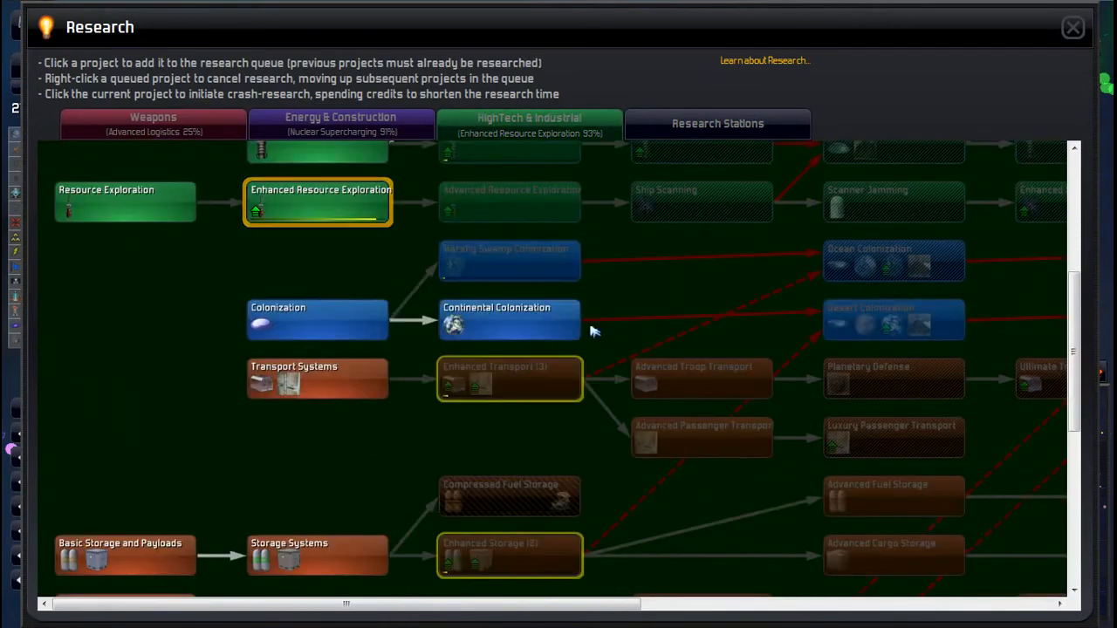
mouse_move(894, 319)
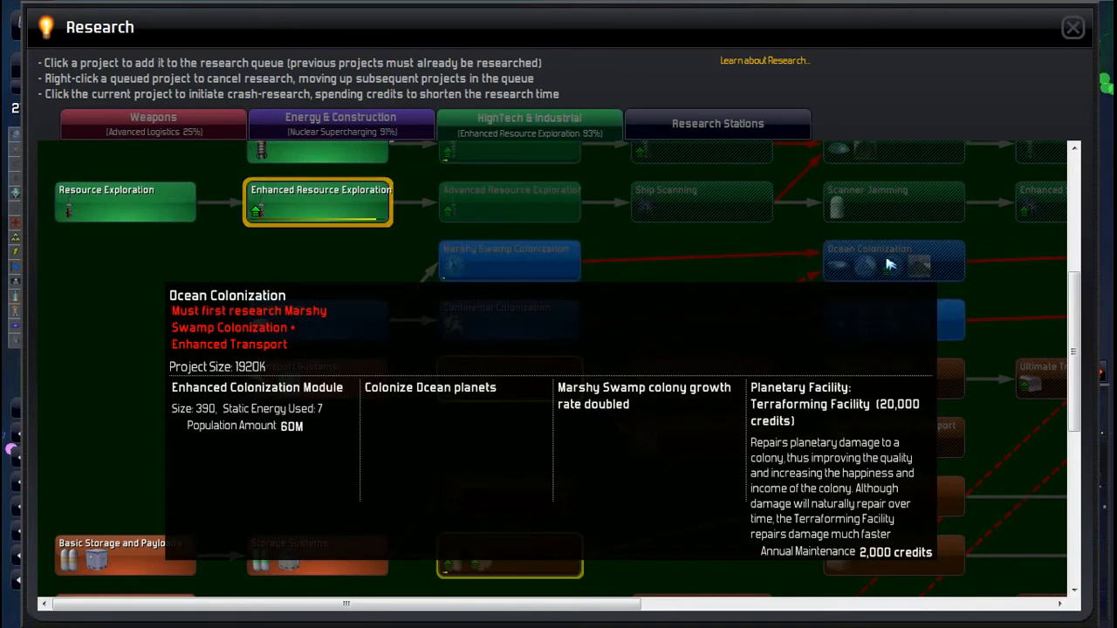
mouse_move(526, 295)
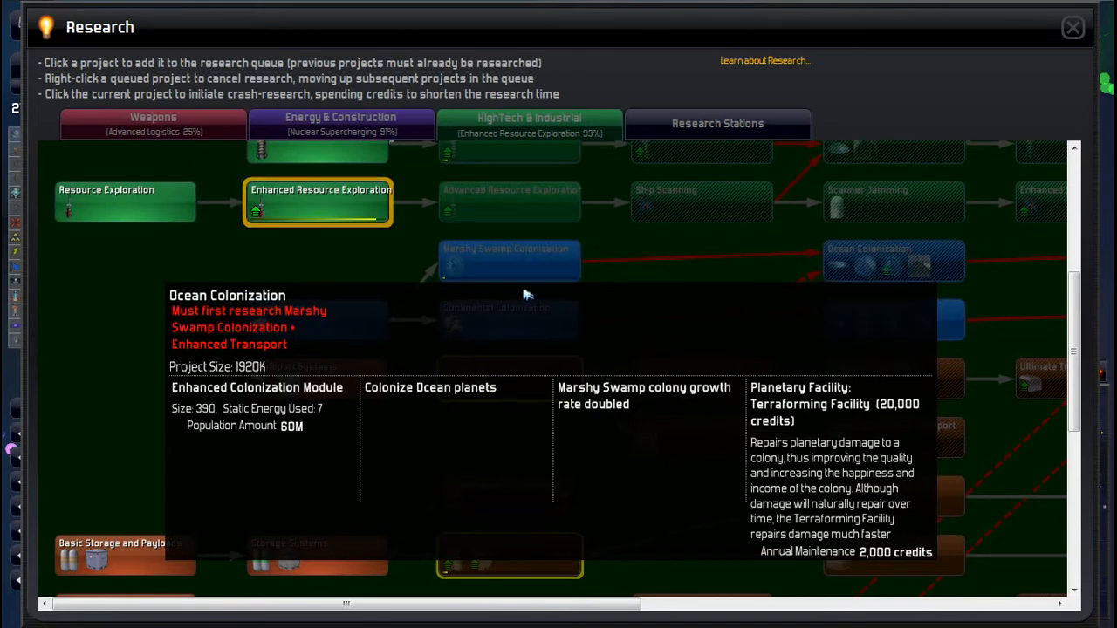
Step: Replace Enhanced Transport in the research queue with Desert Colonization
scroll("down", 3)
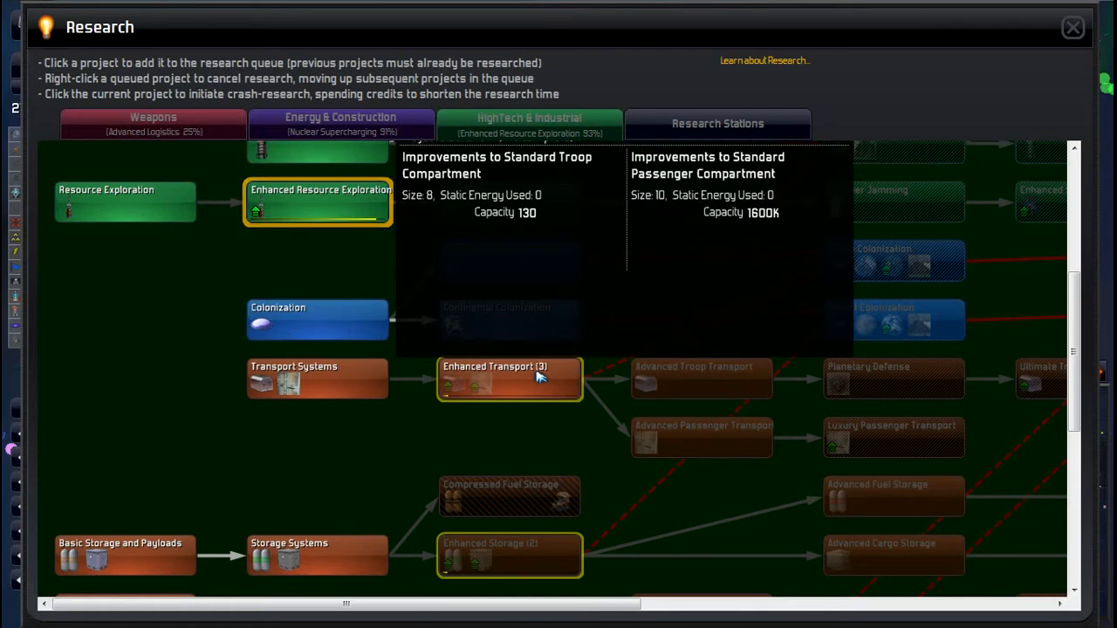
left_click(508, 378)
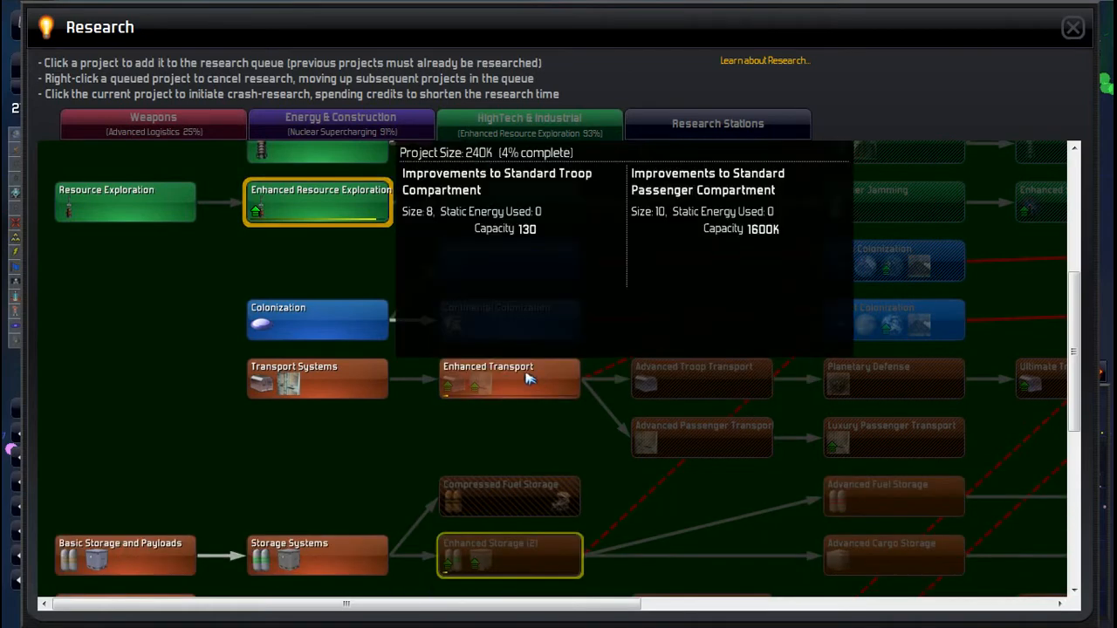
mouse_move(482, 384)
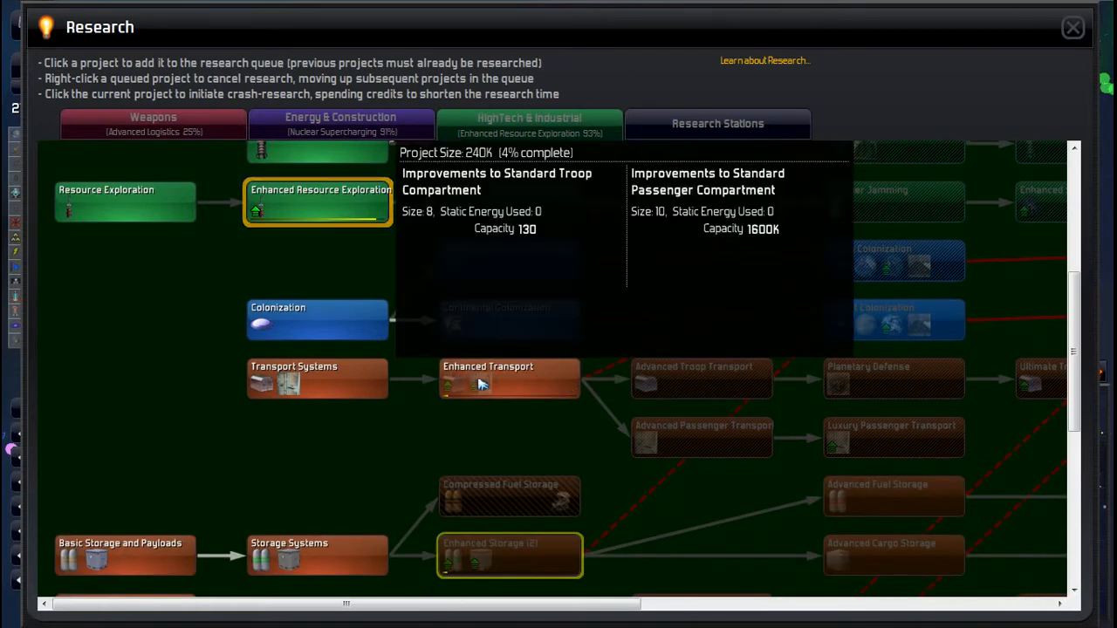
scroll("down", 3)
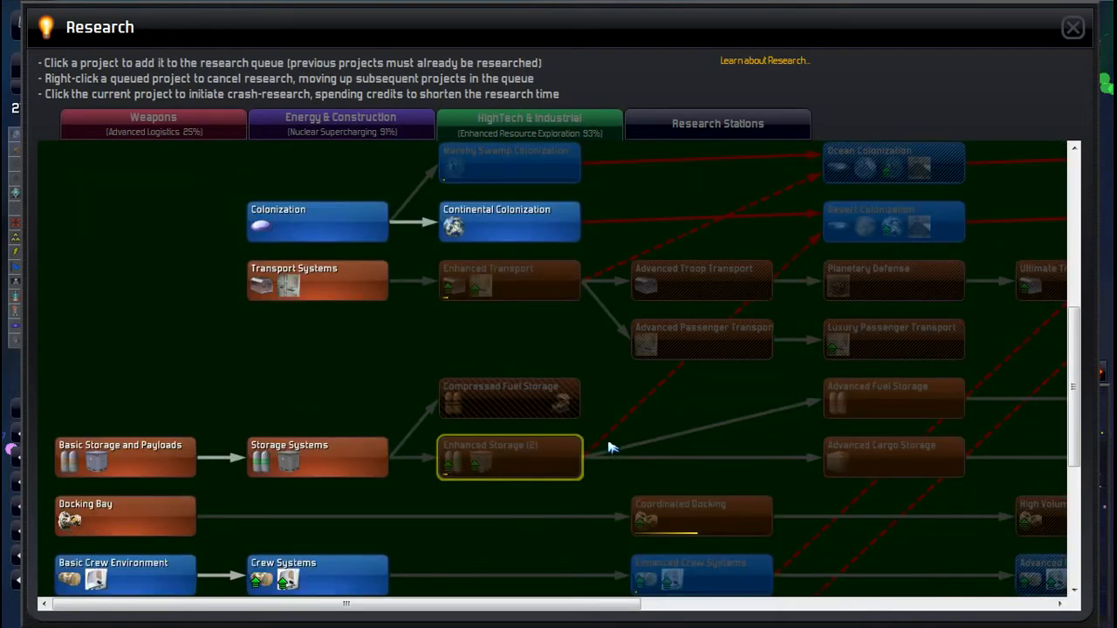
mouse_move(613, 432)
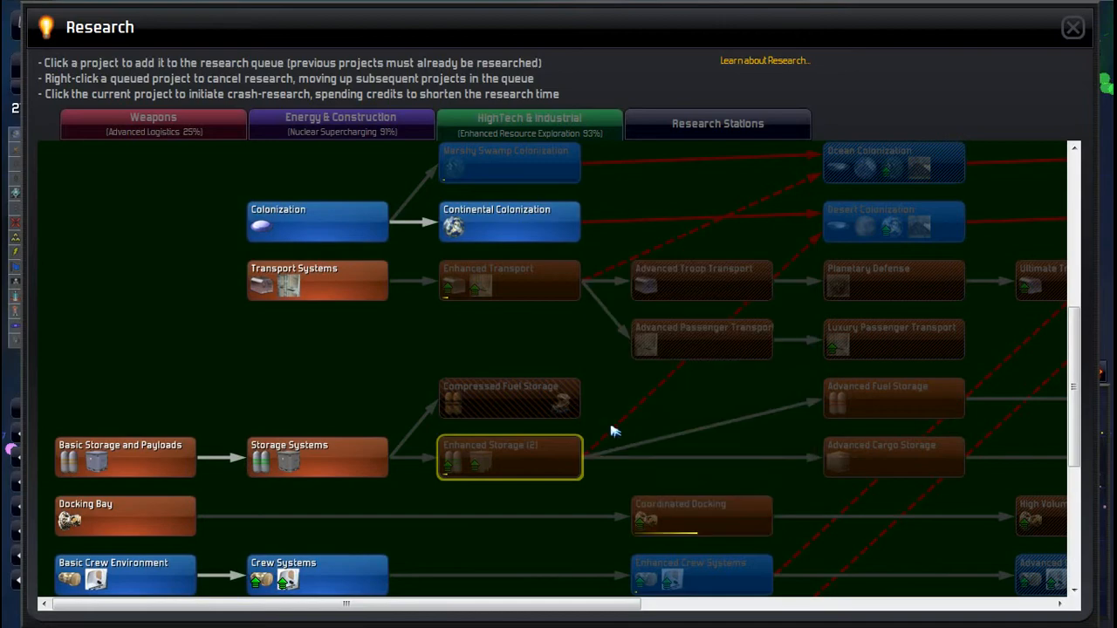
mouse_move(601, 451)
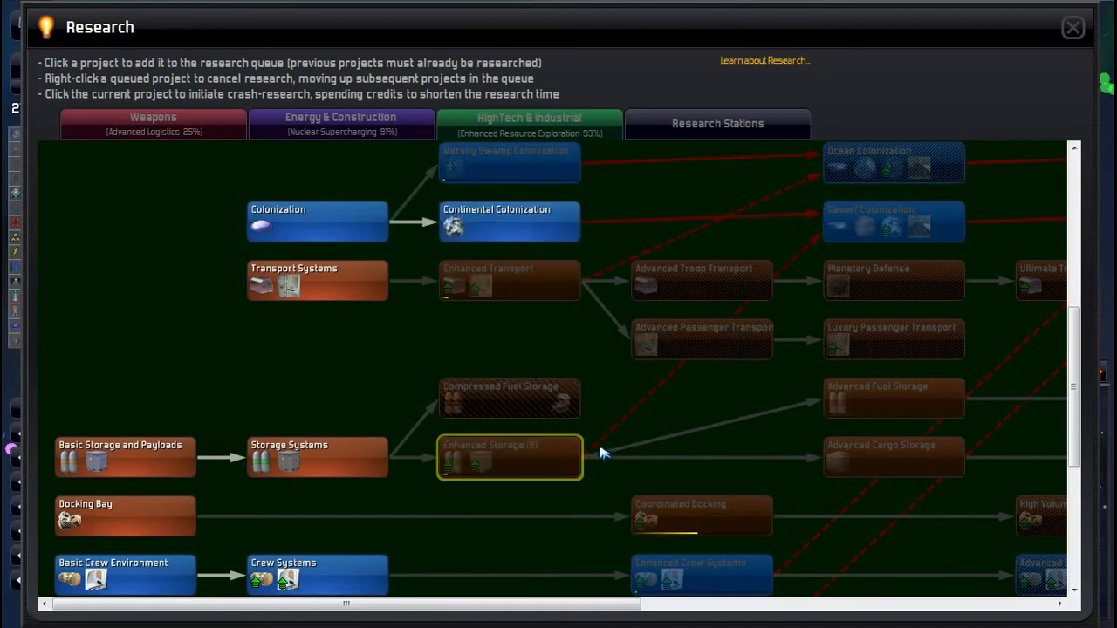
Step: Start crash research on Enhanced Resource Exploration for 1,960 credits
scroll("down", 3)
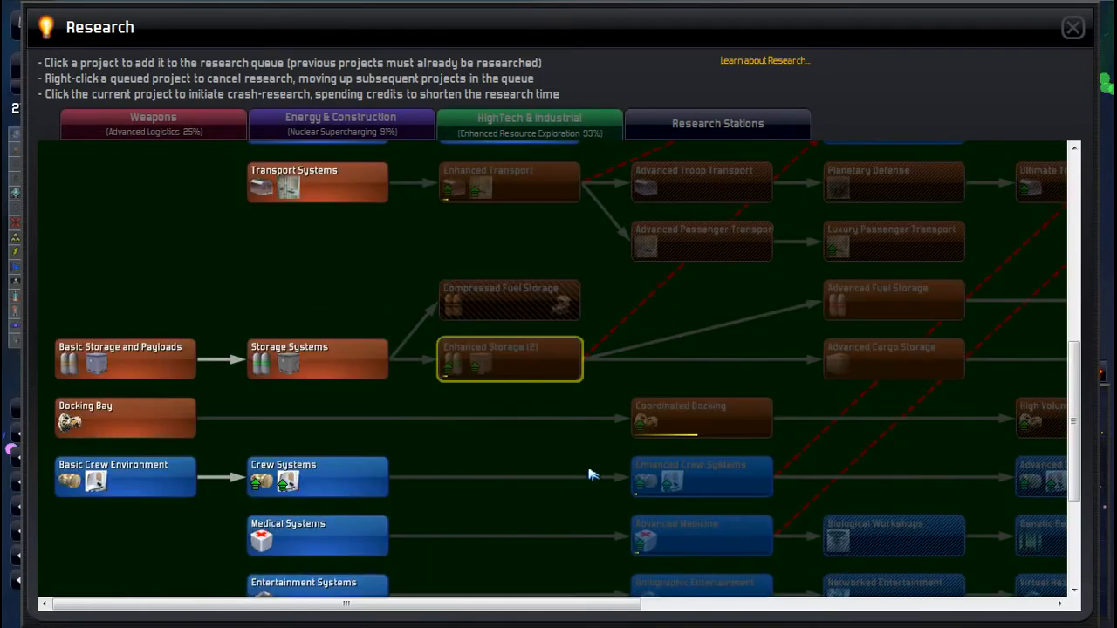
scroll("up", 3)
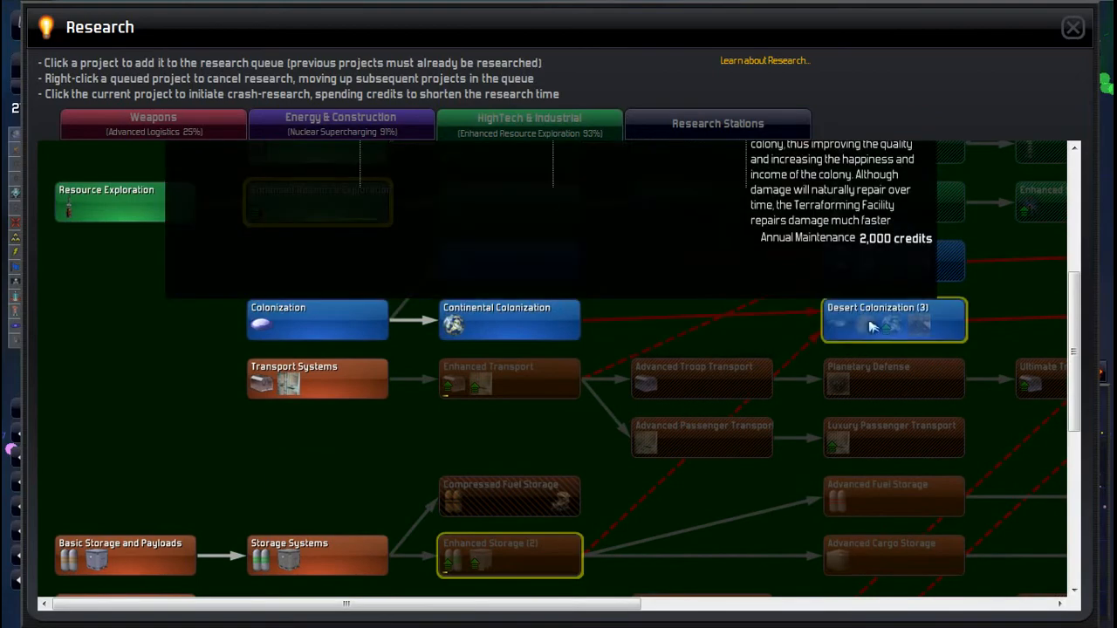
mouse_move(932, 328)
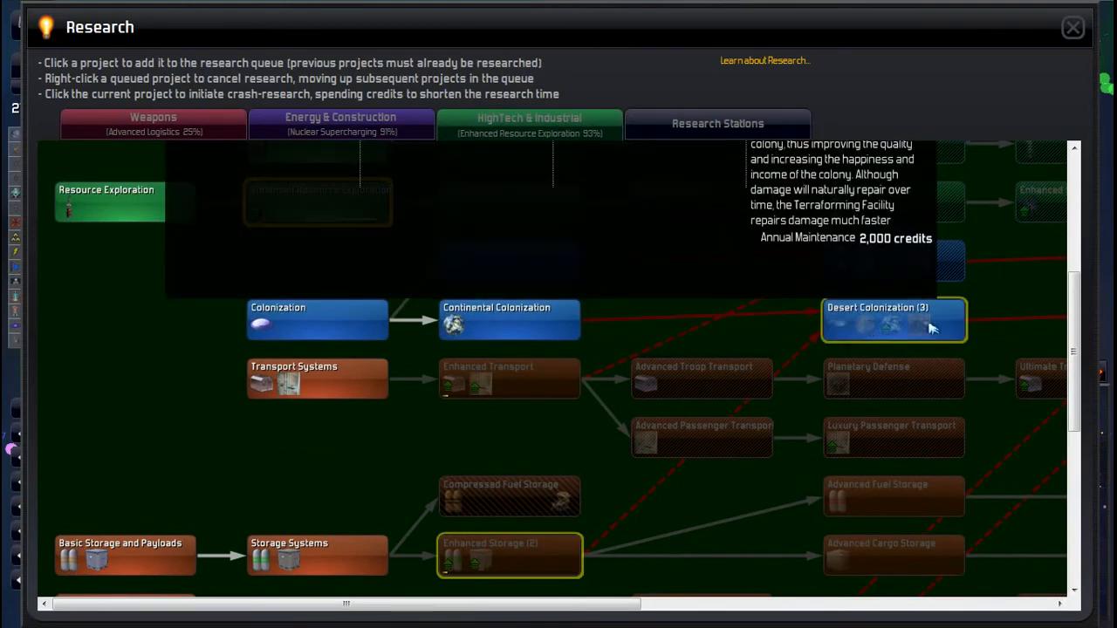
mouse_move(706, 406)
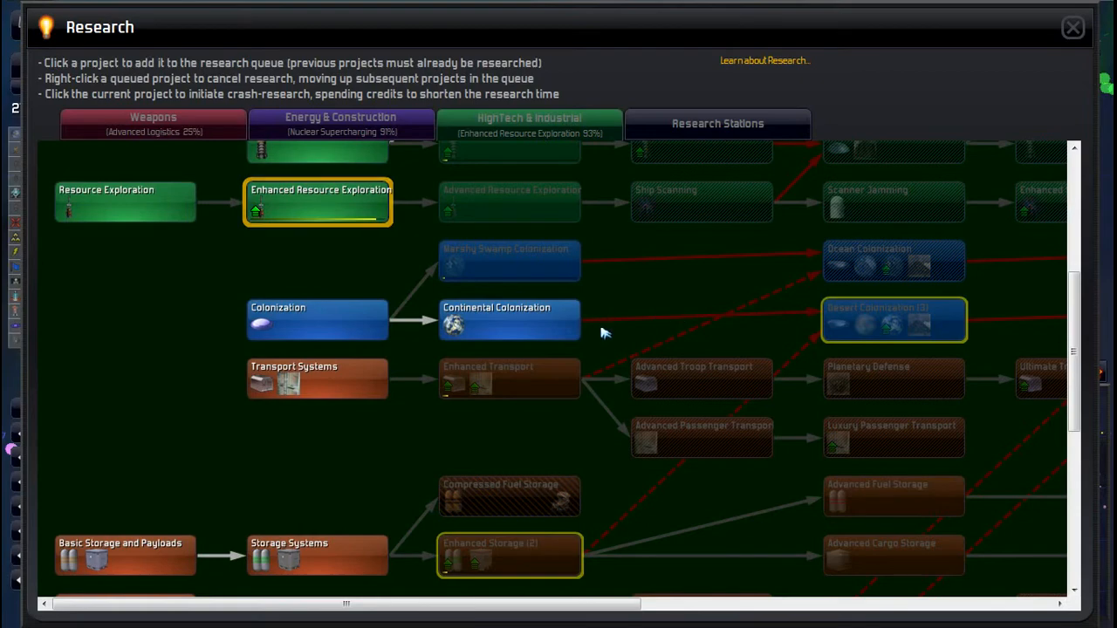
scroll("up", 3)
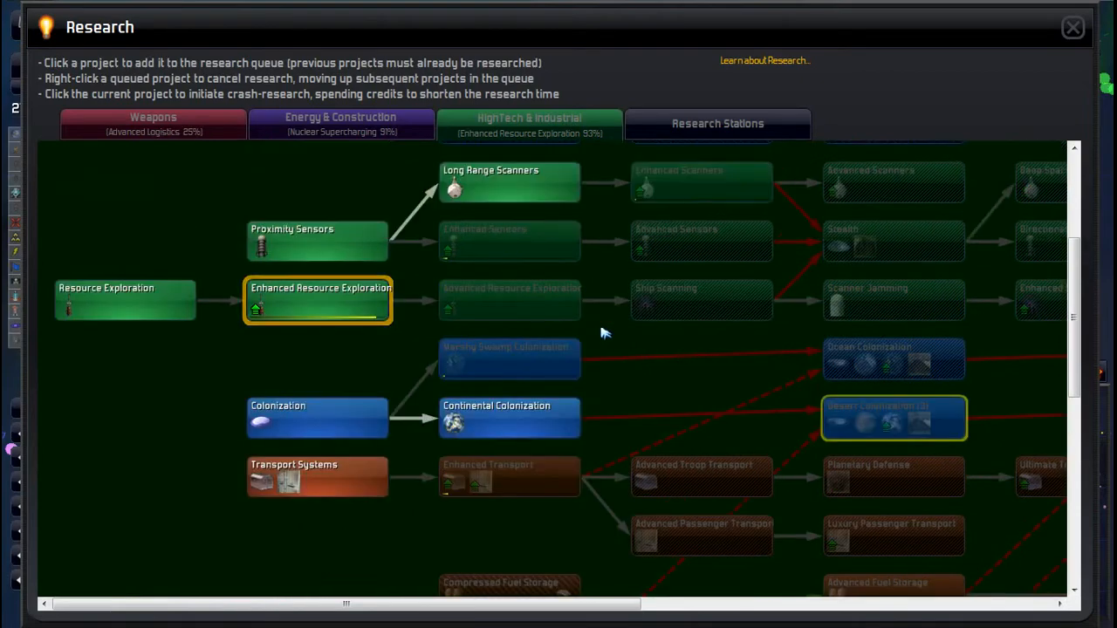
left_click(317, 299)
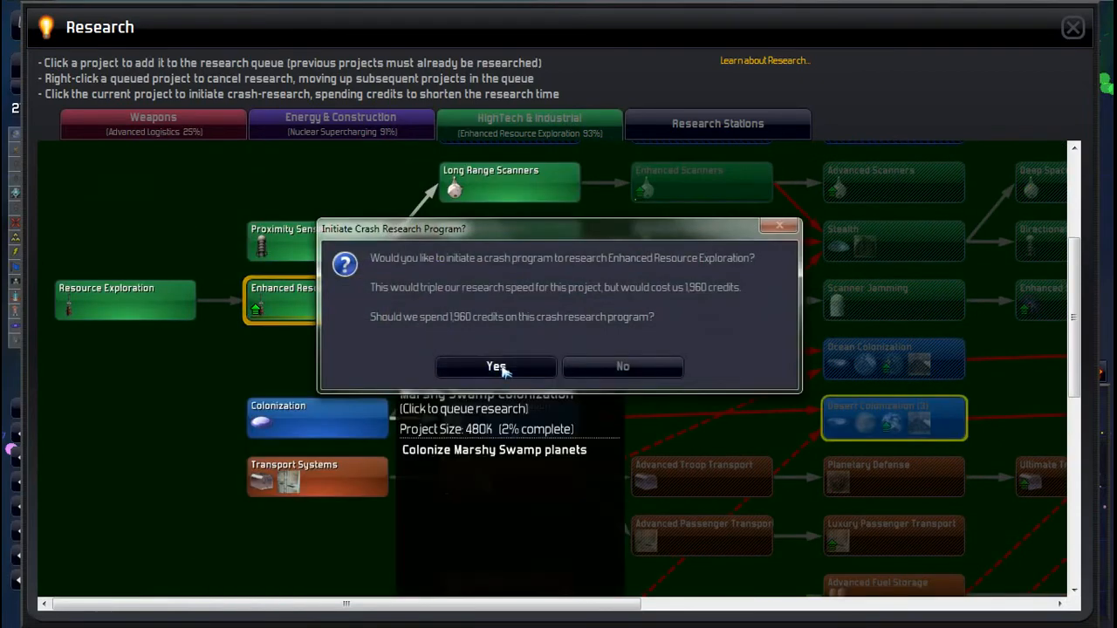
left_click(495, 365)
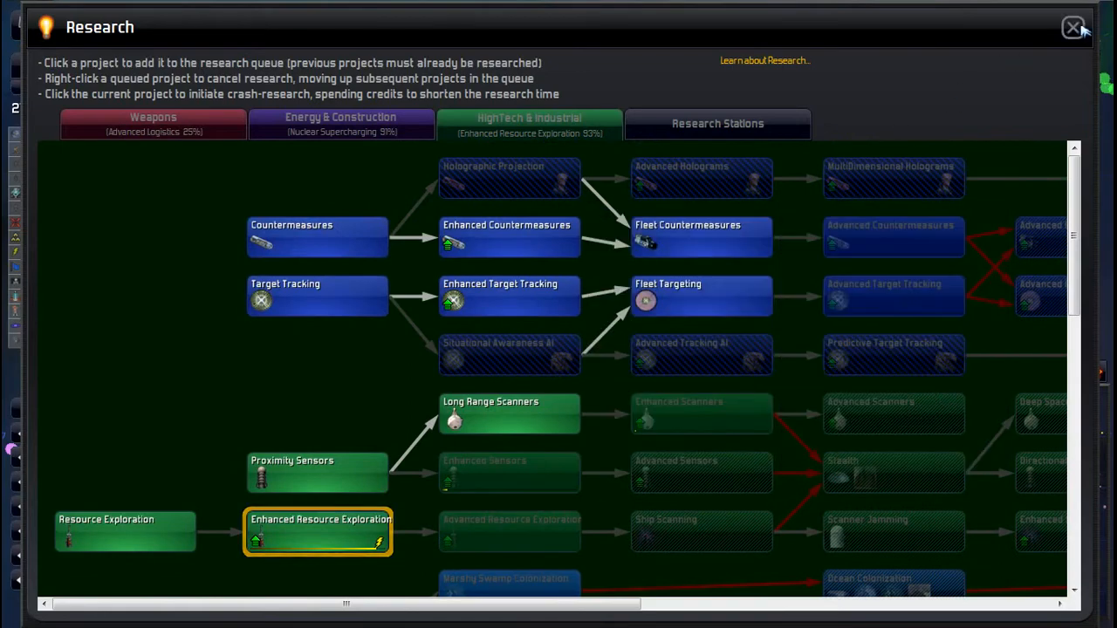
Step: Close the Research screen, then close the Characters overview after reviewing it
left_click(1074, 27)
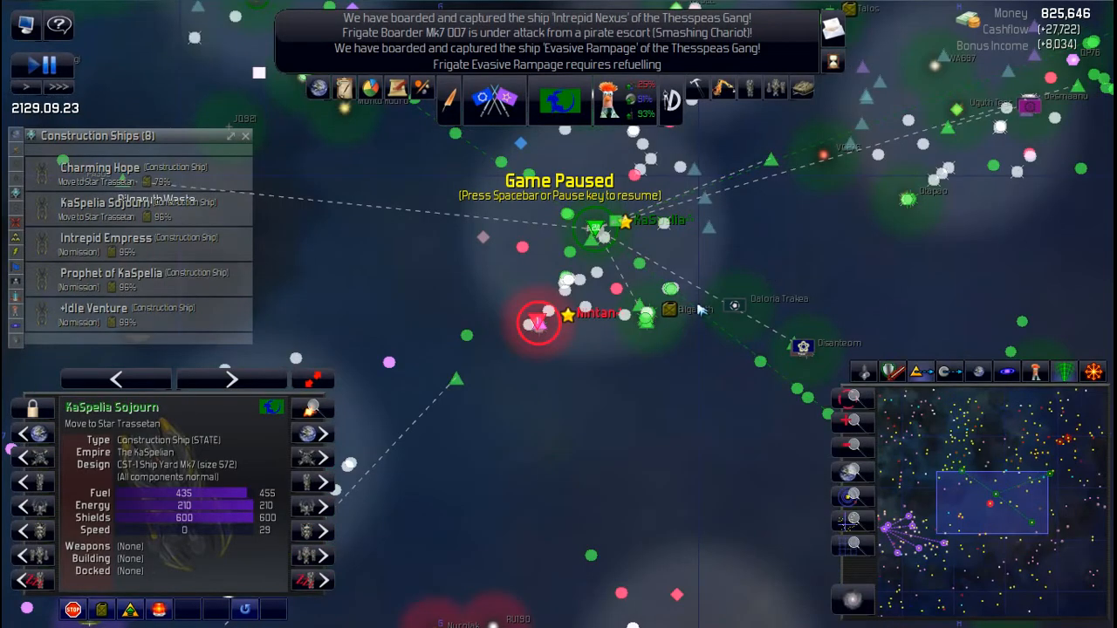
mouse_move(500, 387)
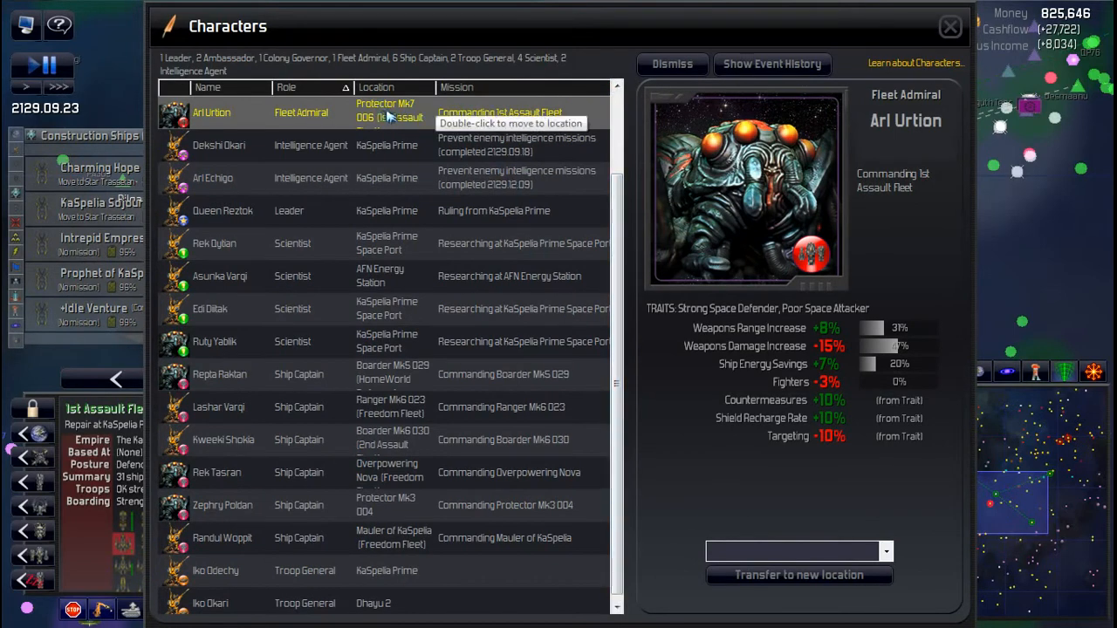
mouse_move(925, 42)
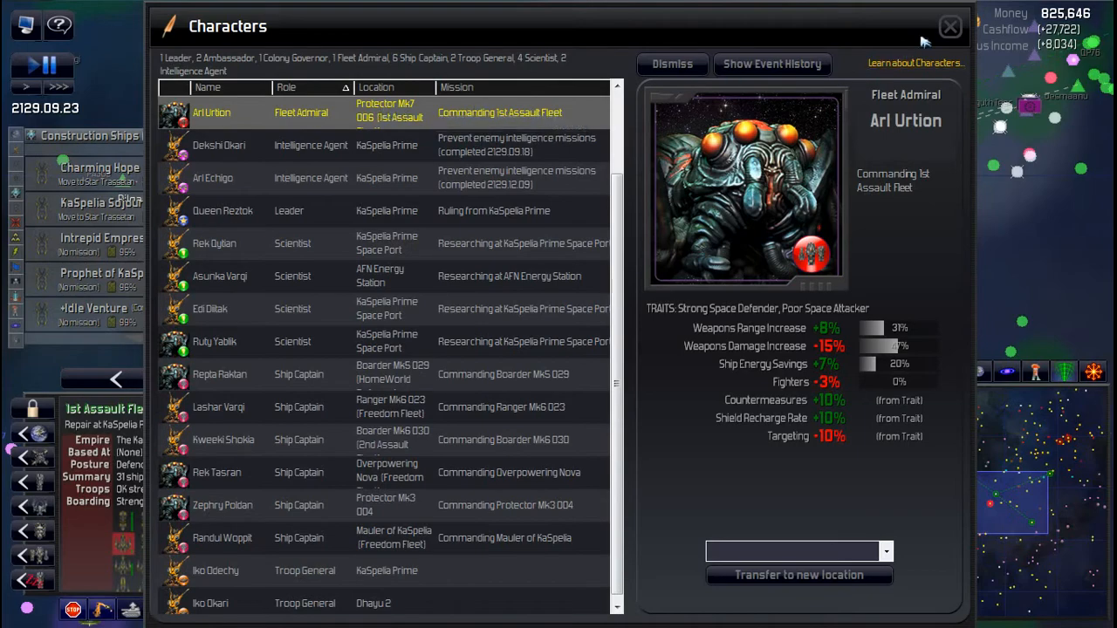
mouse_move(950, 26)
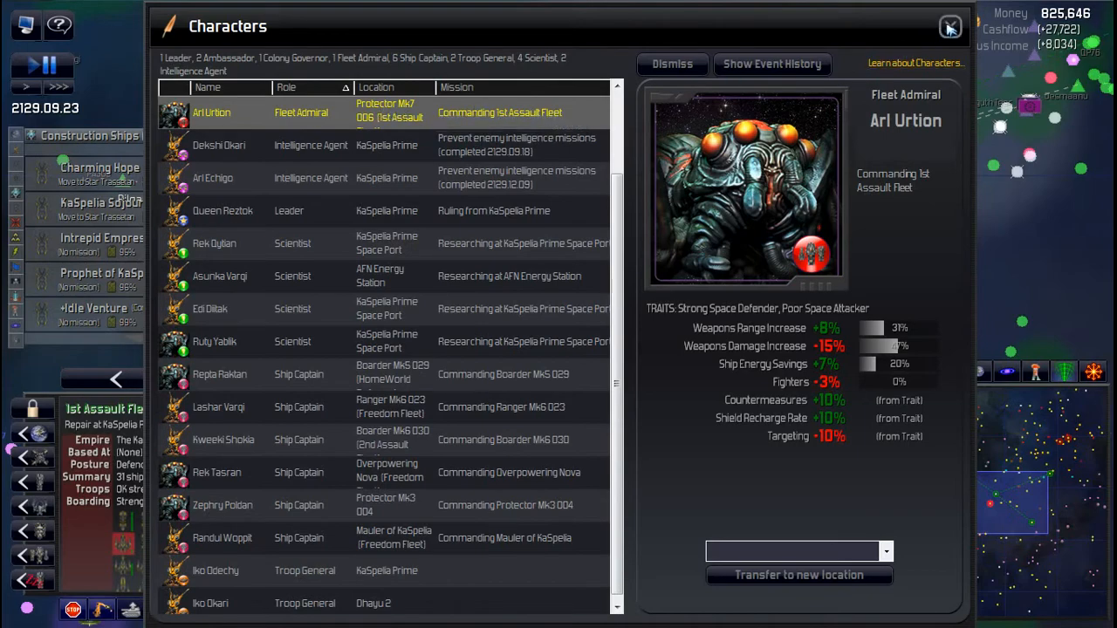
left_click(951, 26)
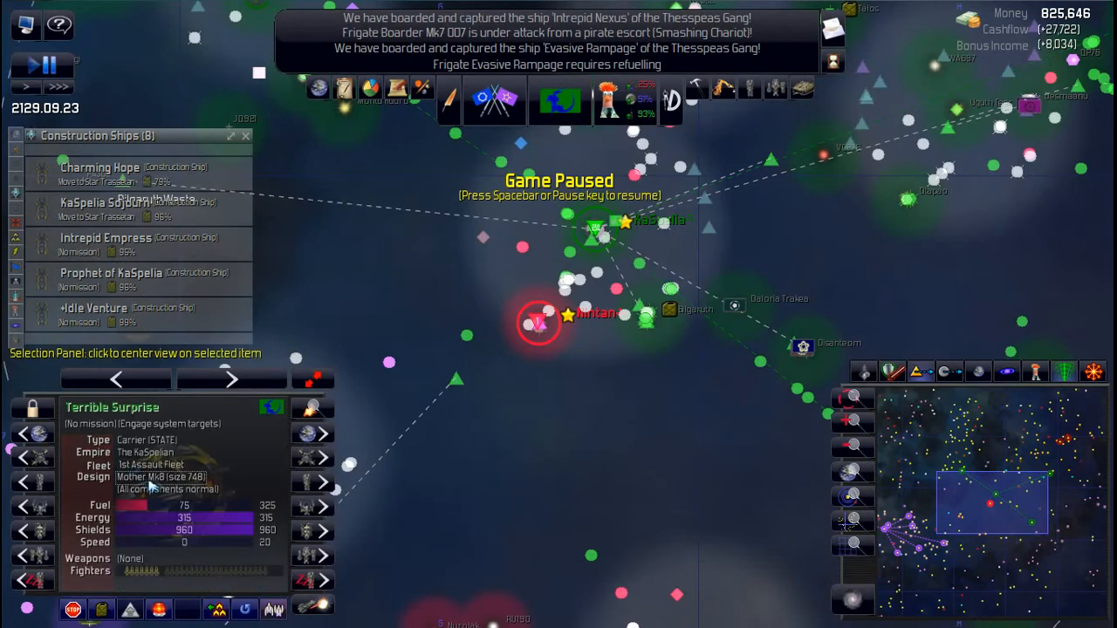
mouse_move(266, 537)
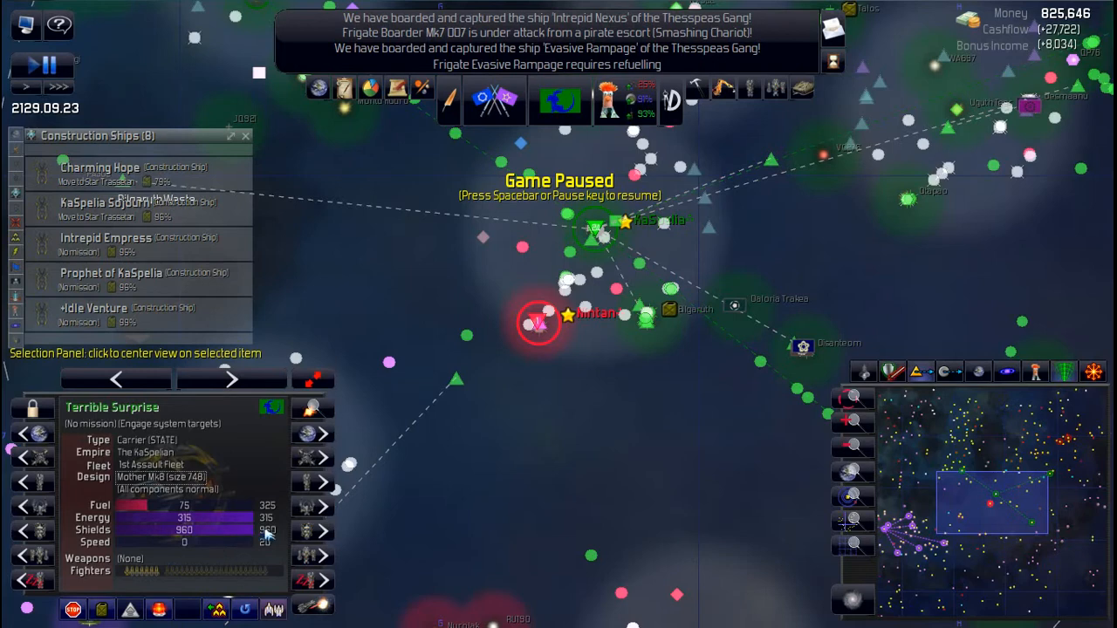
mouse_move(148, 480)
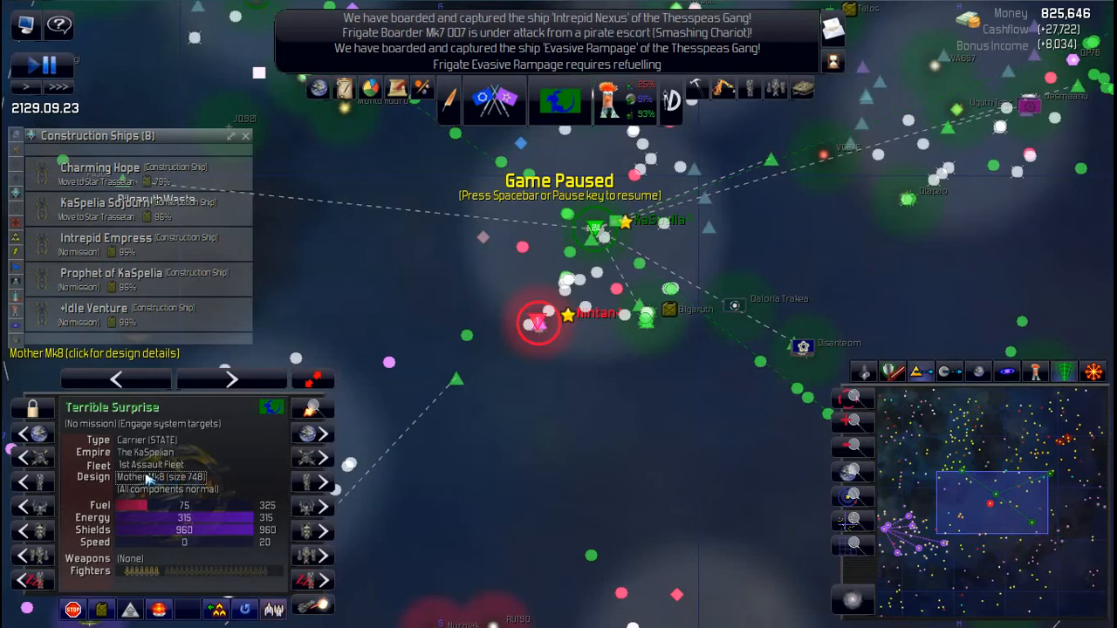
left_click(160, 477)
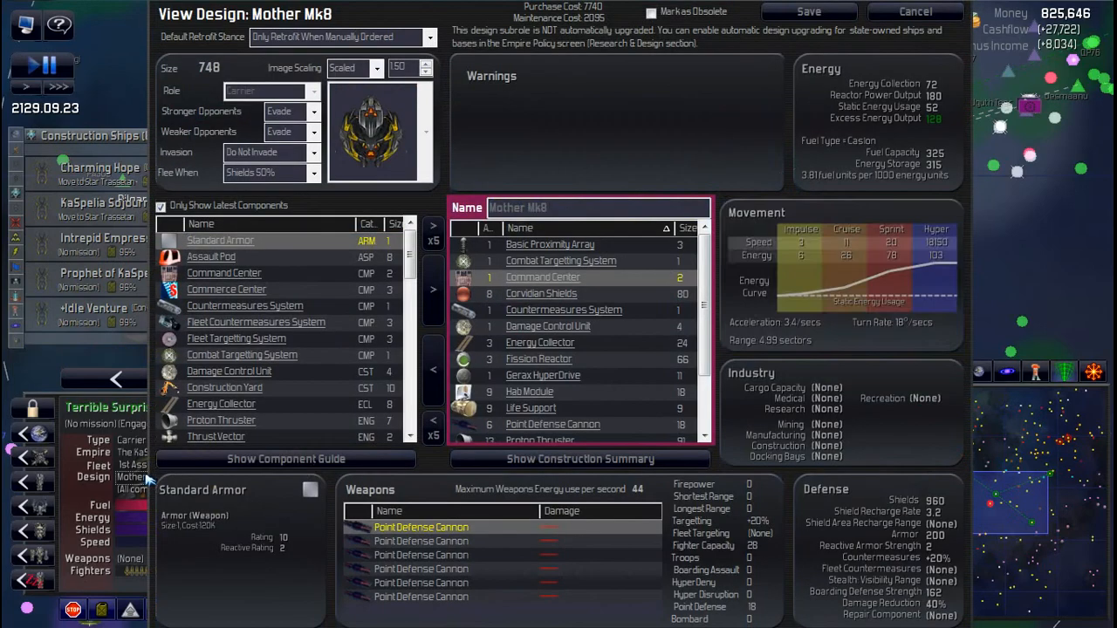
mouse_move(958, 510)
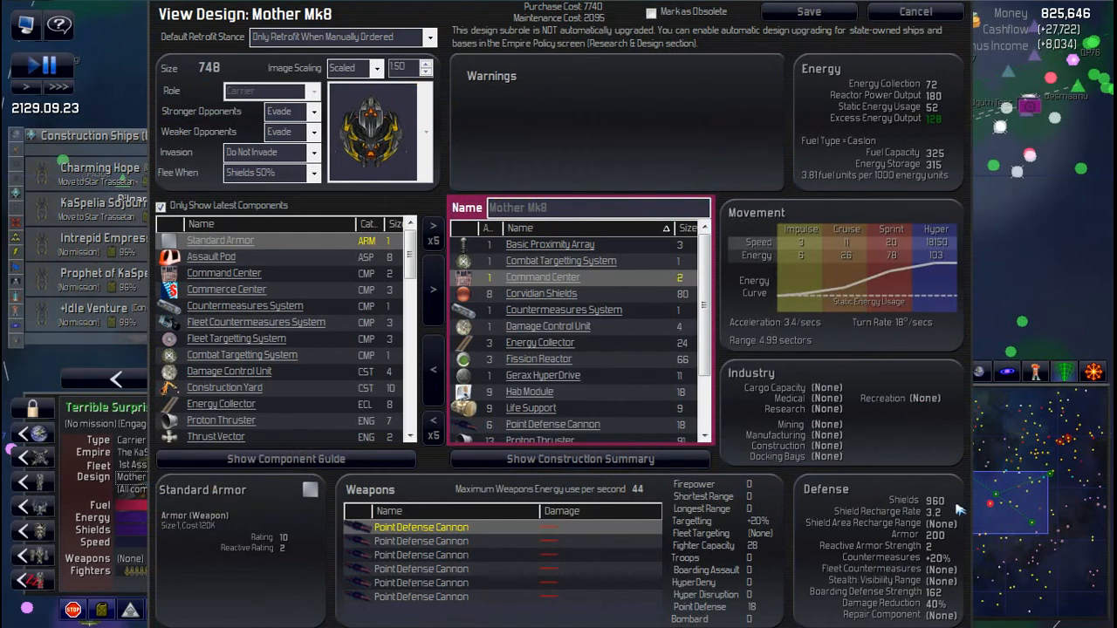
mouse_move(943, 602)
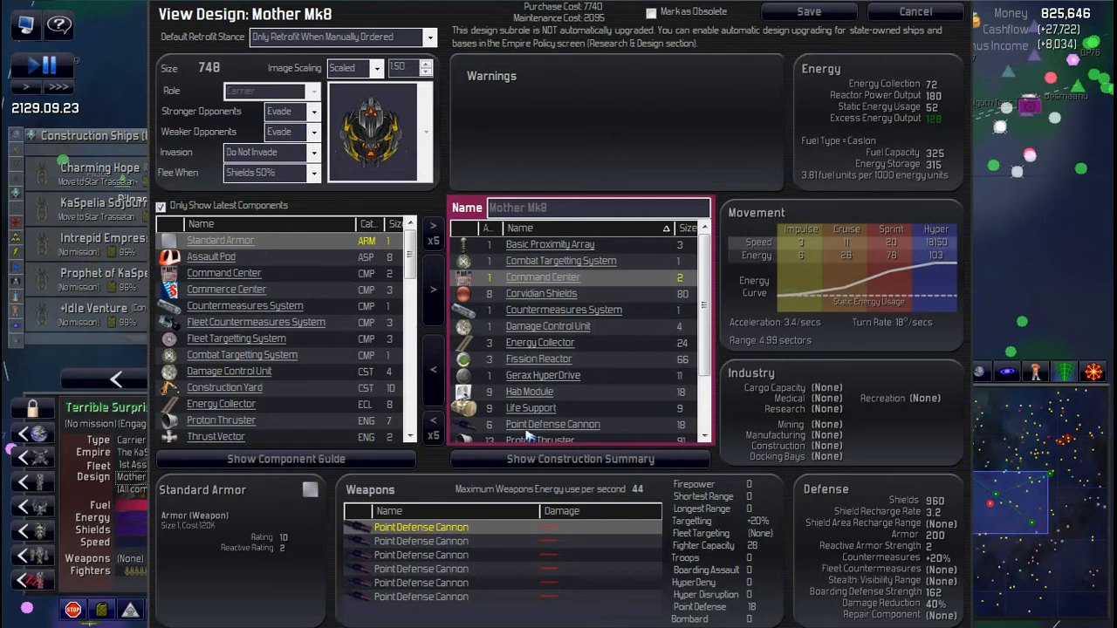
mouse_move(855, 247)
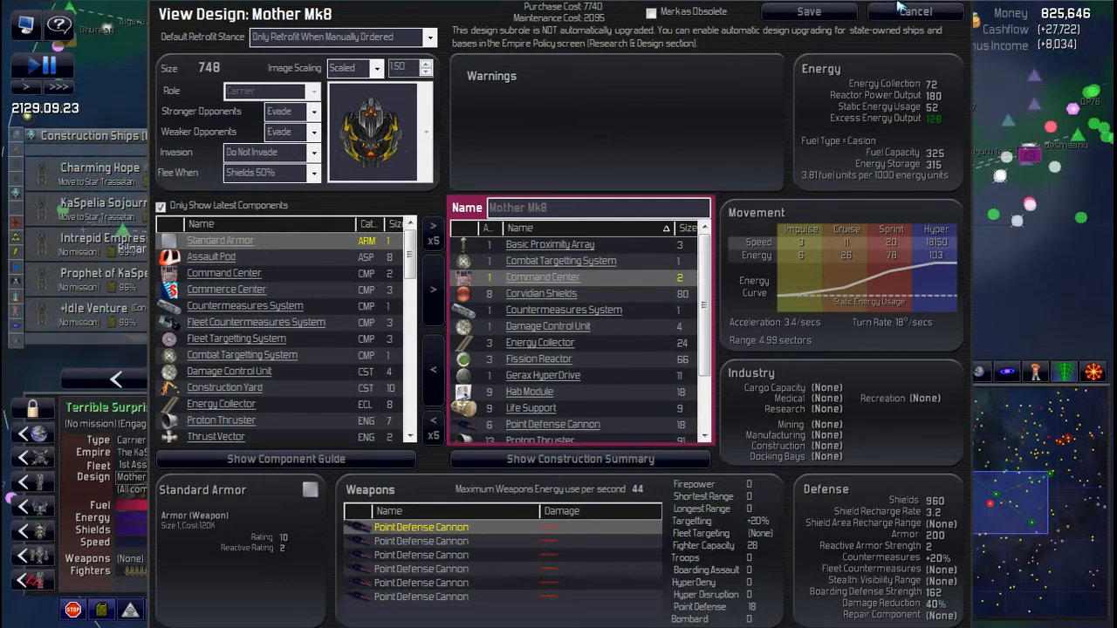
left_click(913, 11)
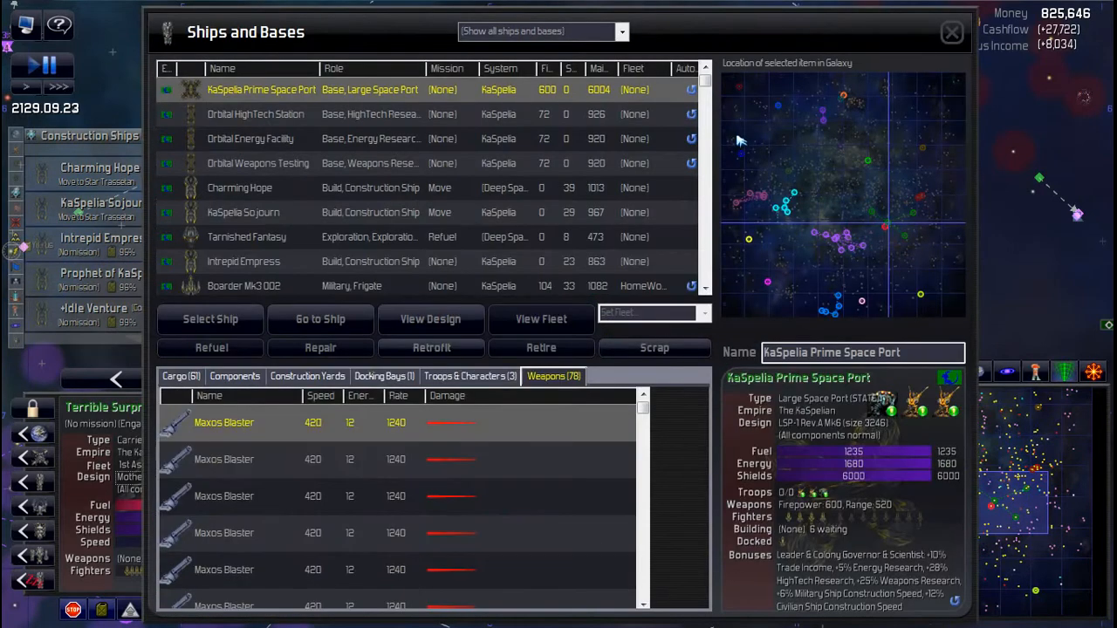
Step: Filter to military ships, sort by role, and view Devastator and Overpowering Nova
left_click(621, 31)
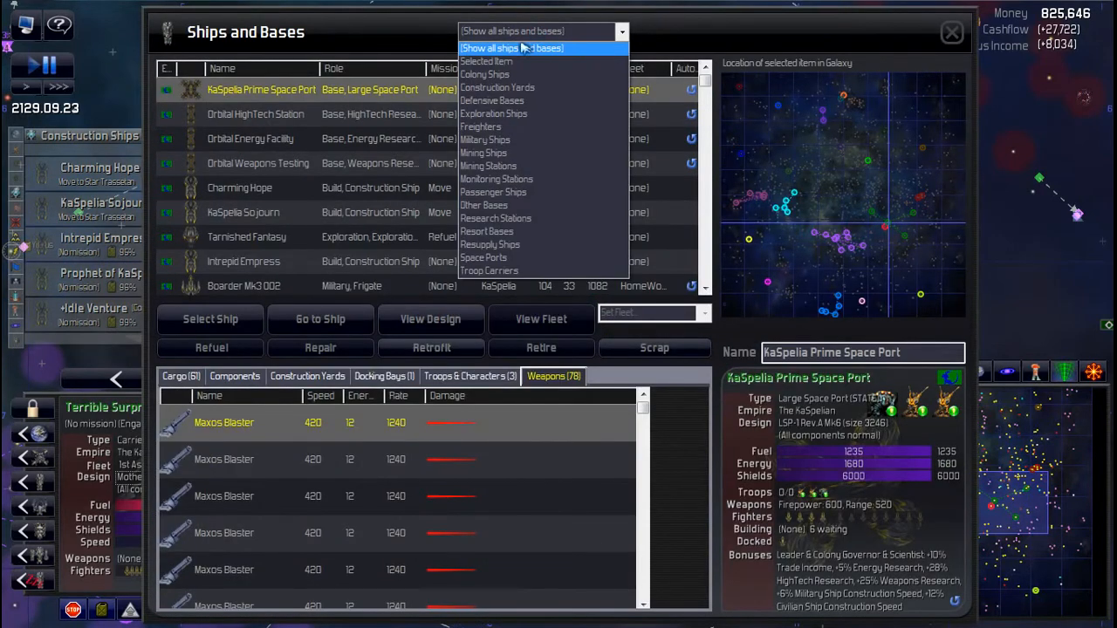
left_click(485, 140)
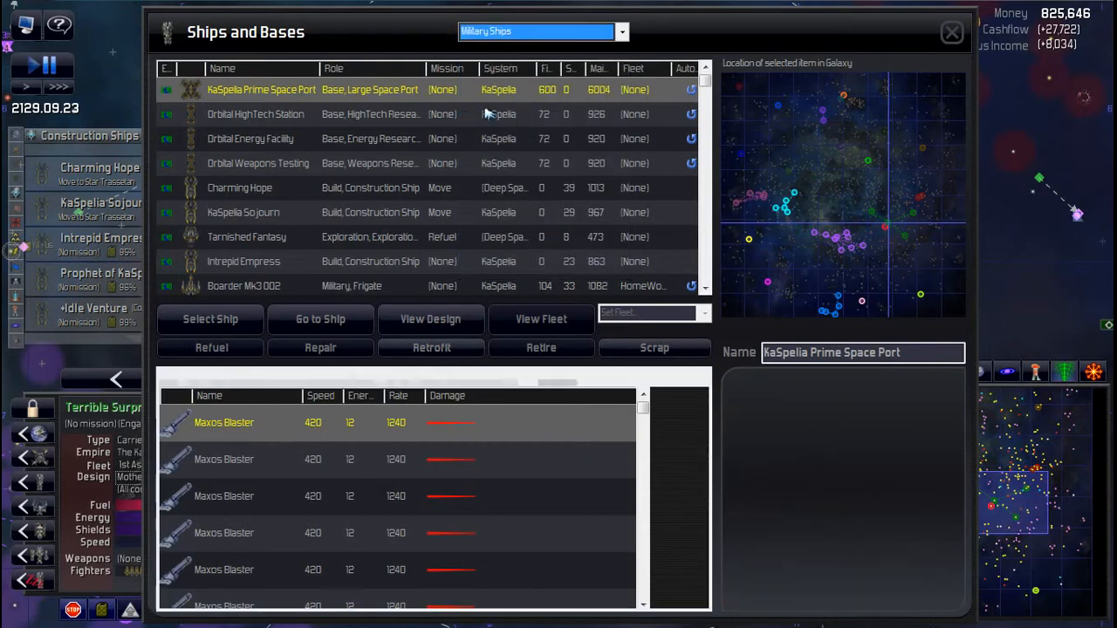
left_click(334, 68)
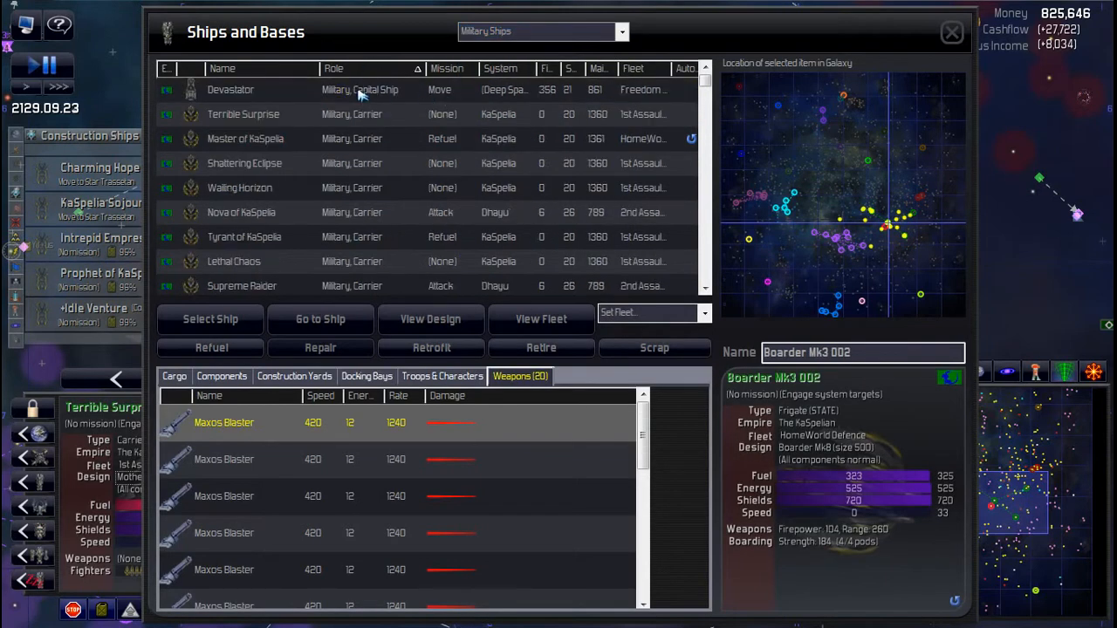
mouse_move(667, 89)
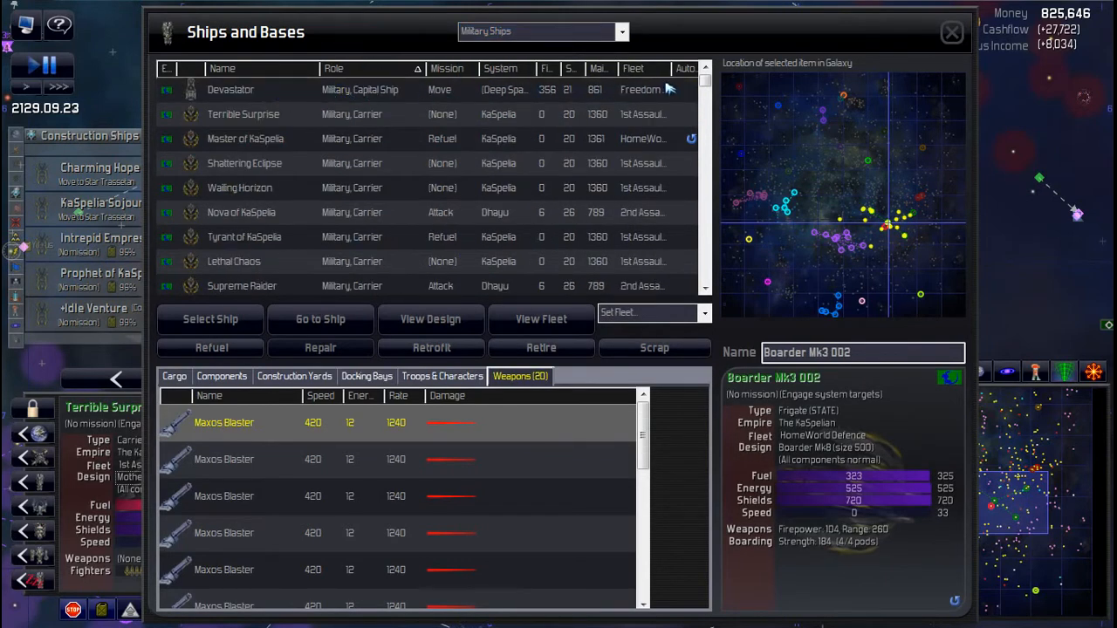
left_click(231, 89)
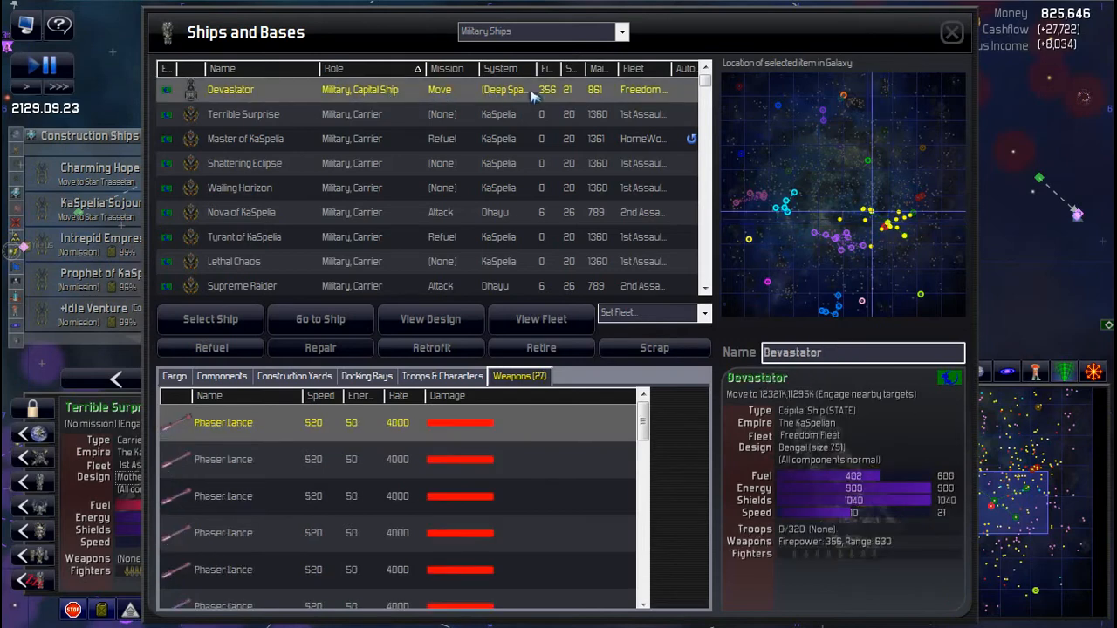
mouse_move(506, 90)
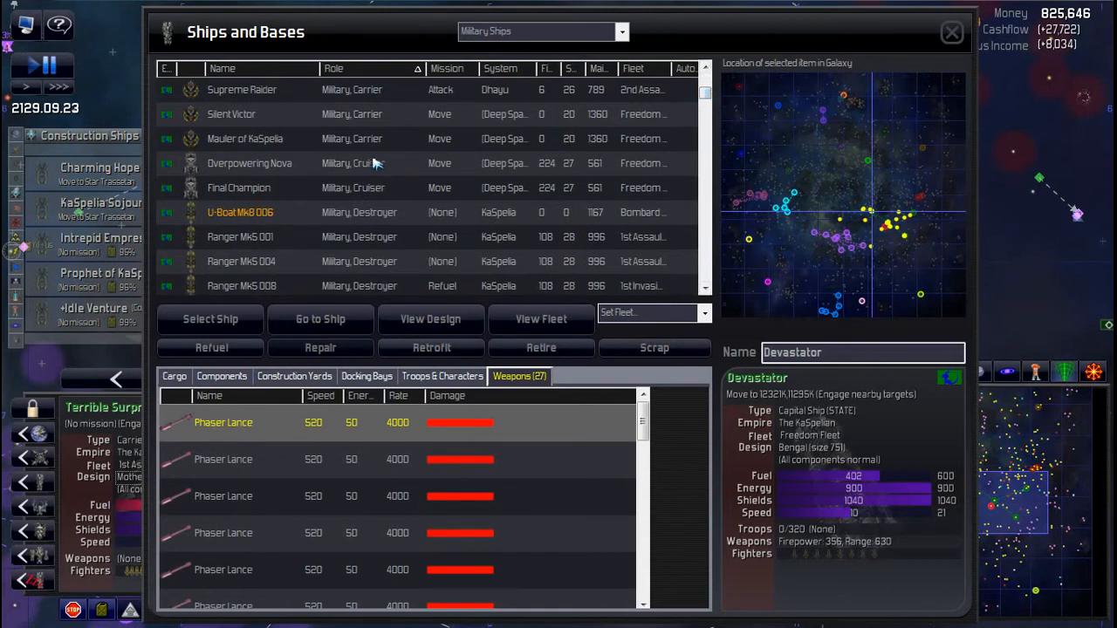
left_click(250, 163)
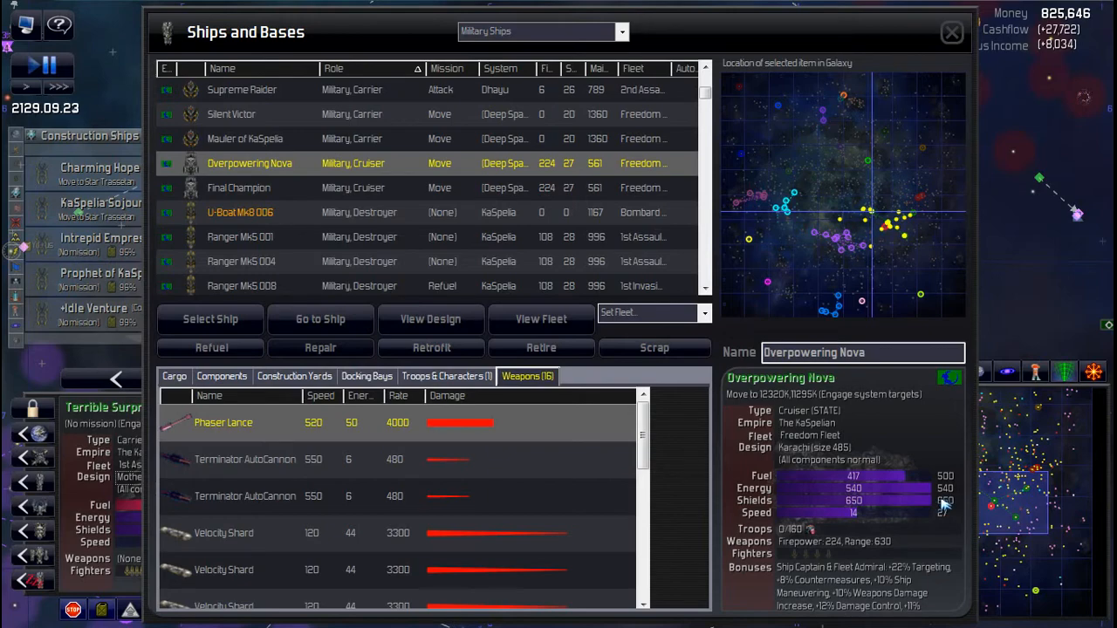
left_click(429, 319)
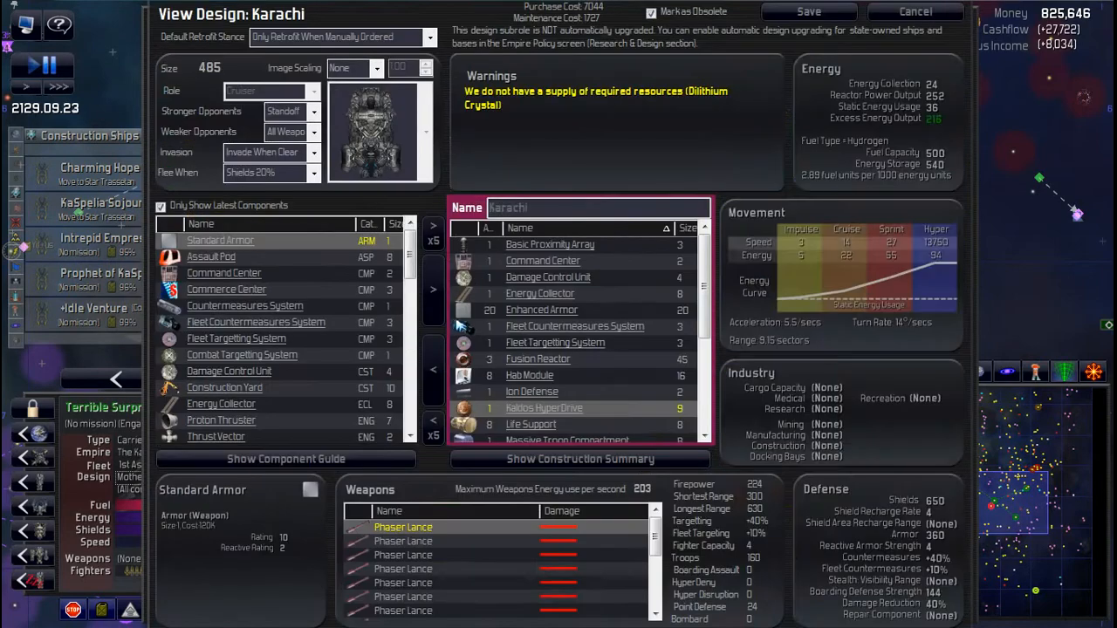
scroll("down", 3)
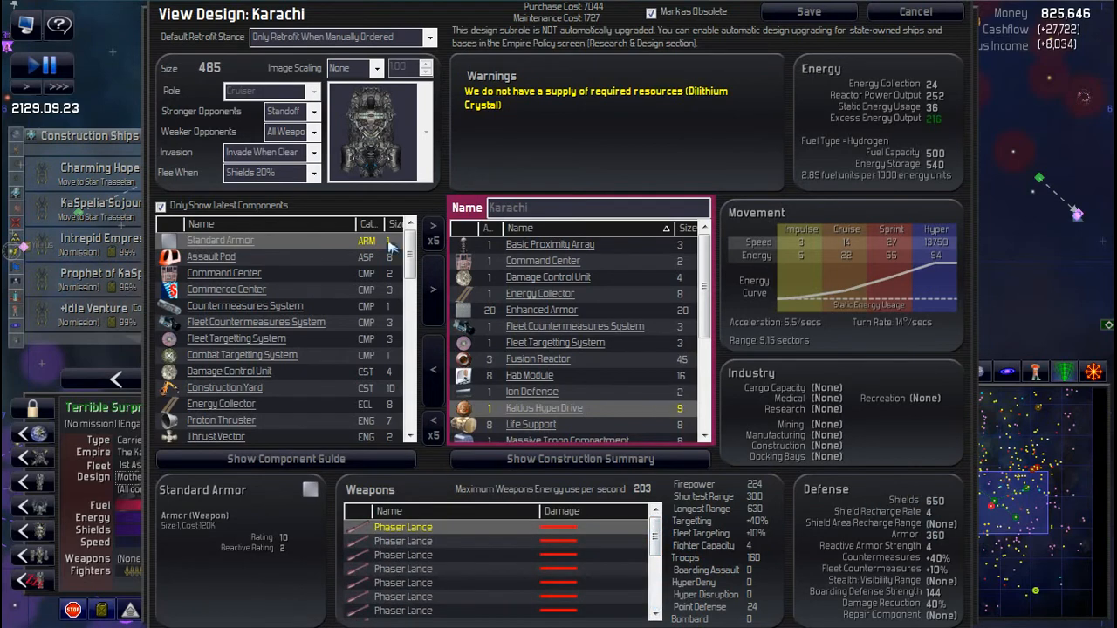
mouse_move(281, 114)
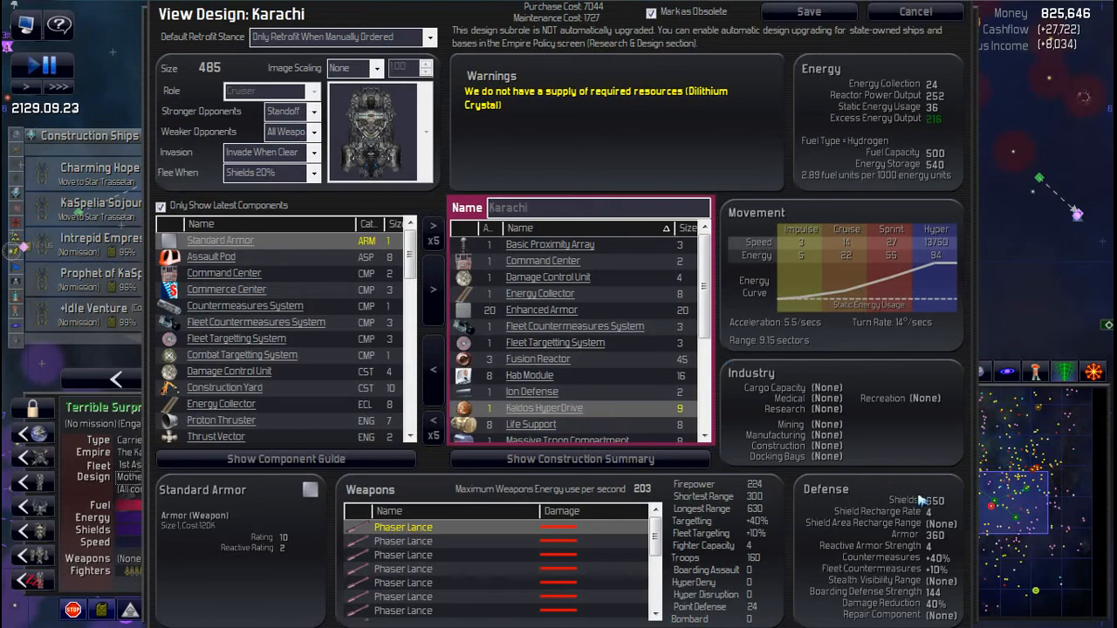
mouse_move(825, 364)
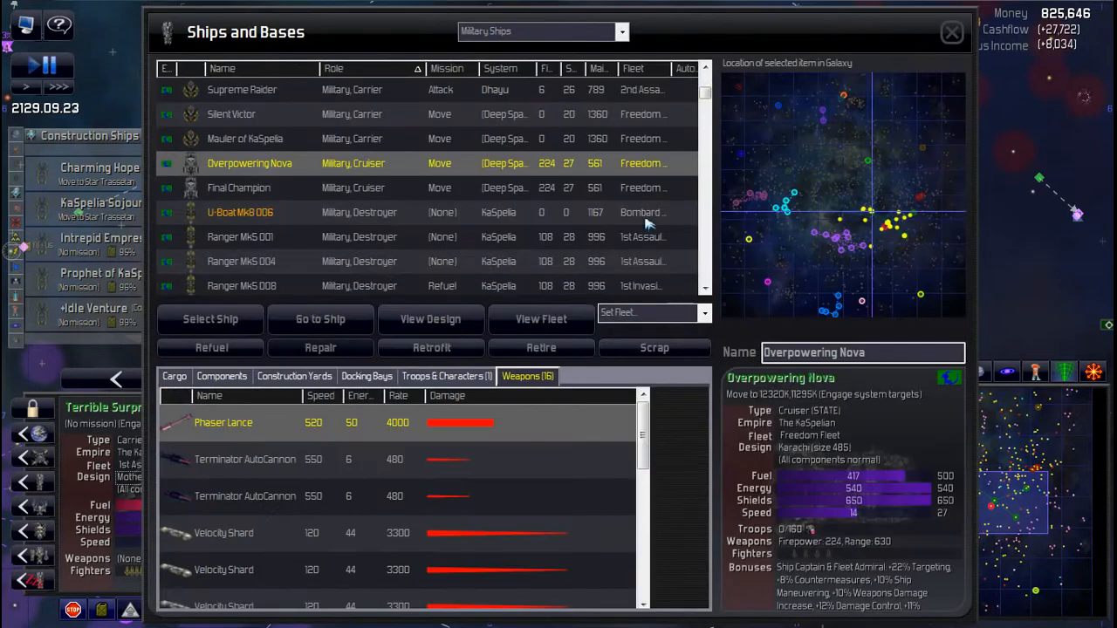
Step: View cruiser Final Champion's weapons, then close the Ships and Bases window
left_click(239, 187)
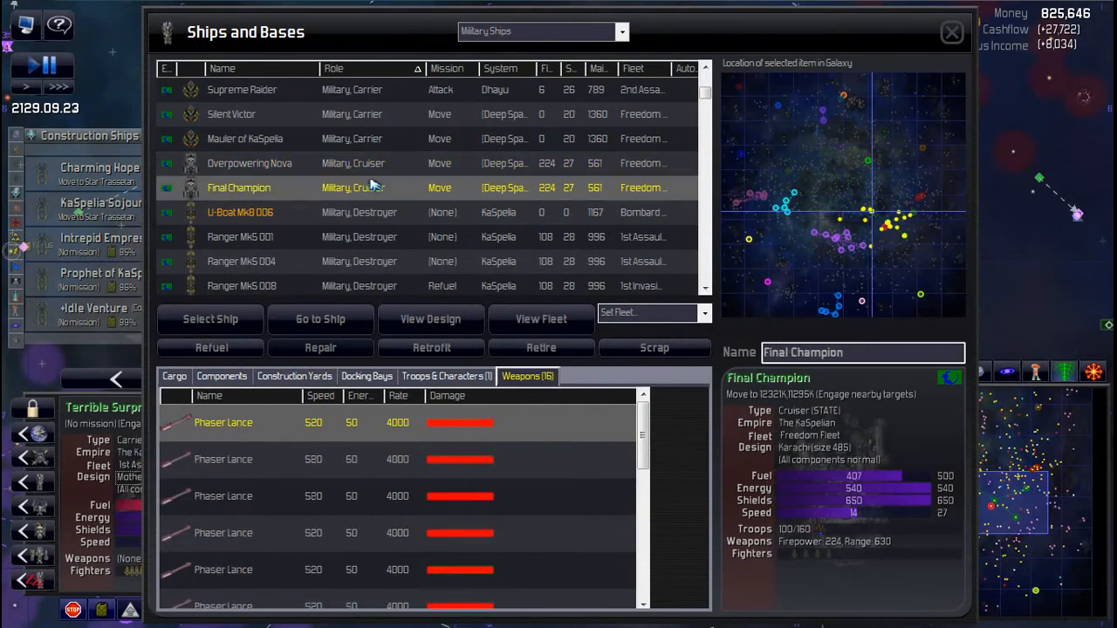
mouse_move(427, 229)
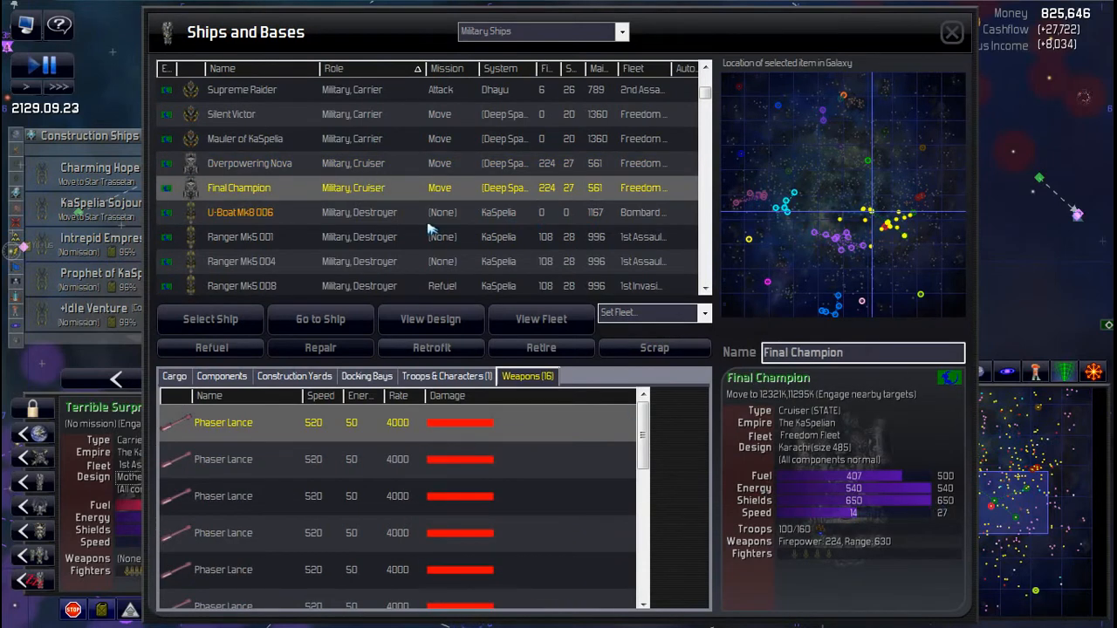
mouse_move(393, 188)
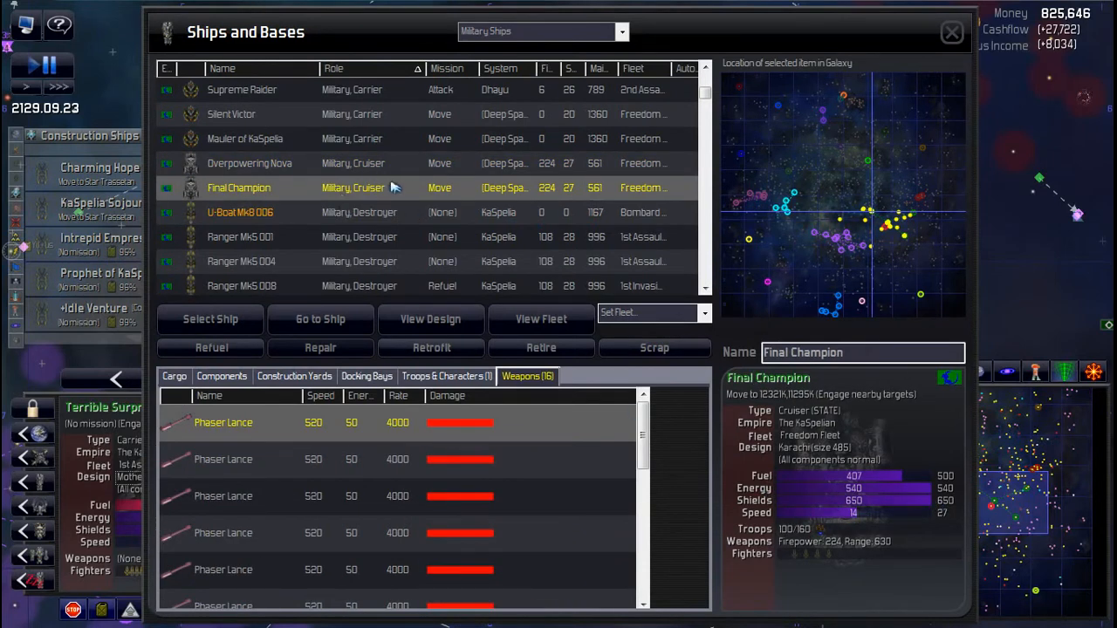
mouse_move(336, 213)
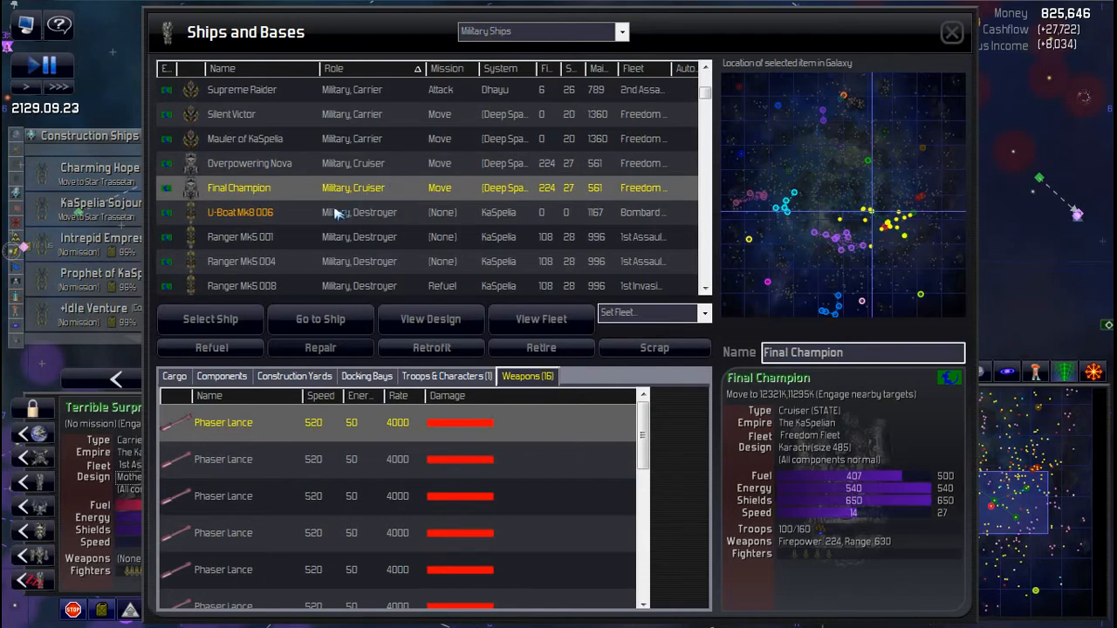
mouse_move(353, 66)
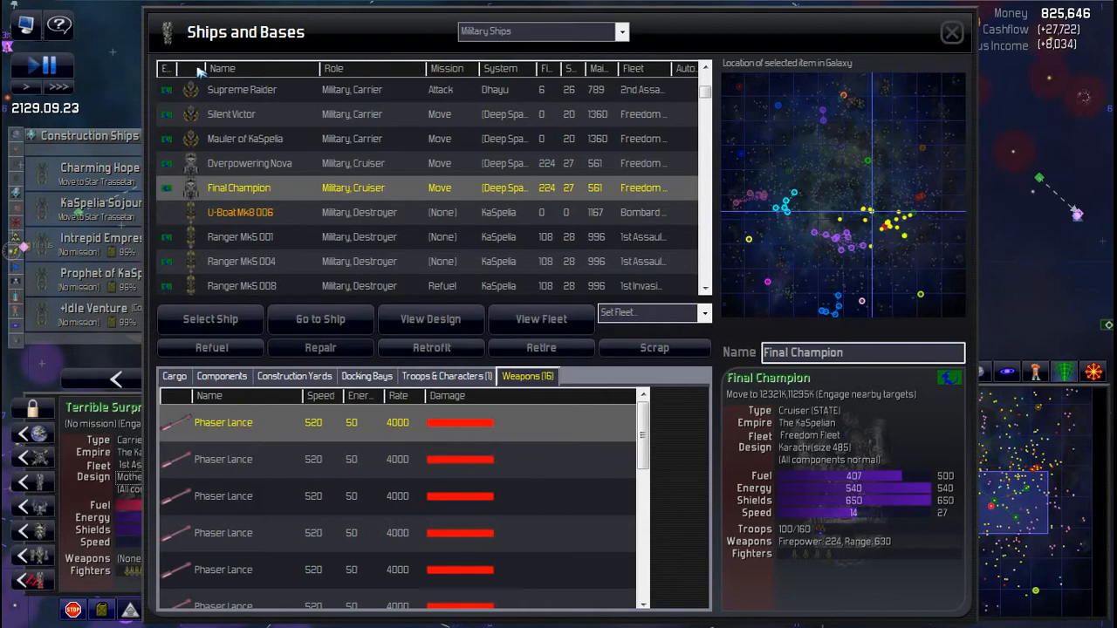
left_click(951, 32)
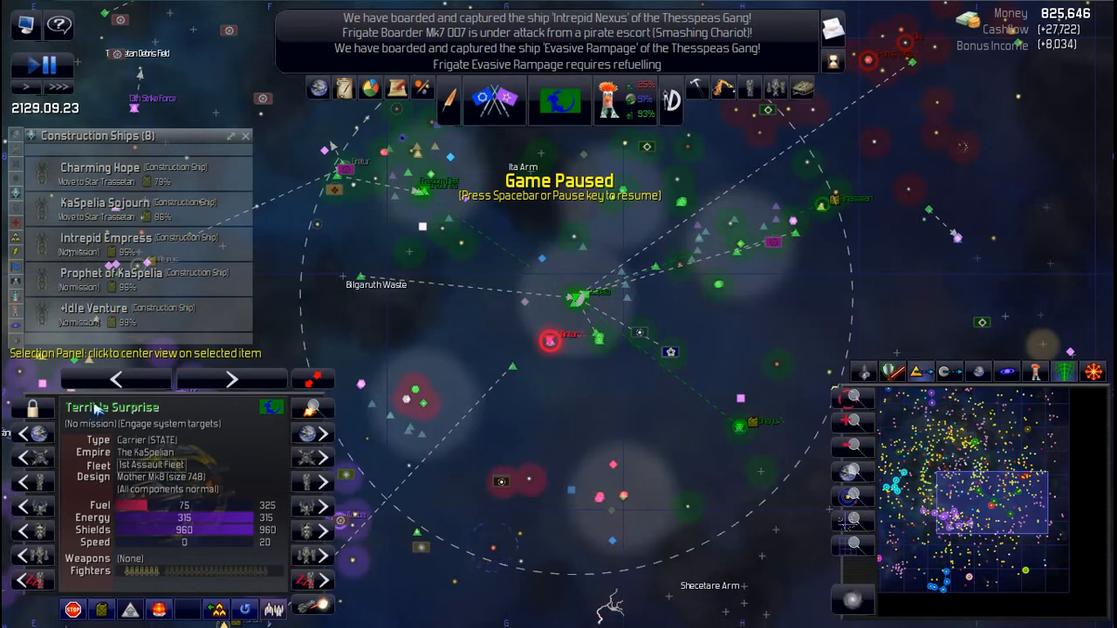
mouse_move(478, 219)
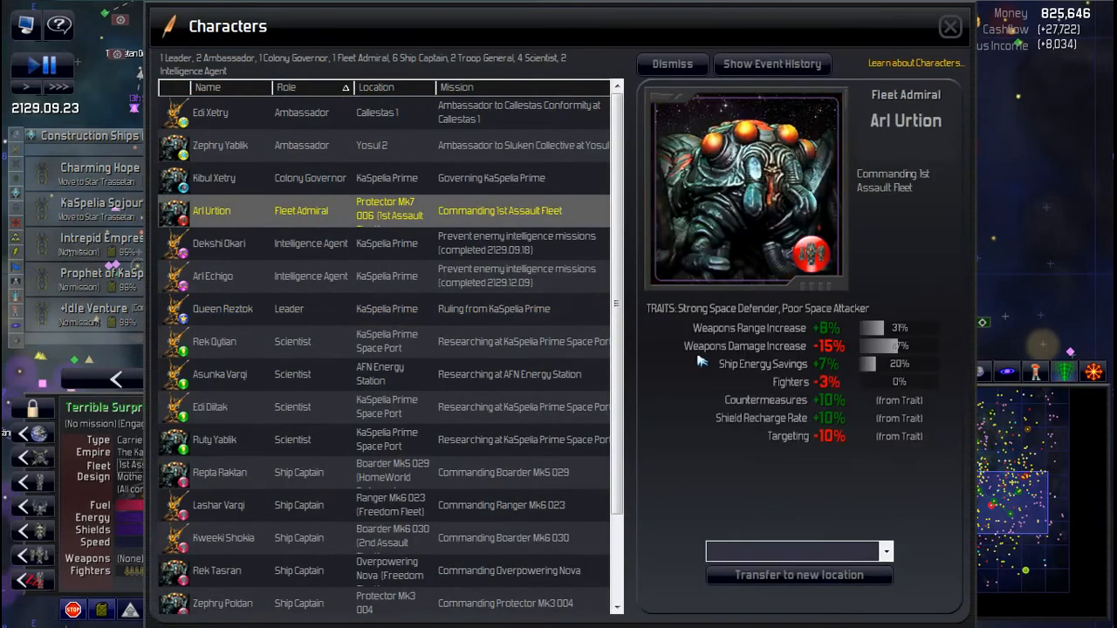
left_click(885, 551)
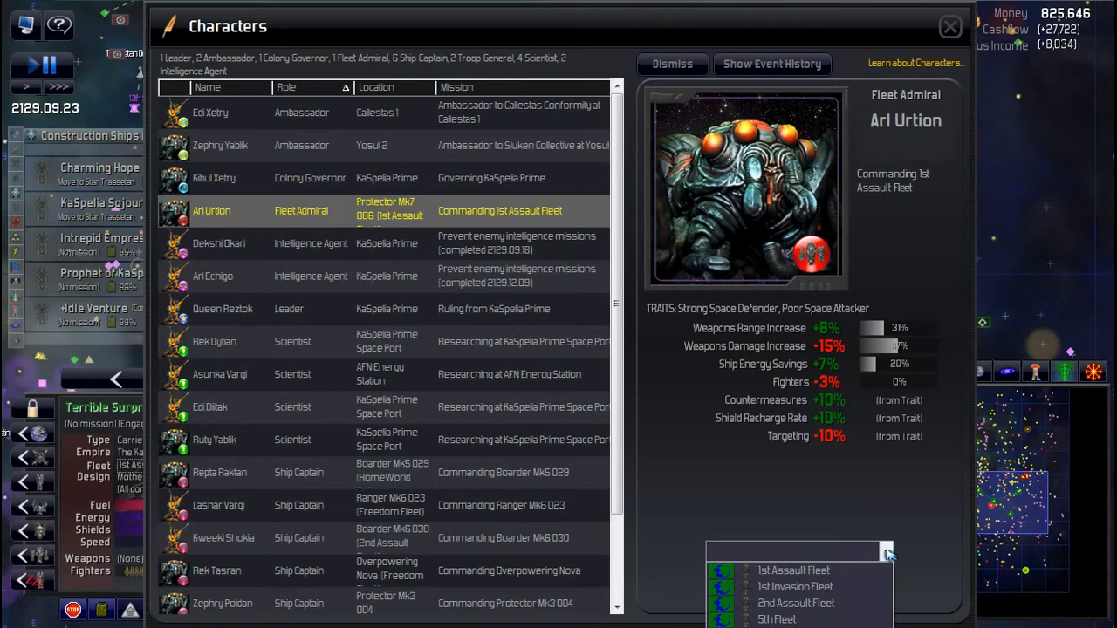
left_click(792, 569)
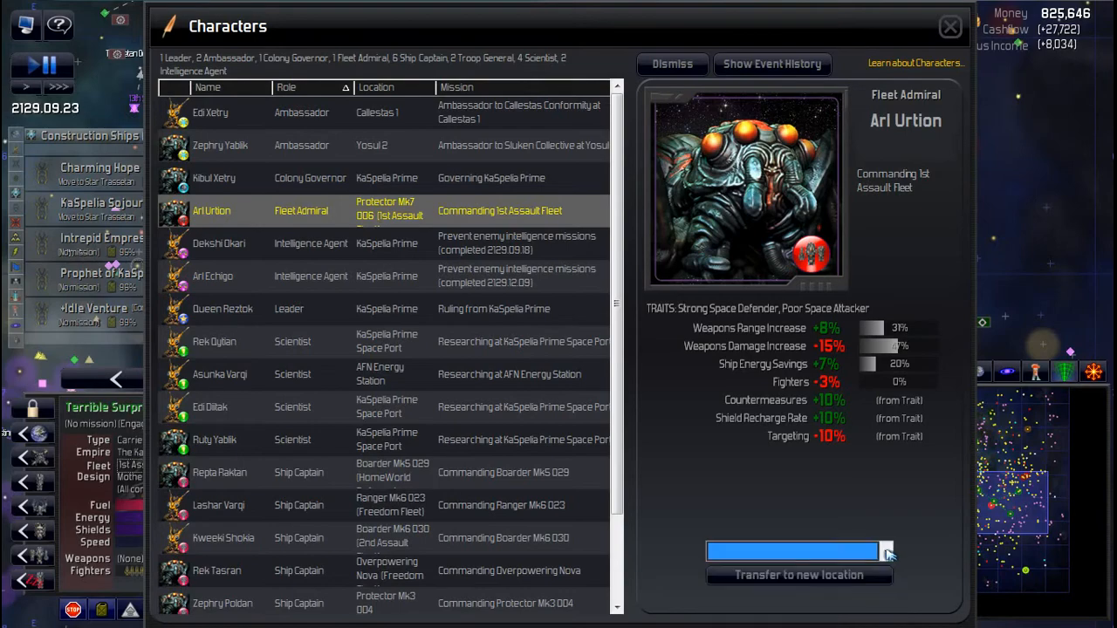
left_click(950, 26)
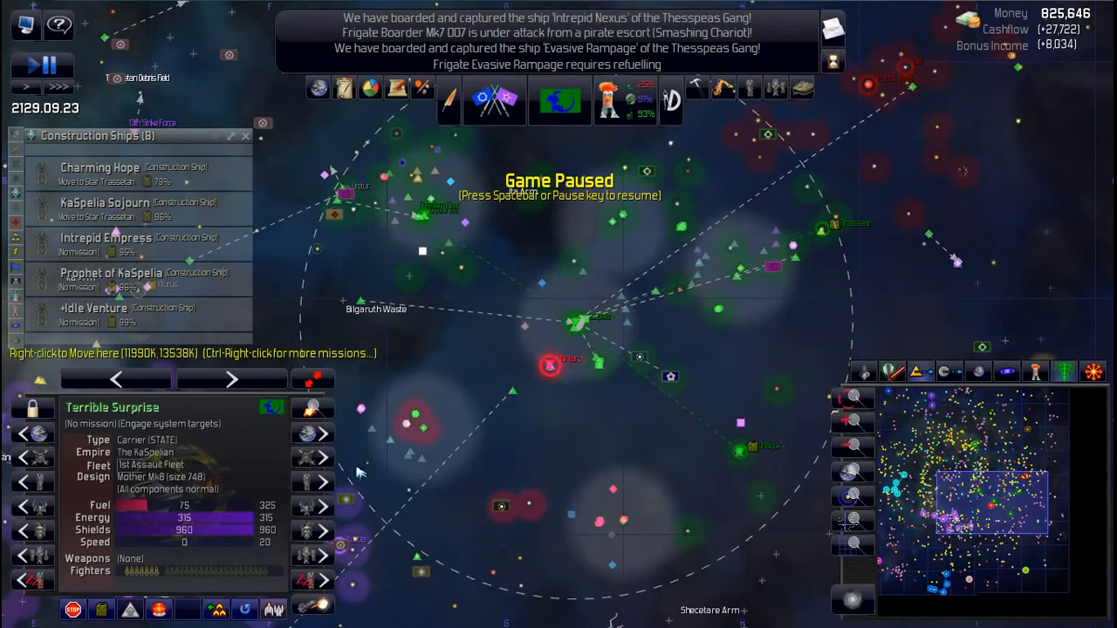
mouse_move(179, 554)
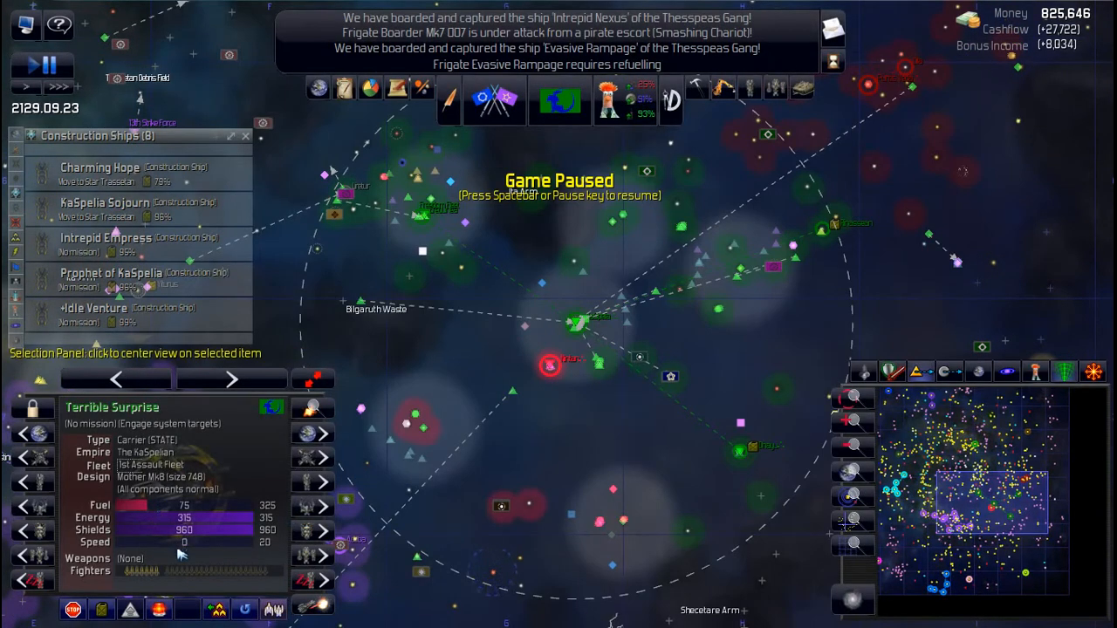
mouse_move(611, 323)
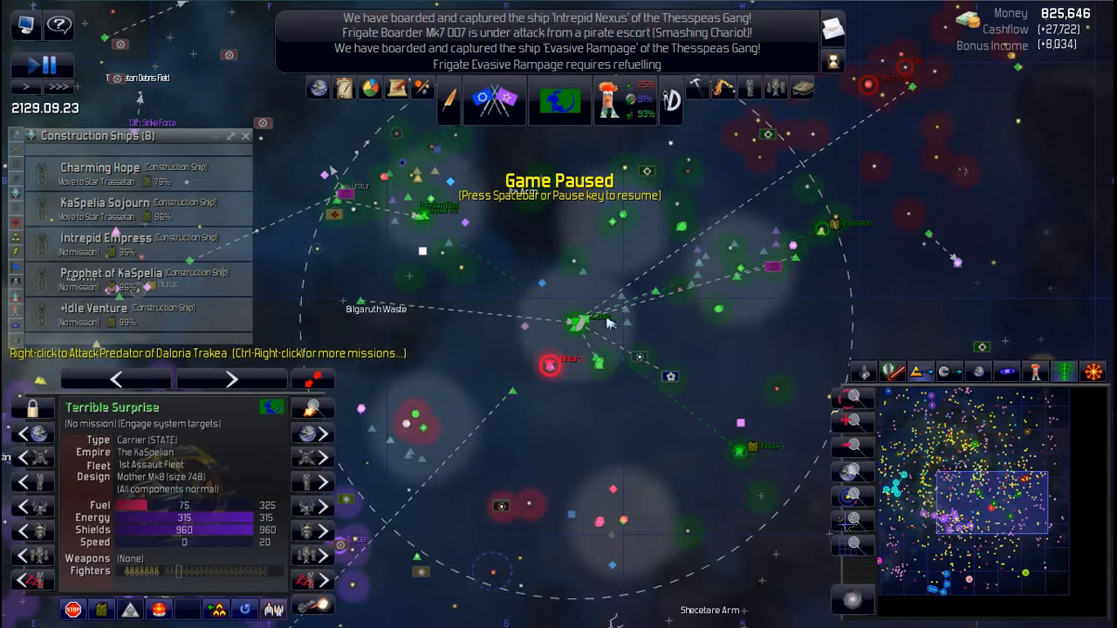
Step: Bring up the orders menu for carrier Terrible Surprise on the galaxy map
right_click(580, 318)
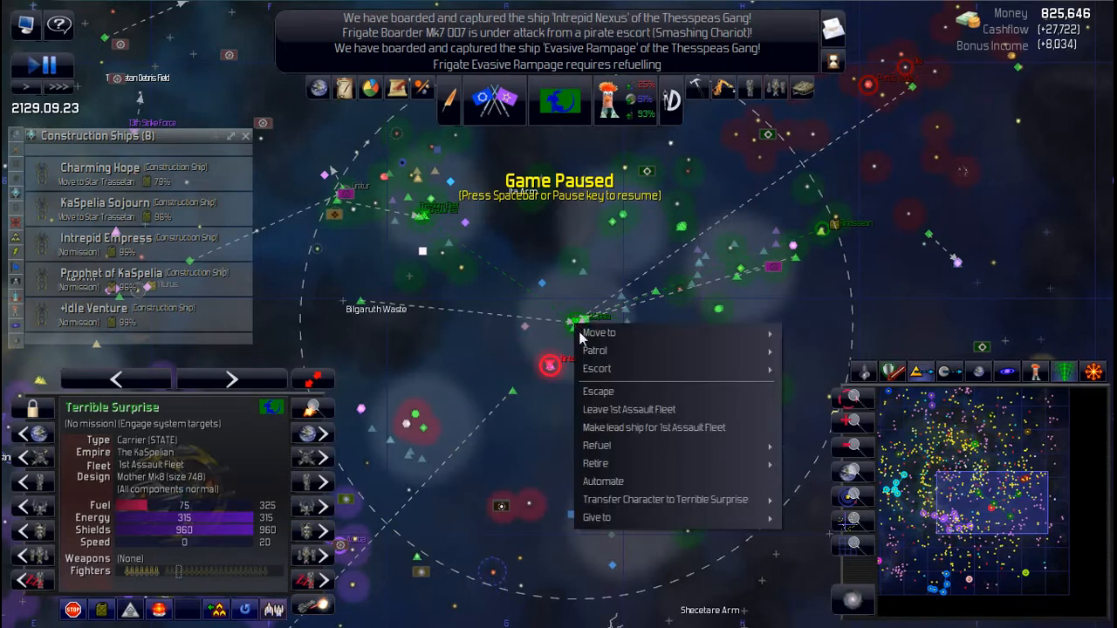
mouse_move(659, 428)
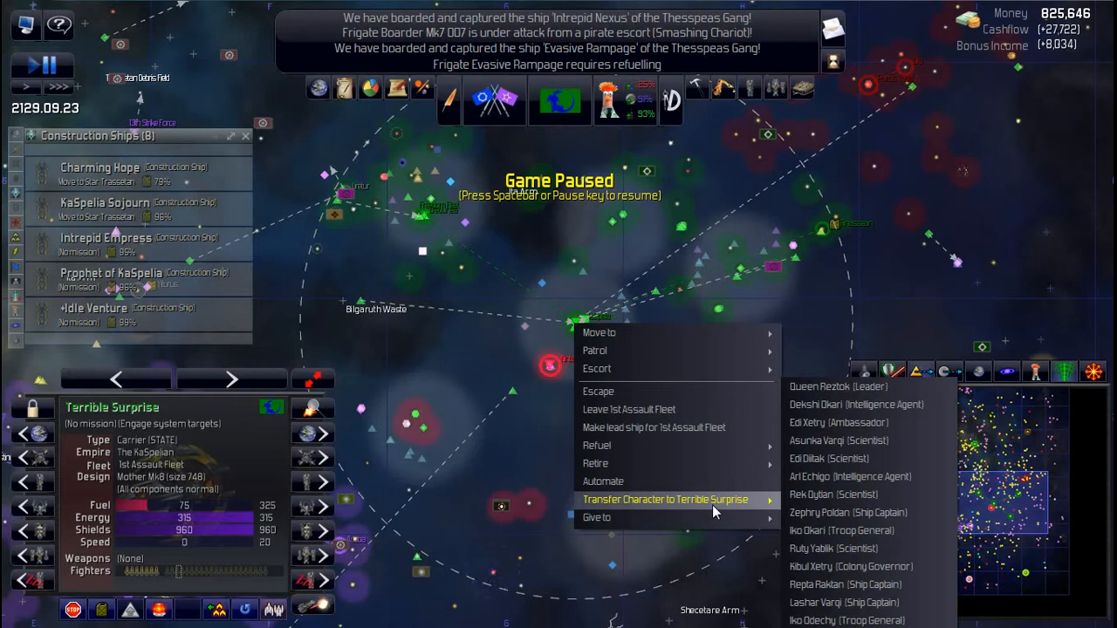
mouse_move(855, 405)
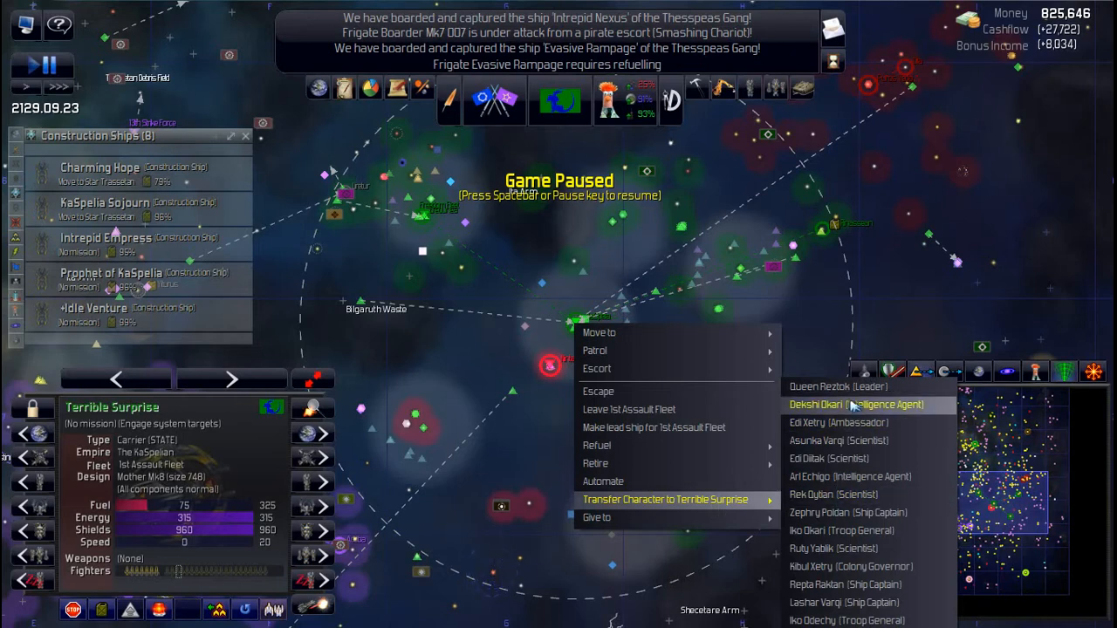
mouse_move(855, 458)
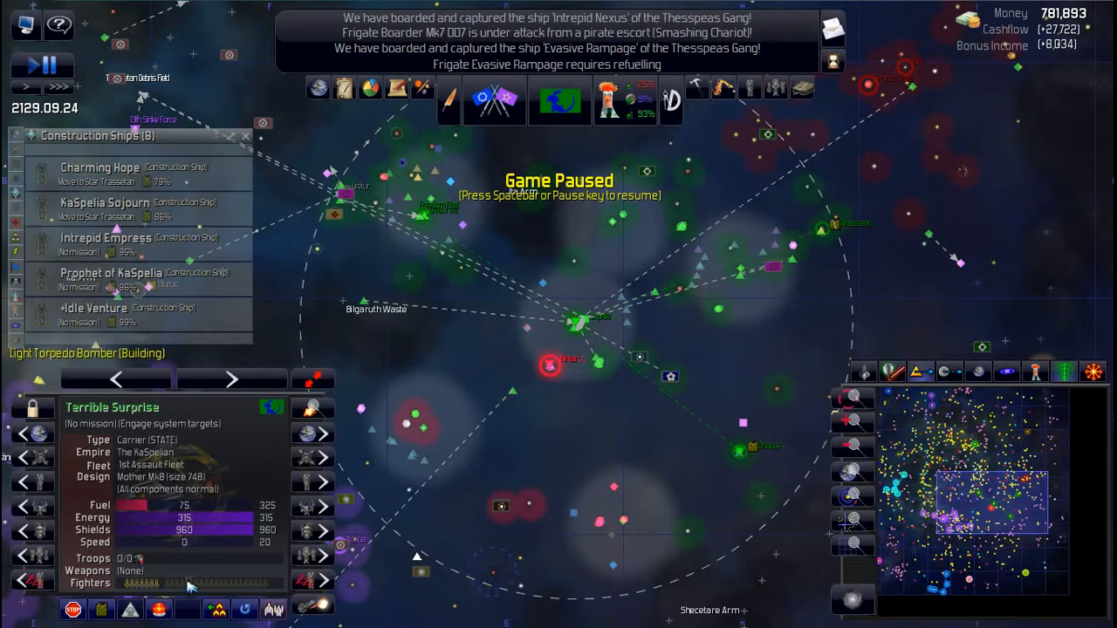
mouse_move(144, 559)
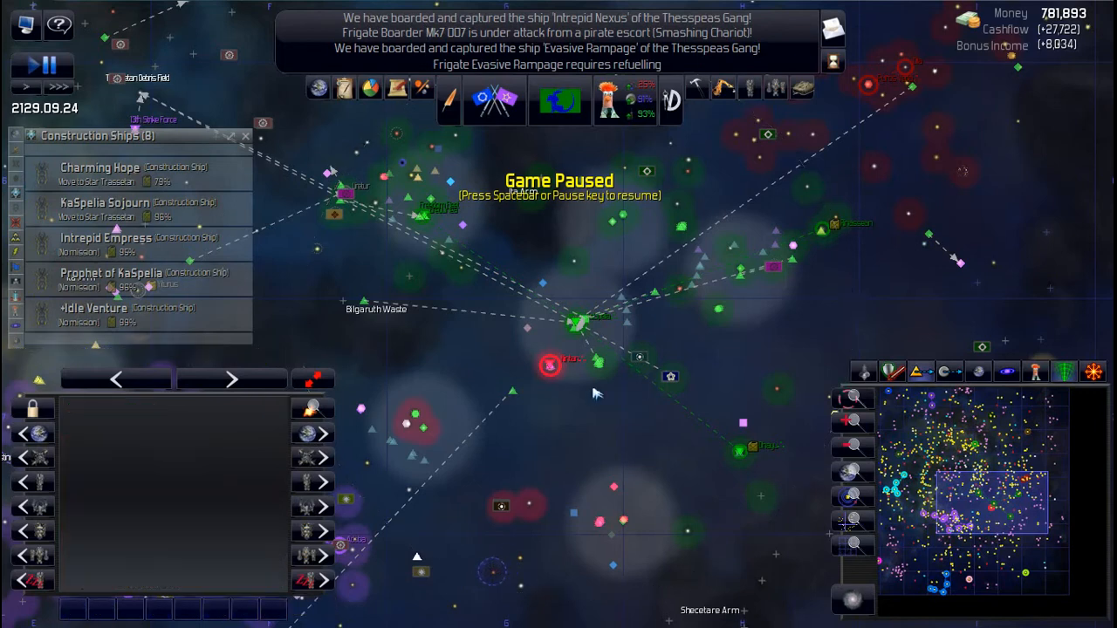
mouse_move(572, 451)
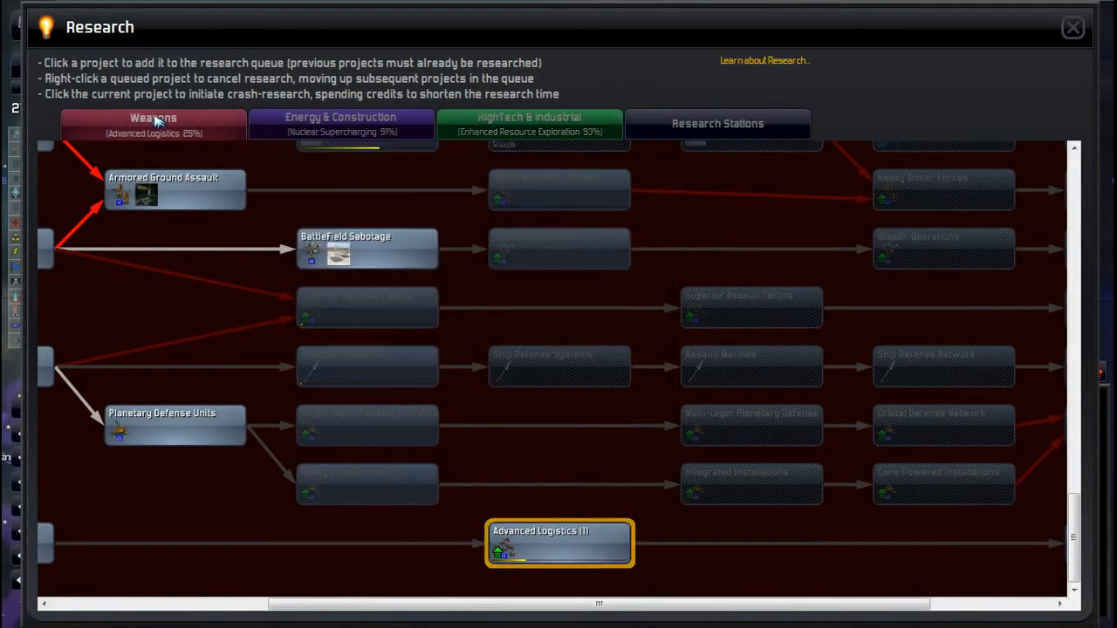
Step: Confirm a 180,231-credit crash research program on the current Advanced Logistics project
scroll("up", 3)
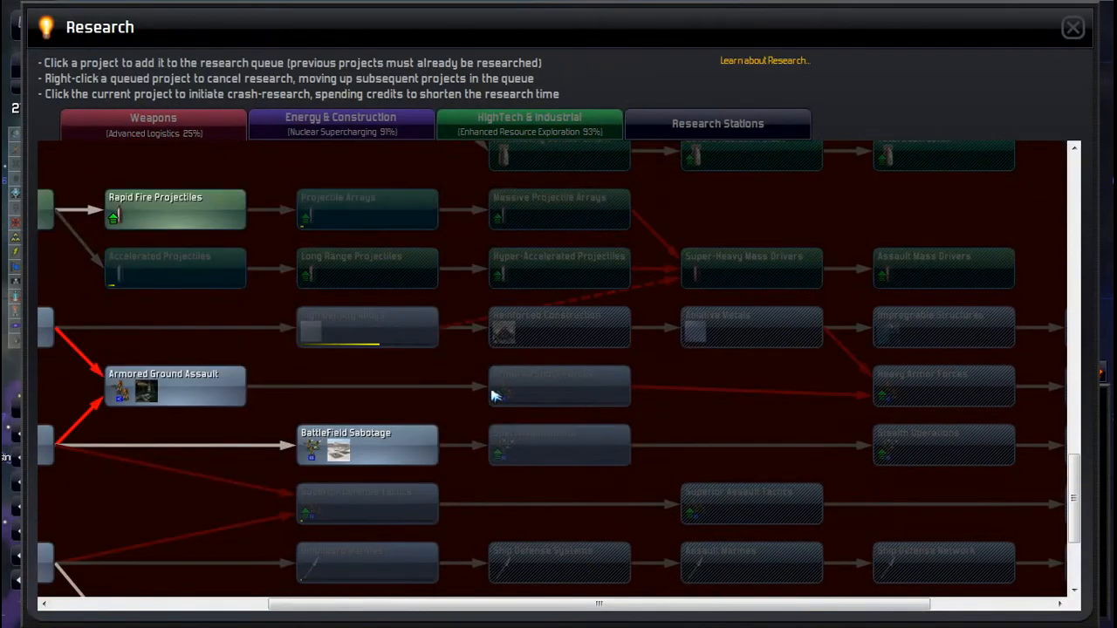
mouse_move(435, 393)
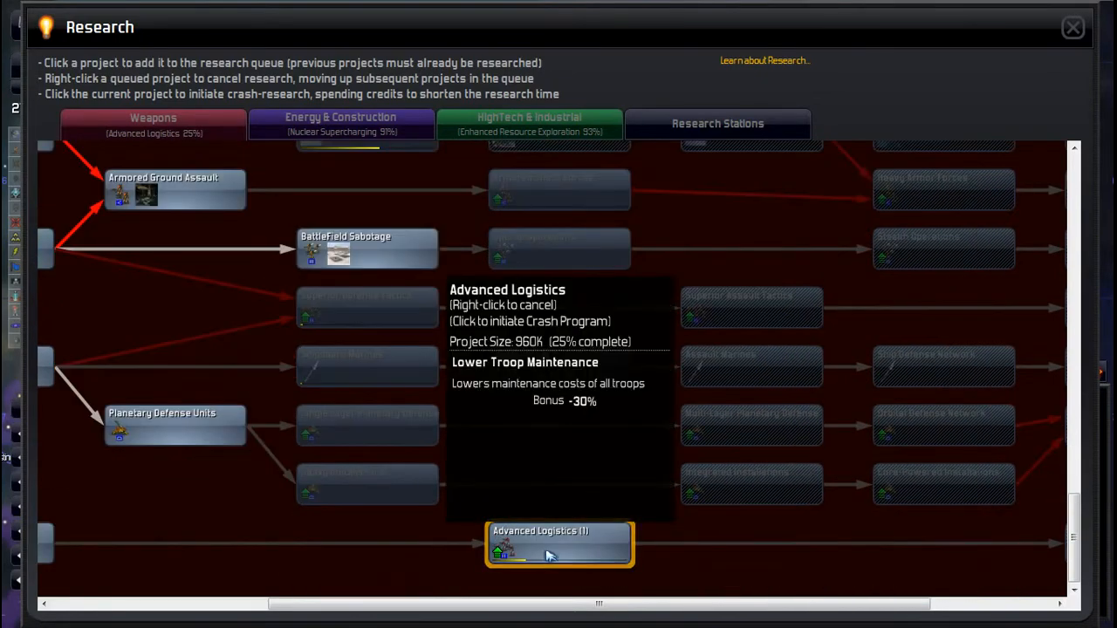
left_click(559, 542)
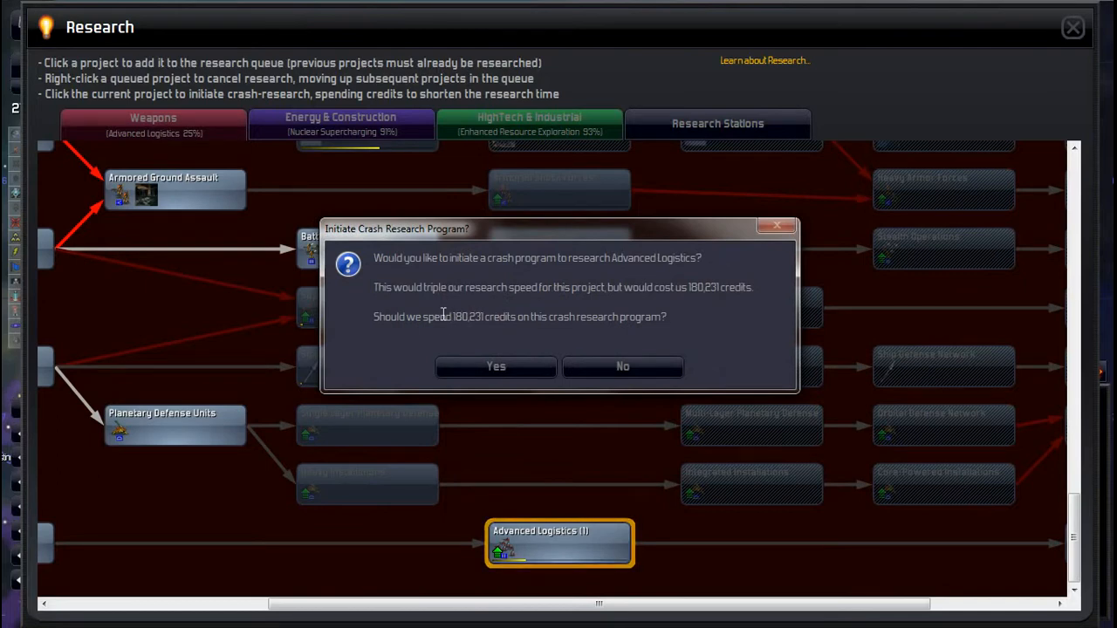
mouse_move(532, 353)
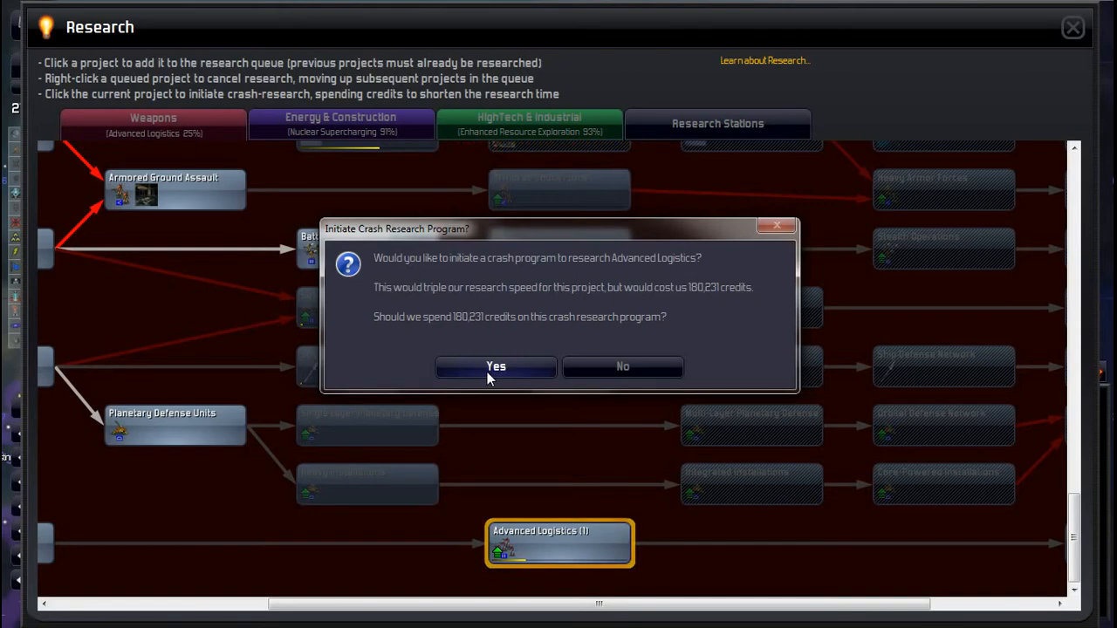
left_click(495, 366)
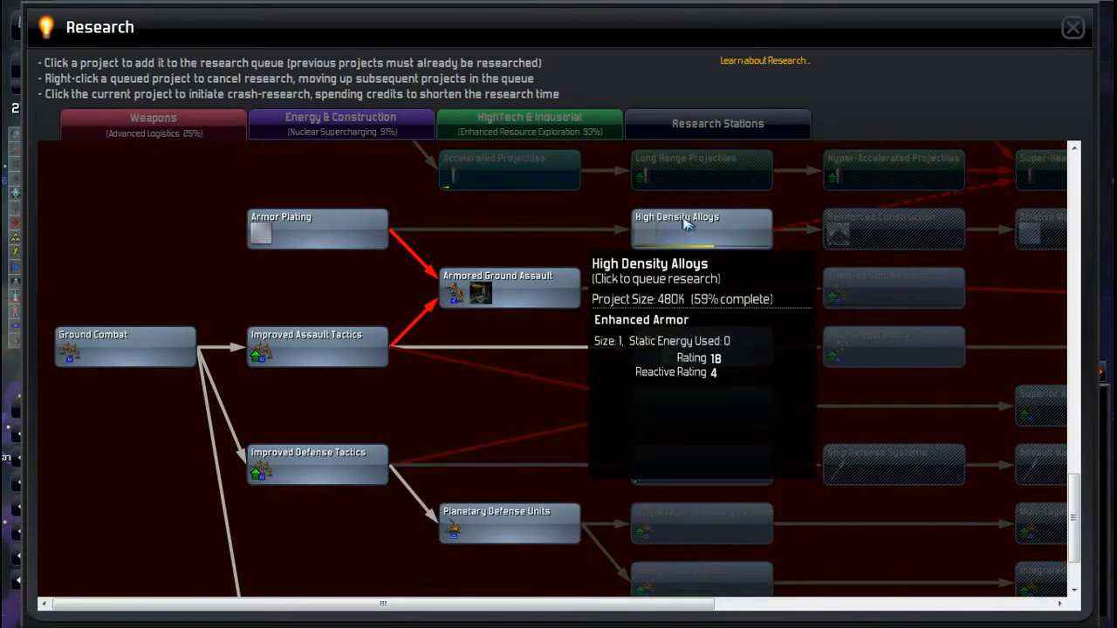
Step: Queue High Density Alloys for research and browse the Weapons tech tree
left_click(701, 229)
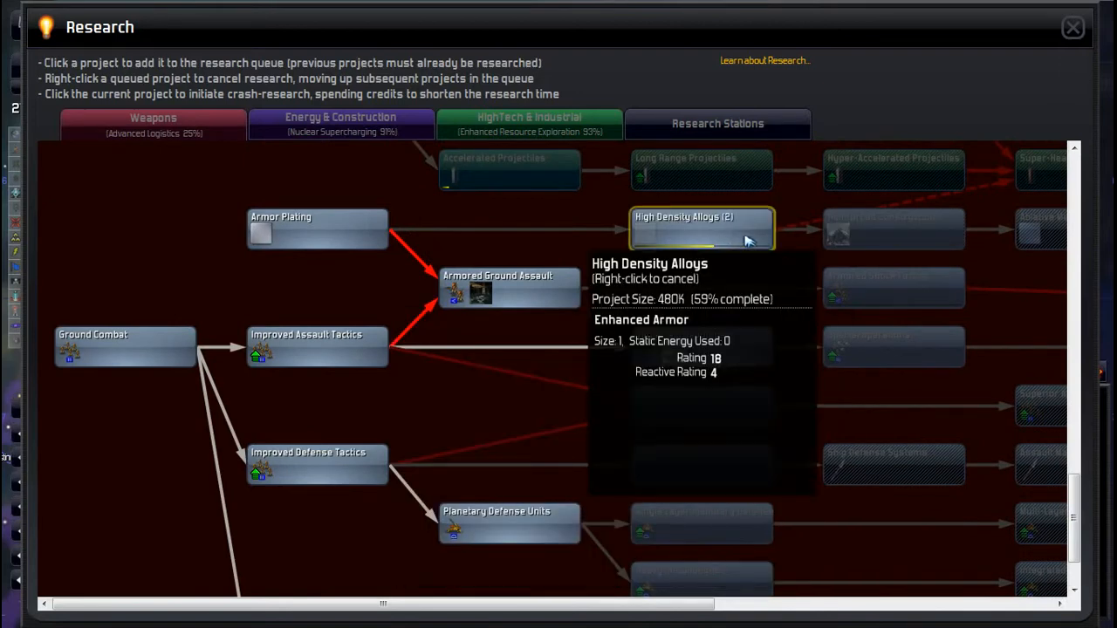
mouse_move(571, 297)
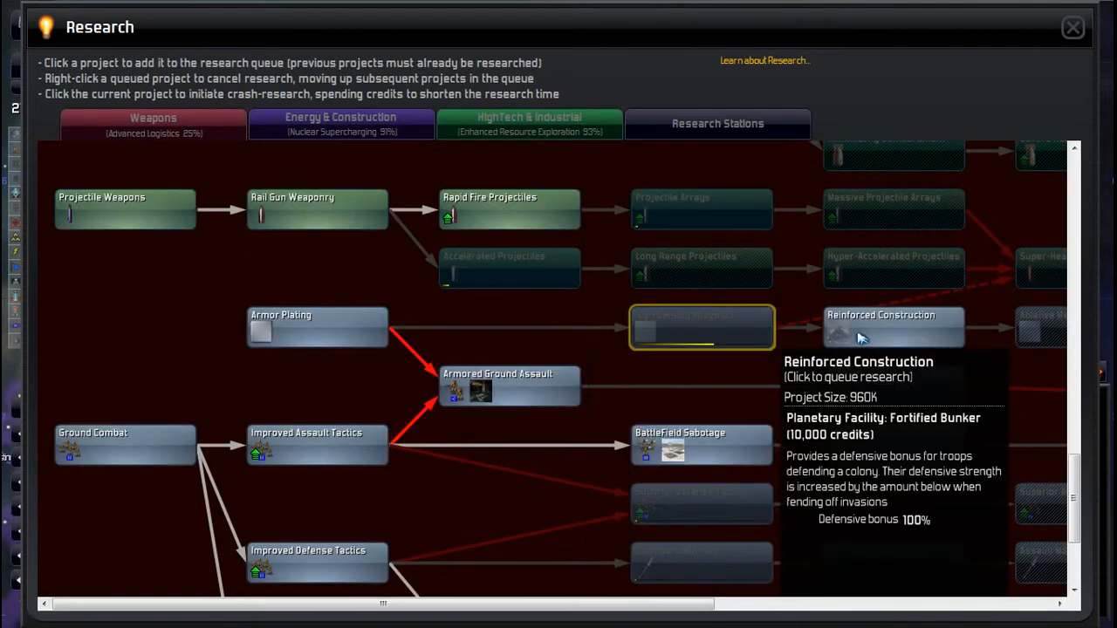
mouse_move(835, 332)
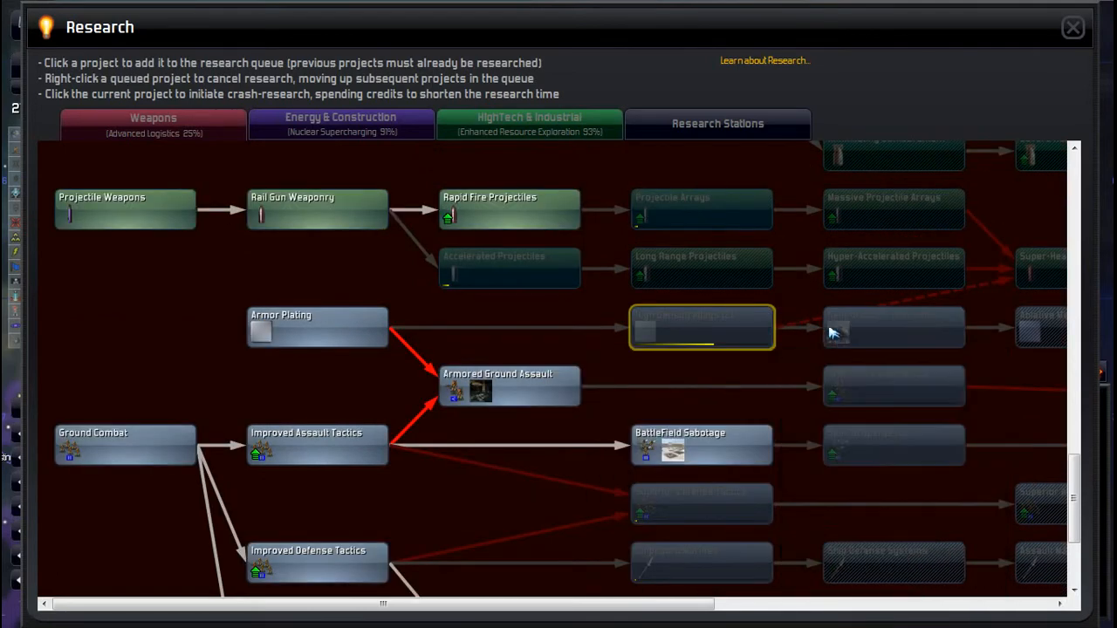
mouse_move(892, 328)
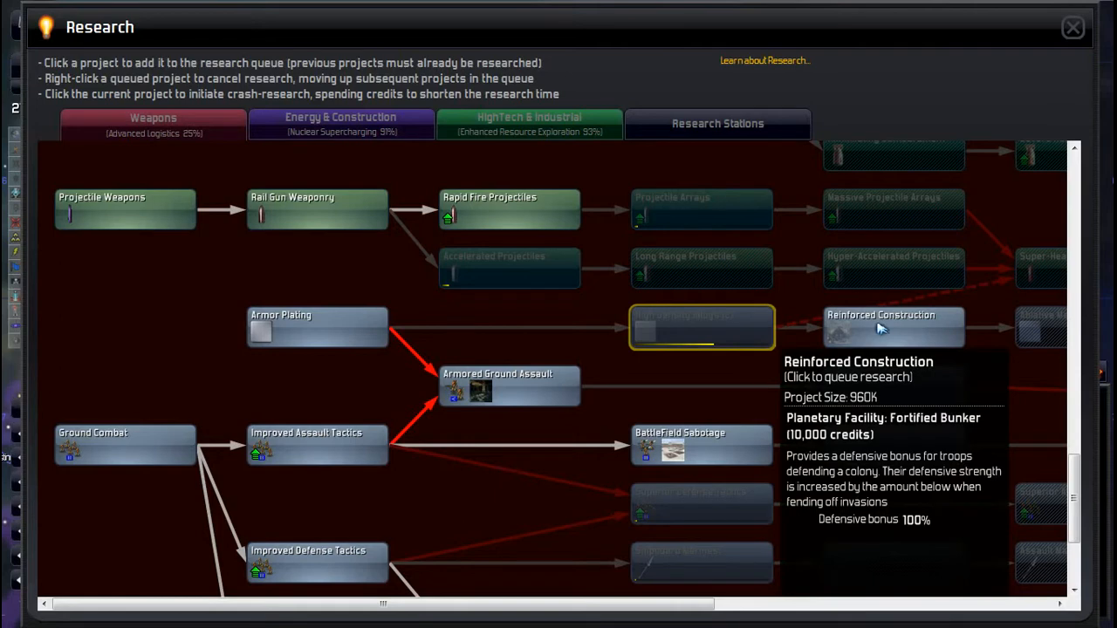
mouse_move(786, 376)
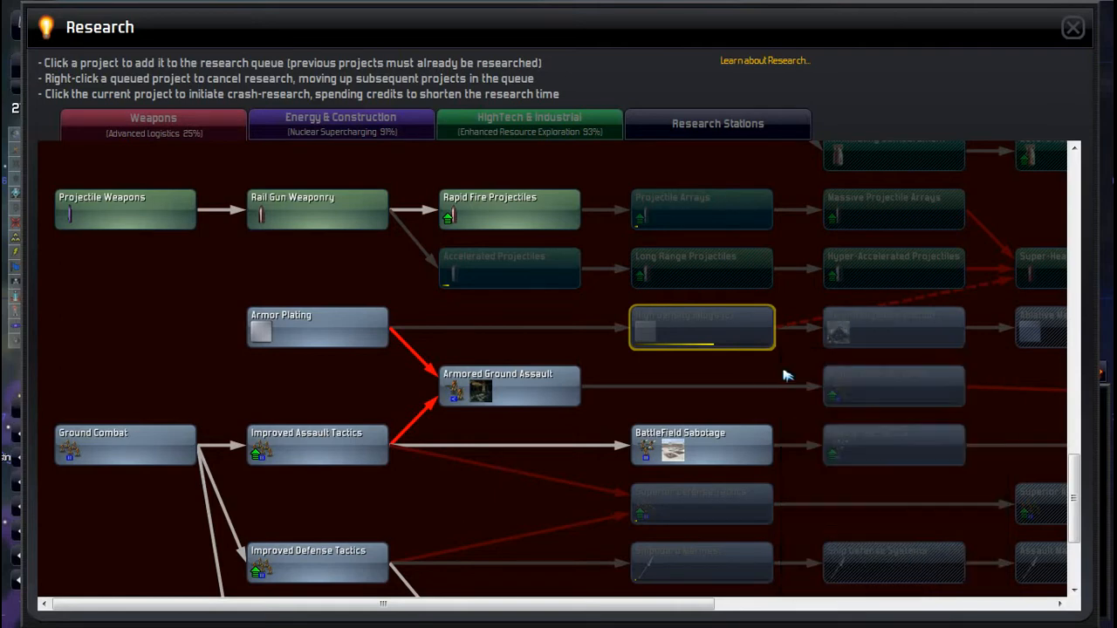
mouse_move(893, 330)
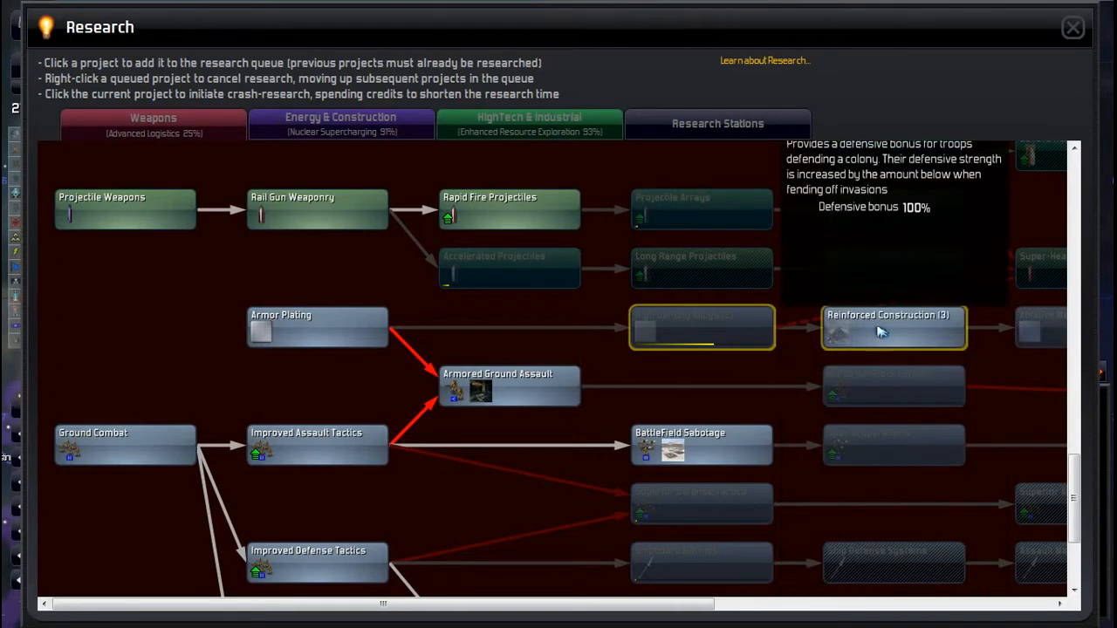
scroll("up", 3)
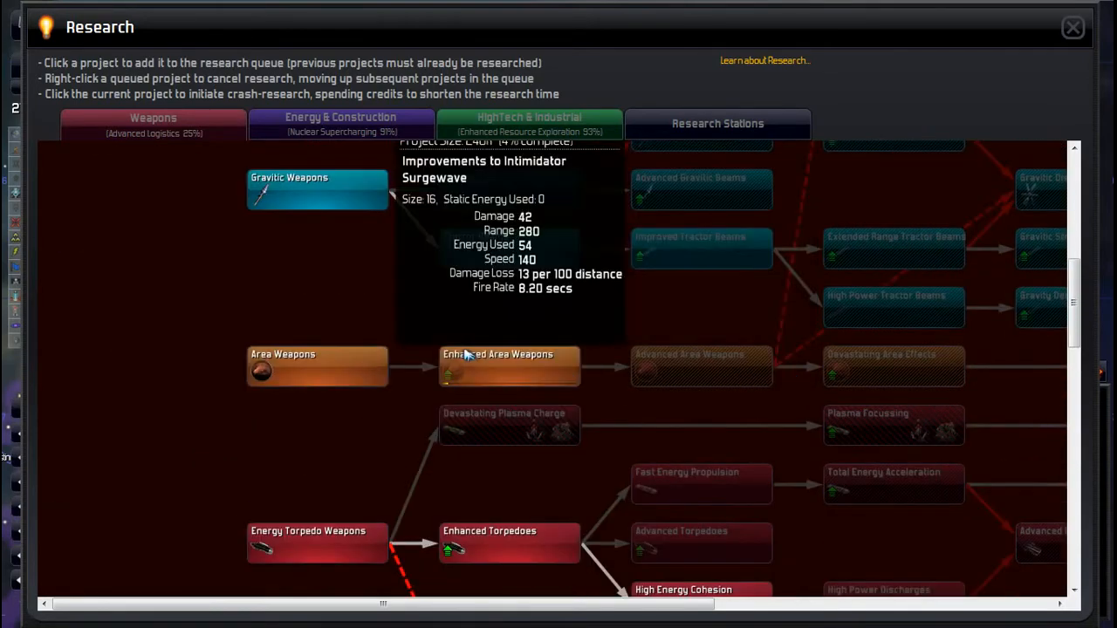
mouse_move(610, 393)
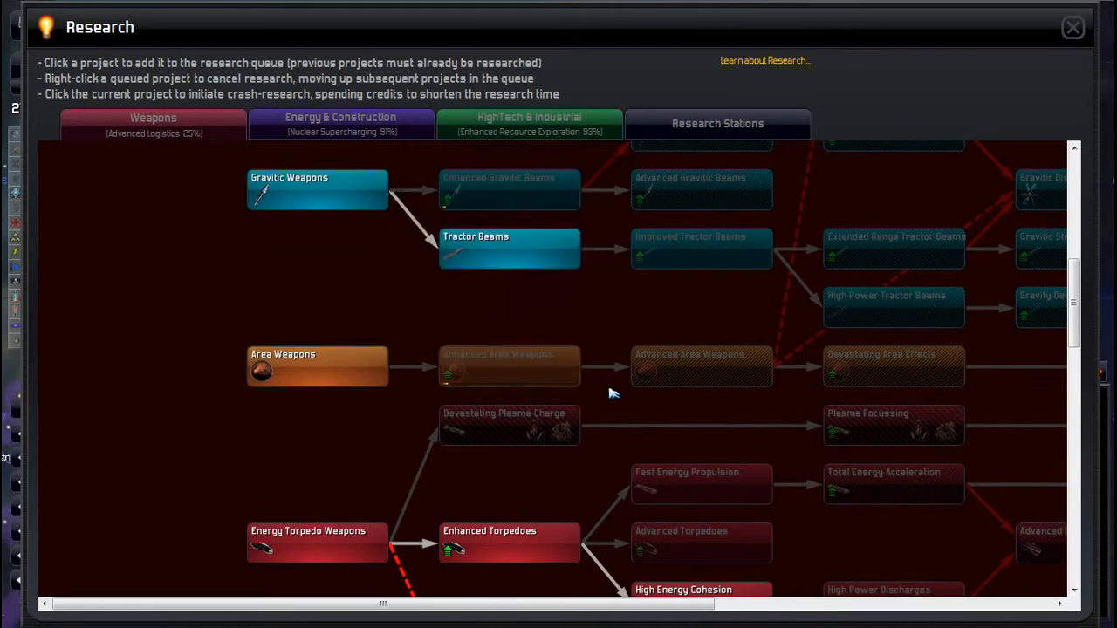
scroll("up", 3)
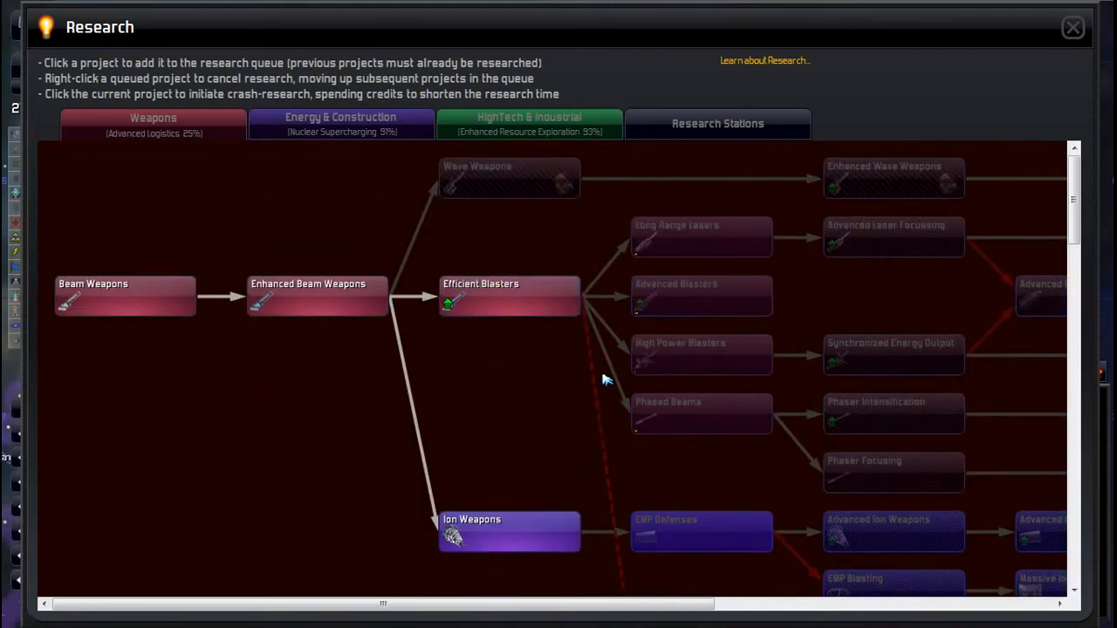
mouse_move(1073, 27)
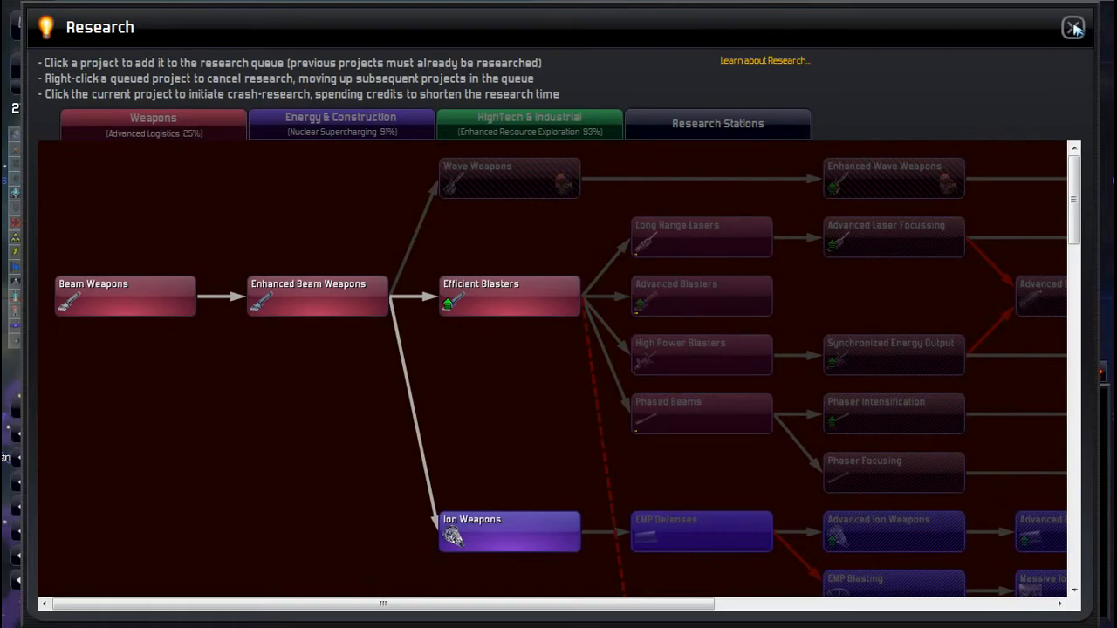
Step: Close the Research screen and select a fleet from the empire's Fleets list
left_click(1072, 27)
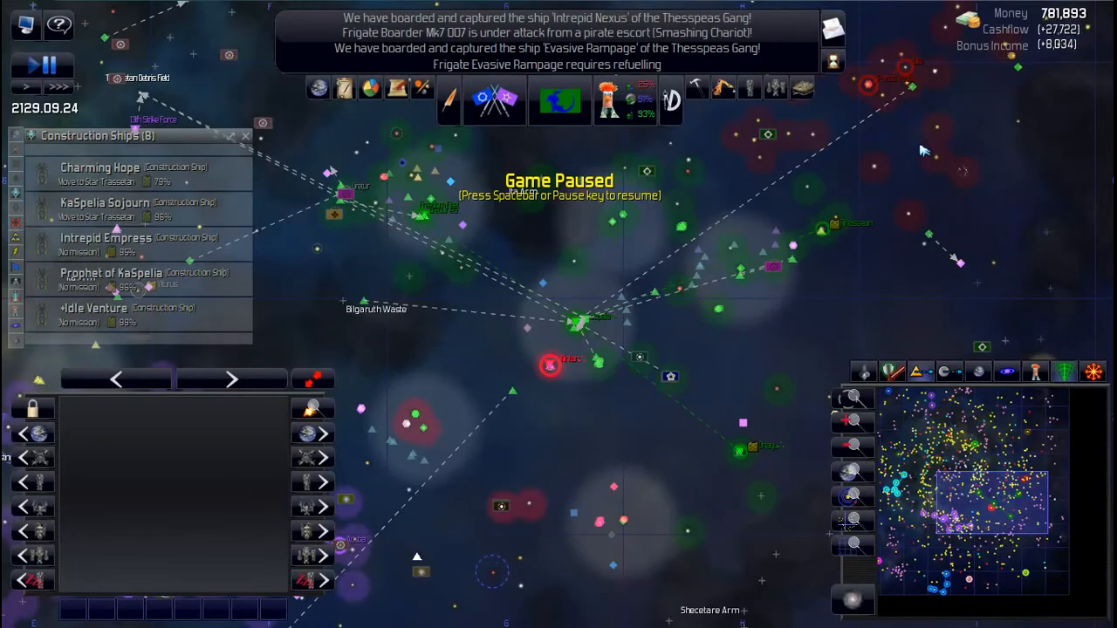
mouse_move(279, 264)
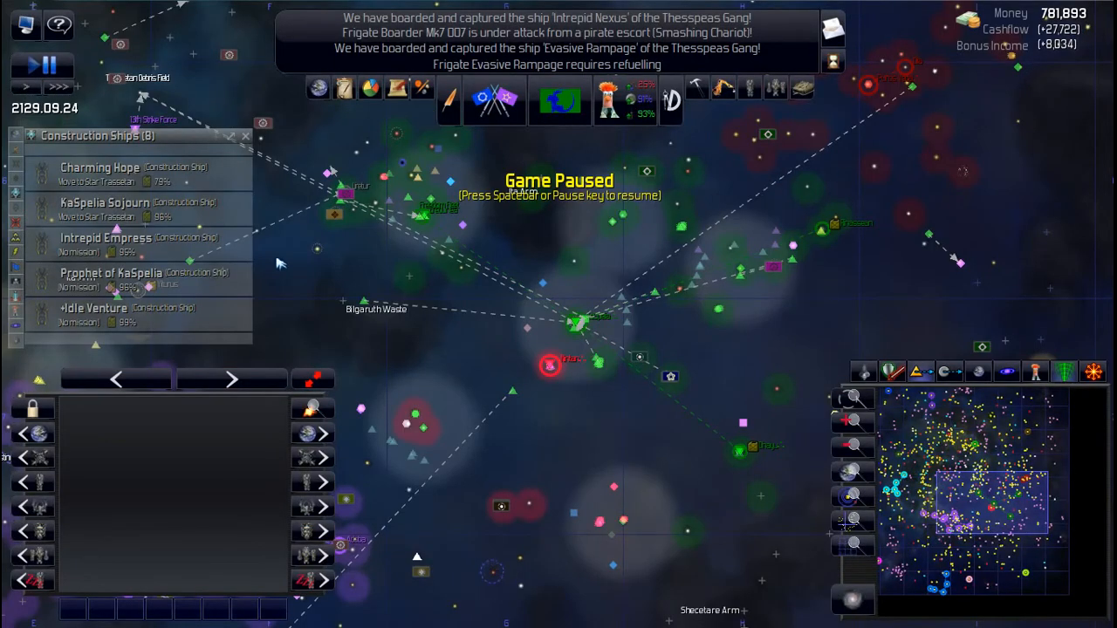
left_click(110, 279)
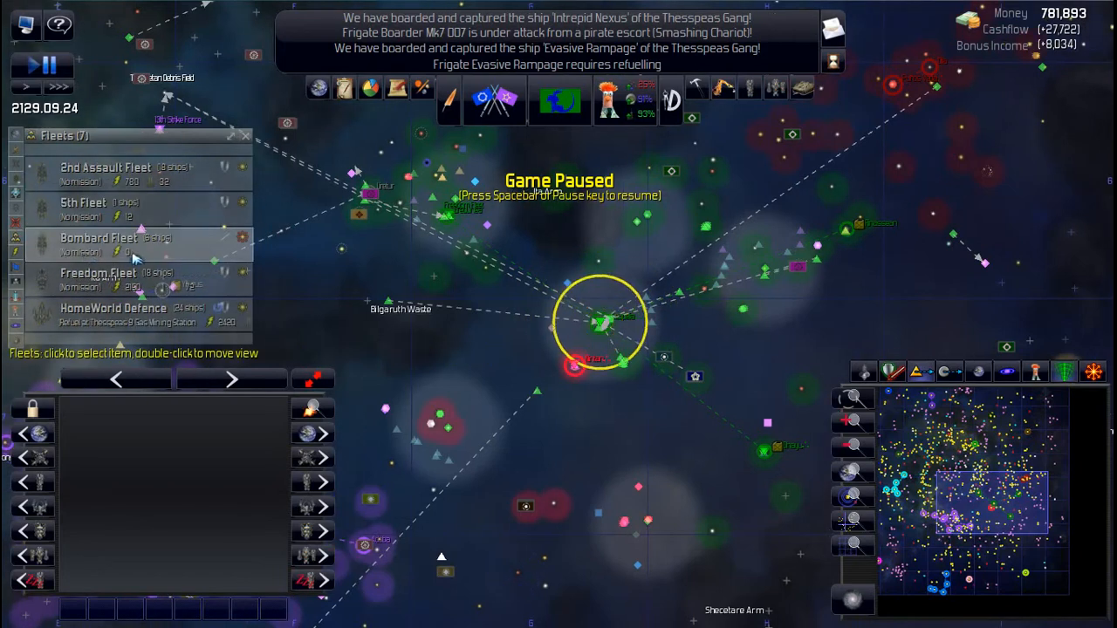
left_click(99, 272)
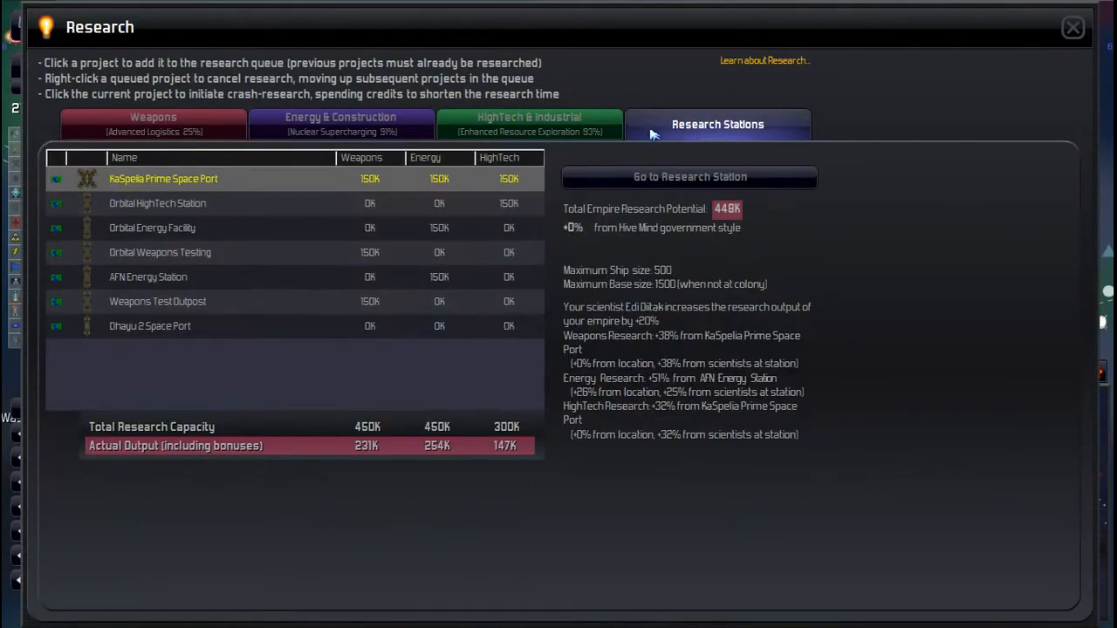
mouse_move(509, 262)
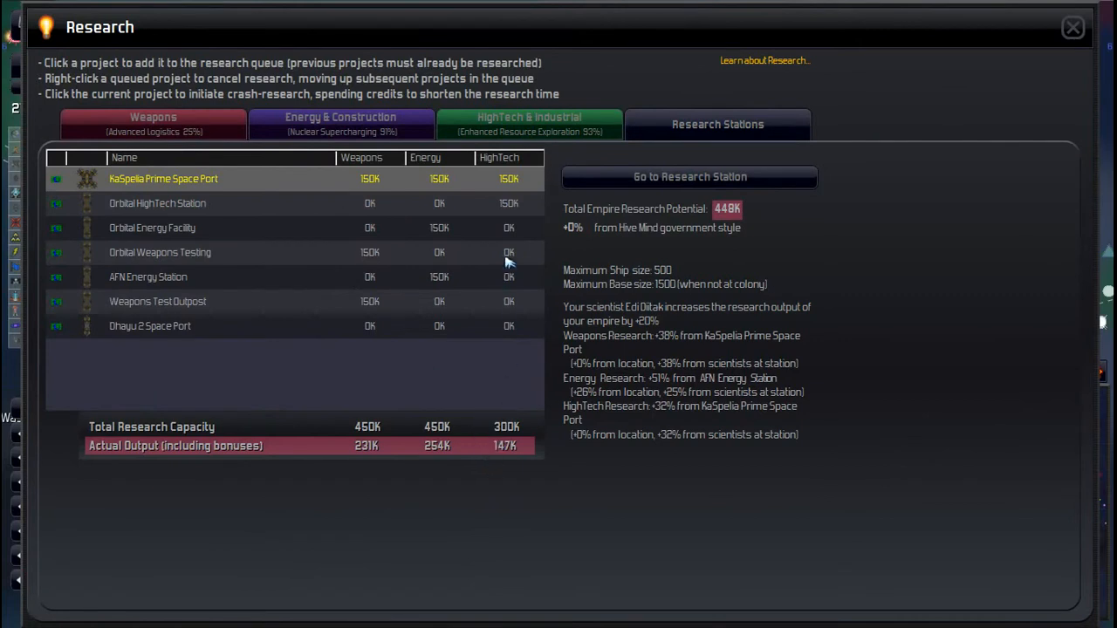
mouse_move(519, 318)
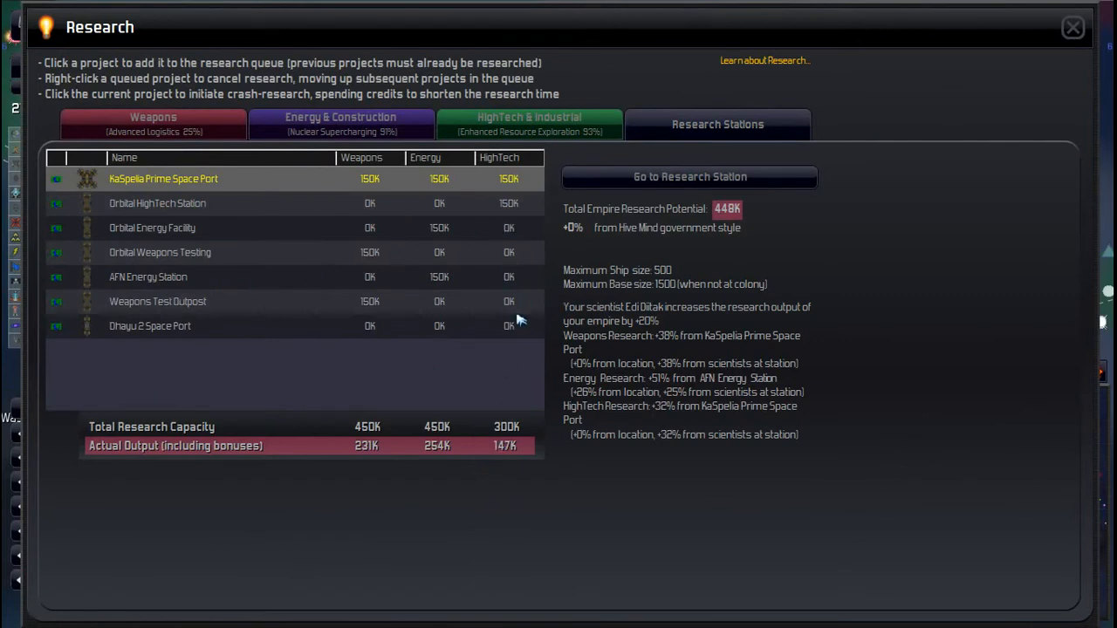
mouse_move(502, 446)
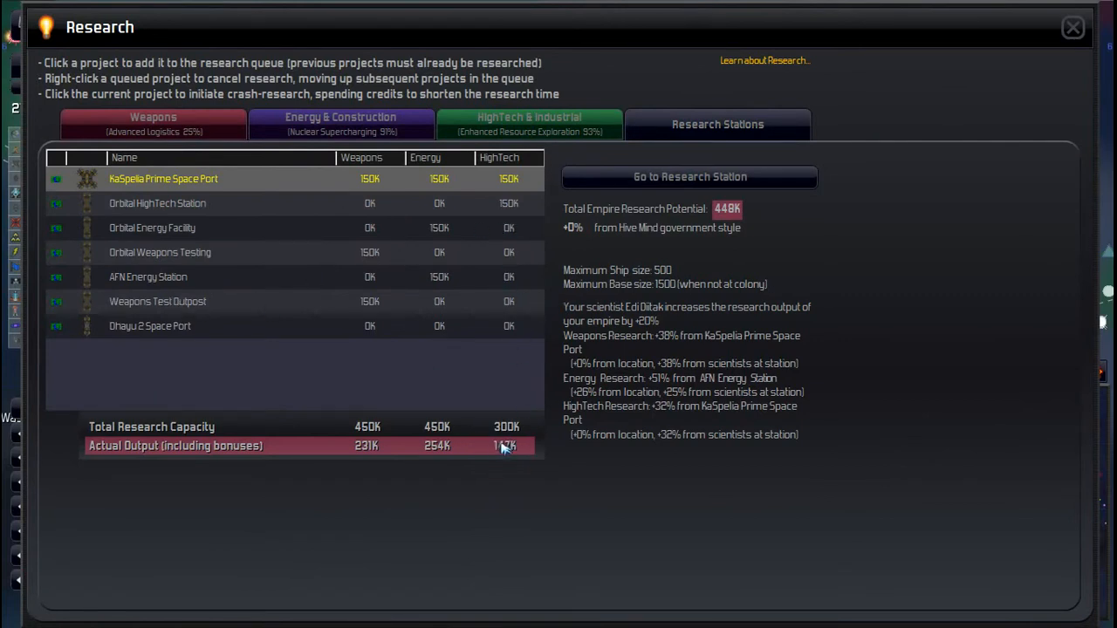
mouse_move(633, 386)
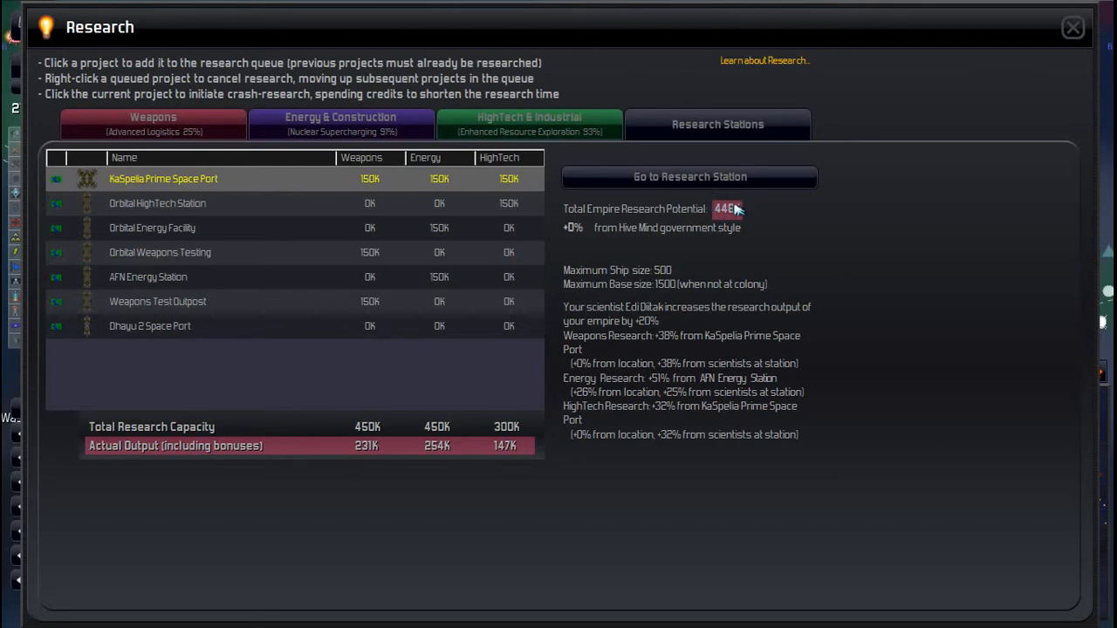
mouse_move(728, 201)
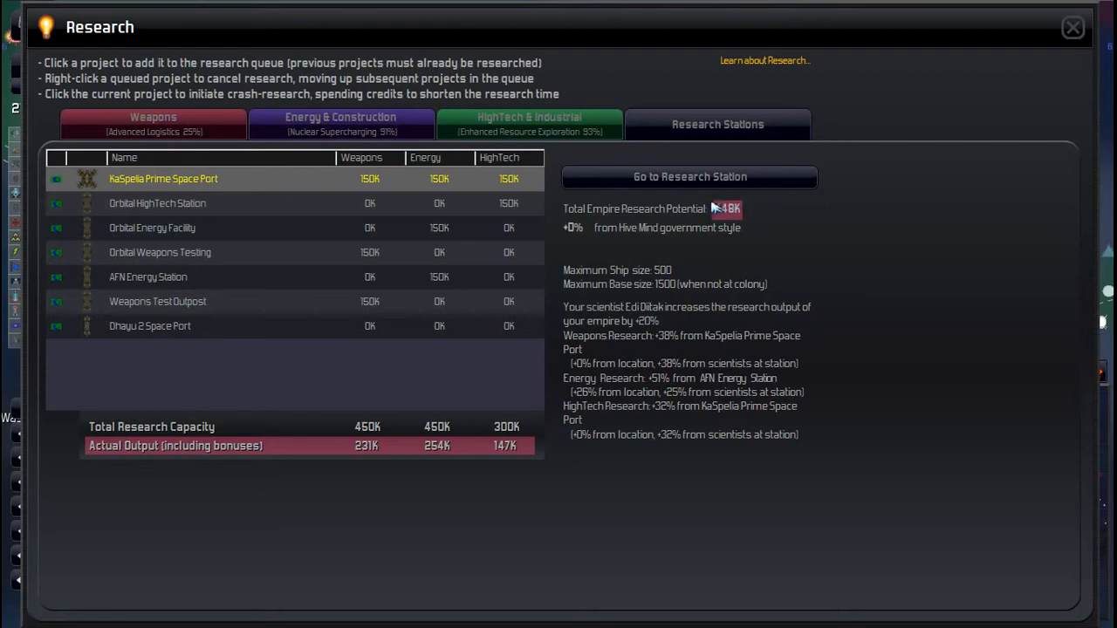
mouse_move(570, 443)
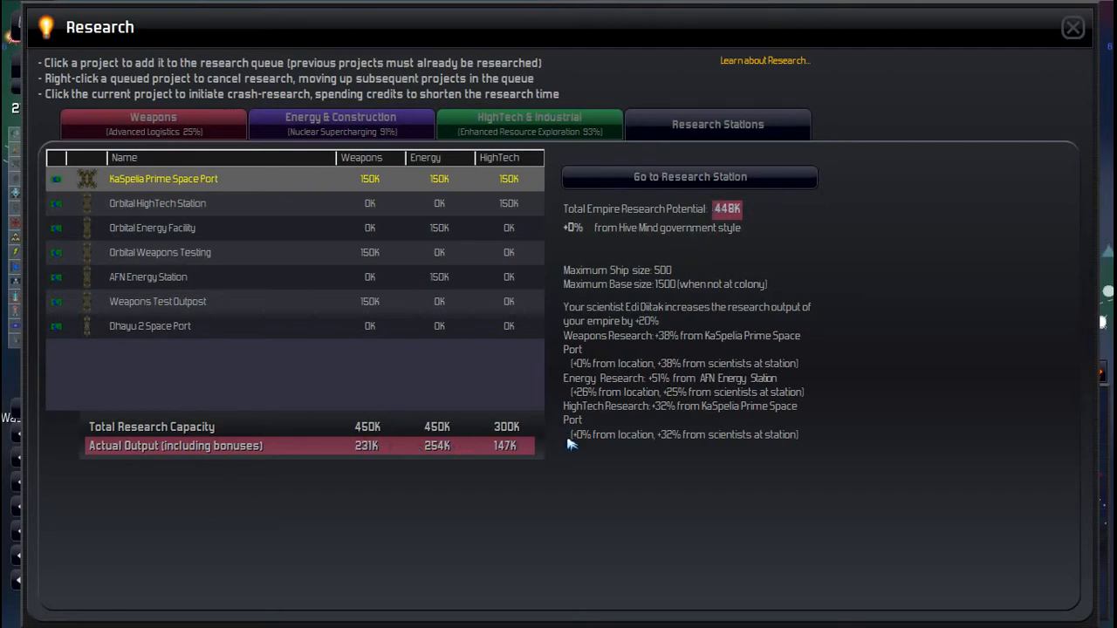
mouse_move(211, 368)
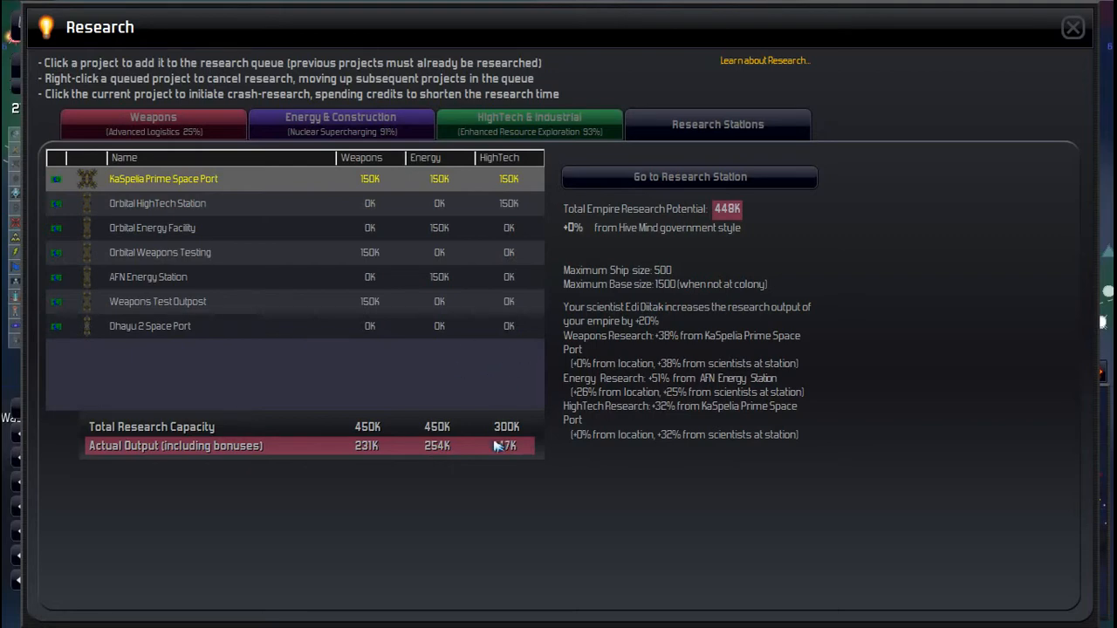
mouse_move(1037, 65)
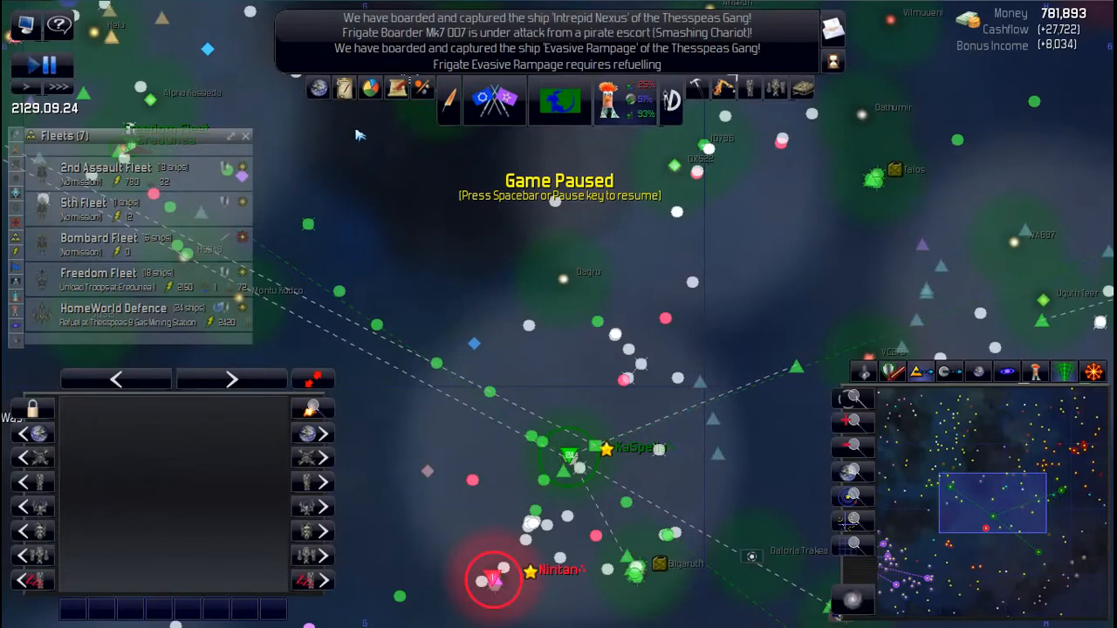
Step: Open the Colonies overview listing the empire's five colonies
left_click(559, 101)
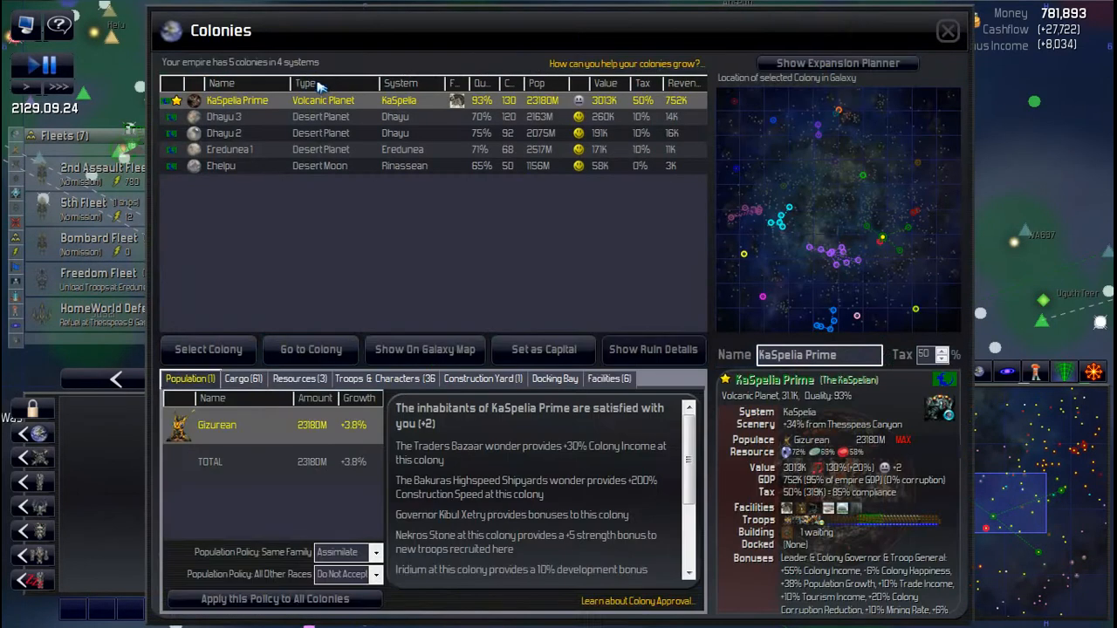
mouse_move(467, 100)
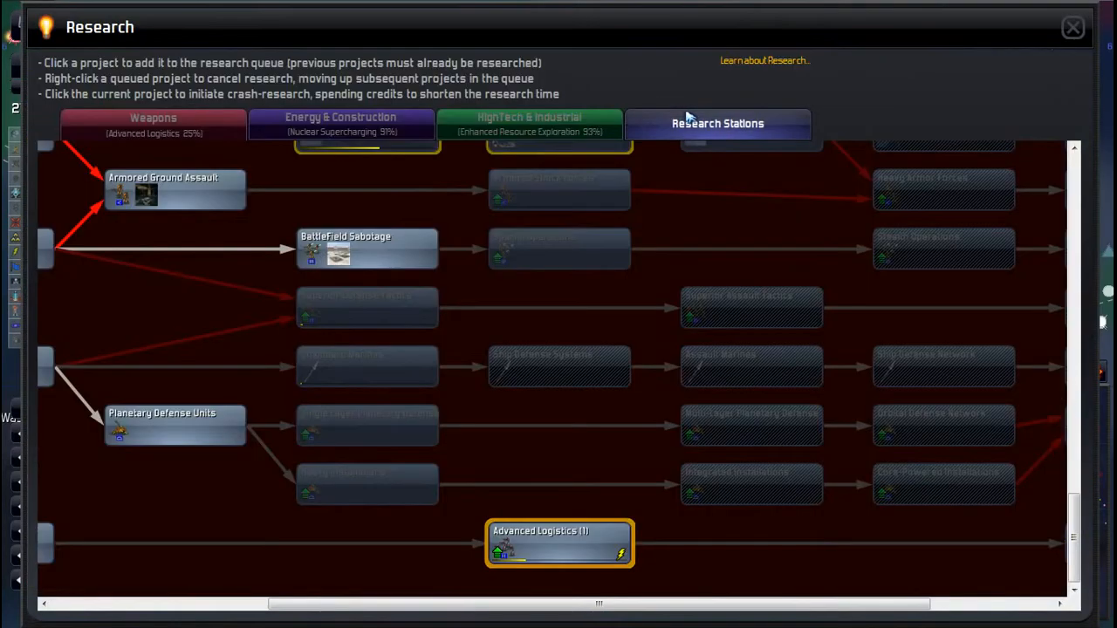
Step: Show the Research Stations tab with seven stations and 448K research potential
left_click(717, 123)
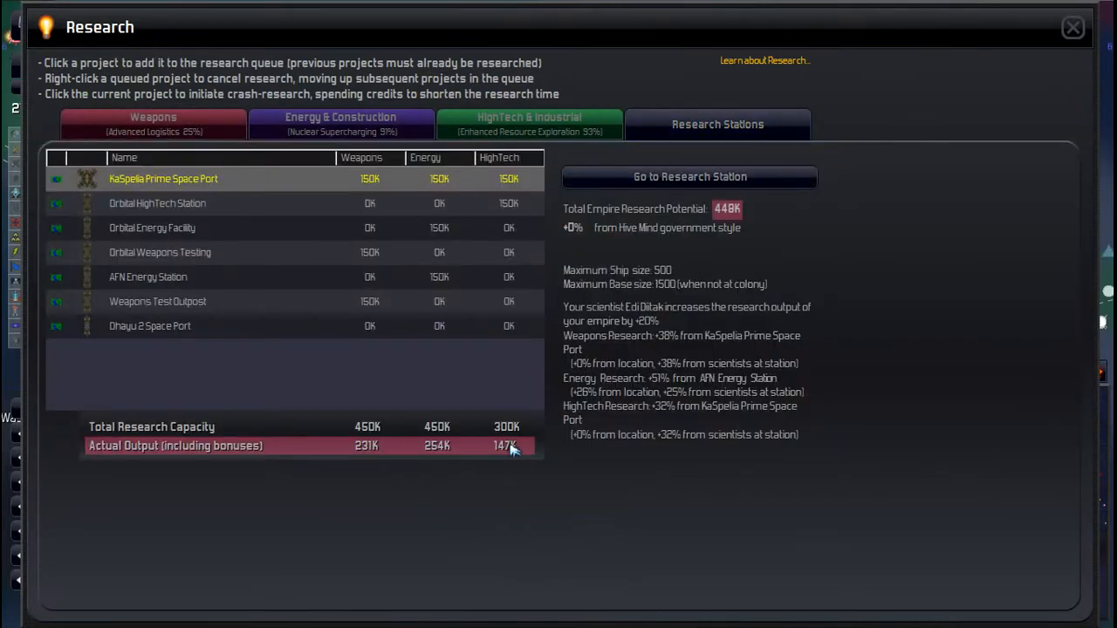
mouse_move(515, 347)
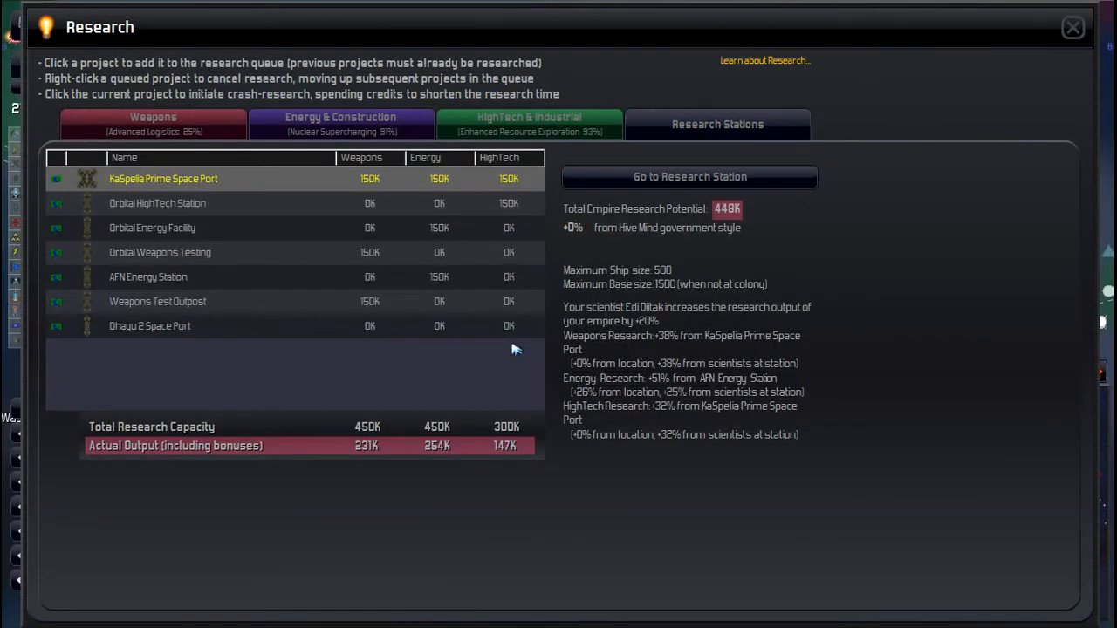
mouse_move(510, 450)
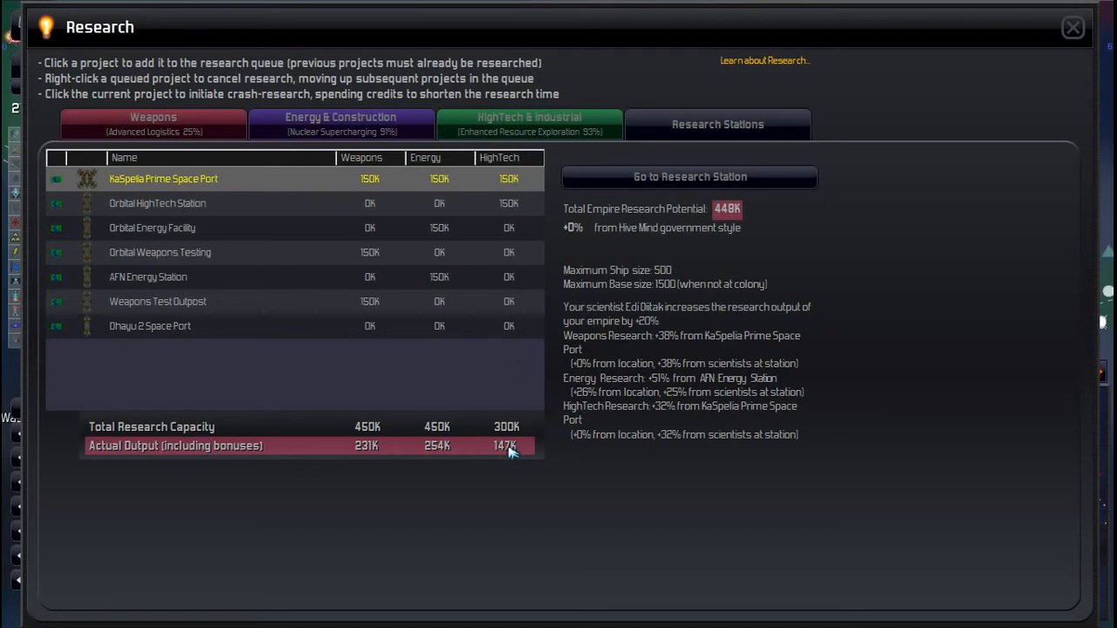
mouse_move(535, 442)
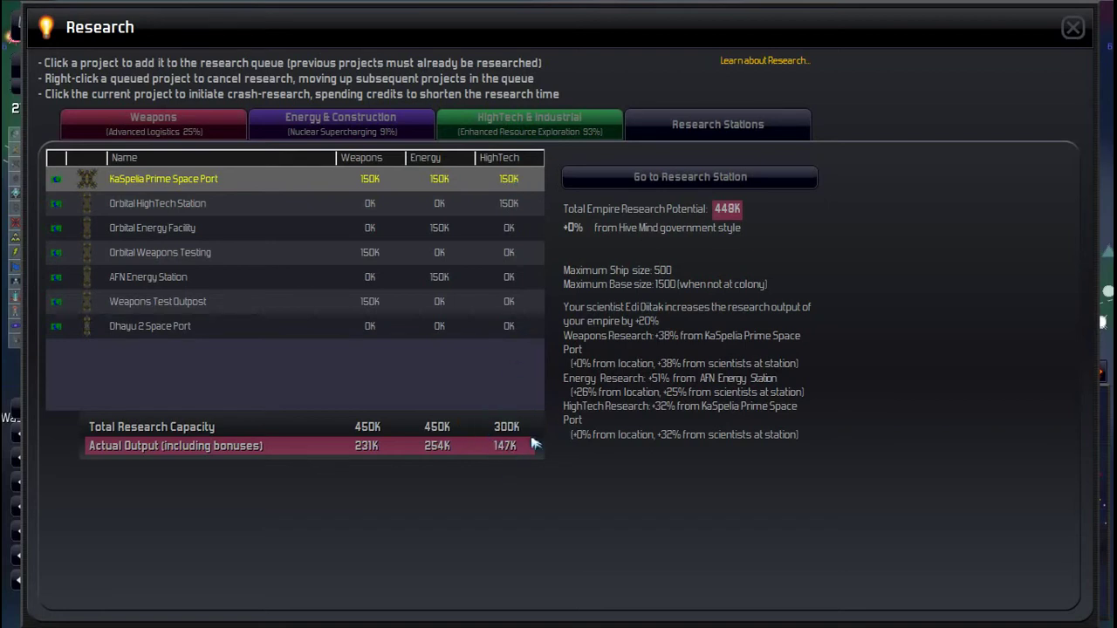
mouse_move(519, 427)
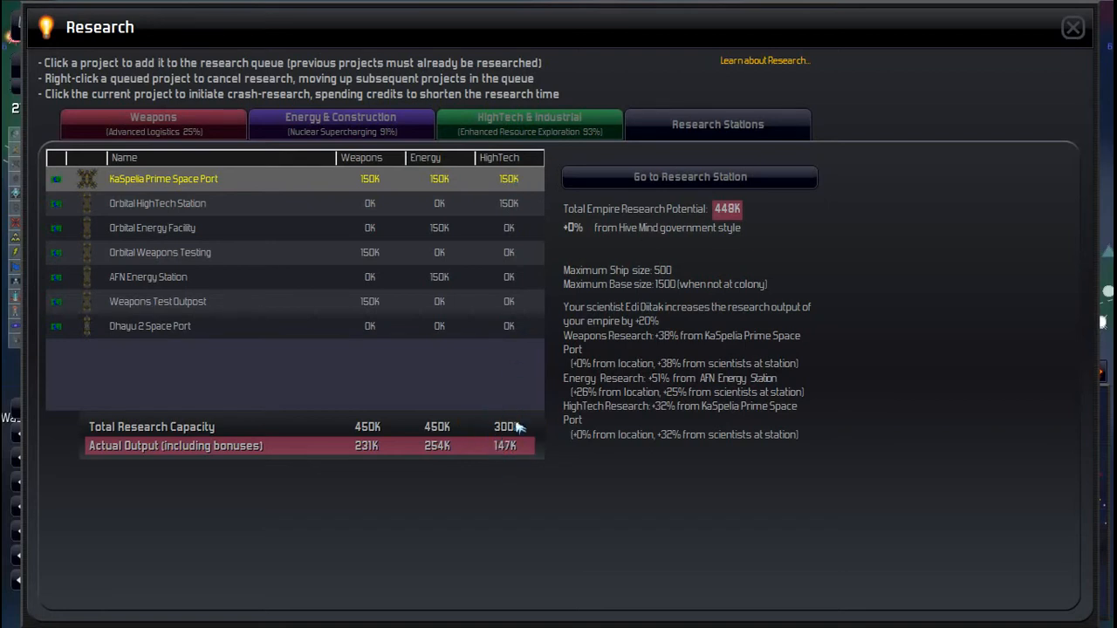
mouse_move(752, 213)
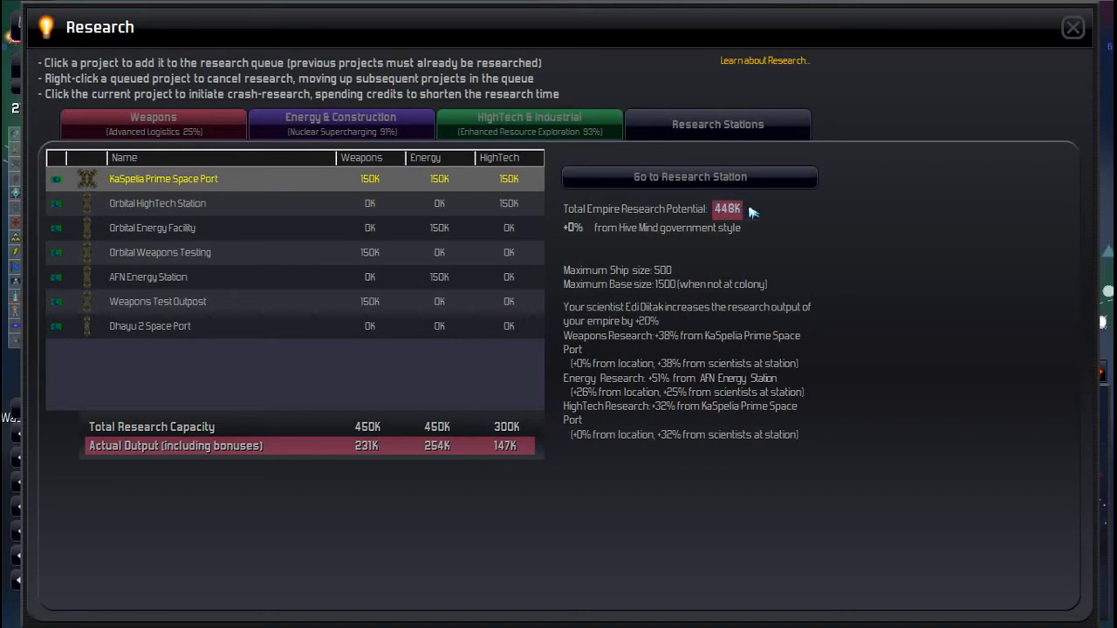
mouse_move(1073, 27)
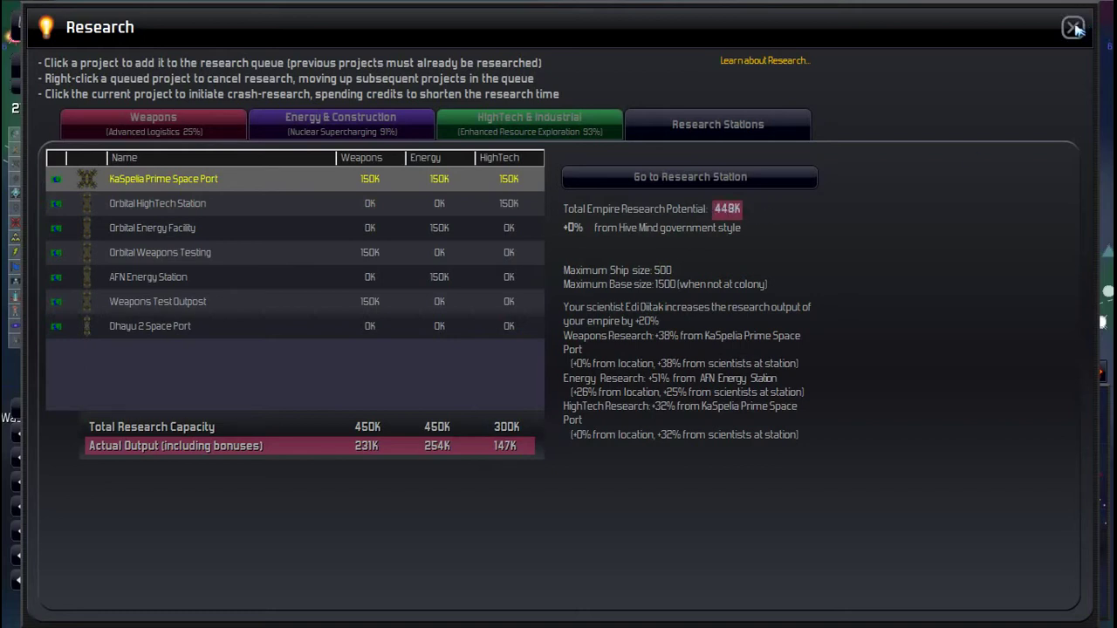
Step: Close the research overview and select the 1st Assault, 1st Invasion and 2nd Assault Fleets
left_click(1073, 27)
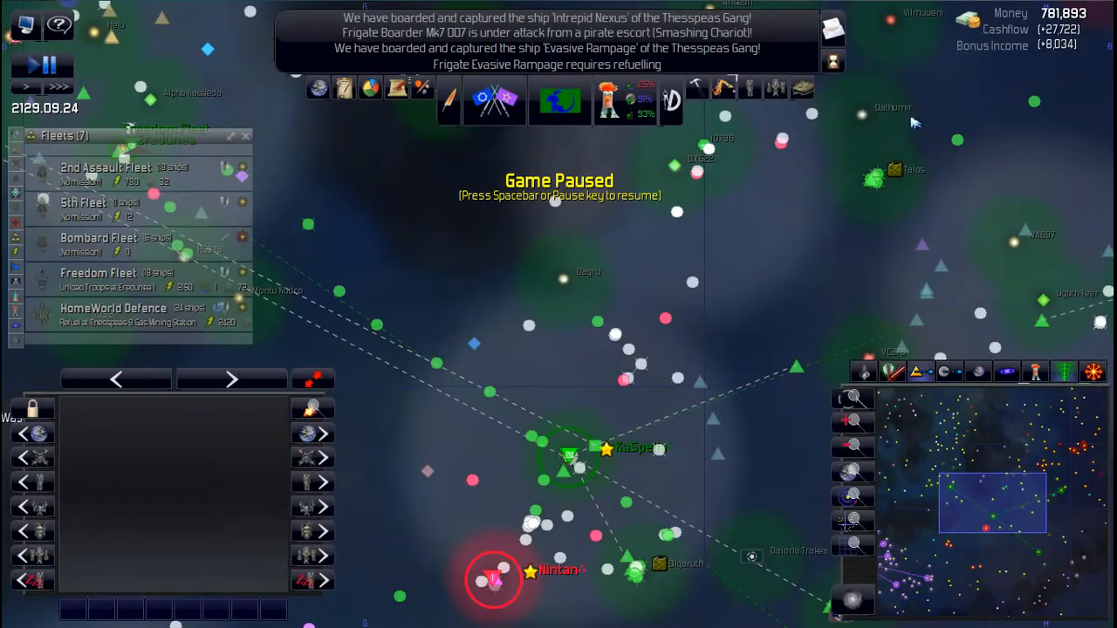
mouse_move(598, 362)
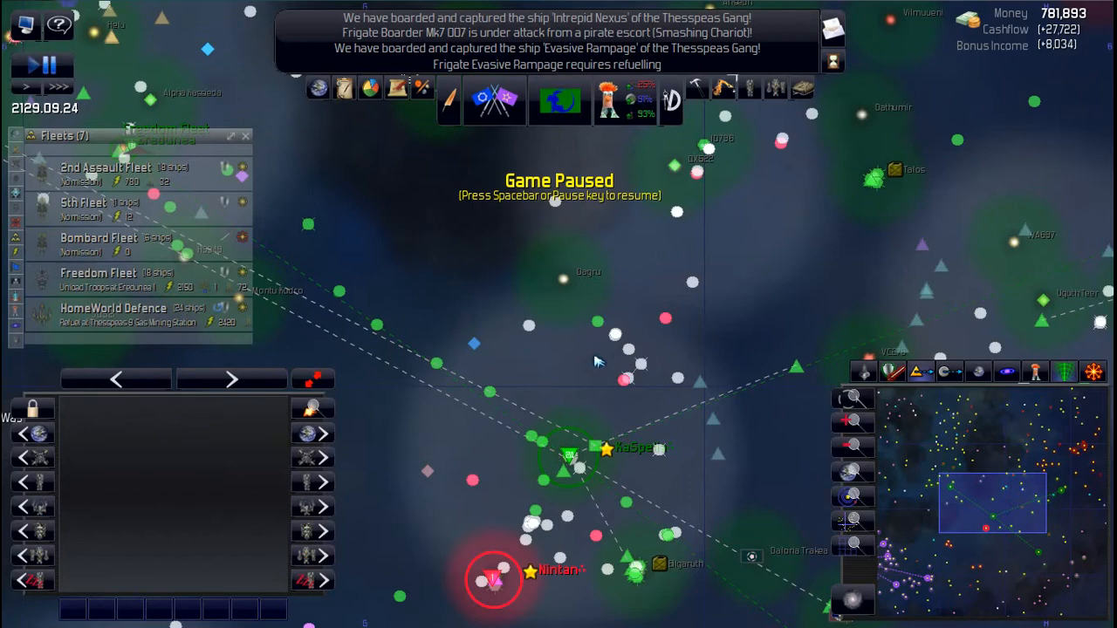
mouse_move(695, 408)
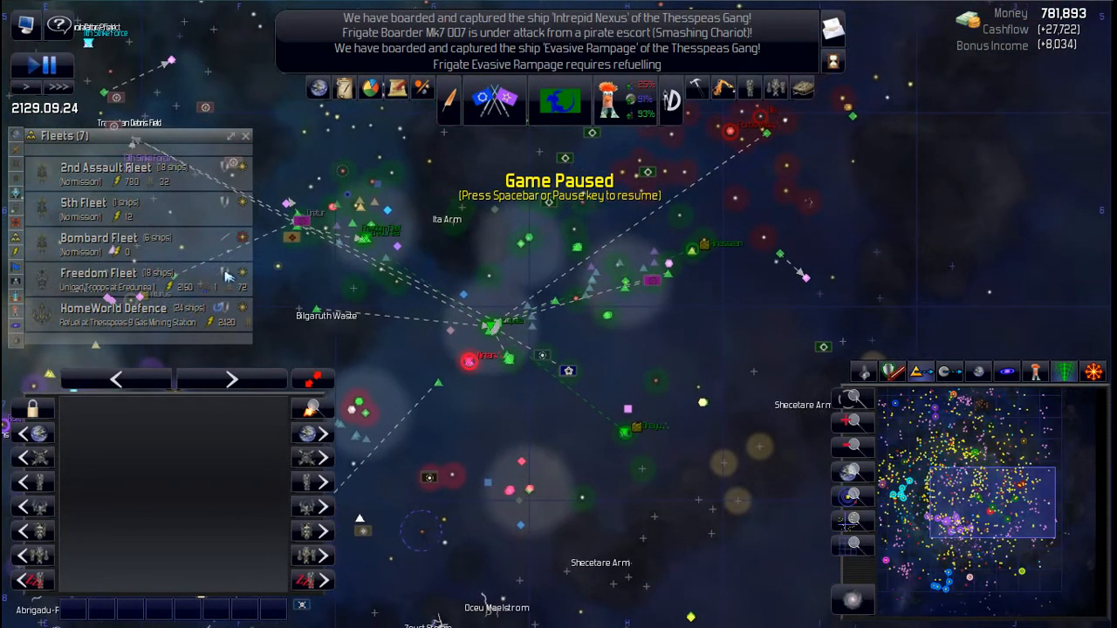
left_click(104, 168)
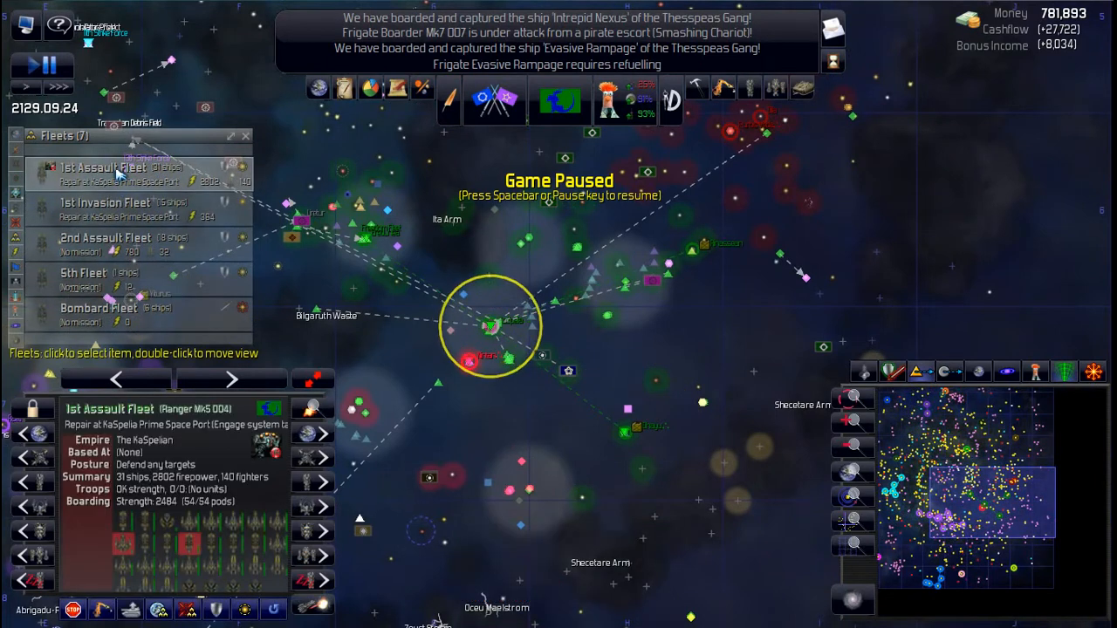
left_click(122, 209)
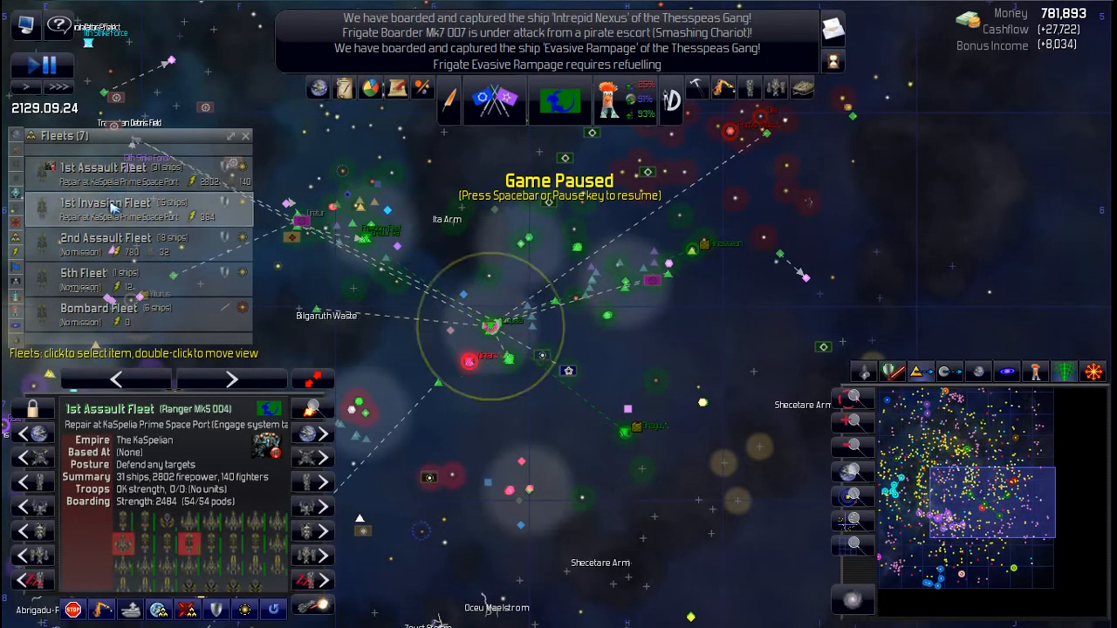
left_click(105, 209)
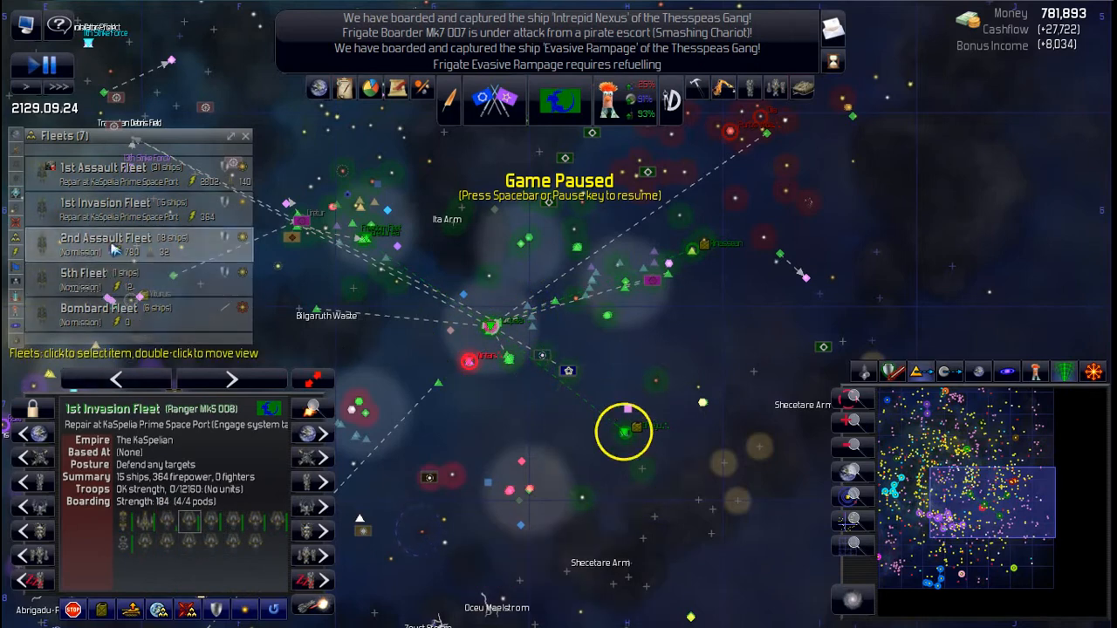
left_click(104, 238)
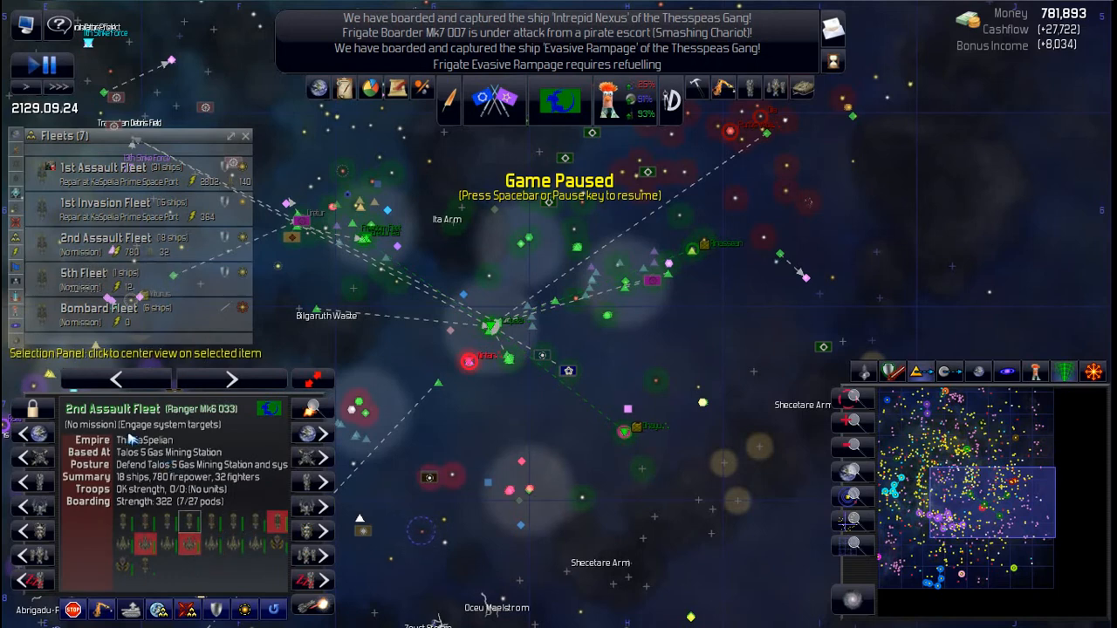
mouse_move(659, 420)
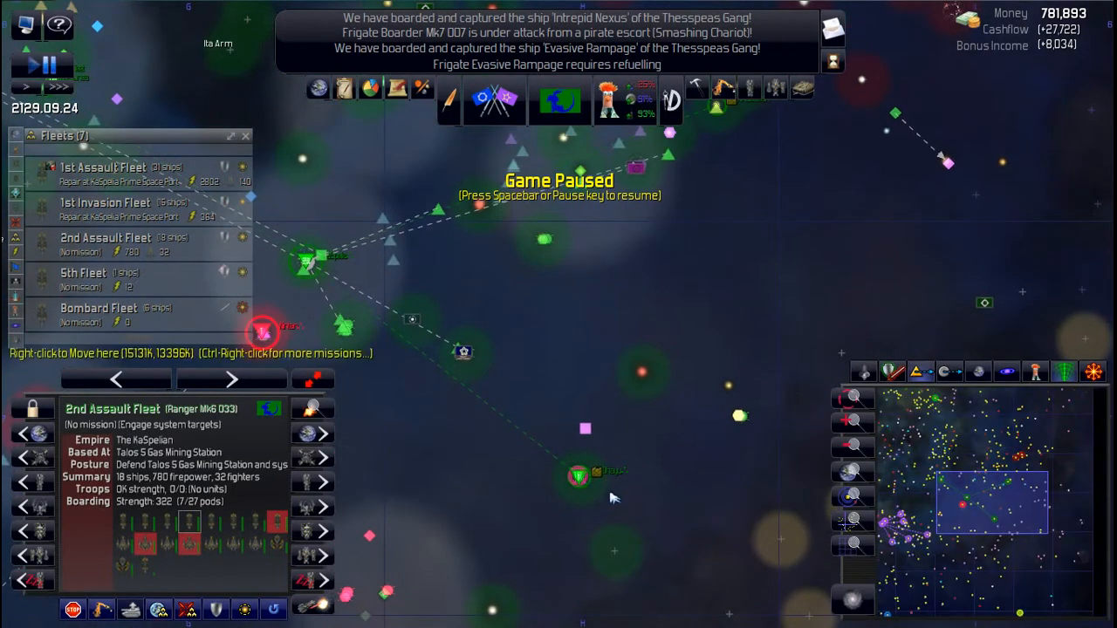
mouse_move(572, 461)
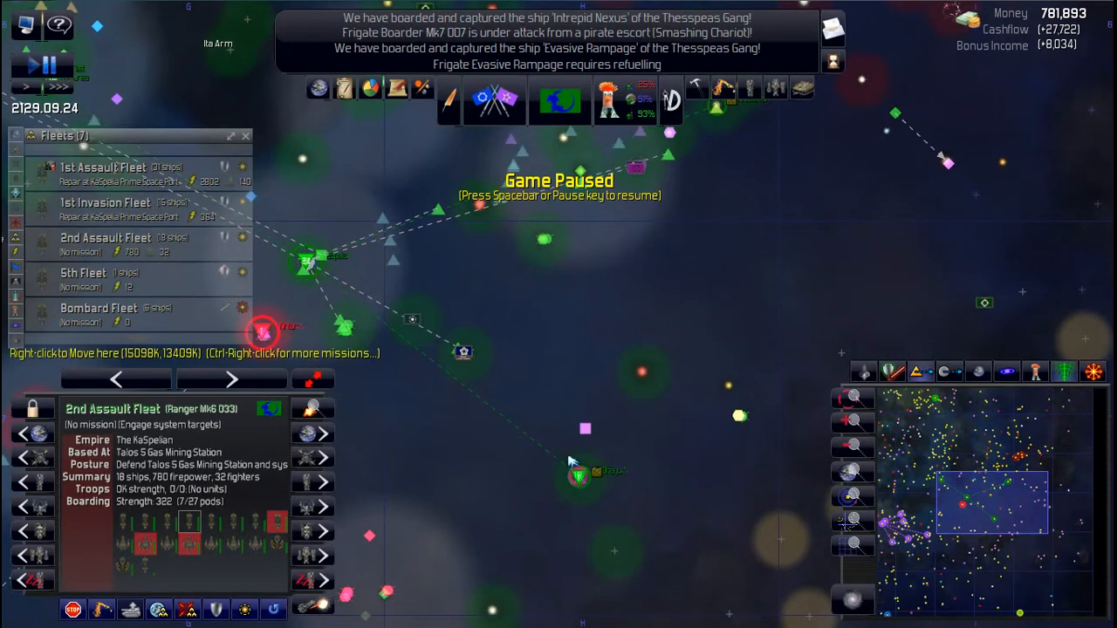
mouse_move(319, 266)
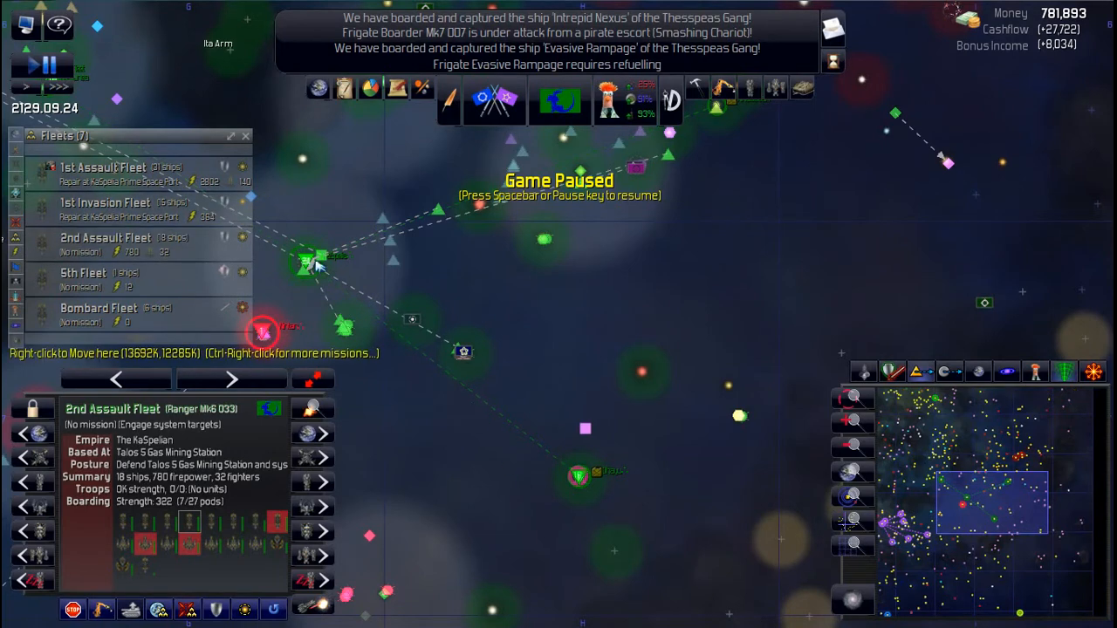
mouse_move(314, 262)
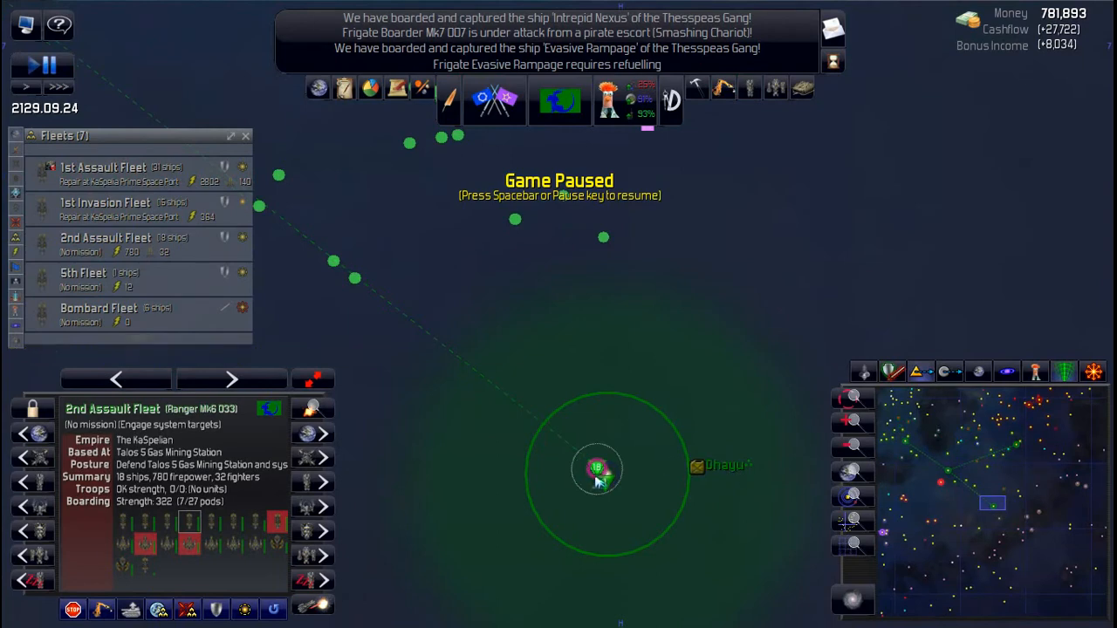
mouse_move(597, 471)
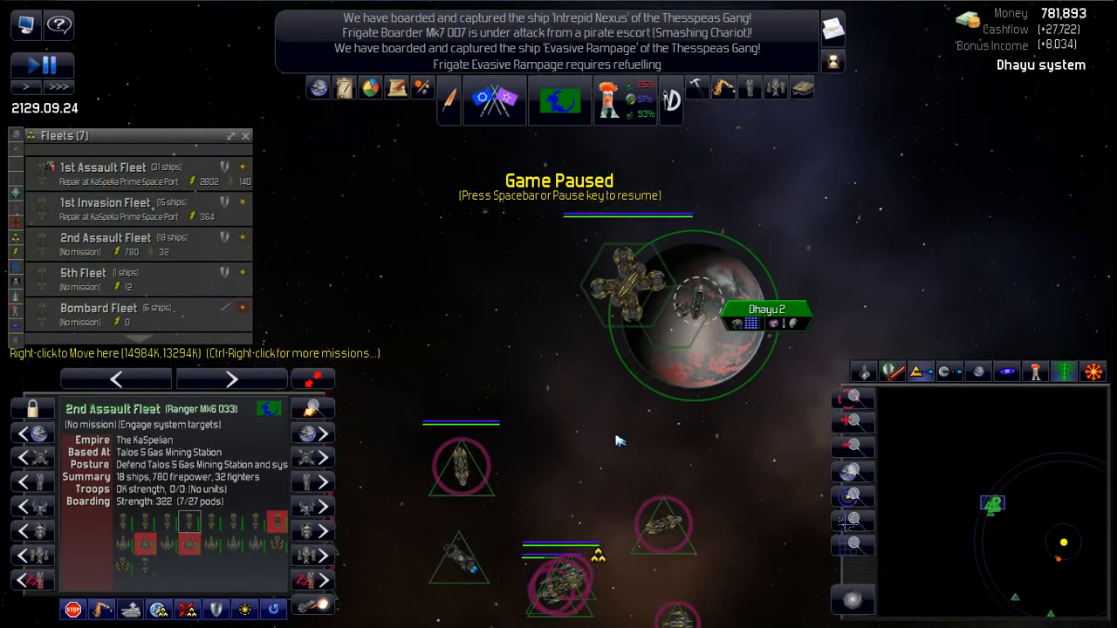
mouse_move(628, 436)
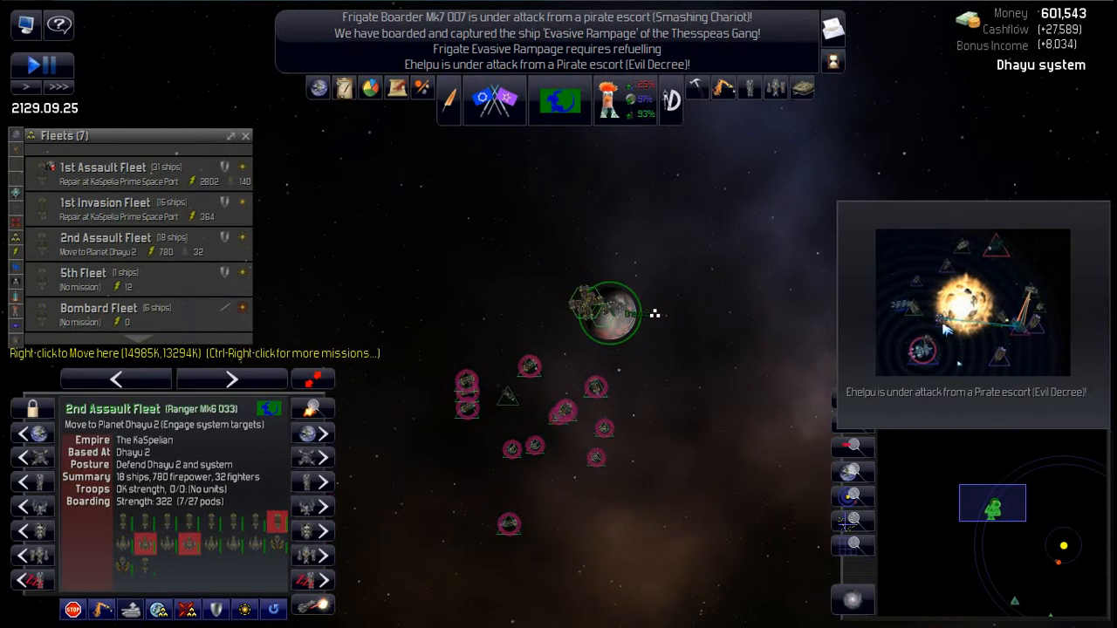
Step: Open and close the Ground Report for the raided moon Ehelpu
left_click(609, 314)
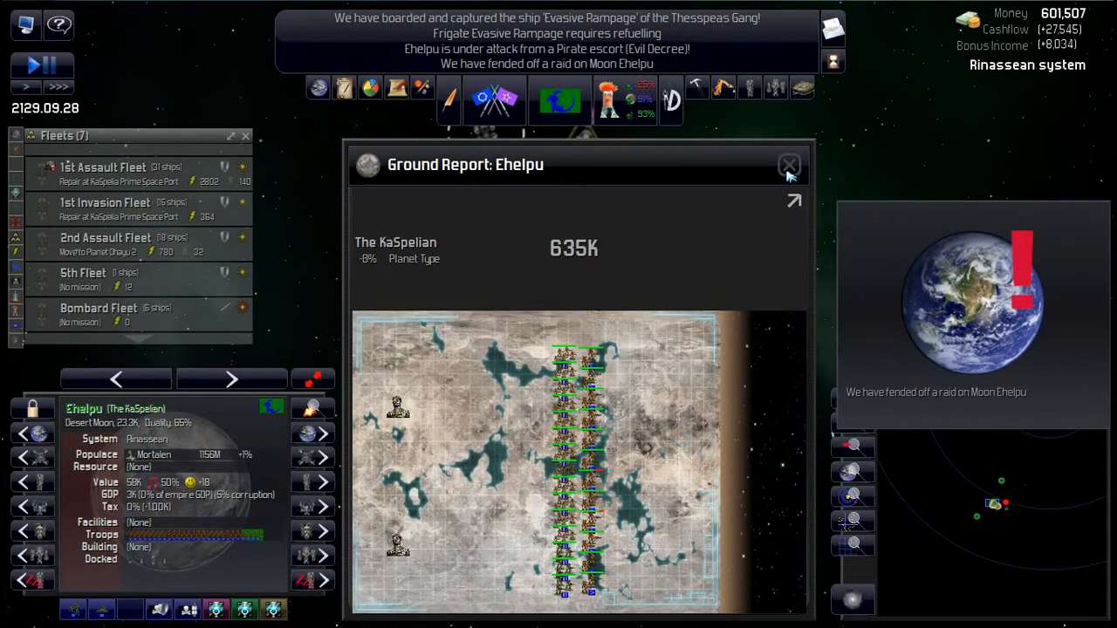
left_click(787, 164)
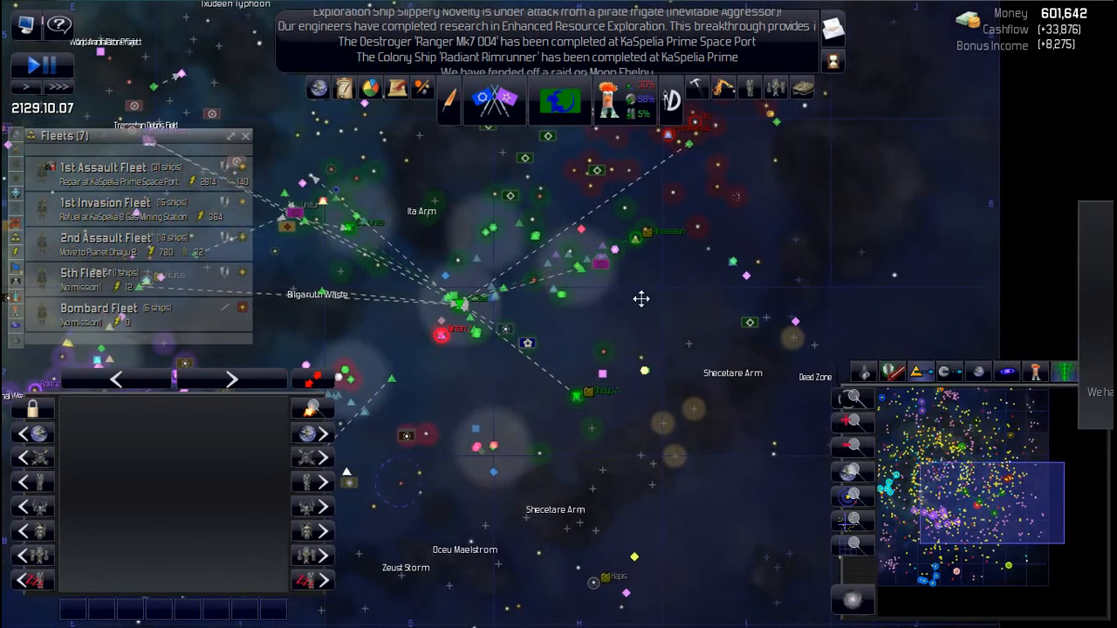
Step: Pause the game, switch the side list to Exploration Ships, and pause again
key("space")
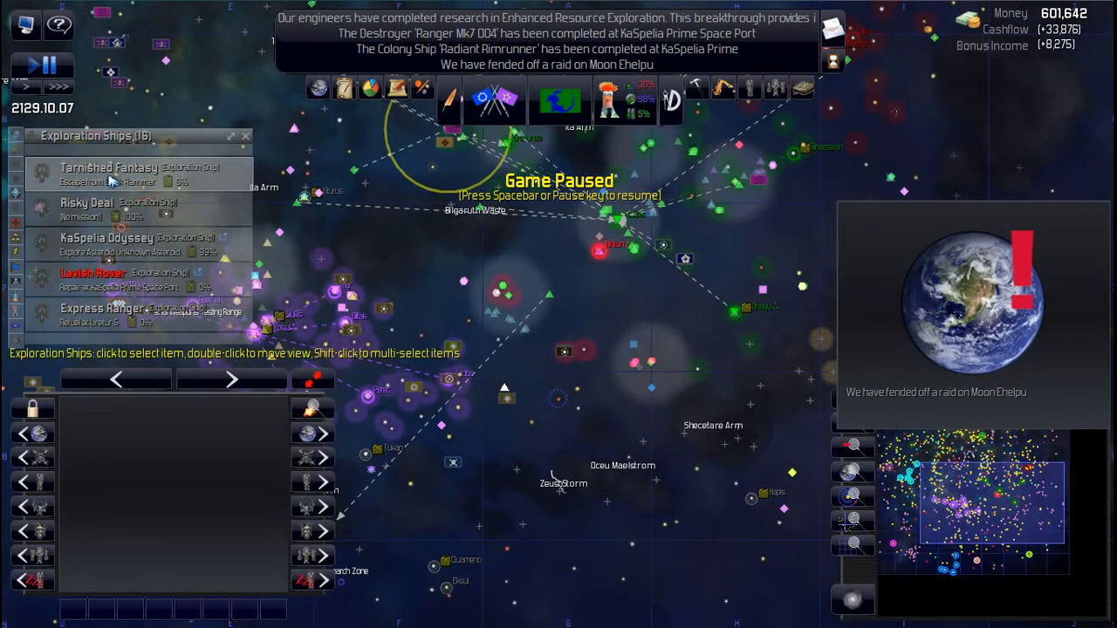
left_click(87, 202)
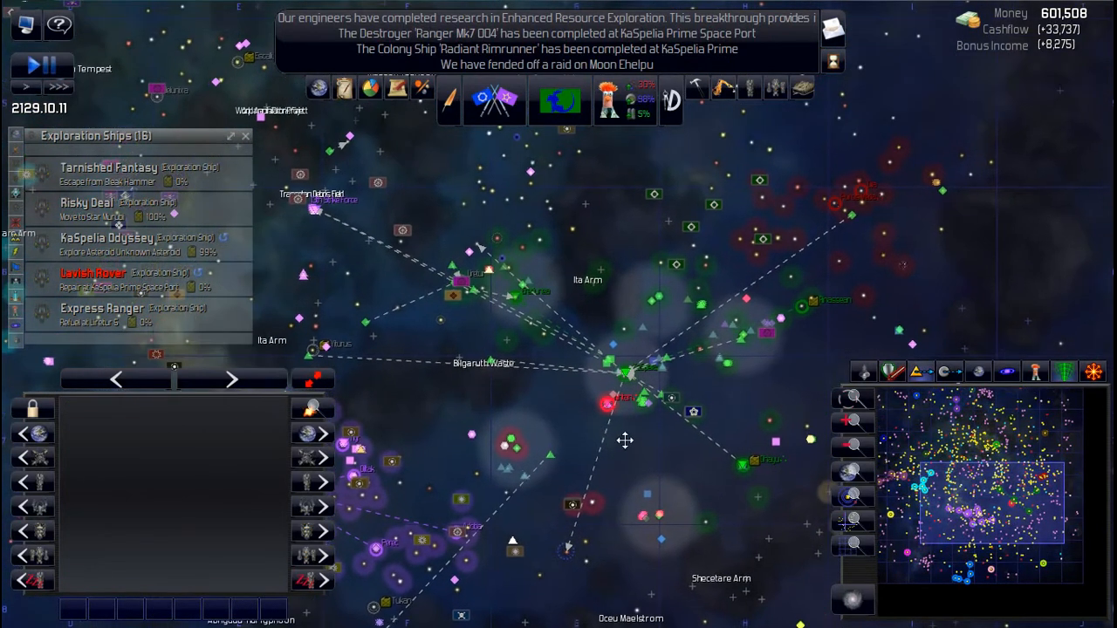
key("space")
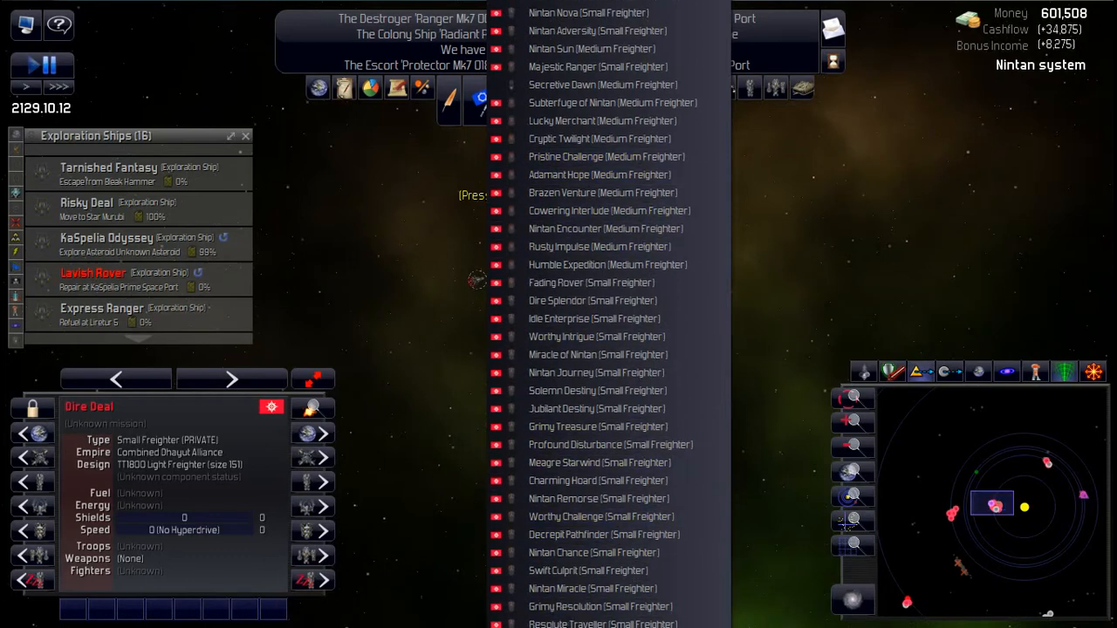
Step: Review and close Nintan 1's ground report, then select Nintan 1 Space Port
scroll("down", 3)
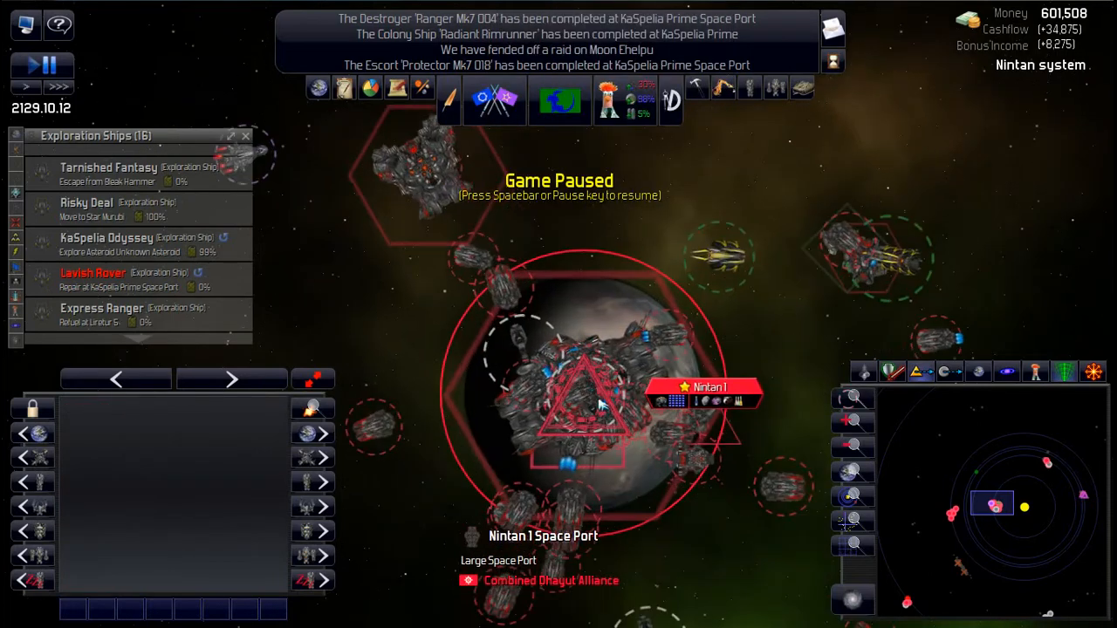
left_click(576, 397)
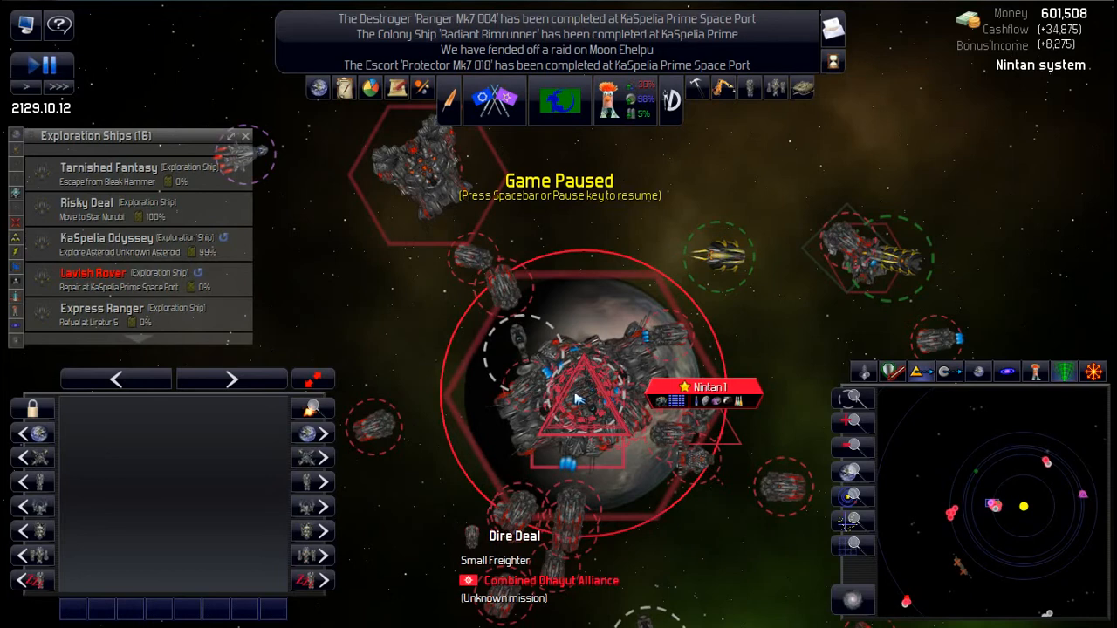
mouse_move(617, 272)
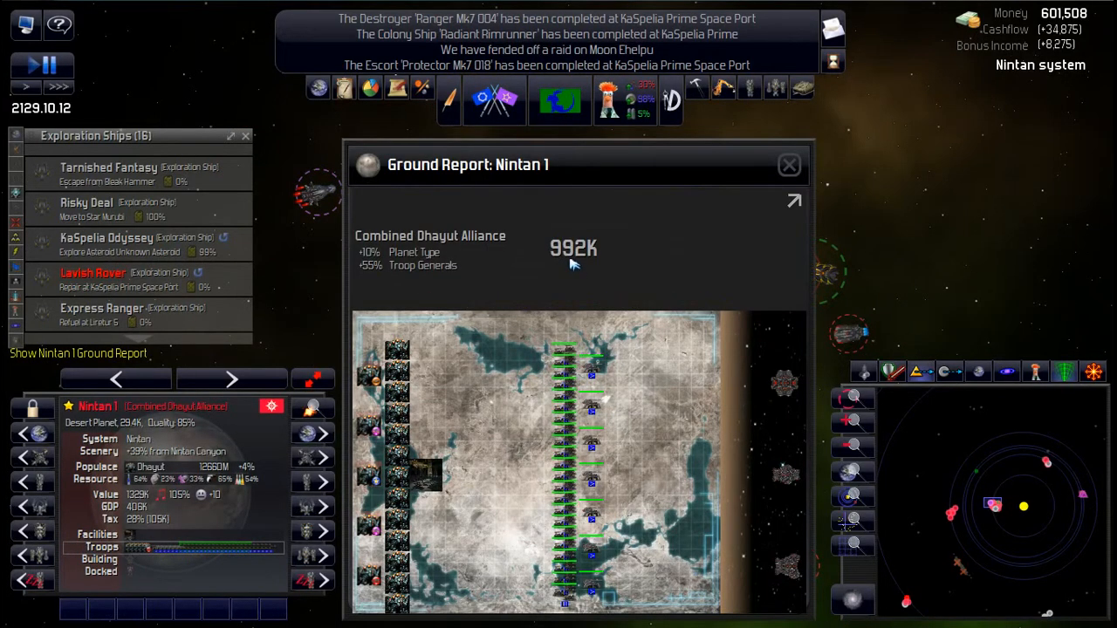
mouse_move(594, 434)
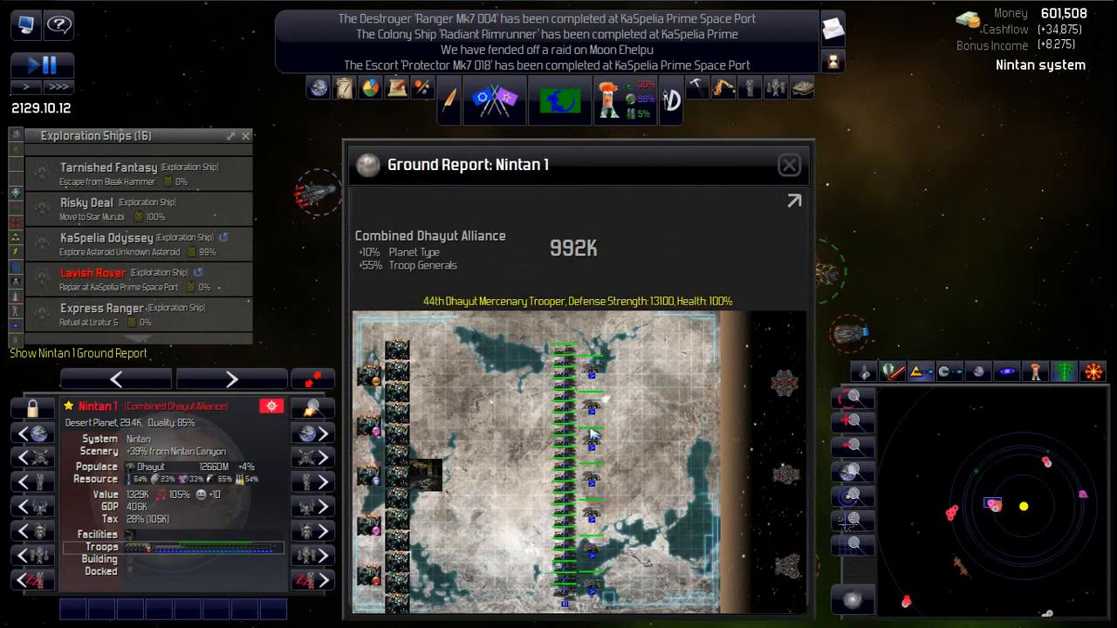
mouse_move(532, 268)
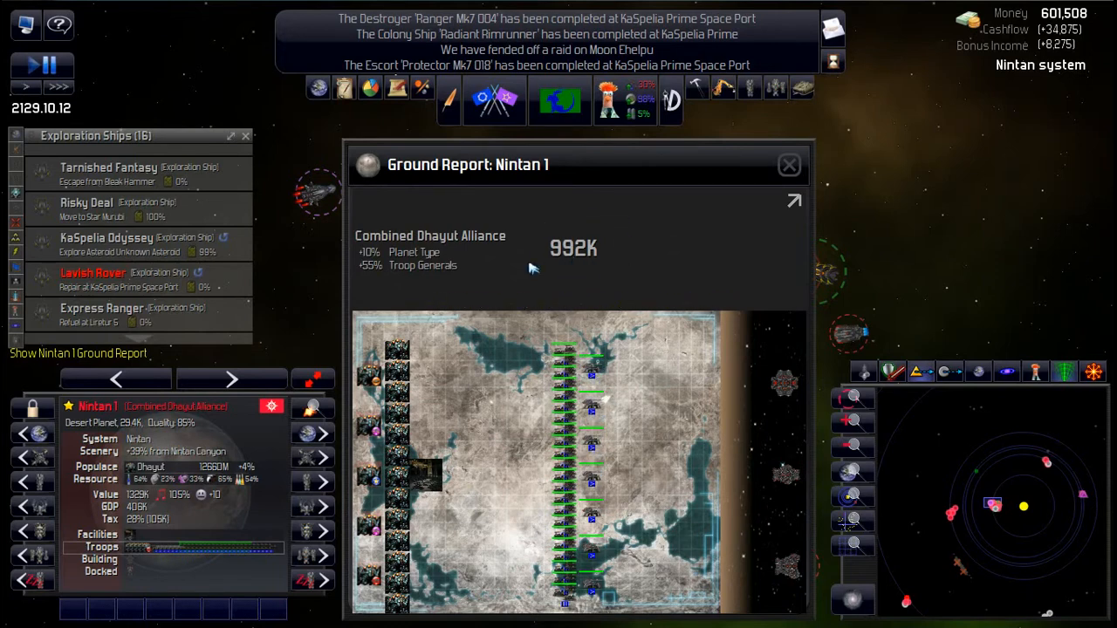
left_click(788, 164)
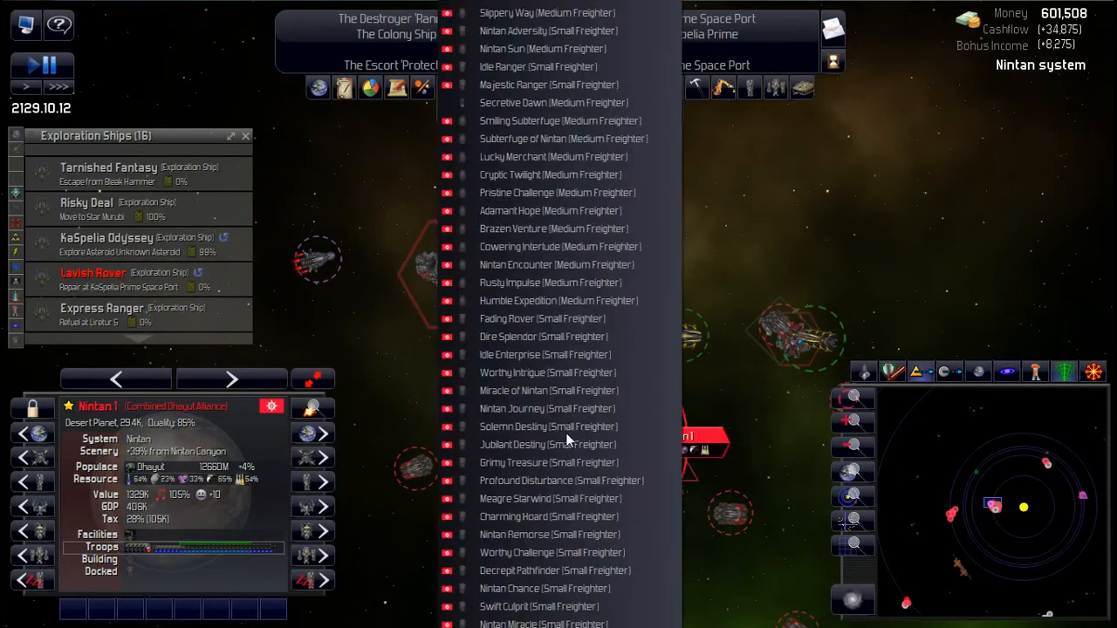
mouse_move(811, 205)
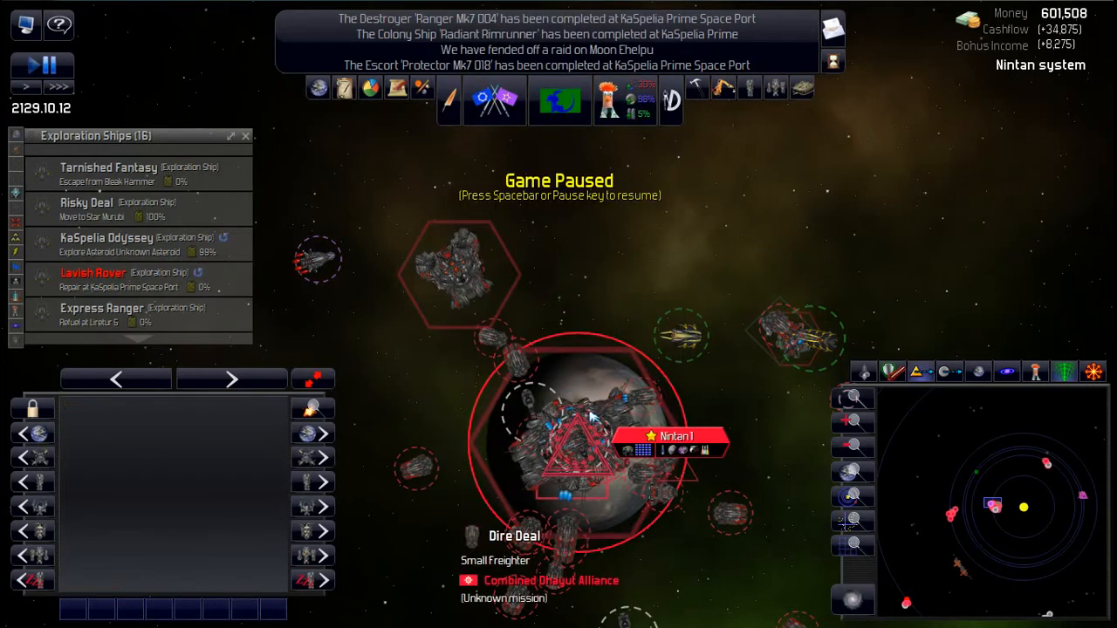
left_click(571, 436)
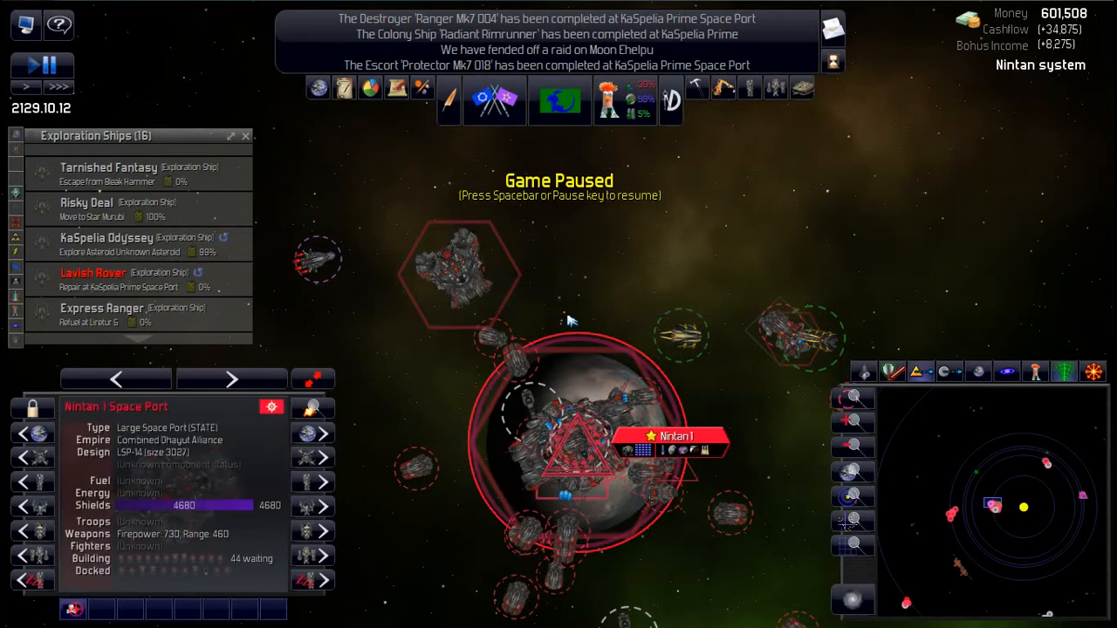
mouse_move(166, 506)
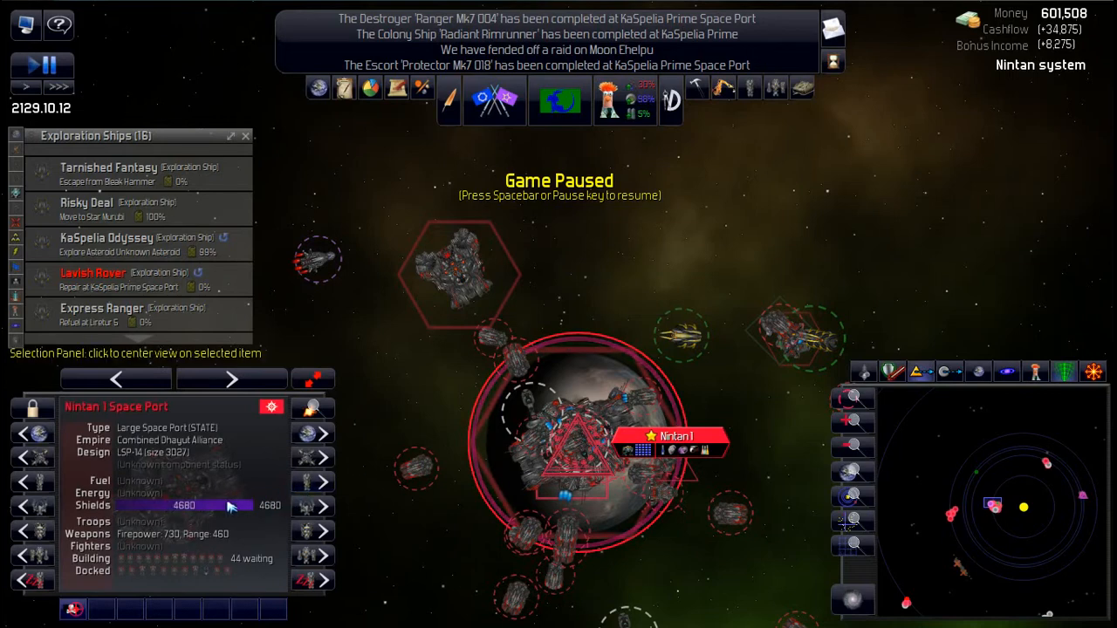
mouse_move(127, 570)
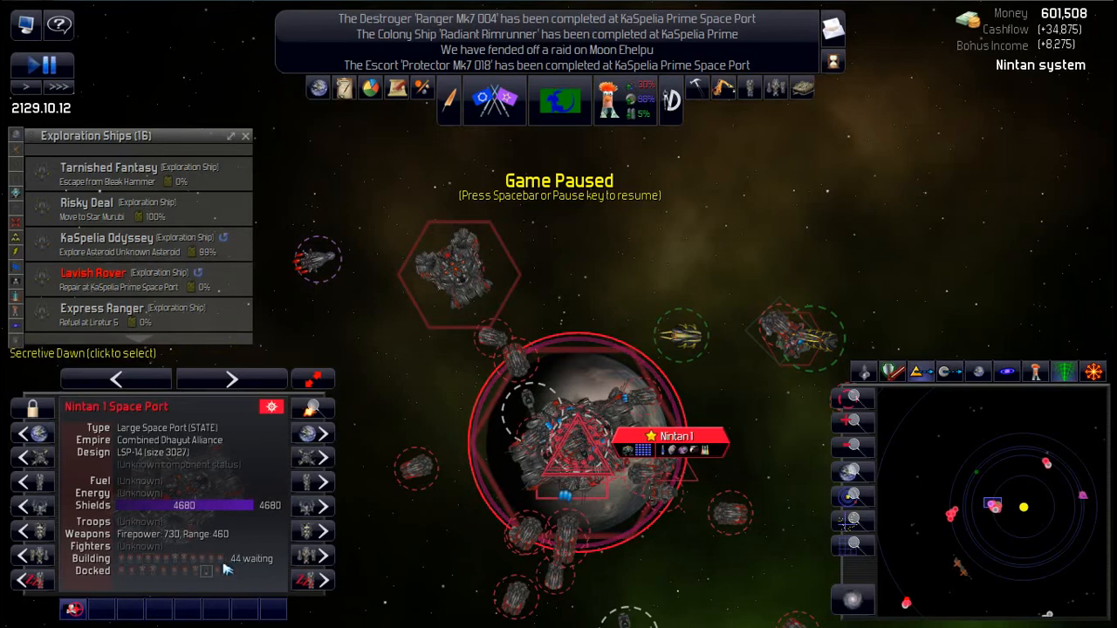
mouse_move(621, 377)
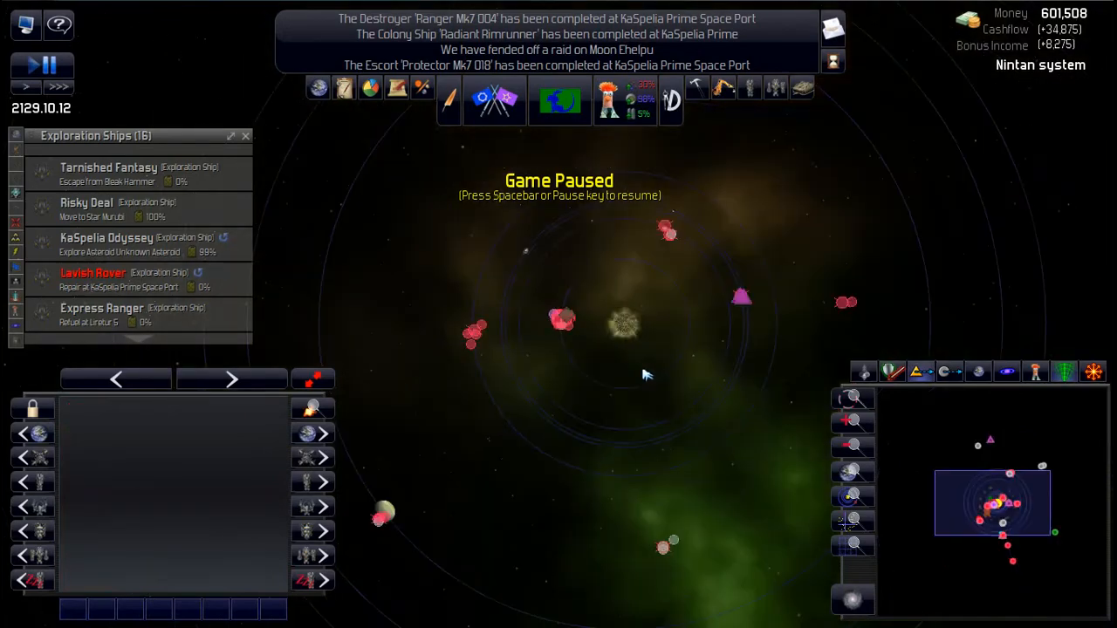
Step: Center on KaSpelia Prime, check its ground report, and show the Fleets list
scroll("down", 3)
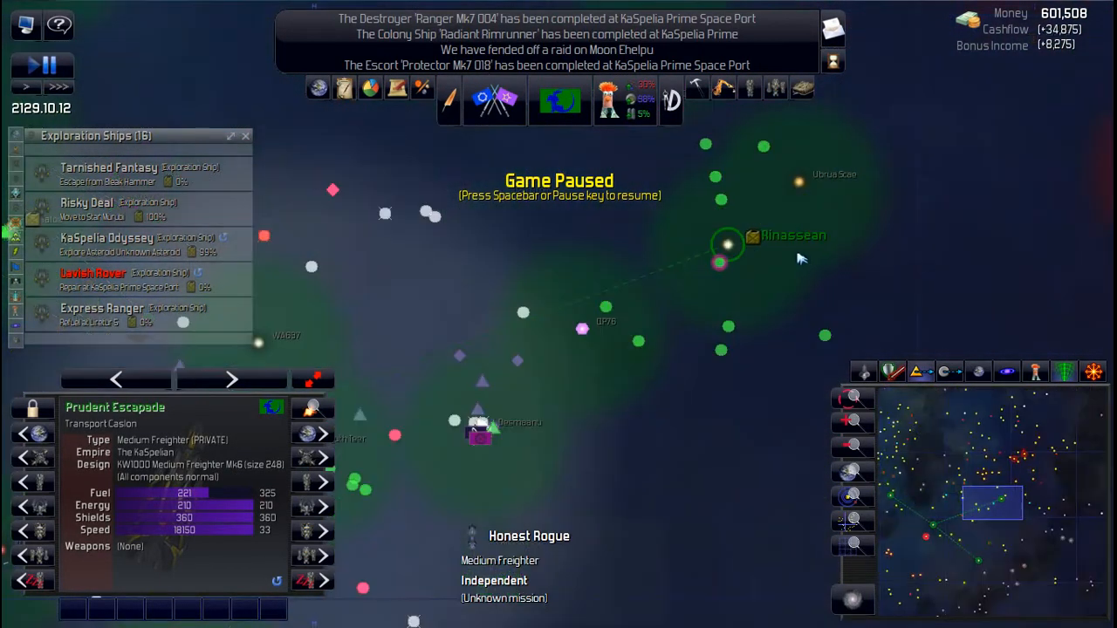
left_click(728, 244)
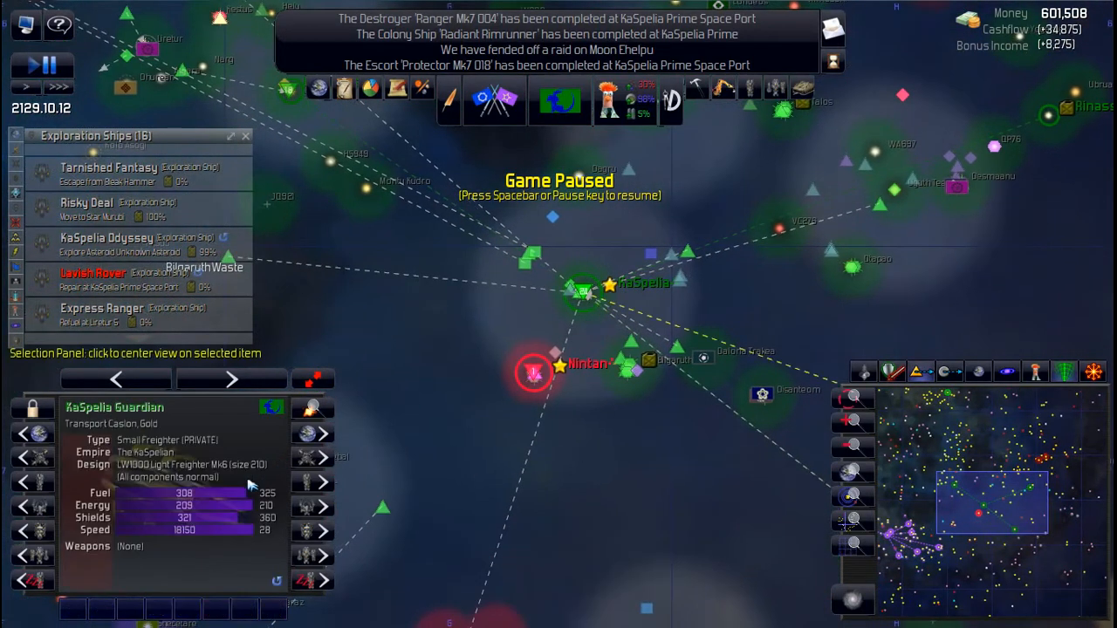
left_click(582, 292)
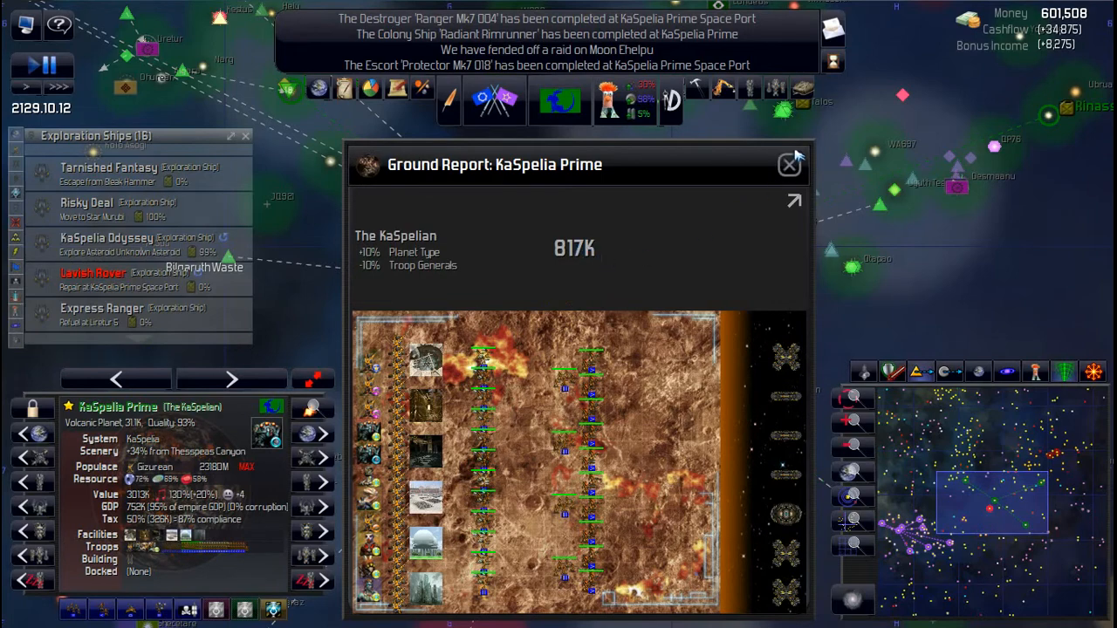
left_click(788, 165)
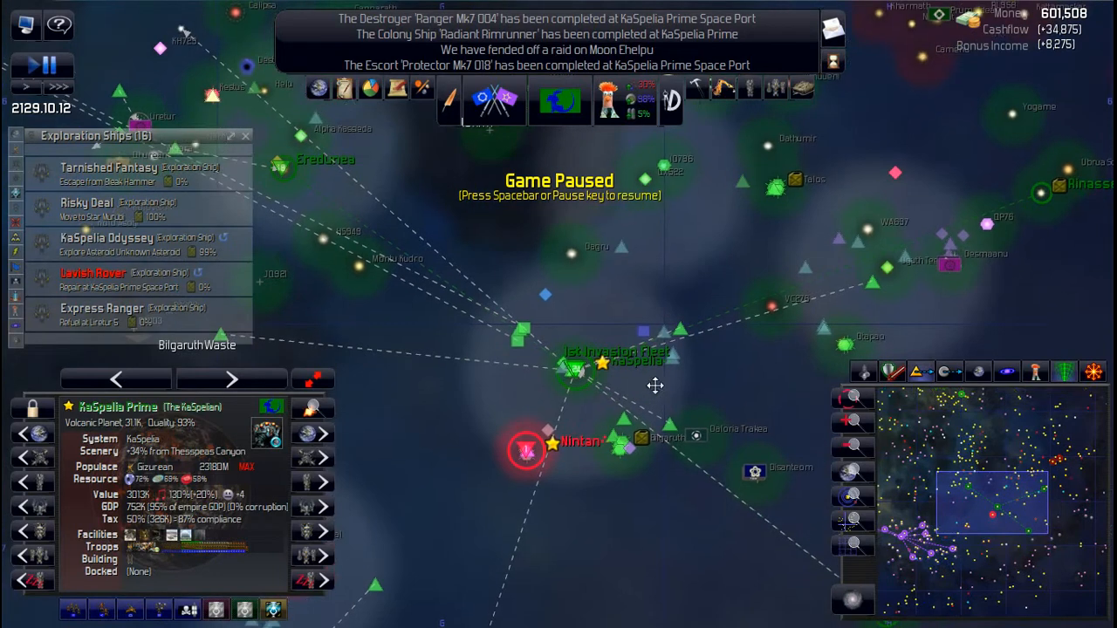
mouse_move(16, 247)
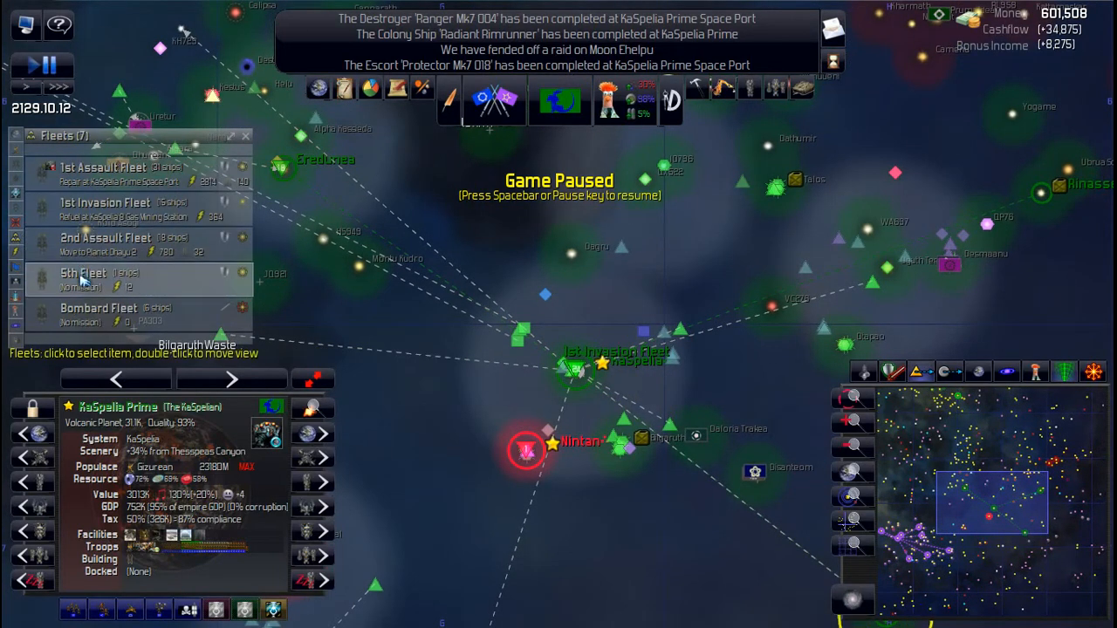
left_click(98, 314)
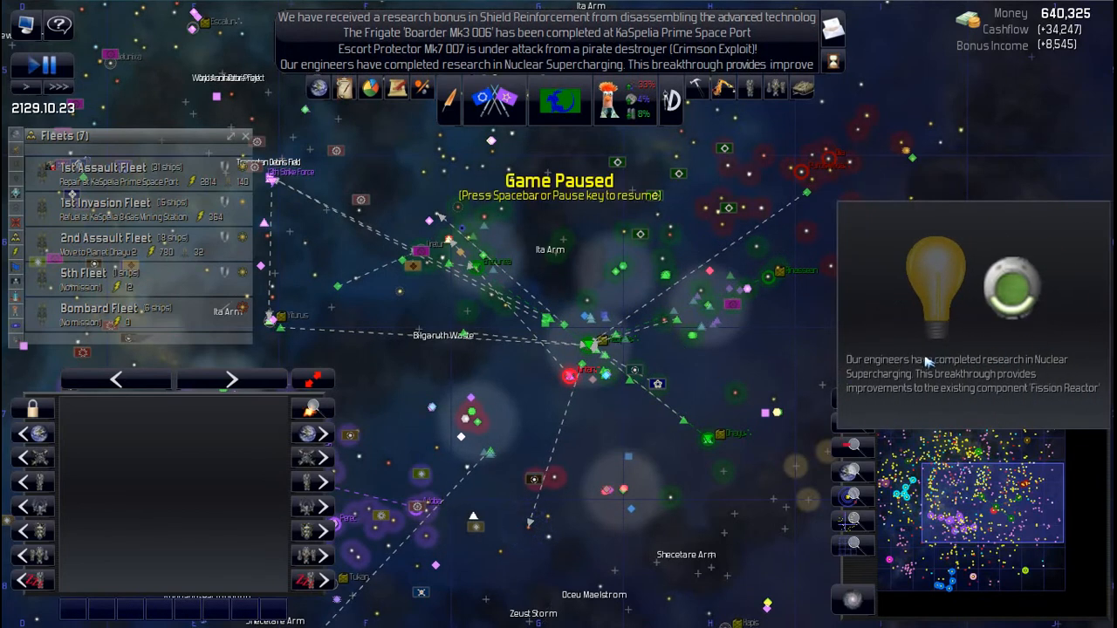
mouse_move(624, 100)
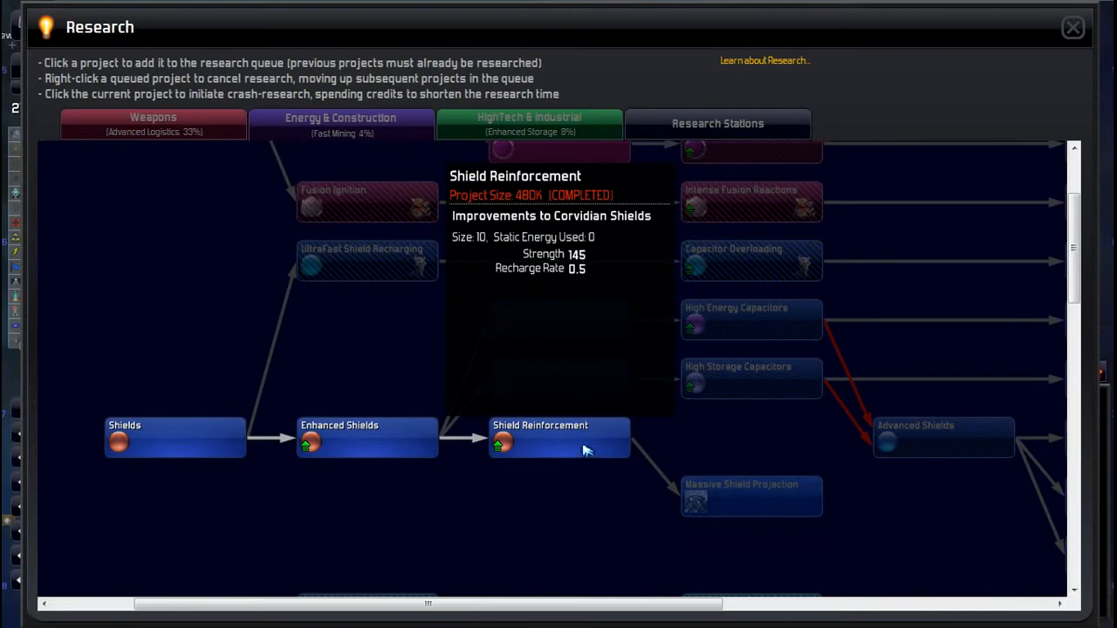
mouse_move(460, 443)
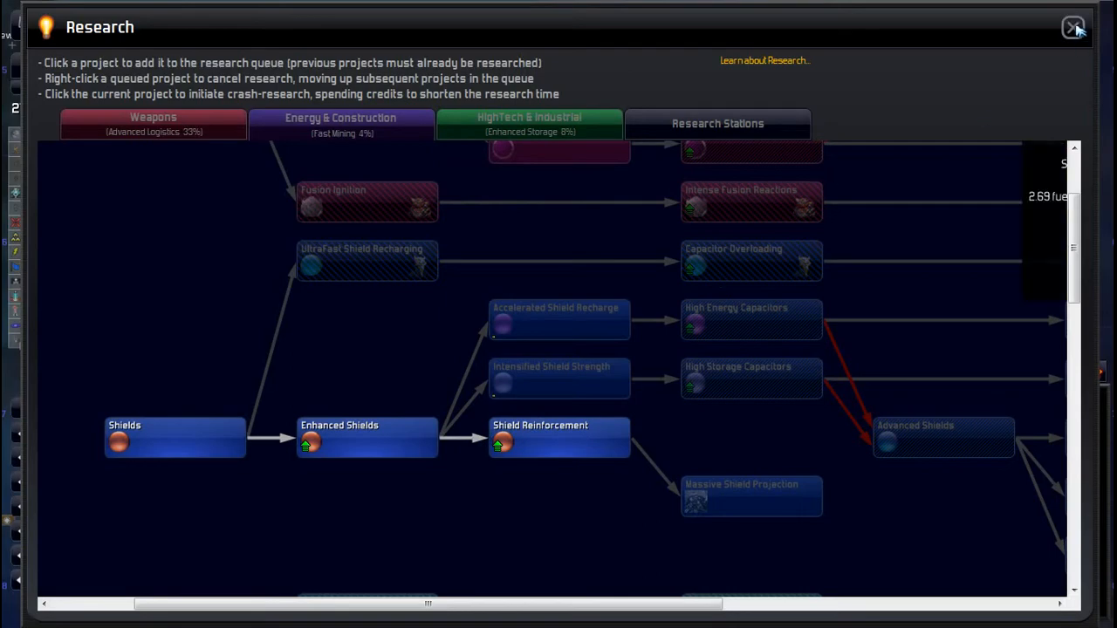
mouse_move(1044, 50)
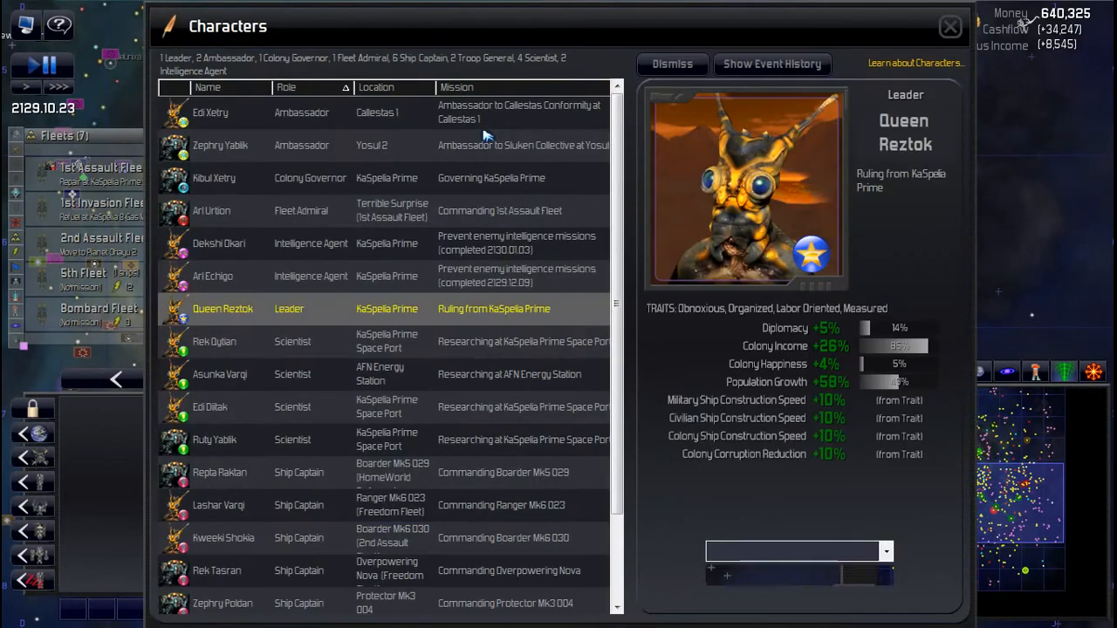
left_click(212, 276)
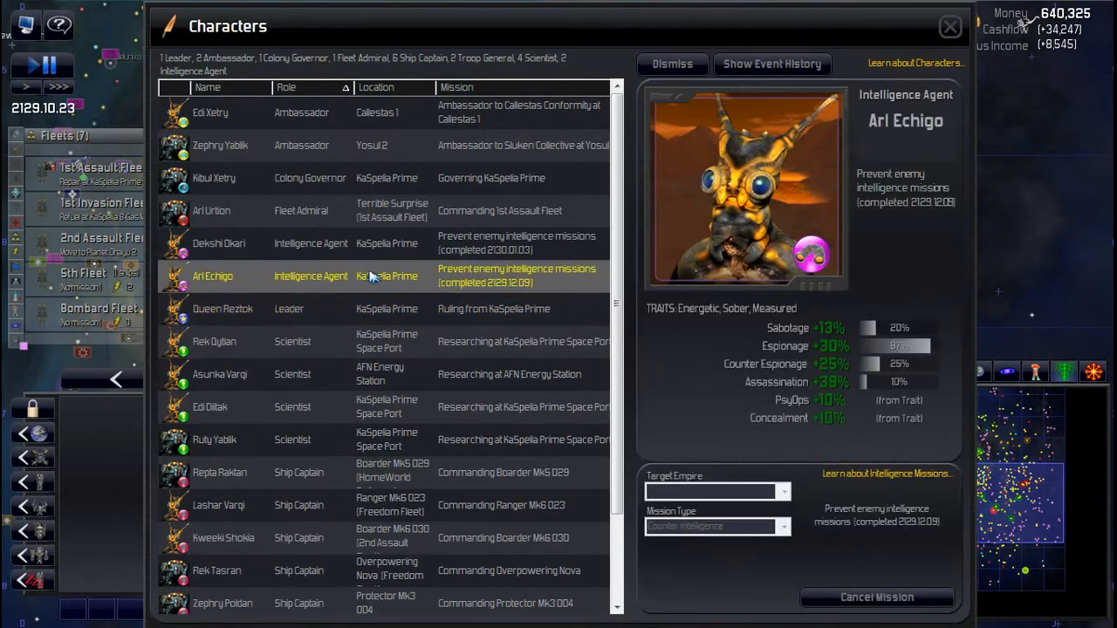
mouse_move(876, 596)
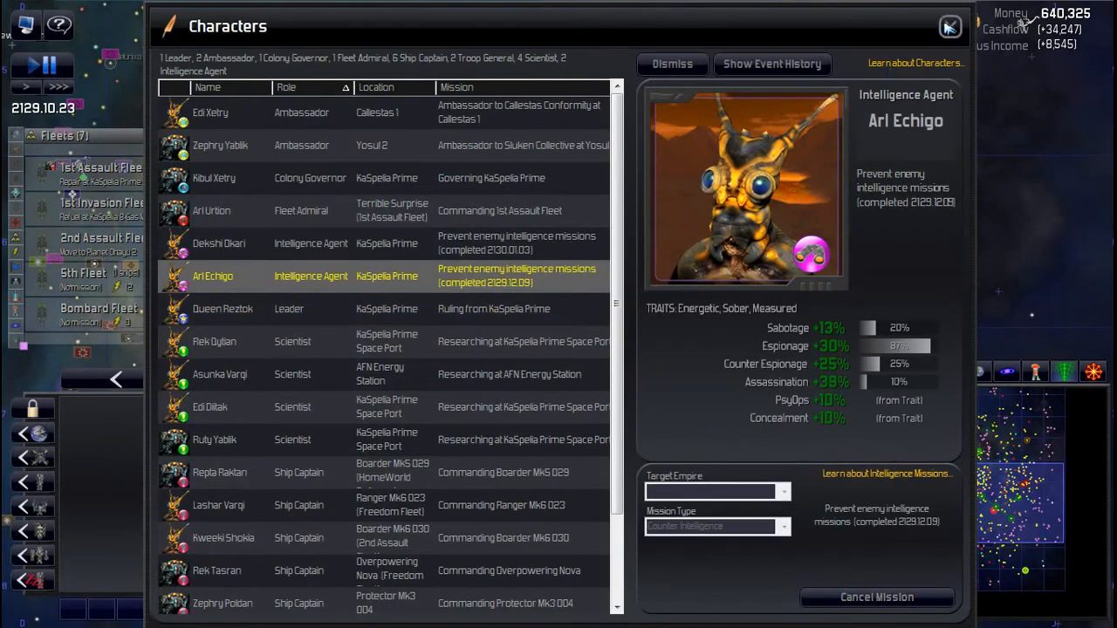
left_click(950, 26)
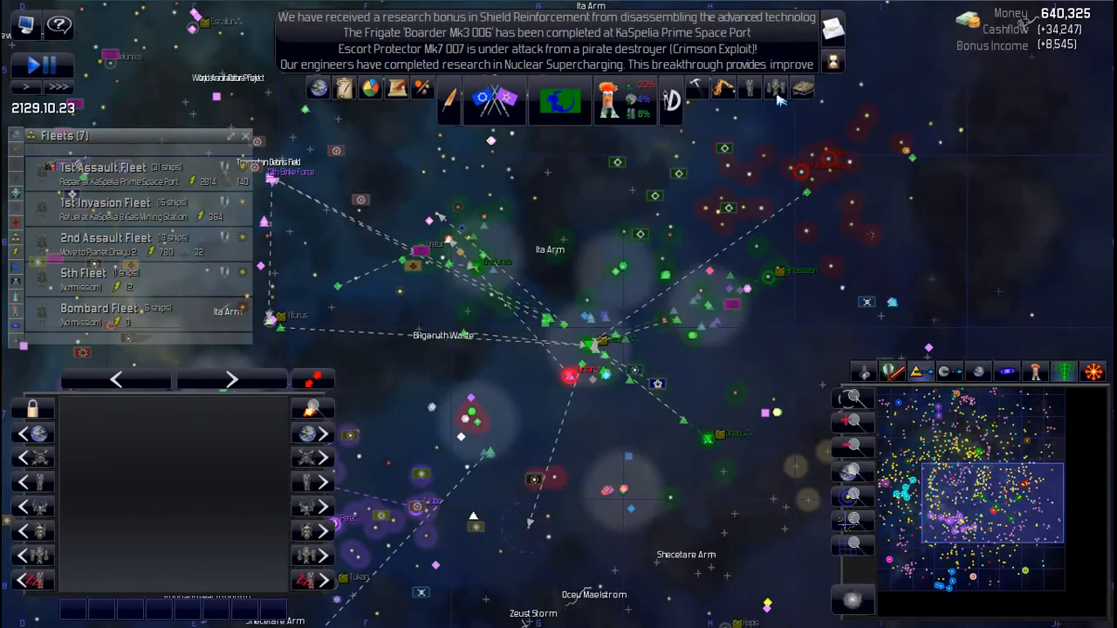
key("space")
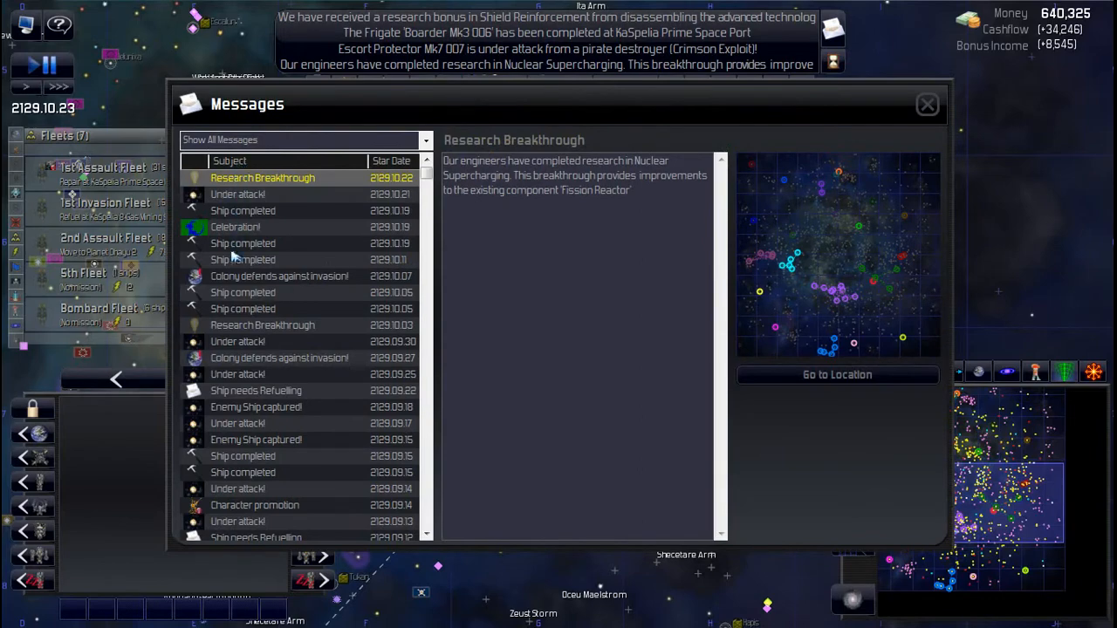
mouse_move(928, 104)
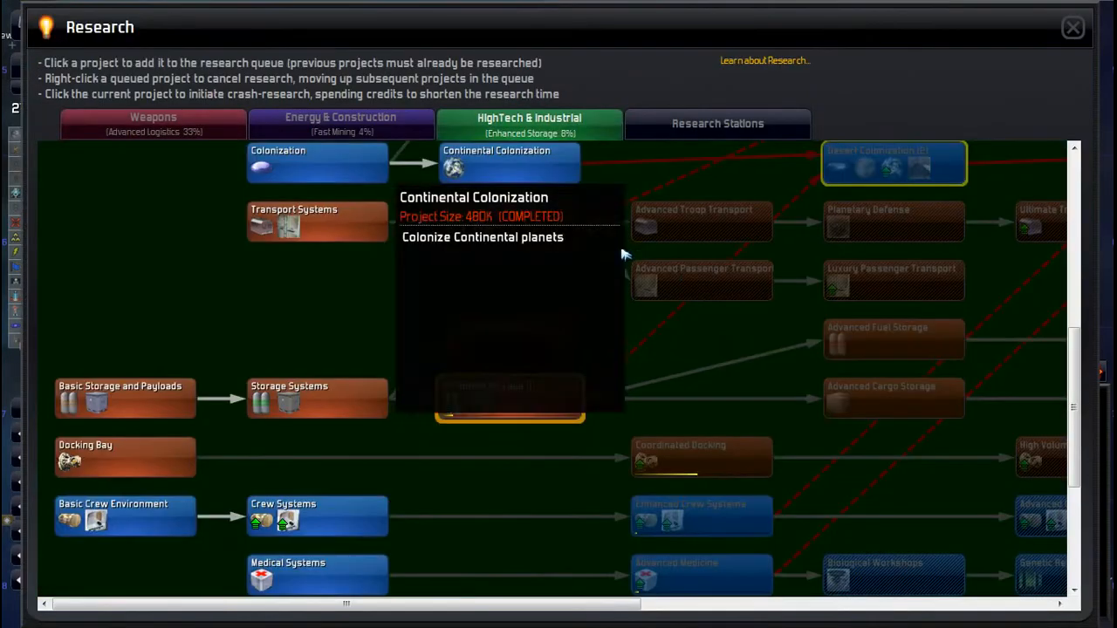
left_click(508, 398)
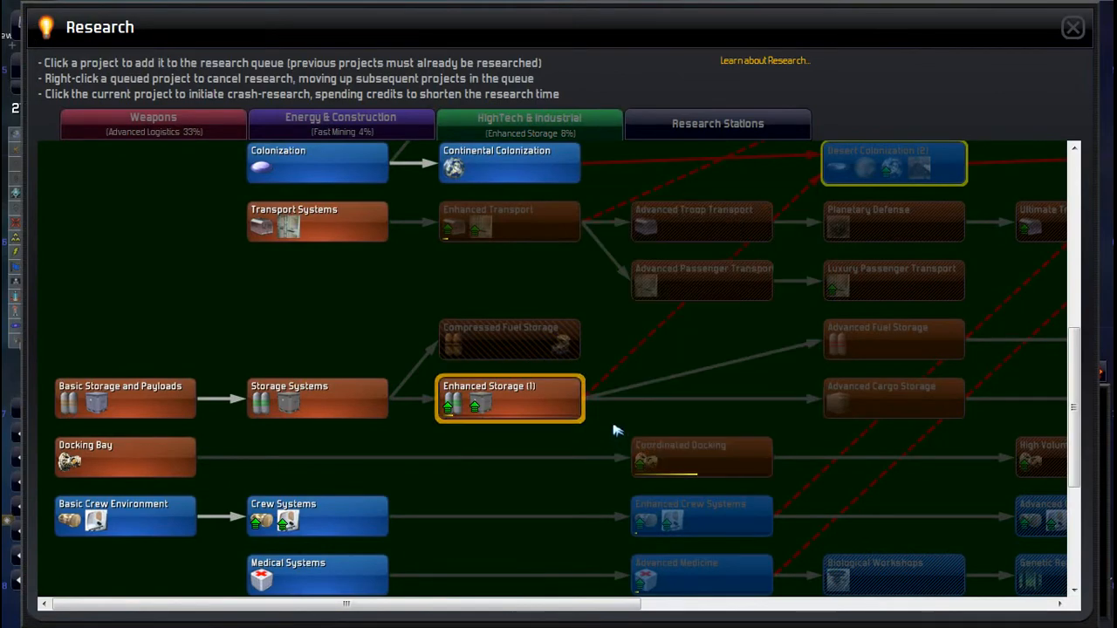
scroll("down", 3)
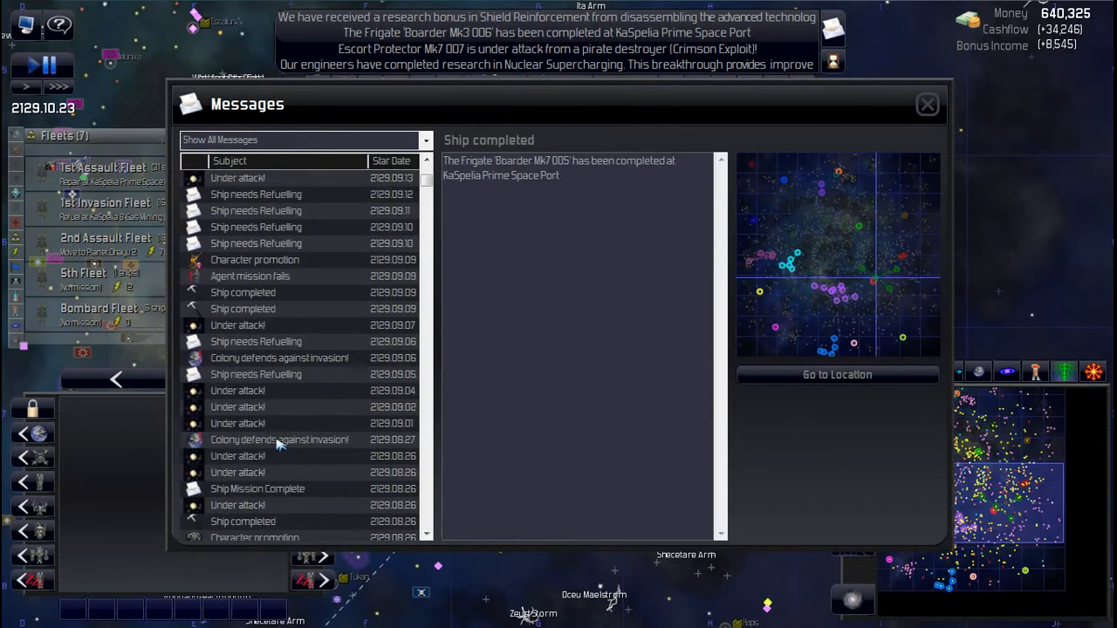
left_click(250, 276)
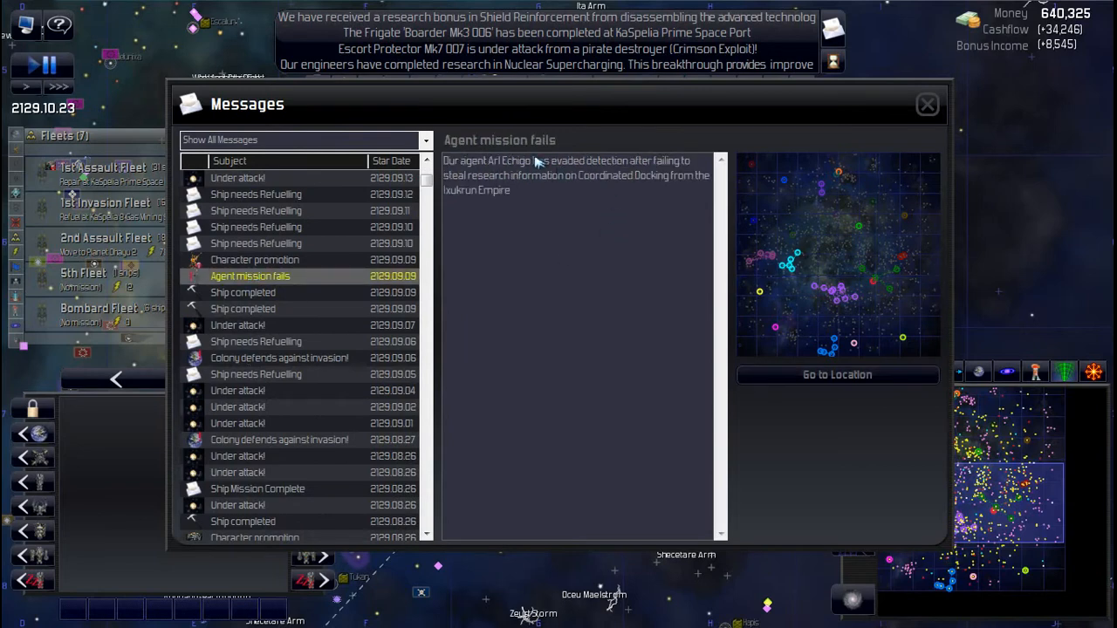
mouse_move(602, 175)
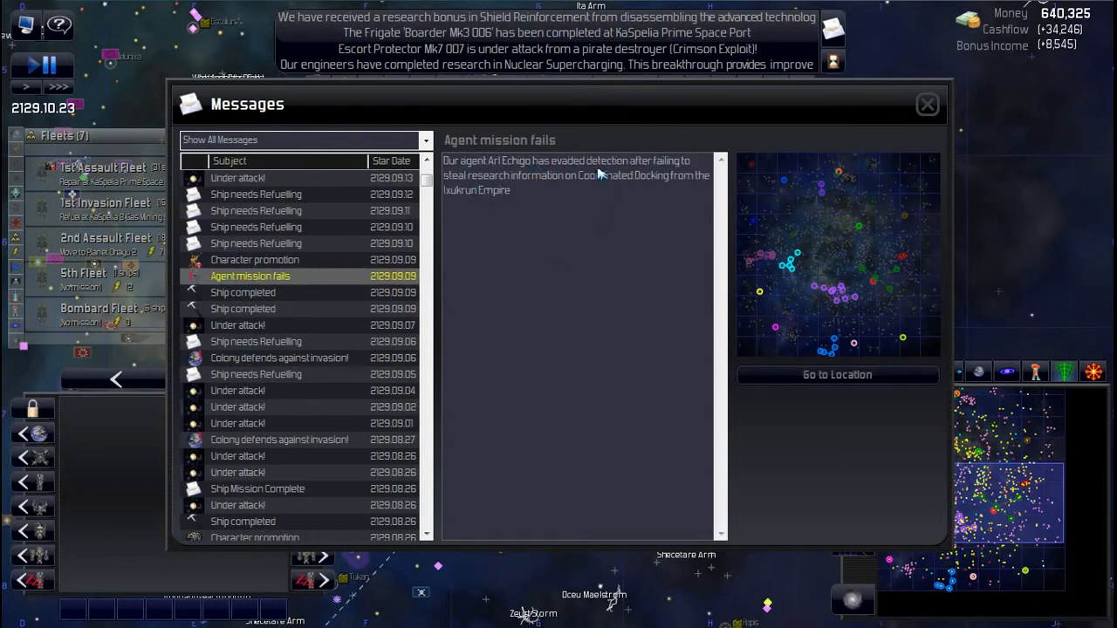
mouse_move(476, 238)
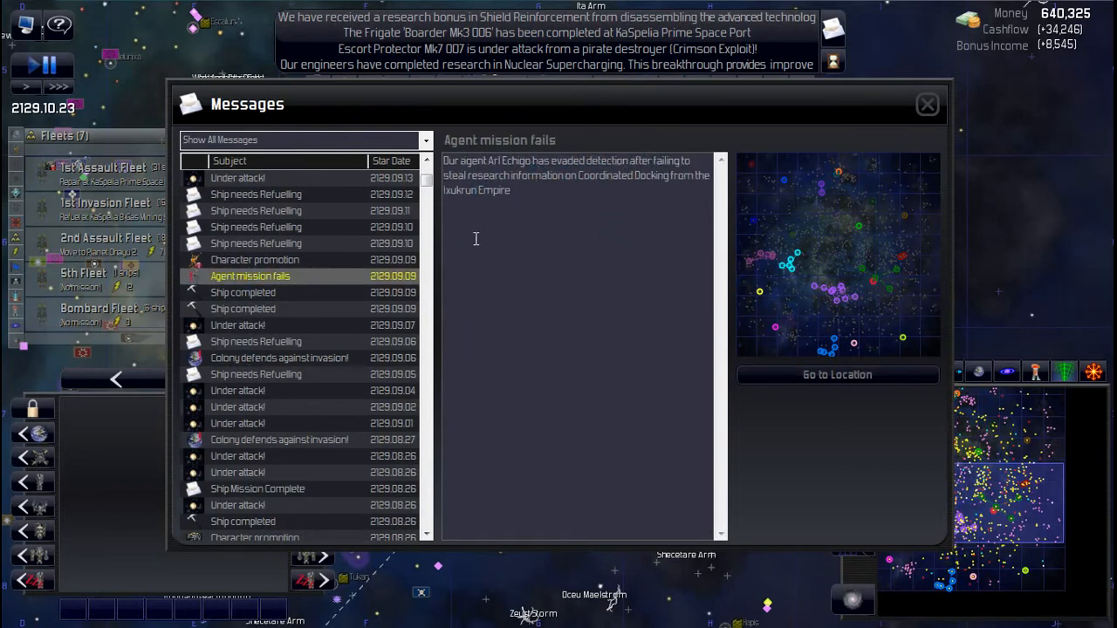
mouse_move(927, 104)
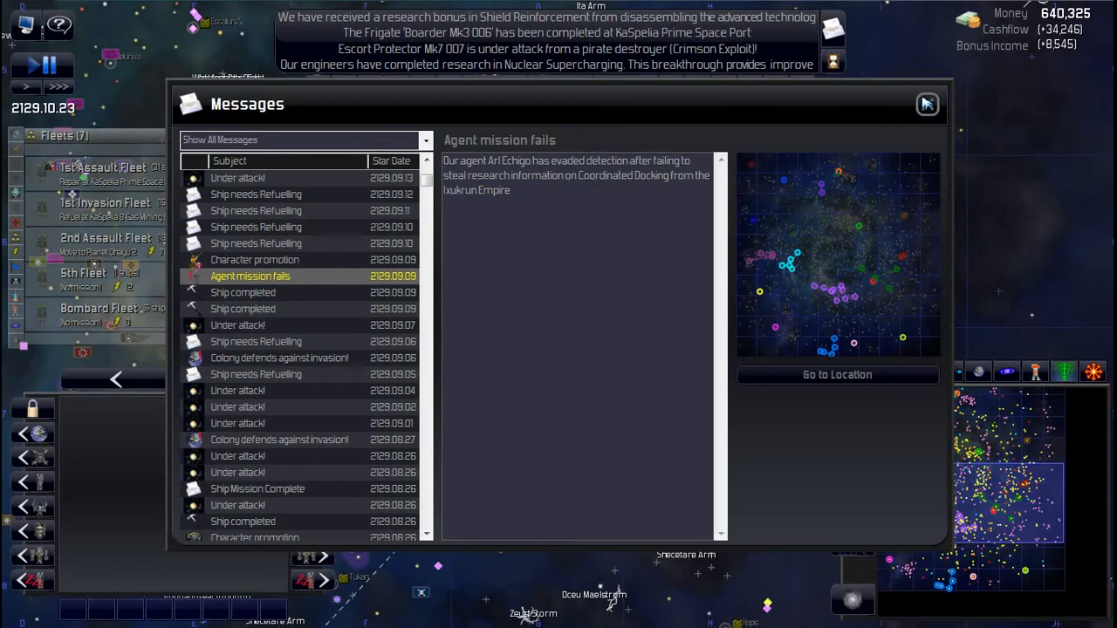
left_click(926, 104)
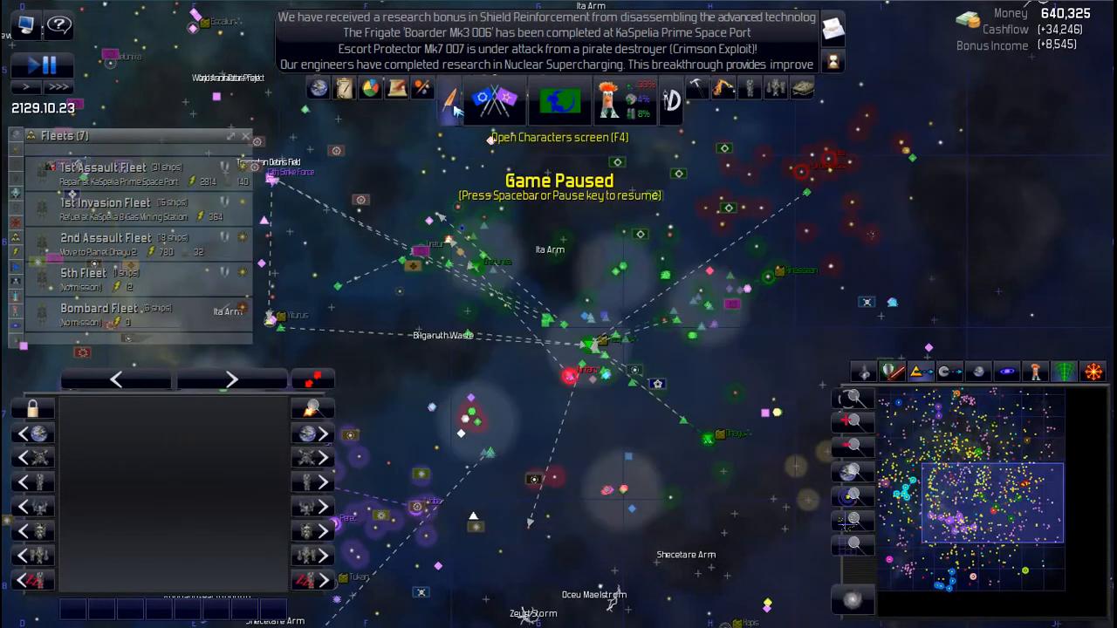
Step: In the Characters overview, select agent Arl Echigo and cancel his counter-intelligence mission
left_click(608, 99)
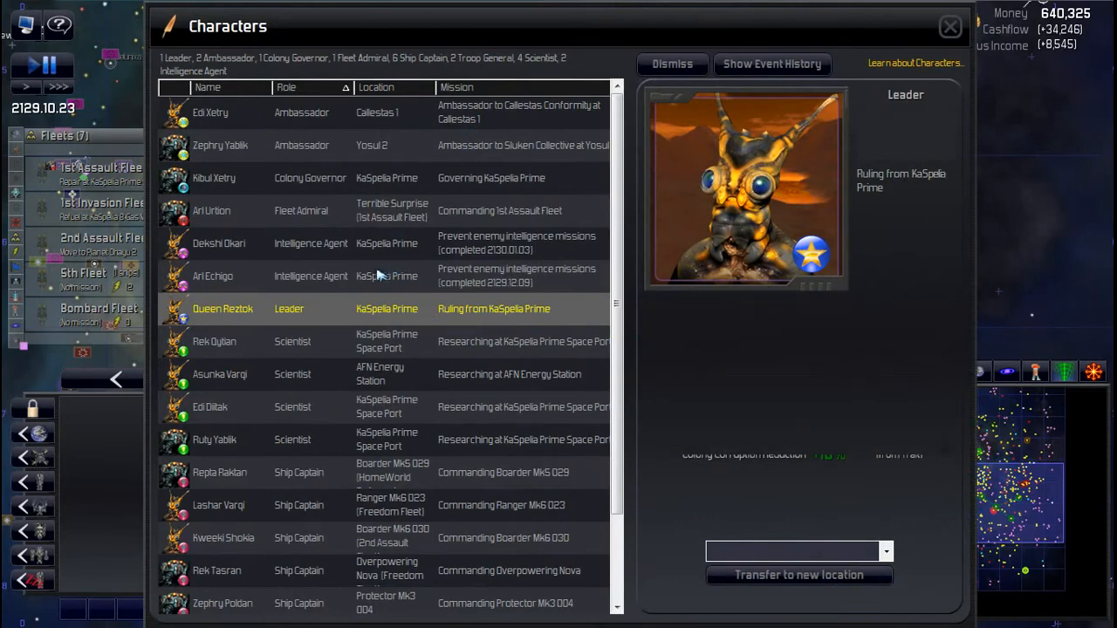
left_click(212, 276)
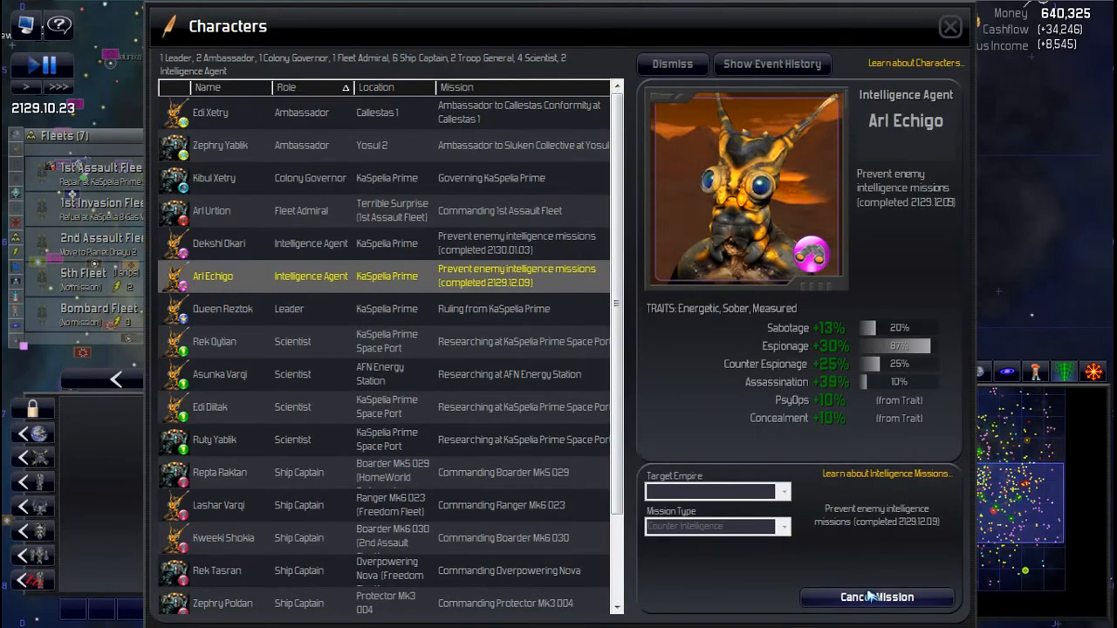
left_click(876, 597)
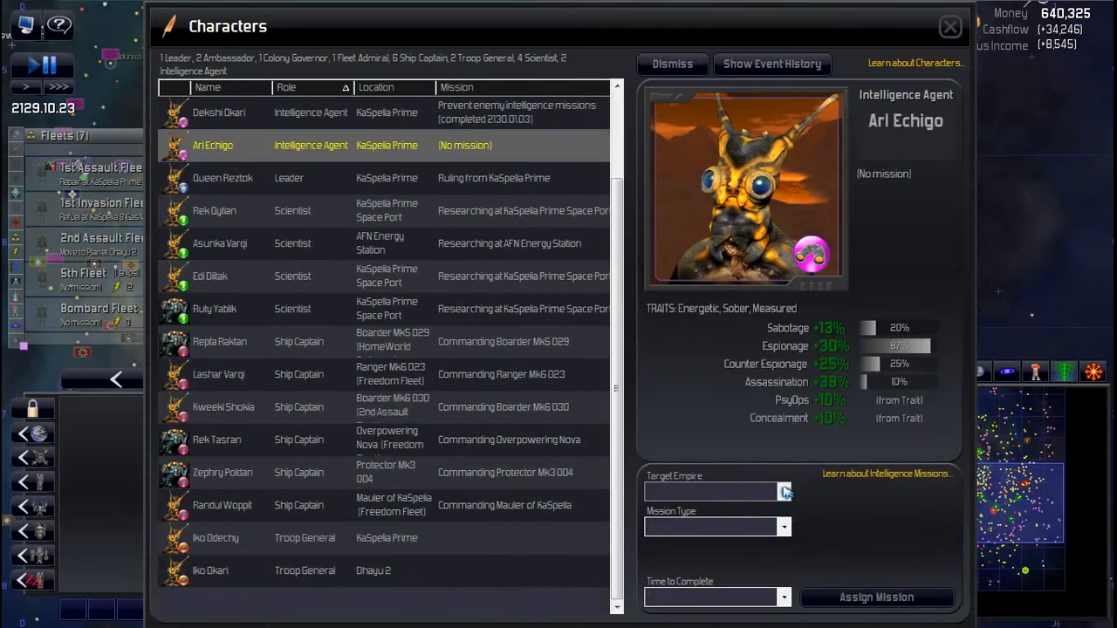
Step: Assign a three-month Steal Research mission for Enhanced Damage Control against Ixukrun Empire
left_click(784, 491)
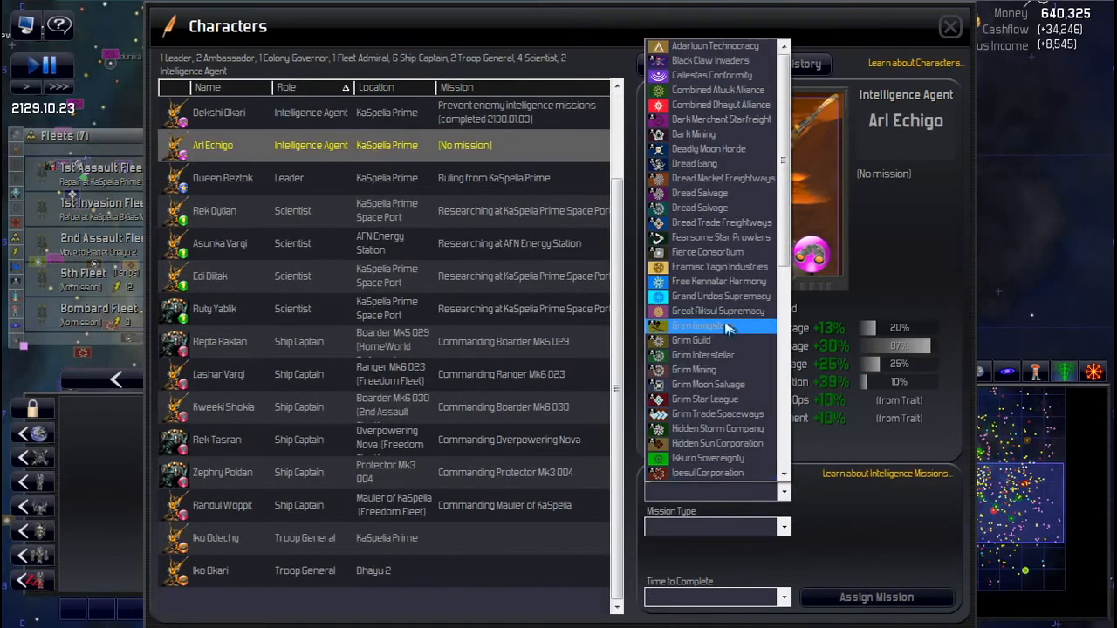
scroll("down", 3)
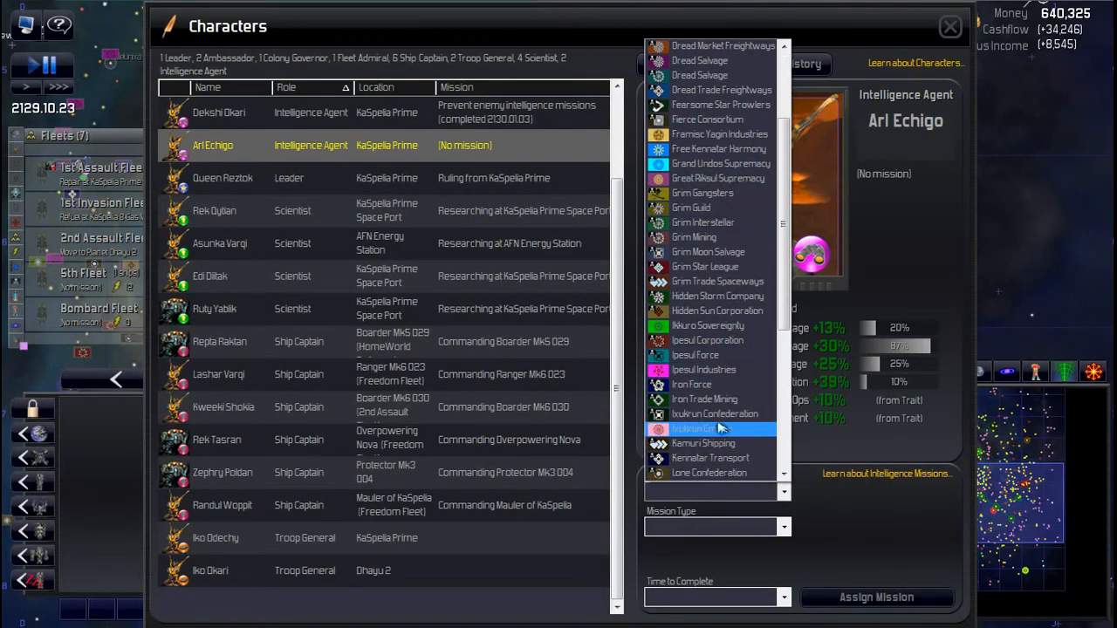
left_click(698, 428)
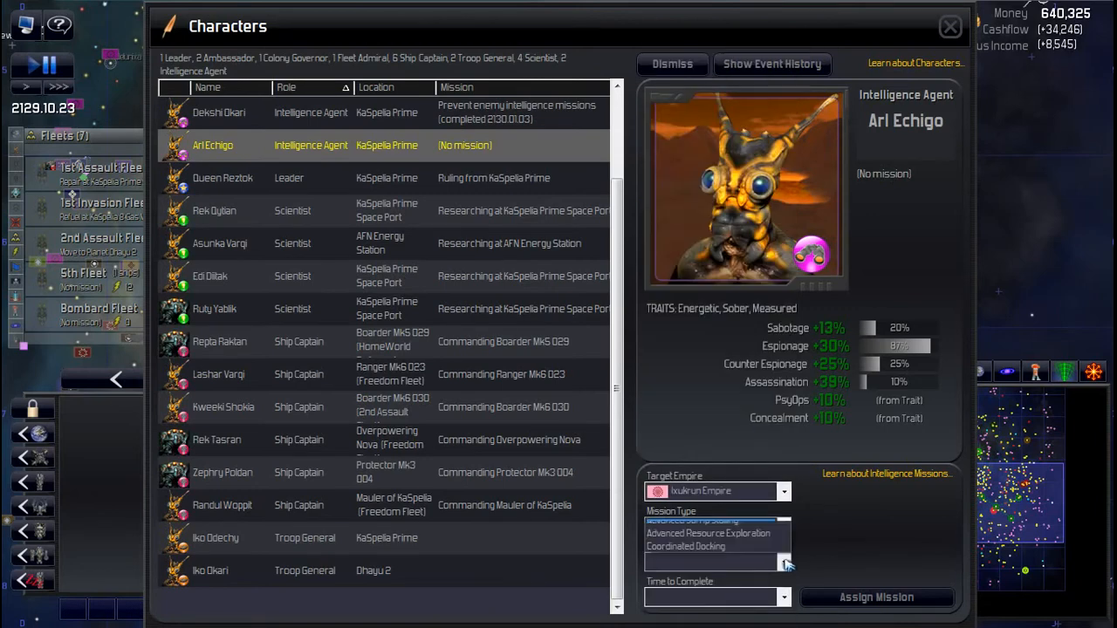
left_click(782, 563)
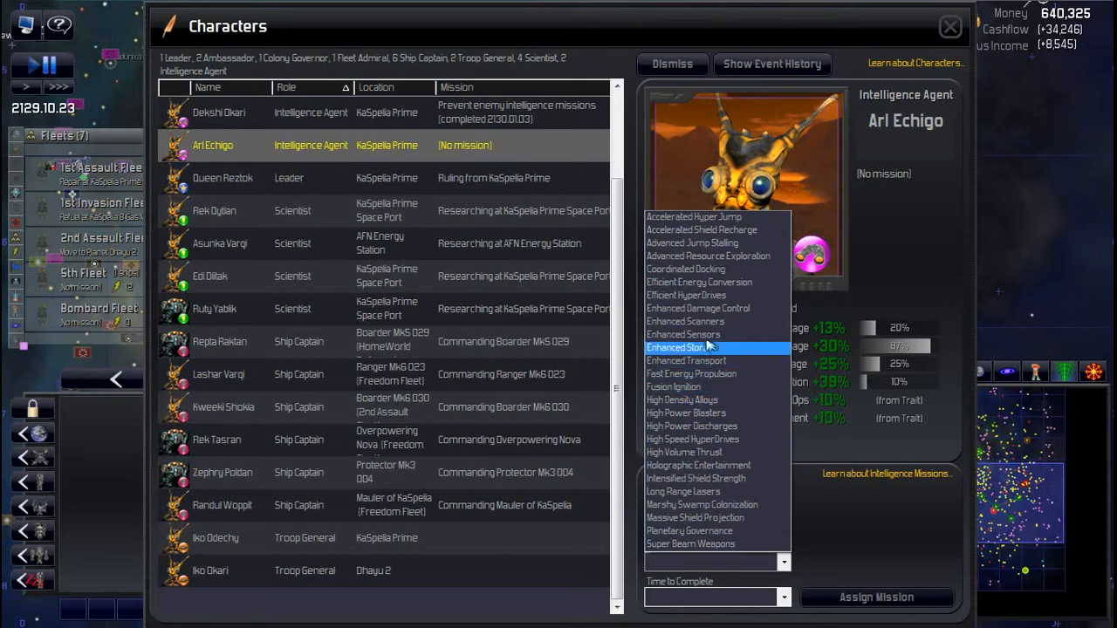
mouse_move(682, 334)
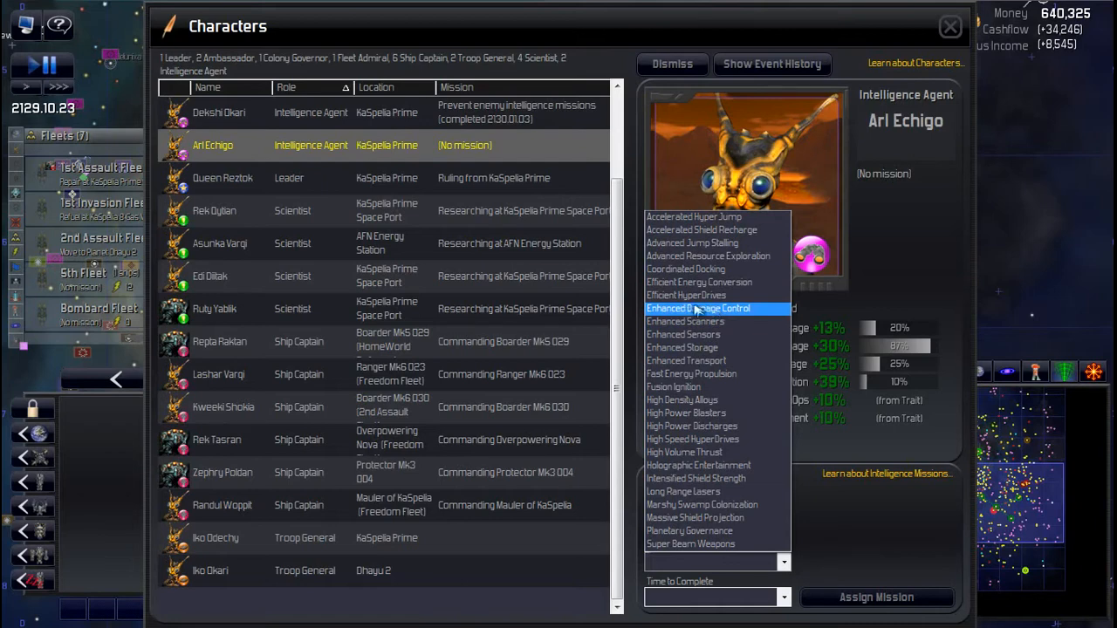
left_click(698, 308)
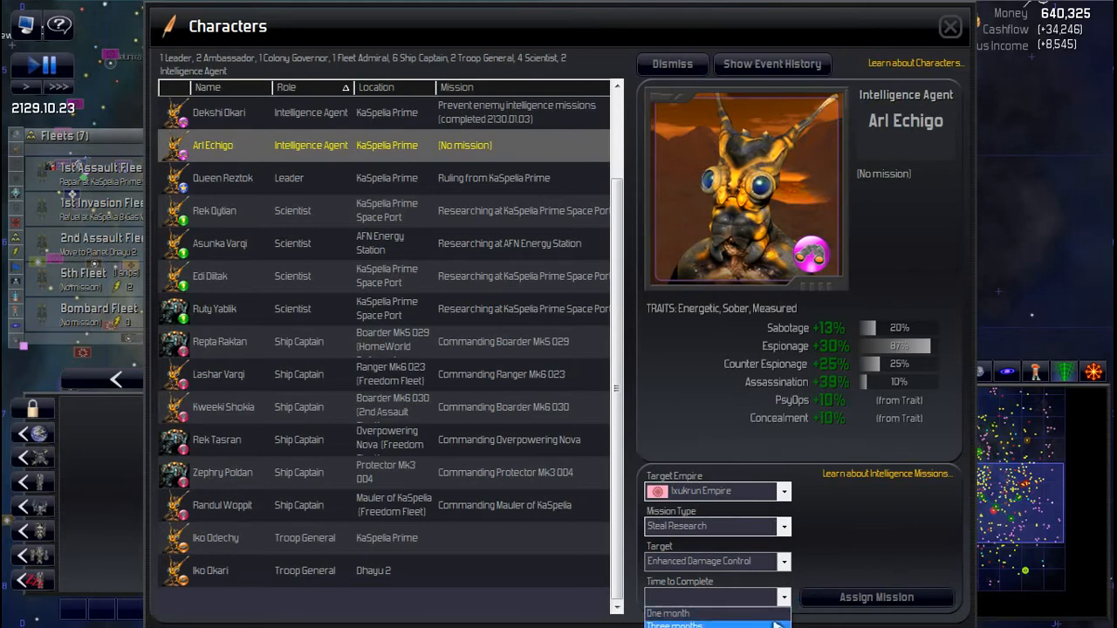
left_click(707, 624)
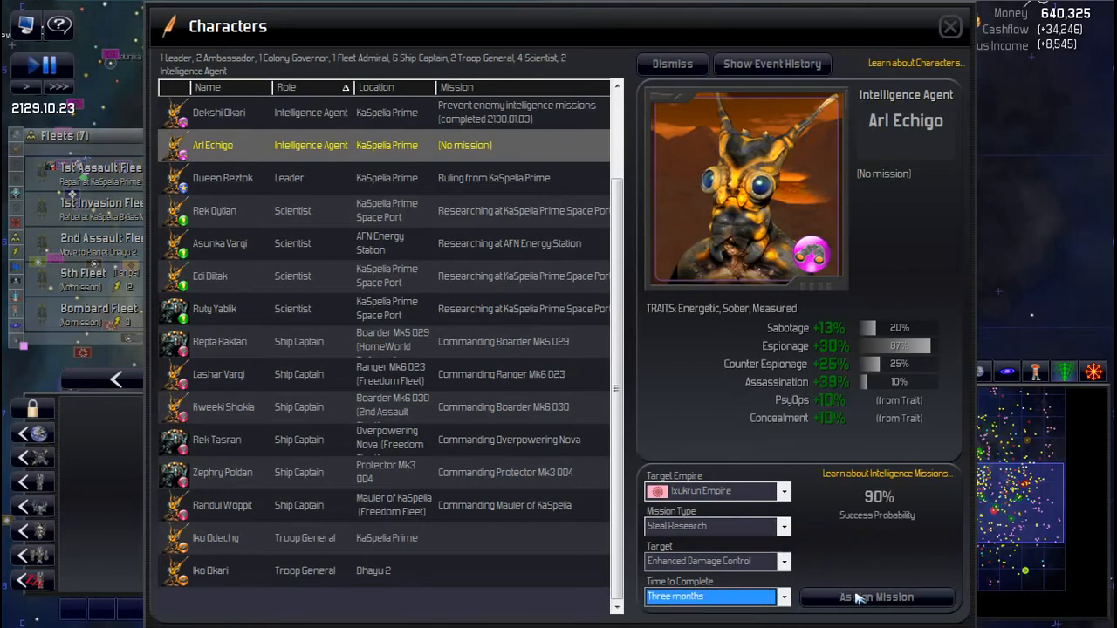
left_click(875, 596)
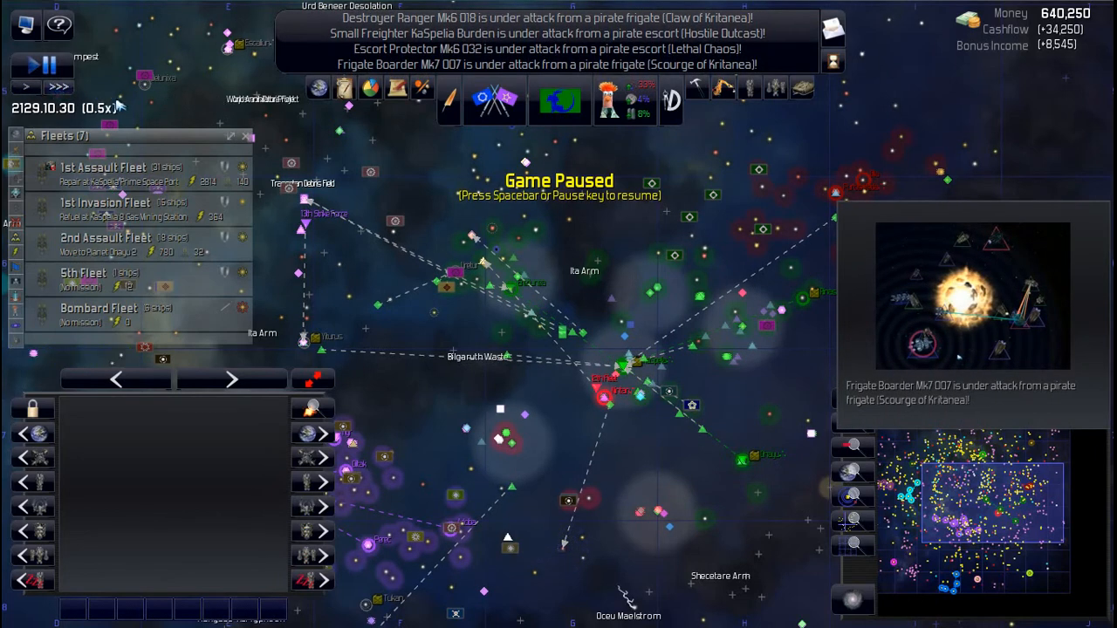
Step: Jump to Dhayu, select the attacked frigate Boarder Mk7 007, and pause
left_click(609, 398)
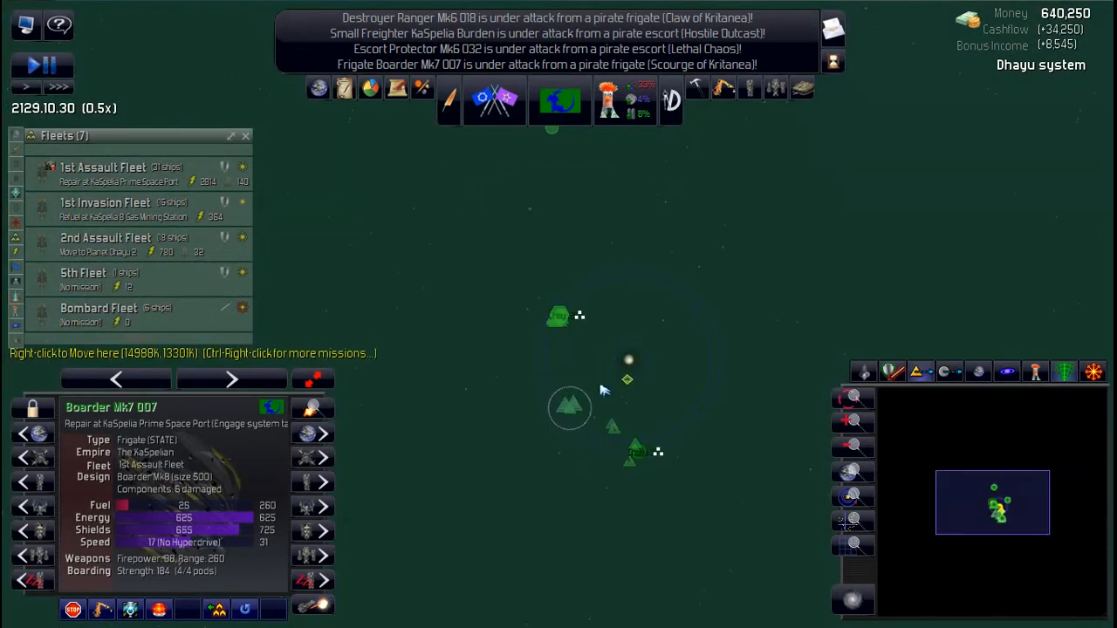
mouse_move(570, 359)
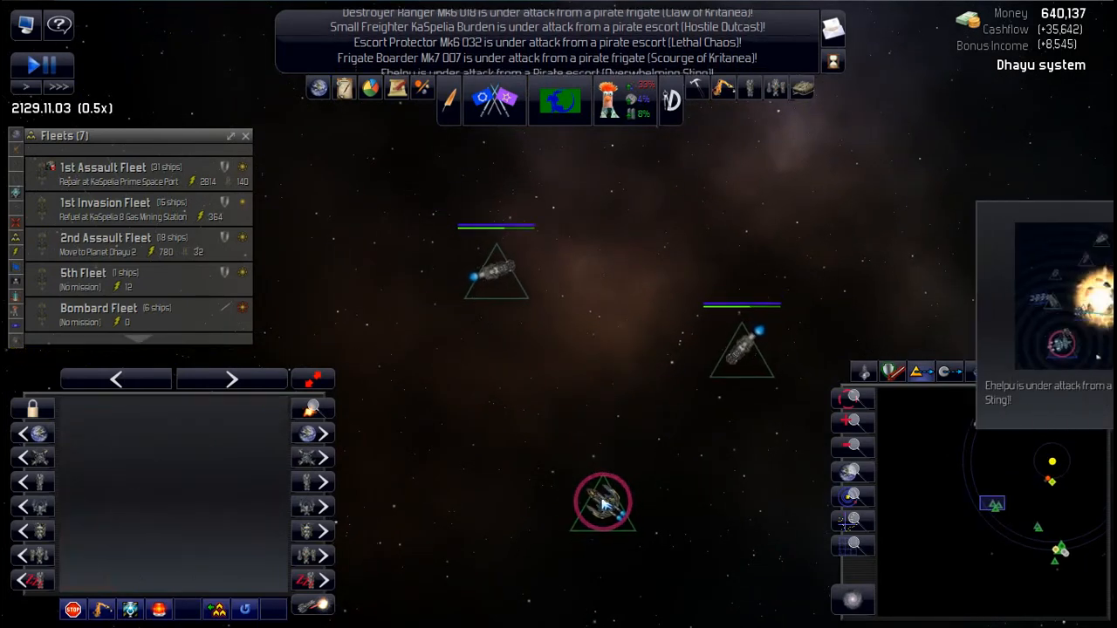
left_click(602, 501)
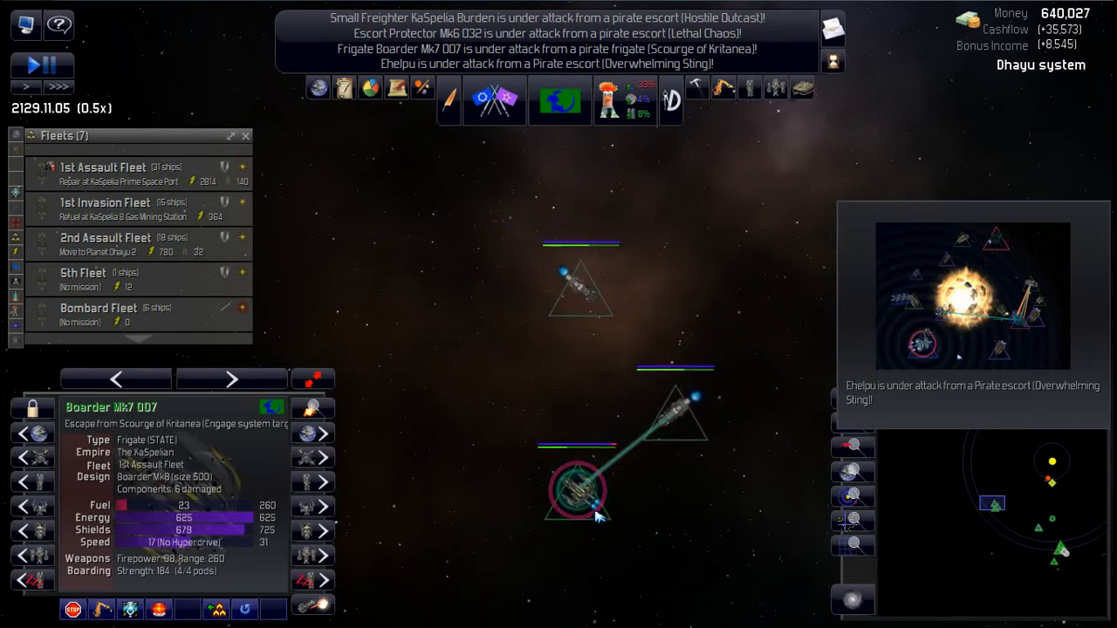
key("space")
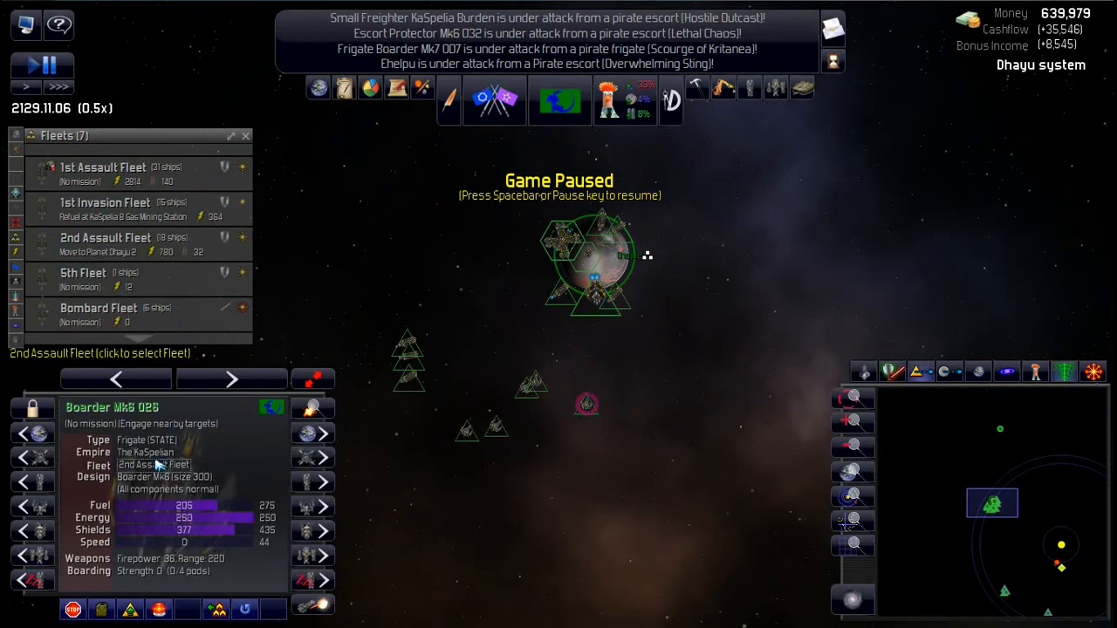
Step: Select Boarder Mk7 007 from the 1st Assault Fleet, order it while paused, then resume
left_click(105, 237)
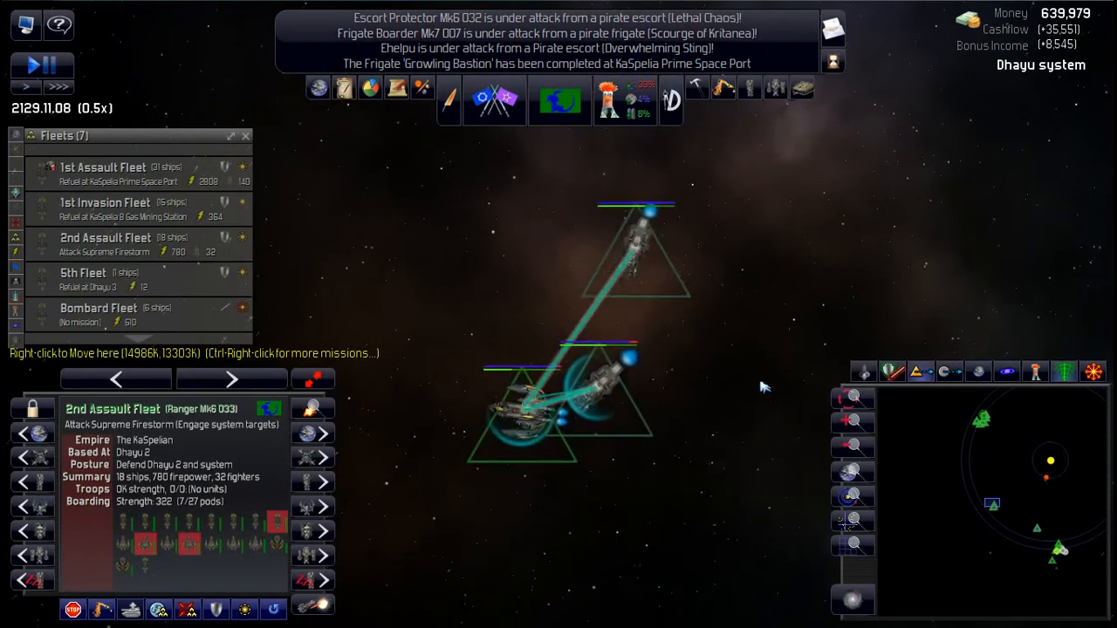
mouse_move(587, 380)
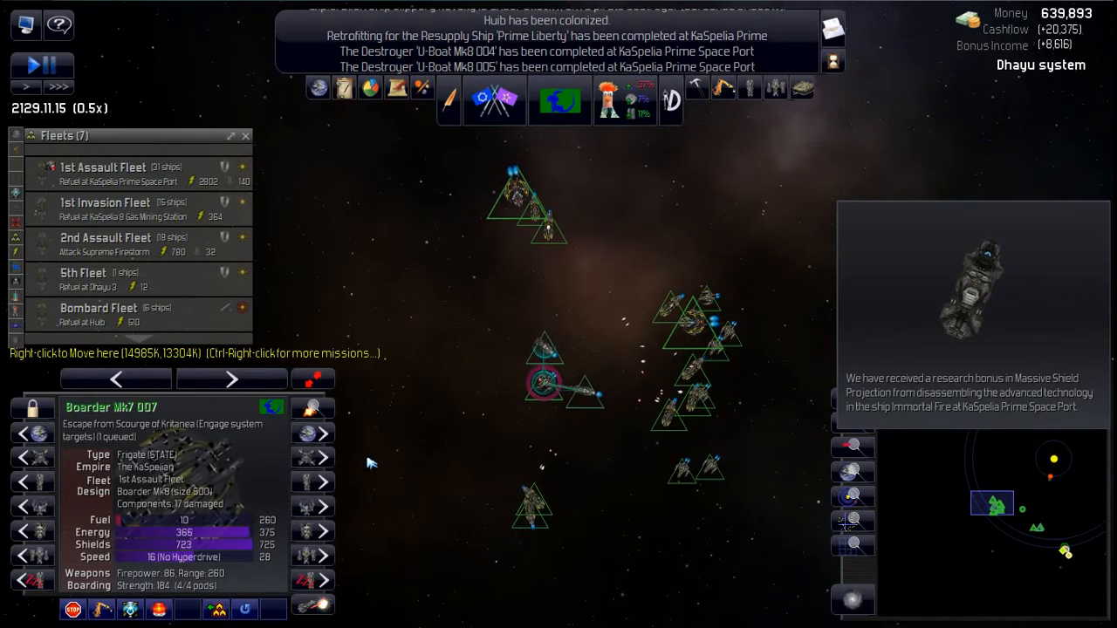
left_click(103, 166)
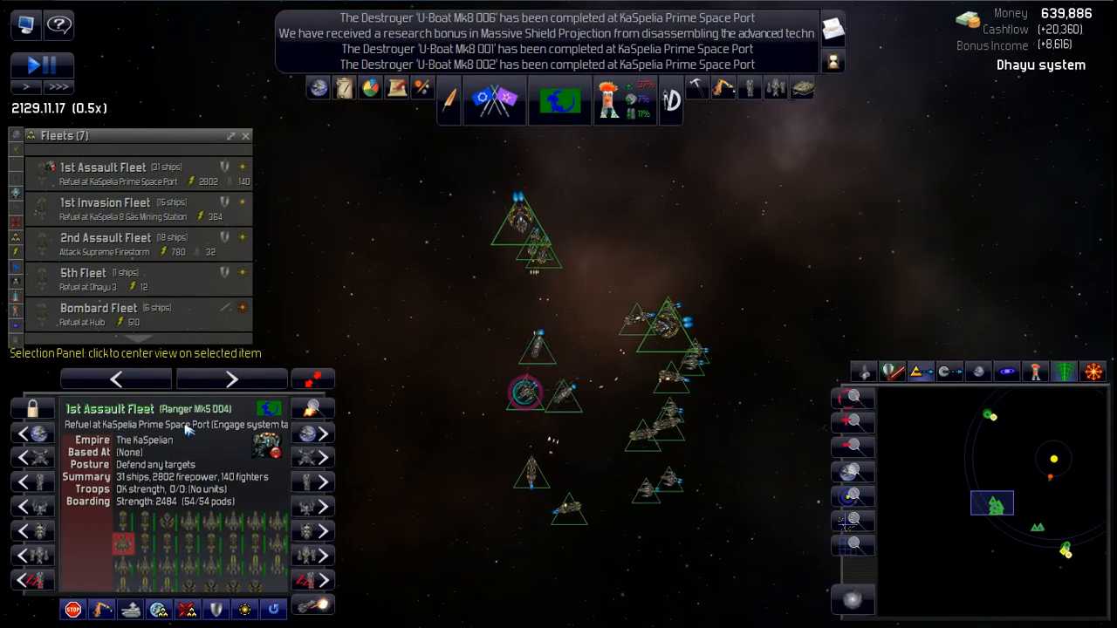
mouse_move(415, 436)
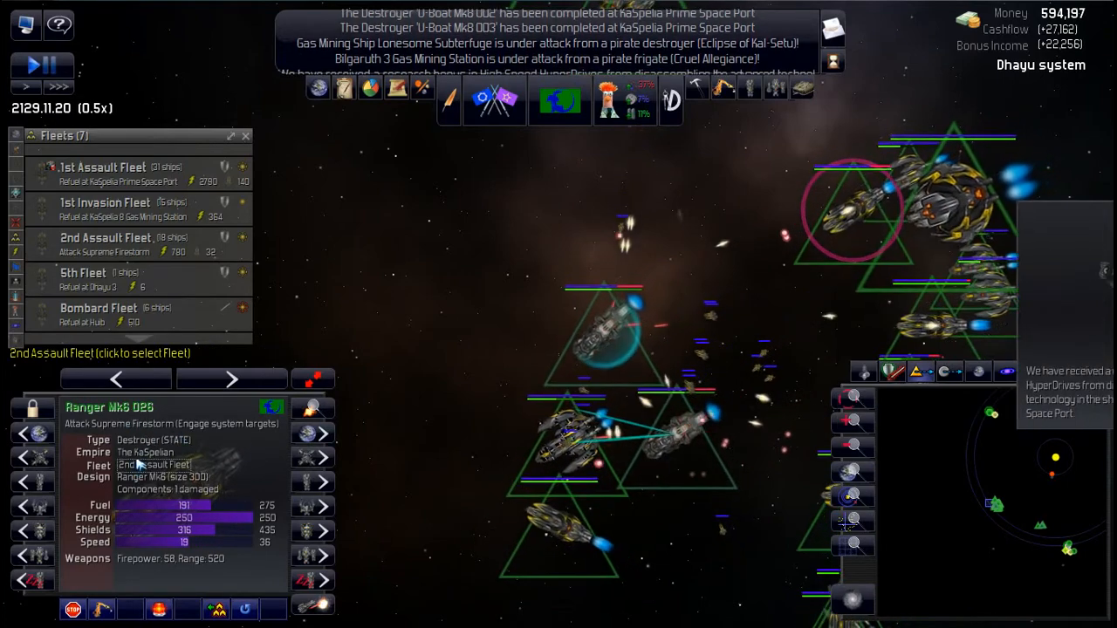
left_click(105, 238)
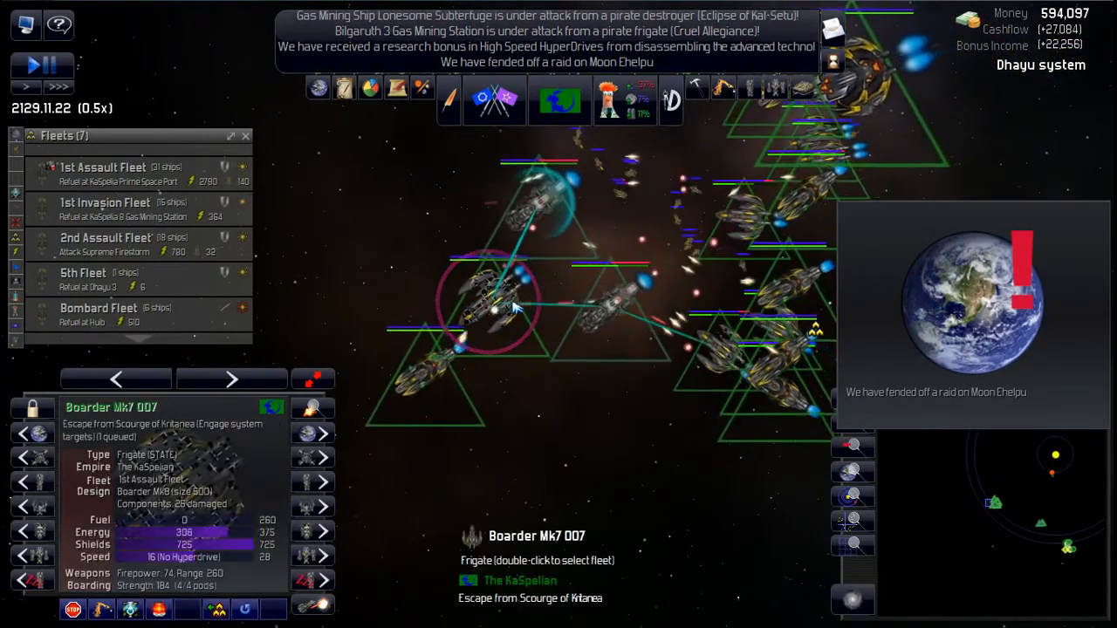
key("space")
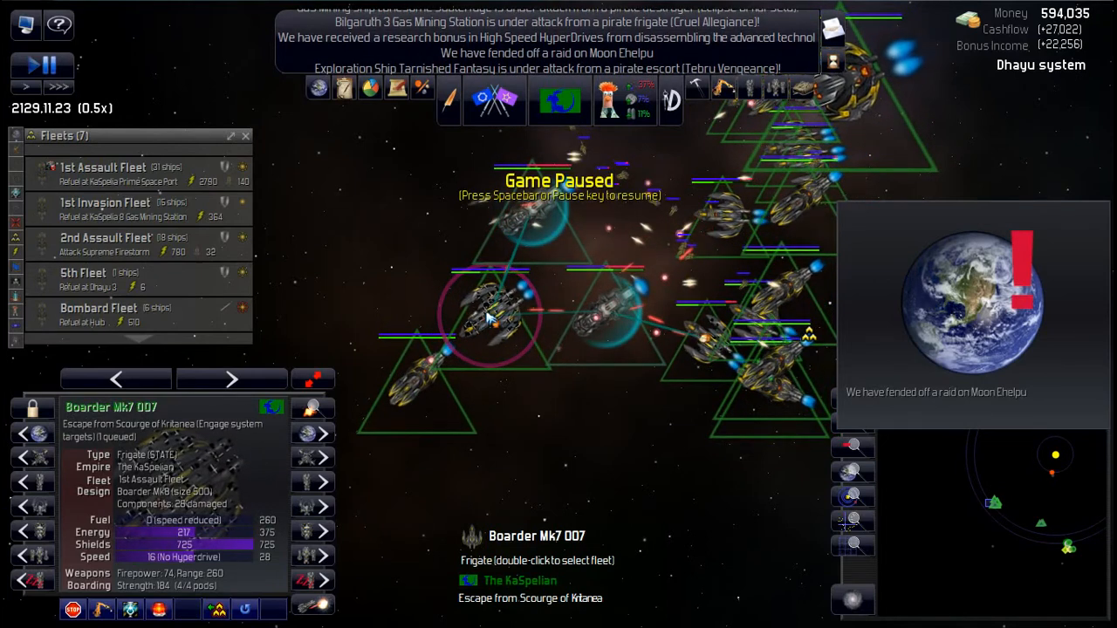
right_click(484, 325)
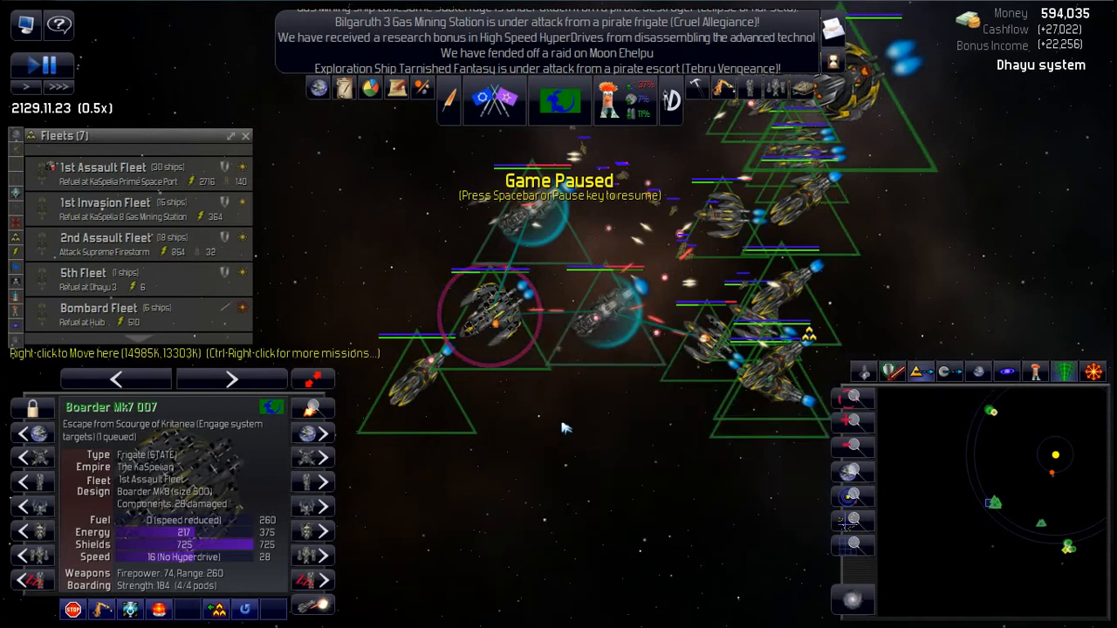
key("space")
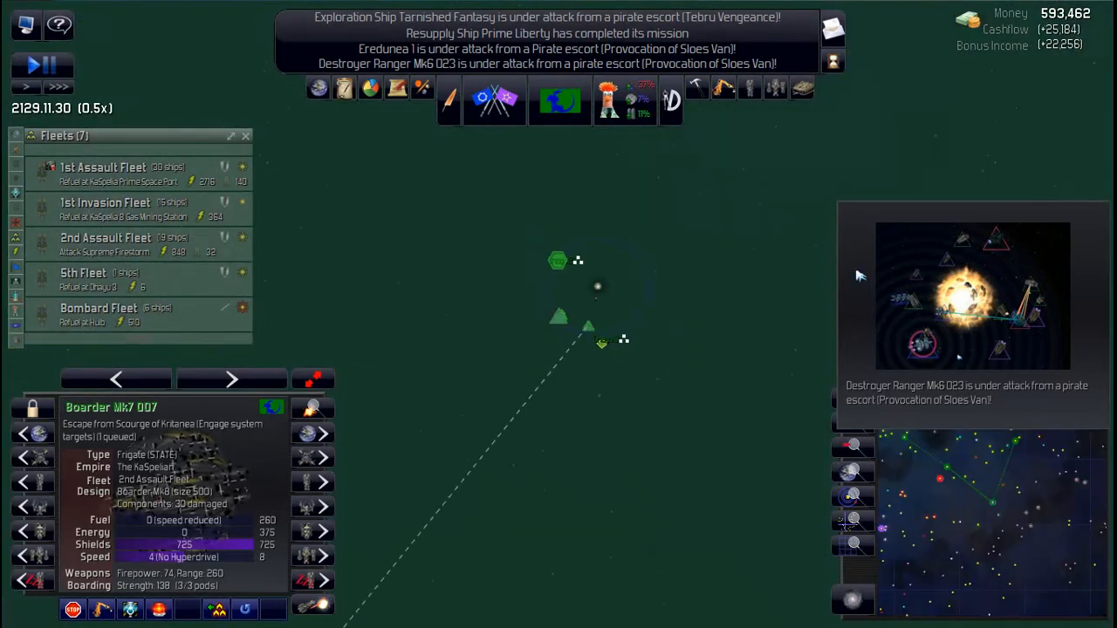
Step: Open and close Eredunea 1's ground report, then pause the game
left_click(547, 49)
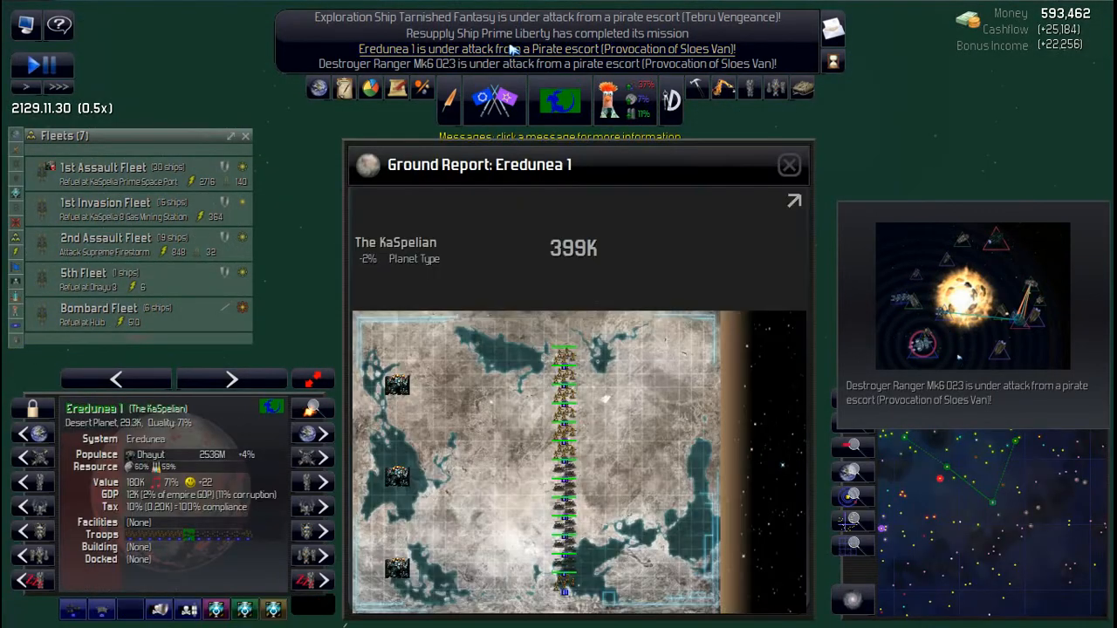
left_click(788, 164)
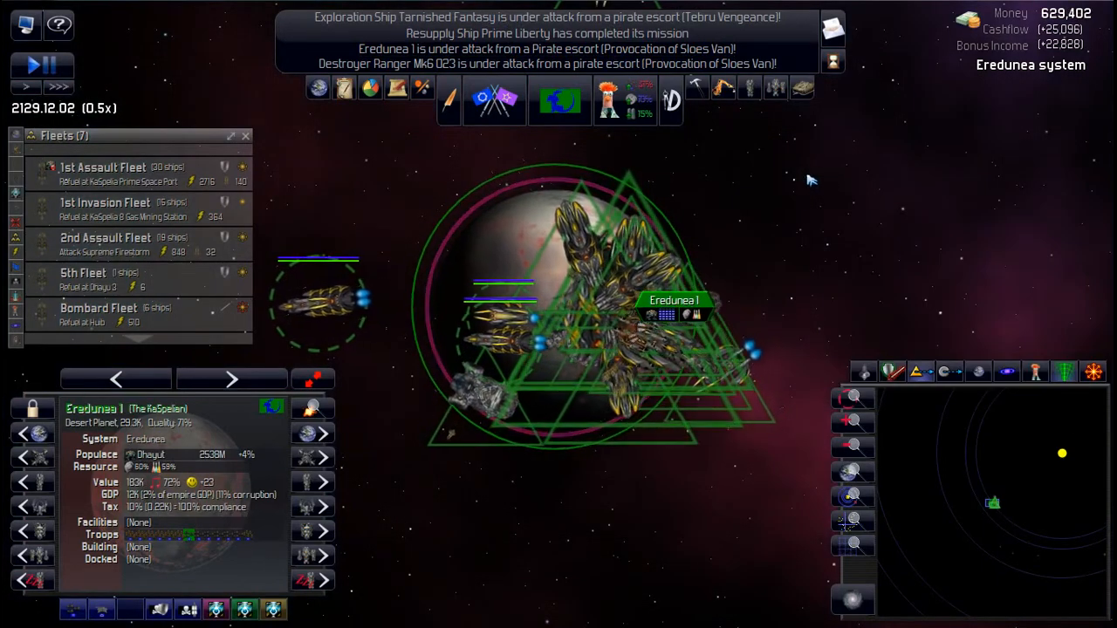
key("space")
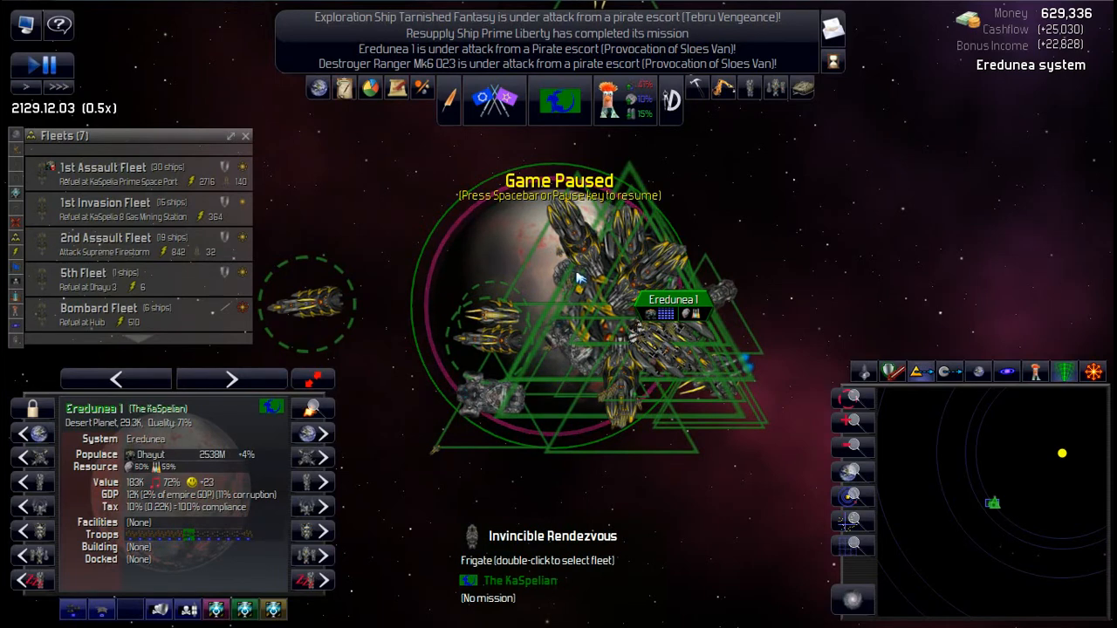
mouse_move(492, 262)
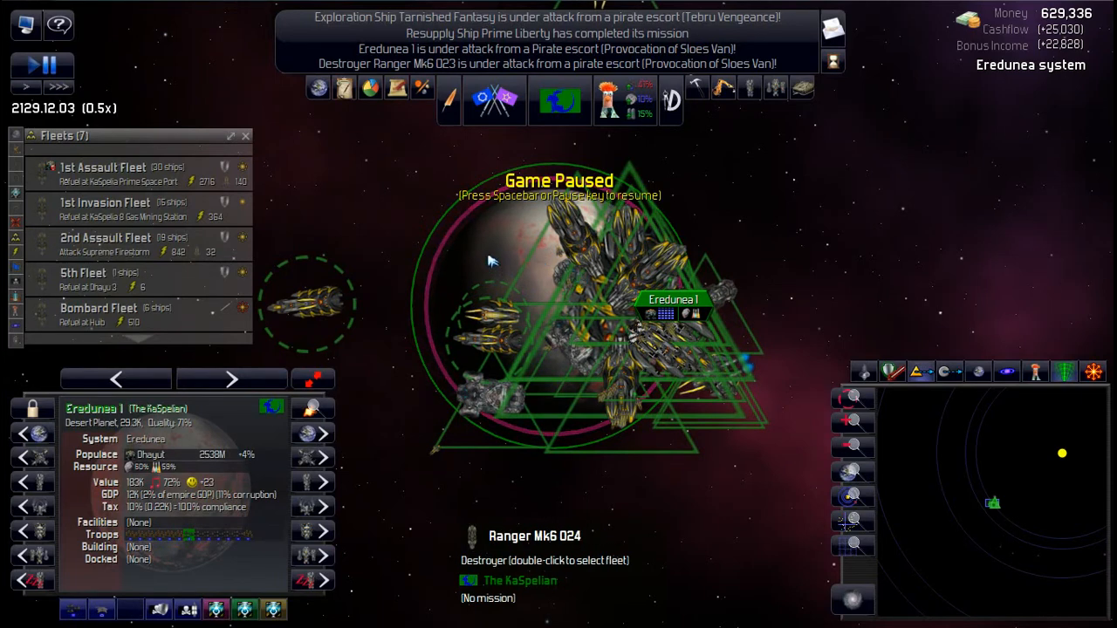
mouse_move(318, 87)
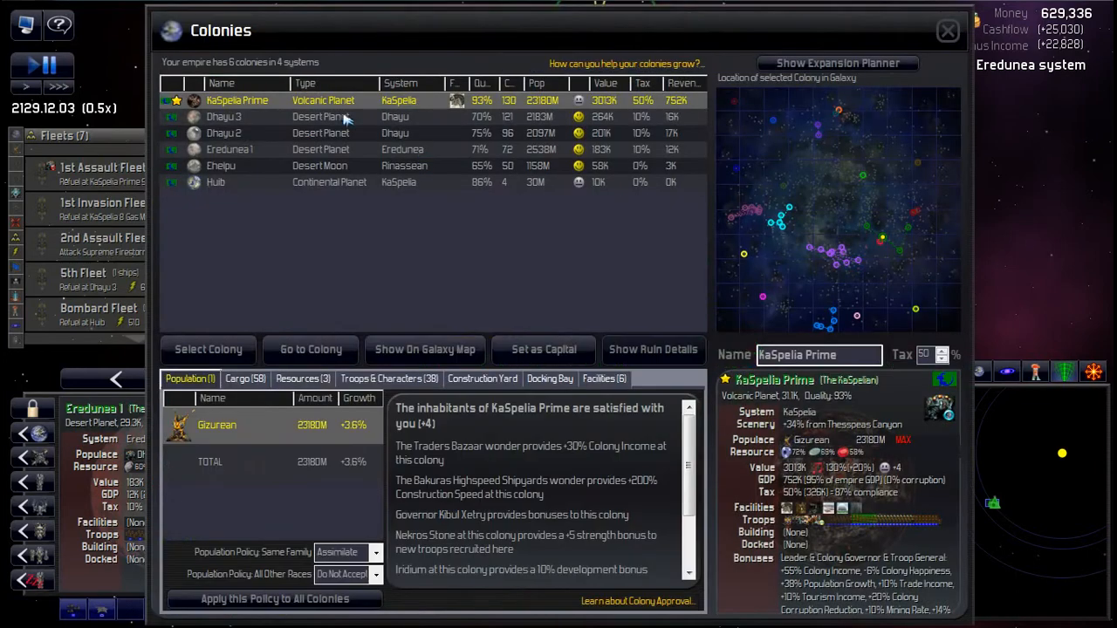
Step: Select Eredunea 1, scroll through its cargo list, then view its Construction Yard
left_click(230, 149)
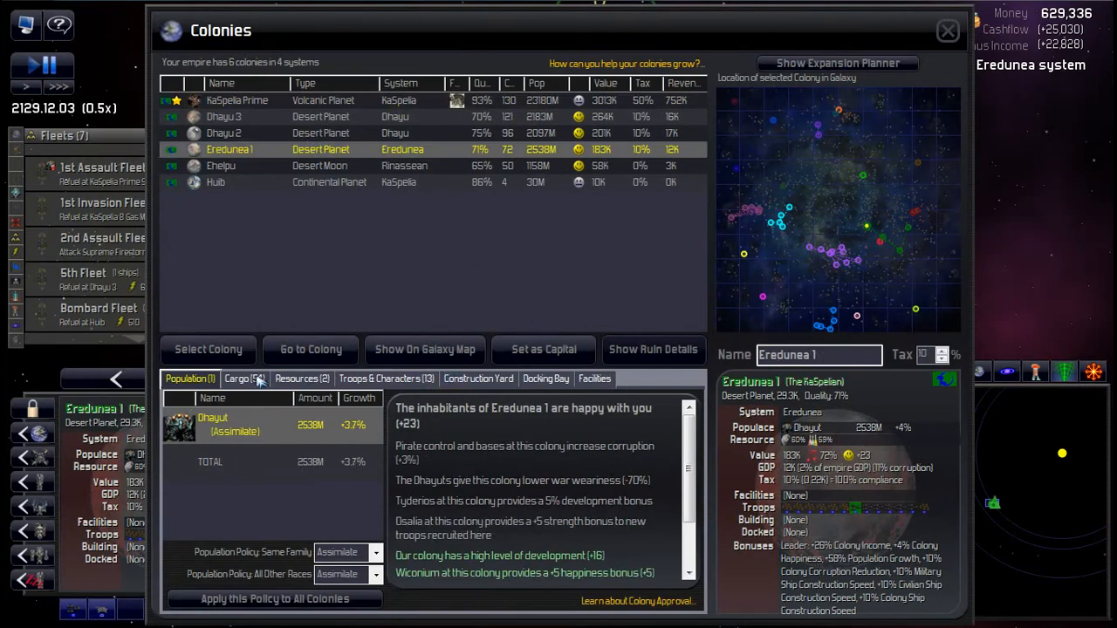
left_click(243, 378)
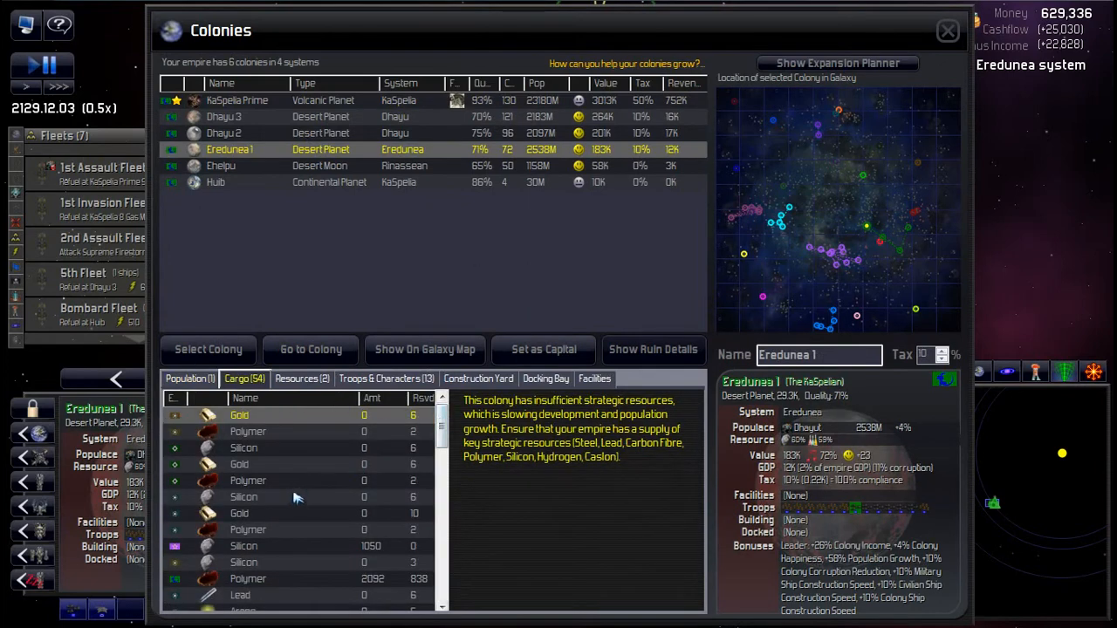
scroll("down", 3)
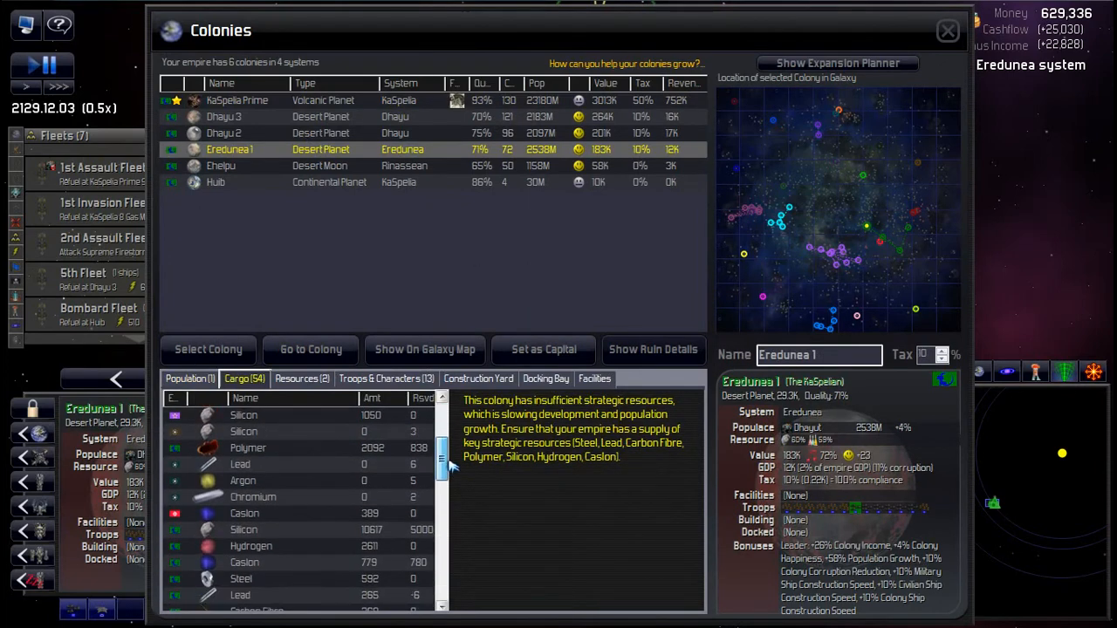
scroll("up", 3)
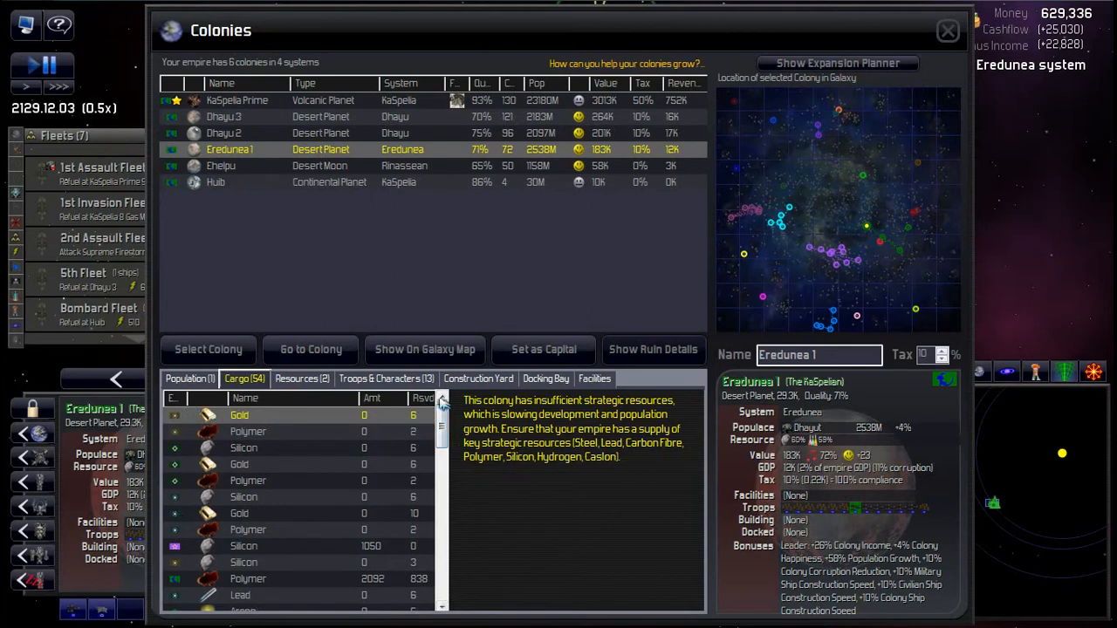
scroll("down", 3)
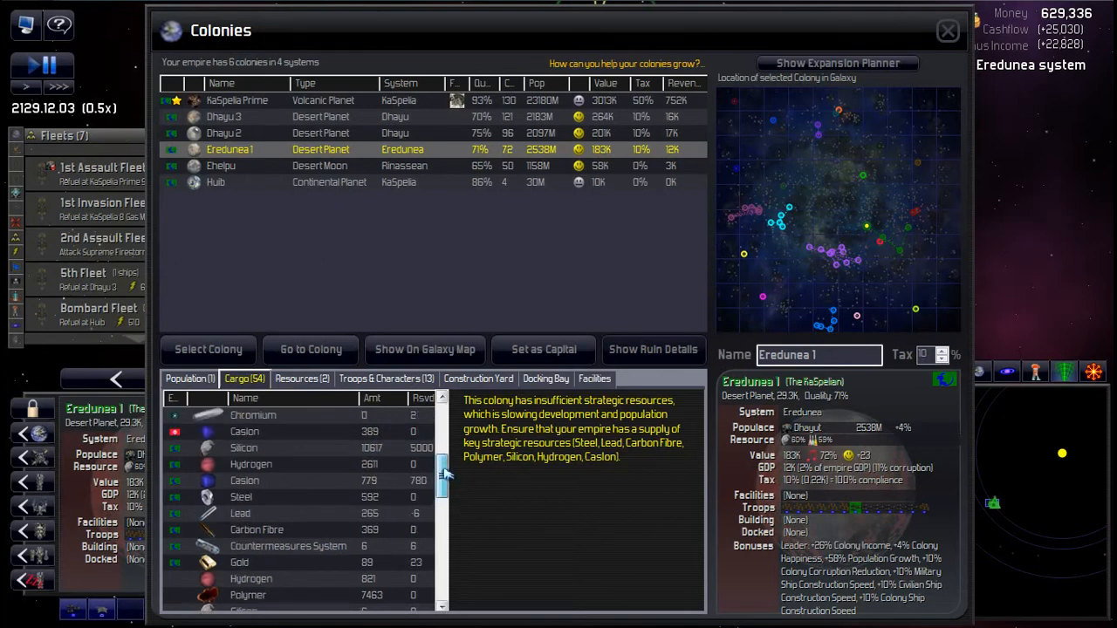
scroll("down", 3)
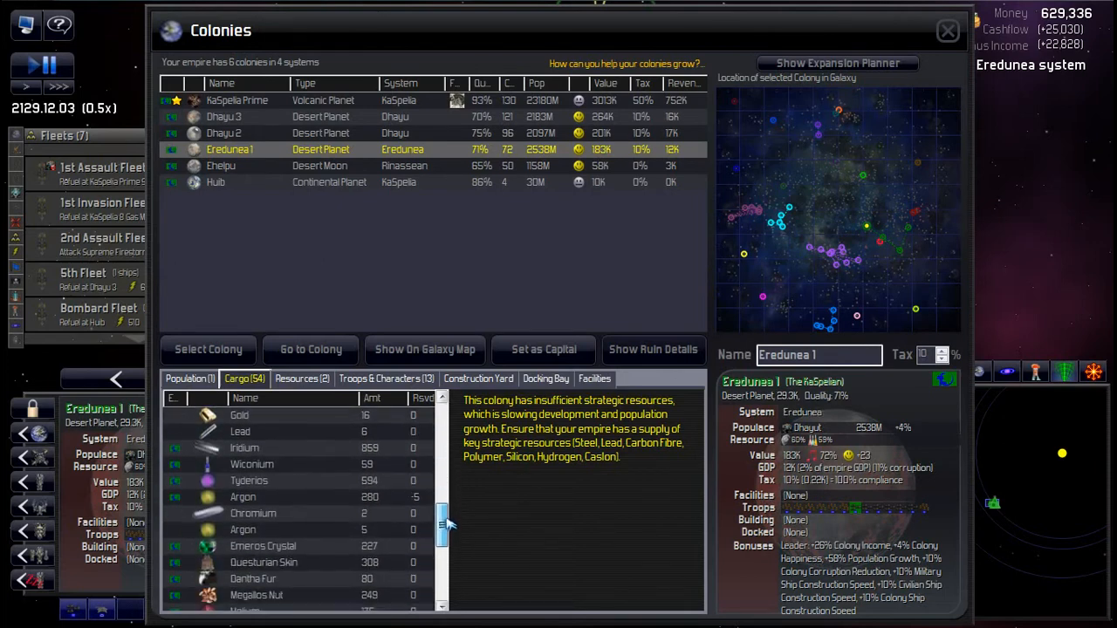
scroll("down", 3)
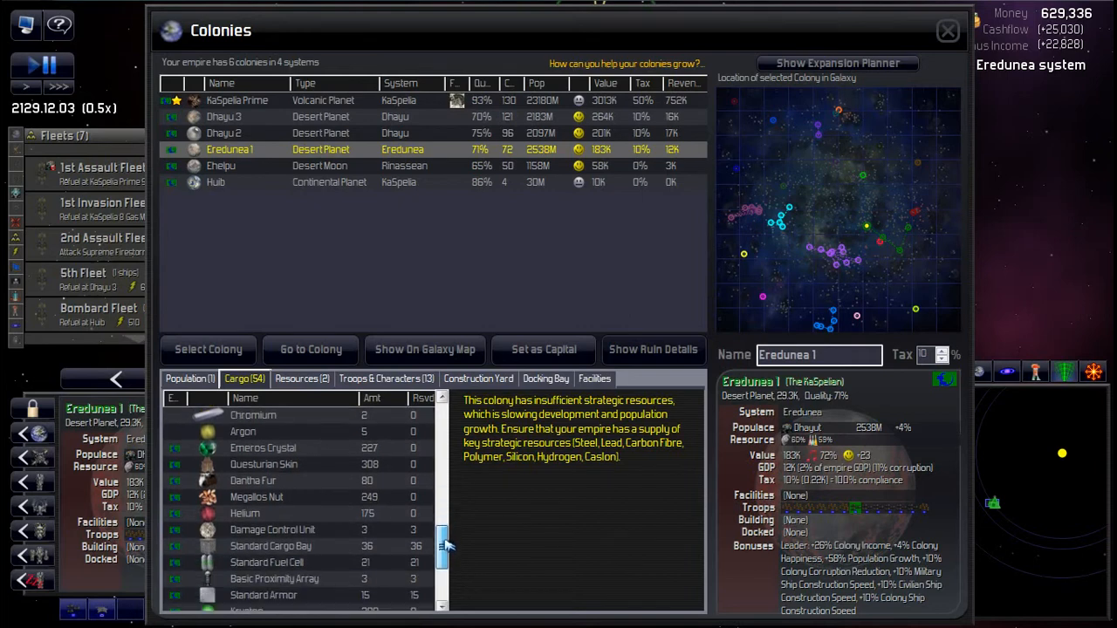
scroll("down", 3)
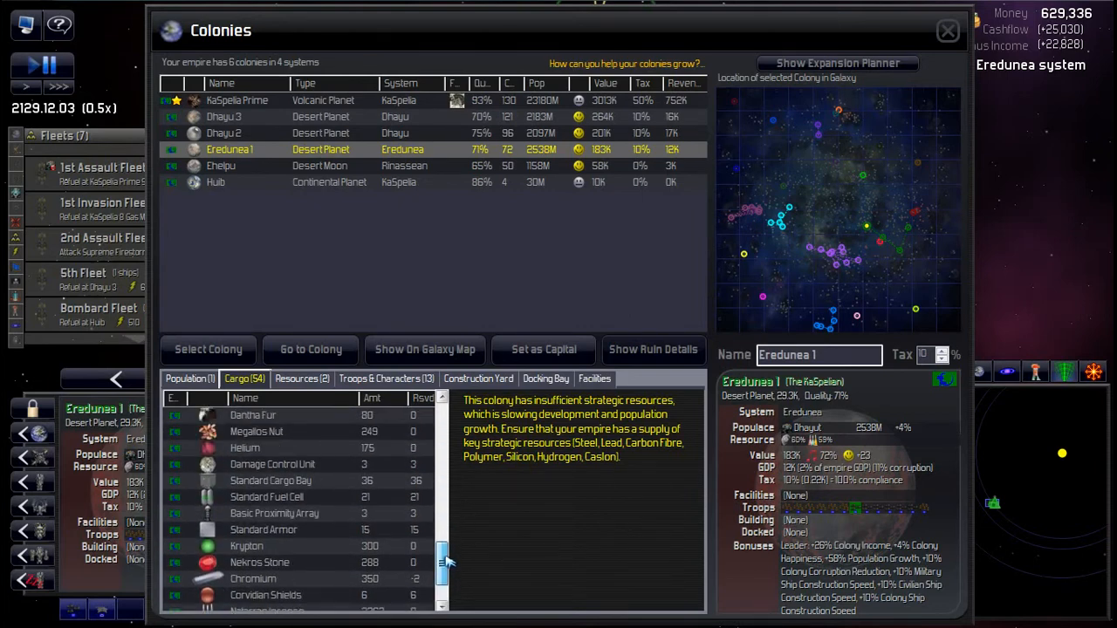
left_click(479, 378)
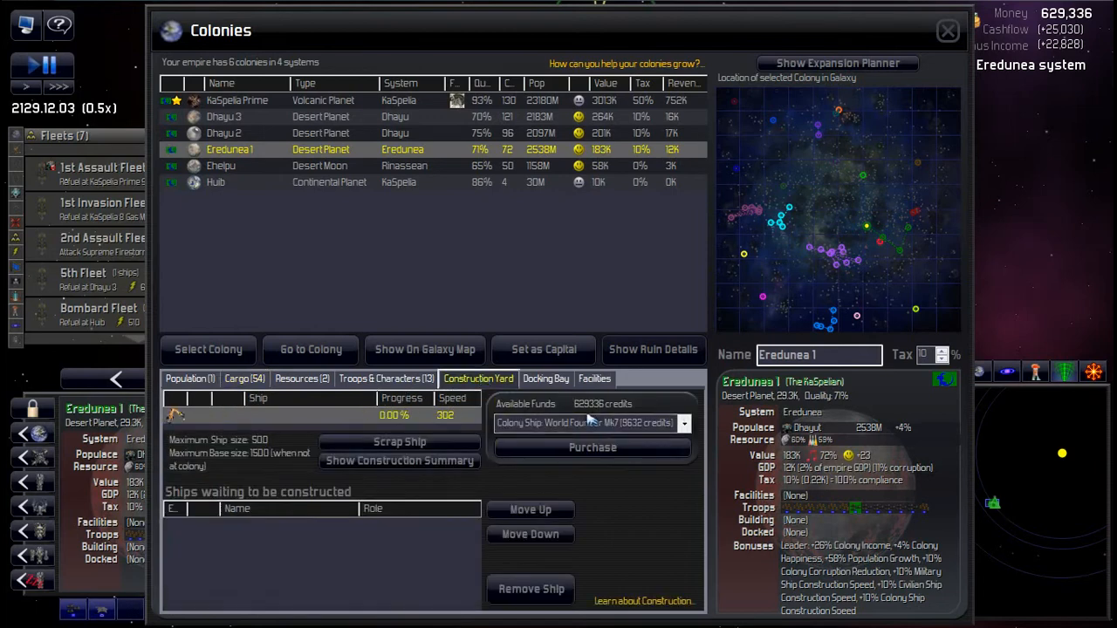
Step: Buy a Small Space Port SSP-1 Mk6 for Eredunea 1, then close the Colonies window
left_click(683, 423)
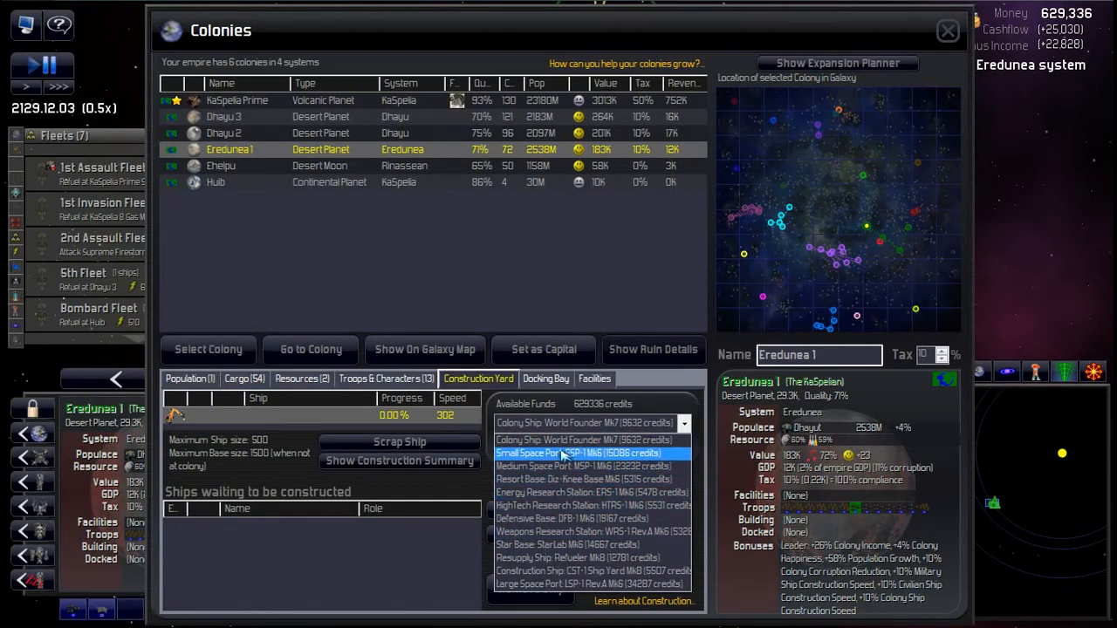
left_click(584, 453)
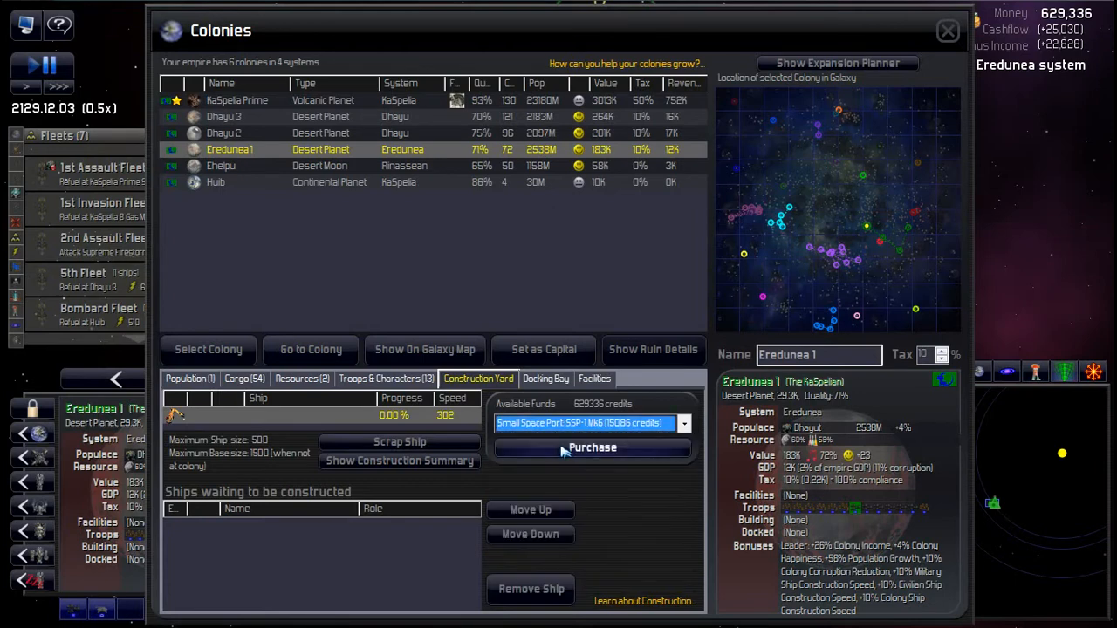
left_click(592, 446)
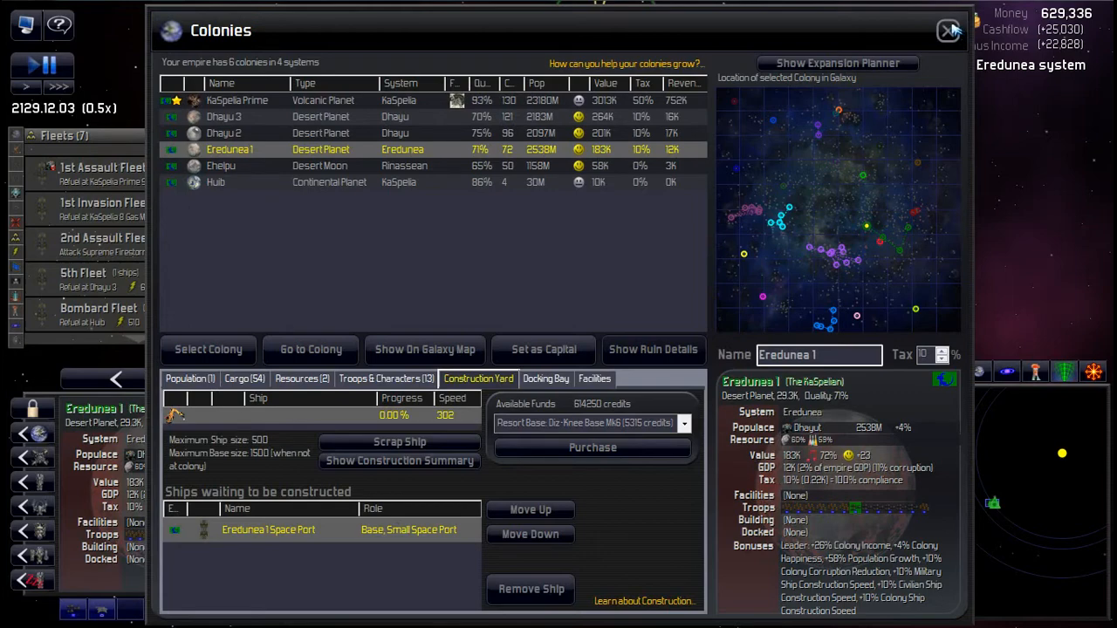
left_click(948, 31)
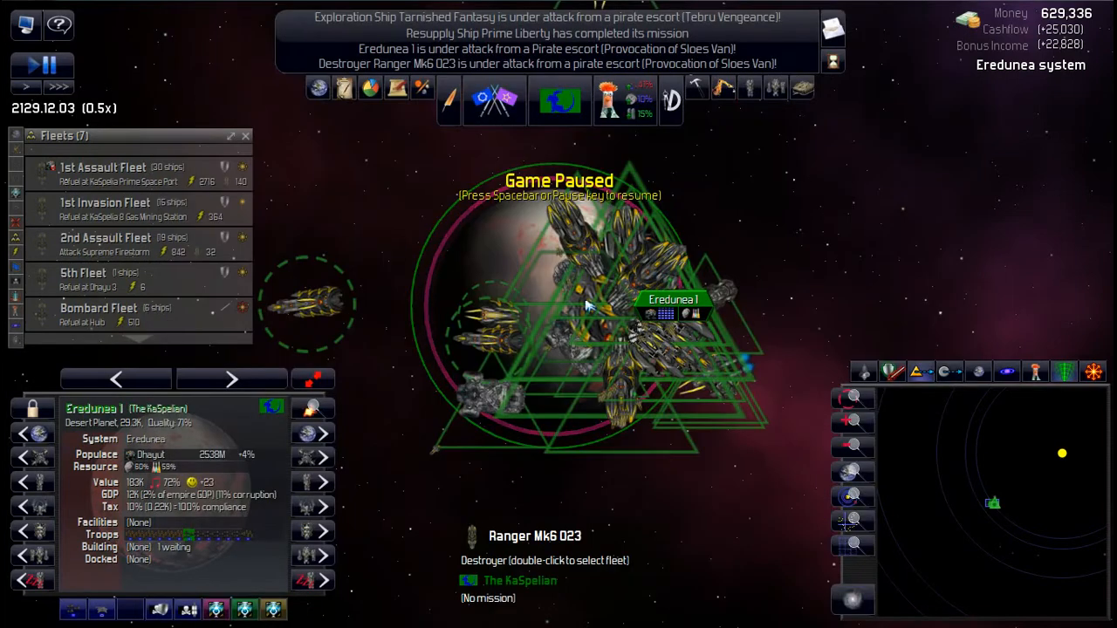
mouse_move(580, 240)
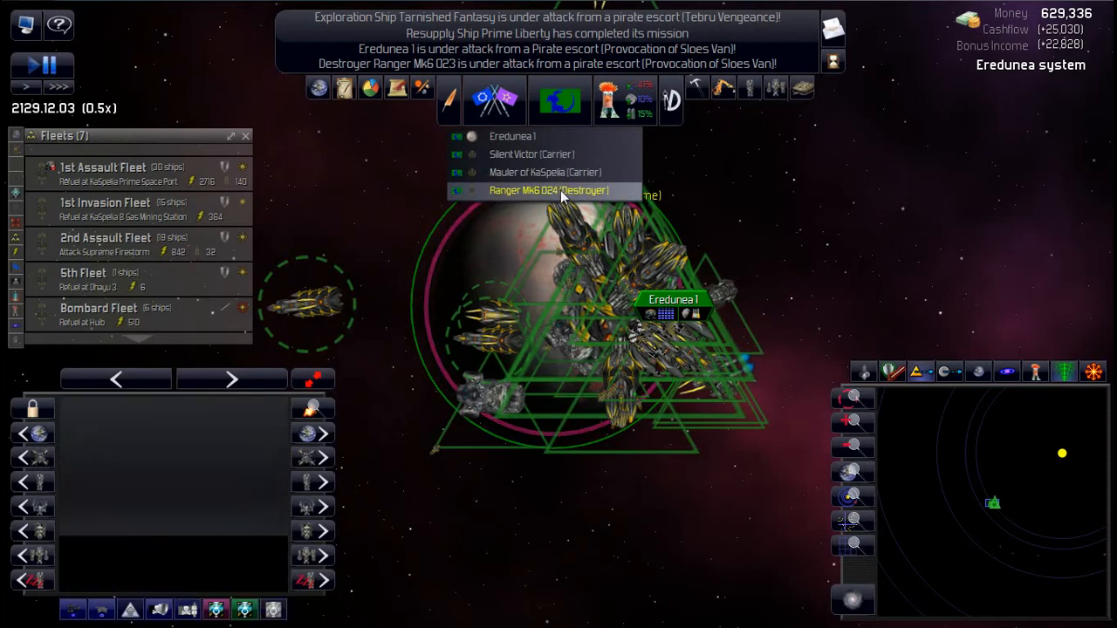
Step: Select Freedom Fleet, zoom out, and open the Ships and Bases list at KaSpelia Prime Space Port
left_click(547, 190)
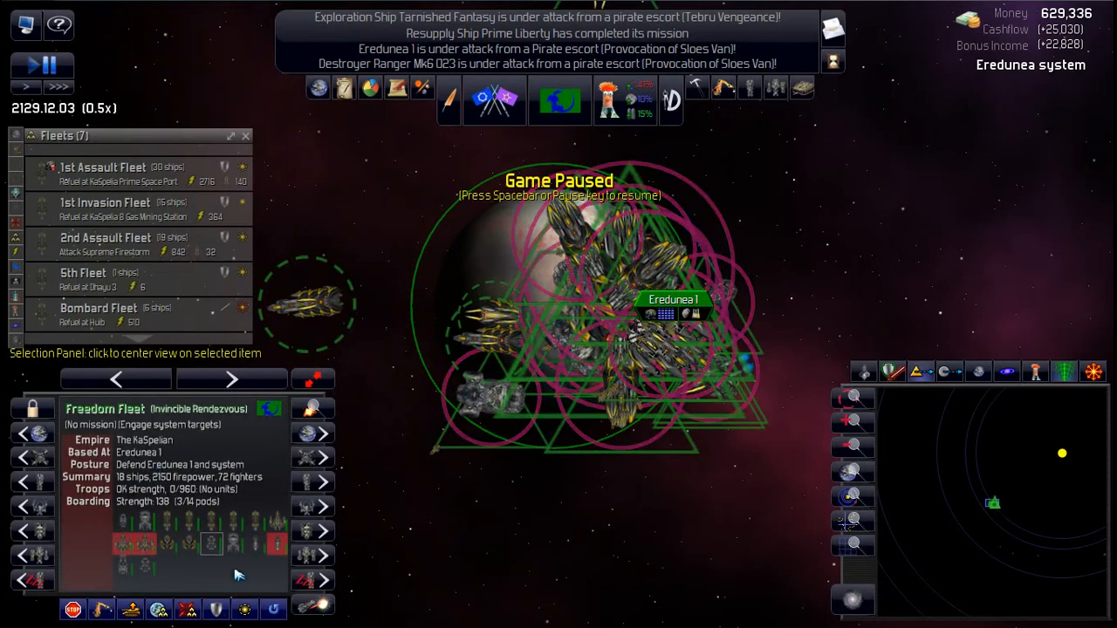
mouse_move(562, 548)
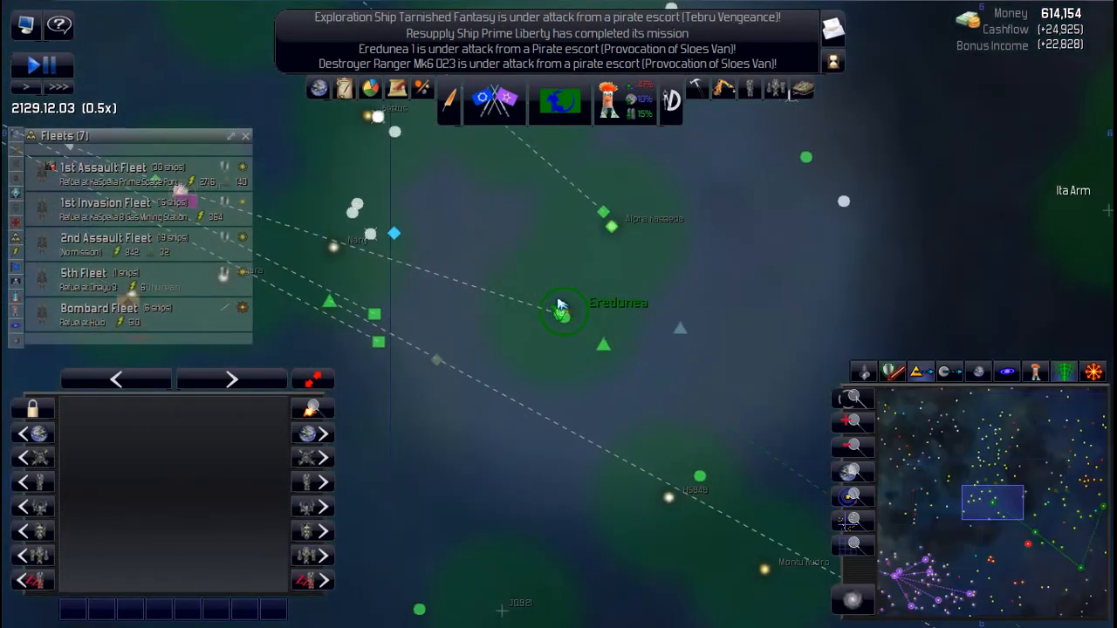
scroll("down", 3)
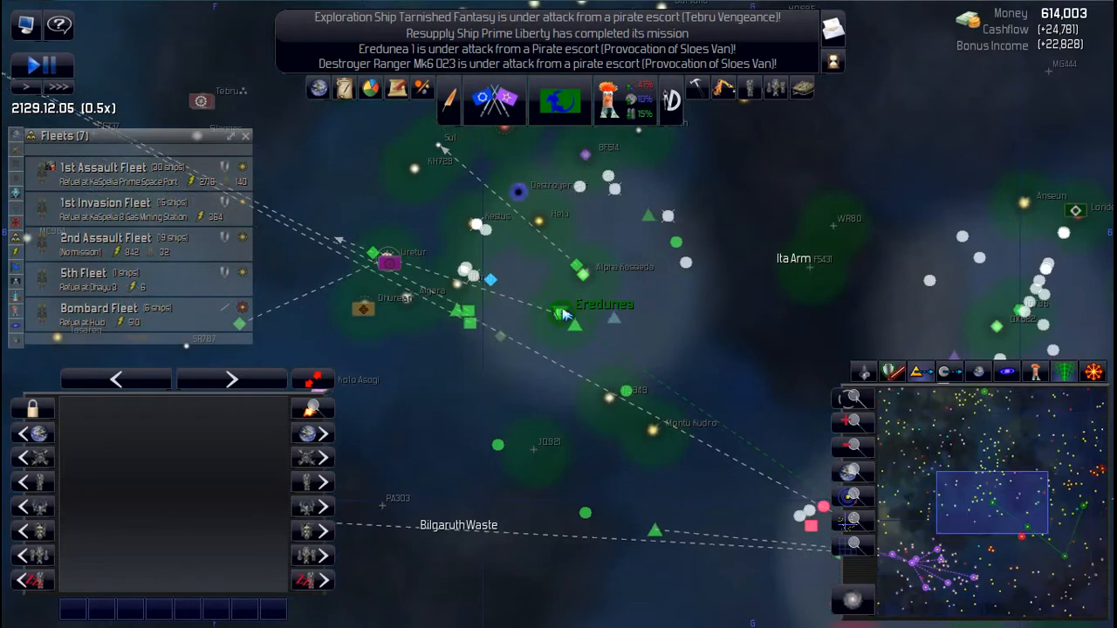
left_click(561, 316)
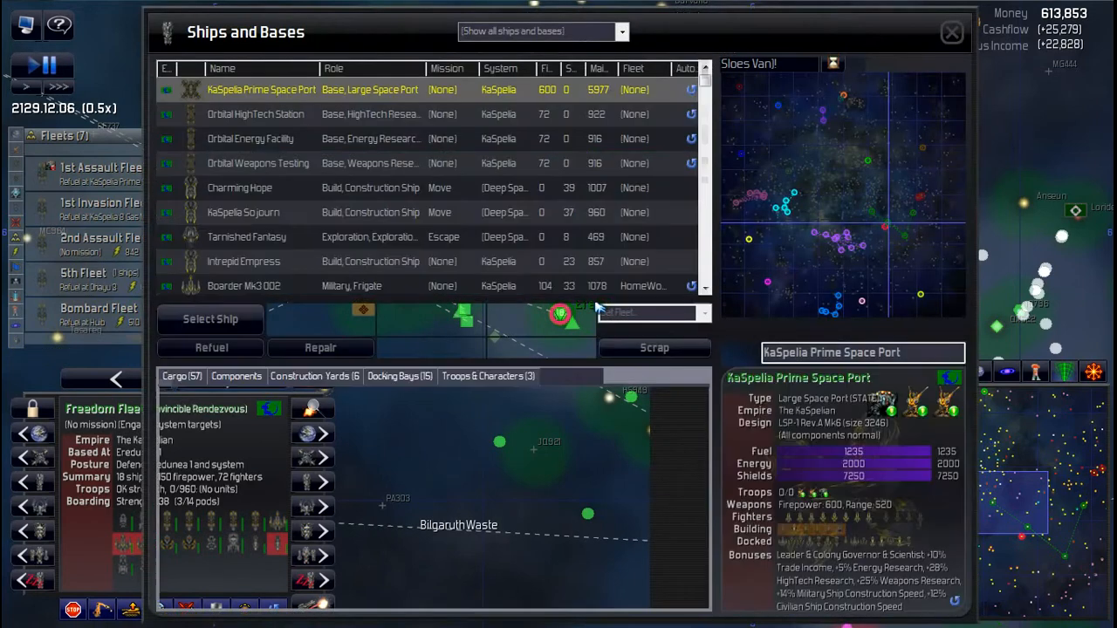
Step: Filter to Resupply Ships, compare Prime Liberty with KaSpelia Downfall, and close the list
left_click(622, 32)
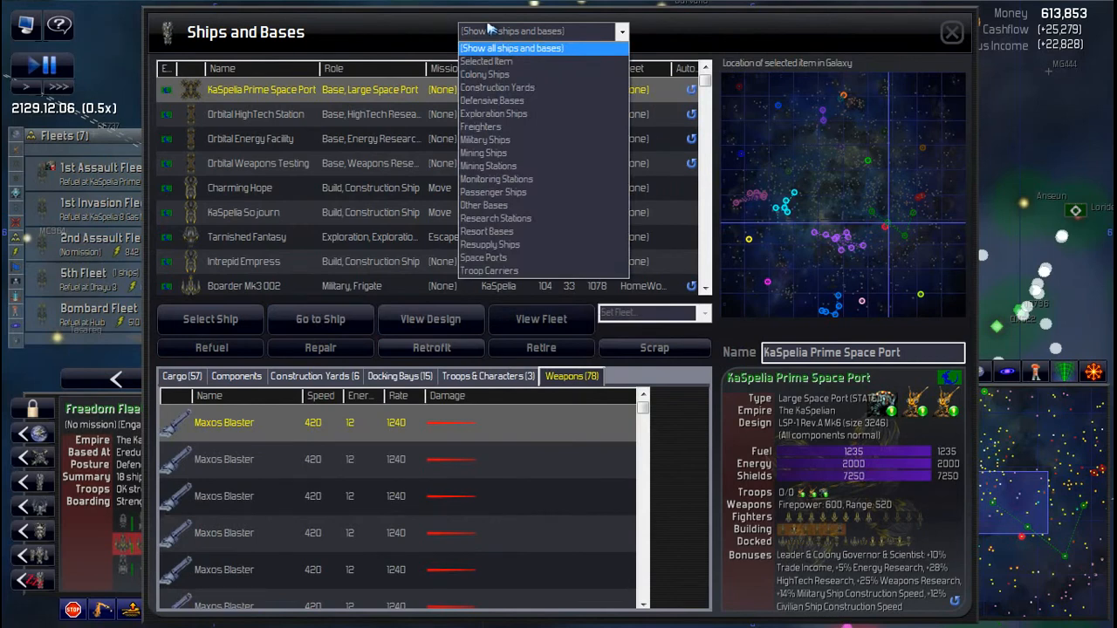
mouse_move(490, 244)
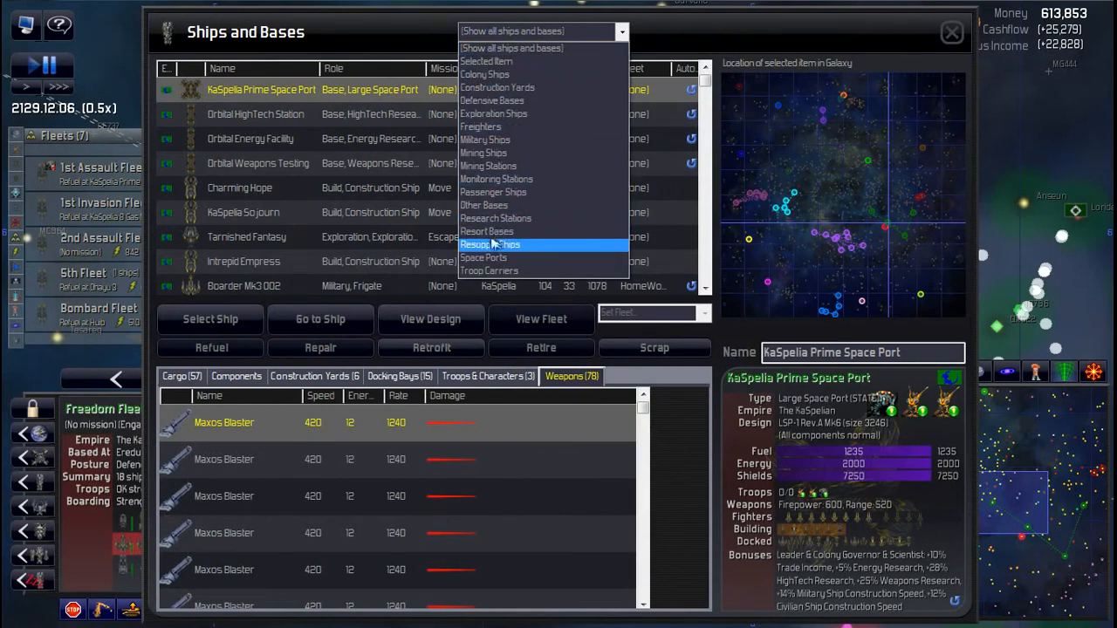
left_click(490, 244)
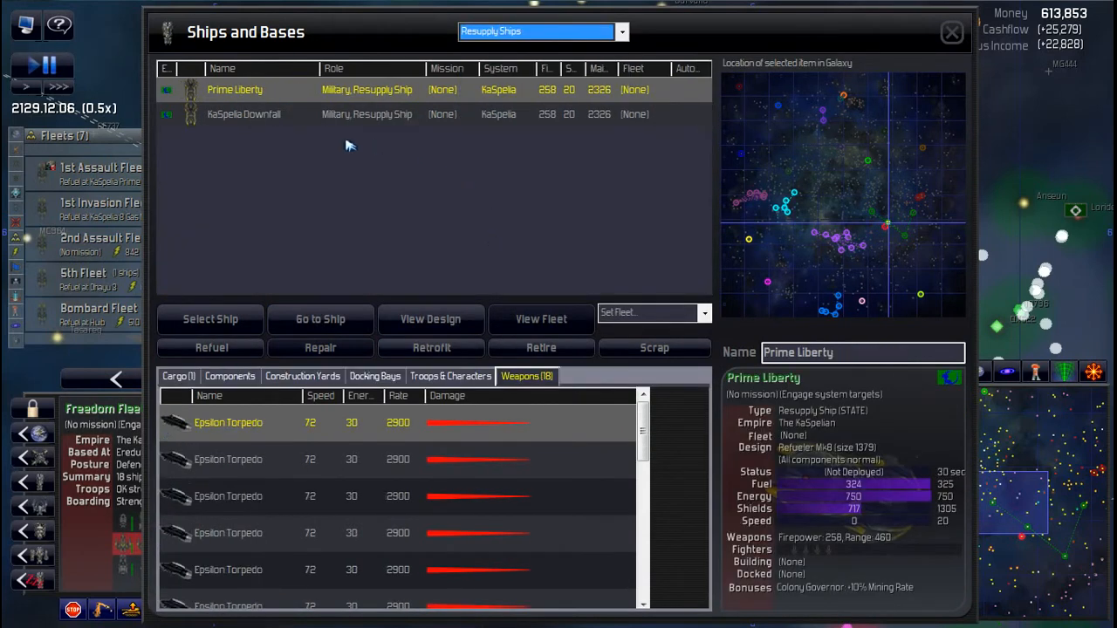
left_click(244, 113)
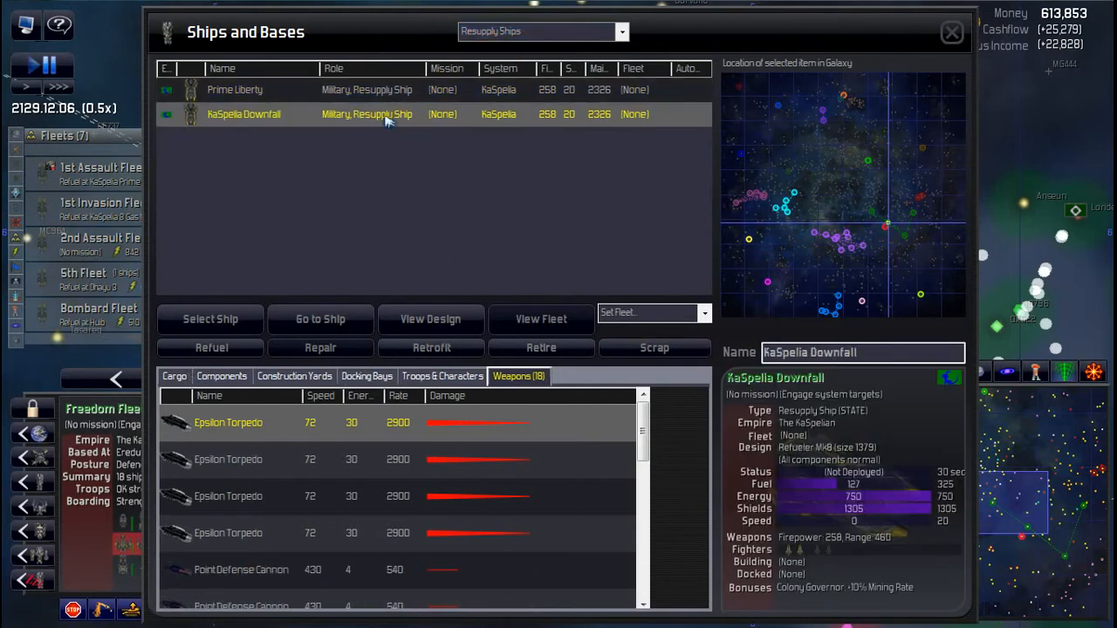
left_click(234, 89)
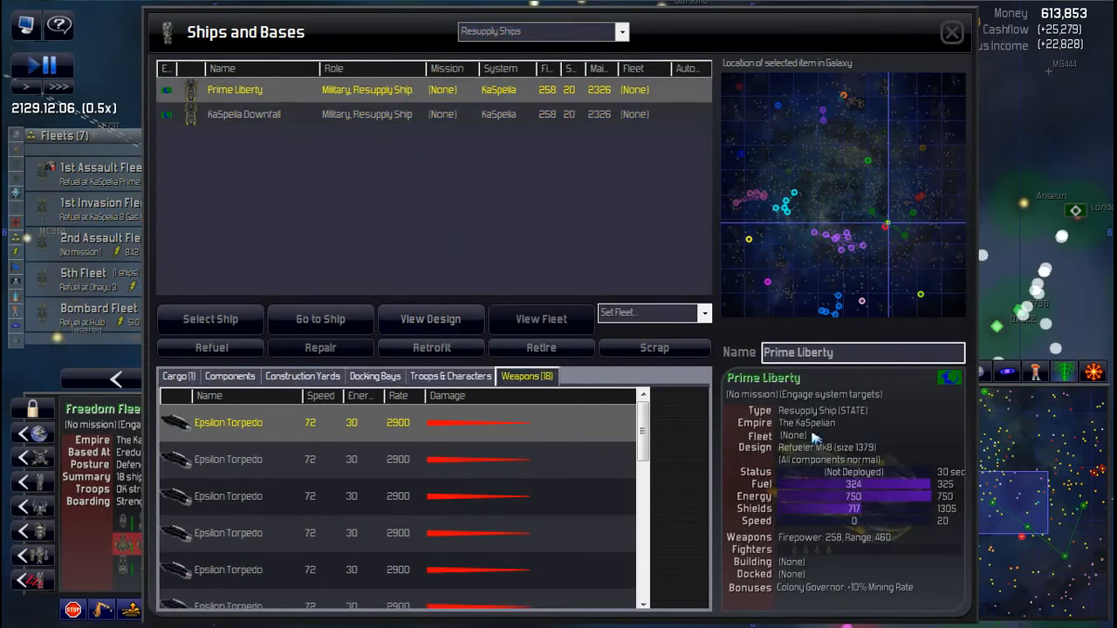
left_click(243, 114)
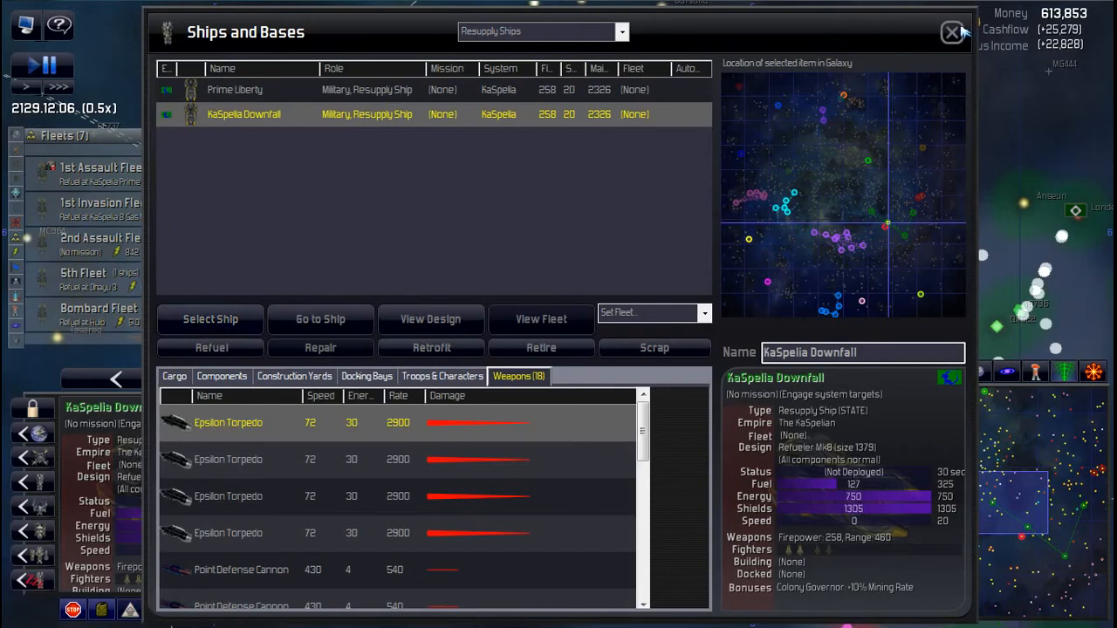
left_click(951, 32)
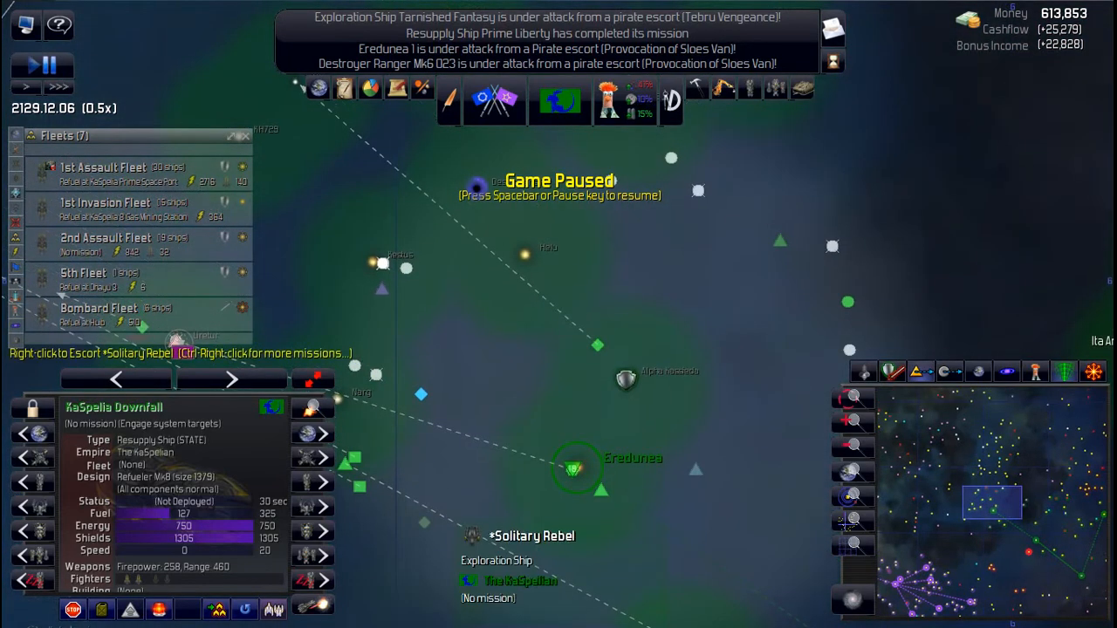
mouse_move(655, 404)
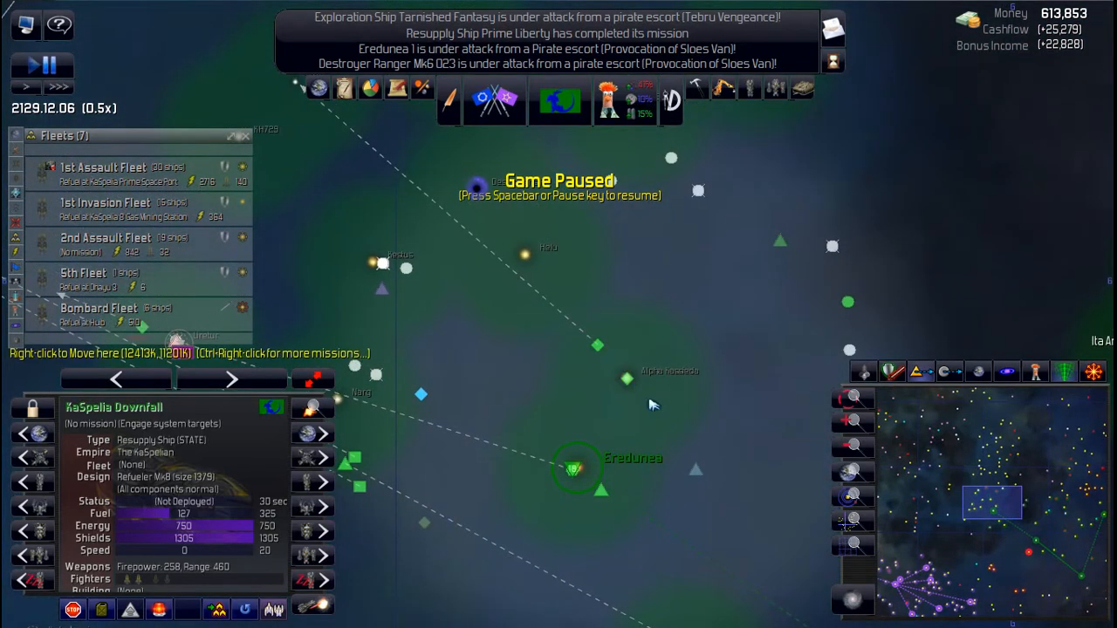
Step: Inspect Alpha Kassieda, Halu, F5431, WR80, Montu Kudro, JQ921 and Algara, then zoom into Kestus
left_click(626, 379)
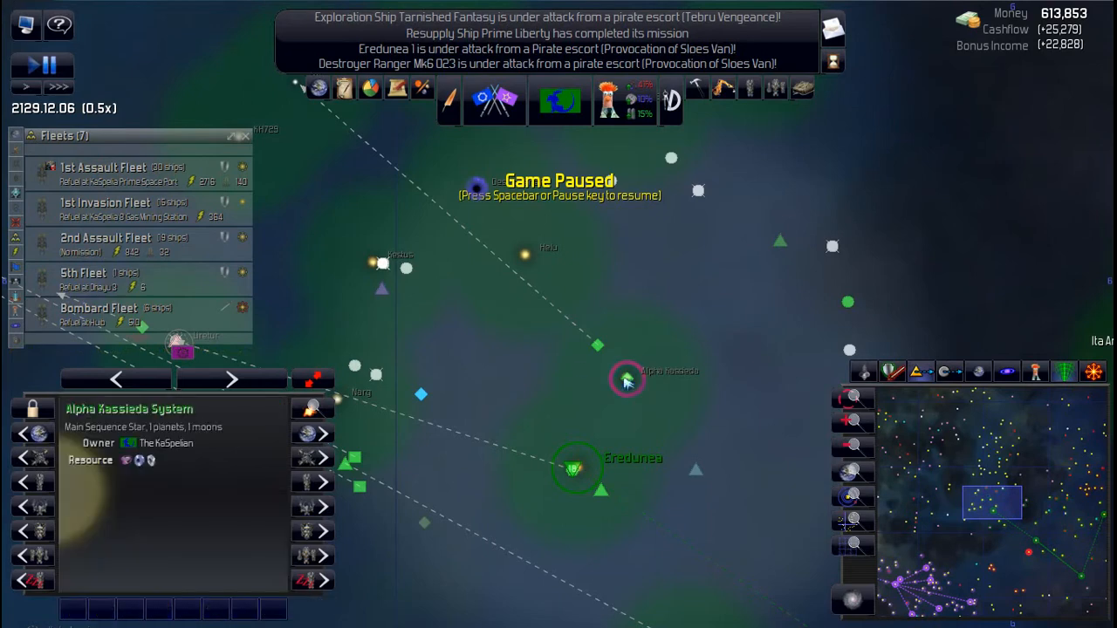
left_click(524, 256)
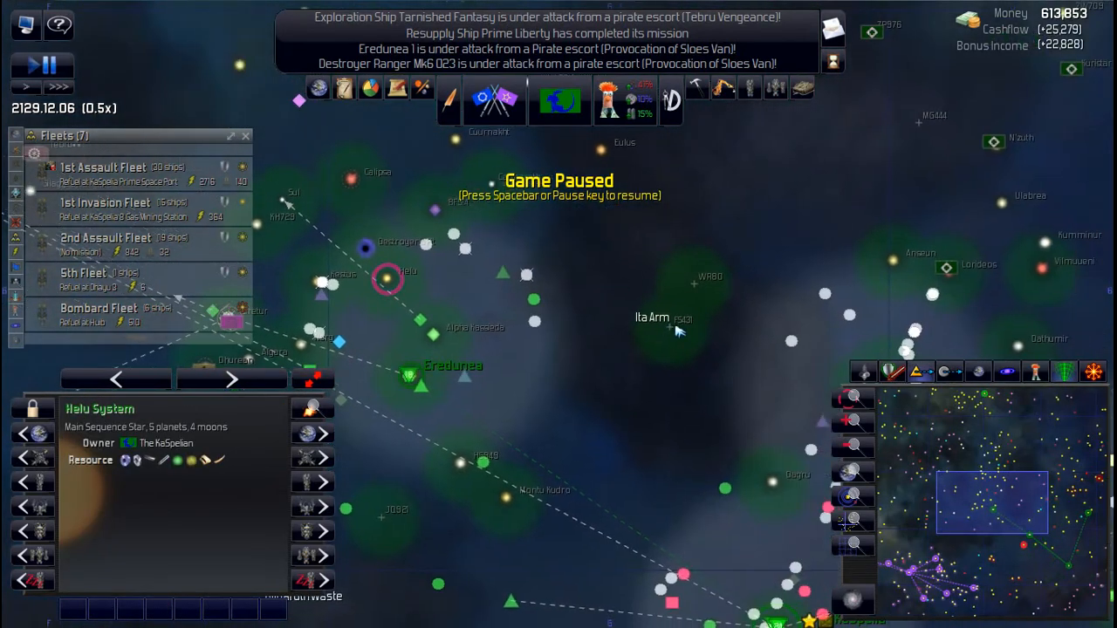
left_click(669, 327)
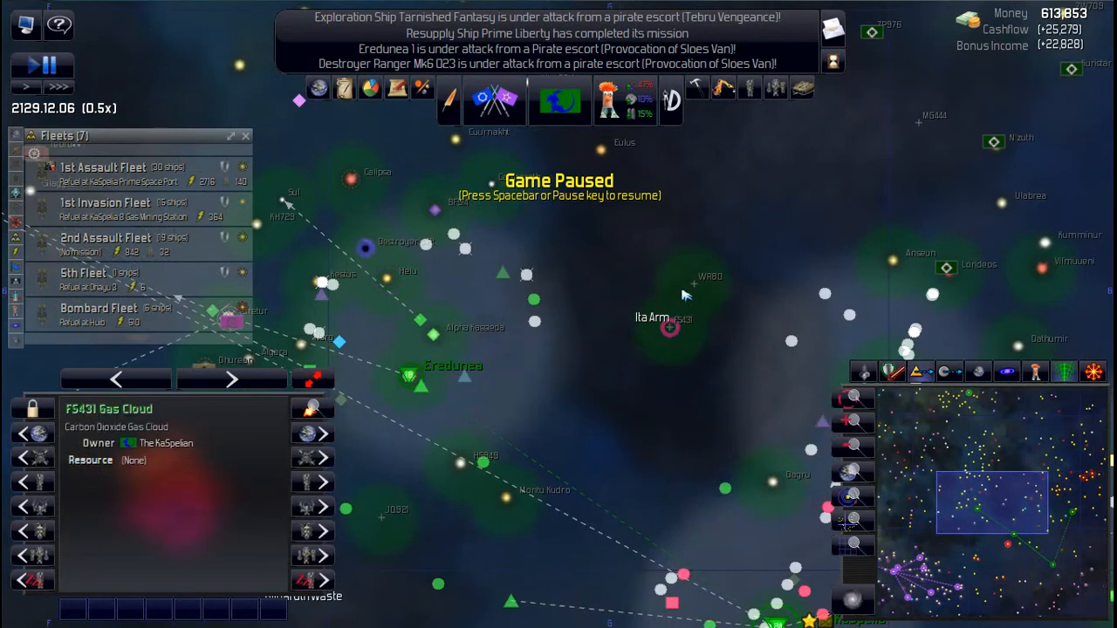
left_click(694, 283)
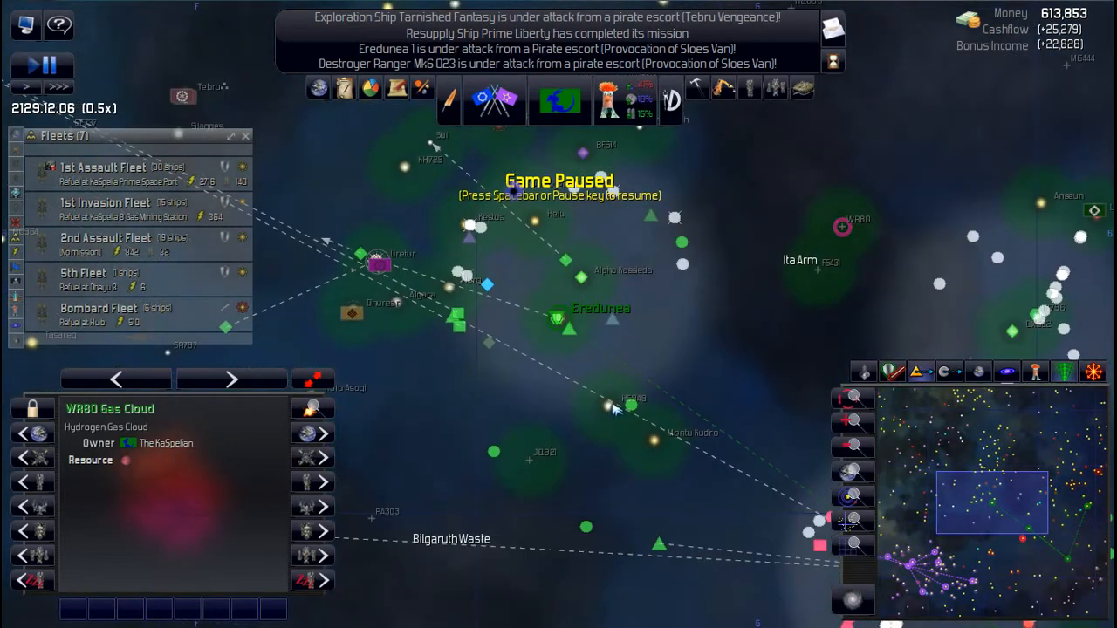
left_click(653, 439)
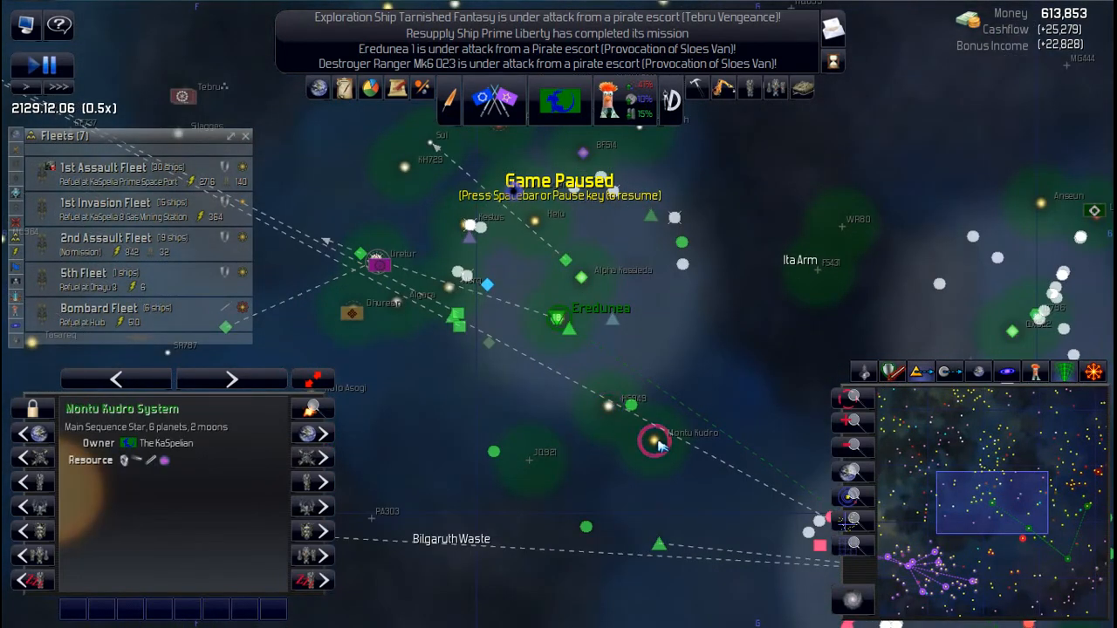
left_click(530, 460)
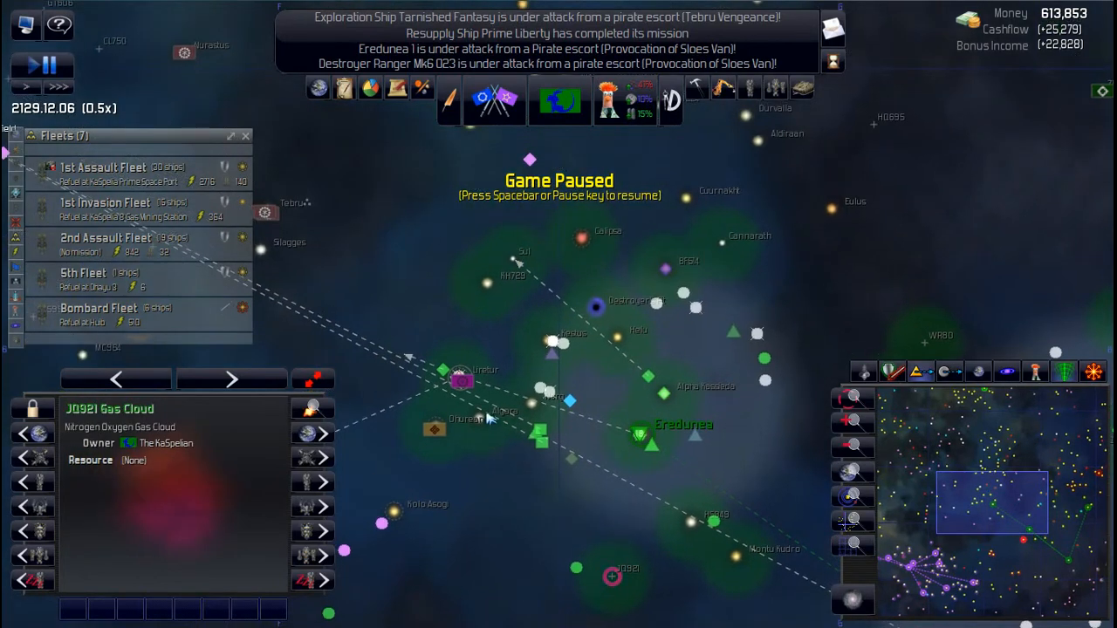
mouse_move(462, 375)
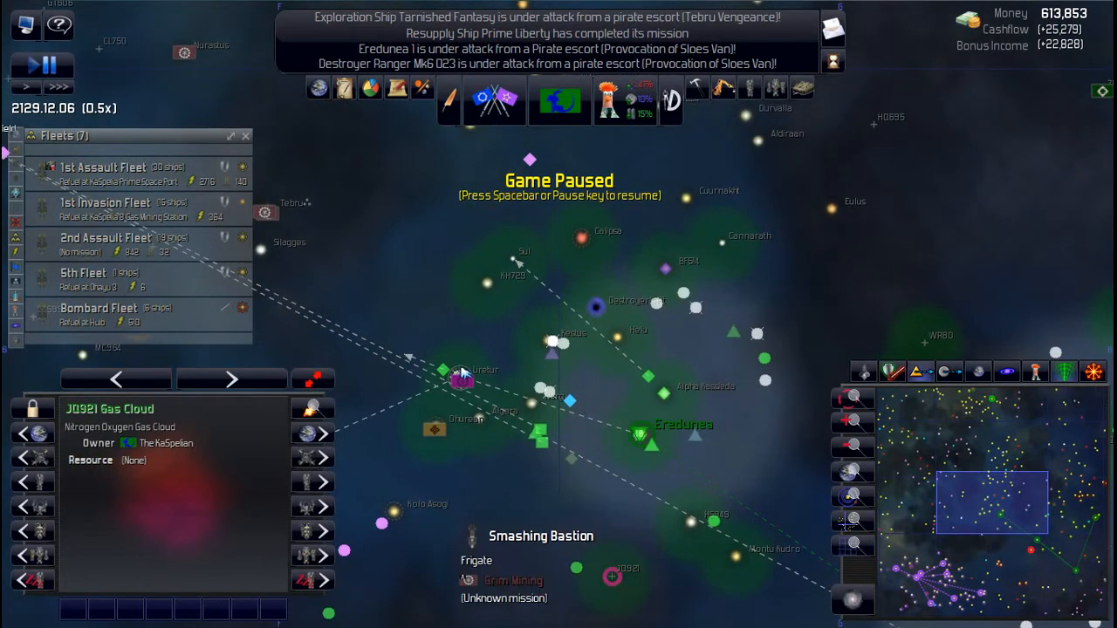
mouse_move(659, 422)
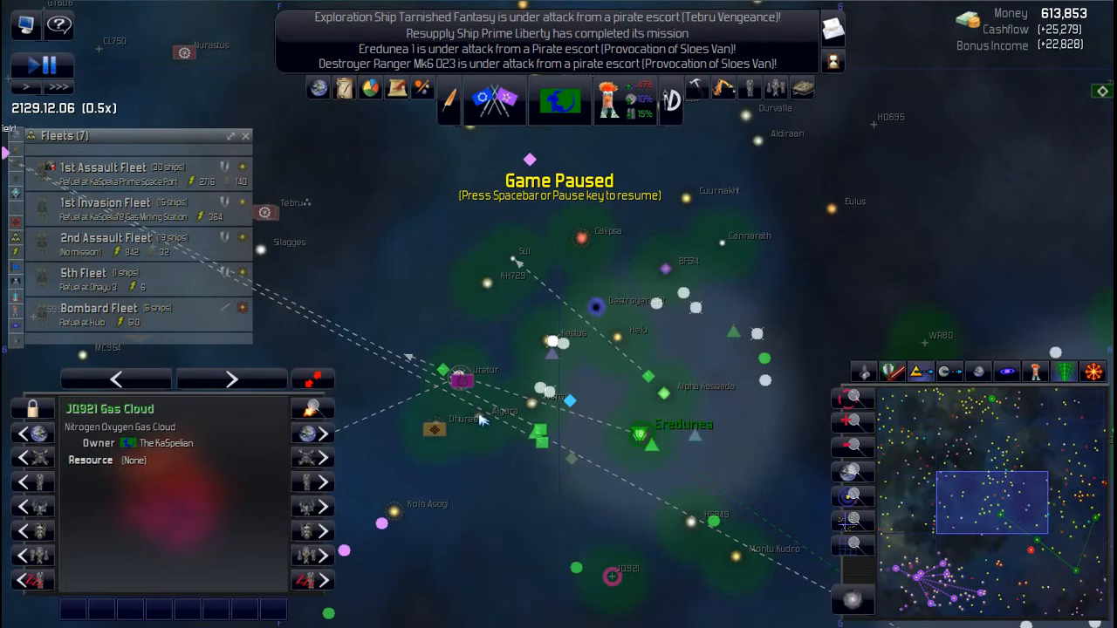
left_click(478, 419)
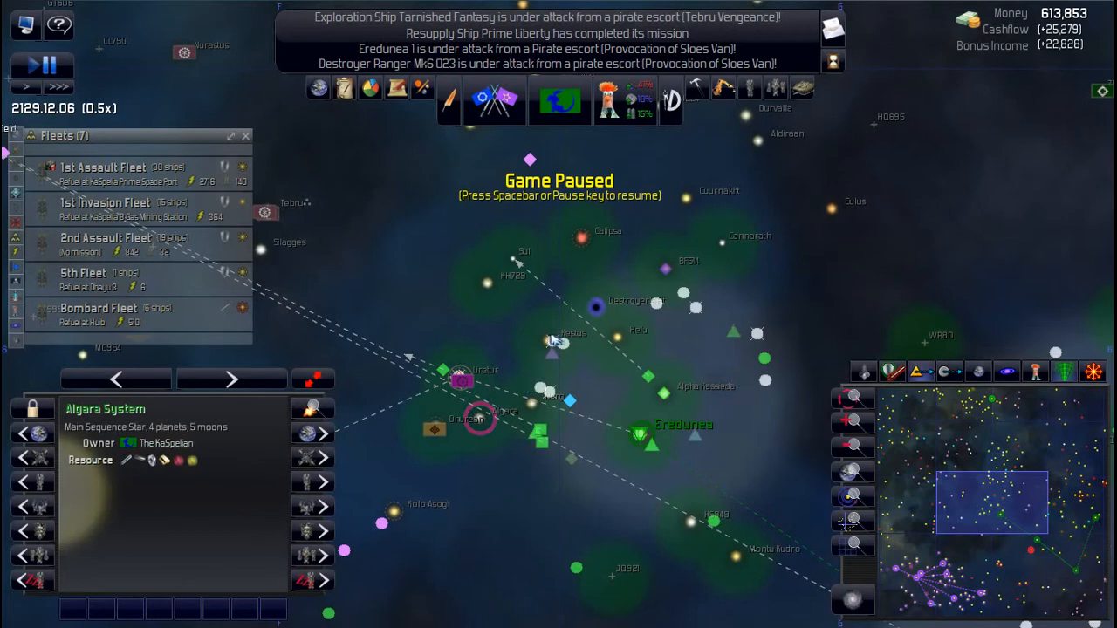
left_click(548, 340)
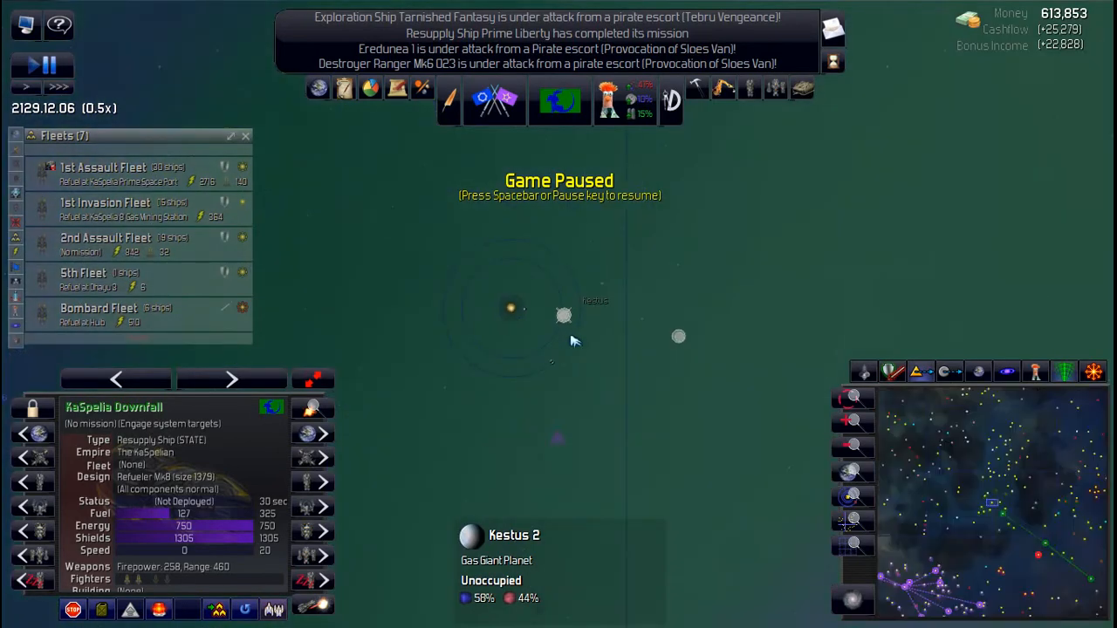
Step: Order KaSpelia Downfall to deploy at Kestus 2, then inspect Mauler of KaSpelia and Freedom Fleet
left_click(563, 315)
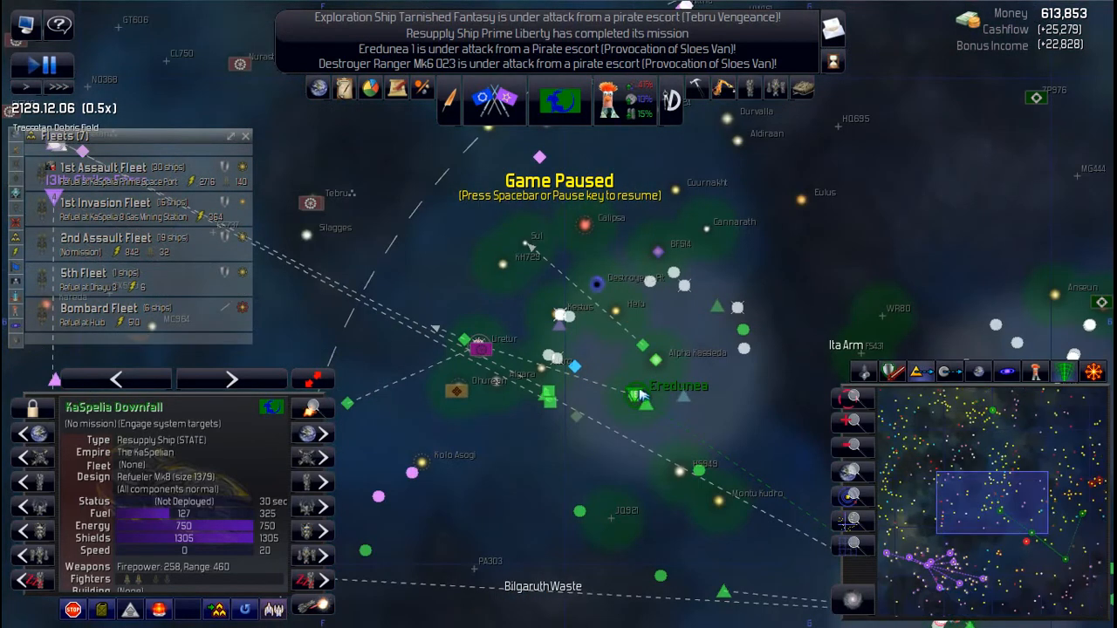
mouse_move(652, 406)
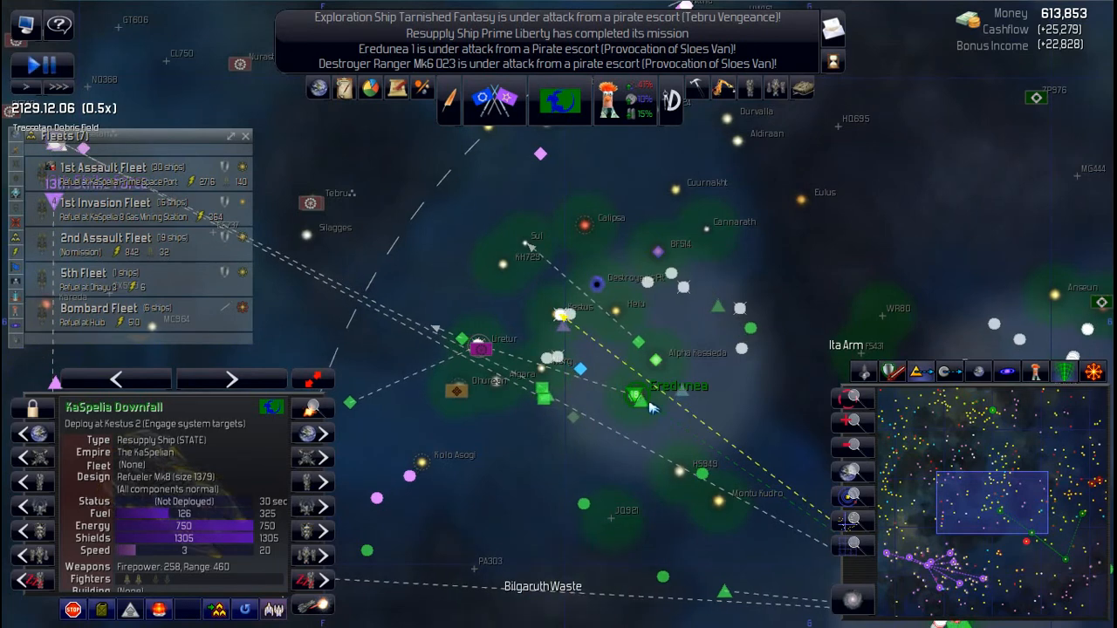
left_click(635, 395)
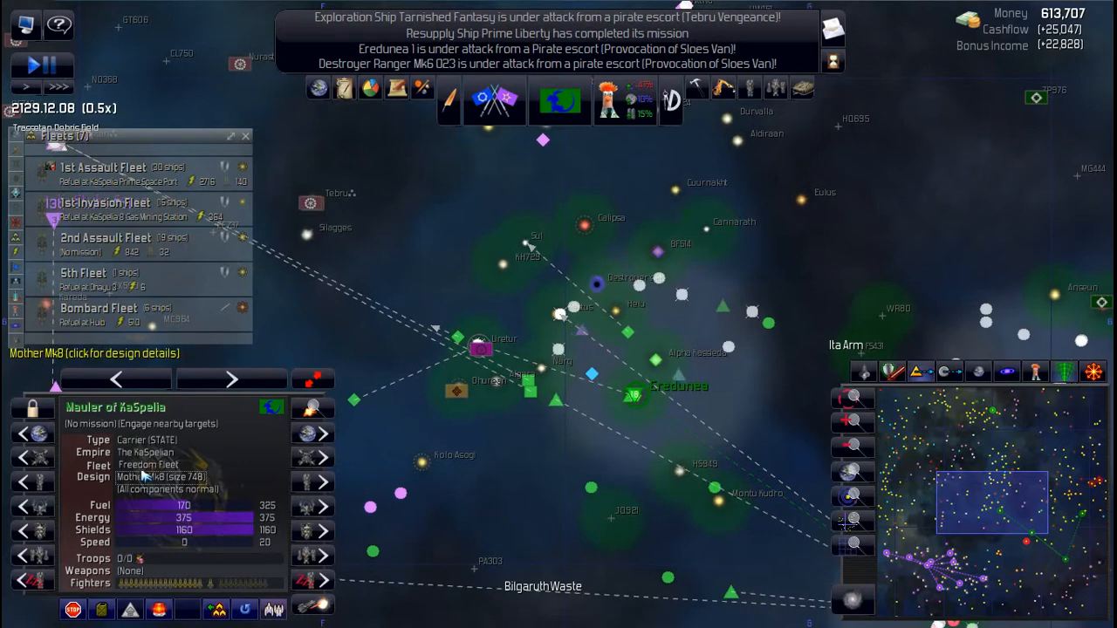
left_click(145, 476)
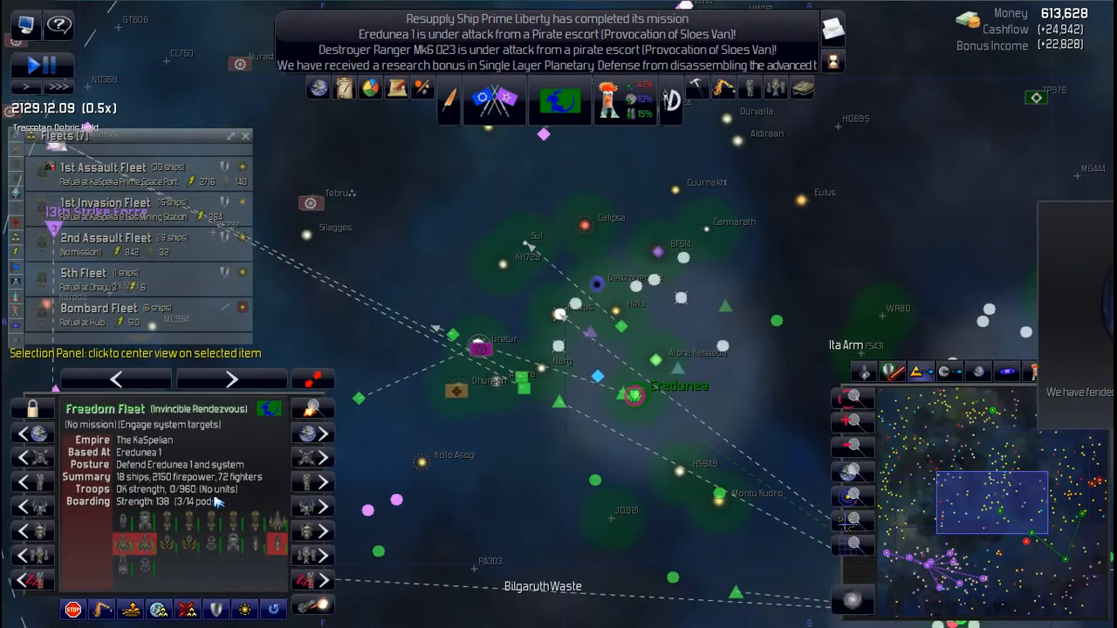
key("space")
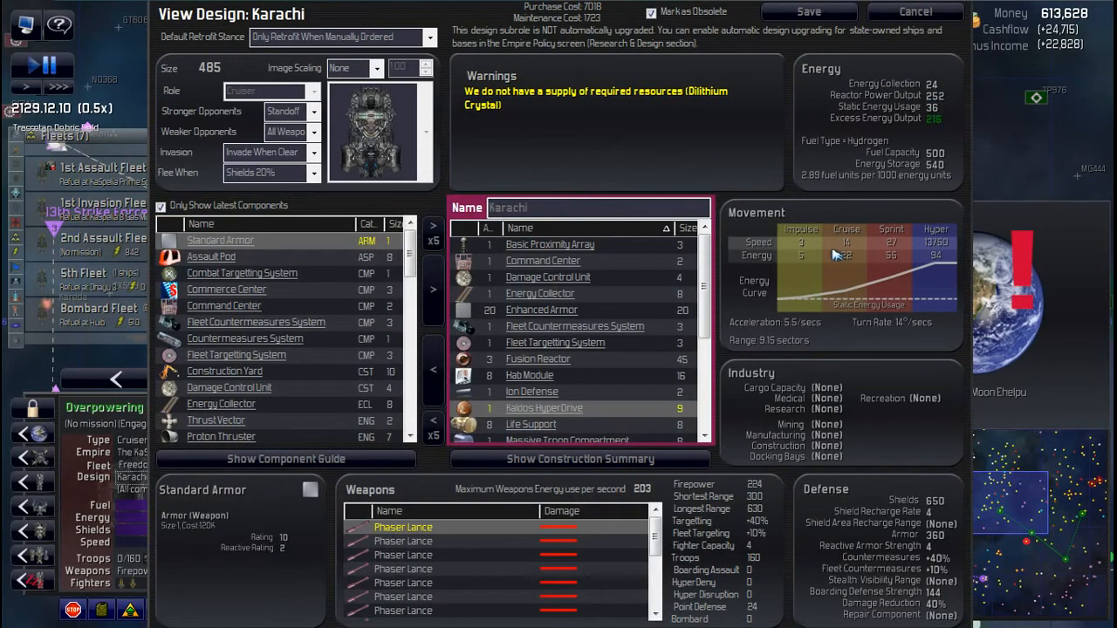
Step: Open the Colonies overview, showing KaSpelia Prime's construction yard among six colonies
left_click(914, 11)
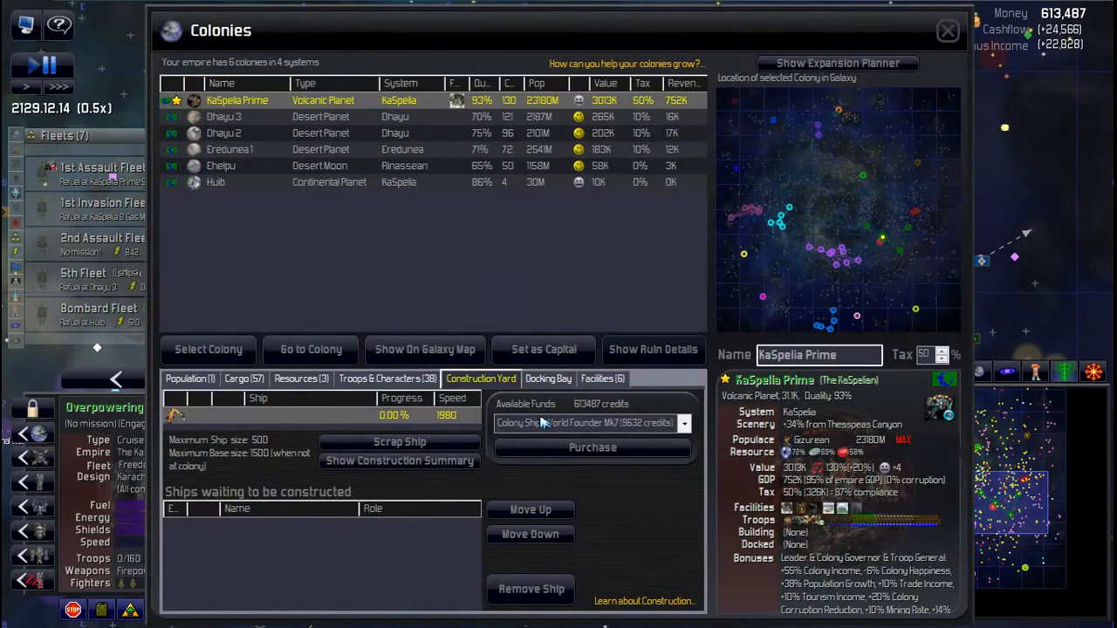
Step: Browse KaSpelia Prime's troops, select the 91st Gizurean War Swarm and check troop types
left_click(387, 378)
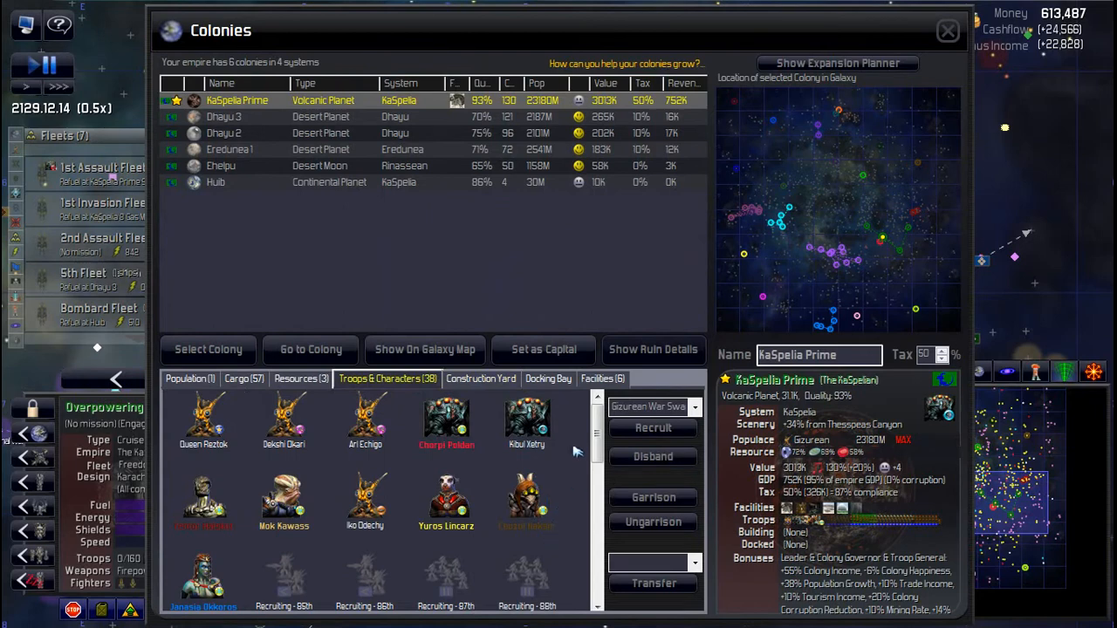
scroll("down", 3)
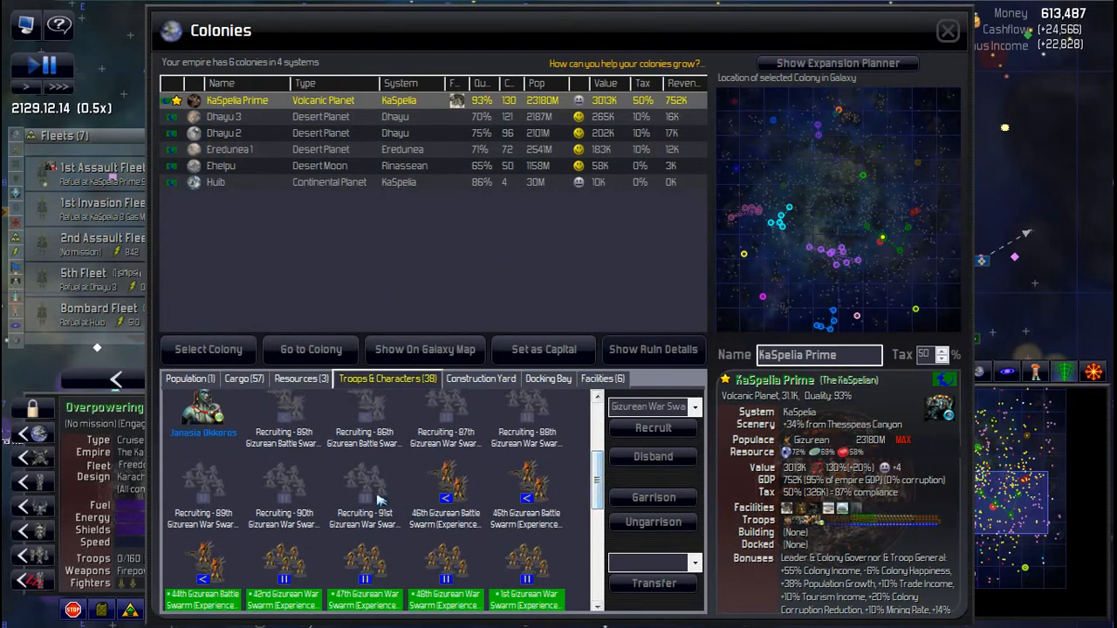
left_click(364, 502)
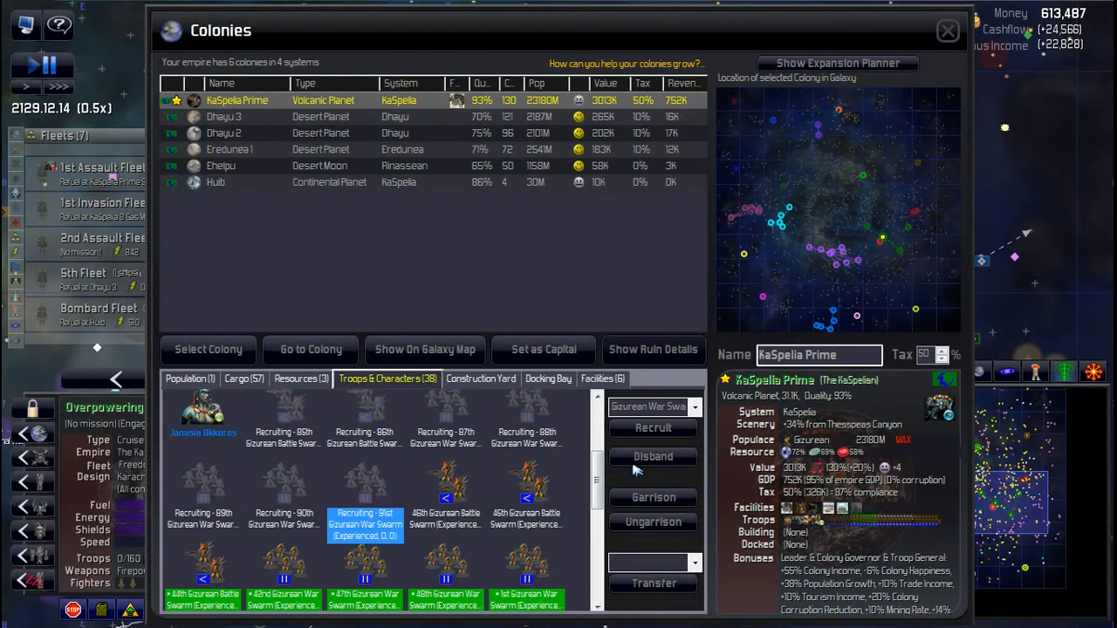
left_click(653, 406)
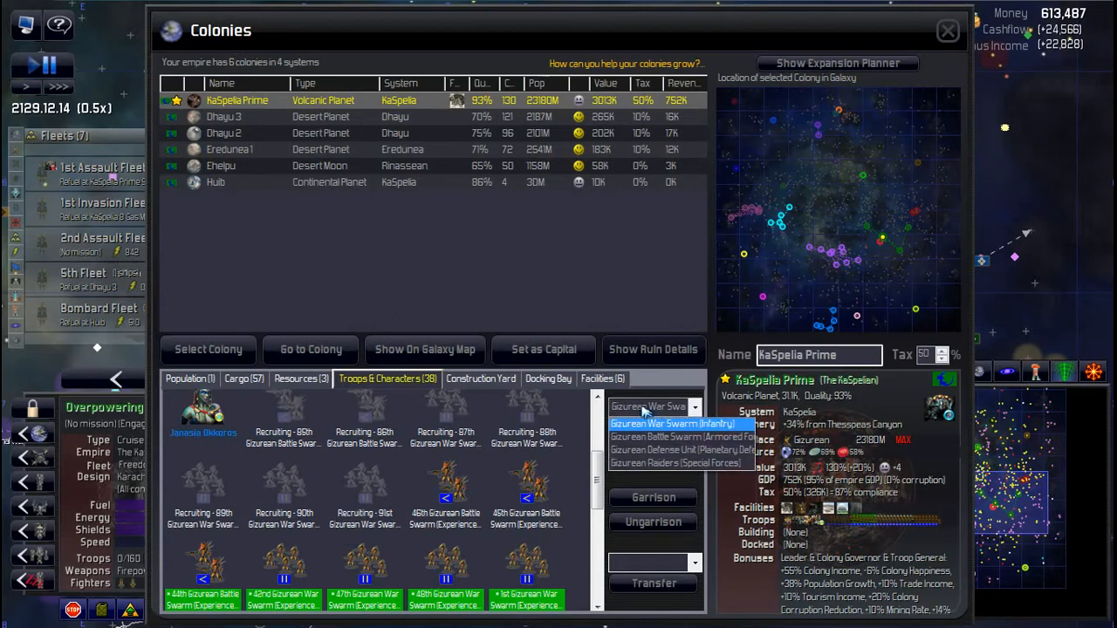
mouse_move(677, 464)
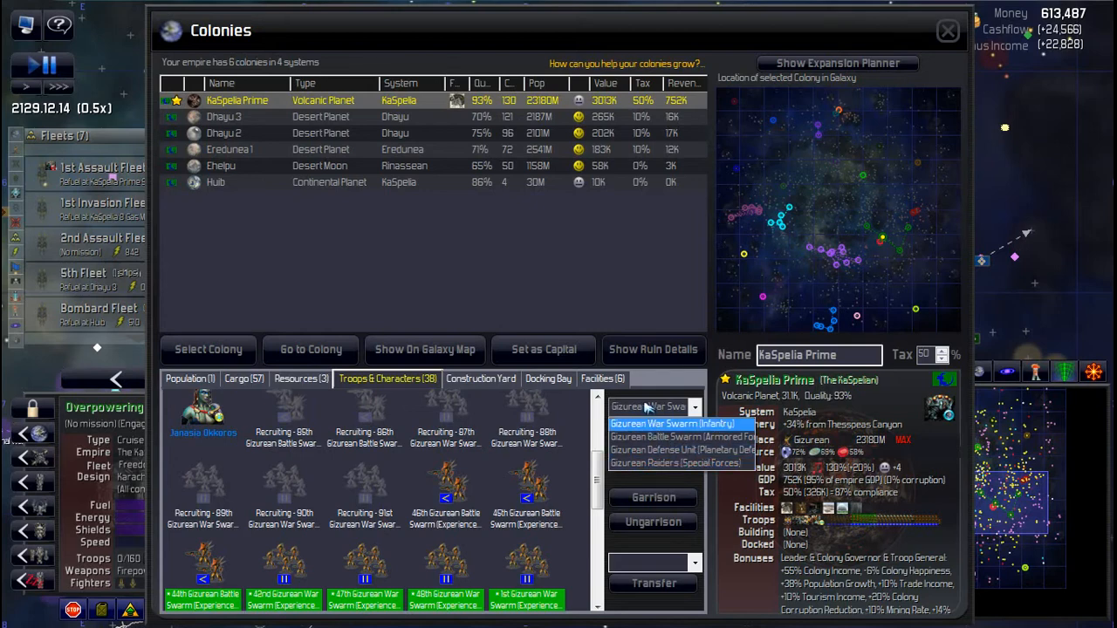
left_click(673, 423)
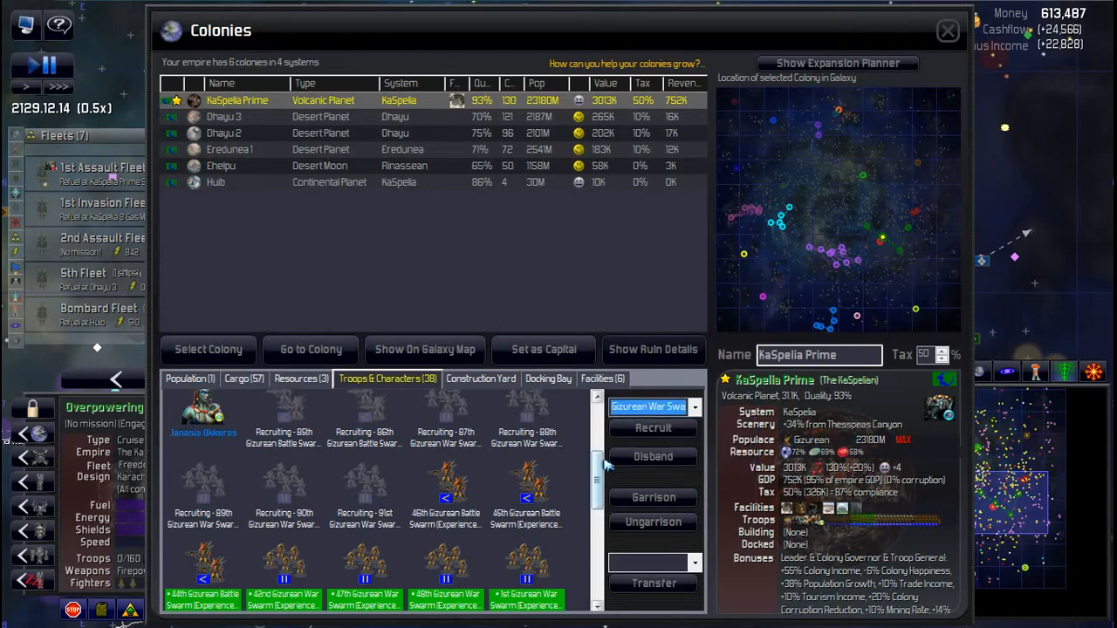
scroll("down", 3)
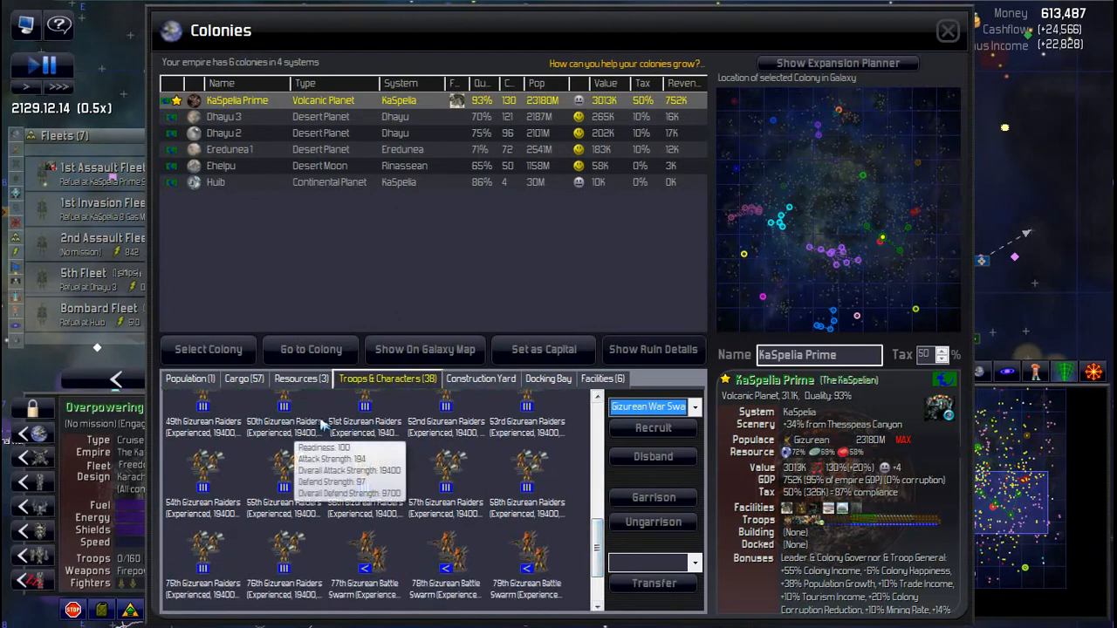
mouse_move(342, 570)
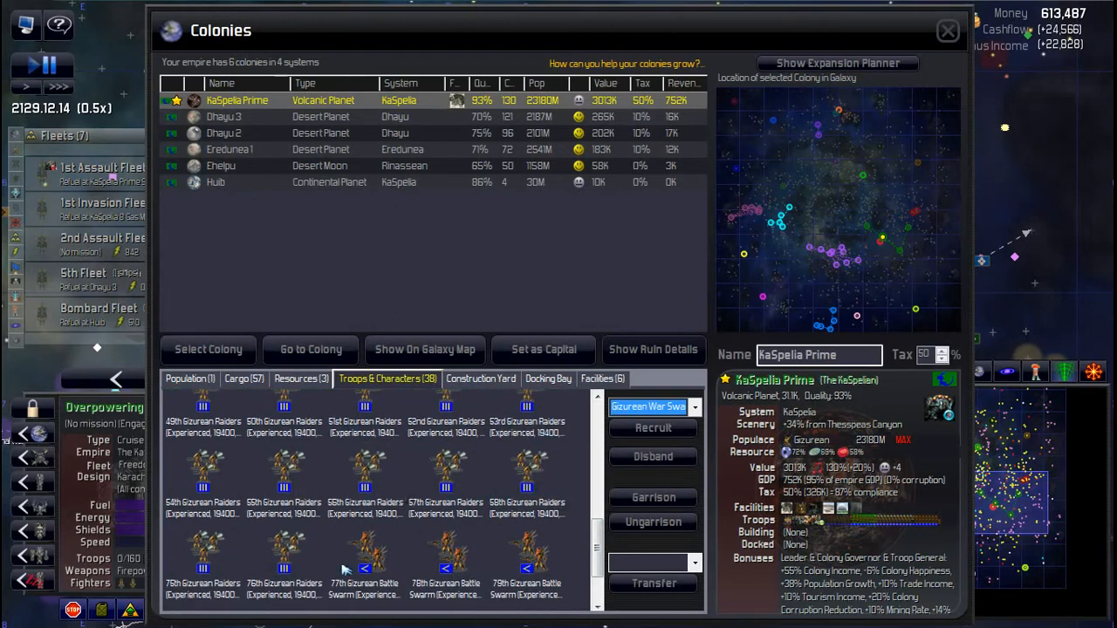
scroll("down", 3)
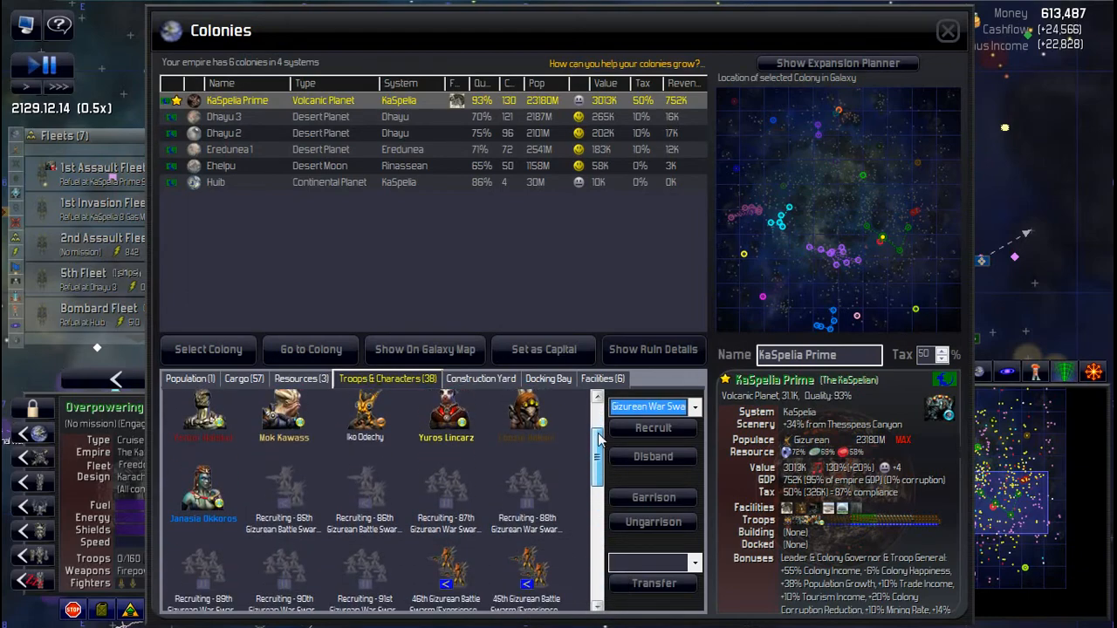
left_click(693, 407)
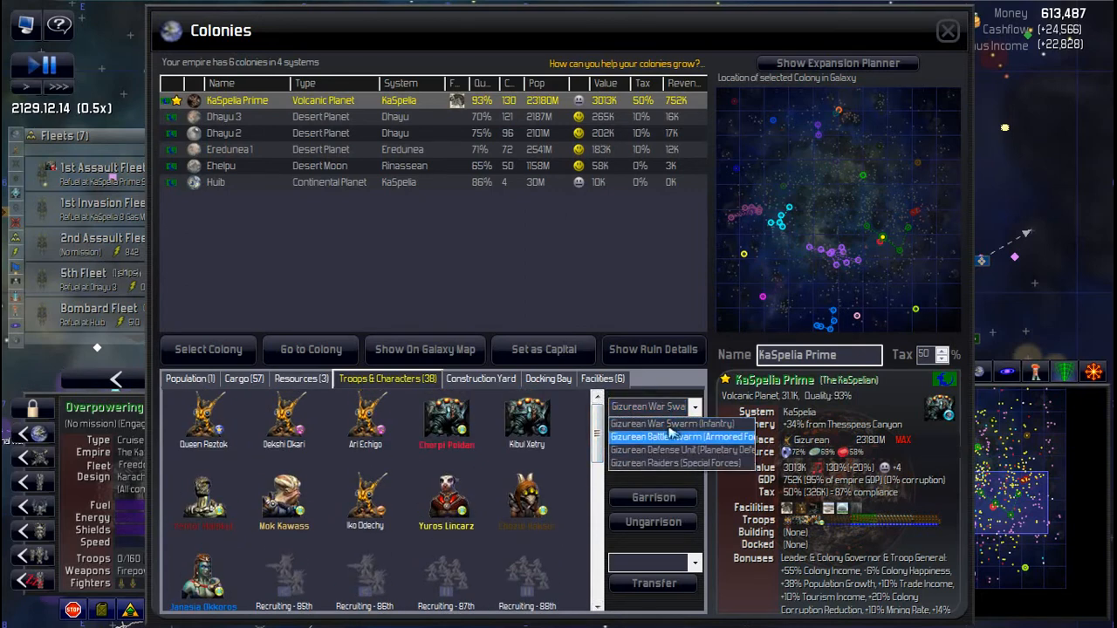
left_click(681, 437)
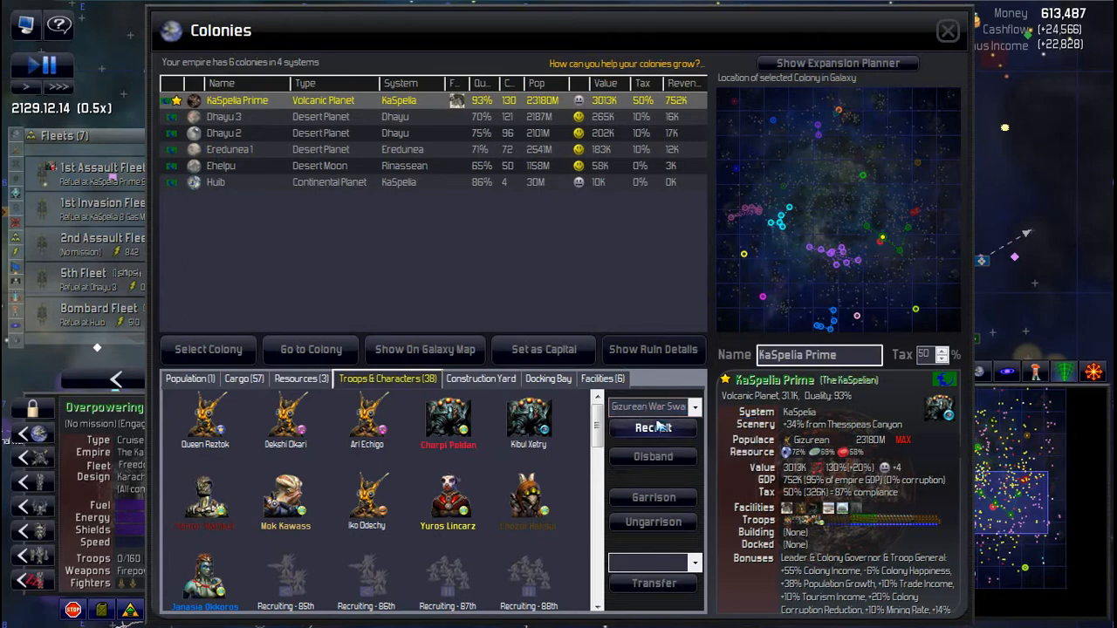
mouse_move(534, 292)
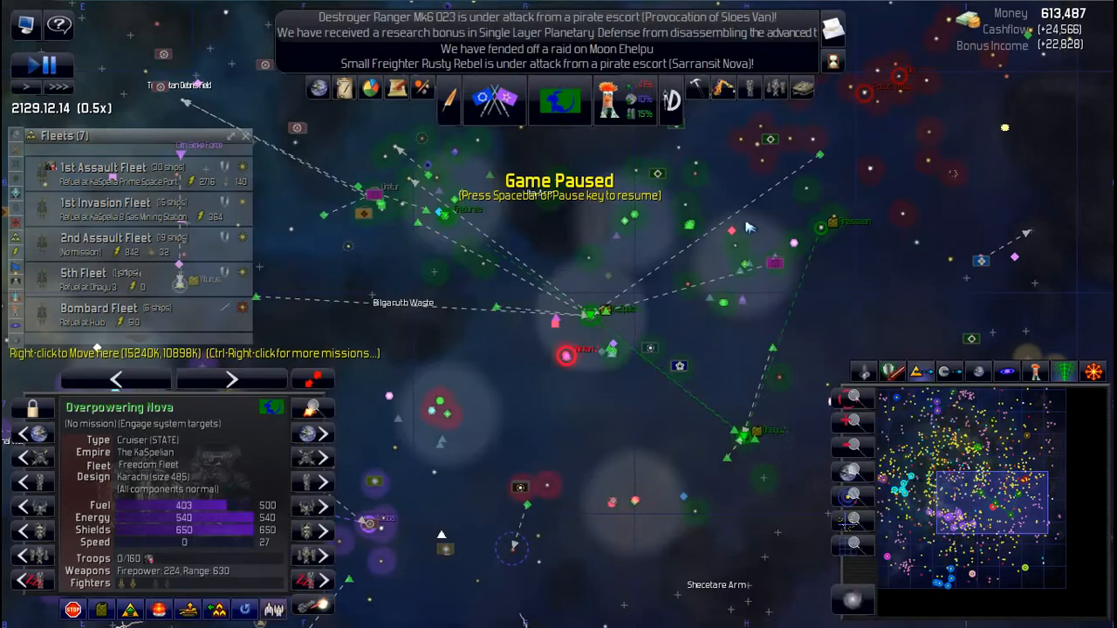
Step: Inspect Plehus Mining Station and Nintan 1, then open the Colonies overview on Ehelpu
left_click(565, 355)
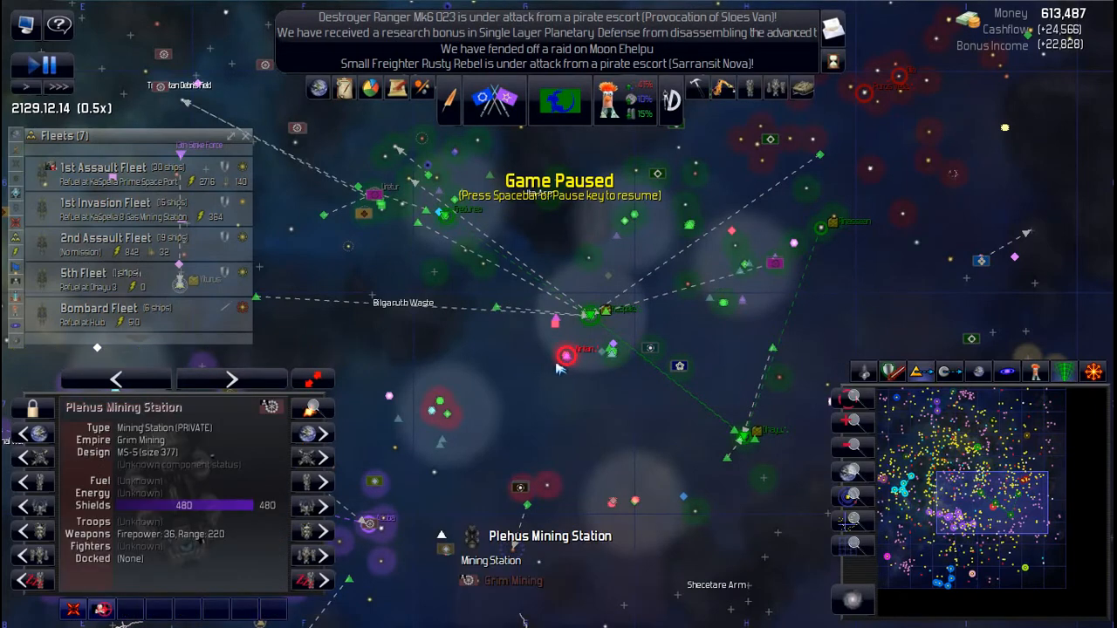
left_click(565, 355)
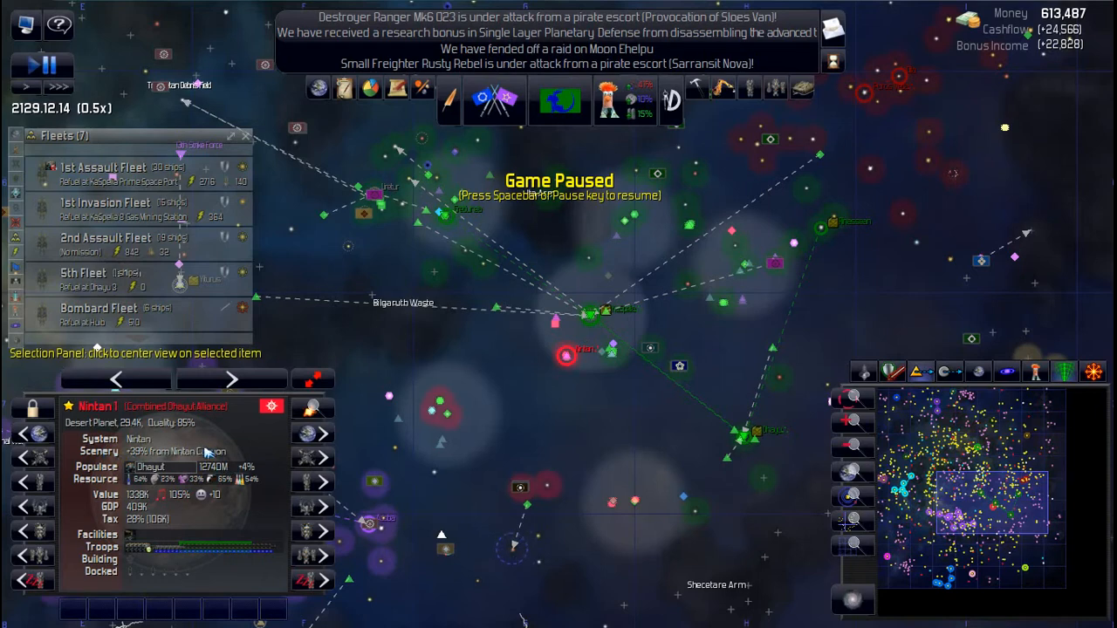
mouse_move(152, 517)
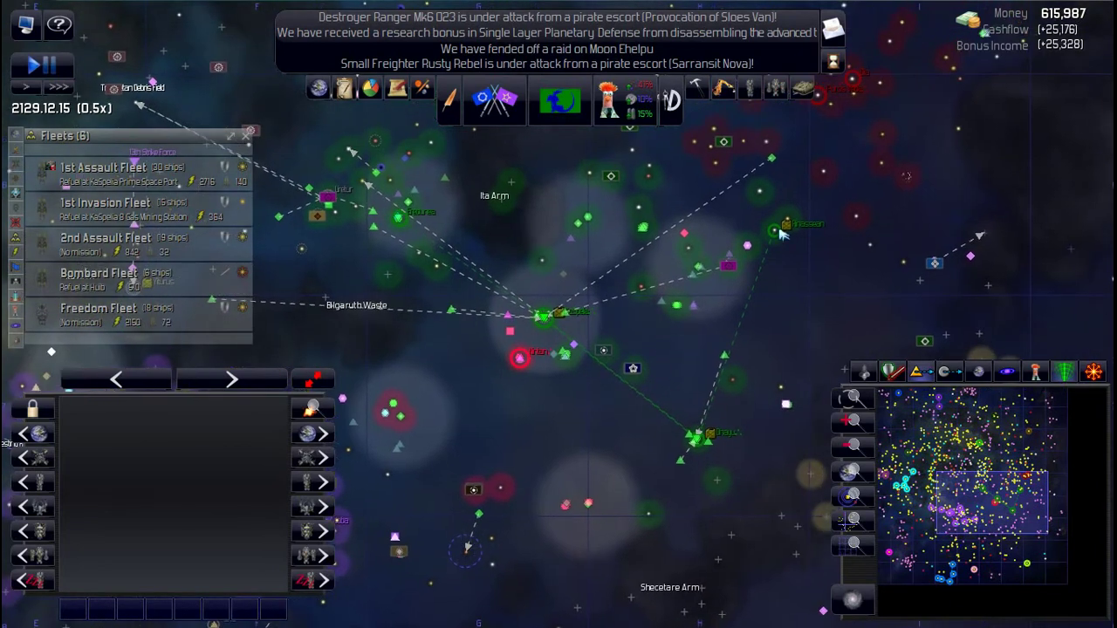
left_click(775, 228)
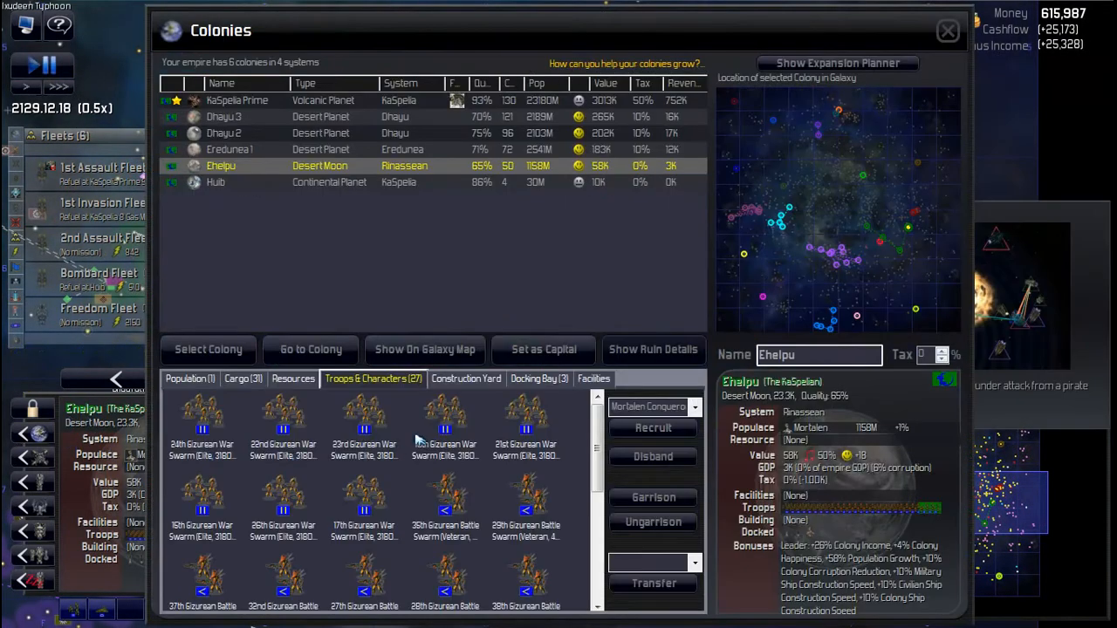
Step: Recruit a Mortalen Repulser on Ehelpu, set KaSpelia Prime to Gizurean Defense Unit, go to Dhayu 3
scroll("down", 3)
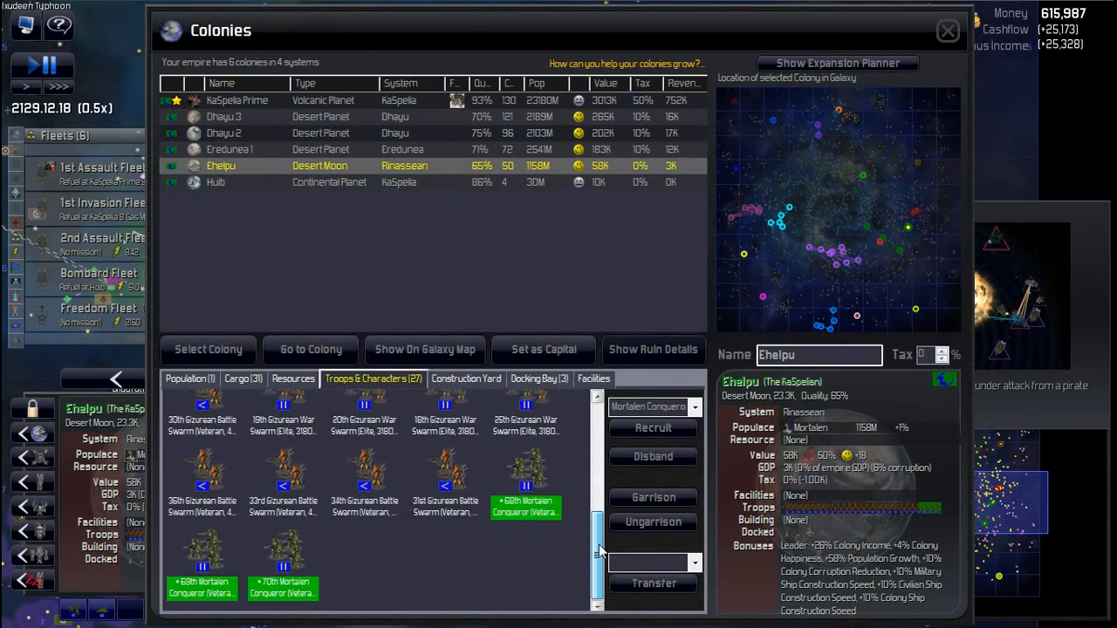
mouse_move(626, 427)
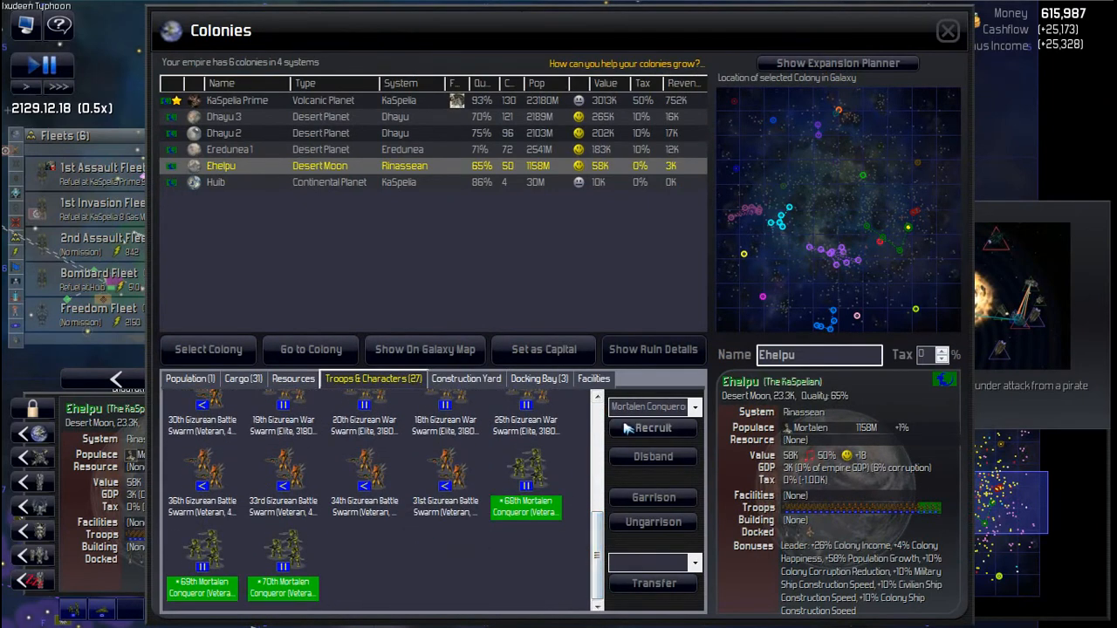
left_click(694, 407)
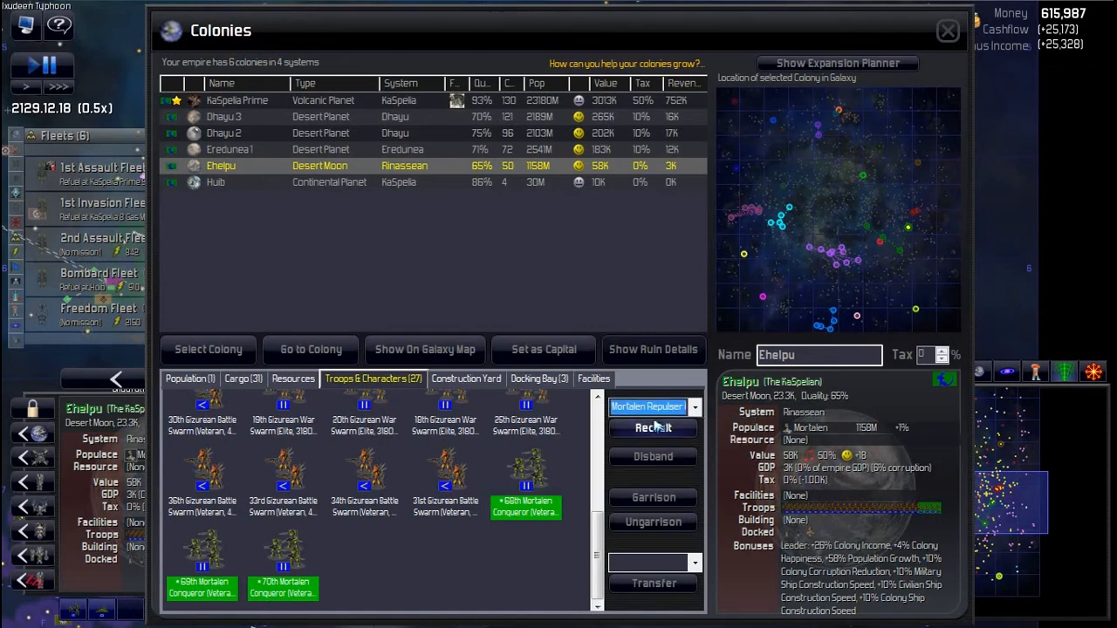
mouse_move(565, 458)
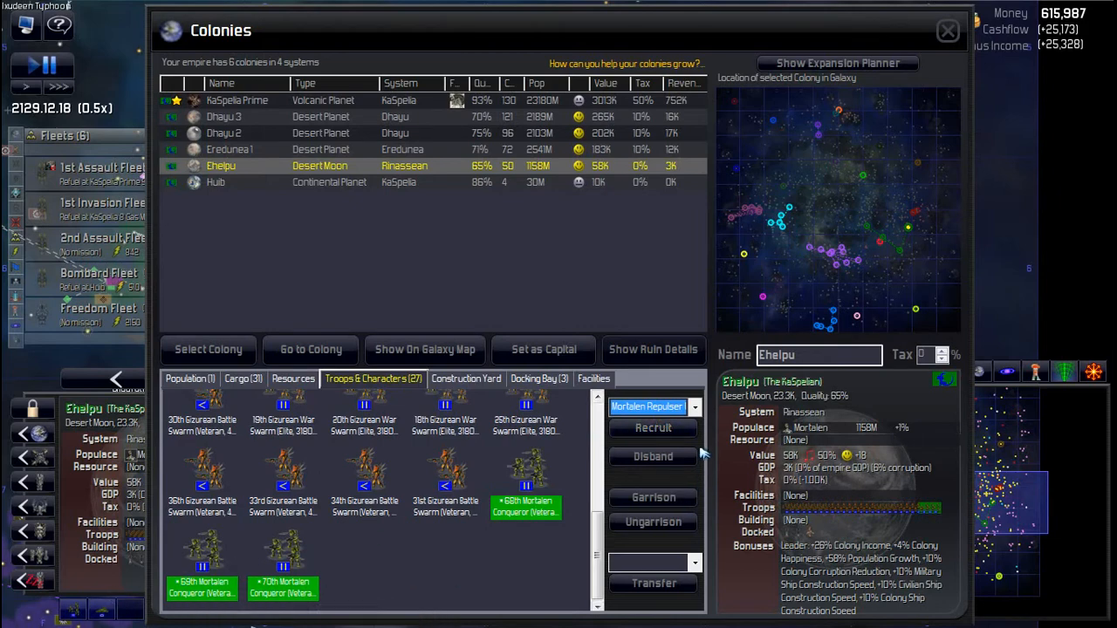
mouse_move(652, 428)
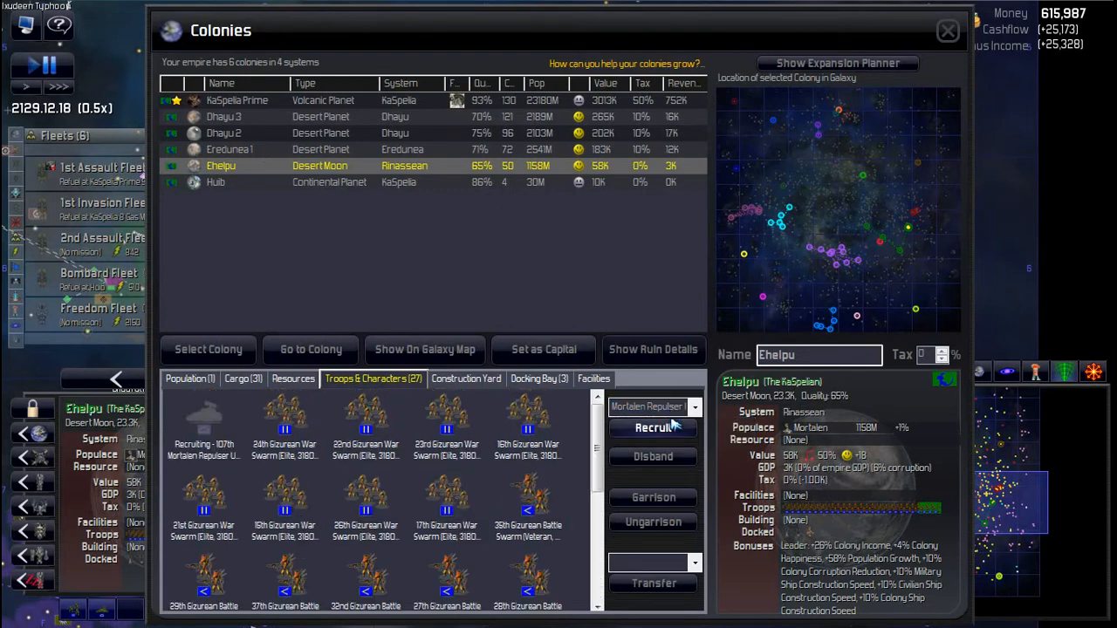
mouse_move(454, 191)
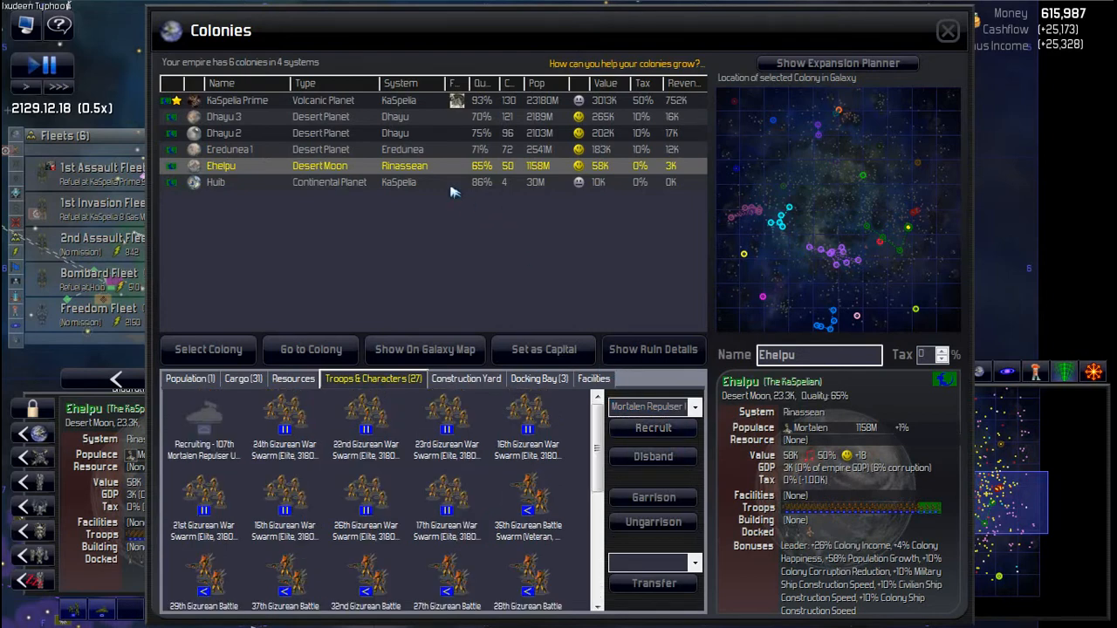
mouse_move(410, 103)
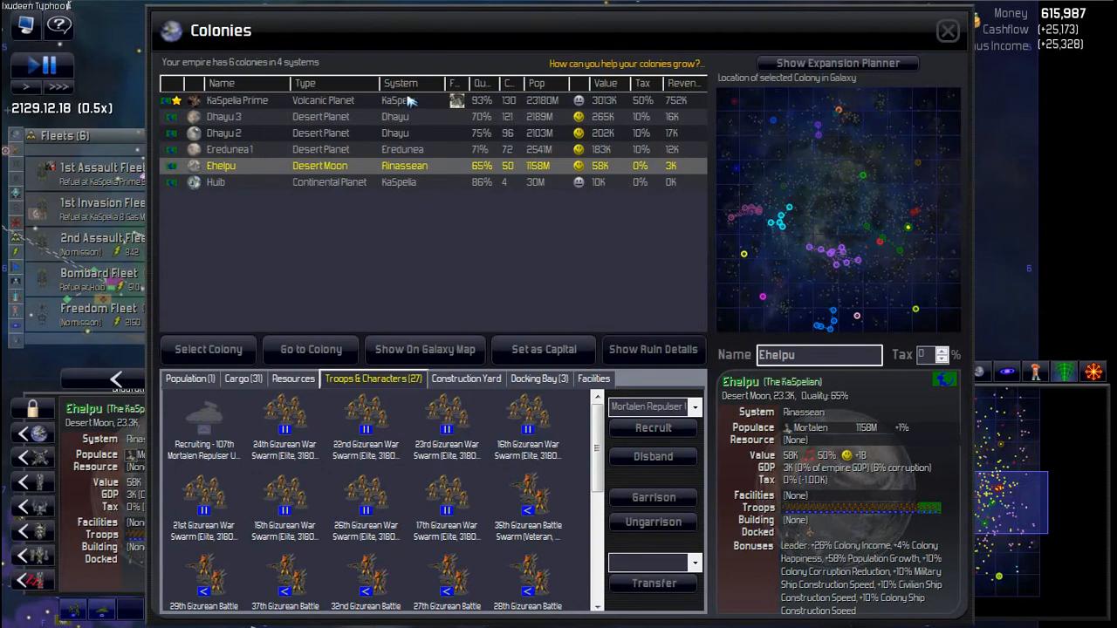
left_click(236, 100)
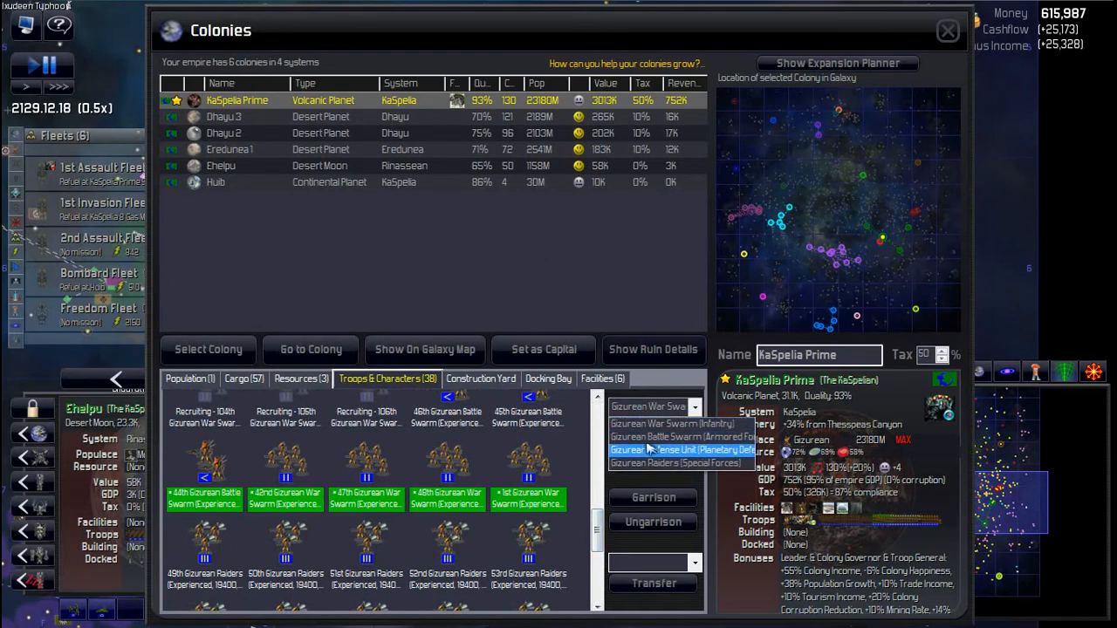
left_click(684, 450)
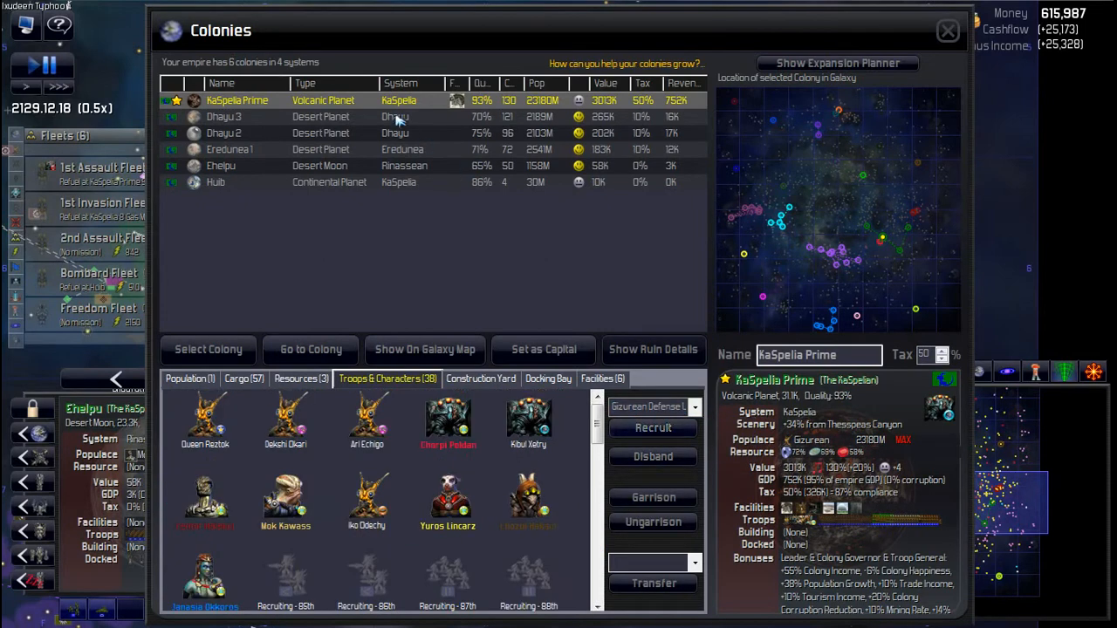
left_click(223, 116)
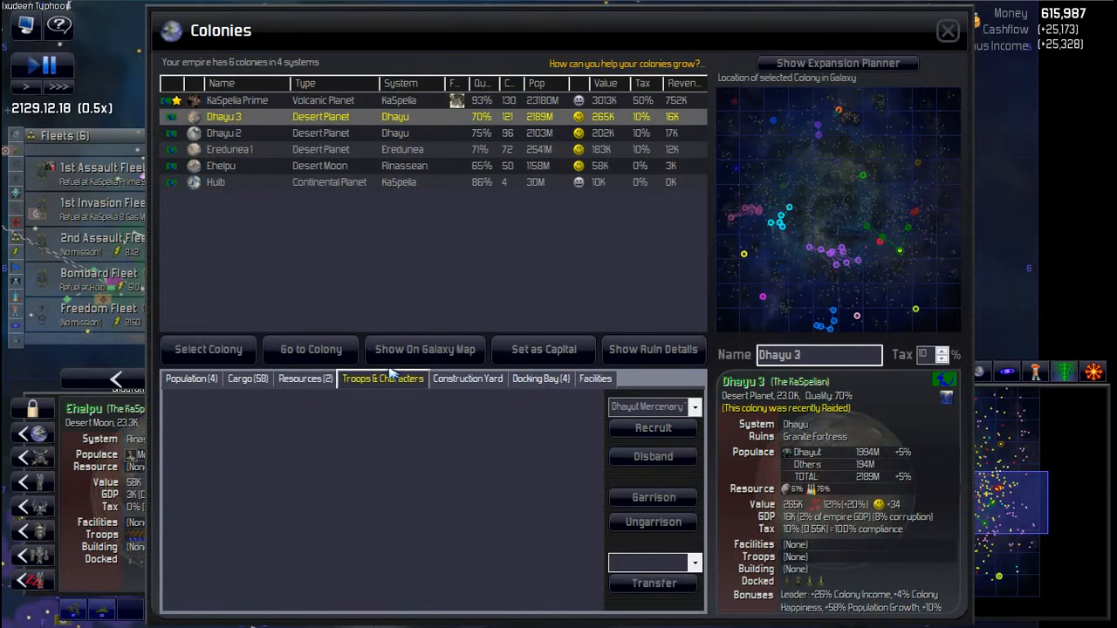
mouse_move(549, 450)
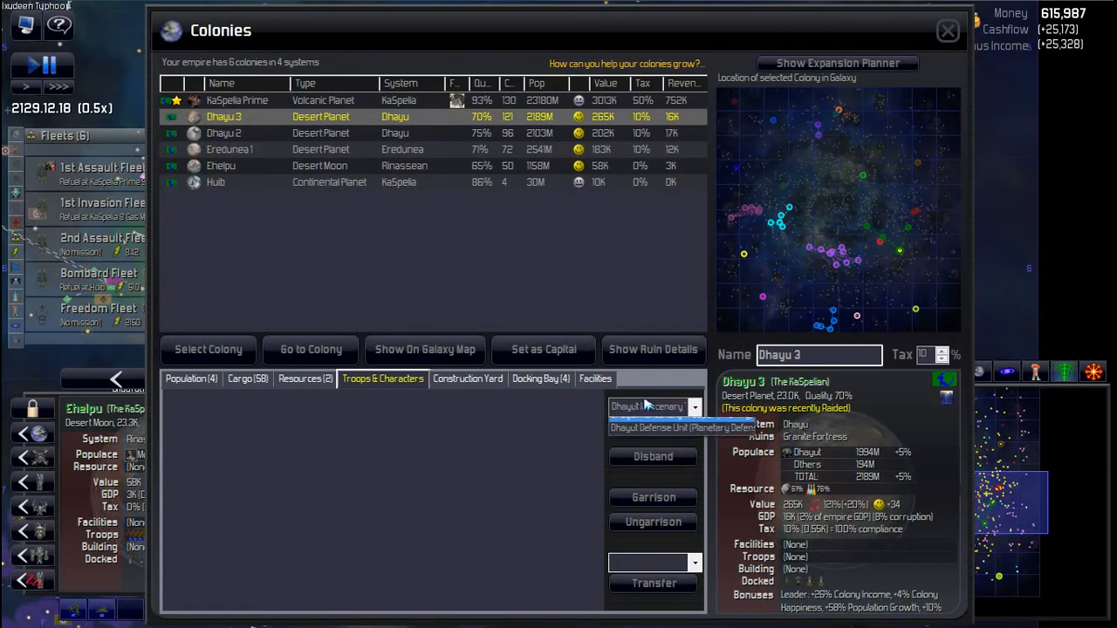
Step: Recruit Dhayut Mercenary Troopers on Dhayu 3, garrison them, then move to Dhayu 2
left_click(655, 406)
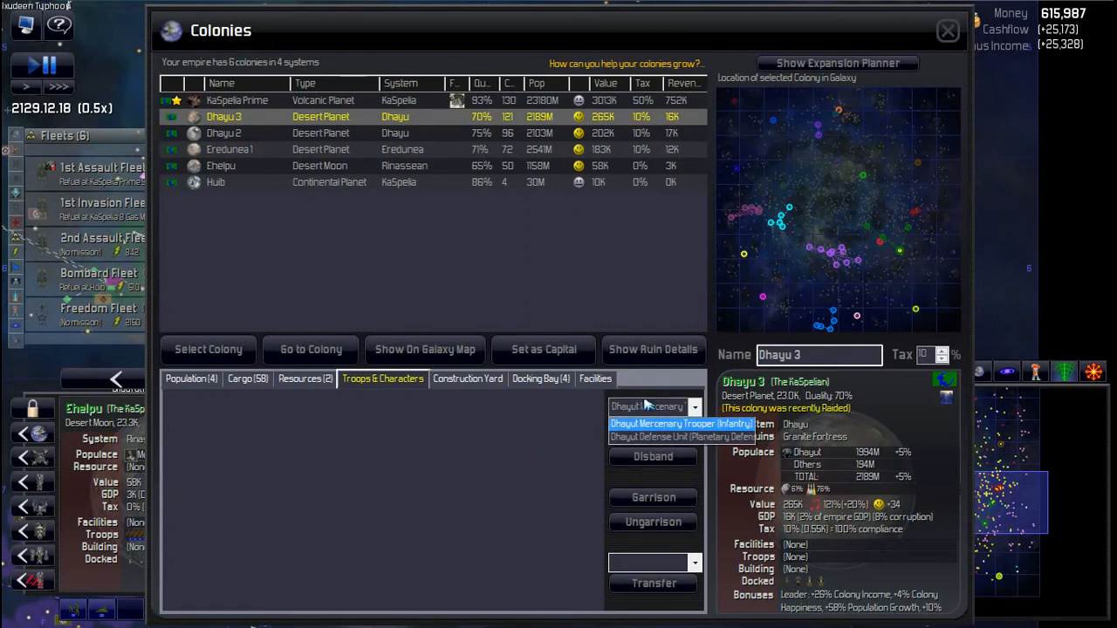
left_click(680, 423)
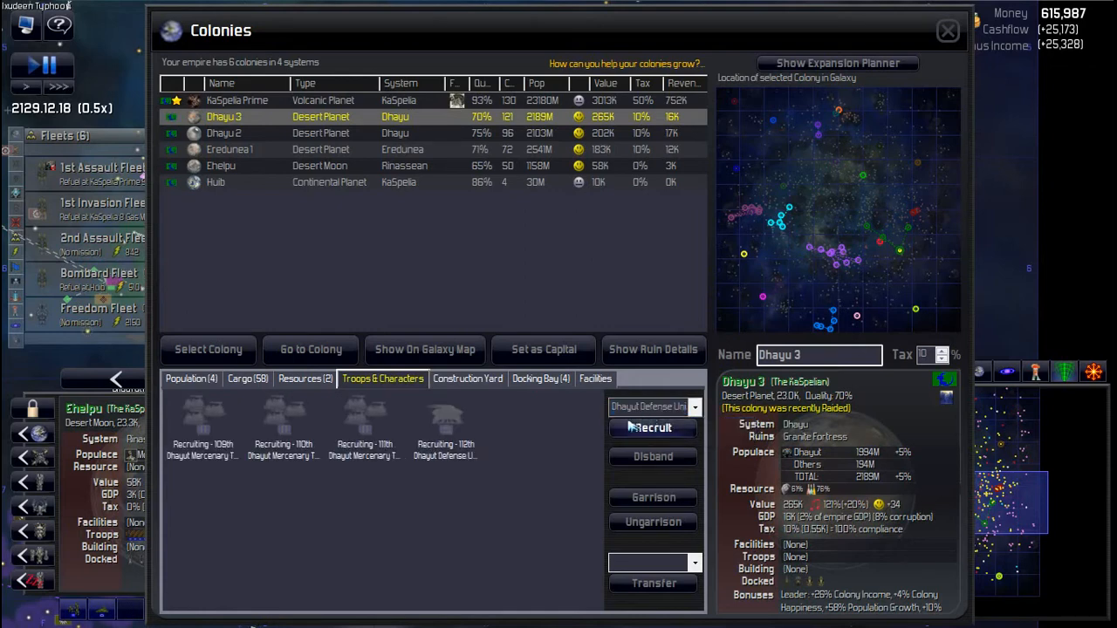
left_click(364, 428)
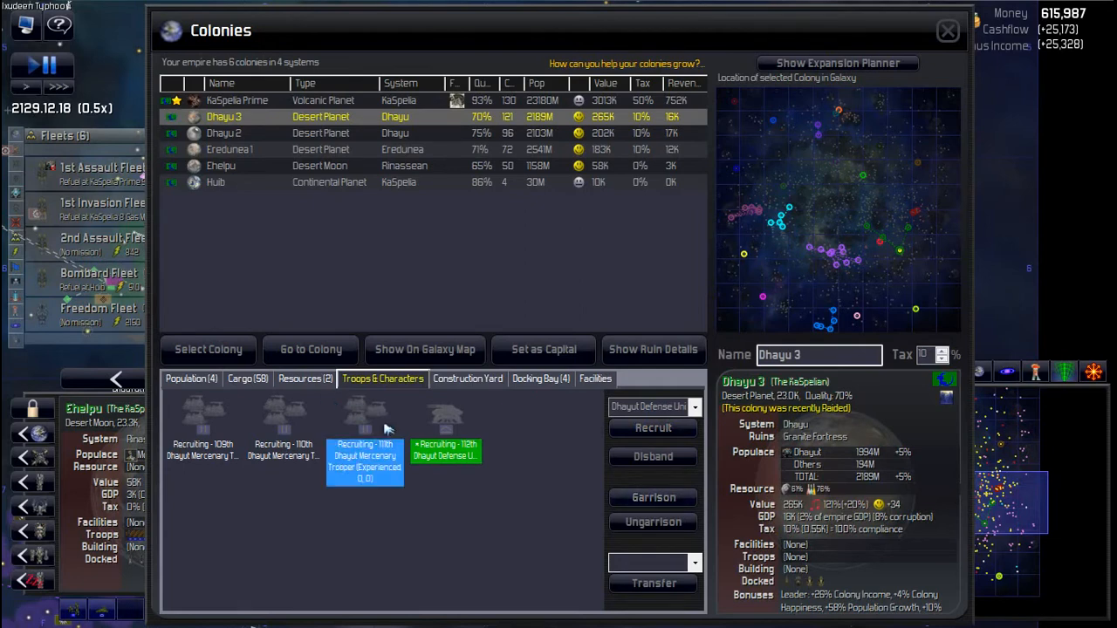
left_click(283, 453)
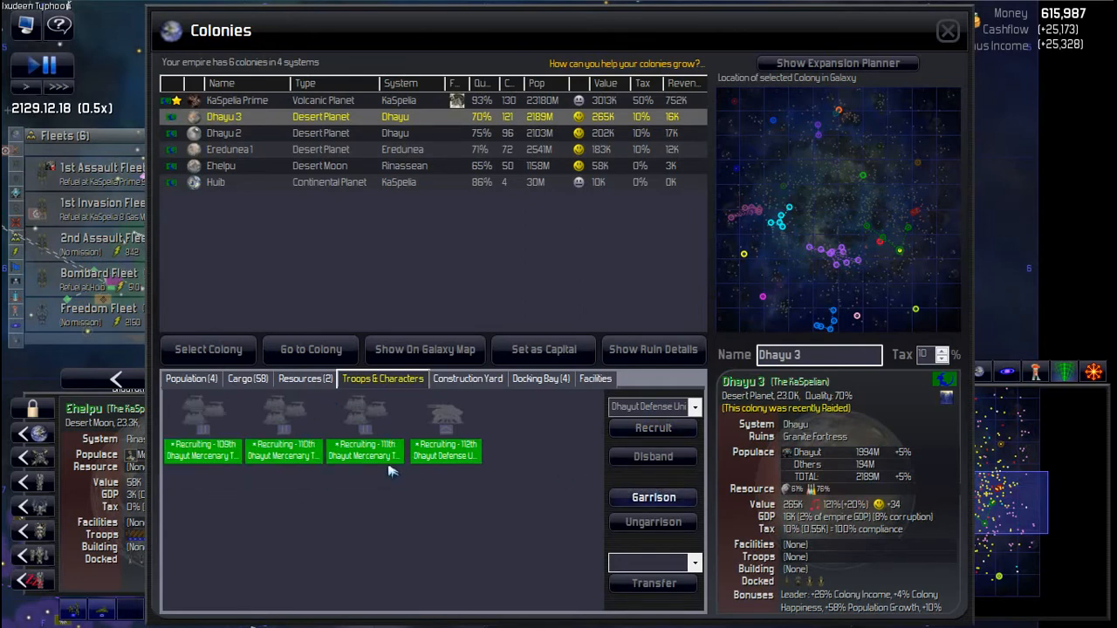
mouse_move(775, 407)
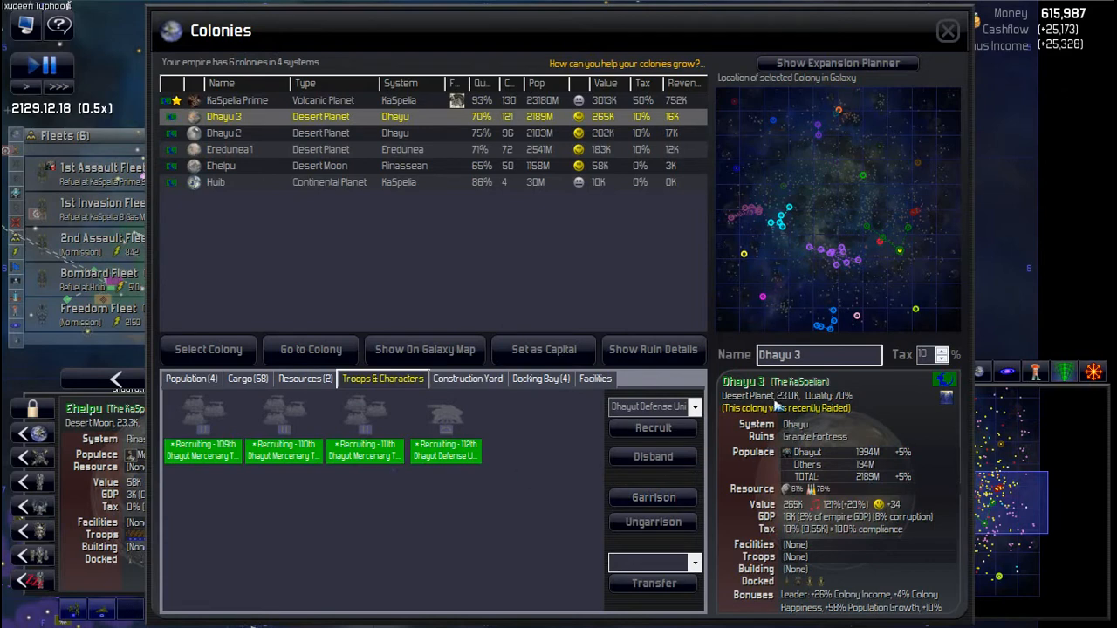
mouse_move(389, 430)
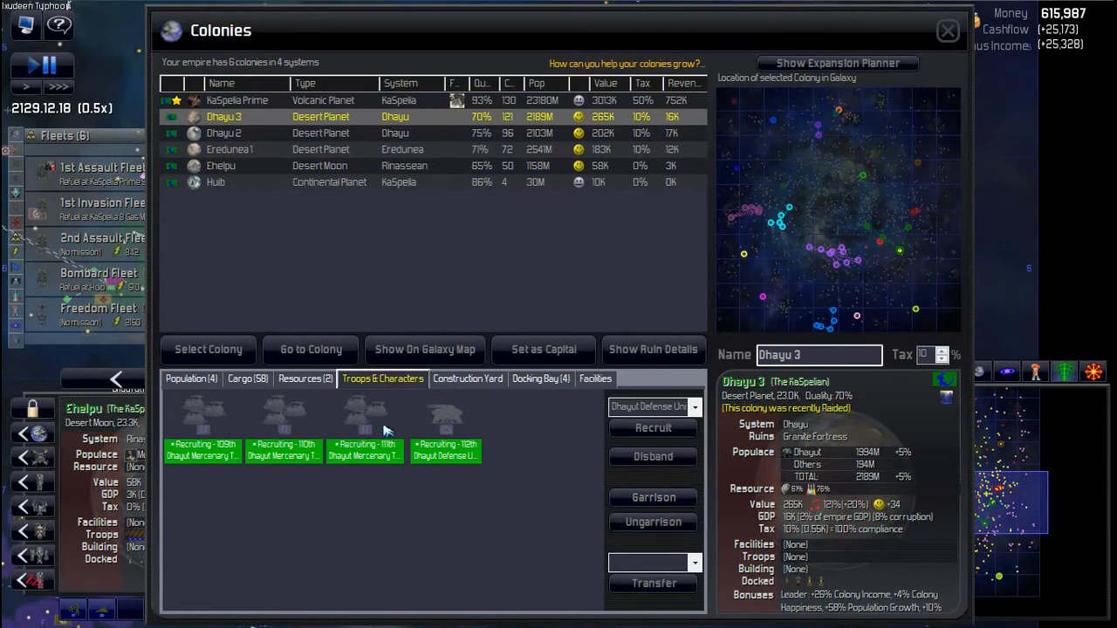
left_click(224, 133)
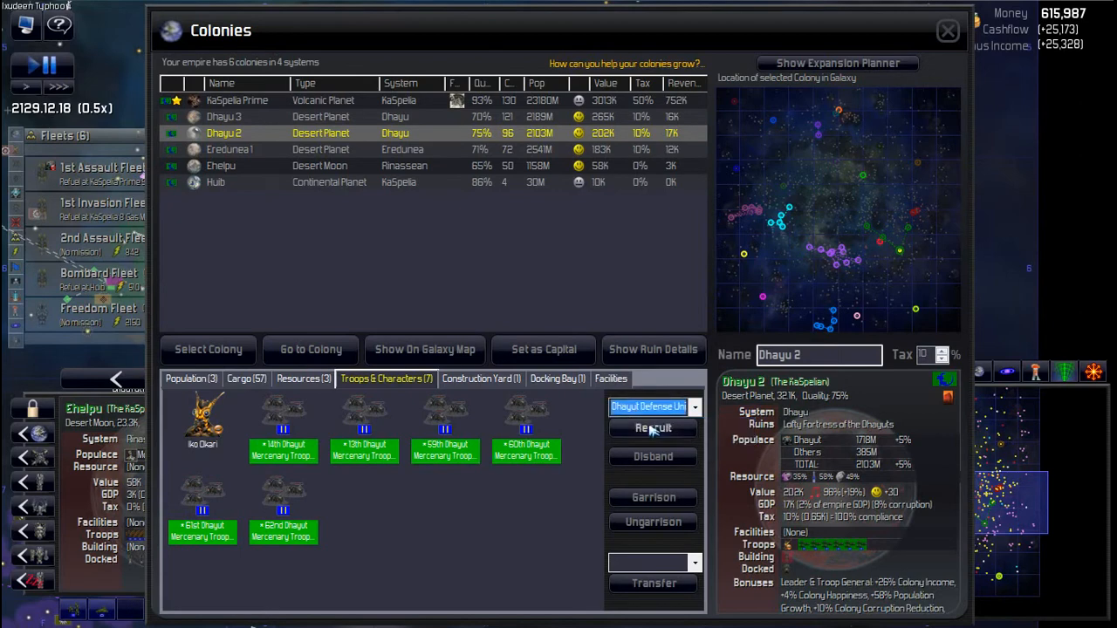
Step: Recruit a Dhayut Defense Unit at Eredunea 1
left_click(229, 149)
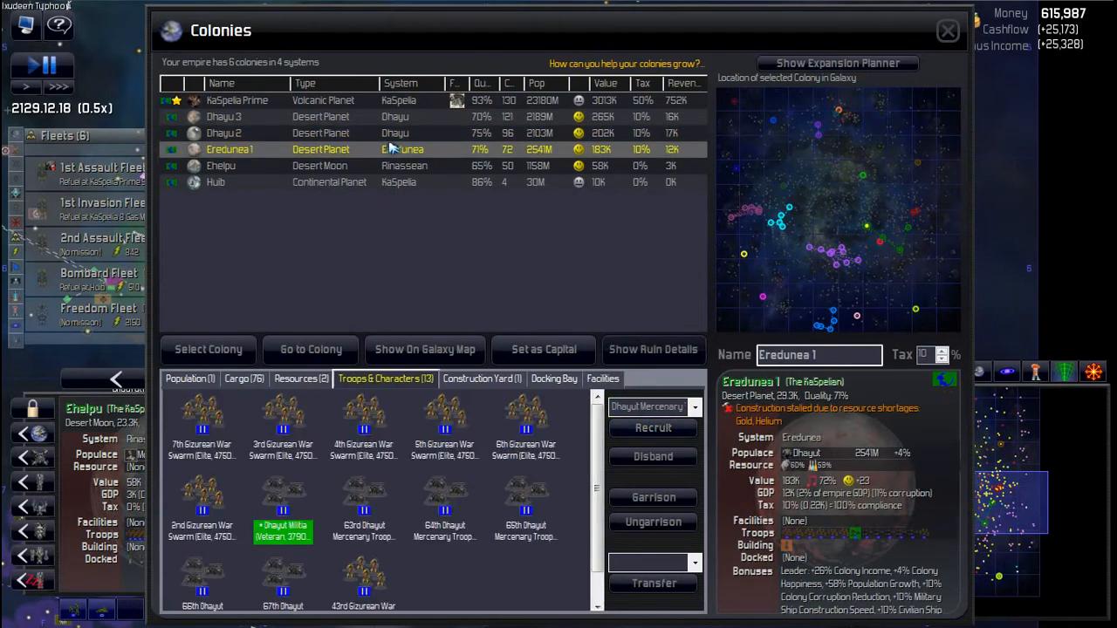
mouse_move(598, 475)
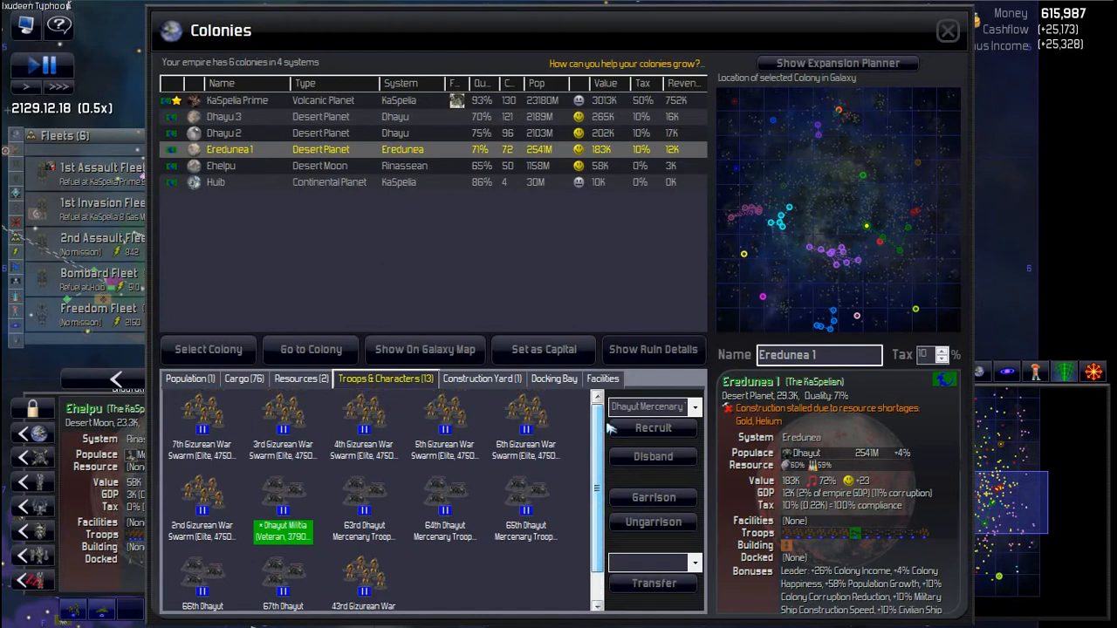
left_click(650, 407)
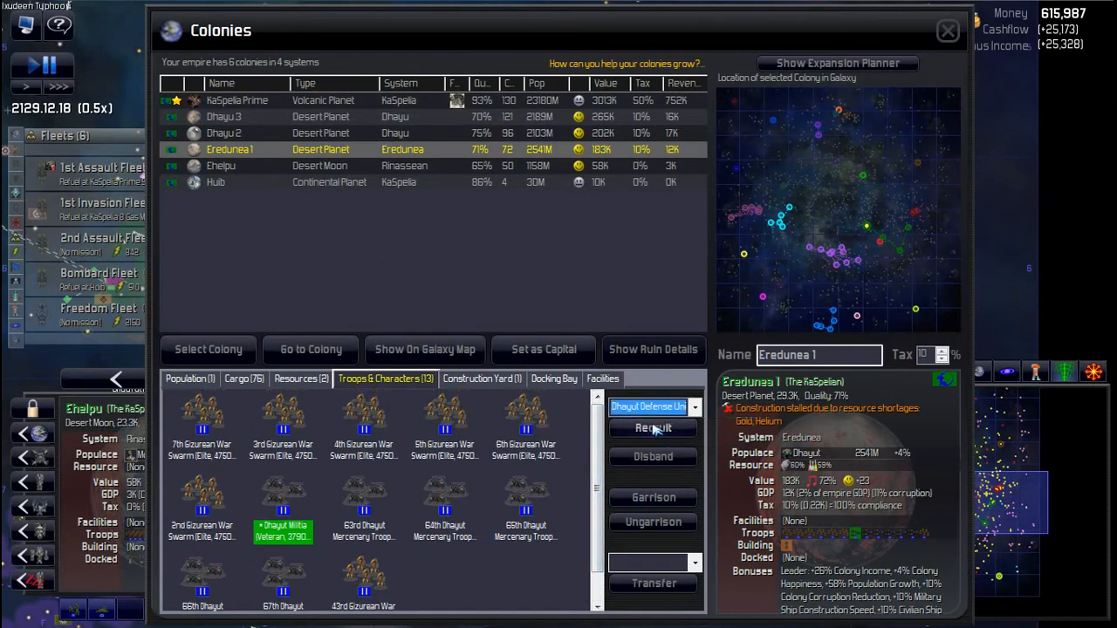
left_click(653, 427)
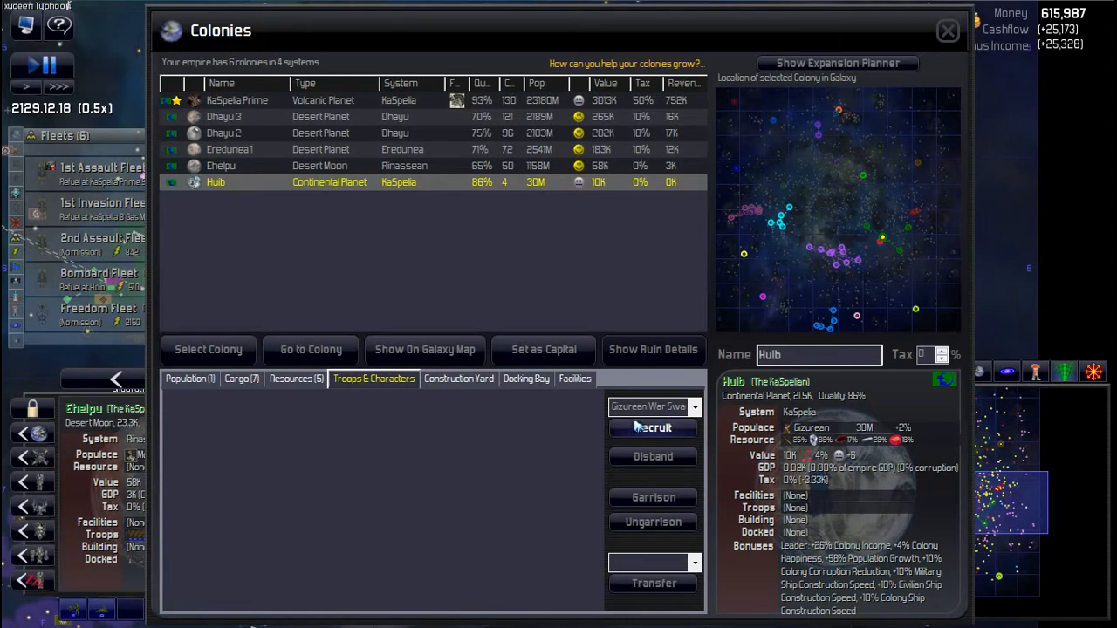
Step: Recruit three Gizurean War Swarms and a Gizurean Defense Unit at Huib
left_click(694, 407)
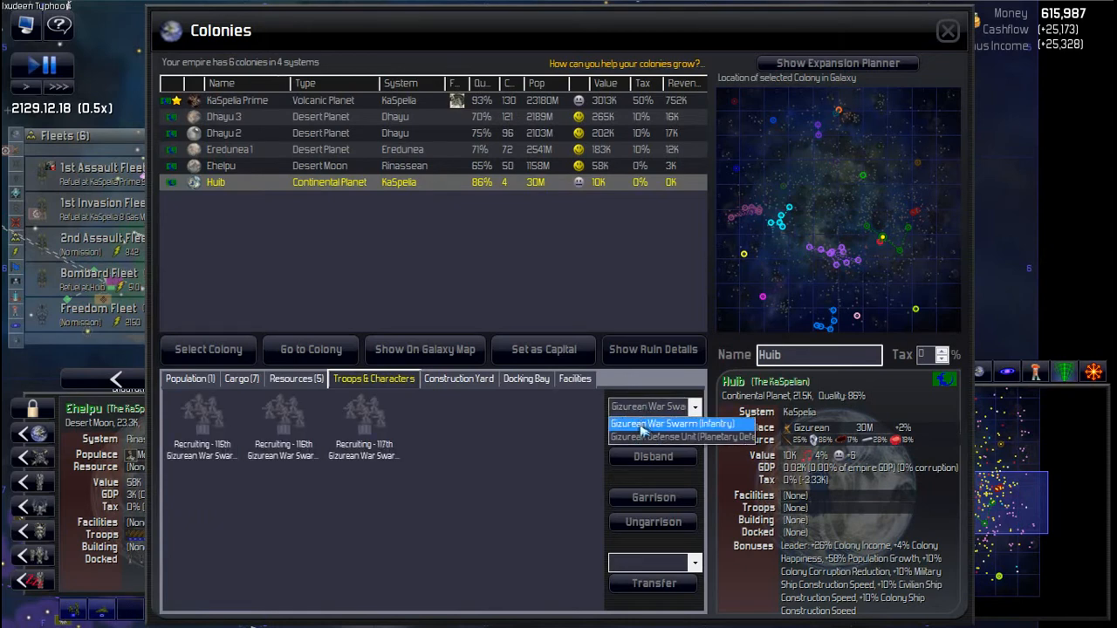
left_click(683, 436)
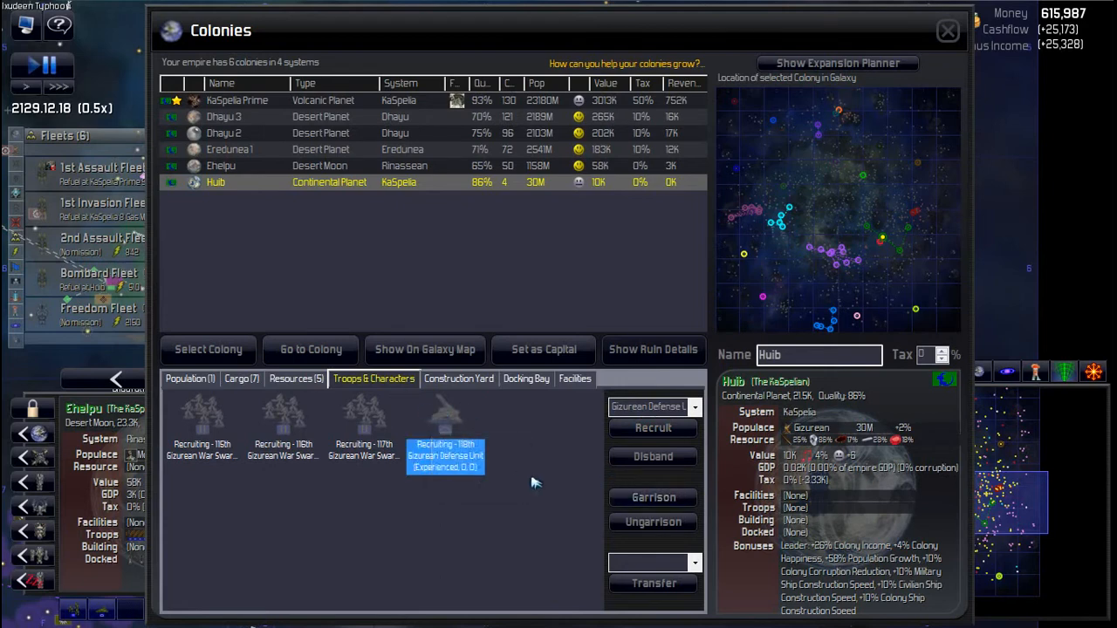
left_click(364, 449)
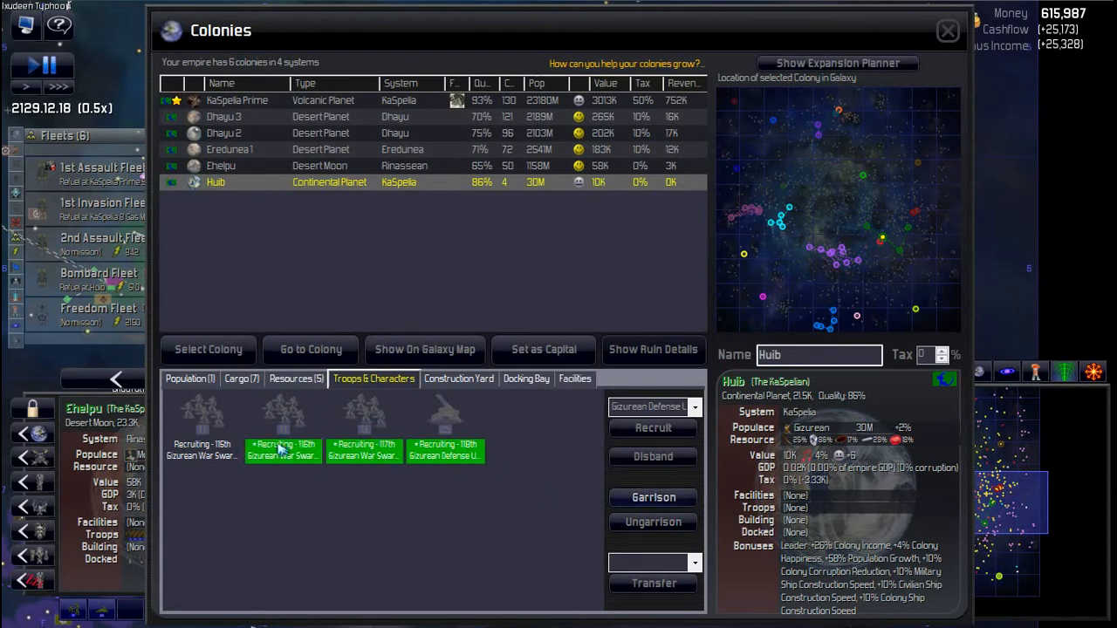
left_click(201, 449)
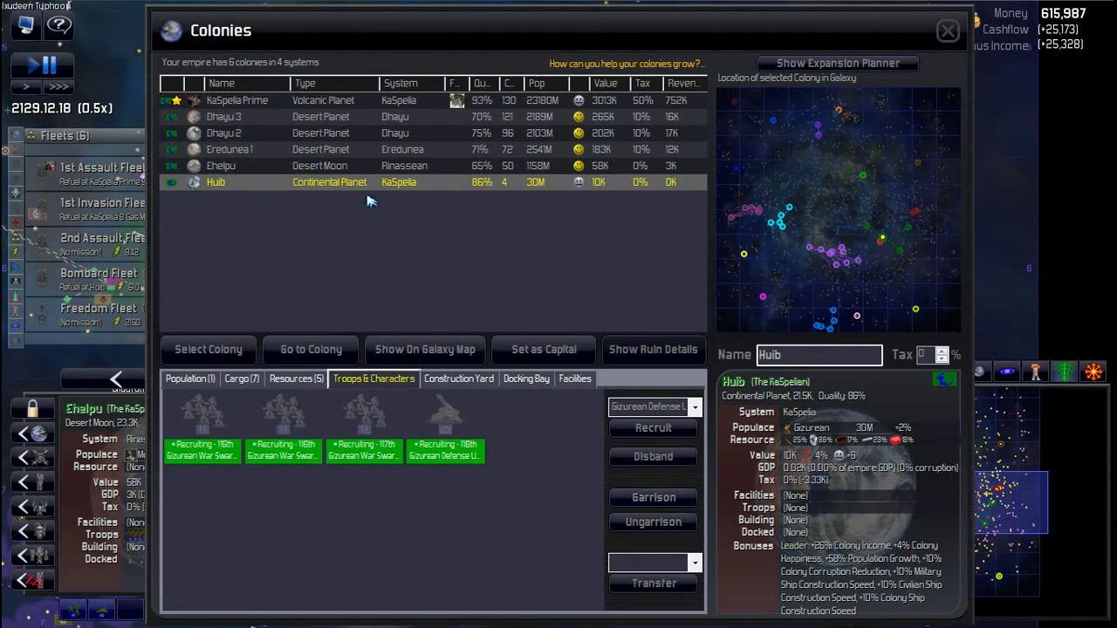
left_click(221, 165)
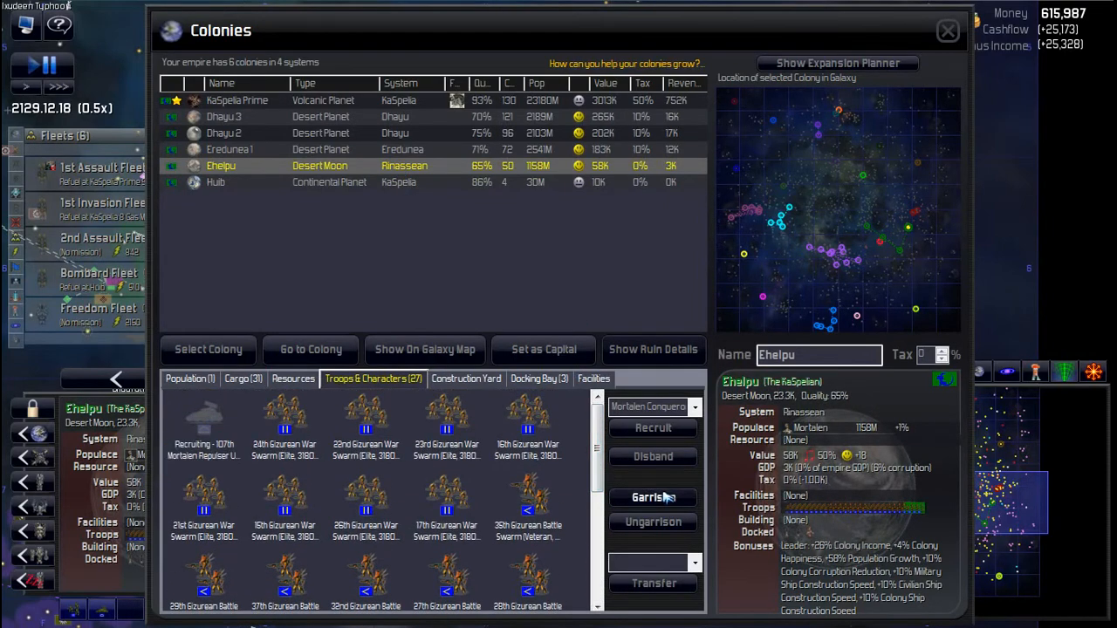
Step: Check the new defense unit recruit at Eredunea 1, then view Dhayu 2's troops
left_click(229, 149)
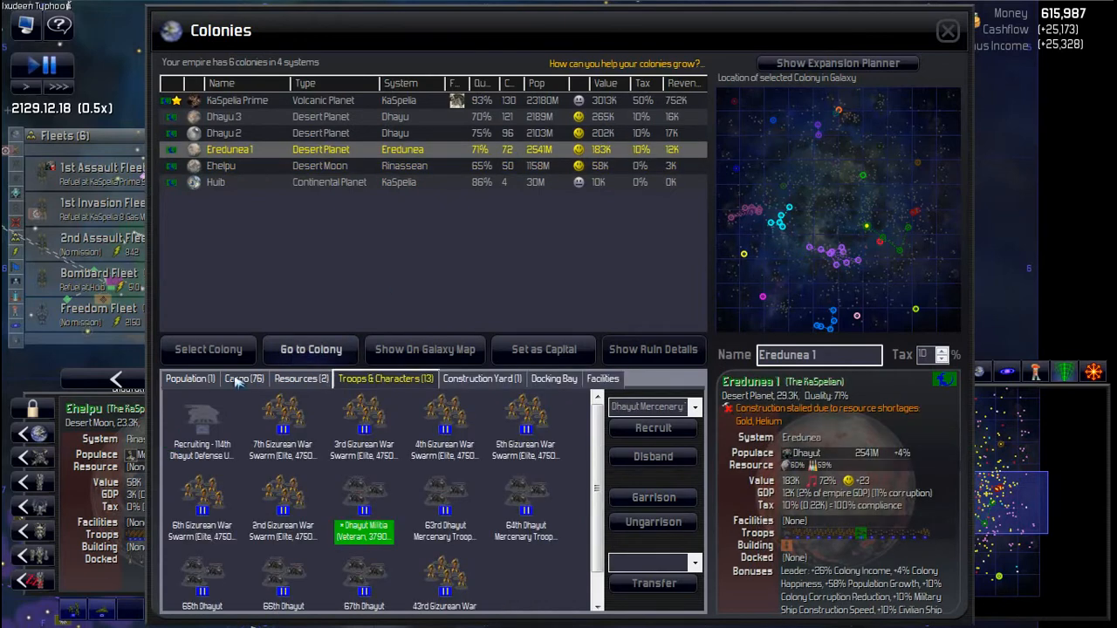
left_click(203, 451)
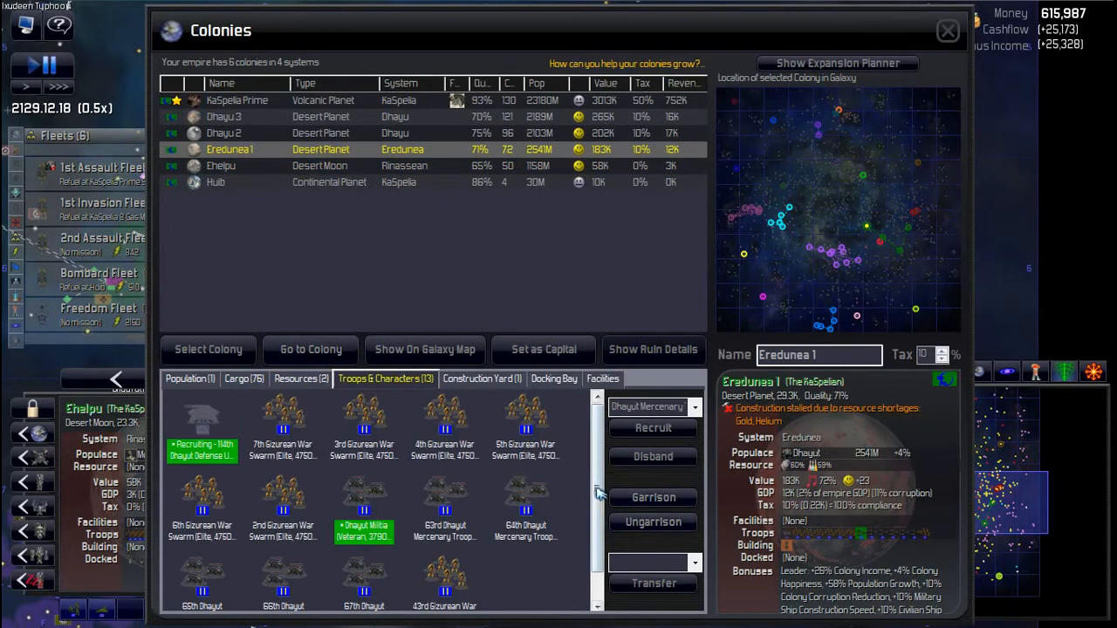
mouse_move(364, 502)
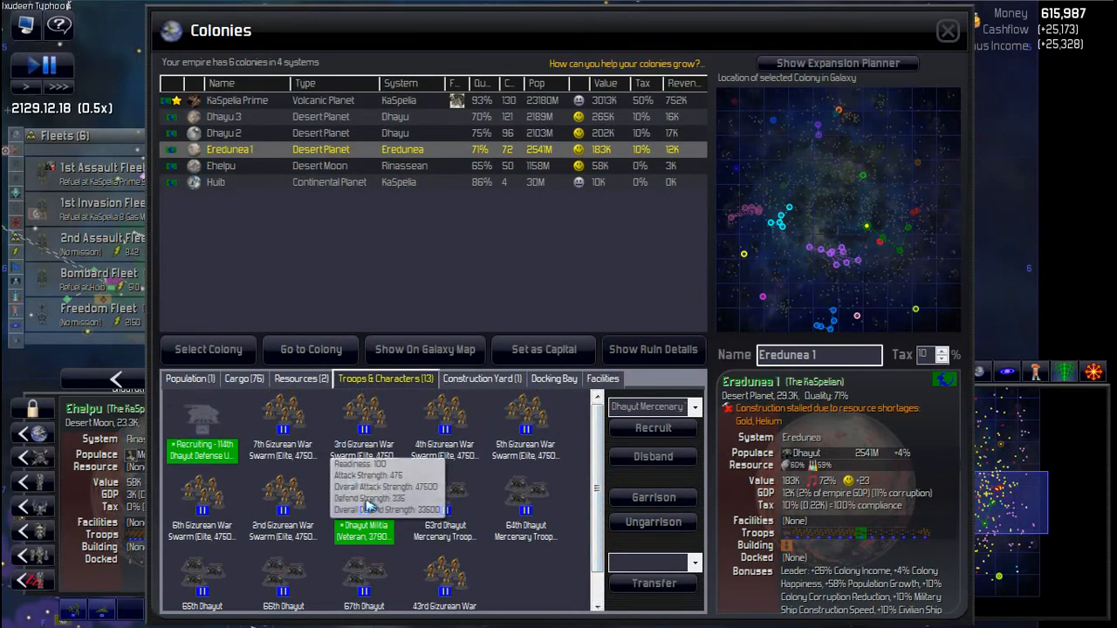
mouse_move(445, 502)
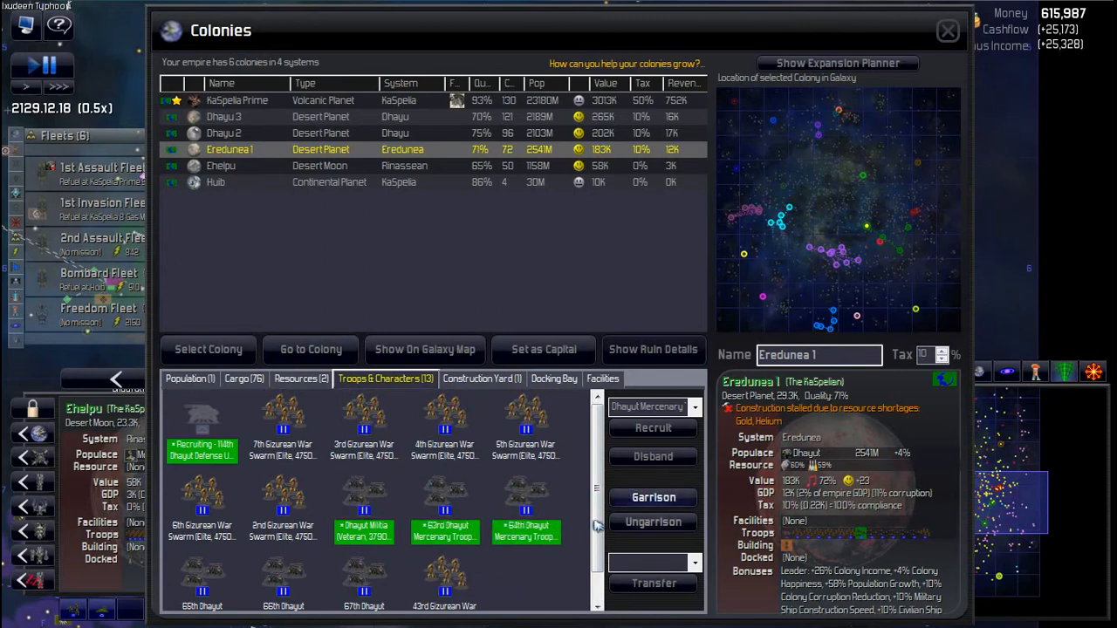
left_click(225, 133)
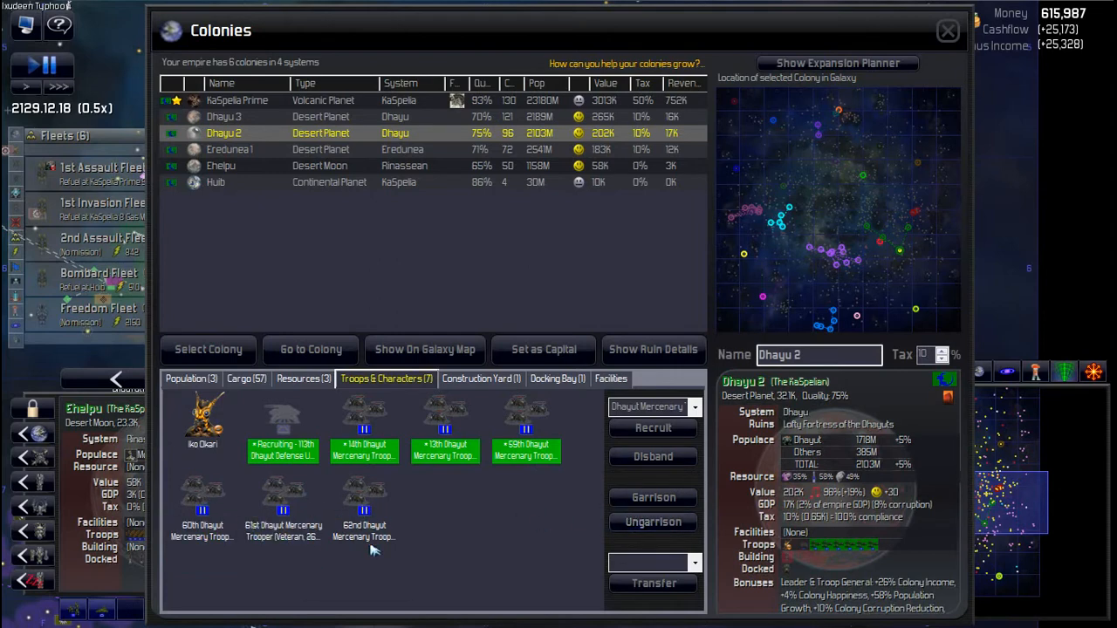
mouse_move(272, 490)
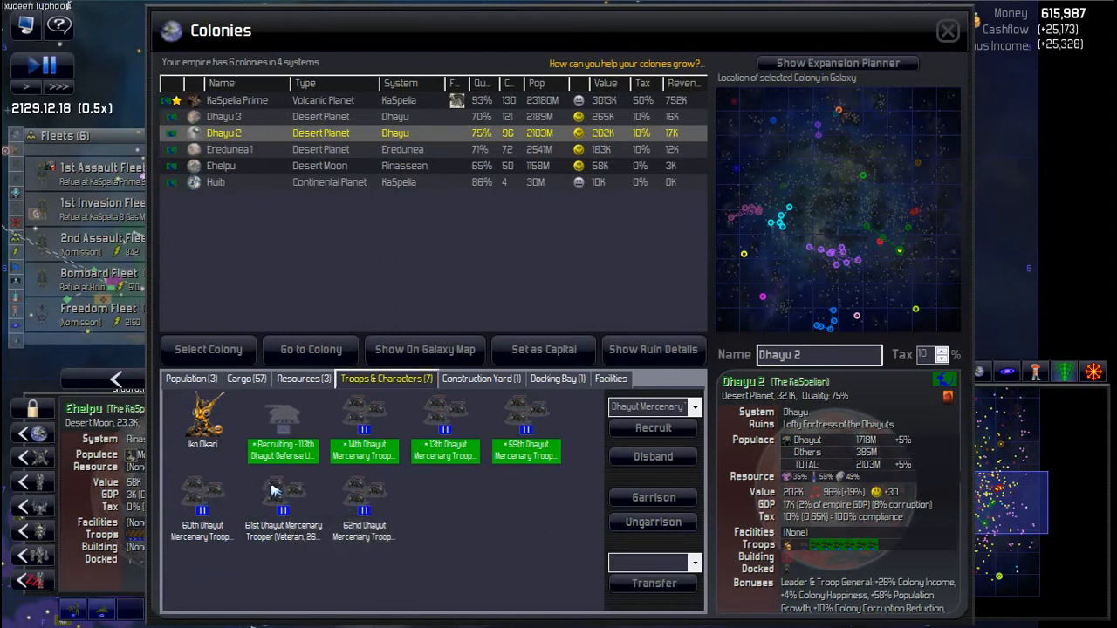
mouse_move(283, 493)
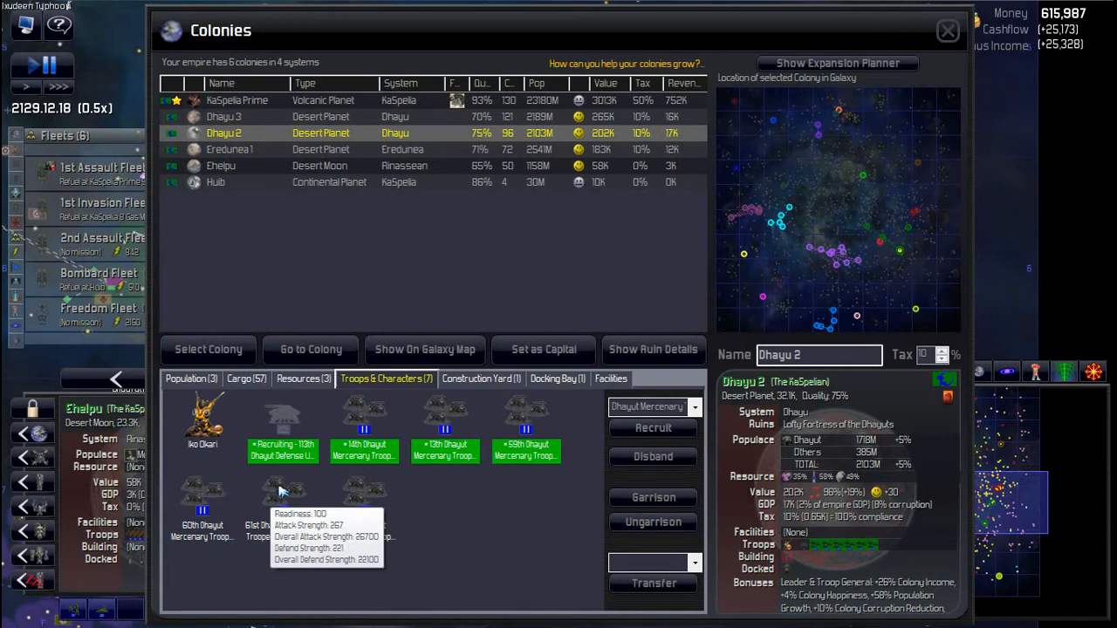
mouse_move(290, 511)
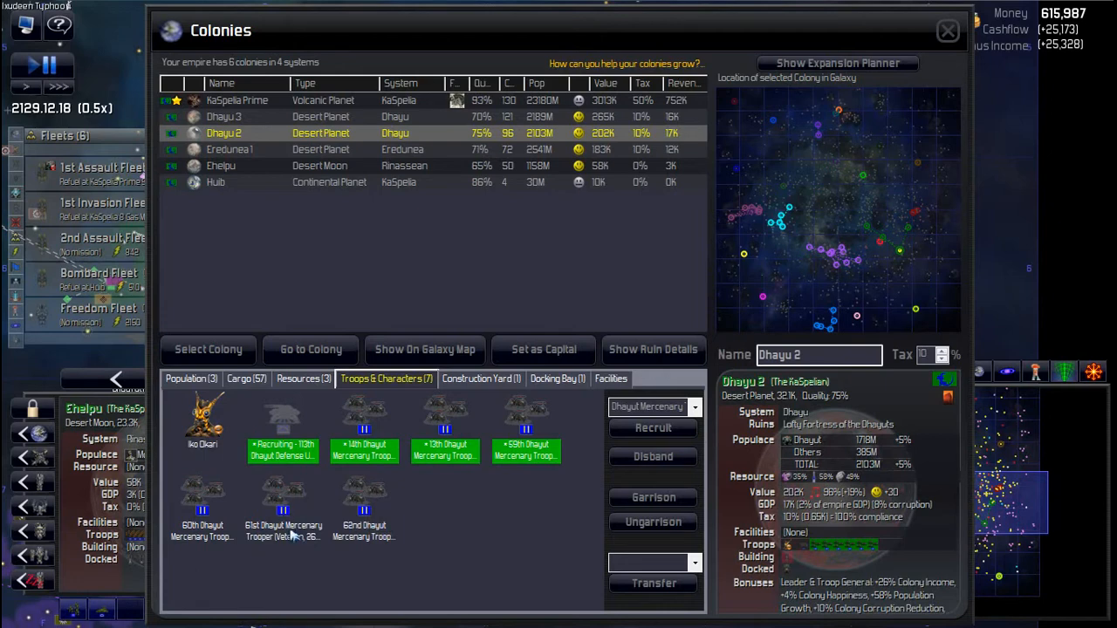
mouse_move(397, 112)
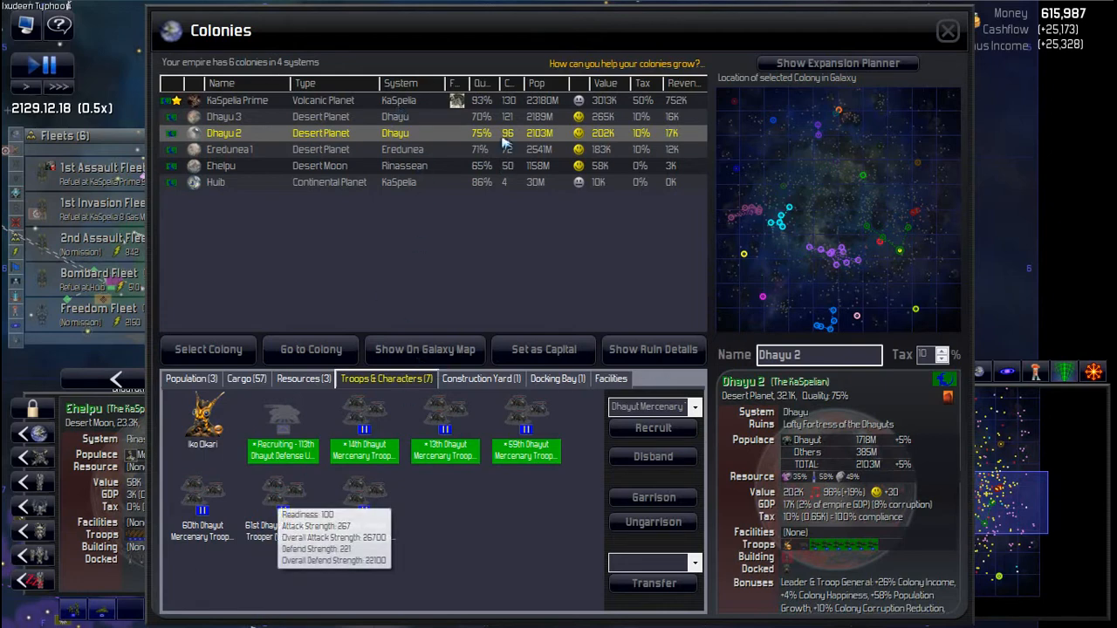
Step: Look over Dhayu 3 and KaSpelia Prime's troop lists, then close the Colonies window
left_click(223, 116)
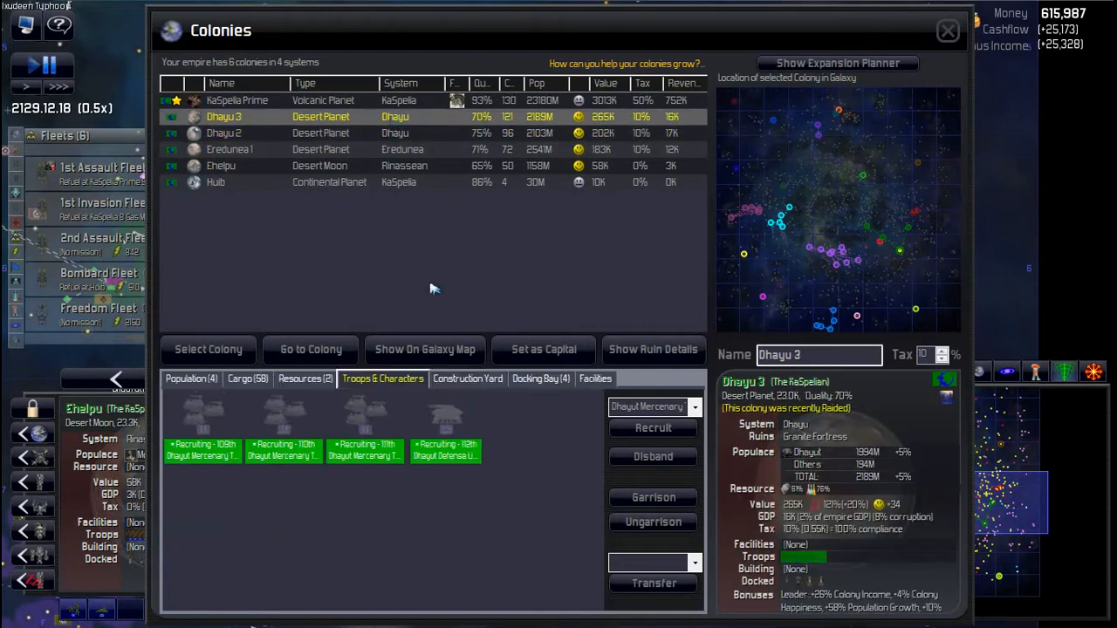
left_click(236, 100)
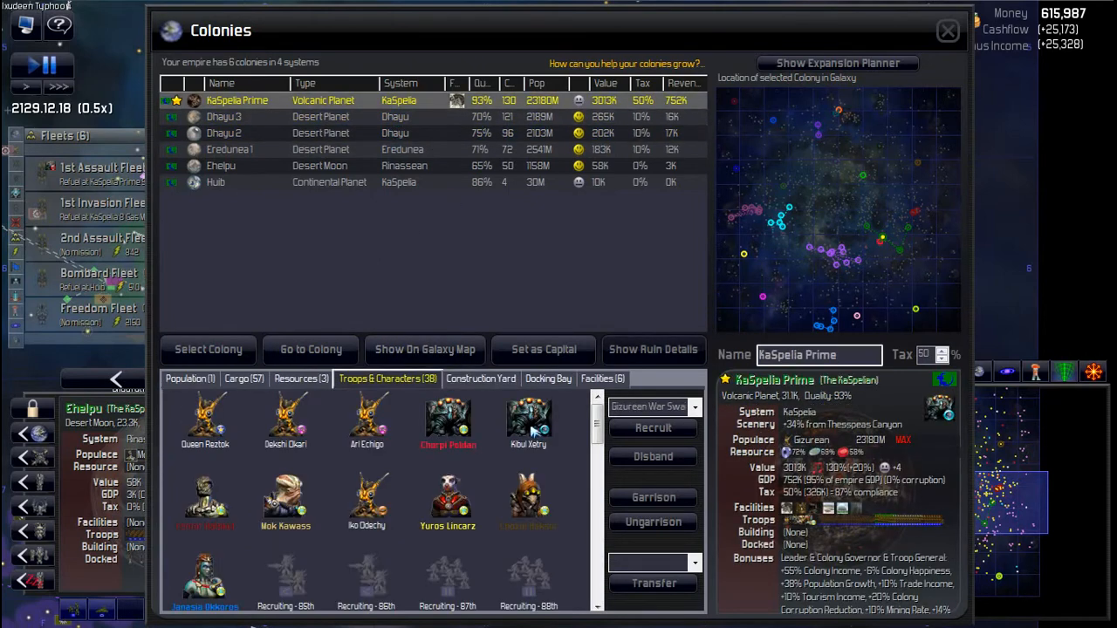
scroll("down", 3)
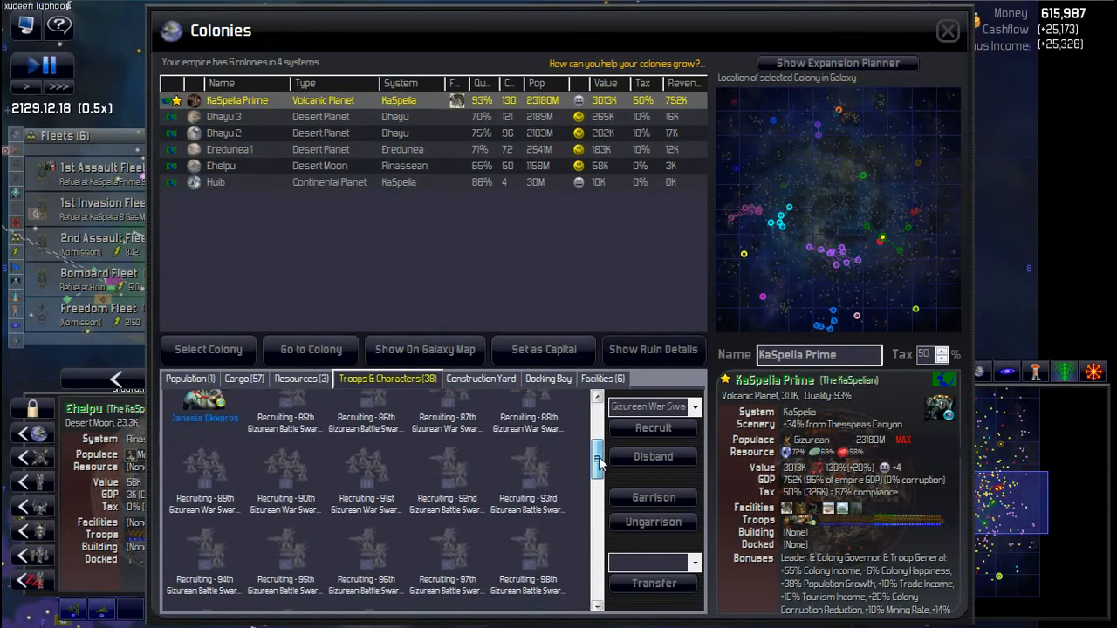
scroll("down", 3)
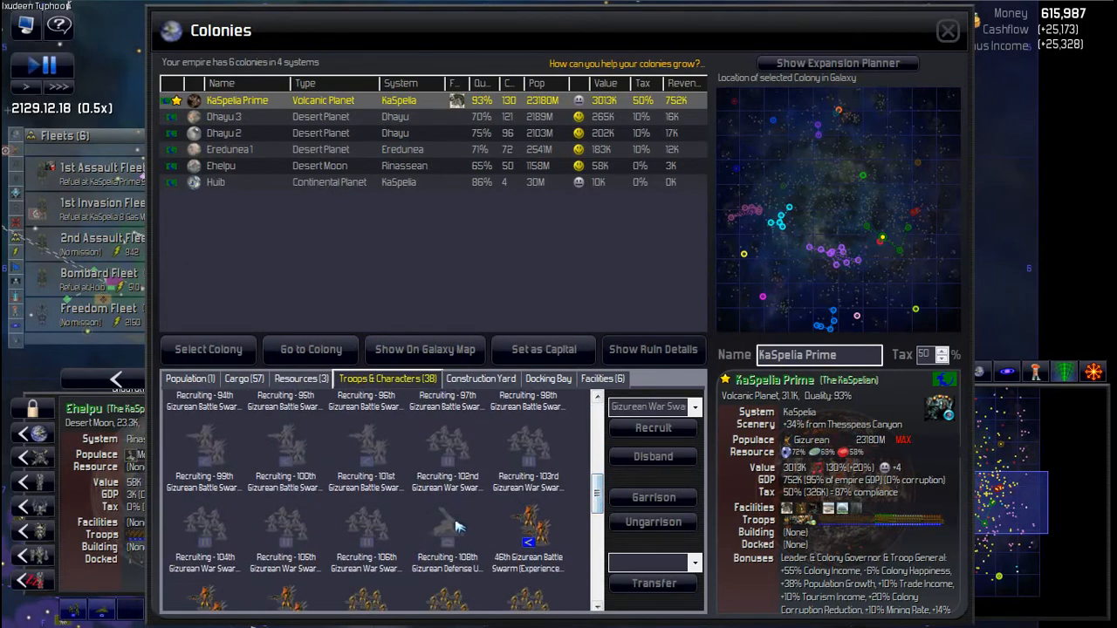
scroll("down", 3)
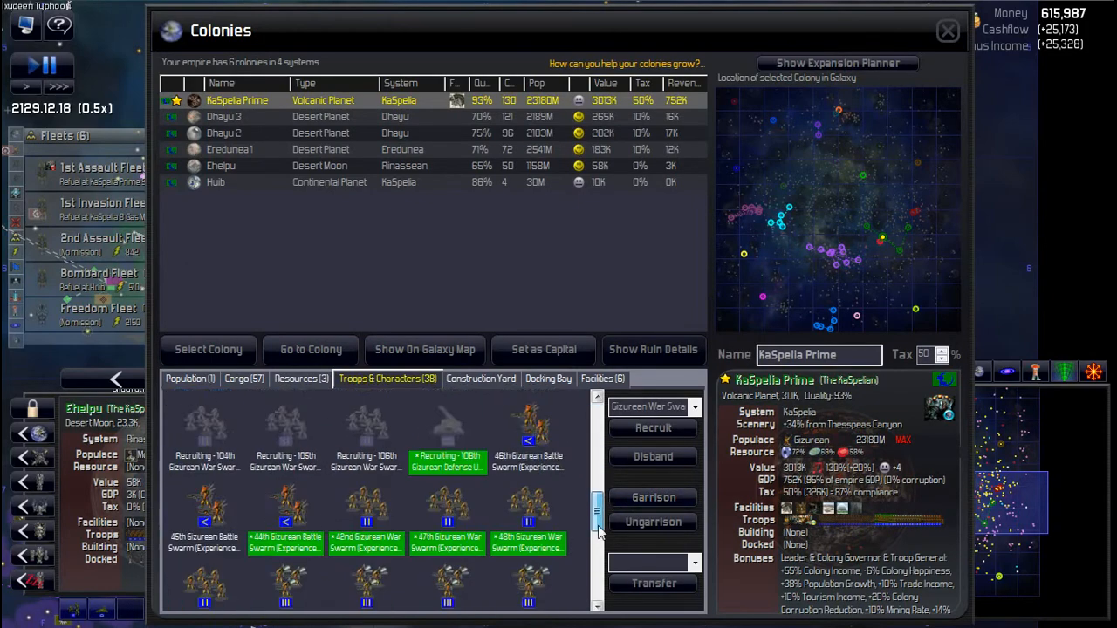
scroll("up", 3)
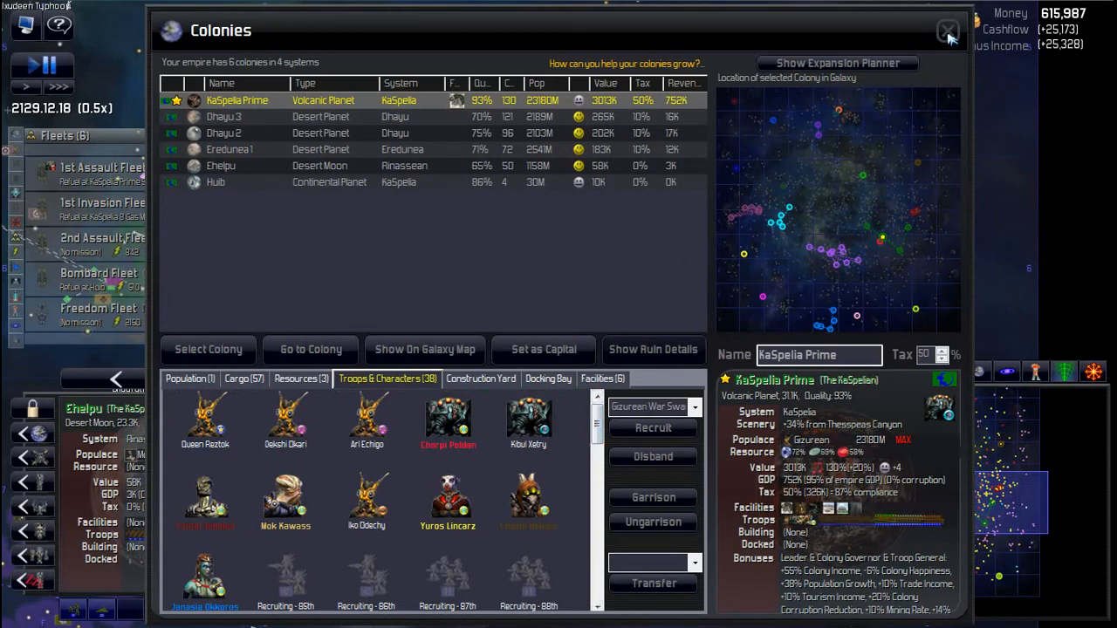
left_click(947, 31)
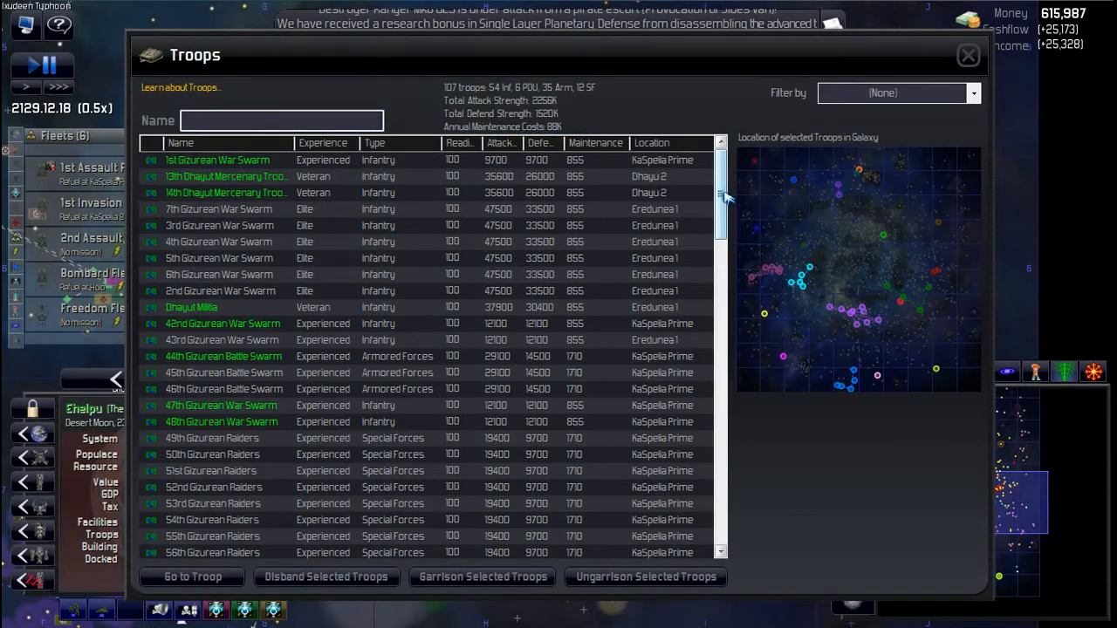
Step: Scroll through the 107-troop roster to the bottom and back, then close it
scroll("down", 3)
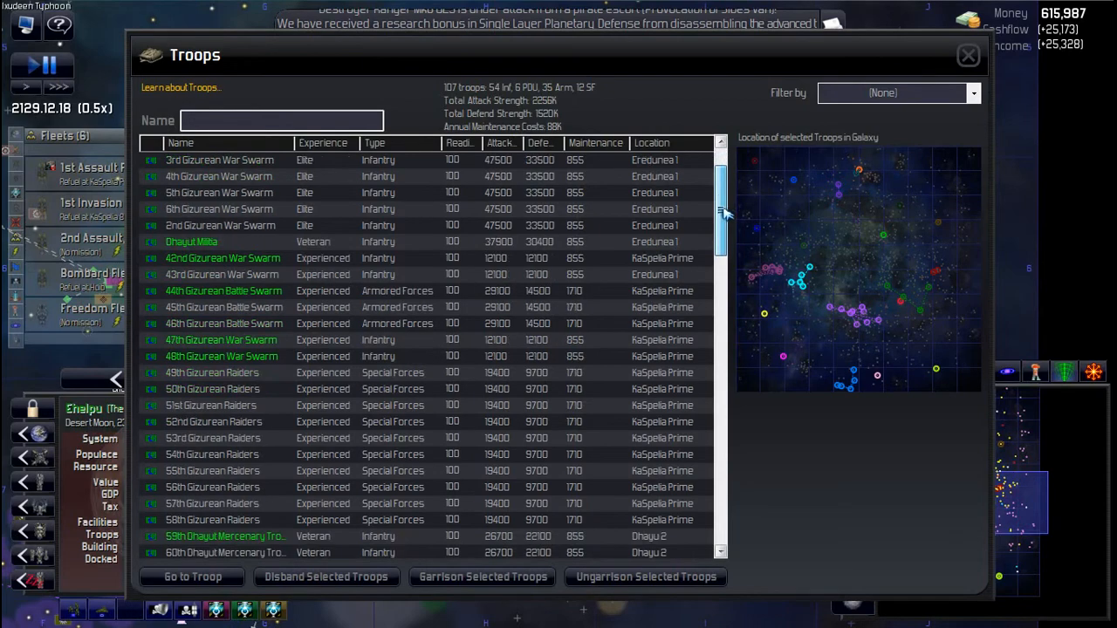
scroll("down", 3)
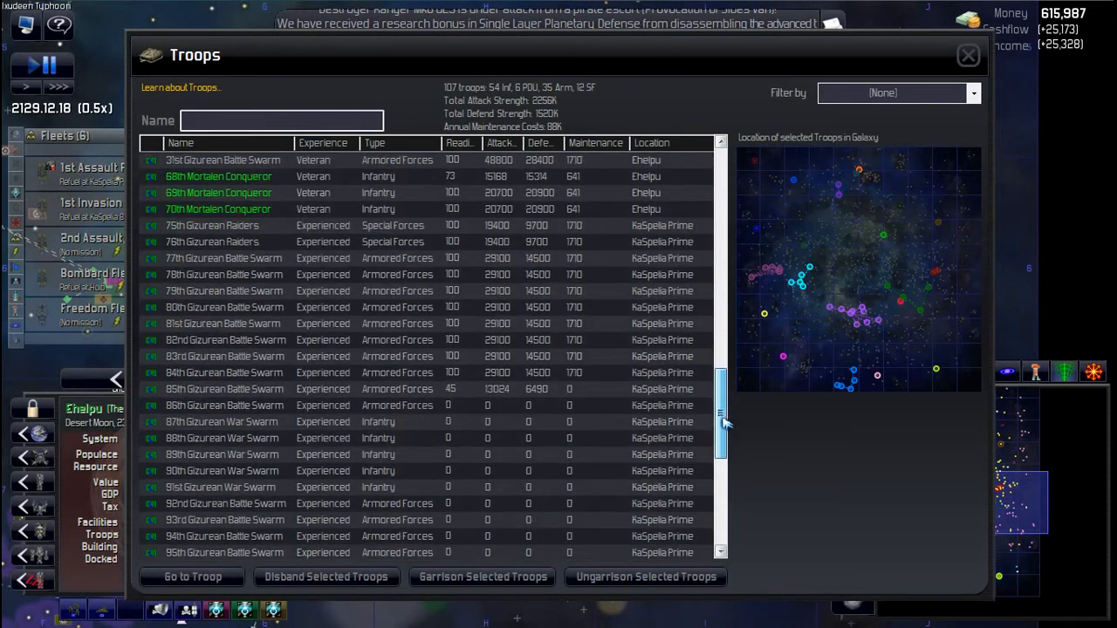
scroll("down", 3)
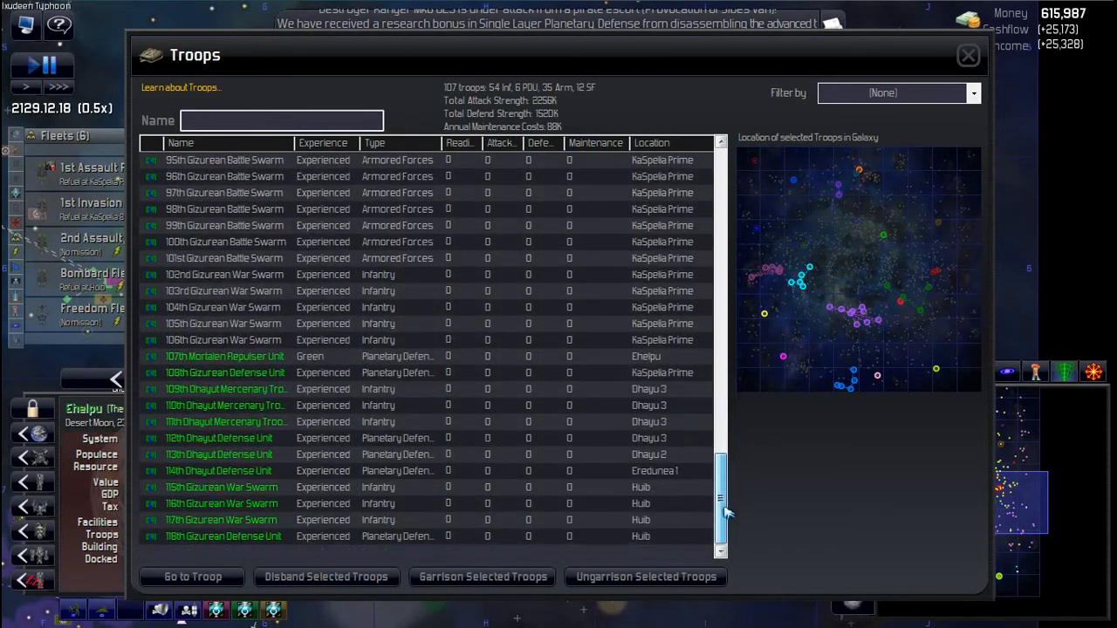
scroll("up", 3)
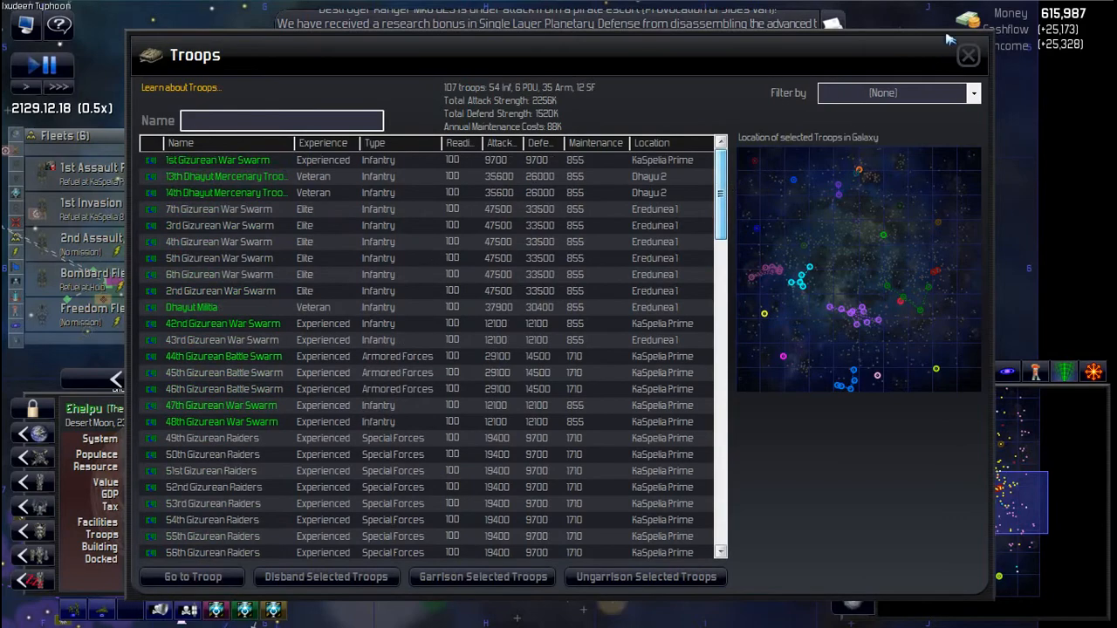
left_click(967, 55)
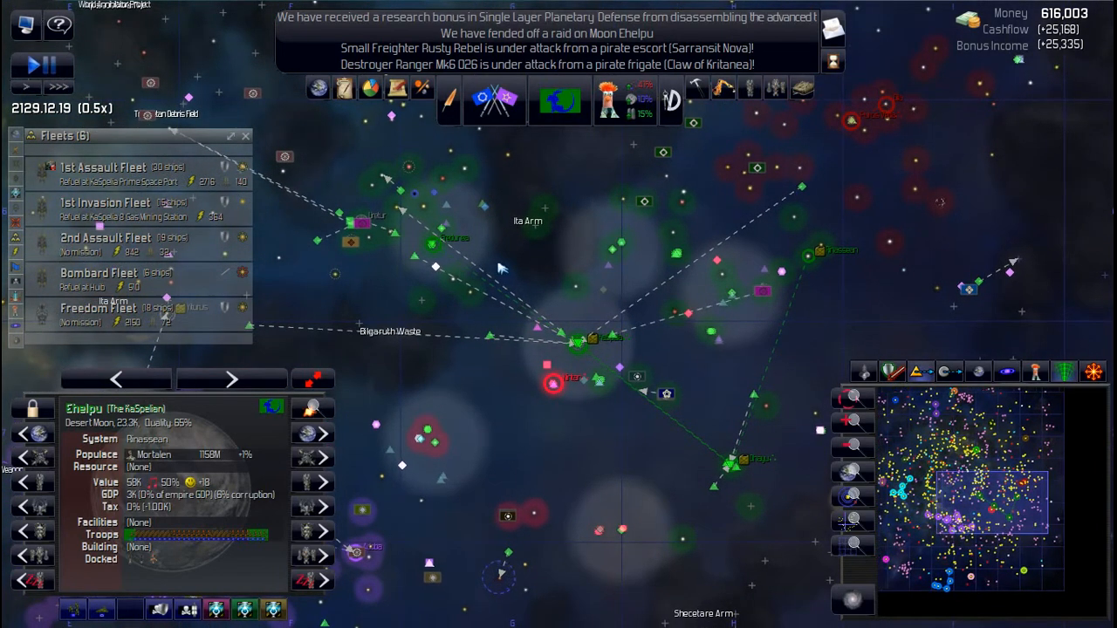
Step: Pause the game and bring up the Designs list of buildable ship designs
key("space")
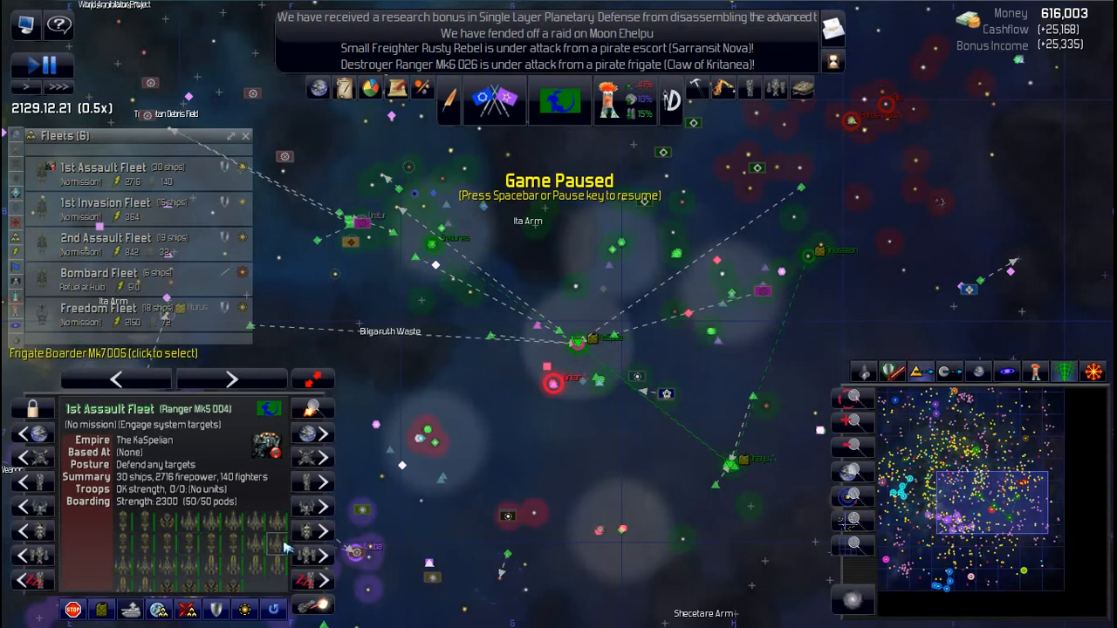
mouse_move(180, 584)
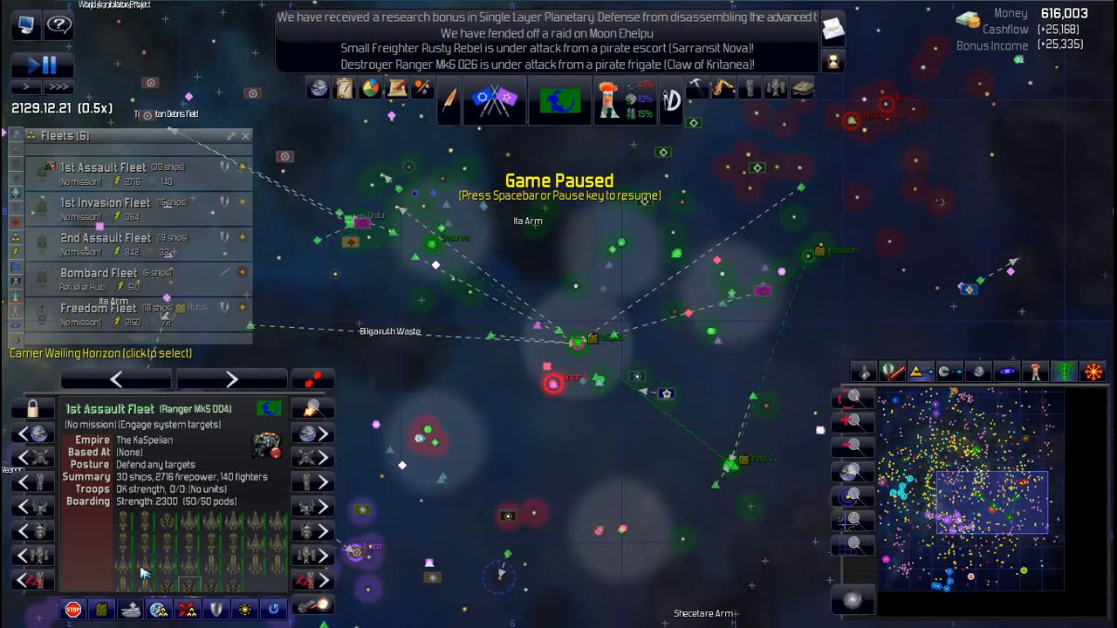
mouse_move(258, 566)
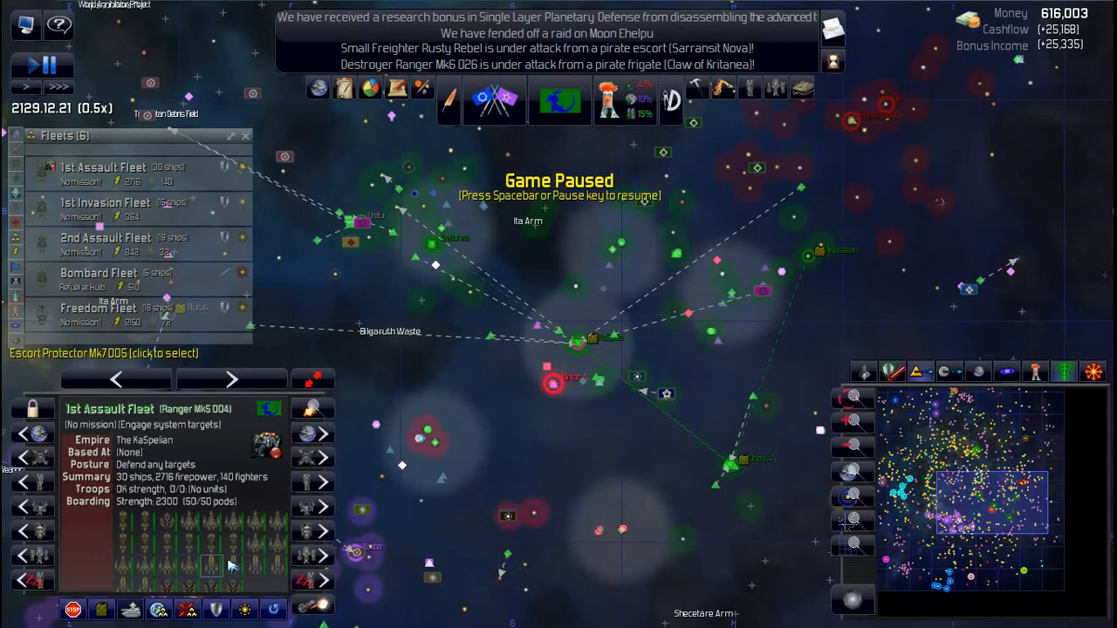
mouse_move(658, 155)
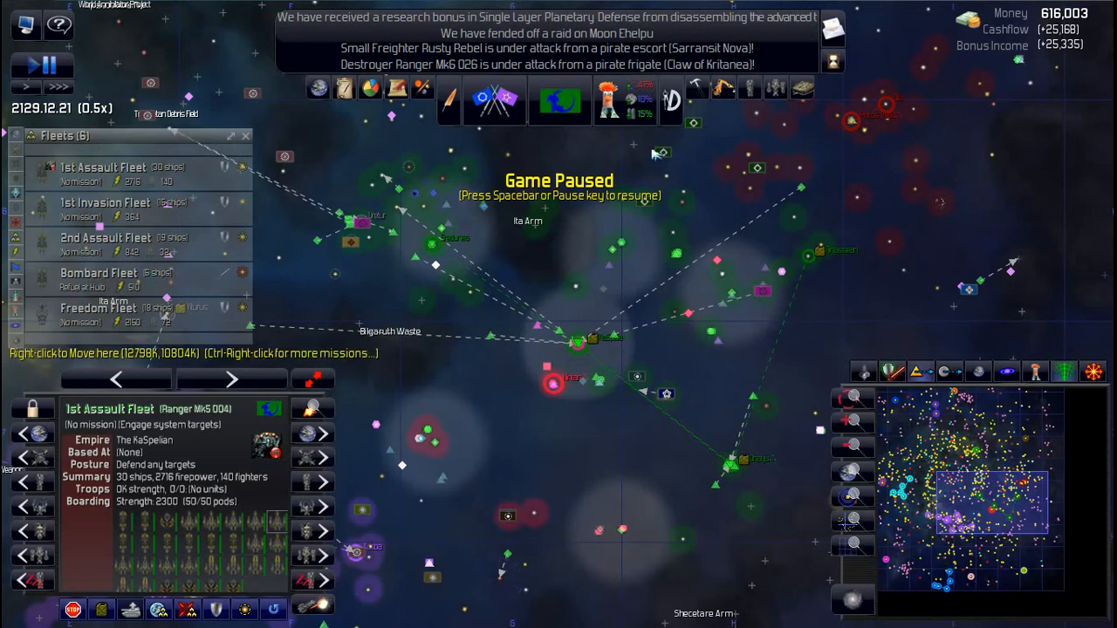
left_click(670, 100)
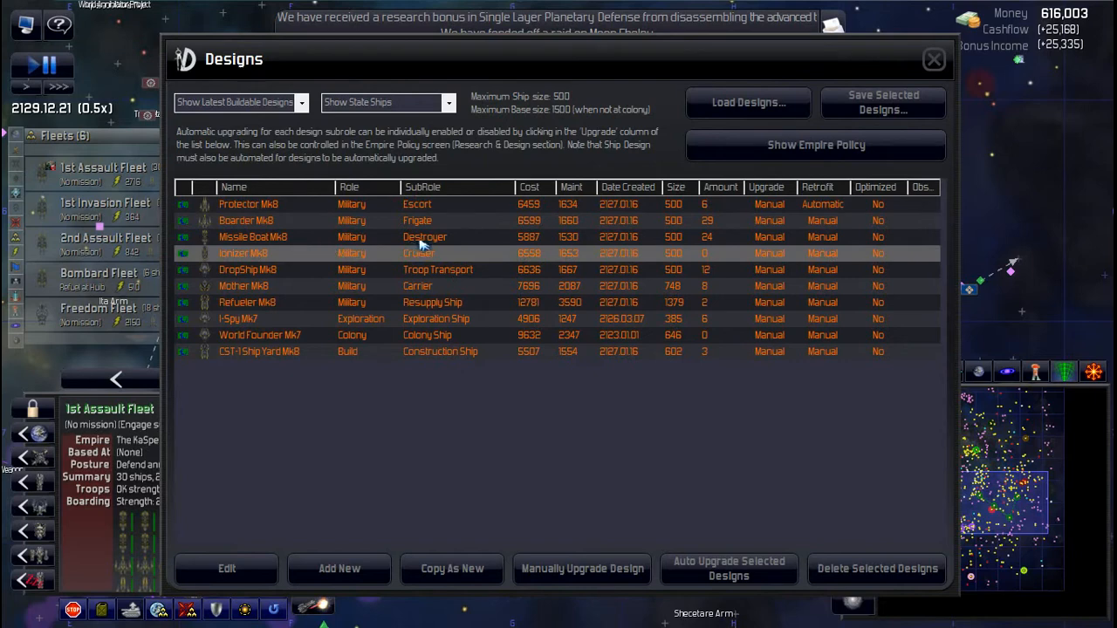
mouse_move(441, 253)
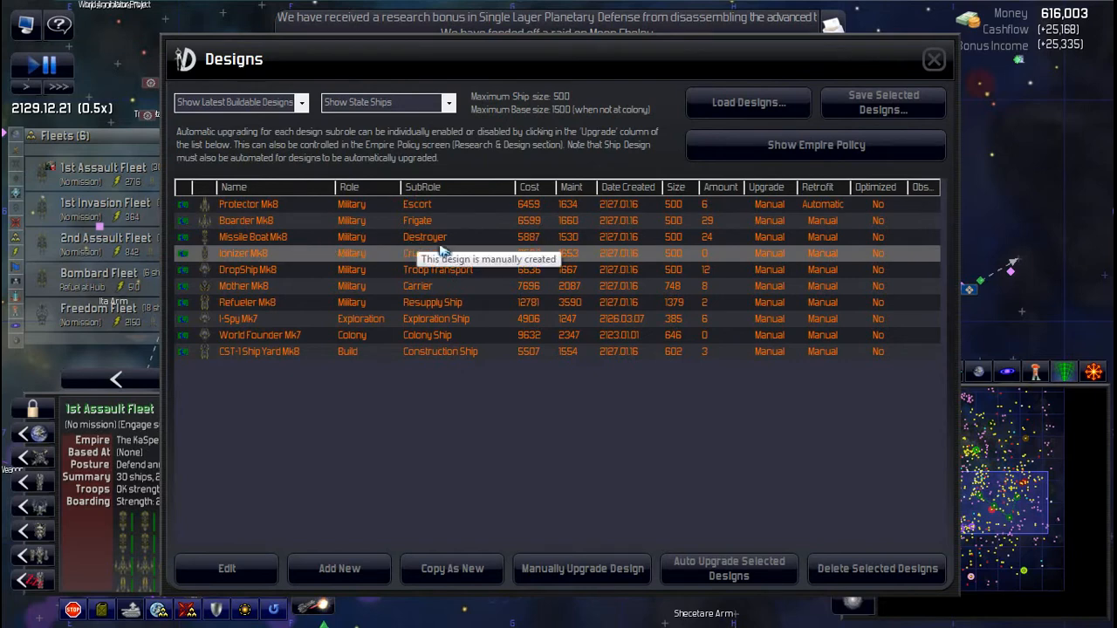
mouse_move(375, 253)
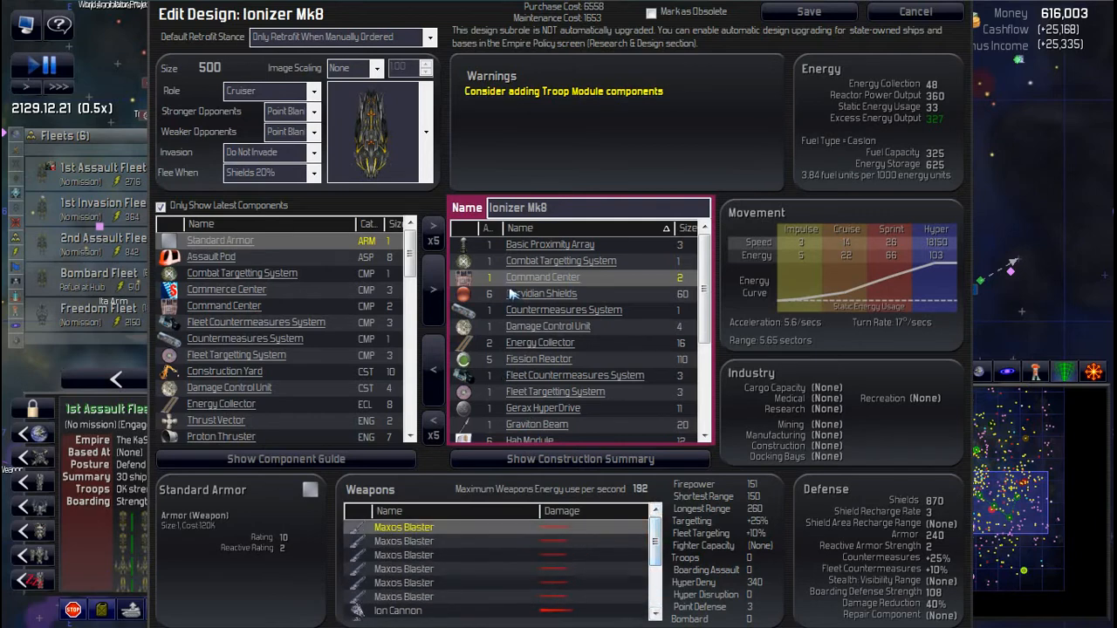
mouse_move(807, 11)
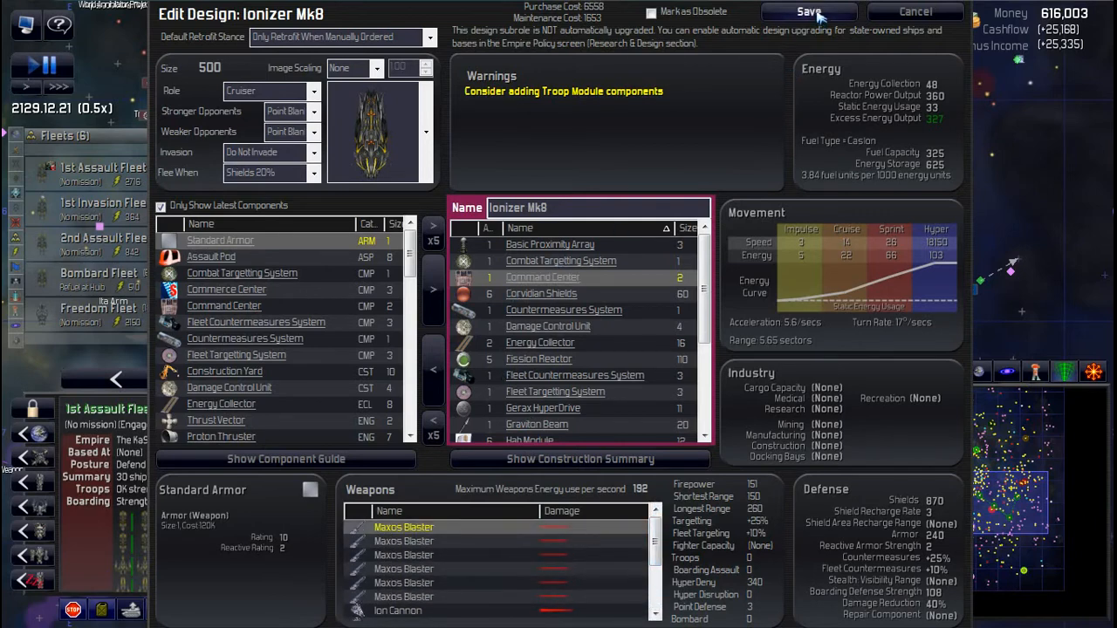
Step: Save the Ionizer Mk8 cruiser design and close the Designs window
left_click(807, 11)
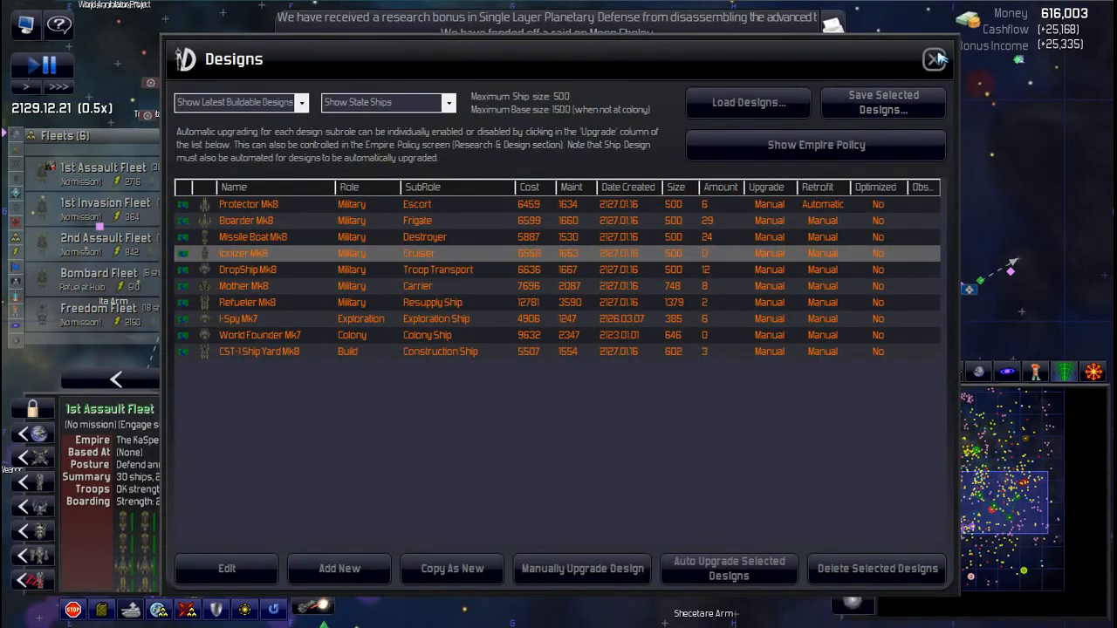
left_click(935, 59)
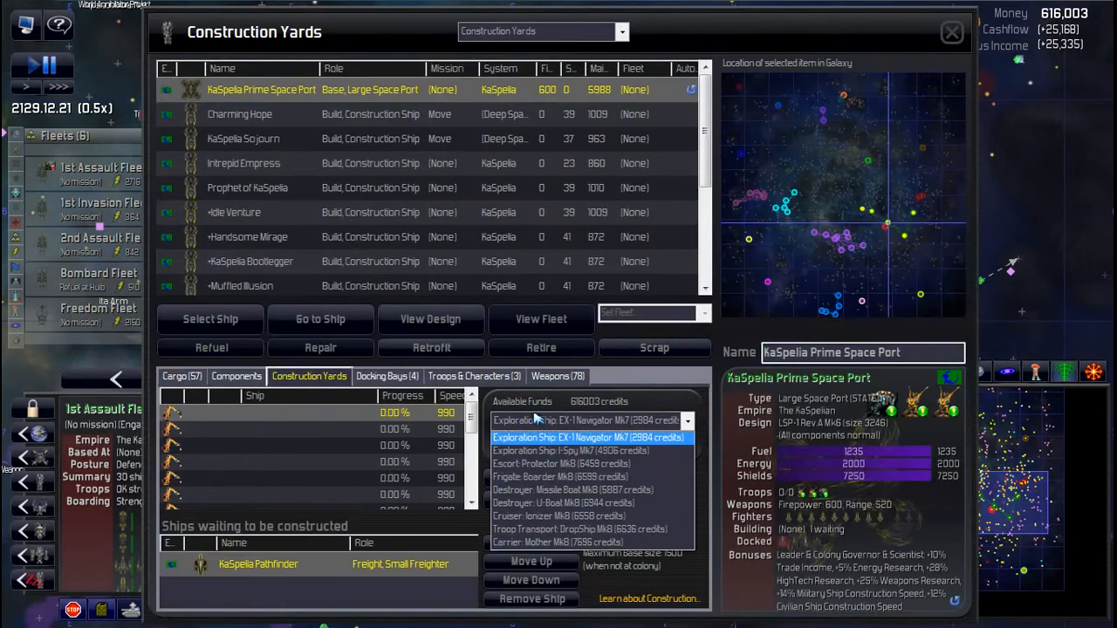
Step: Choose Cruiser: Ionizer Mk8 and purchase it twice at KaSpelia Prime Space Port
left_click(560, 516)
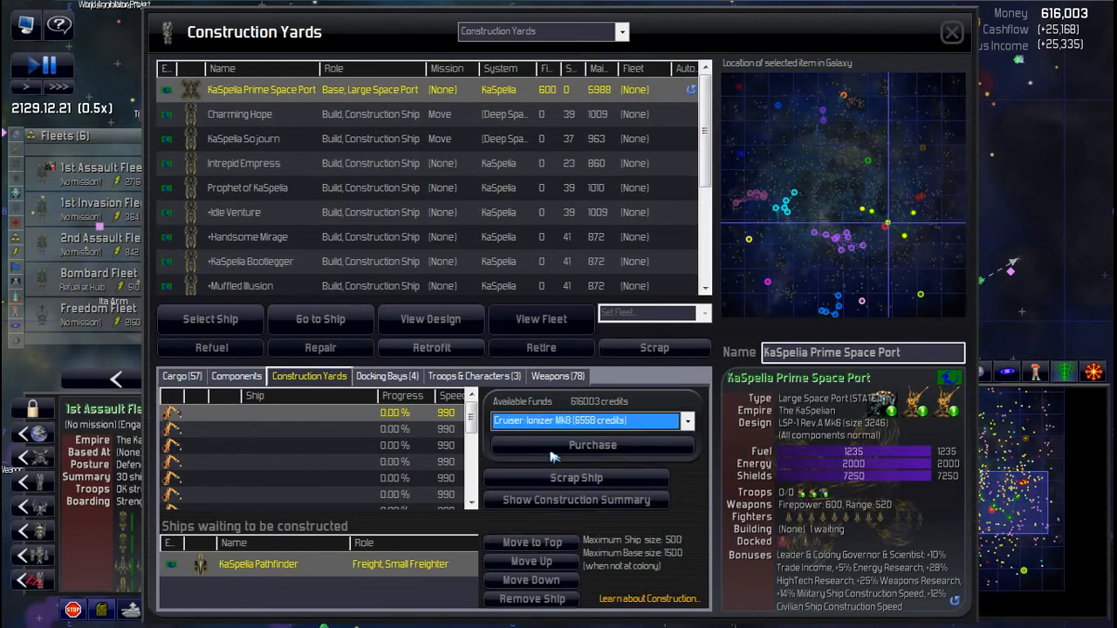
left_click(592, 444)
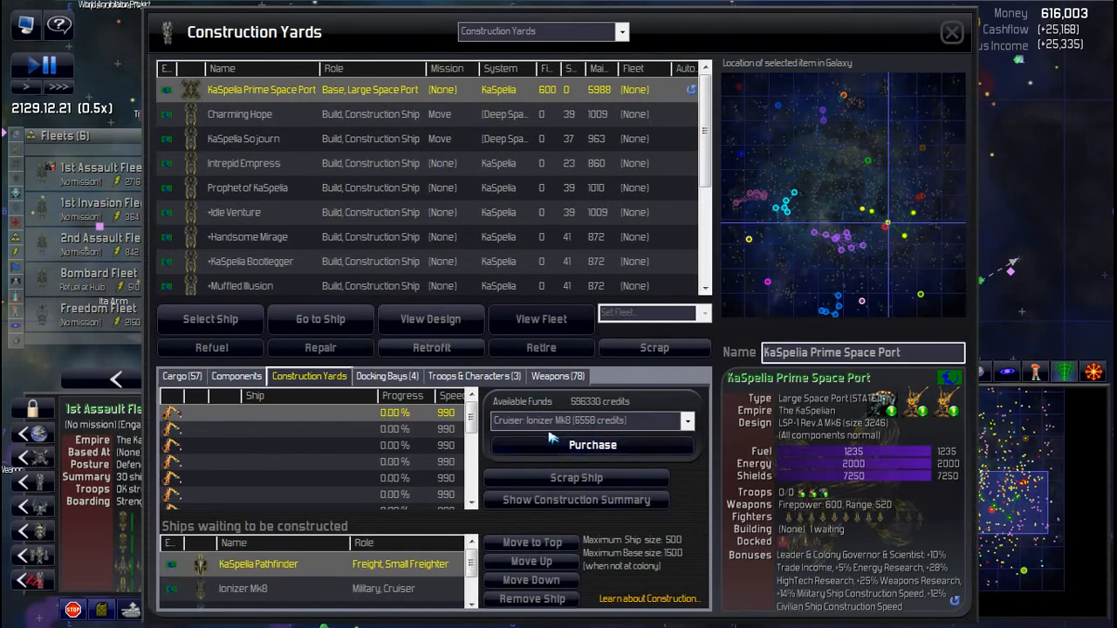
left_click(591, 444)
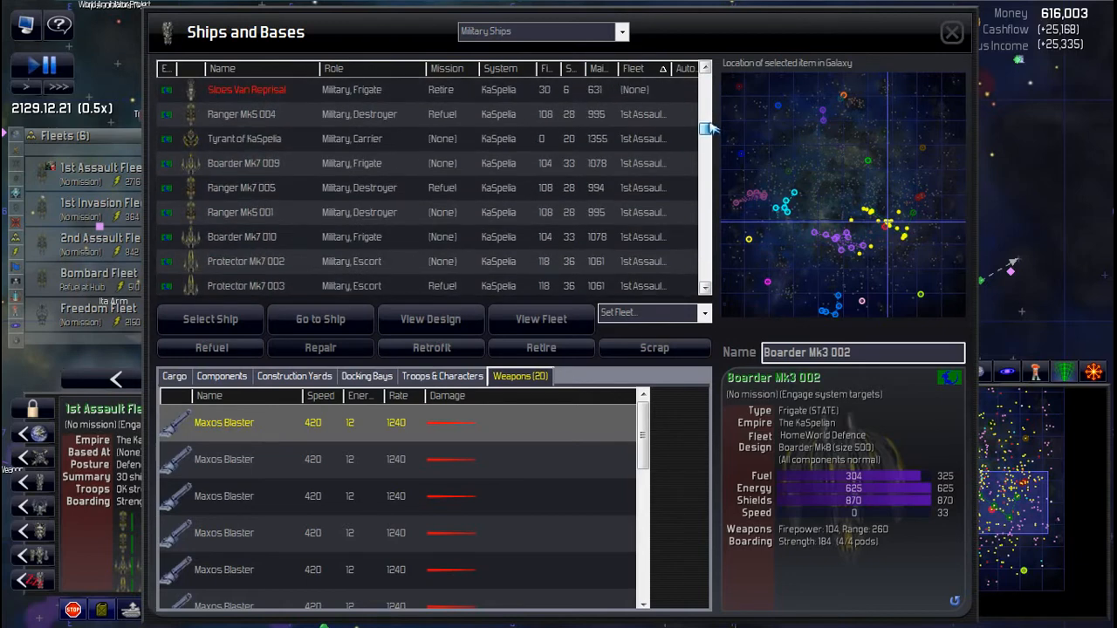
Step: Set the Protector Mk7 escorts' fleet to (None), confirming 001 and 002 are unassigned
scroll("up", 3)
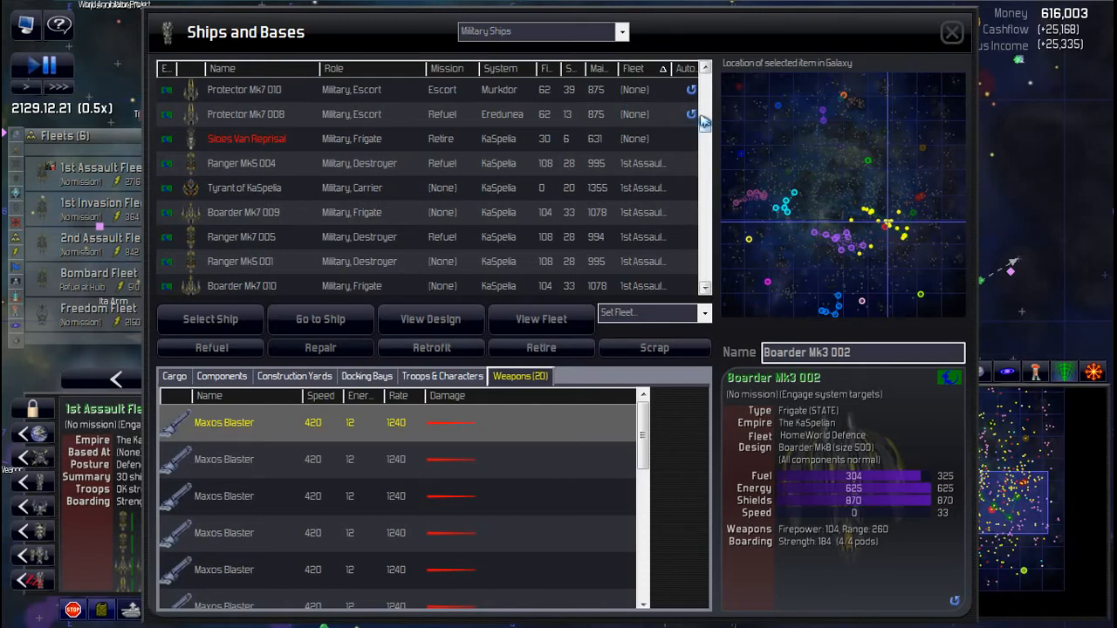
left_click(240, 162)
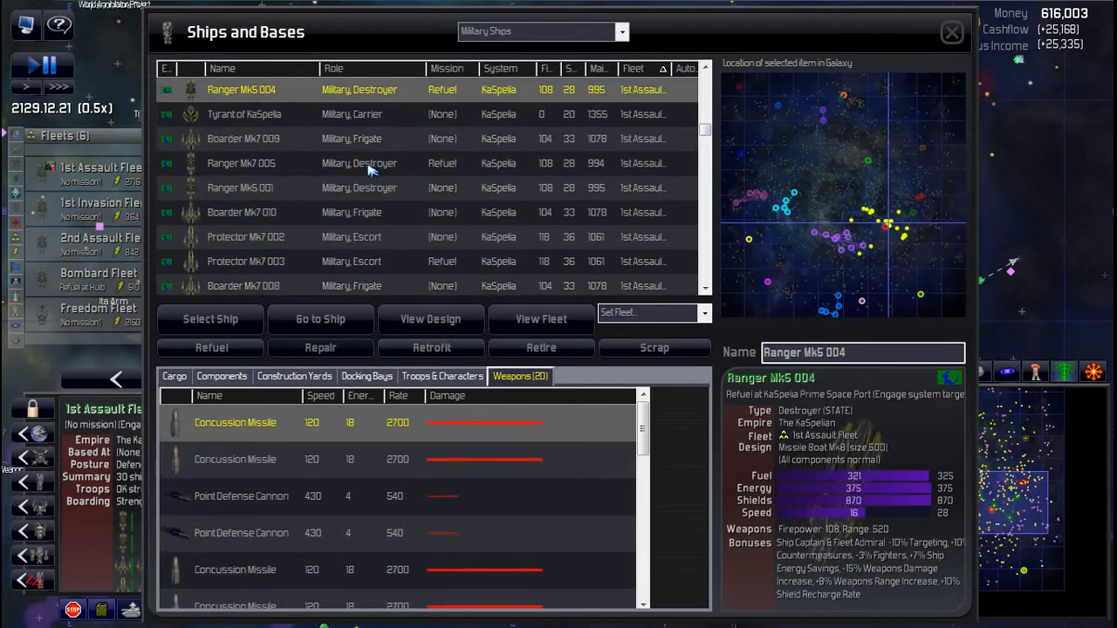
scroll("down", 3)
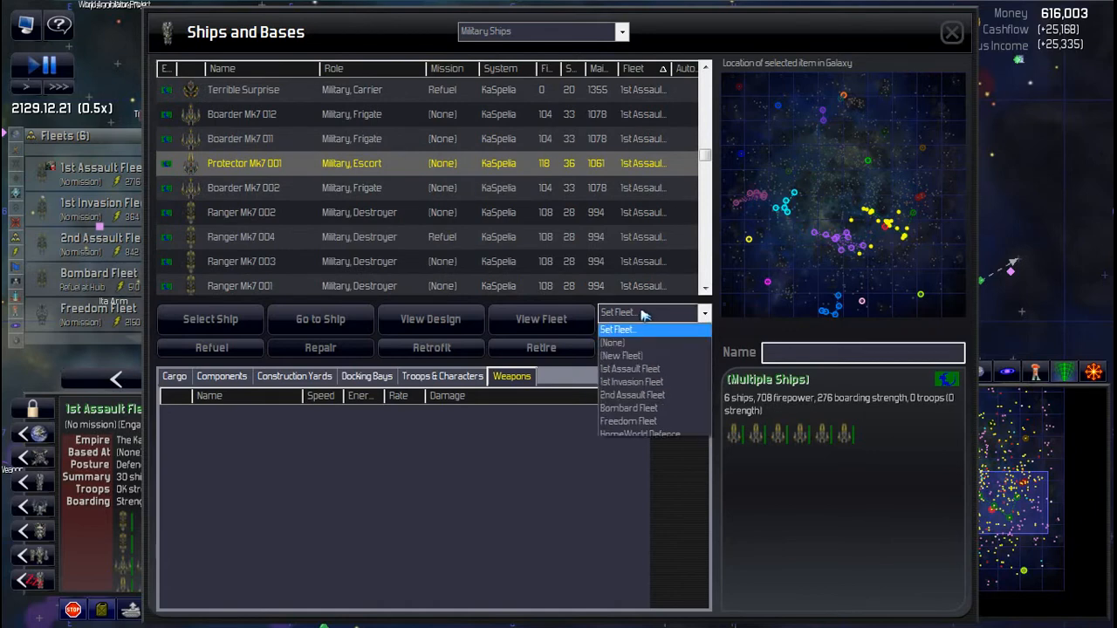
mouse_move(617, 342)
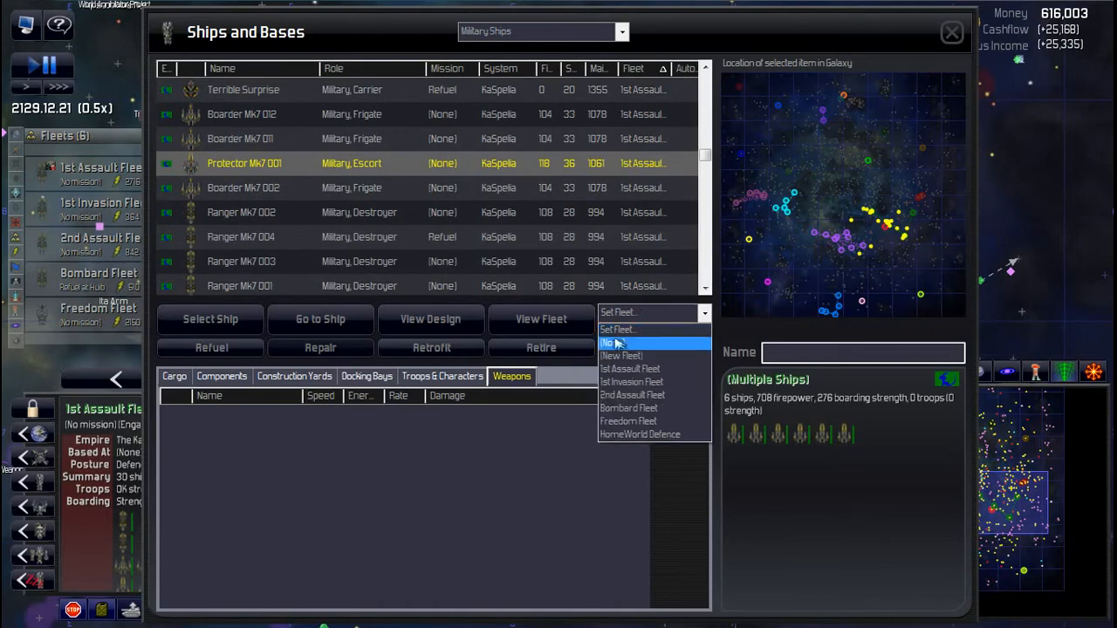
left_click(622, 343)
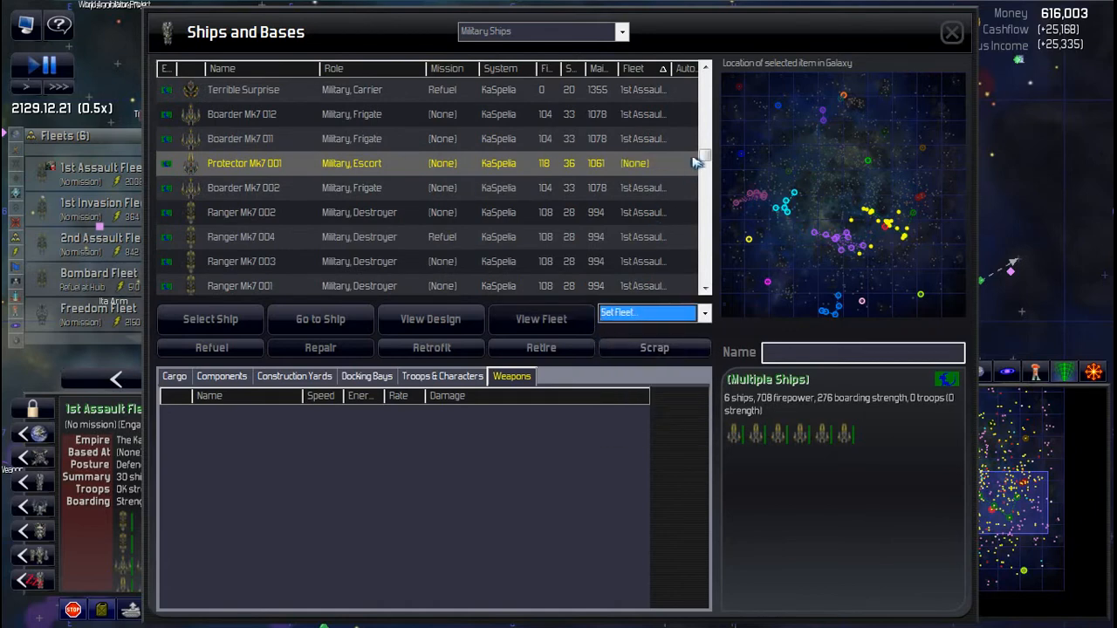
left_click(244, 163)
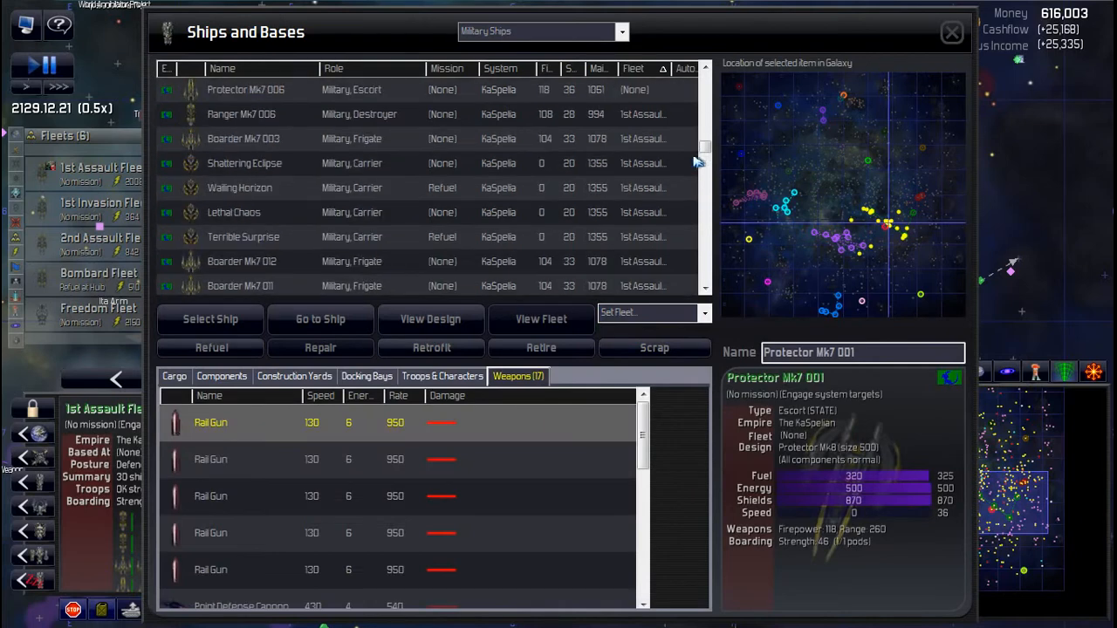
left_click(245, 163)
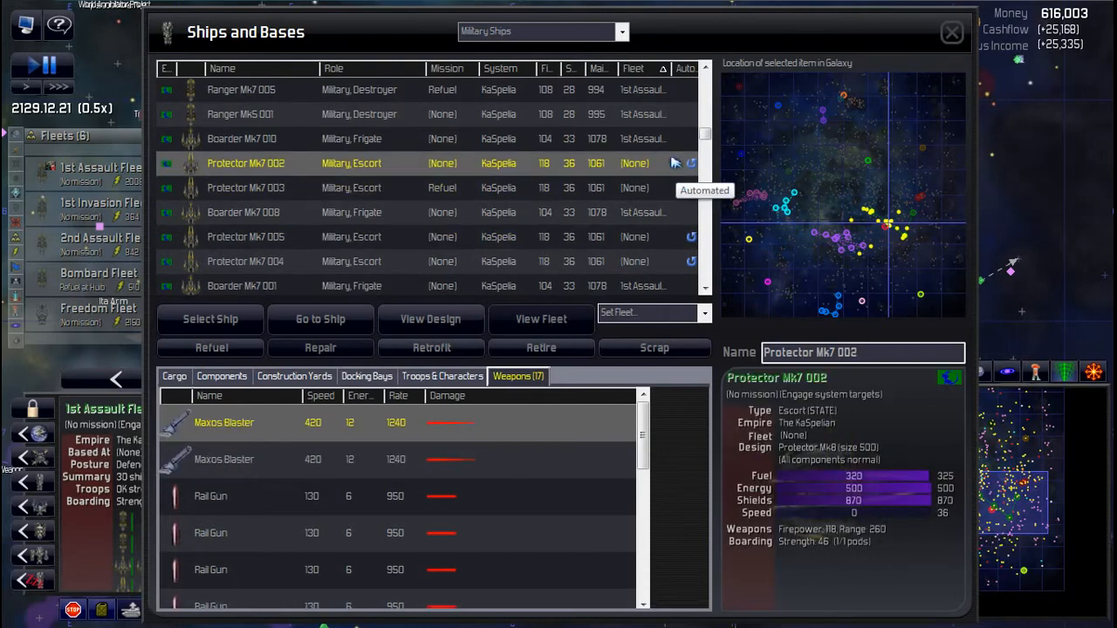
Step: Filter to Military Ships, assign the six Ionizer Mk8 cruisers to 1st Assault Fleet, and close
left_click(620, 31)
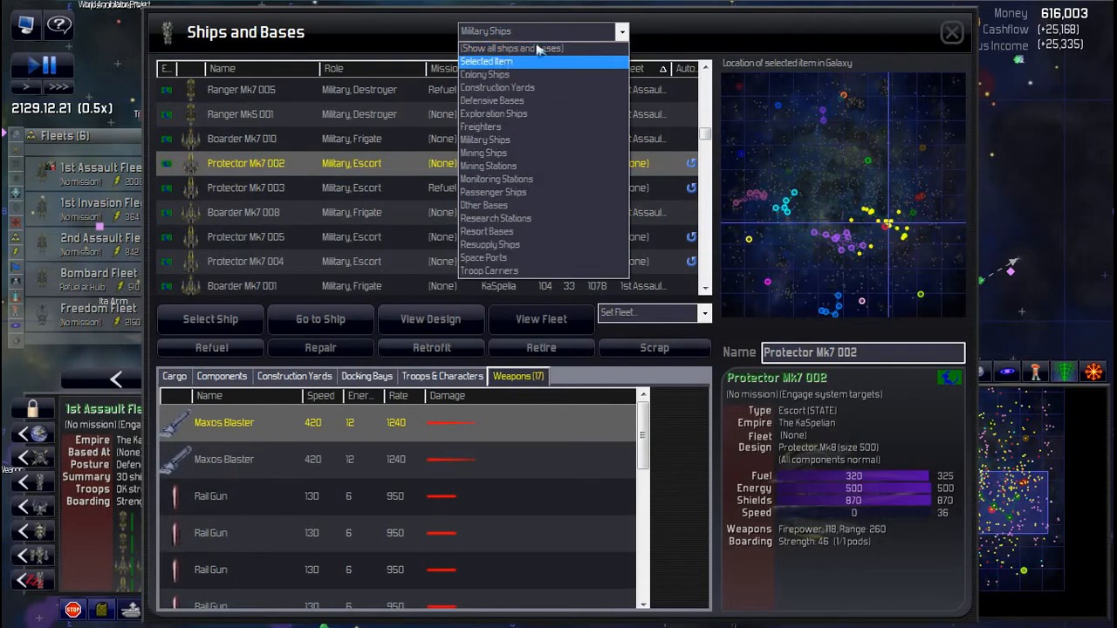
left_click(485, 140)
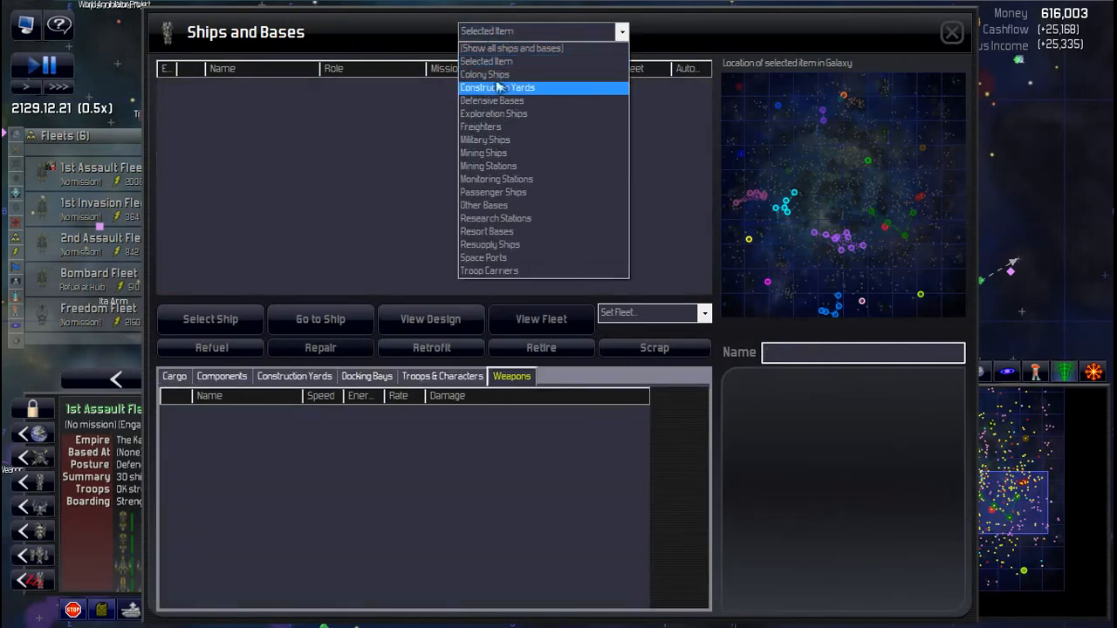
left_click(485, 139)
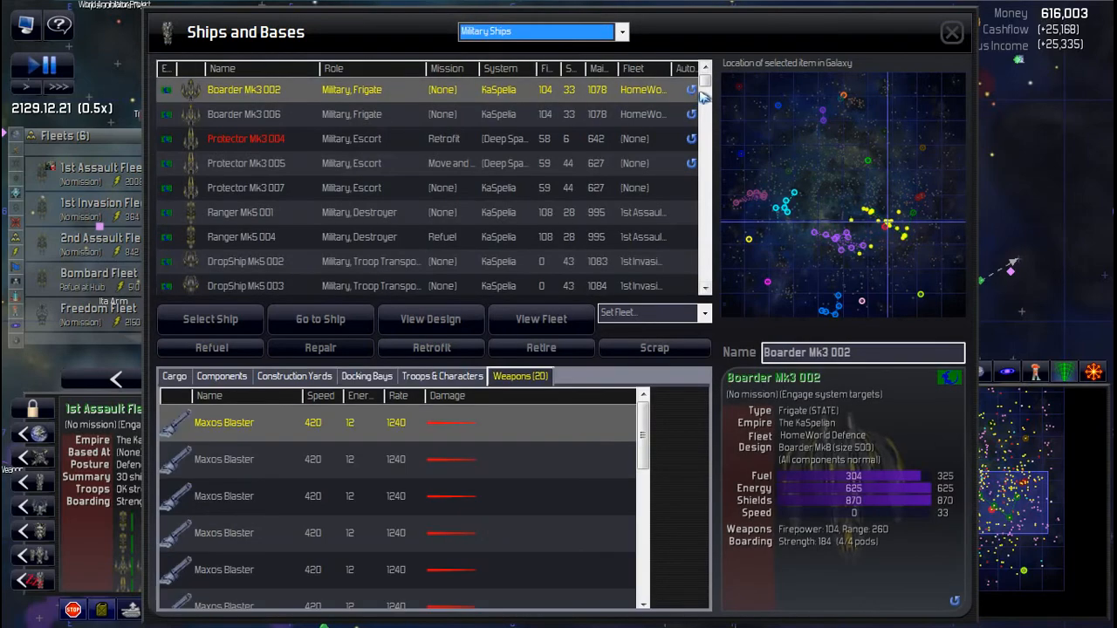
scroll("down", 3)
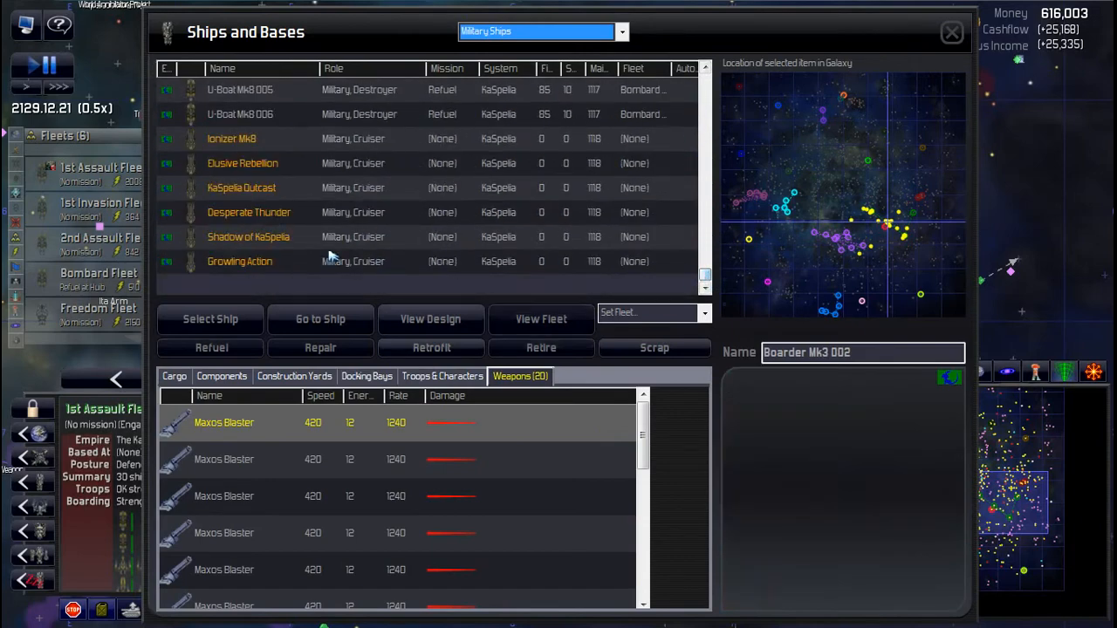
left_click(704, 312)
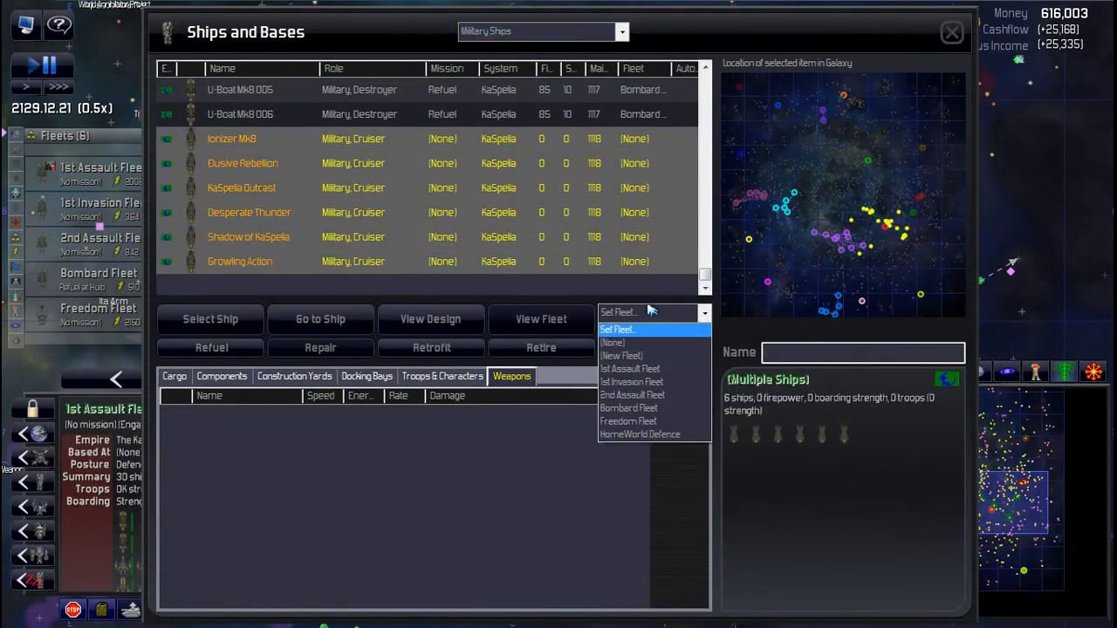
left_click(632, 368)
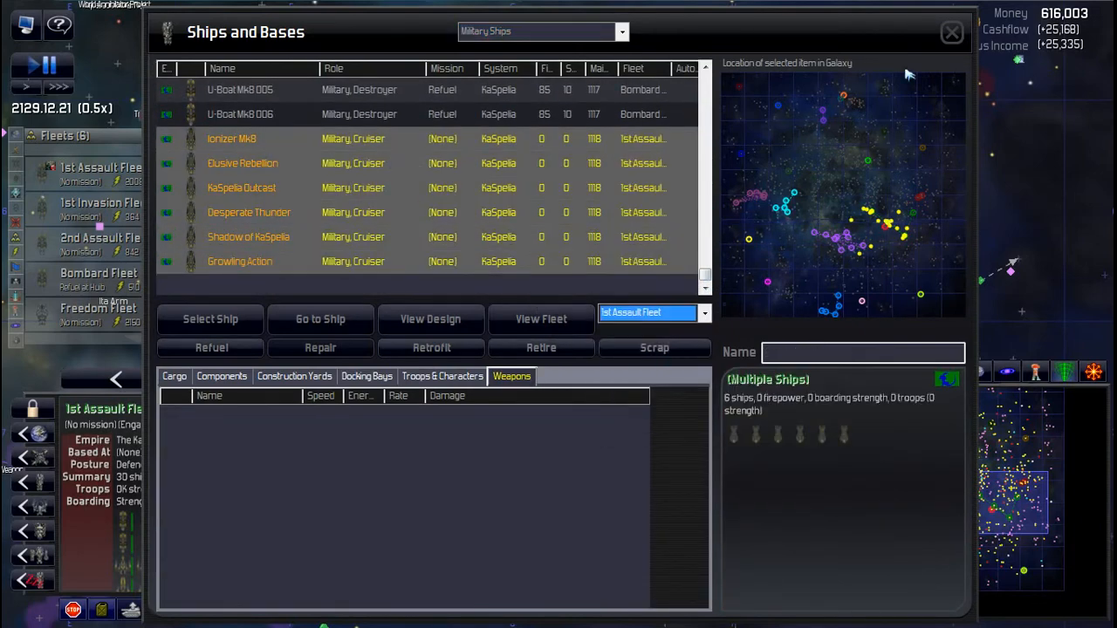
left_click(951, 33)
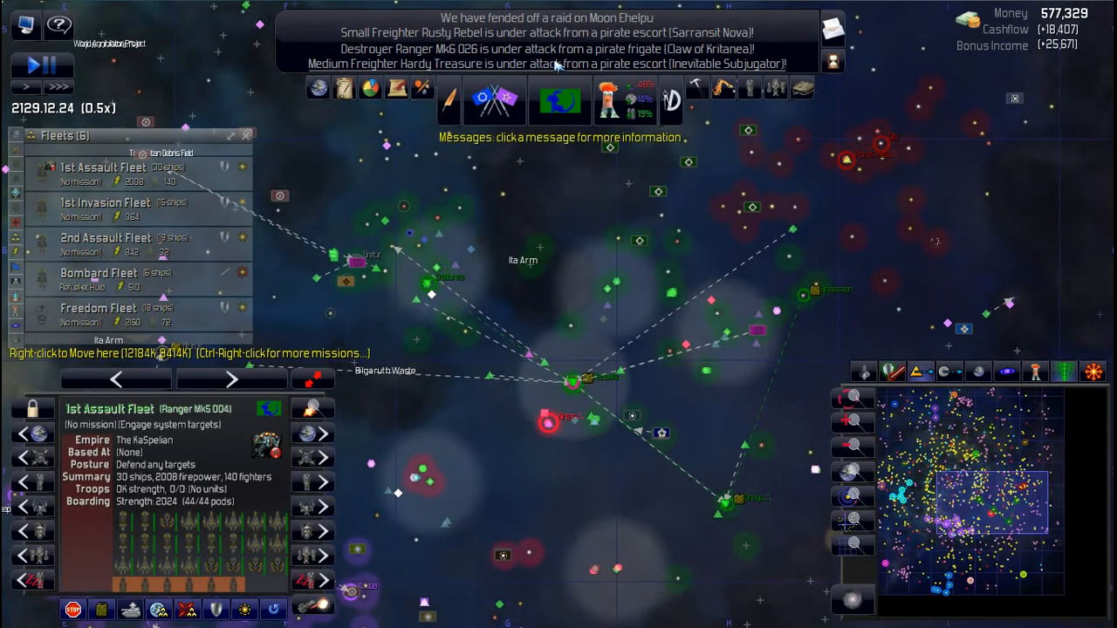
Step: Select the 1st Invasion Fleet, refuelling at Talos 5 Gas Mining Station, and pause
left_click(105, 209)
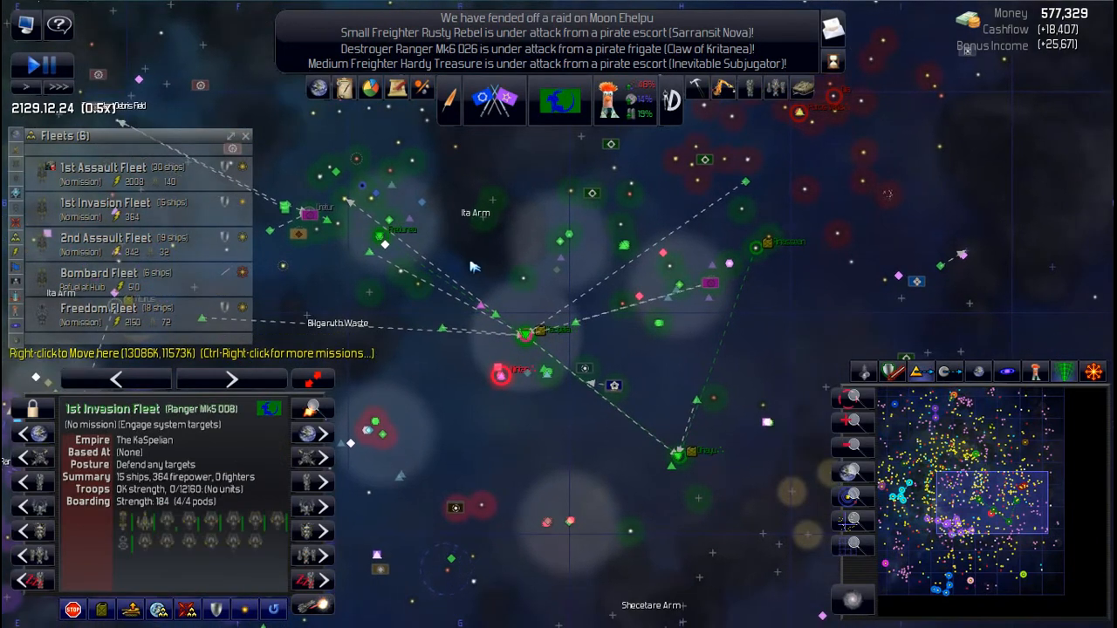
mouse_move(218, 550)
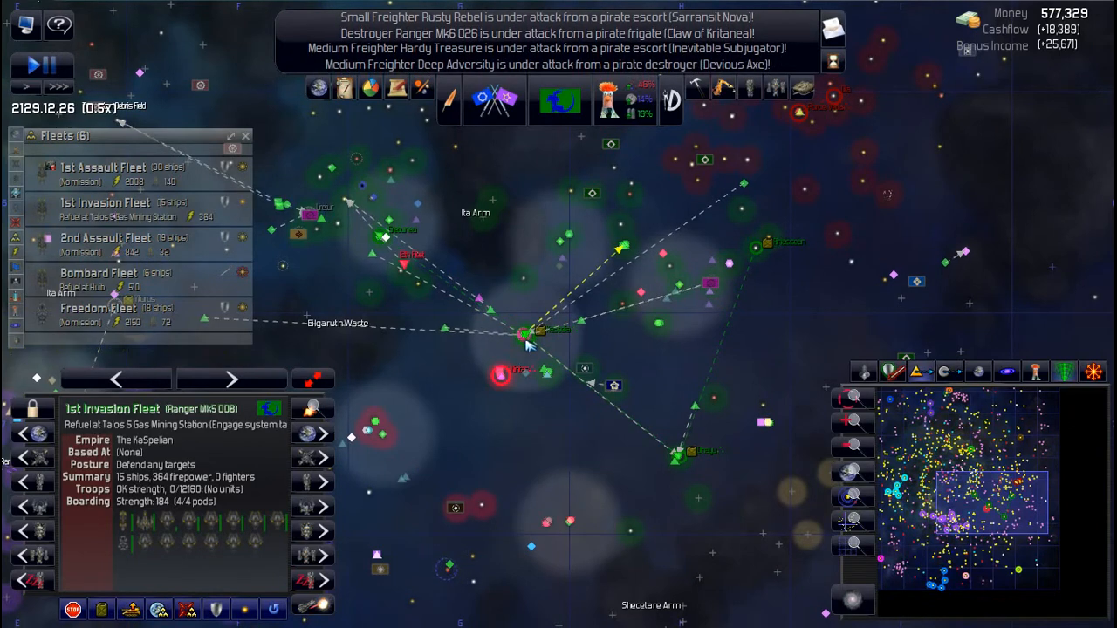
key("space")
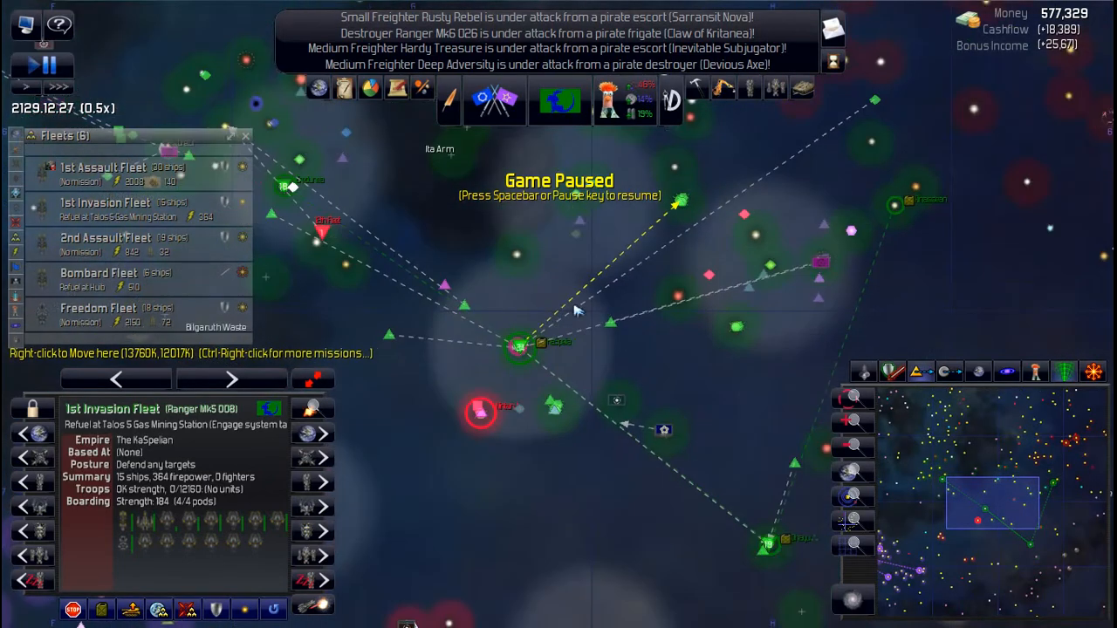
mouse_move(728, 235)
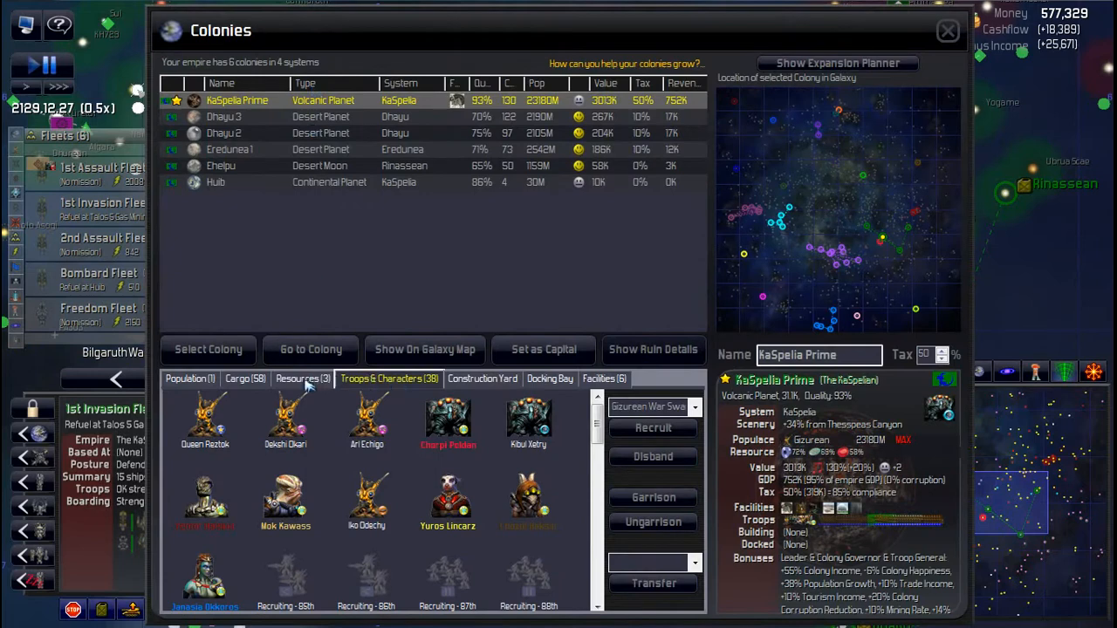
Step: Show KaSpelia Prime's resources in the Colonies overview
left_click(245, 378)
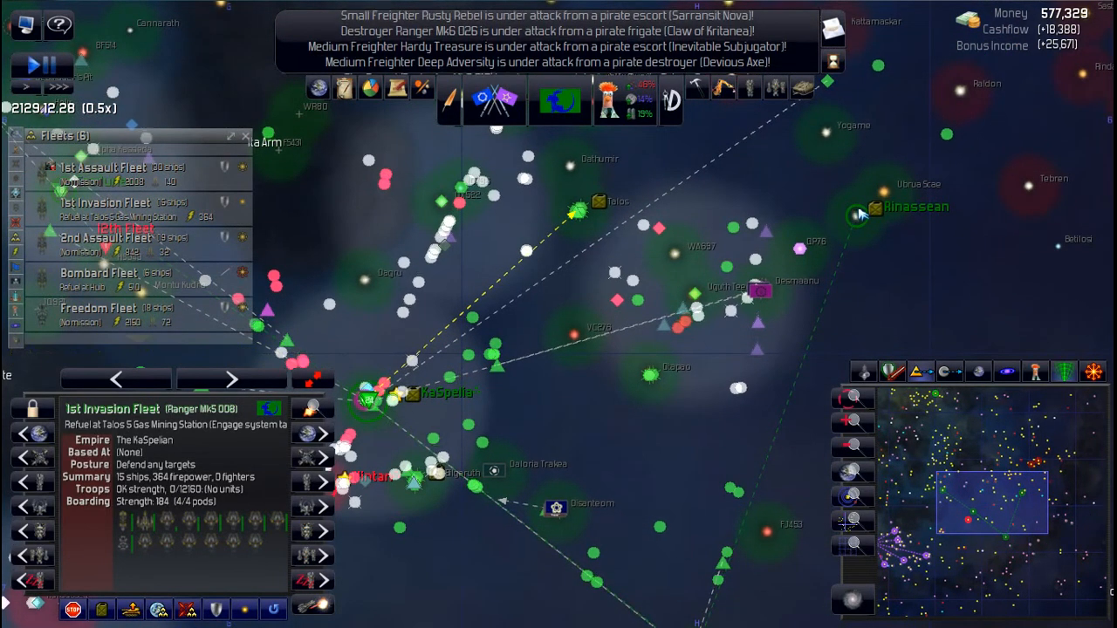
mouse_move(658, 208)
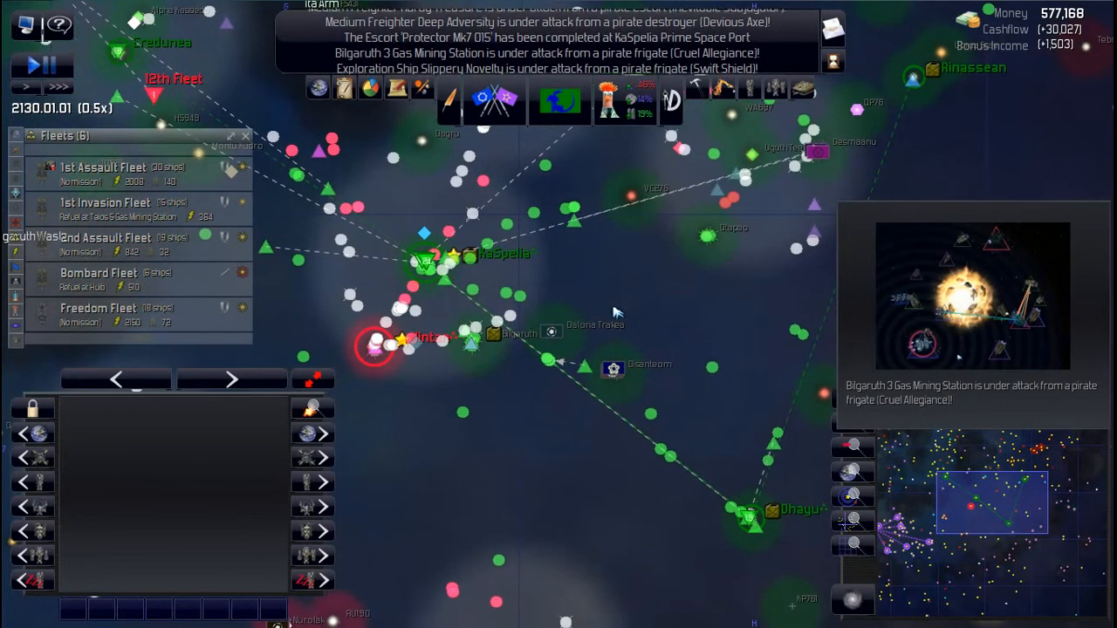
Step: Select Bombard Fleet in the Fleets panel to show it refueling at Huib
left_click(99, 272)
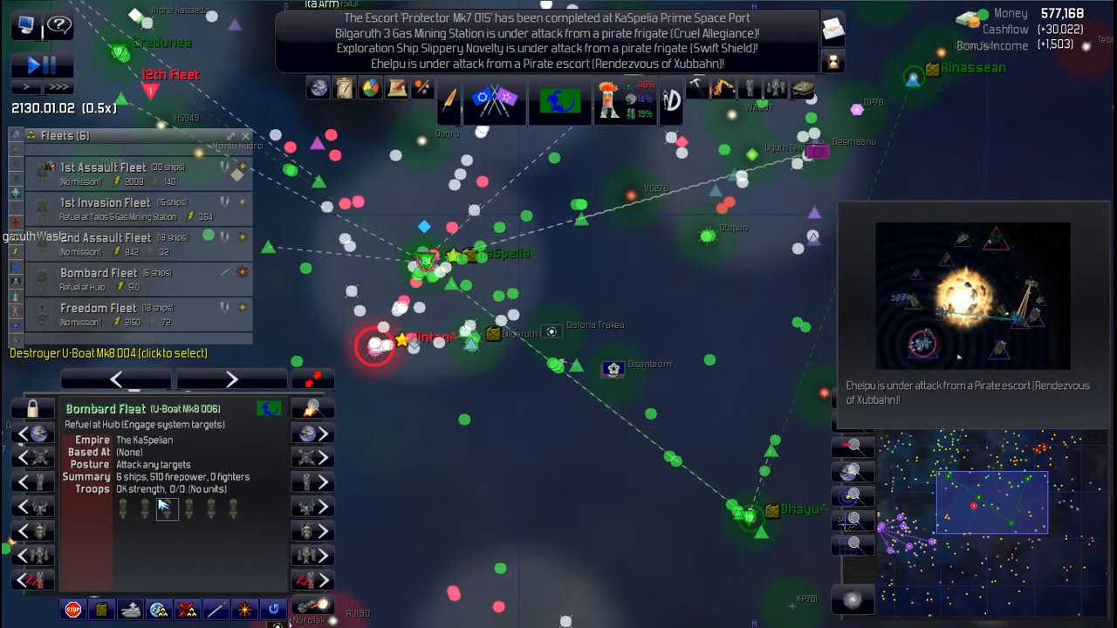
Step: Pause the game at 2130.01.03 with Bombard Fleet's details still displayed
key("space")
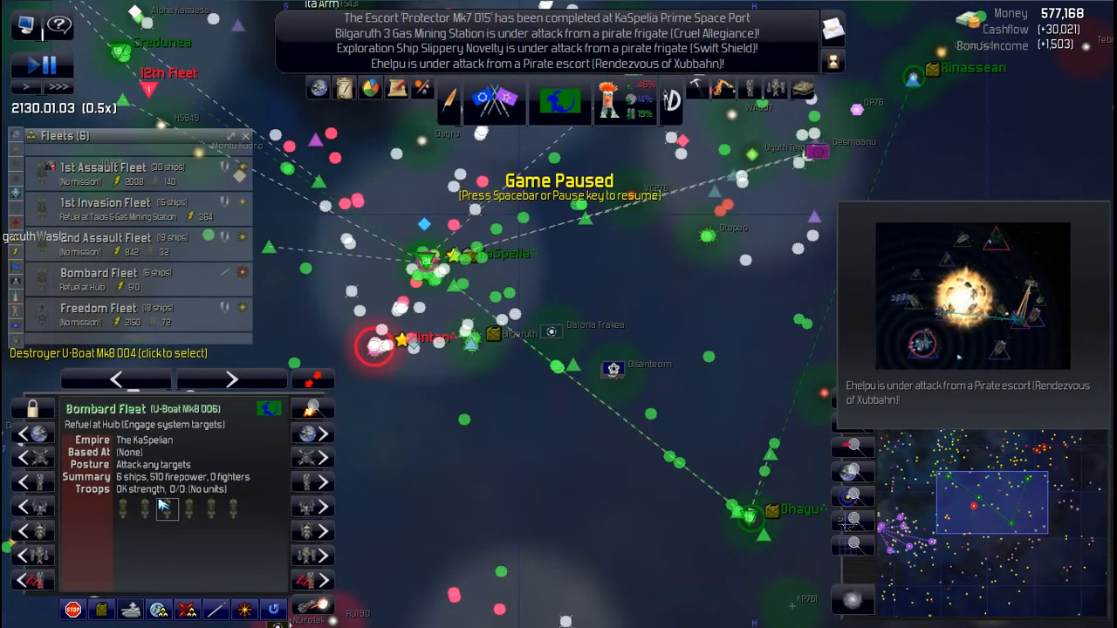
mouse_move(746, 97)
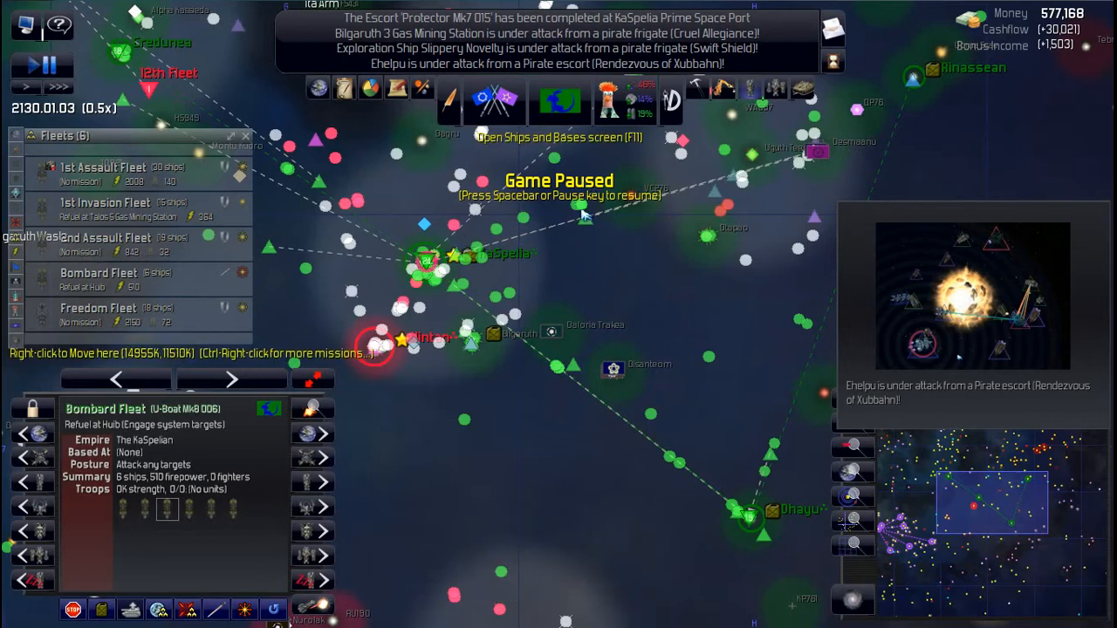
Step: Filter Ships and Bases to resupply ships and locate Prime Liberty at KaSpelia
left_click(561, 87)
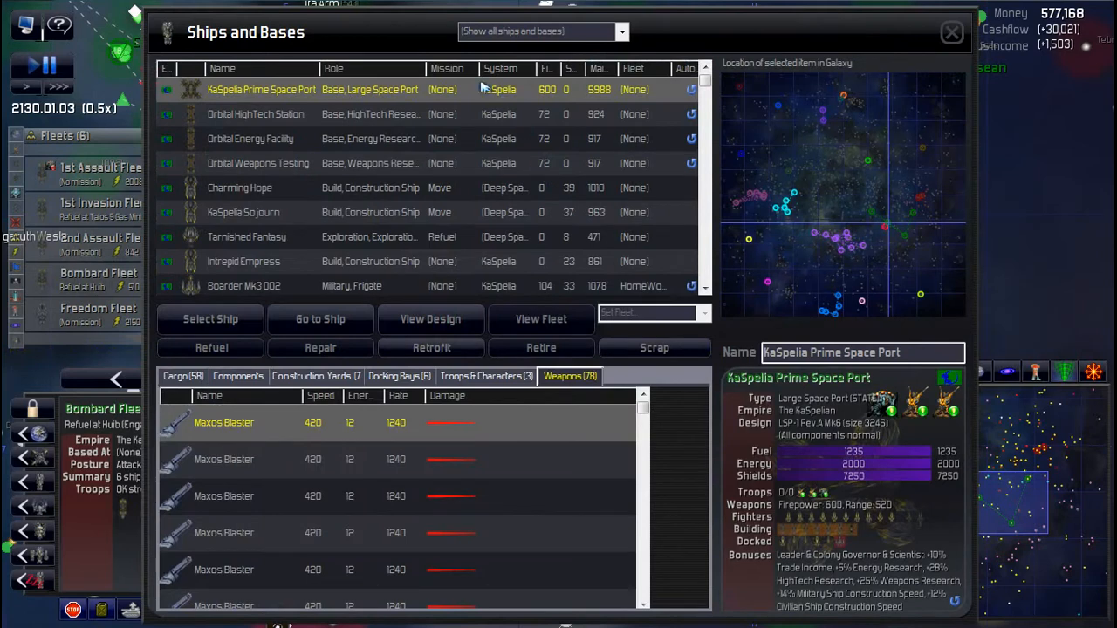
left_click(621, 31)
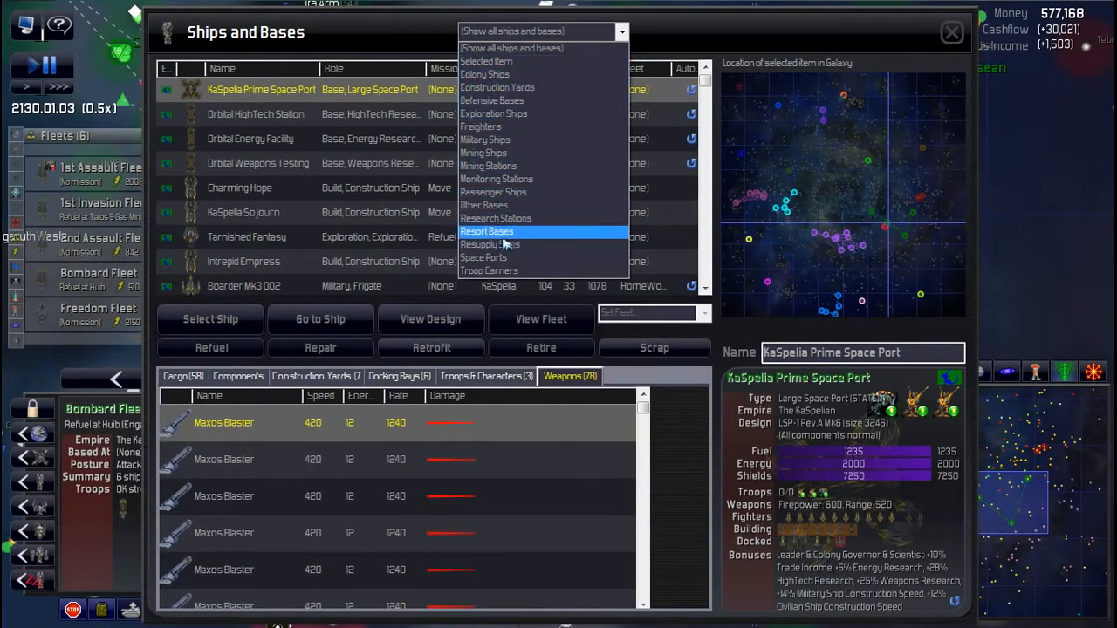
left_click(490, 244)
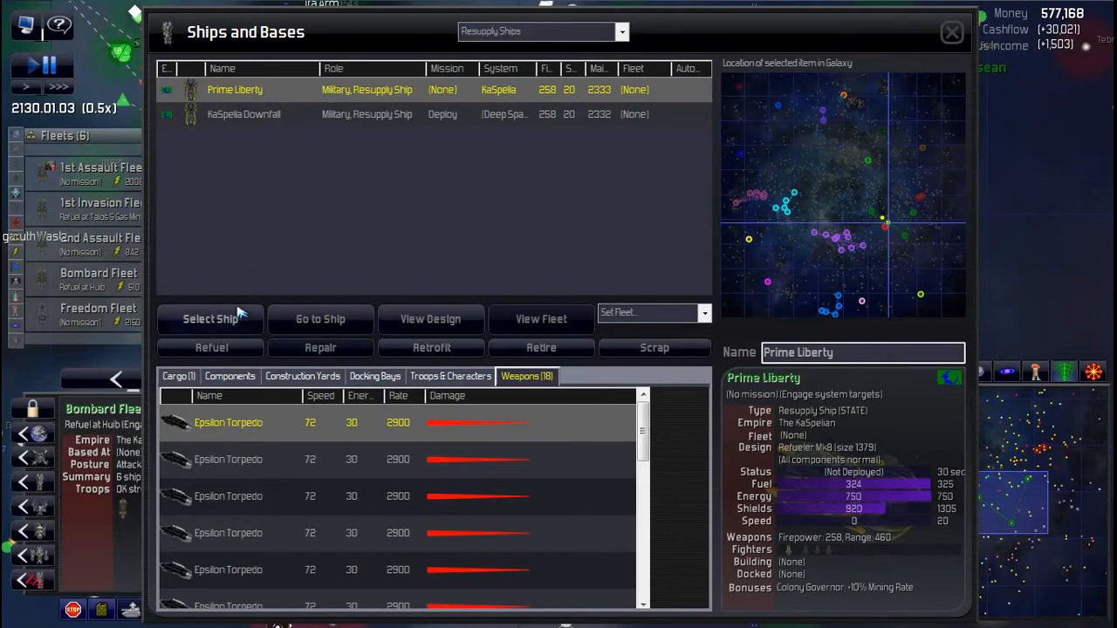
left_click(952, 33)
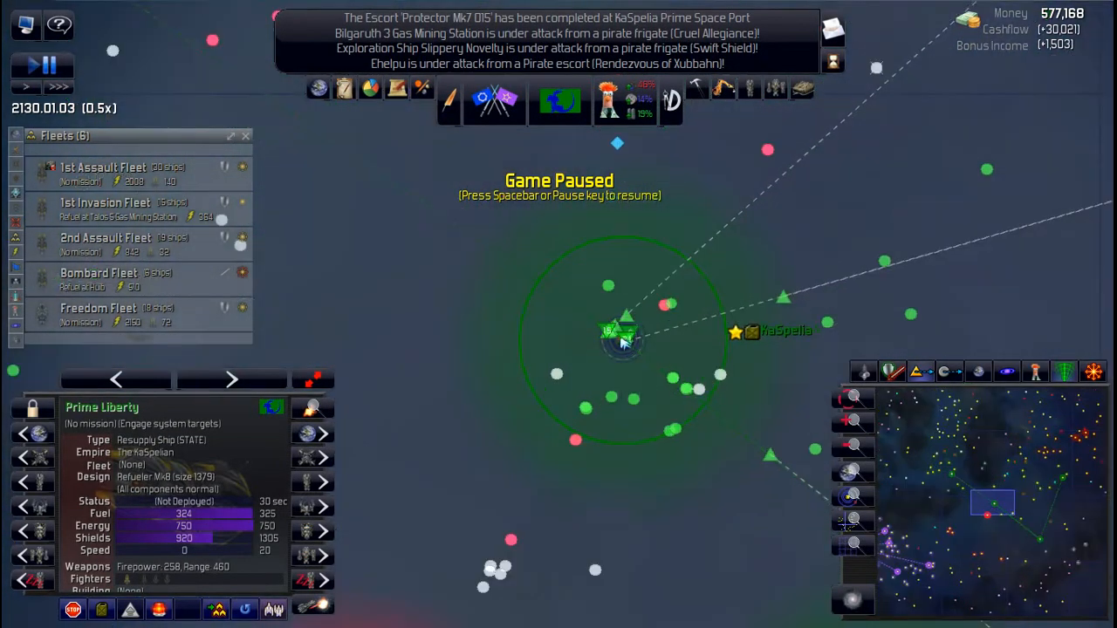
mouse_move(633, 343)
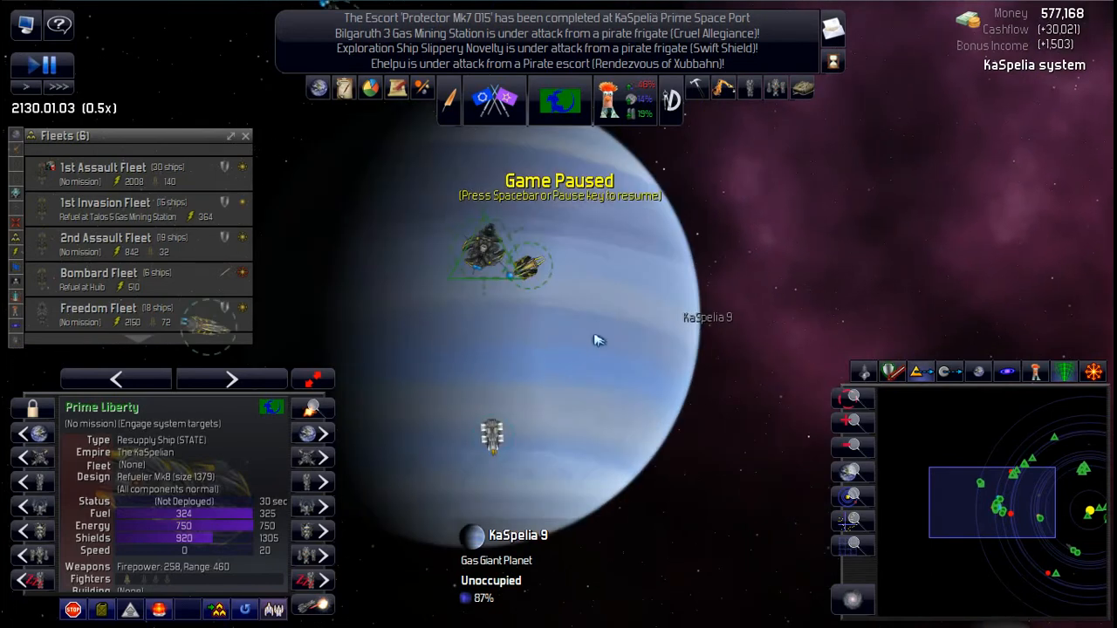
Step: Give Prime Liberty the Deploy at Planet KaSpelia 9 order from the gas giant's menu
right_click(598, 340)
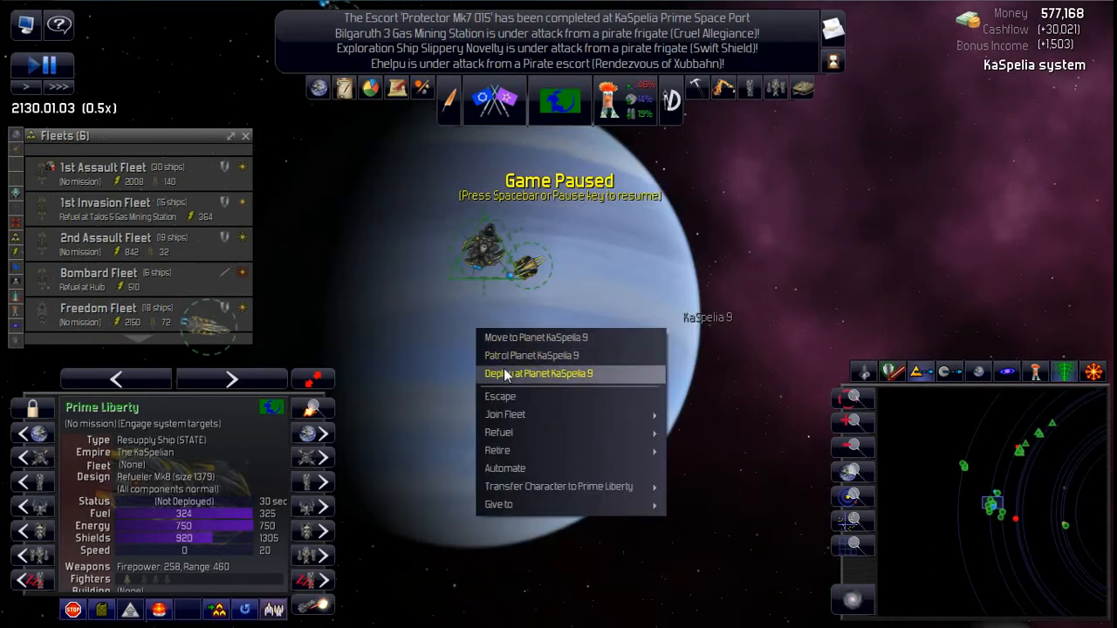
left_click(538, 374)
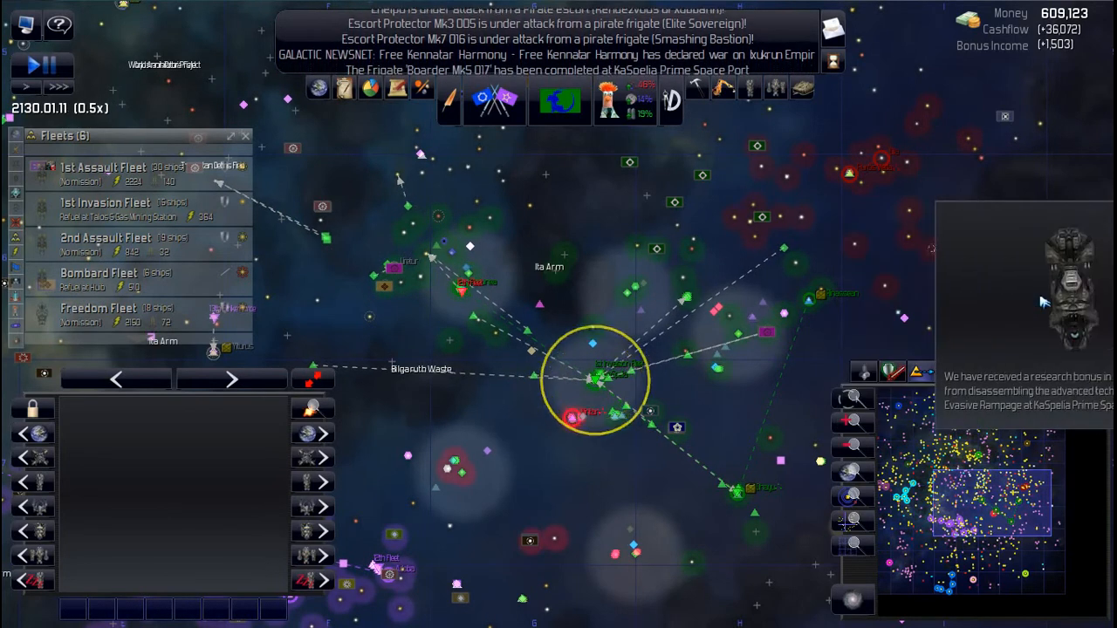
Step: Read the 2129.12.09 Celebration message about the Single Layer Planetary Defense bonus
key("space")
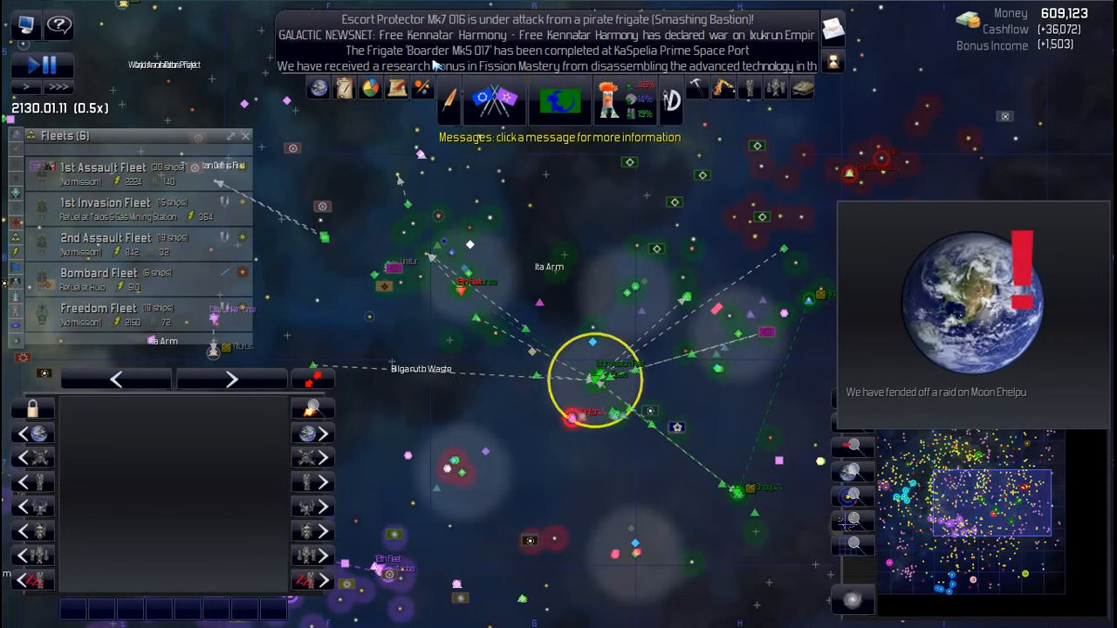
key("space")
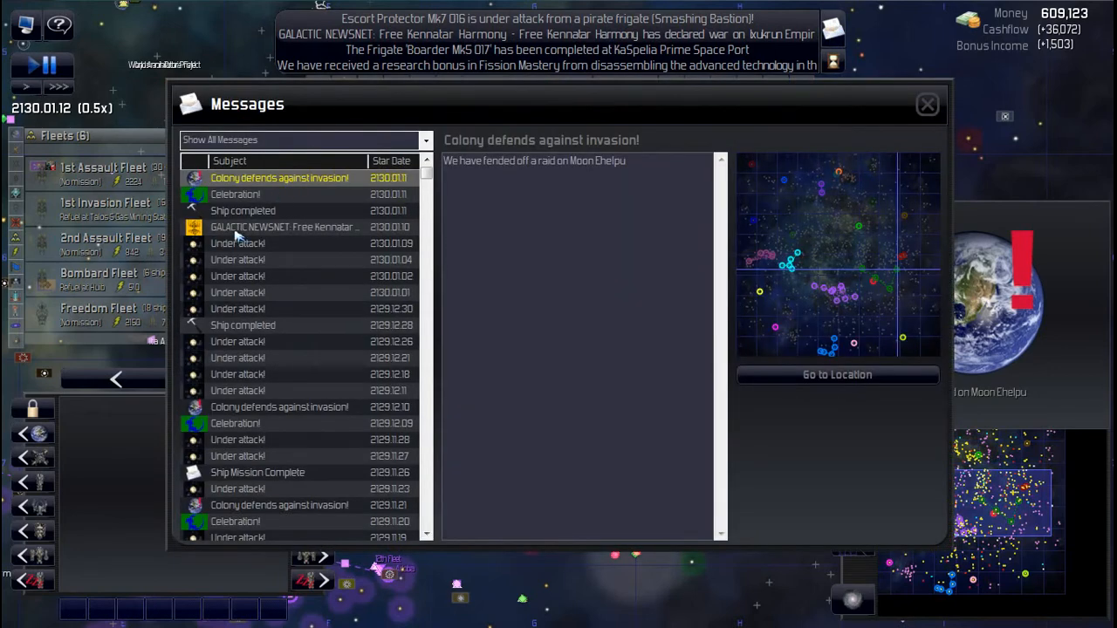
mouse_move(244, 371)
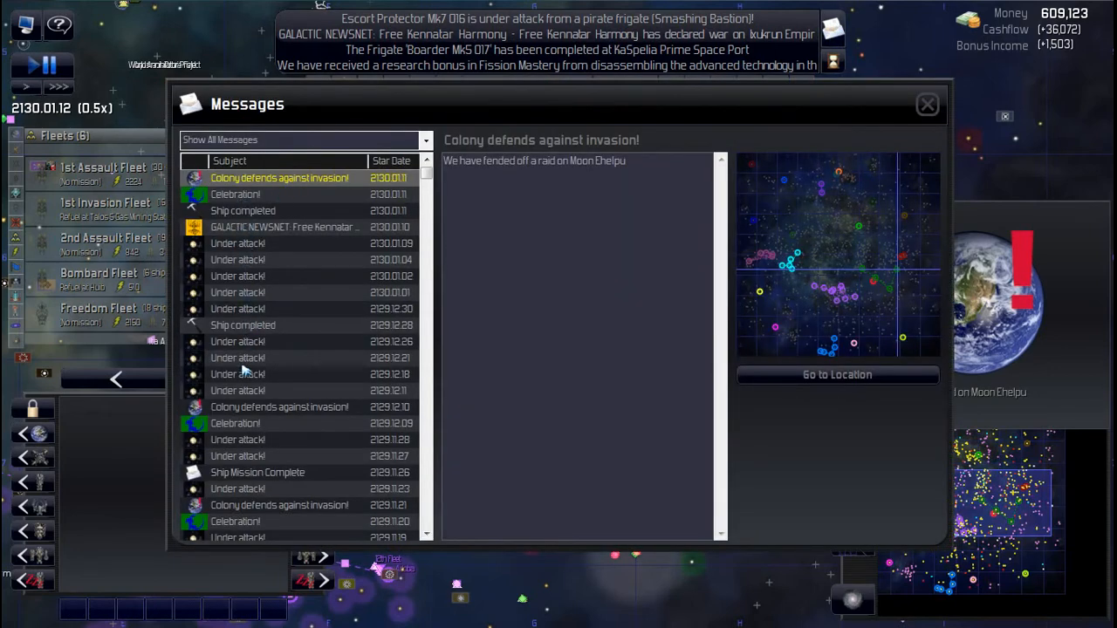
left_click(236, 423)
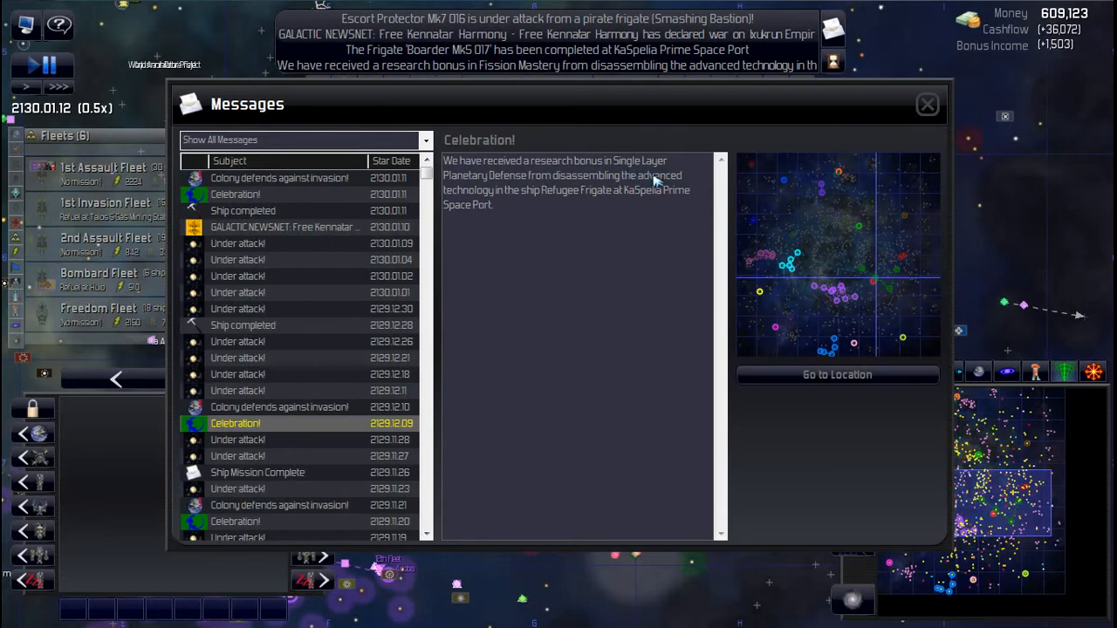
mouse_move(672, 192)
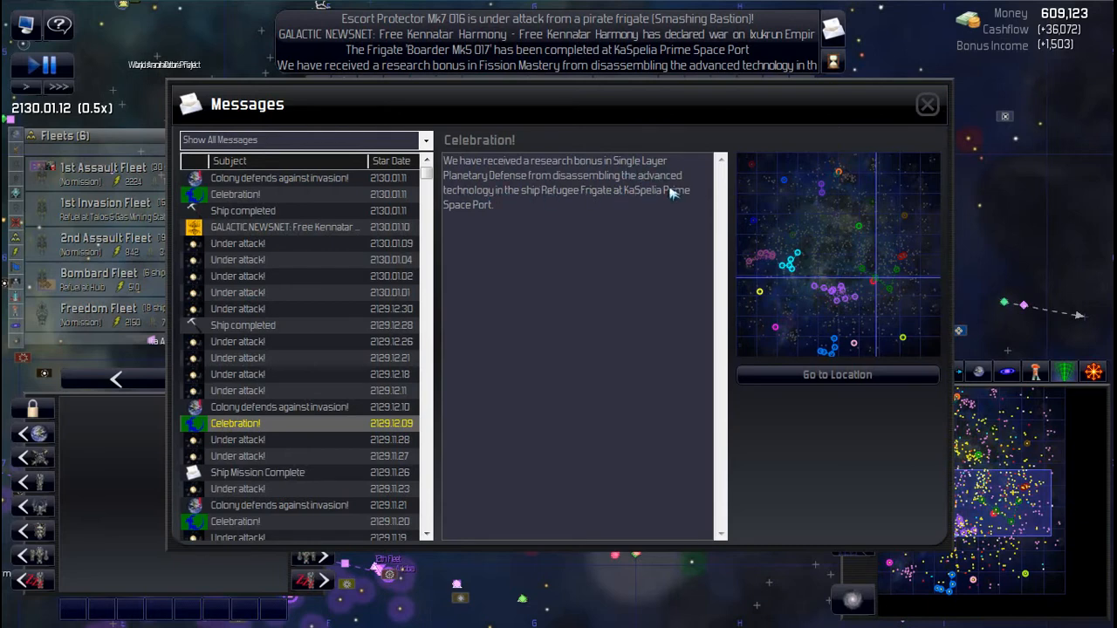
mouse_move(532, 177)
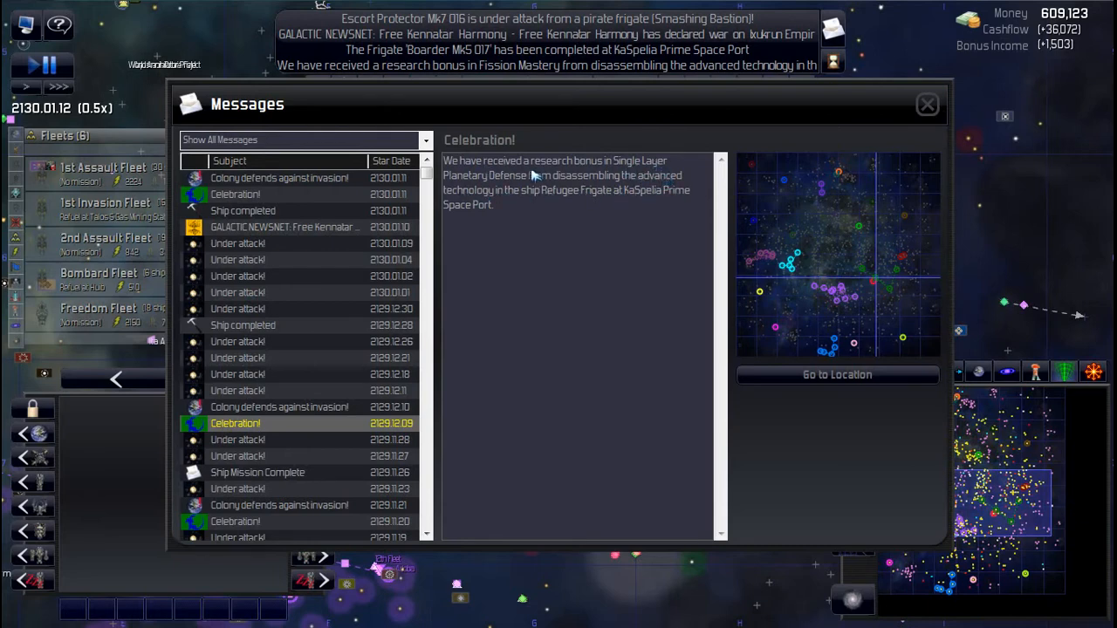
mouse_move(886, 148)
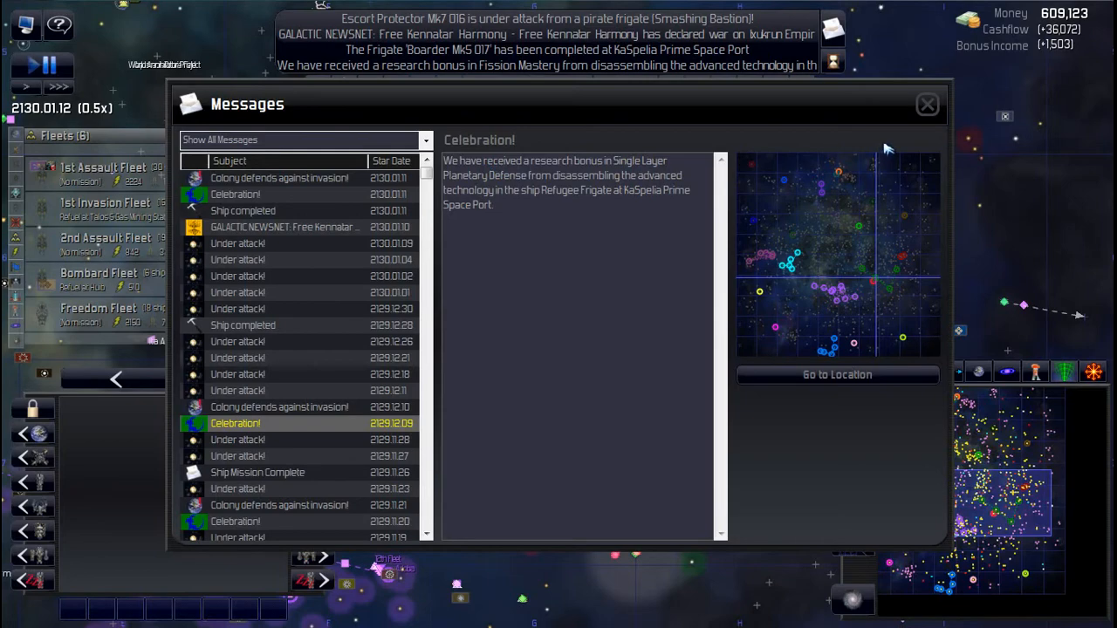
Step: Open the Research screen and scroll the Weapons tree to Single Layer Planetary Defense
left_click(927, 103)
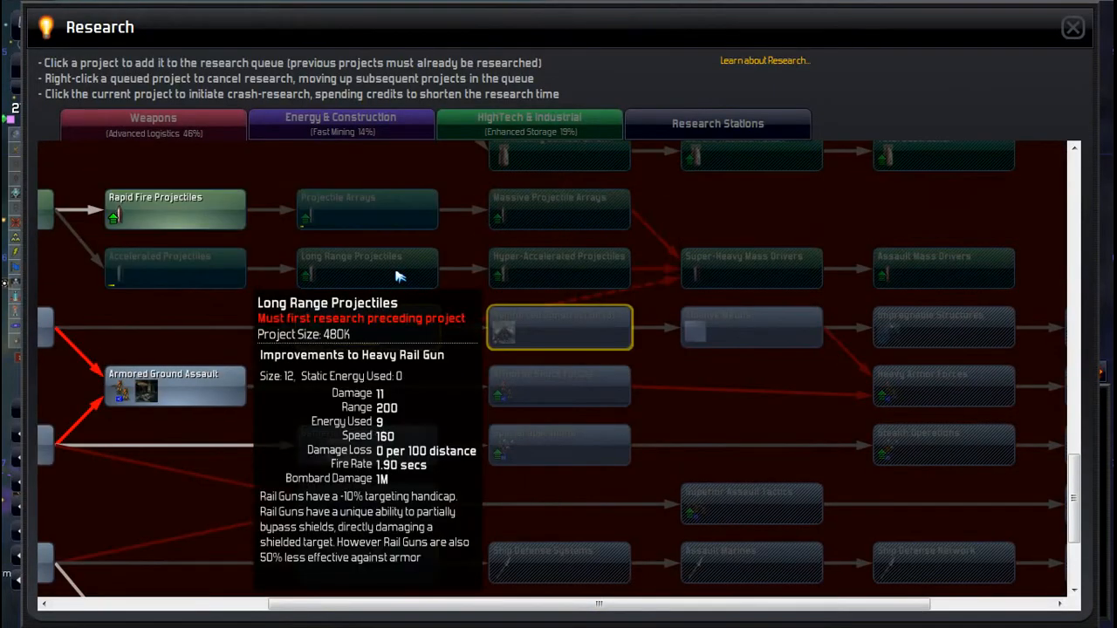
scroll("down", 3)
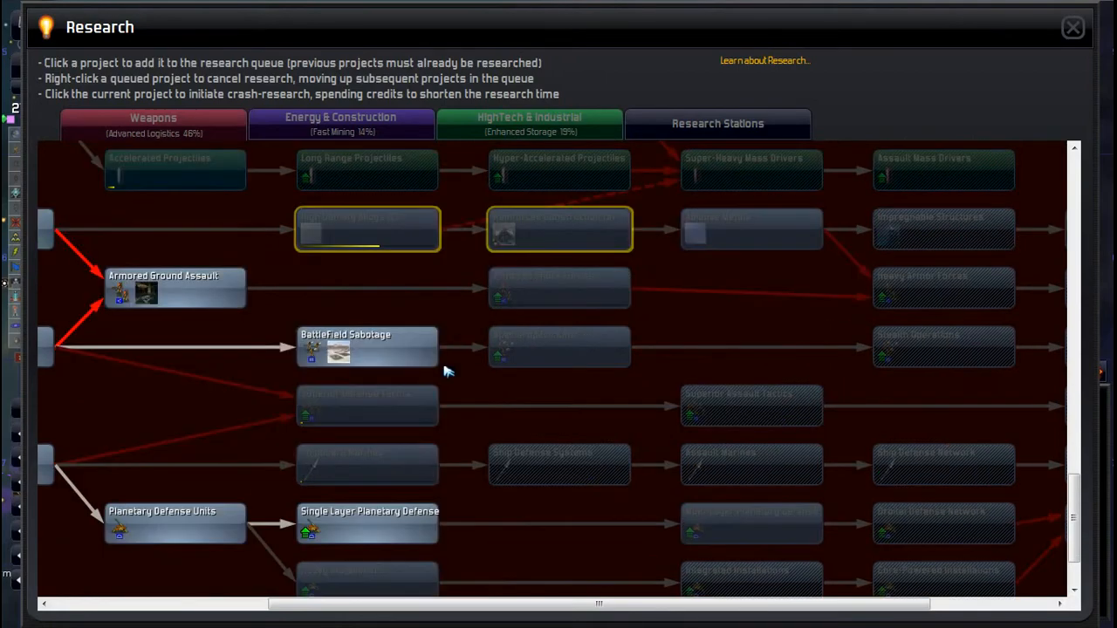
mouse_move(366, 347)
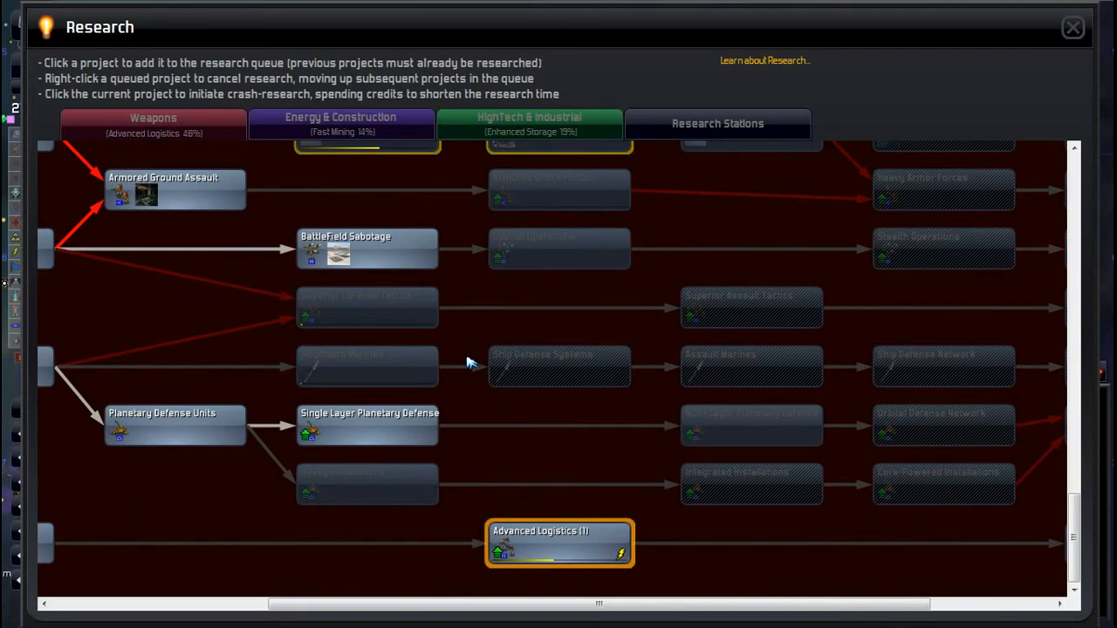
mouse_move(367, 425)
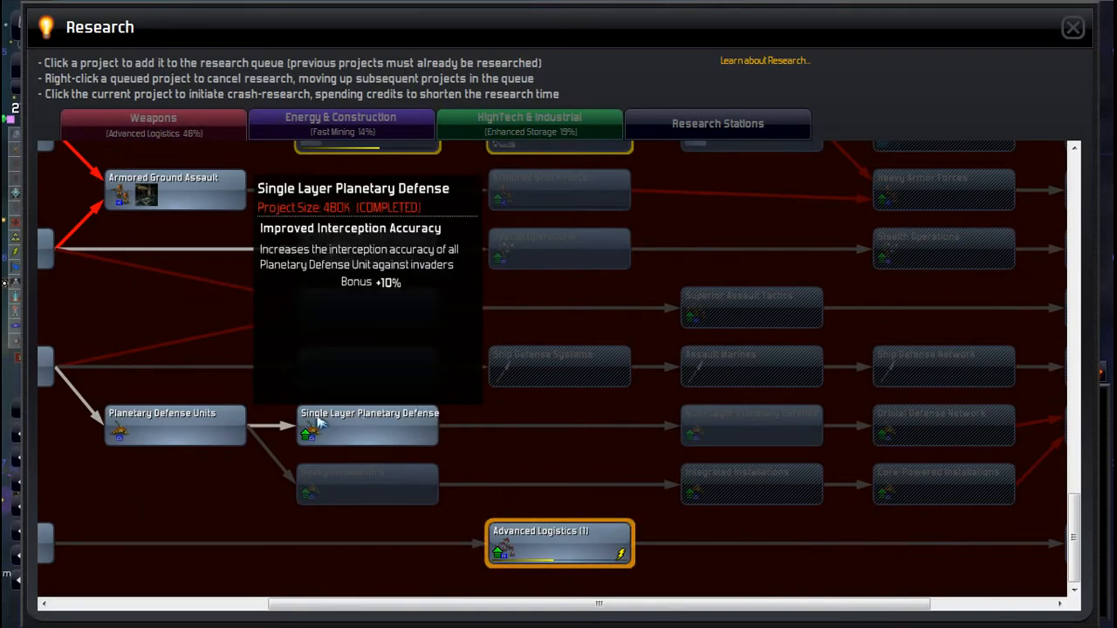
mouse_move(349, 429)
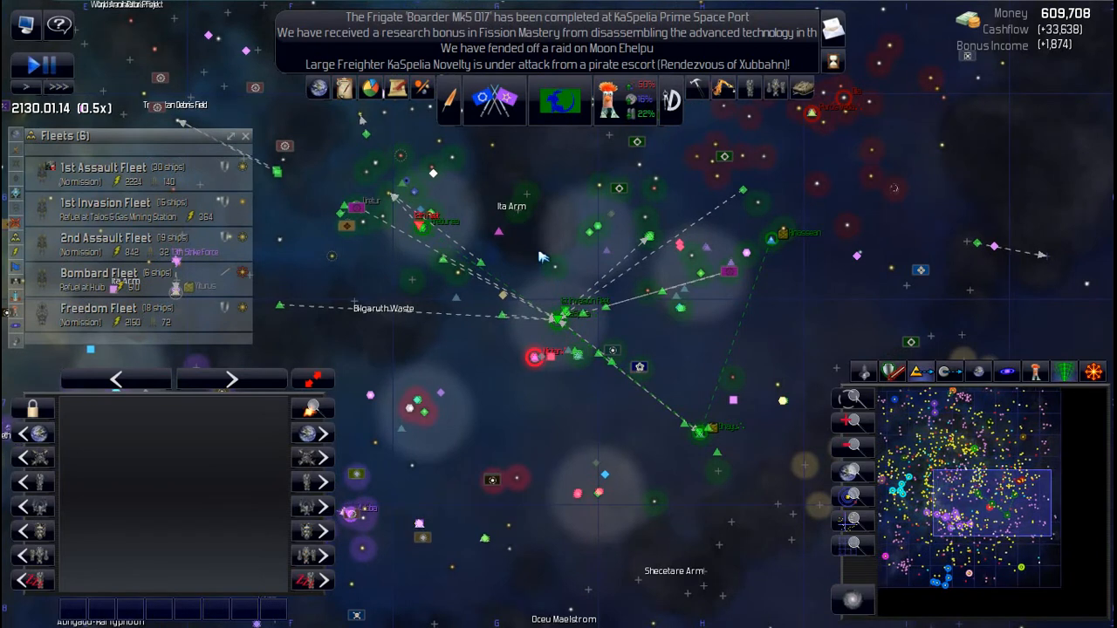
mouse_move(318, 88)
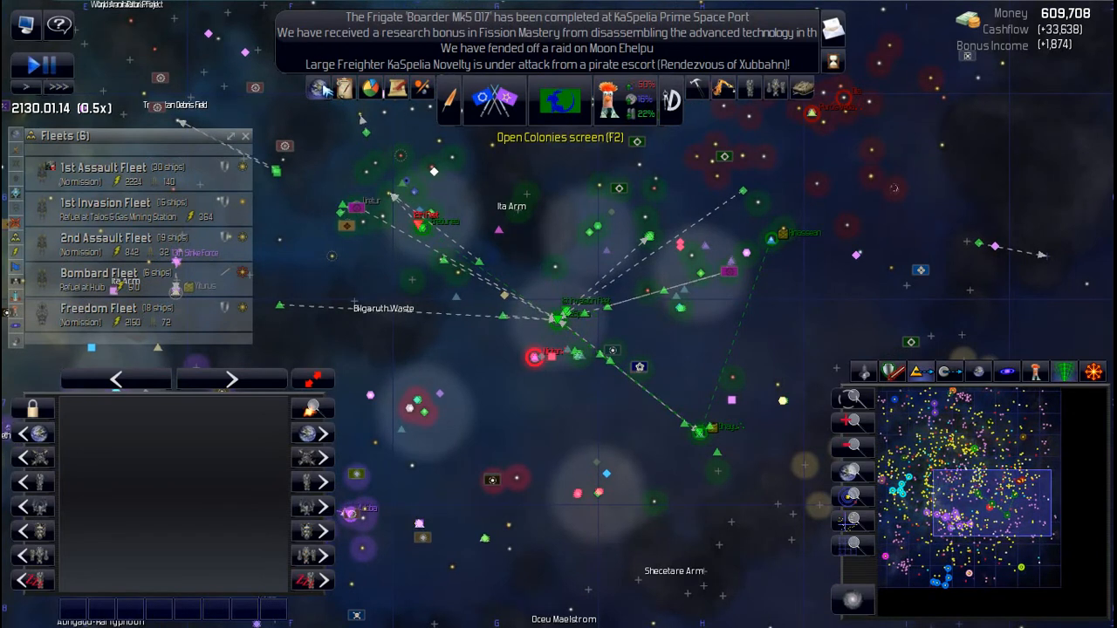
left_click(560, 86)
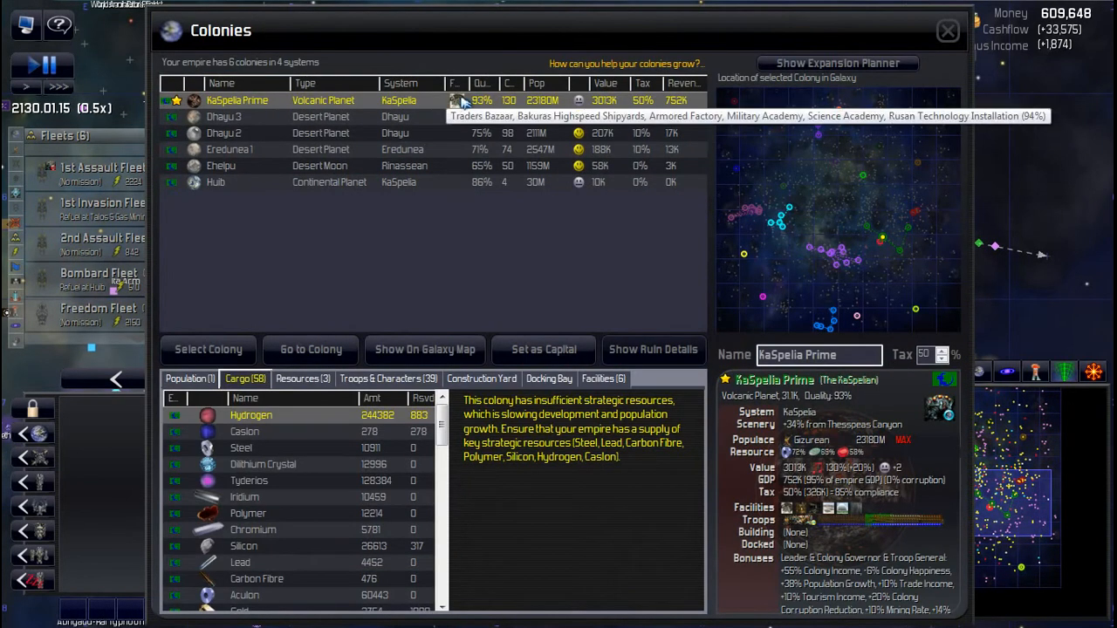
mouse_move(934, 30)
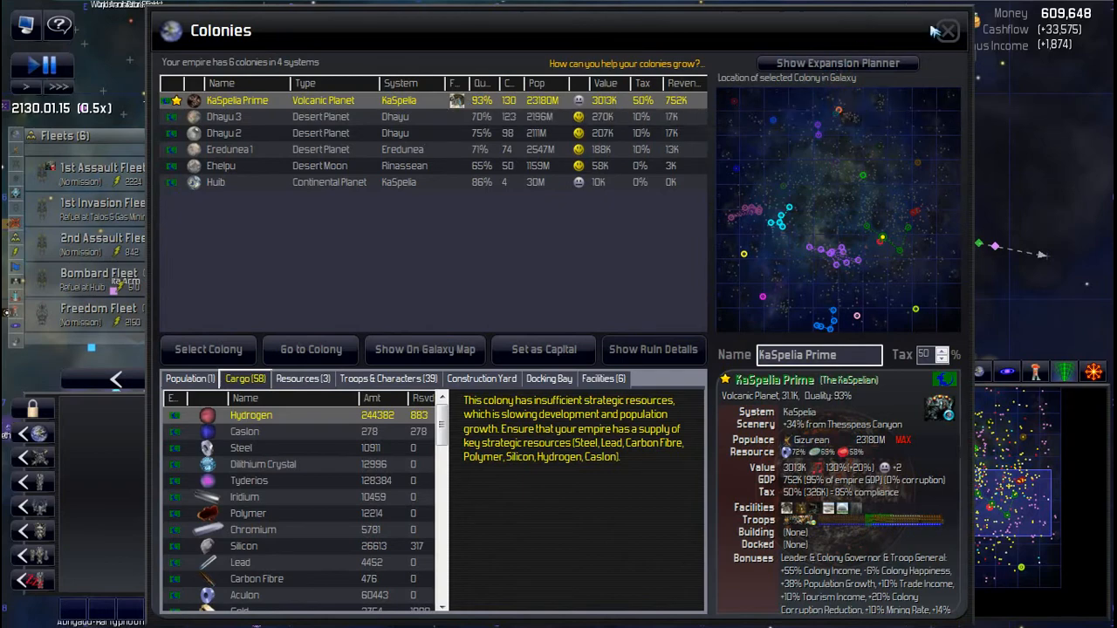
left_click(945, 31)
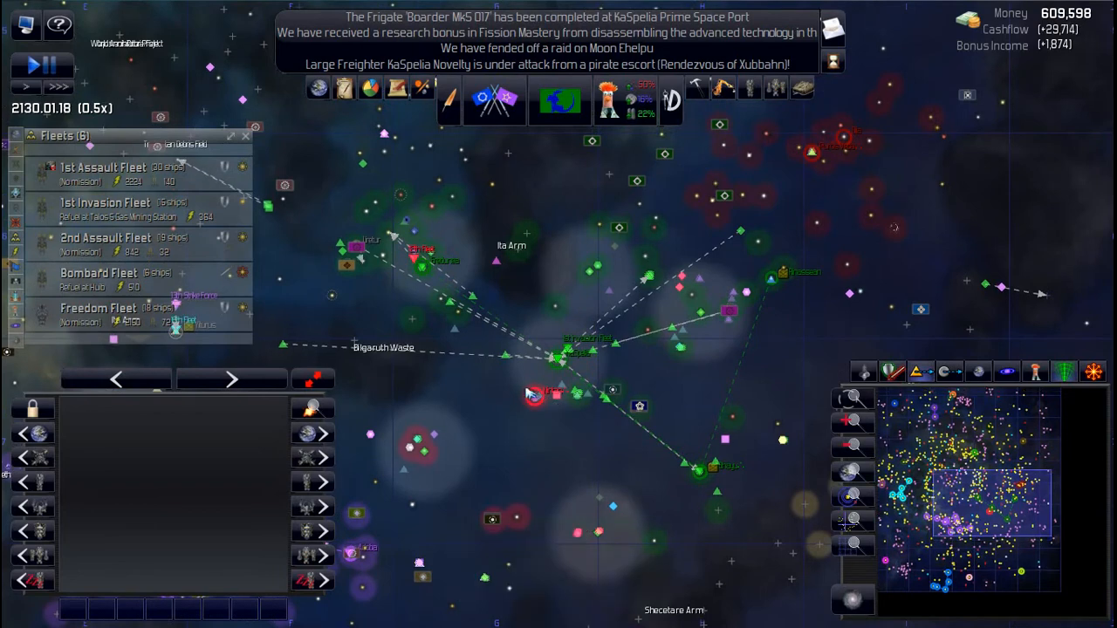
mouse_move(537, 396)
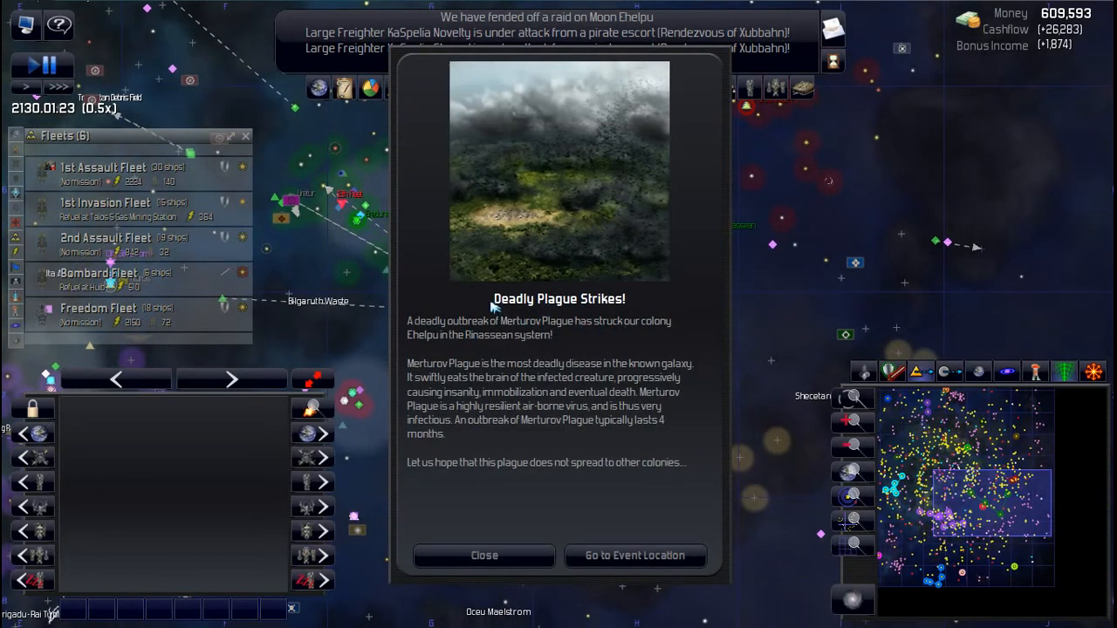
mouse_move(362, 216)
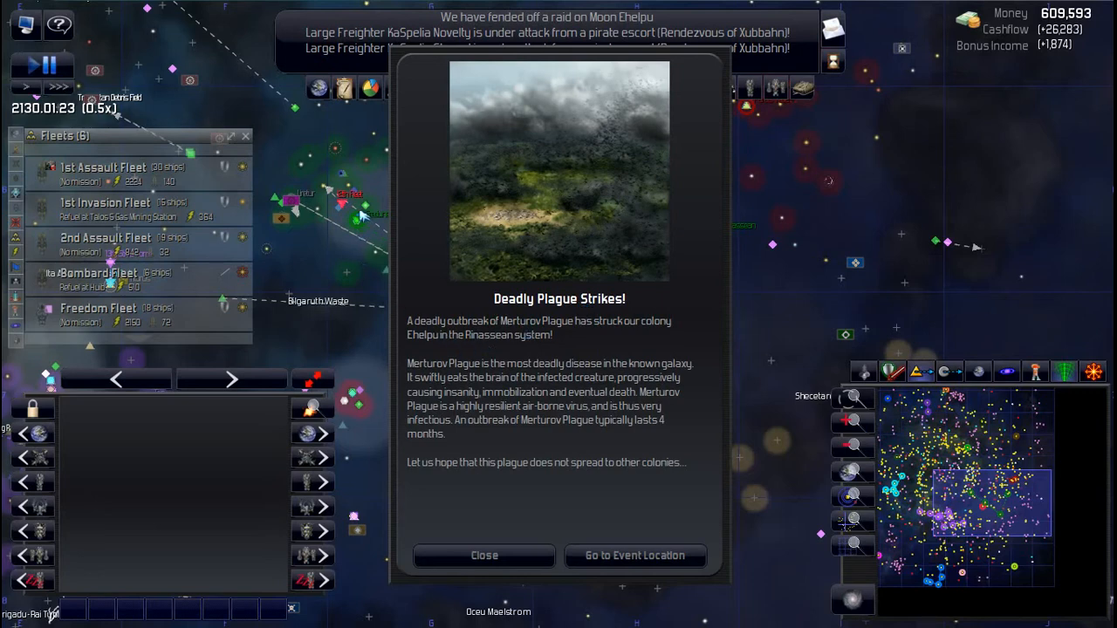
mouse_move(425, 339)
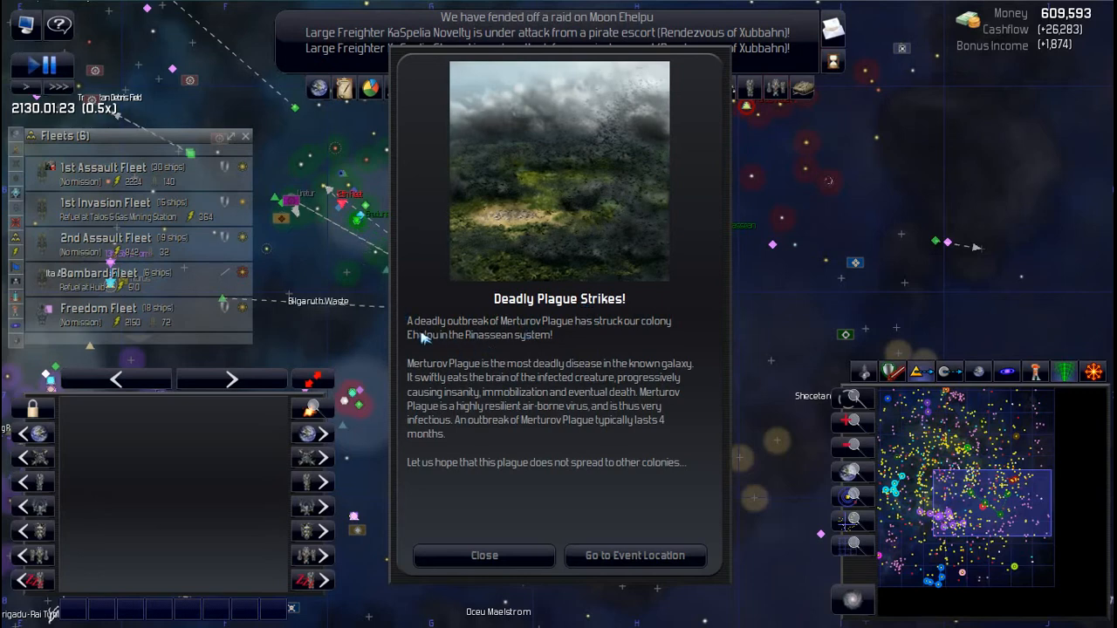
mouse_move(412, 354)
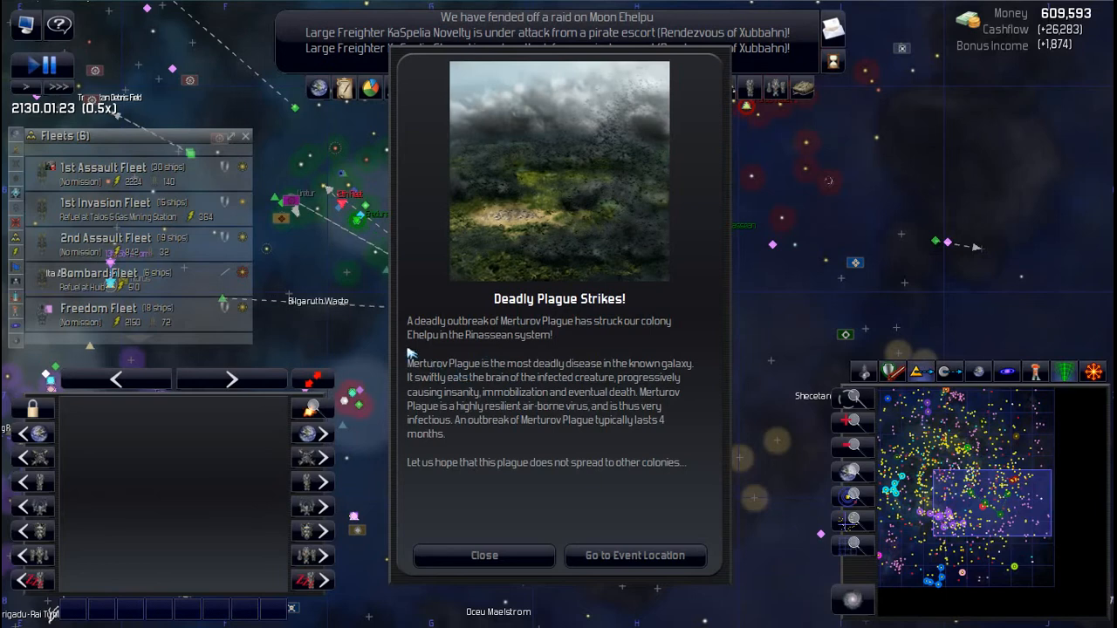
mouse_move(580, 454)
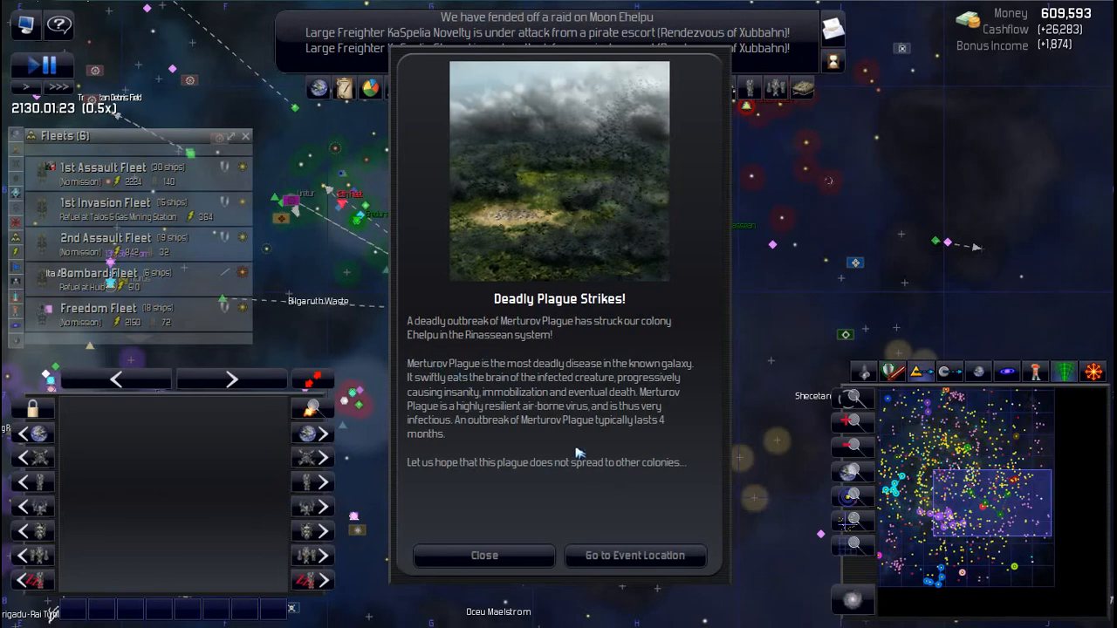
mouse_move(342, 270)
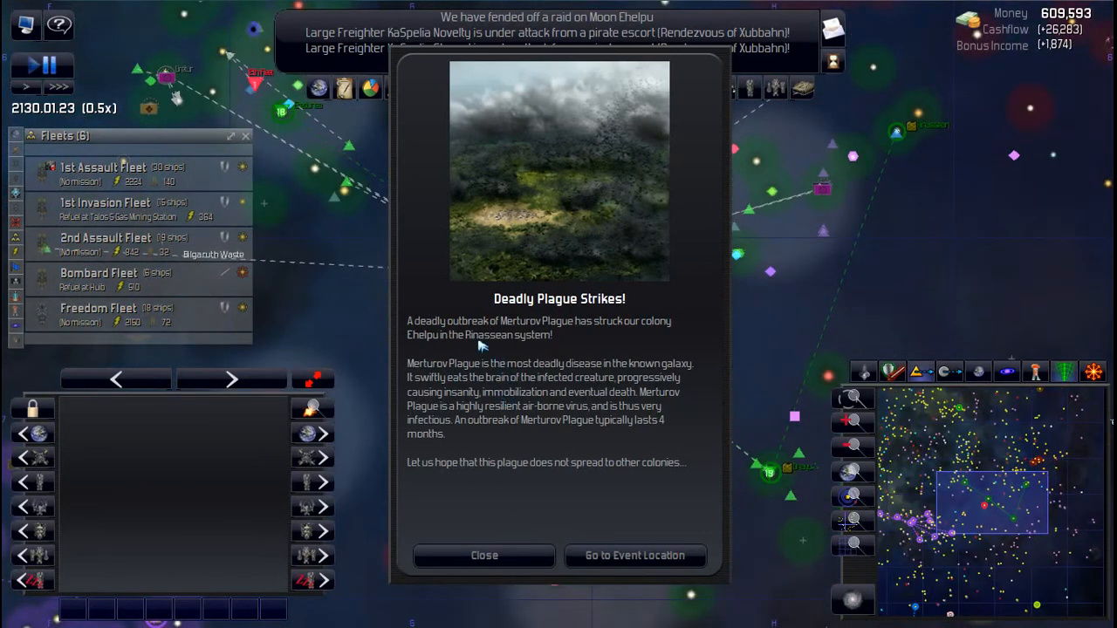
mouse_move(506, 565)
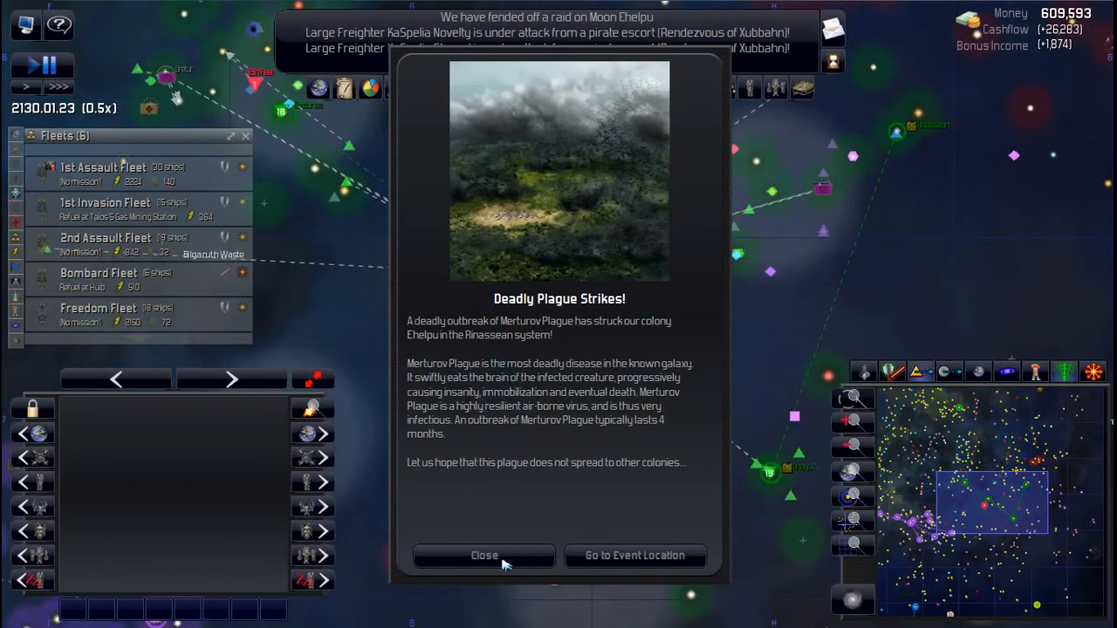
Step: Dismiss the plague notice, select plague-infected moon Ehelpu, and bring up the Colonies overview
left_click(483, 556)
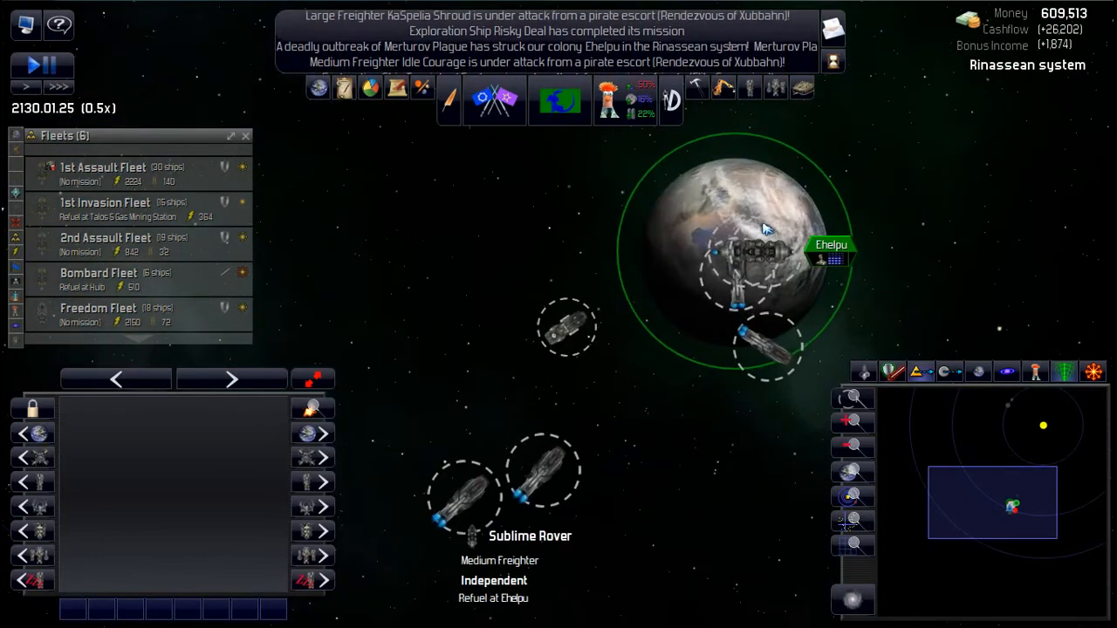
left_click(742, 244)
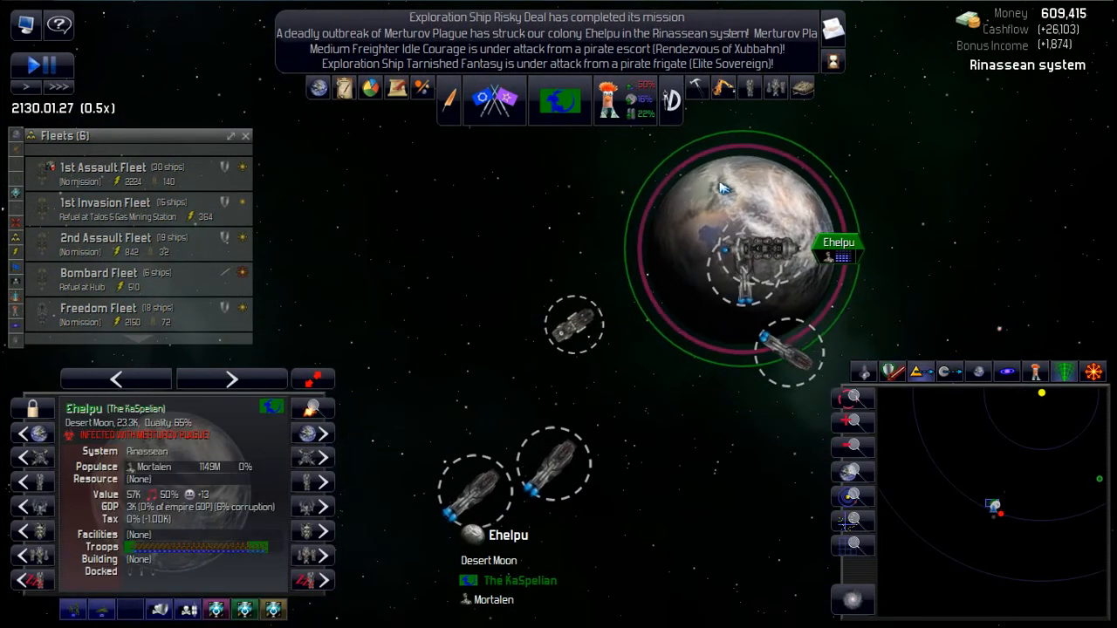
key("space")
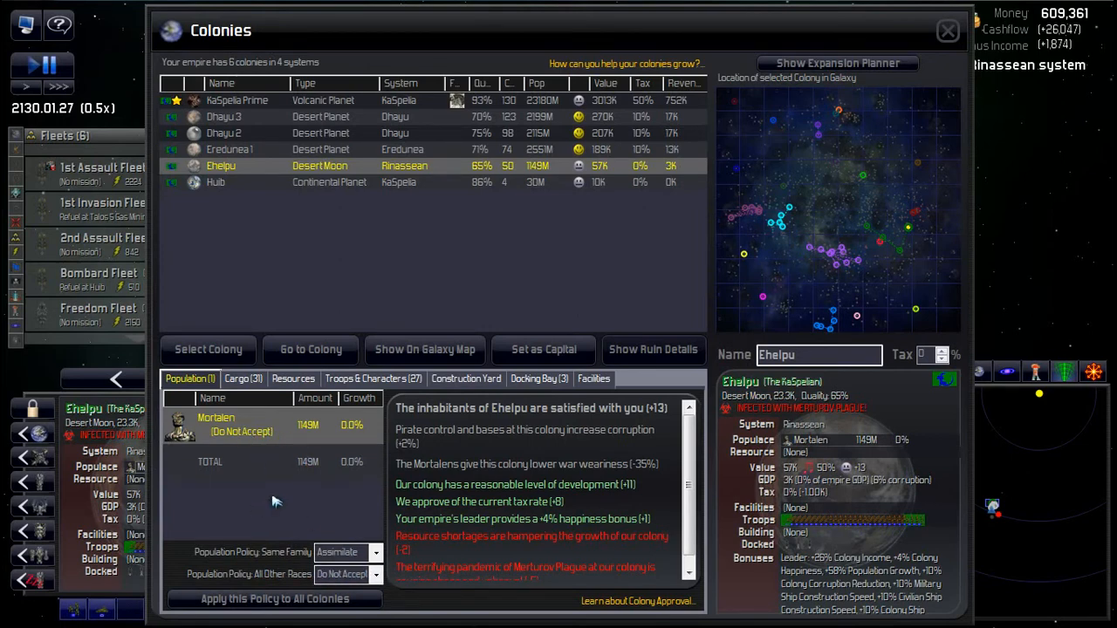
mouse_move(247, 439)
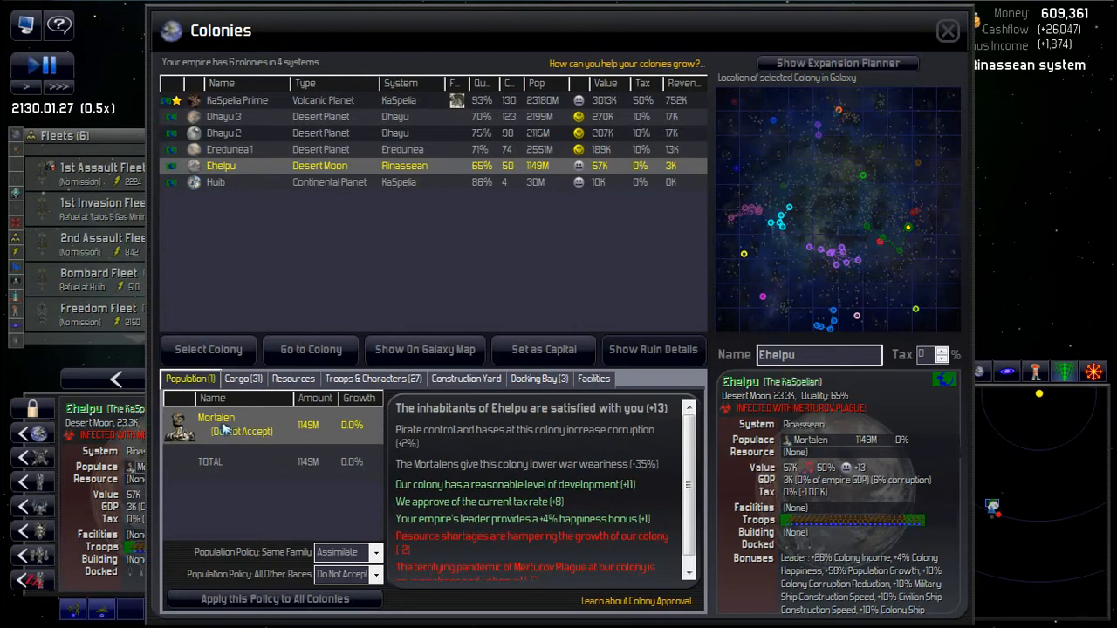
mouse_move(254, 434)
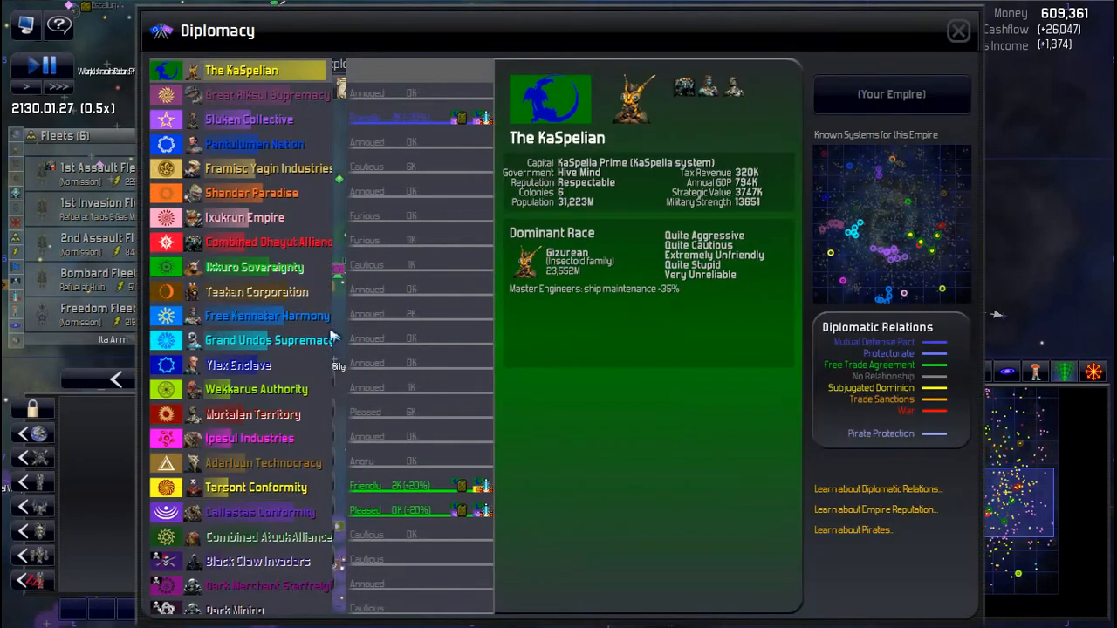
Step: Browse pirate factions from Black Claw Invaders through Grim Mining in Diplomacy
scroll("down", 3)
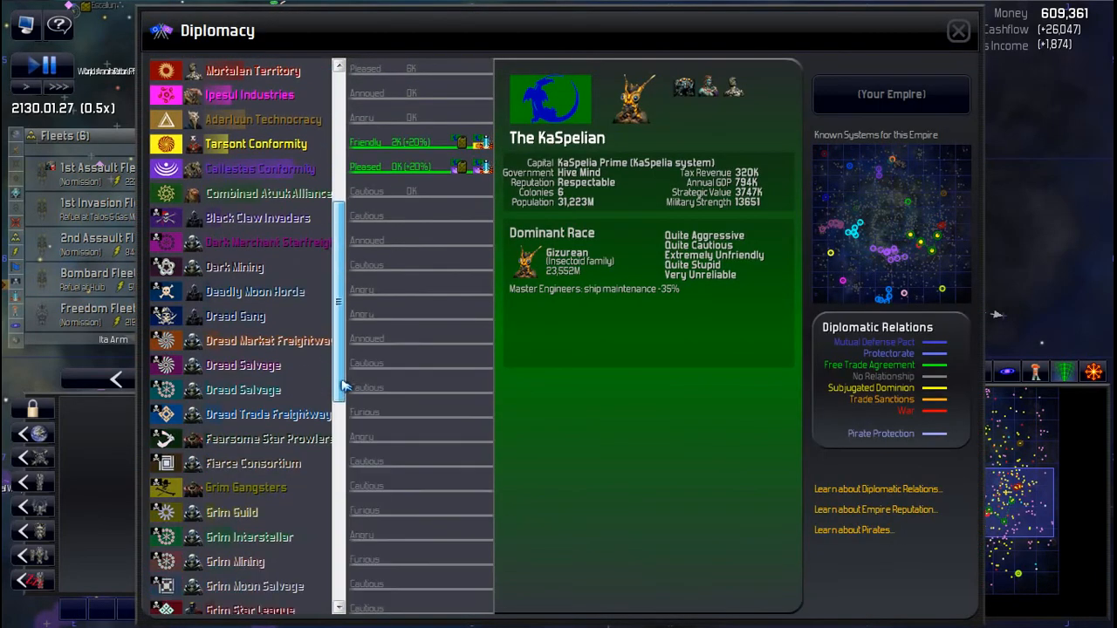
left_click(257, 217)
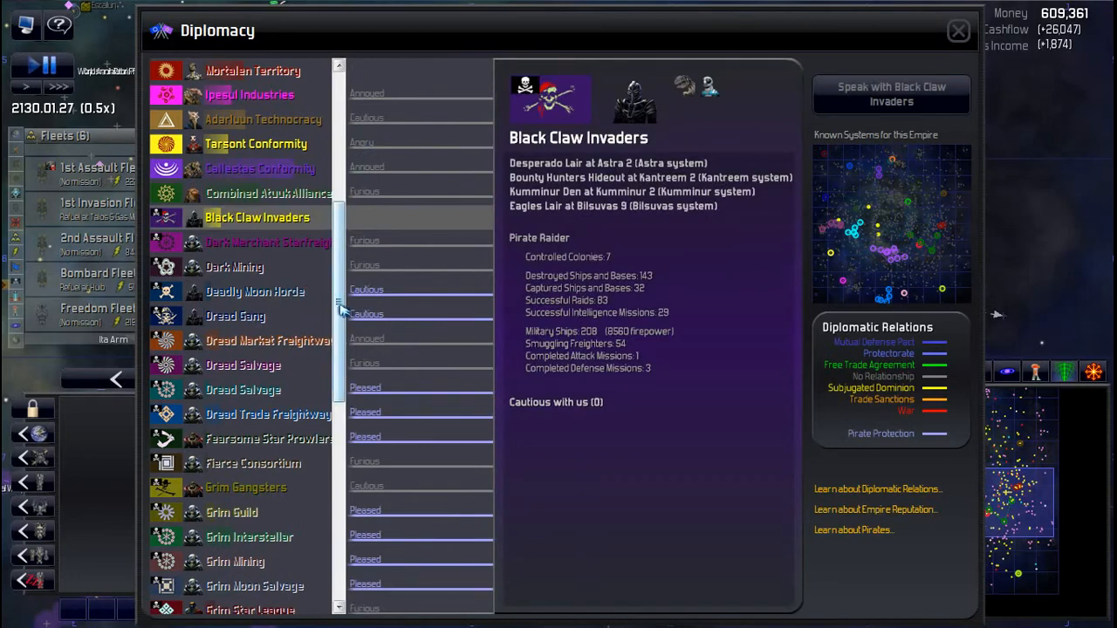
left_click(268, 242)
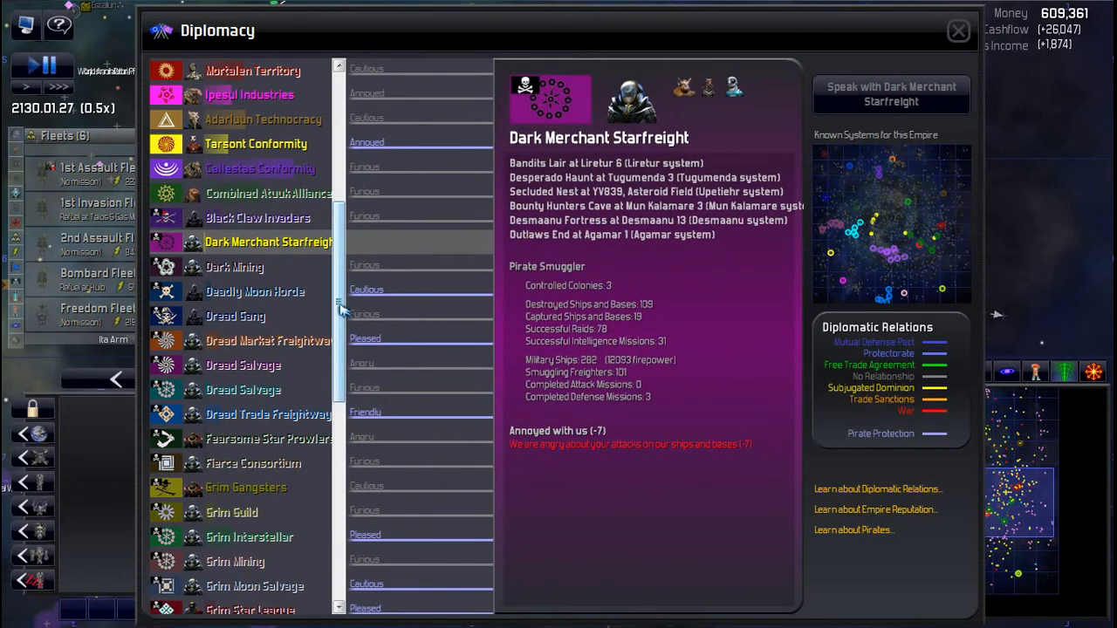
left_click(233, 266)
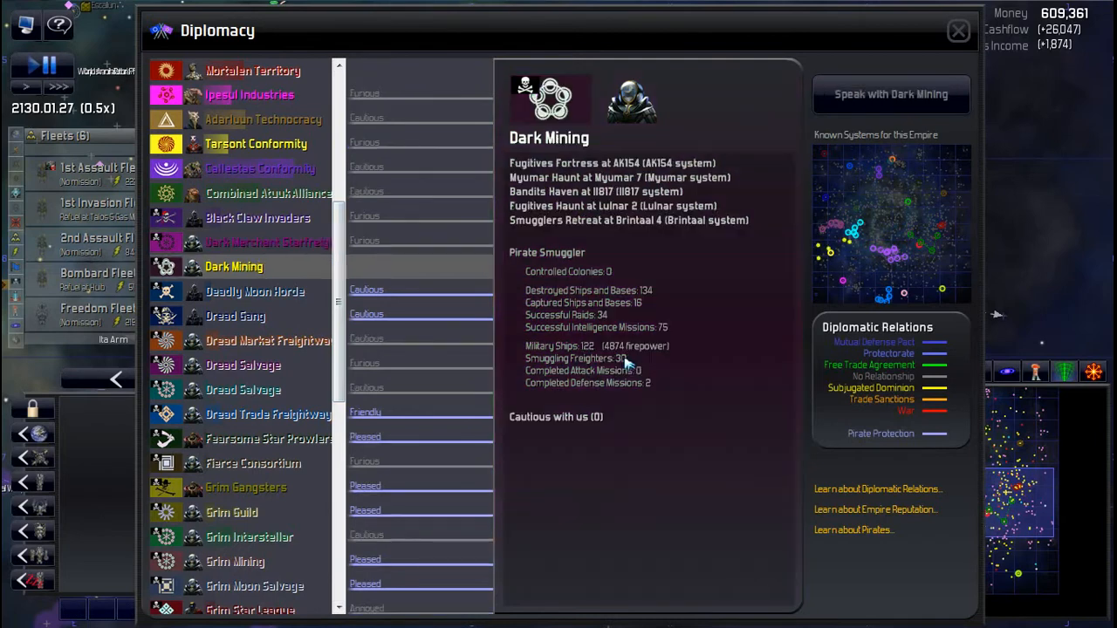
left_click(234, 315)
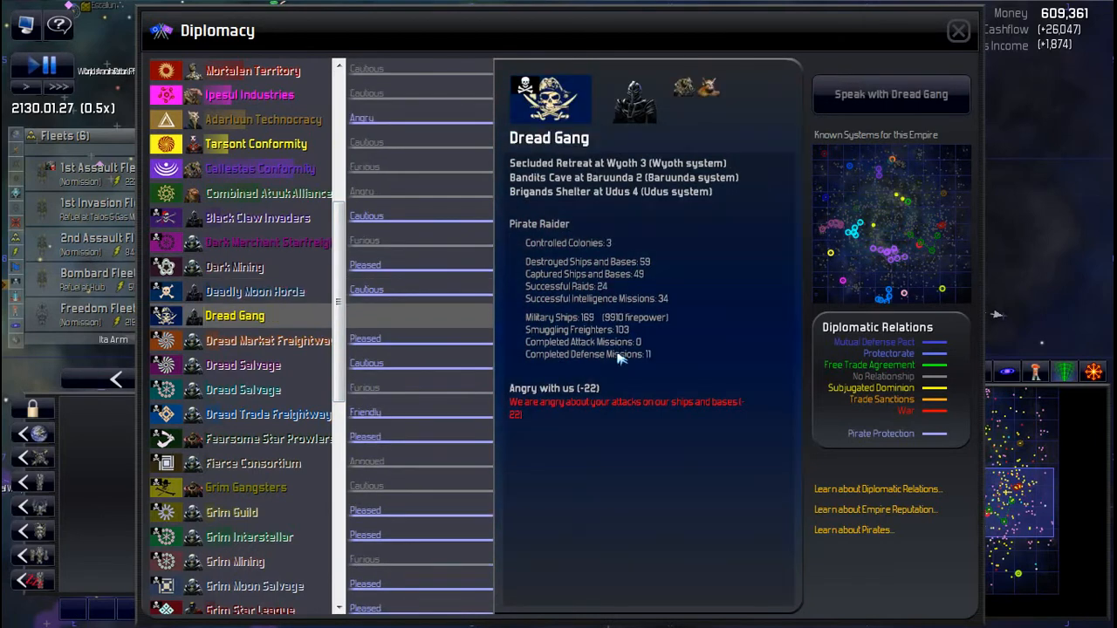
left_click(243, 365)
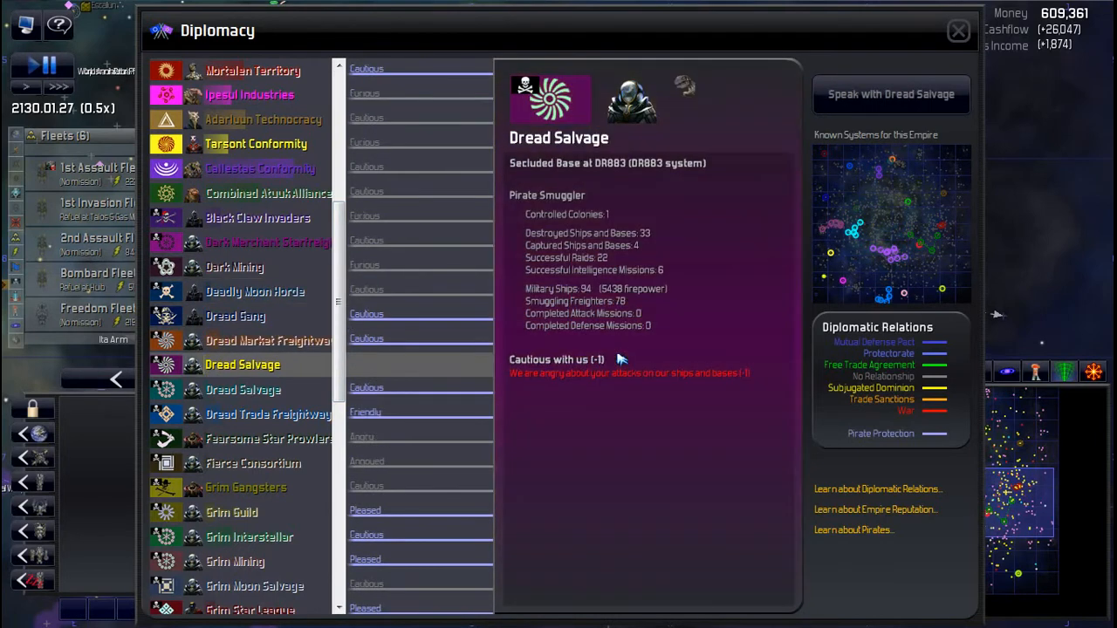
left_click(268, 438)
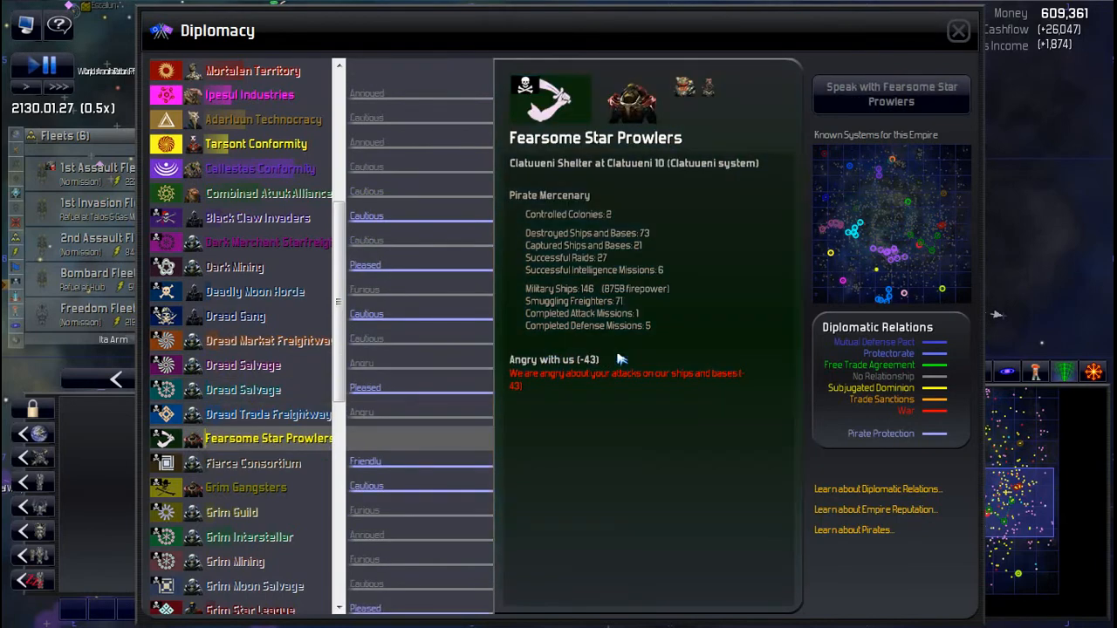
left_click(253, 463)
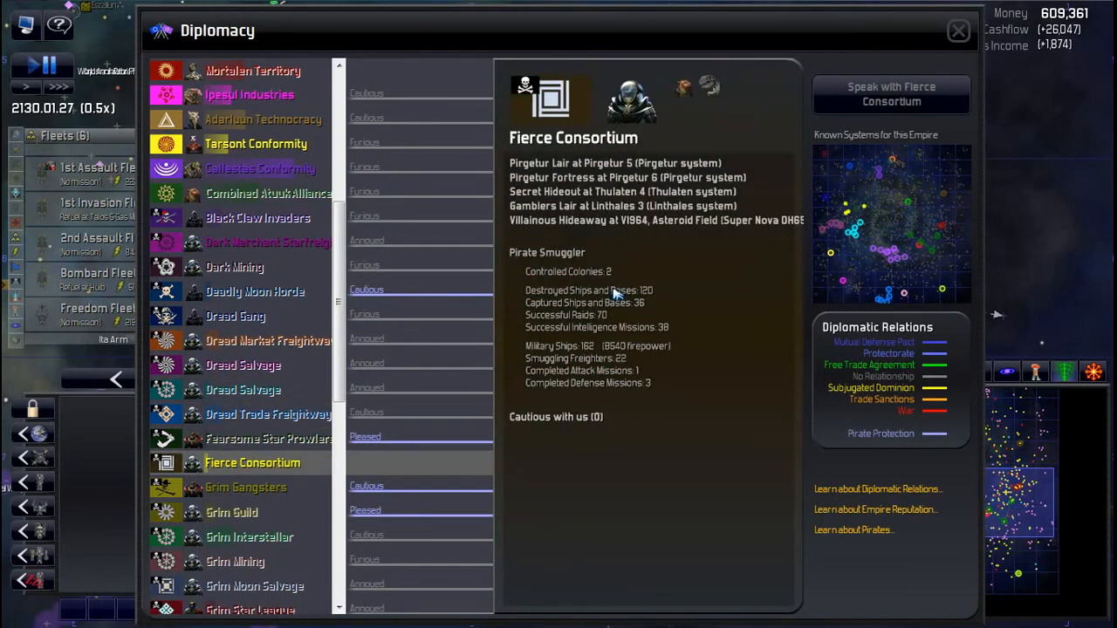
left_click(246, 487)
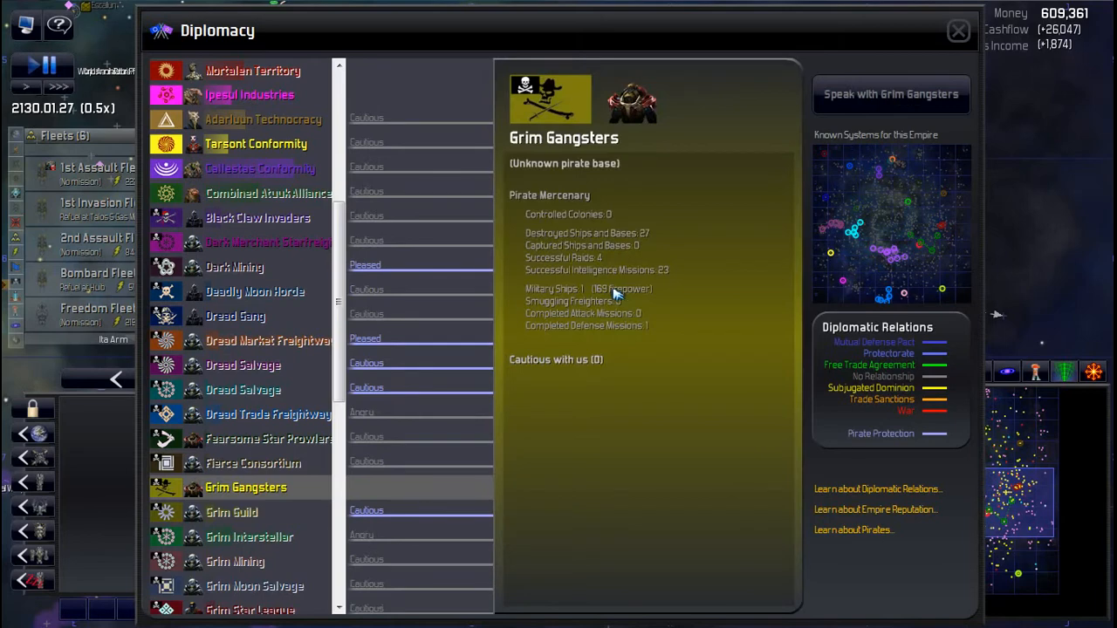
mouse_move(611, 295)
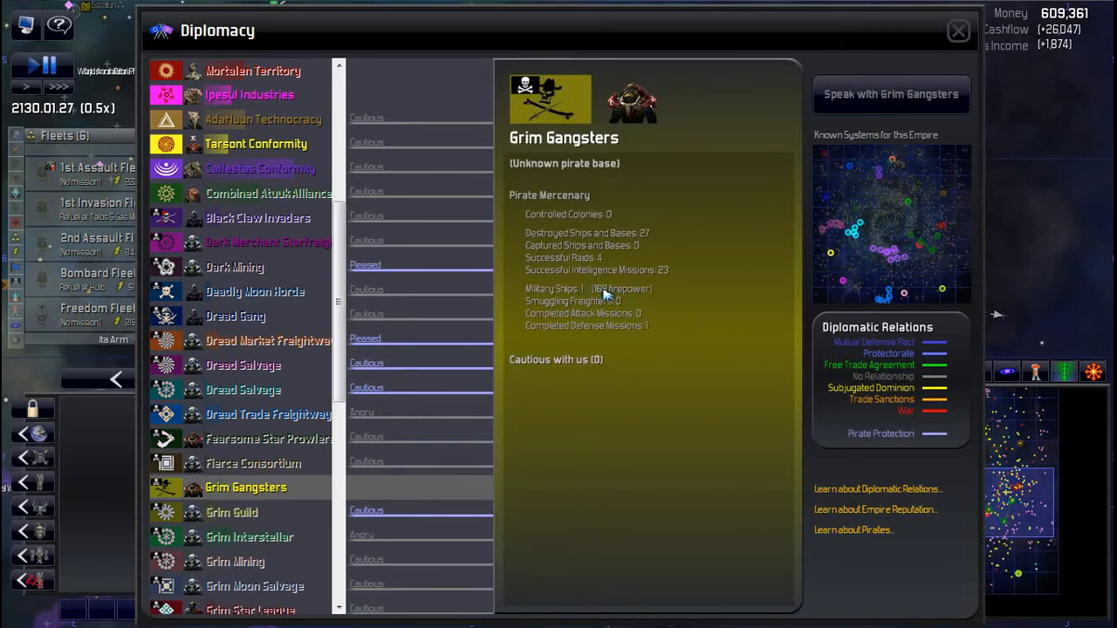
left_click(231, 512)
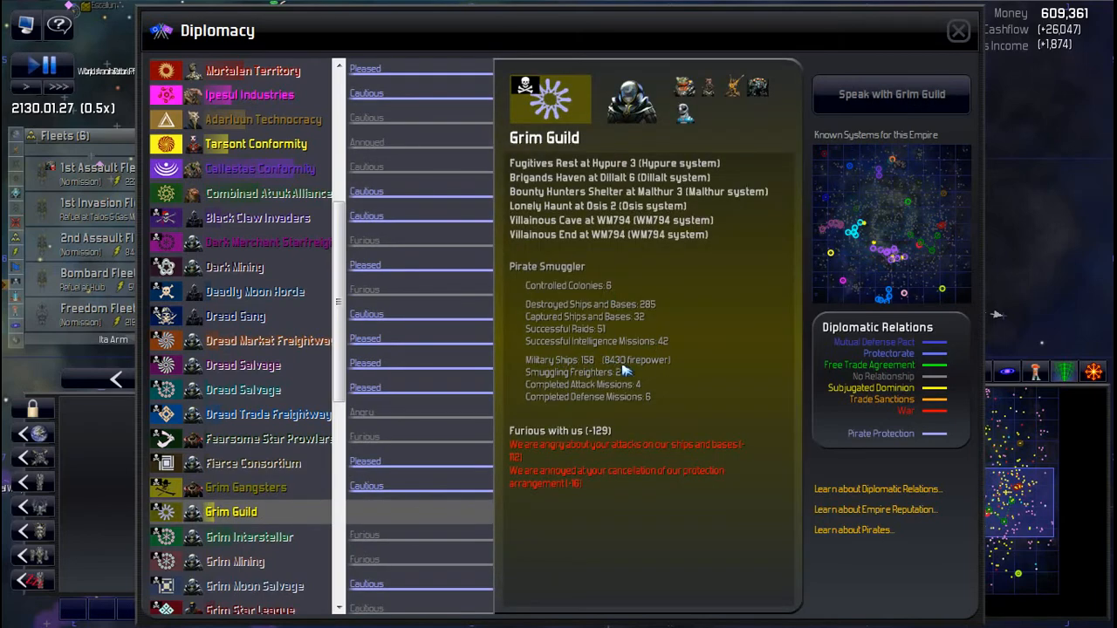
left_click(249, 535)
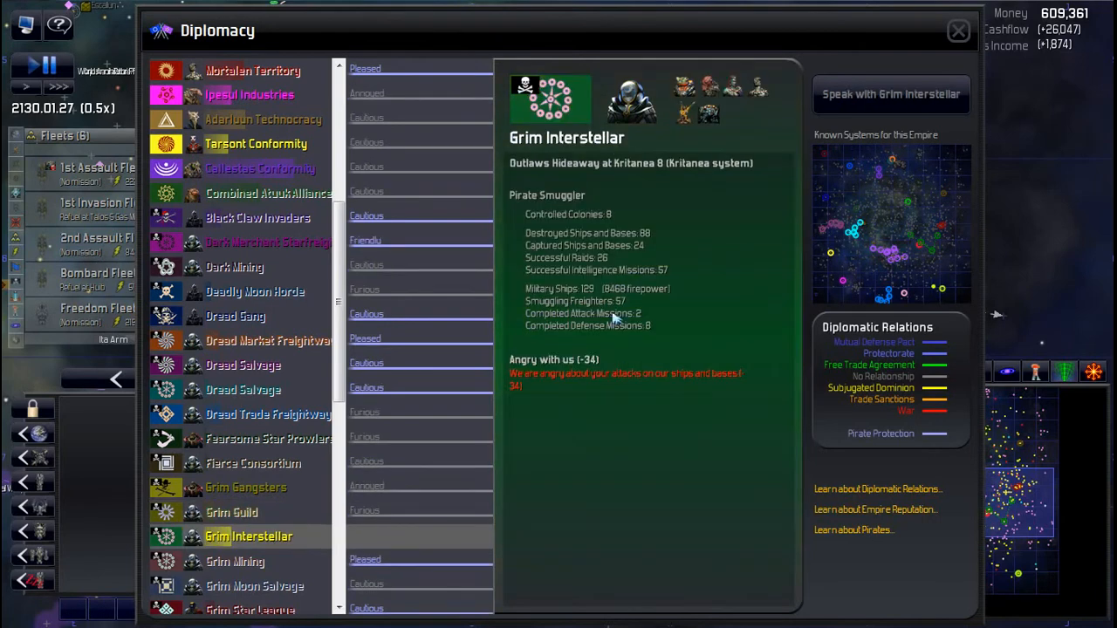
left_click(234, 561)
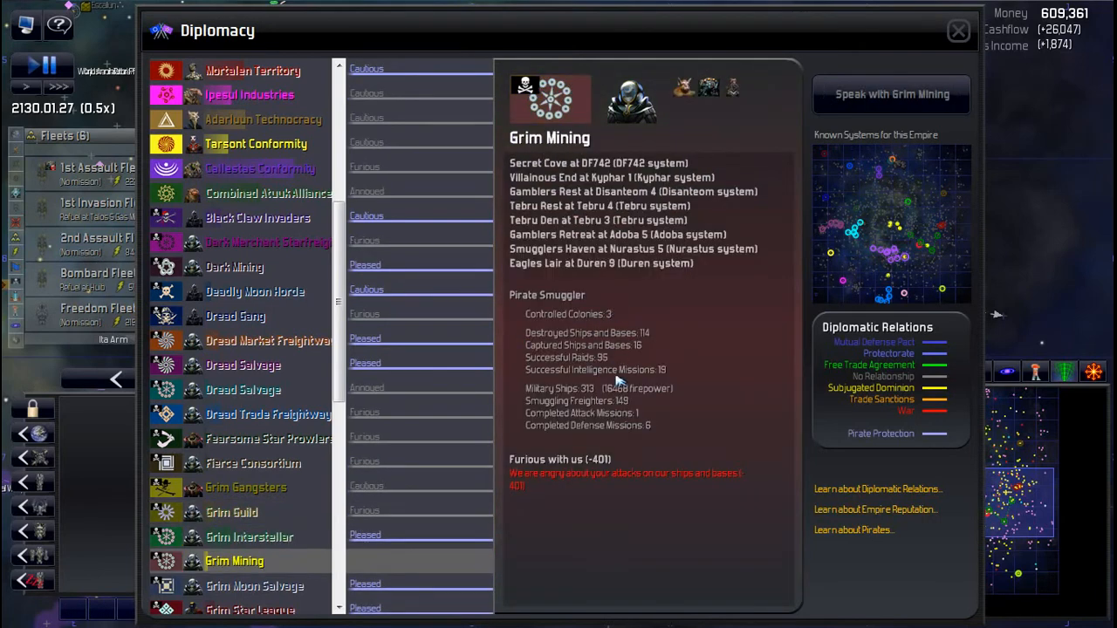
mouse_move(643, 390)
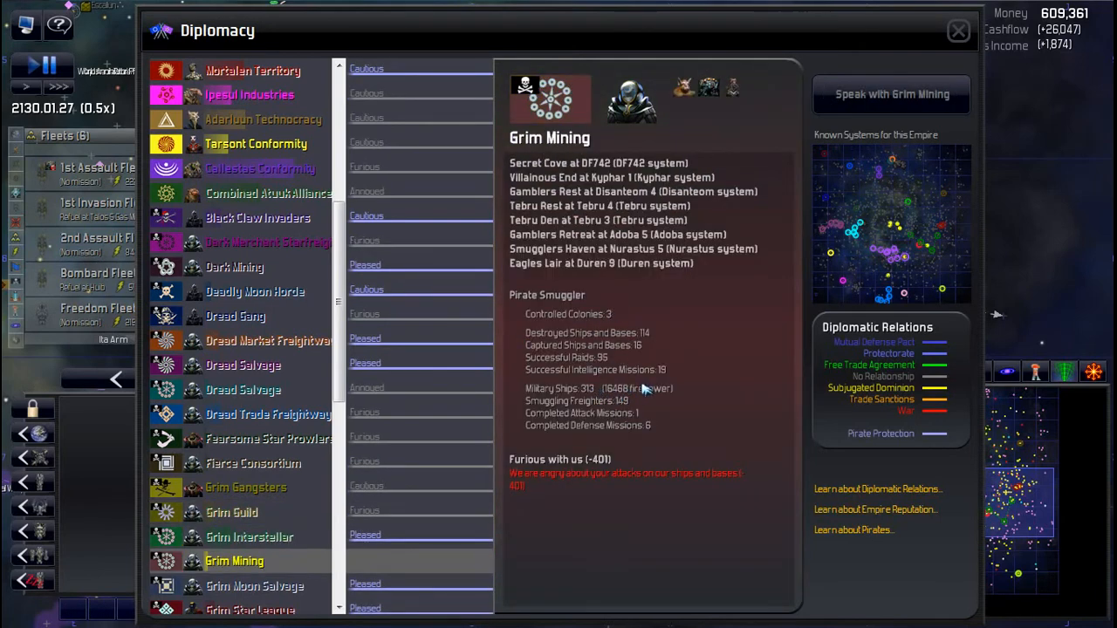
mouse_move(592, 196)
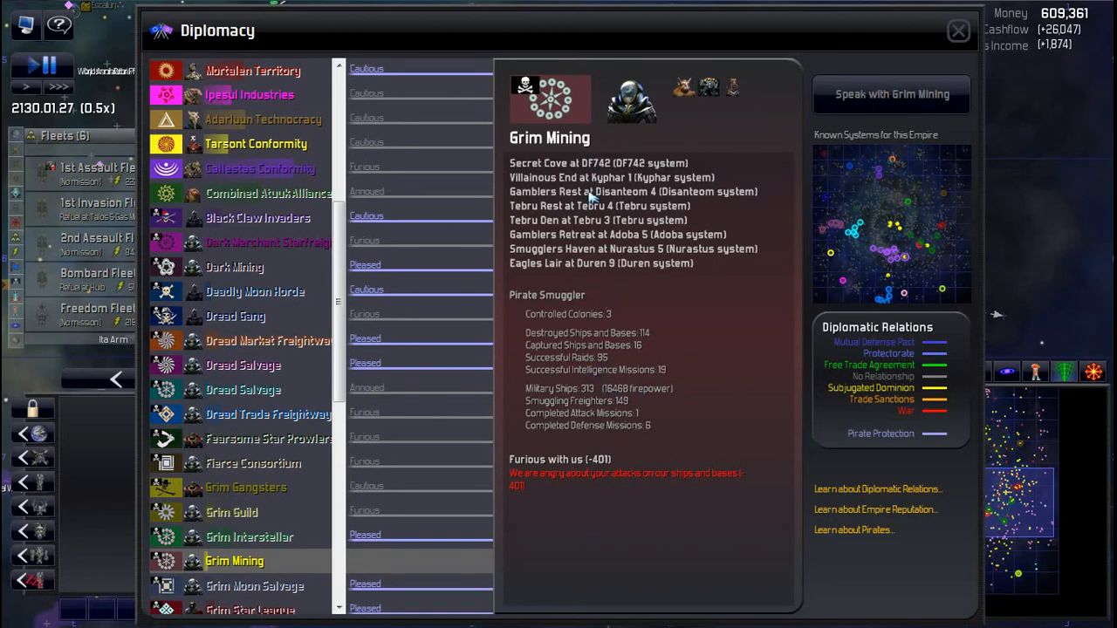
mouse_move(888, 273)
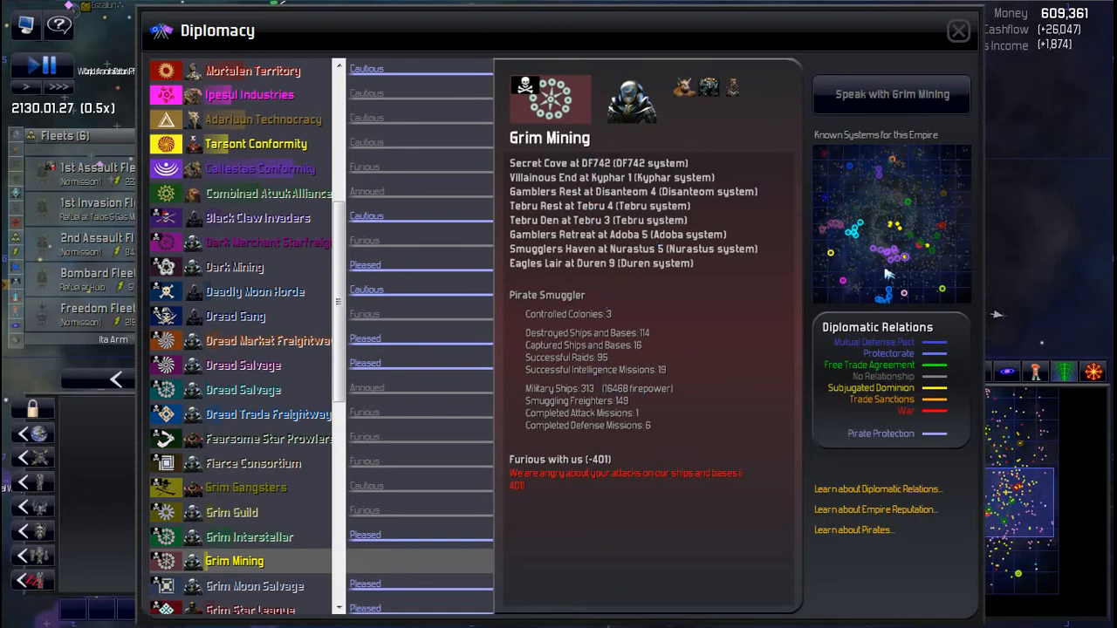
mouse_move(860, 266)
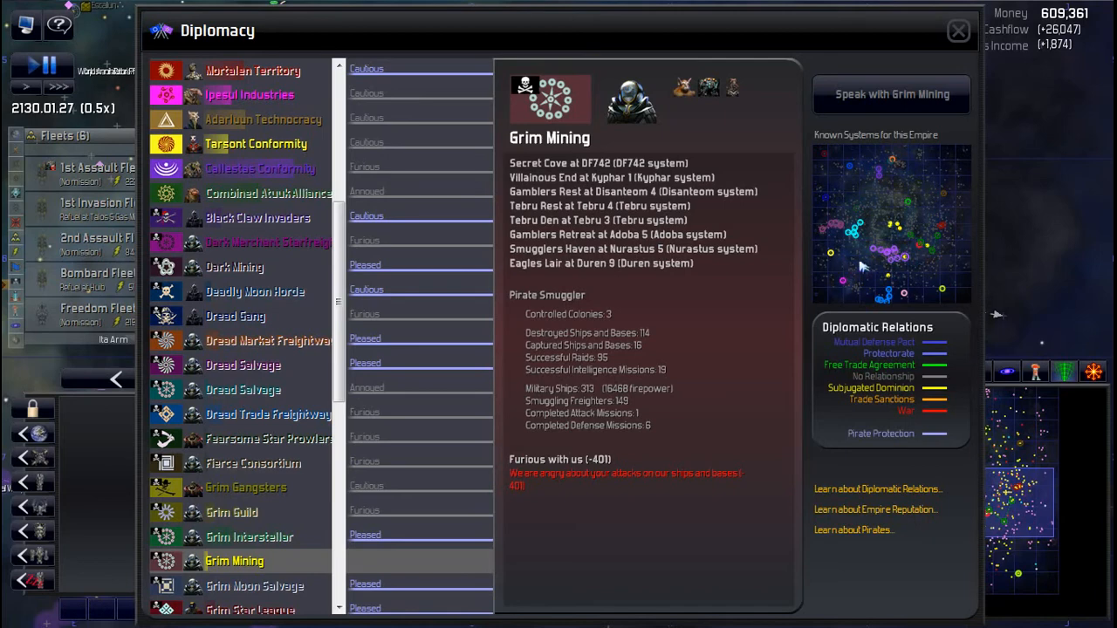
mouse_move(932, 244)
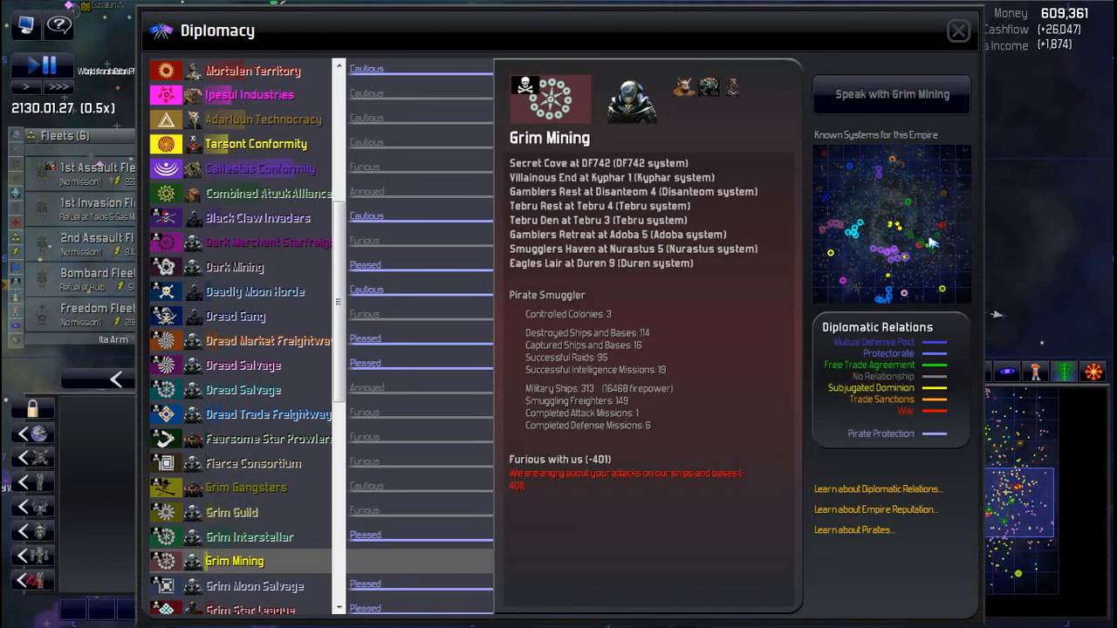
mouse_move(574, 365)
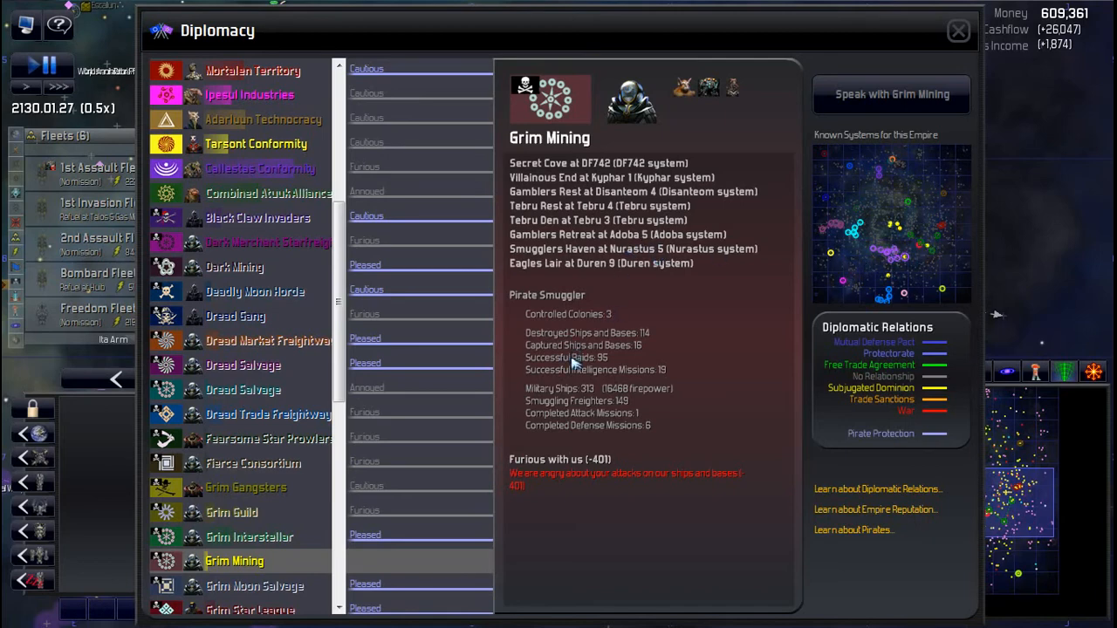
mouse_move(607, 460)
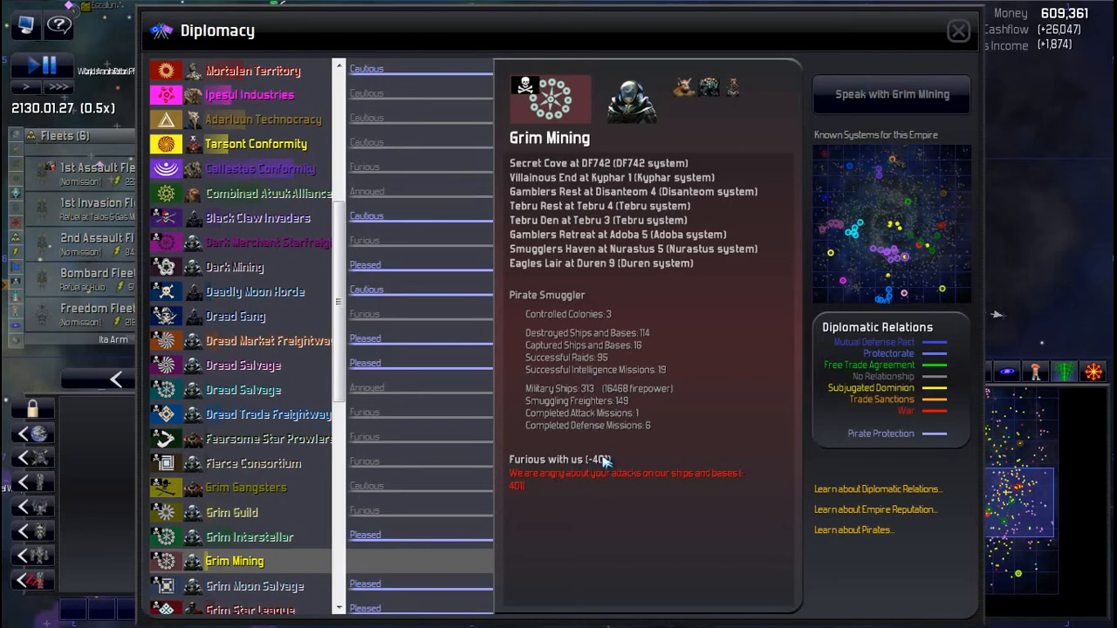
Step: Browse Iron Trade Mining through Yosul Consortium, then scroll the faction list to the top
left_click(254, 586)
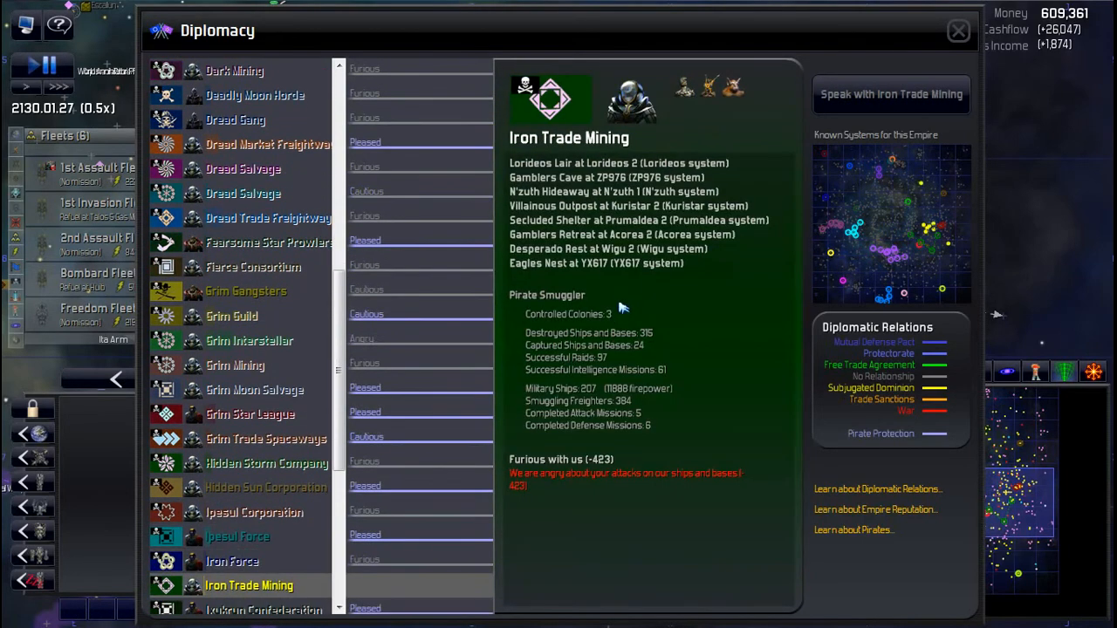
left_click(231, 560)
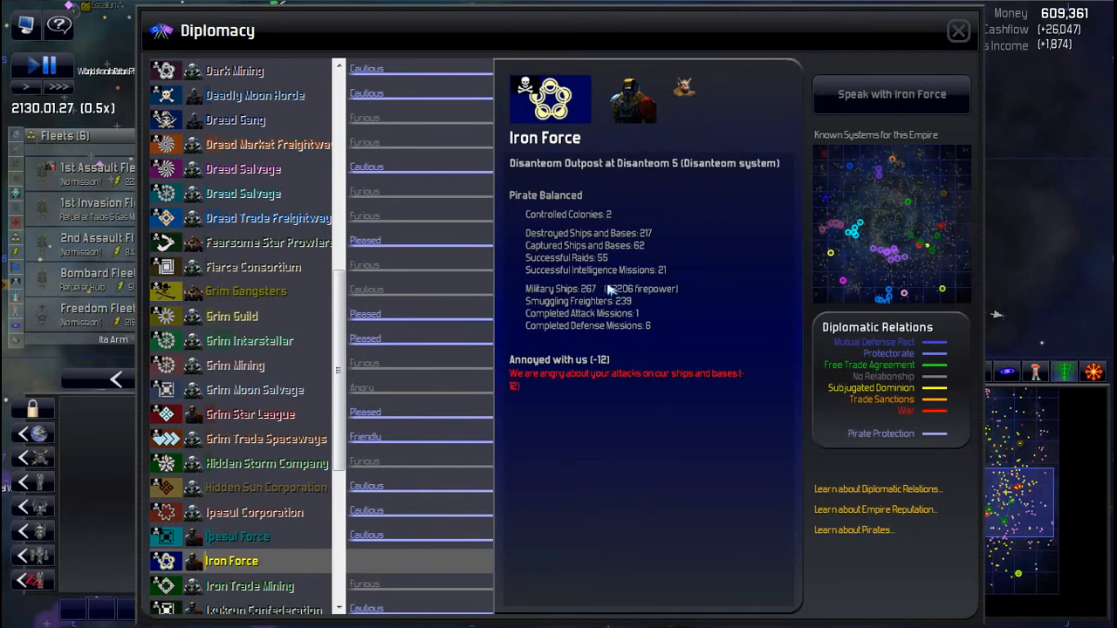
mouse_move(648, 288)
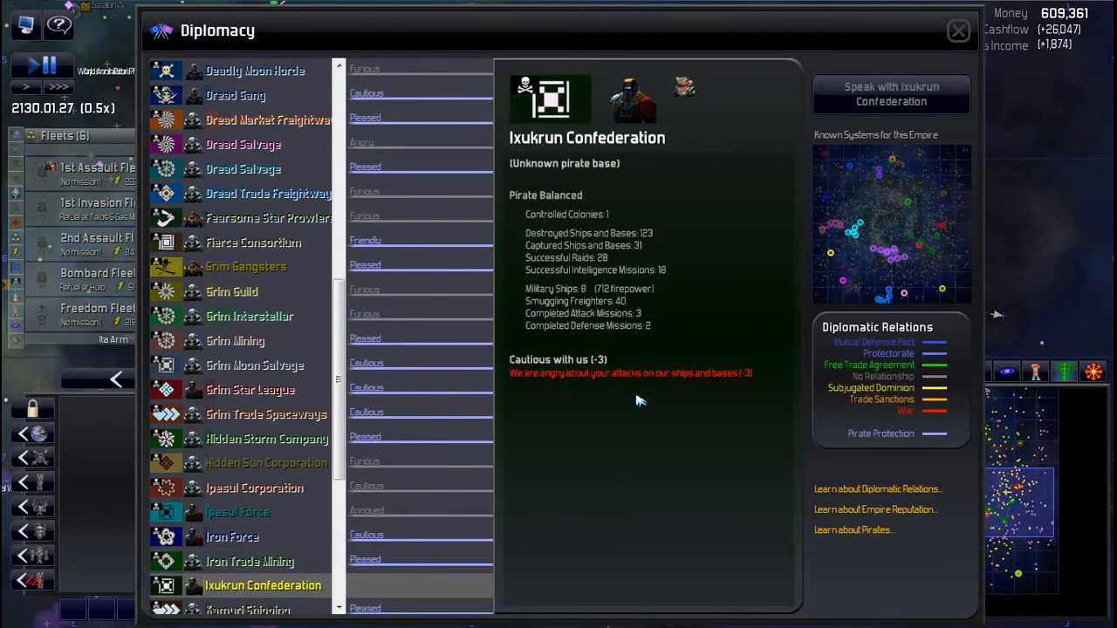
left_click(256, 561)
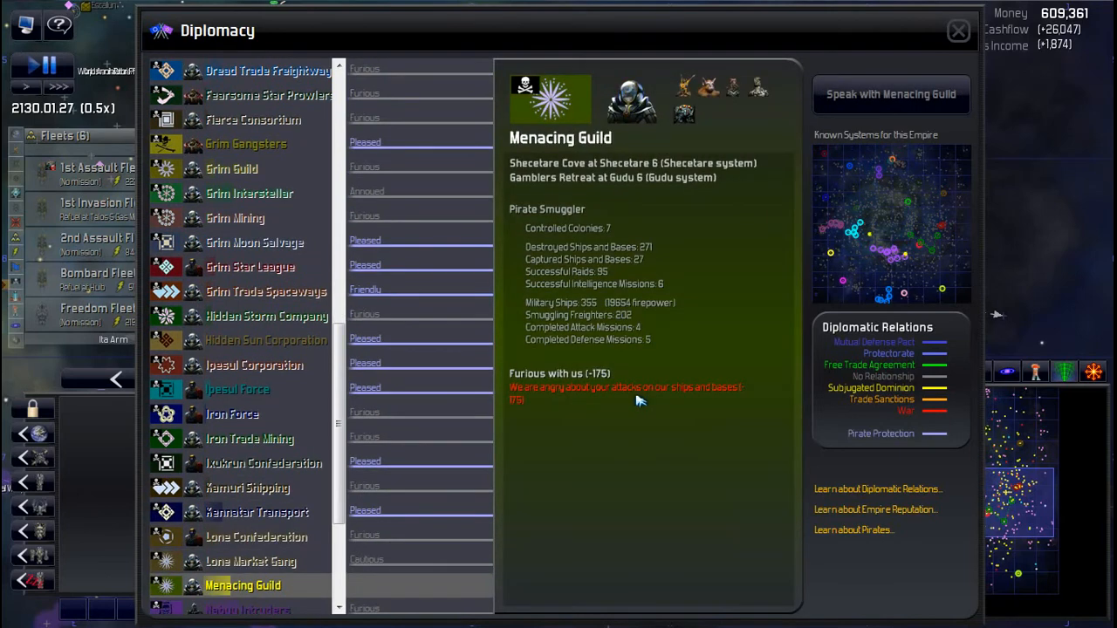
left_click(241, 586)
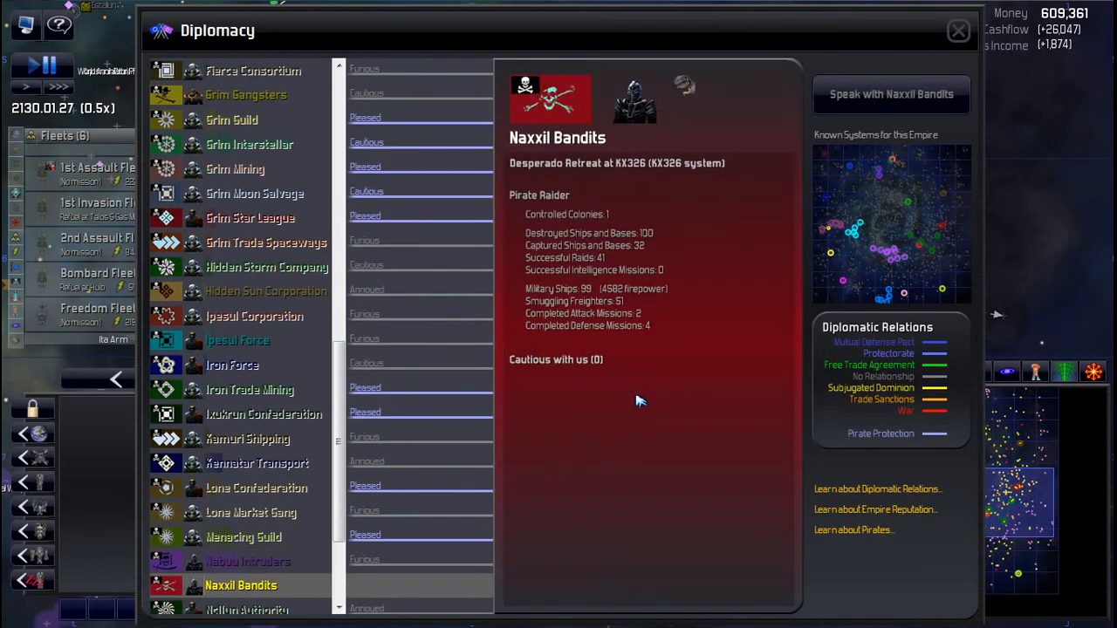
scroll("down", 3)
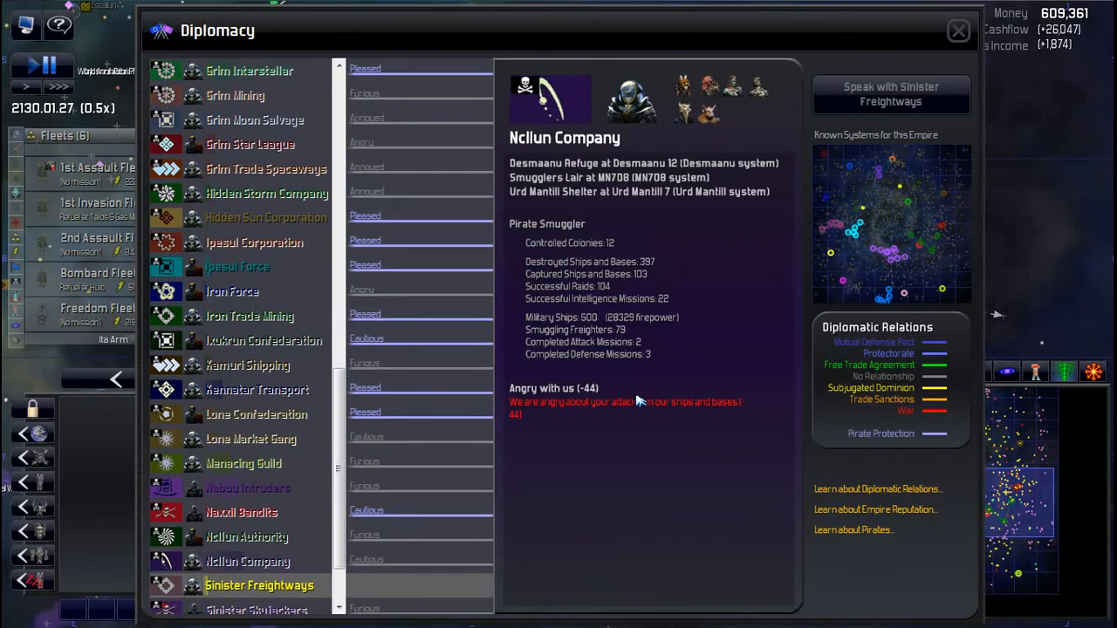
left_click(247, 561)
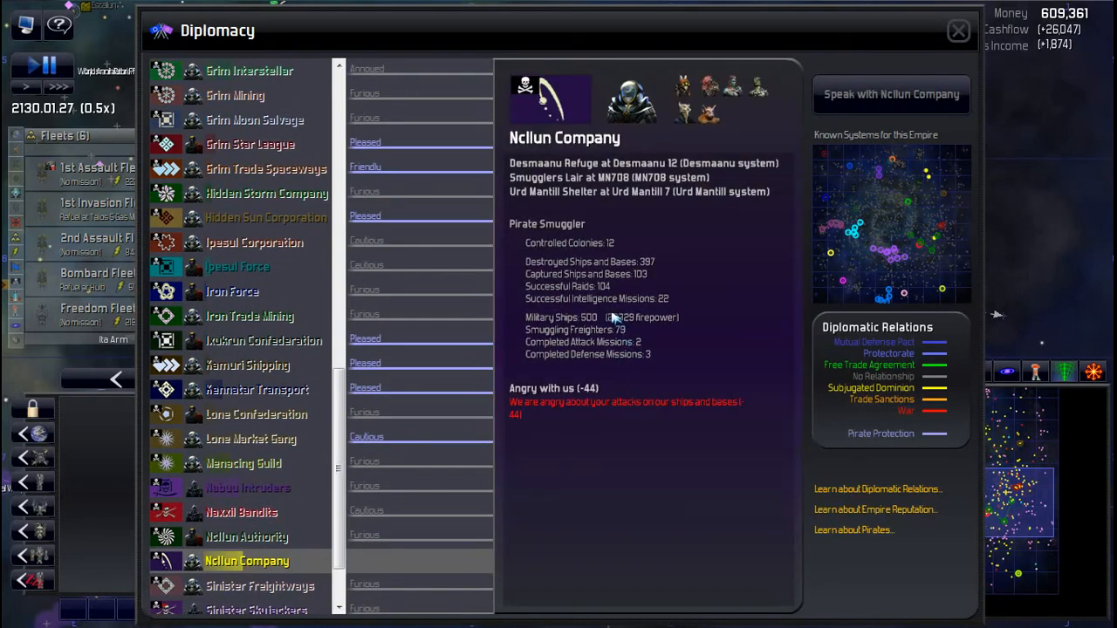
mouse_move(615, 340)
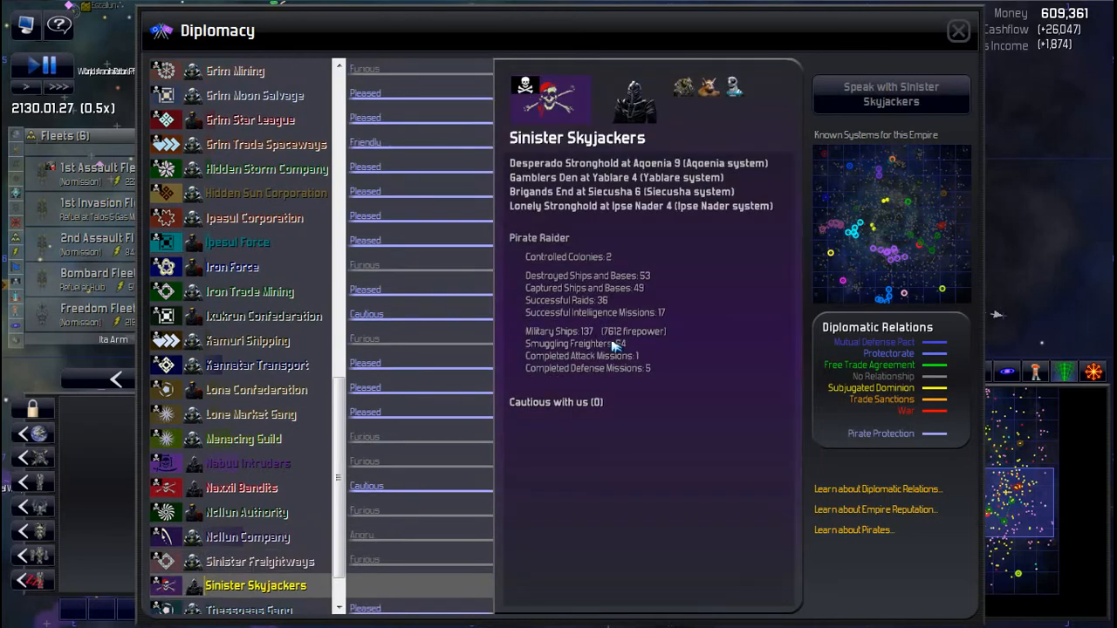
left_click(248, 585)
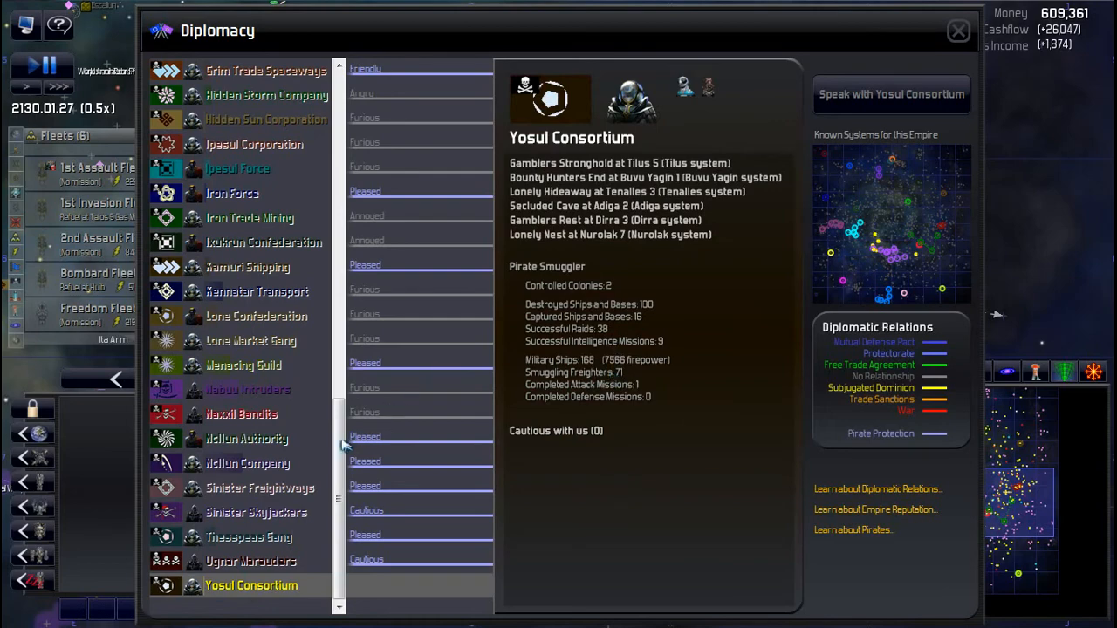
scroll("up", 3)
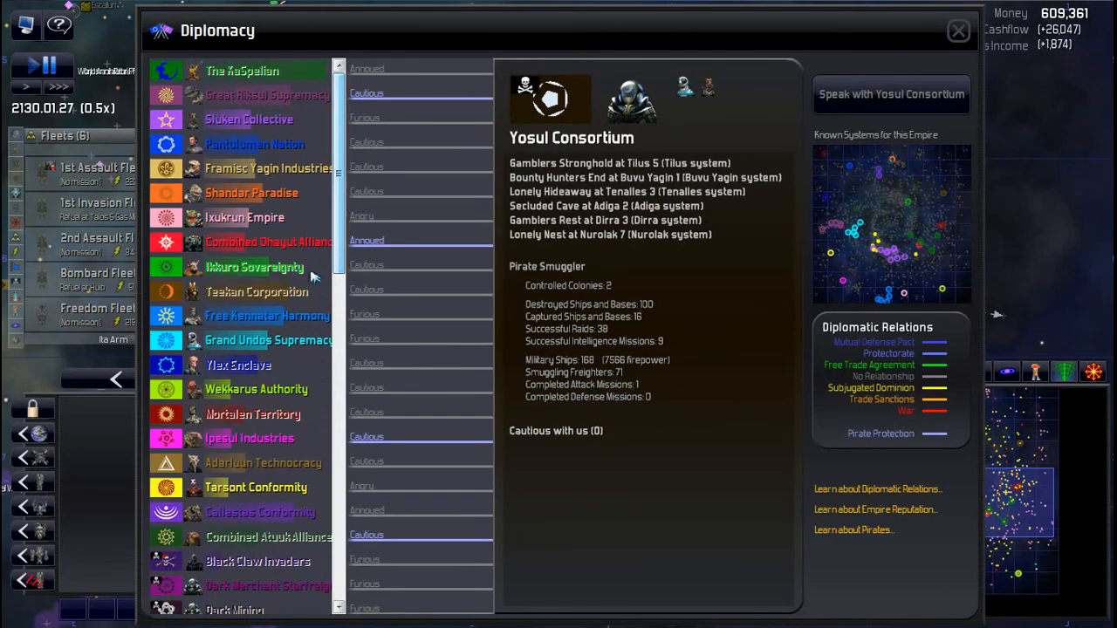
Step: View Empire Comparison's Achievements, Territory, Economy, Strategic Value, Military Strength and Top Colonies rankings
left_click(957, 31)
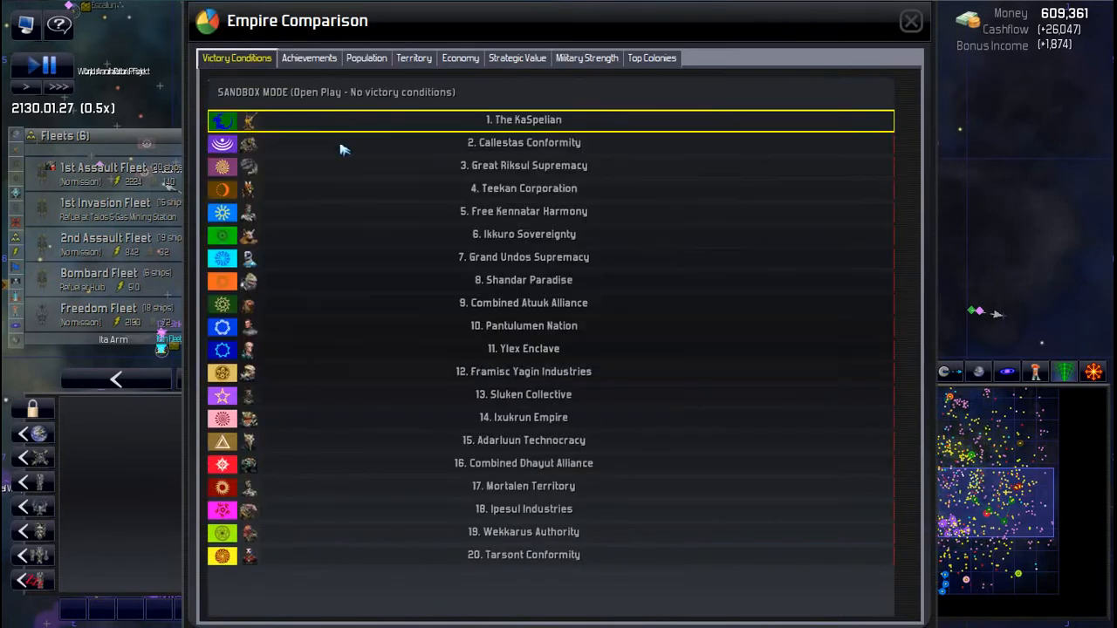
left_click(309, 58)
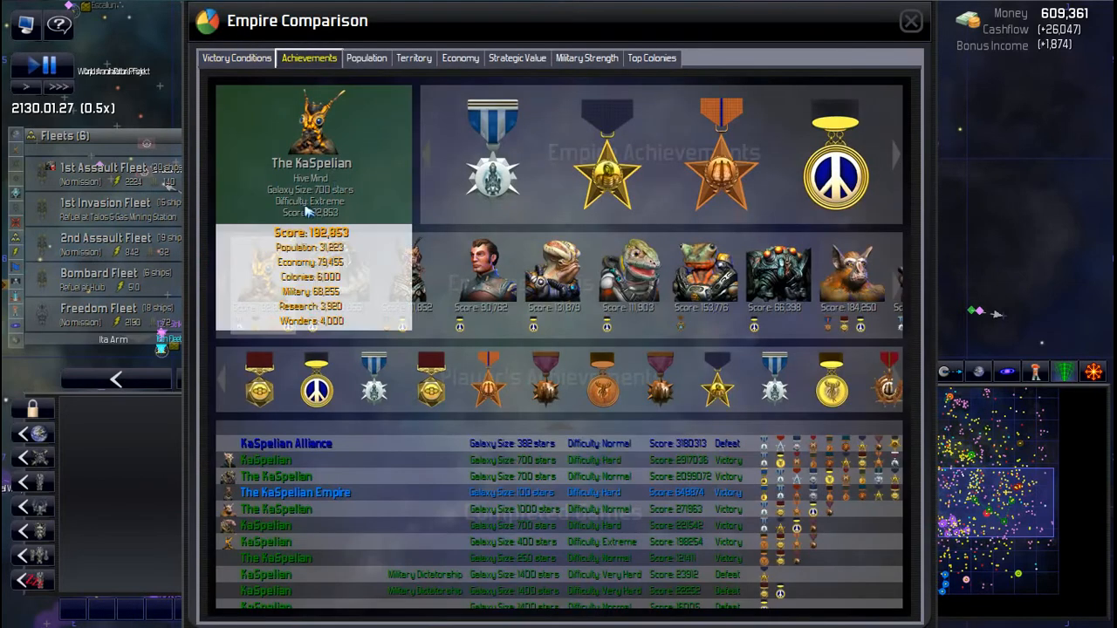
mouse_move(488, 218)
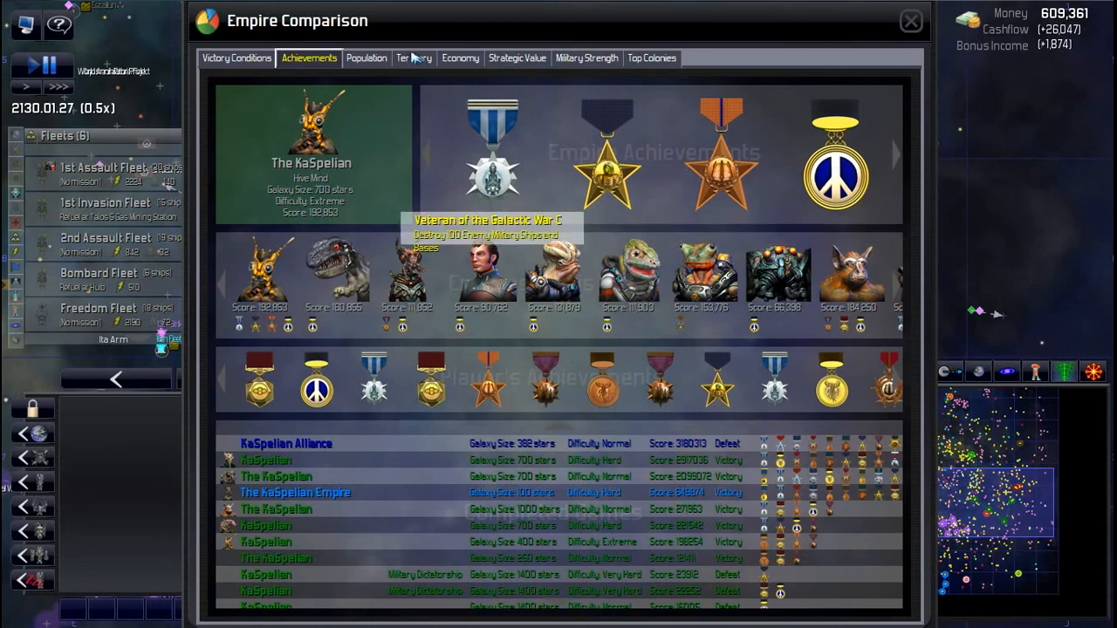
left_click(413, 58)
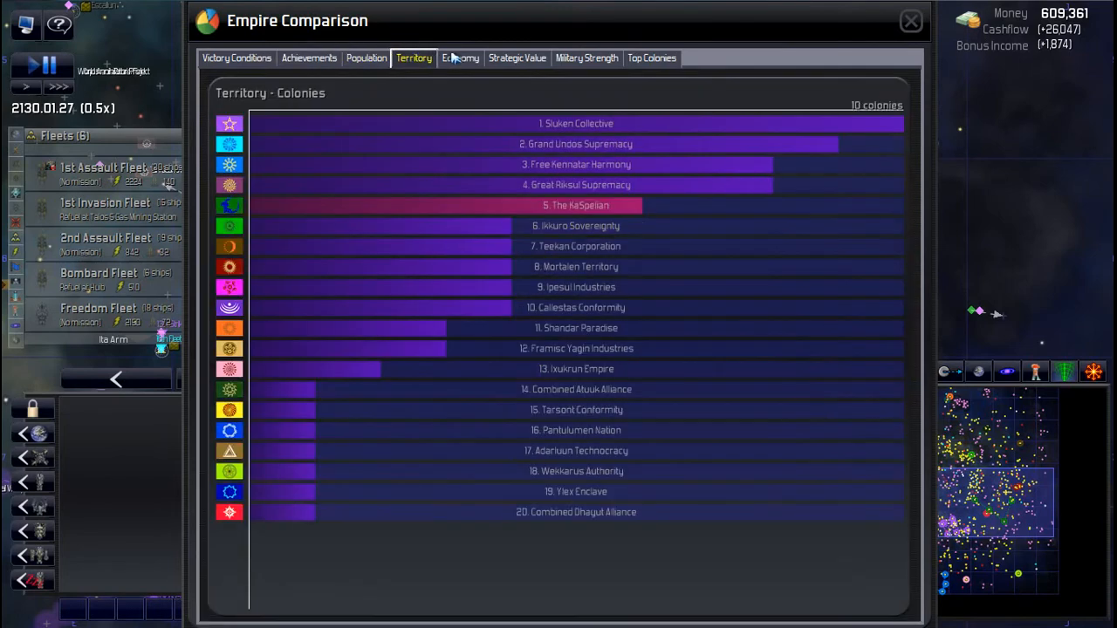
left_click(460, 57)
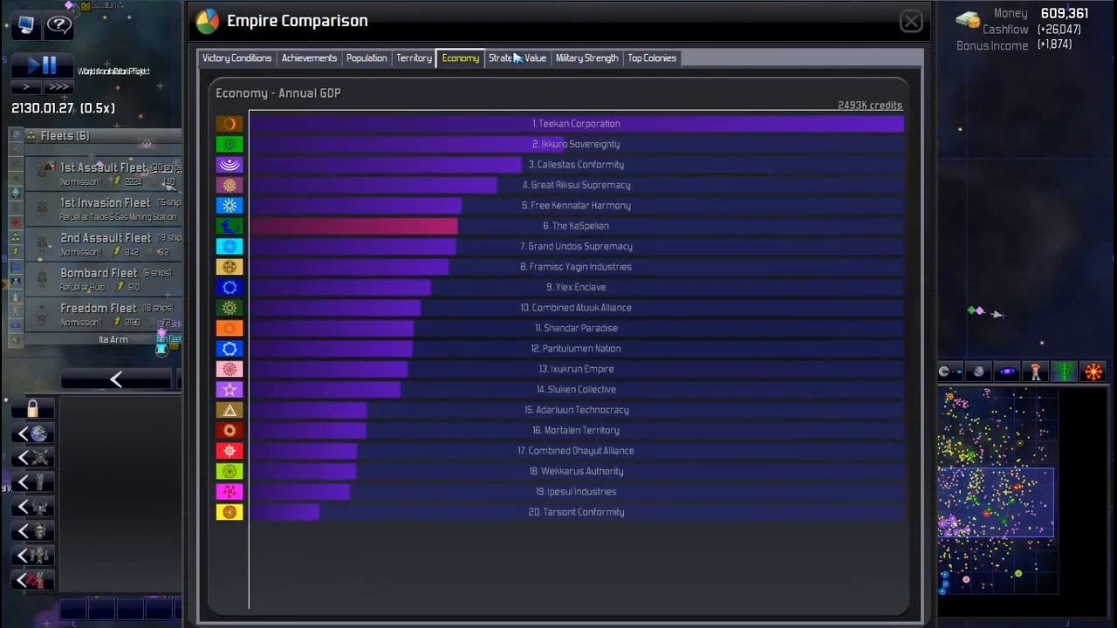
mouse_move(609, 307)
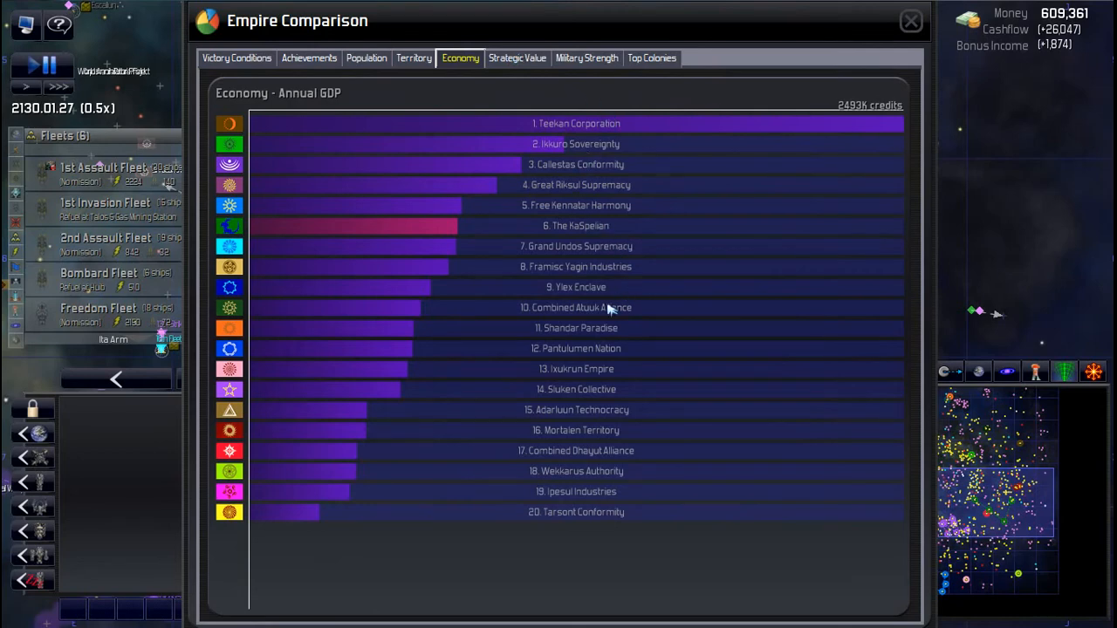
mouse_move(517, 451)
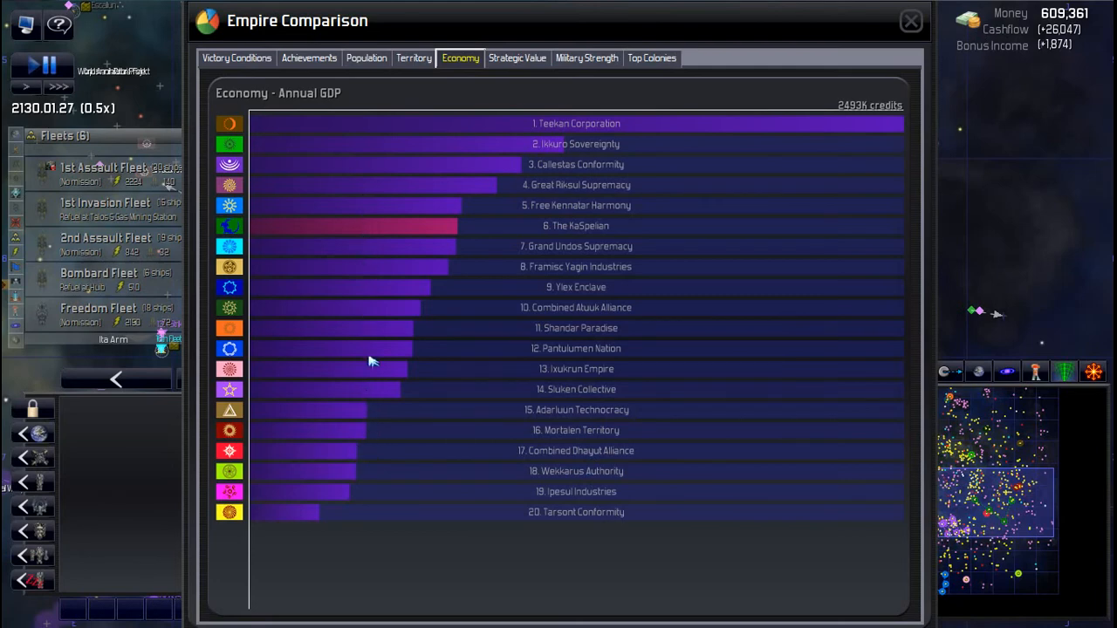
mouse_move(370, 439)
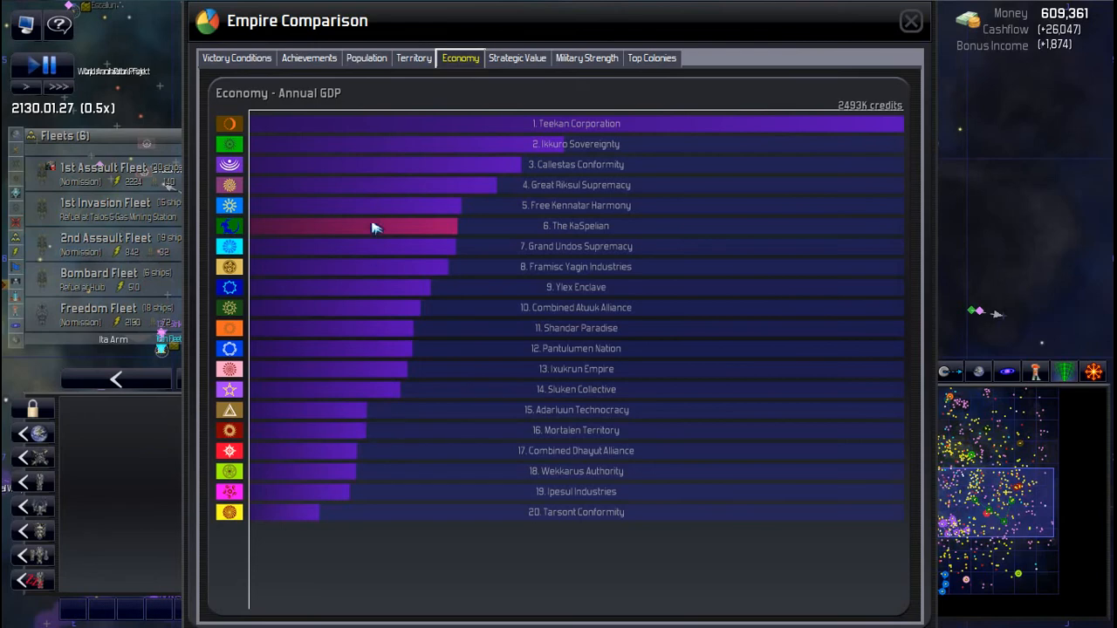
left_click(516, 58)
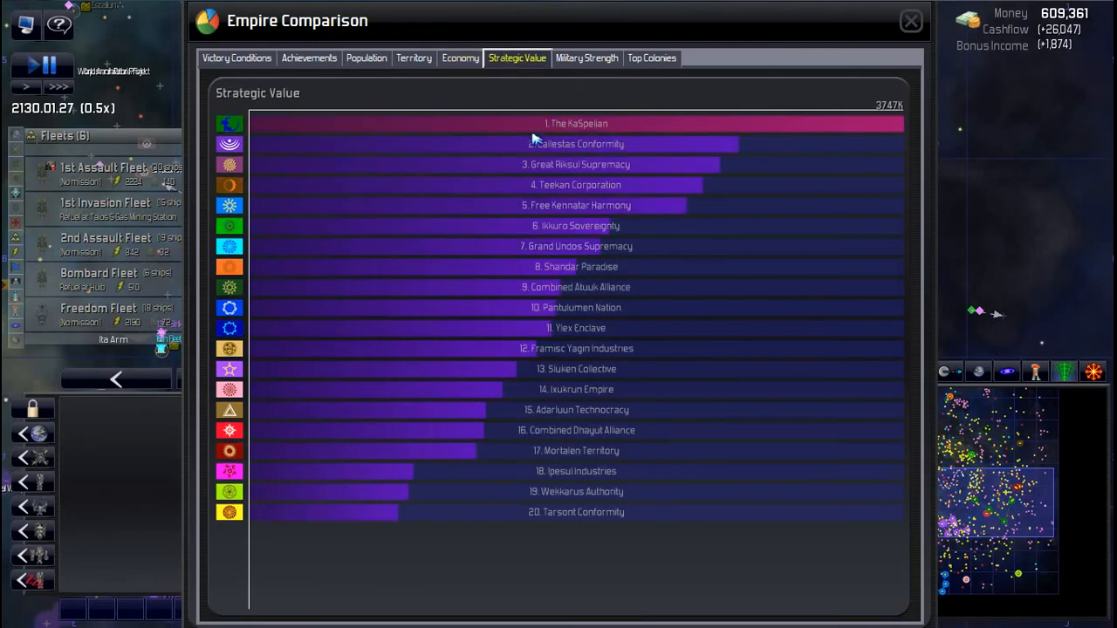
left_click(587, 58)
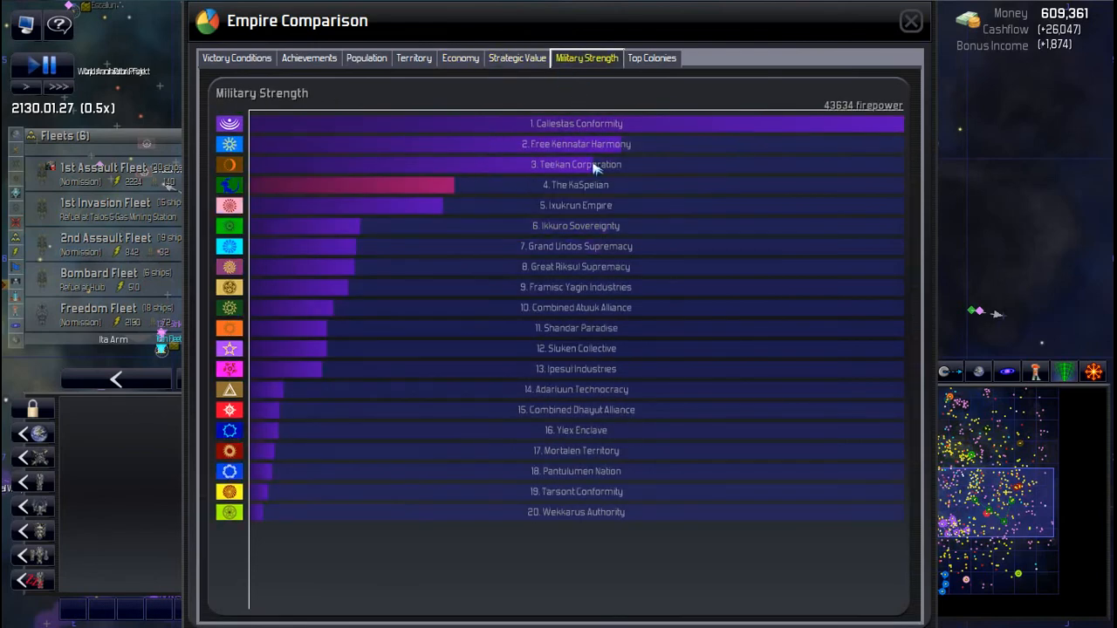
left_click(652, 58)
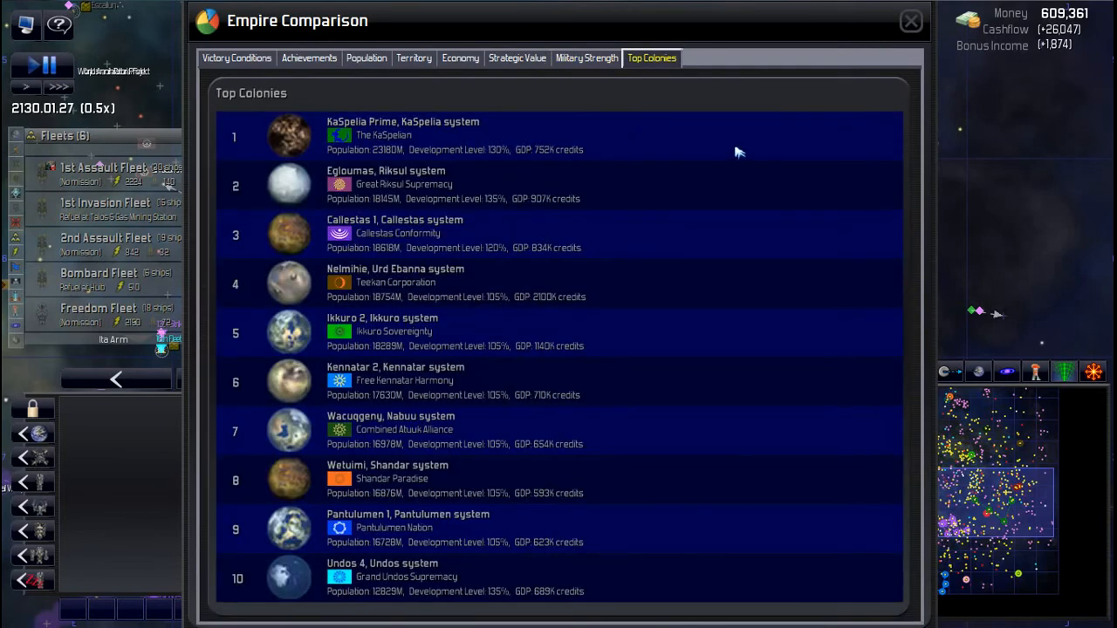
mouse_move(890, 46)
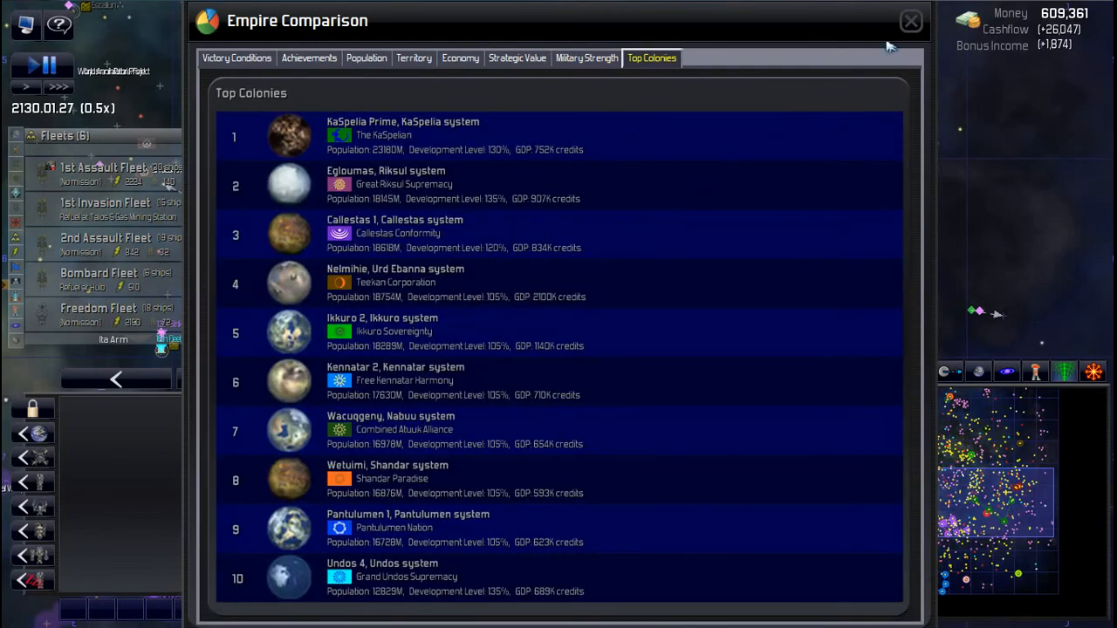
Step: Close Empire Comparison, review The KaSpelian Empire Summary, then close it
left_click(910, 20)
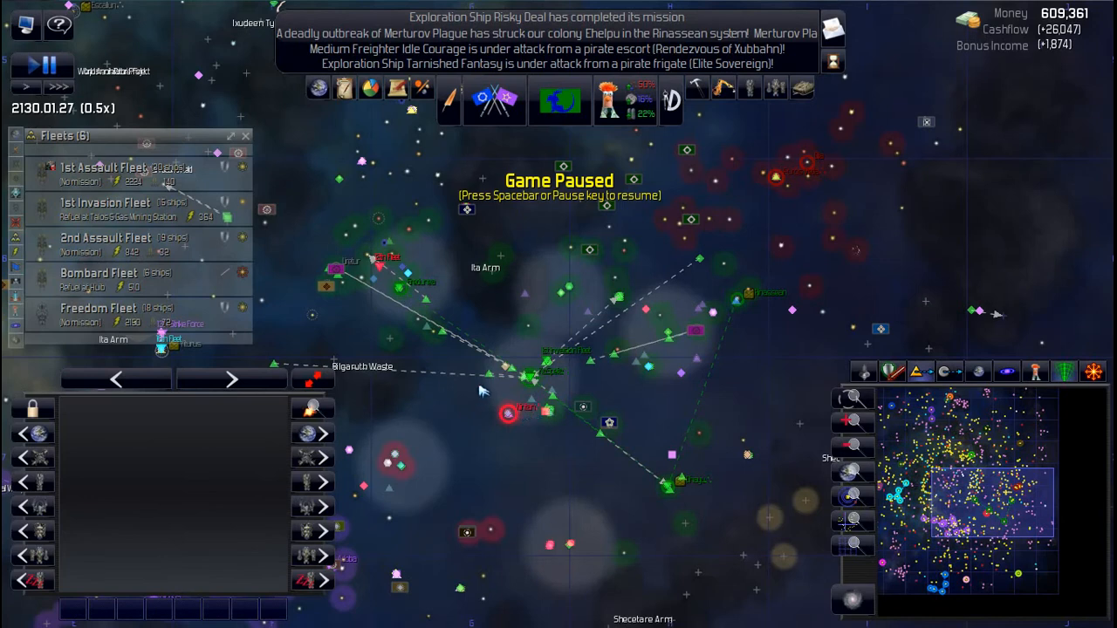
mouse_move(560, 99)
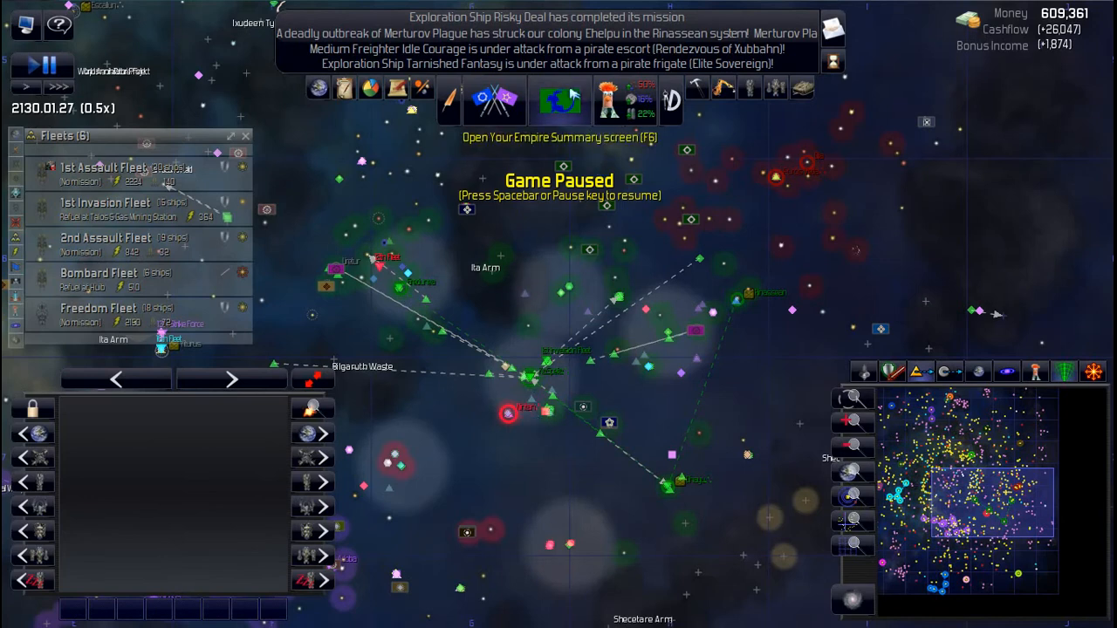
left_click(560, 100)
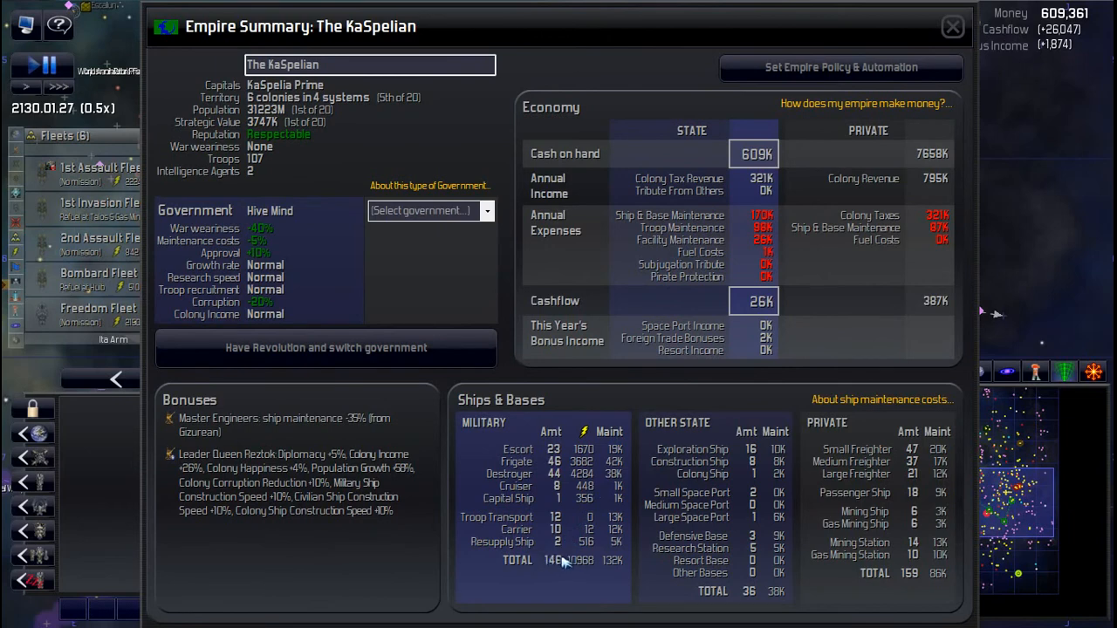
mouse_move(465, 367)
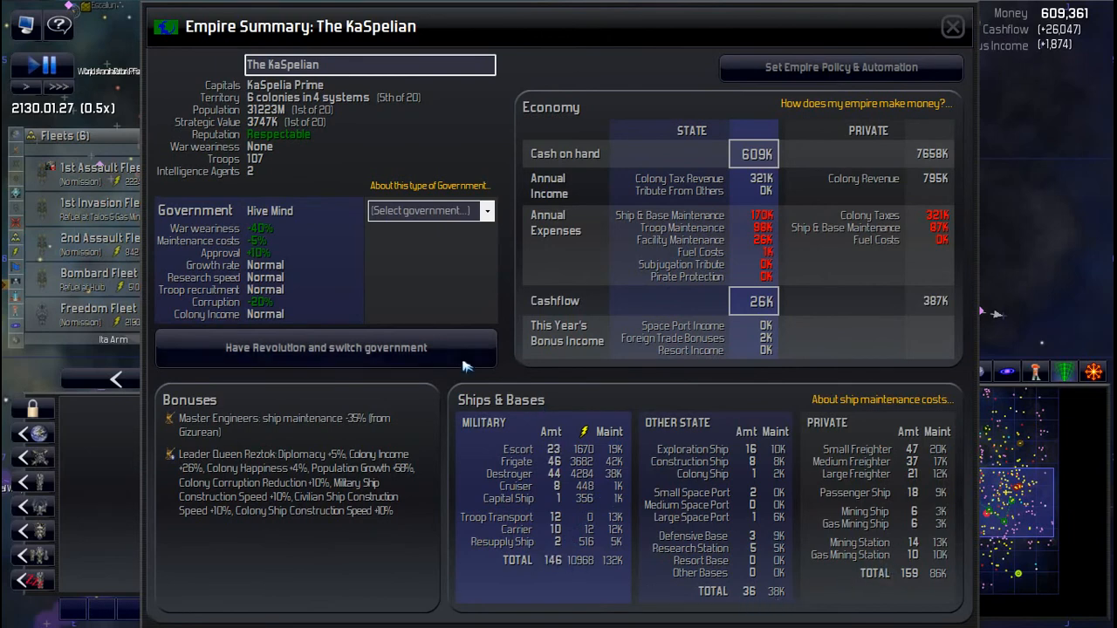
left_click(952, 26)
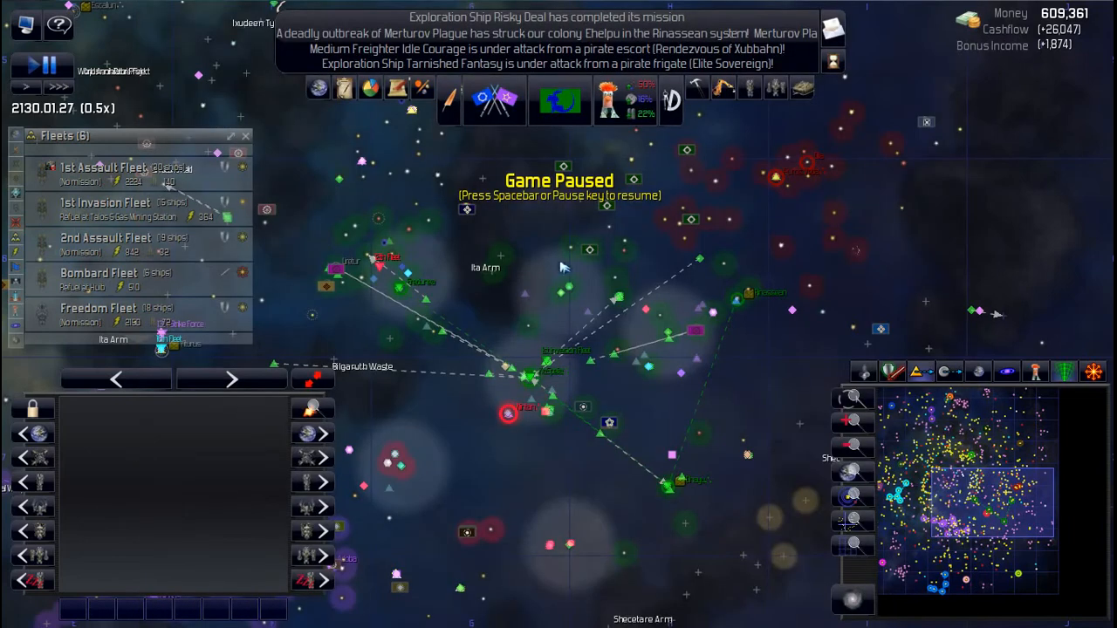